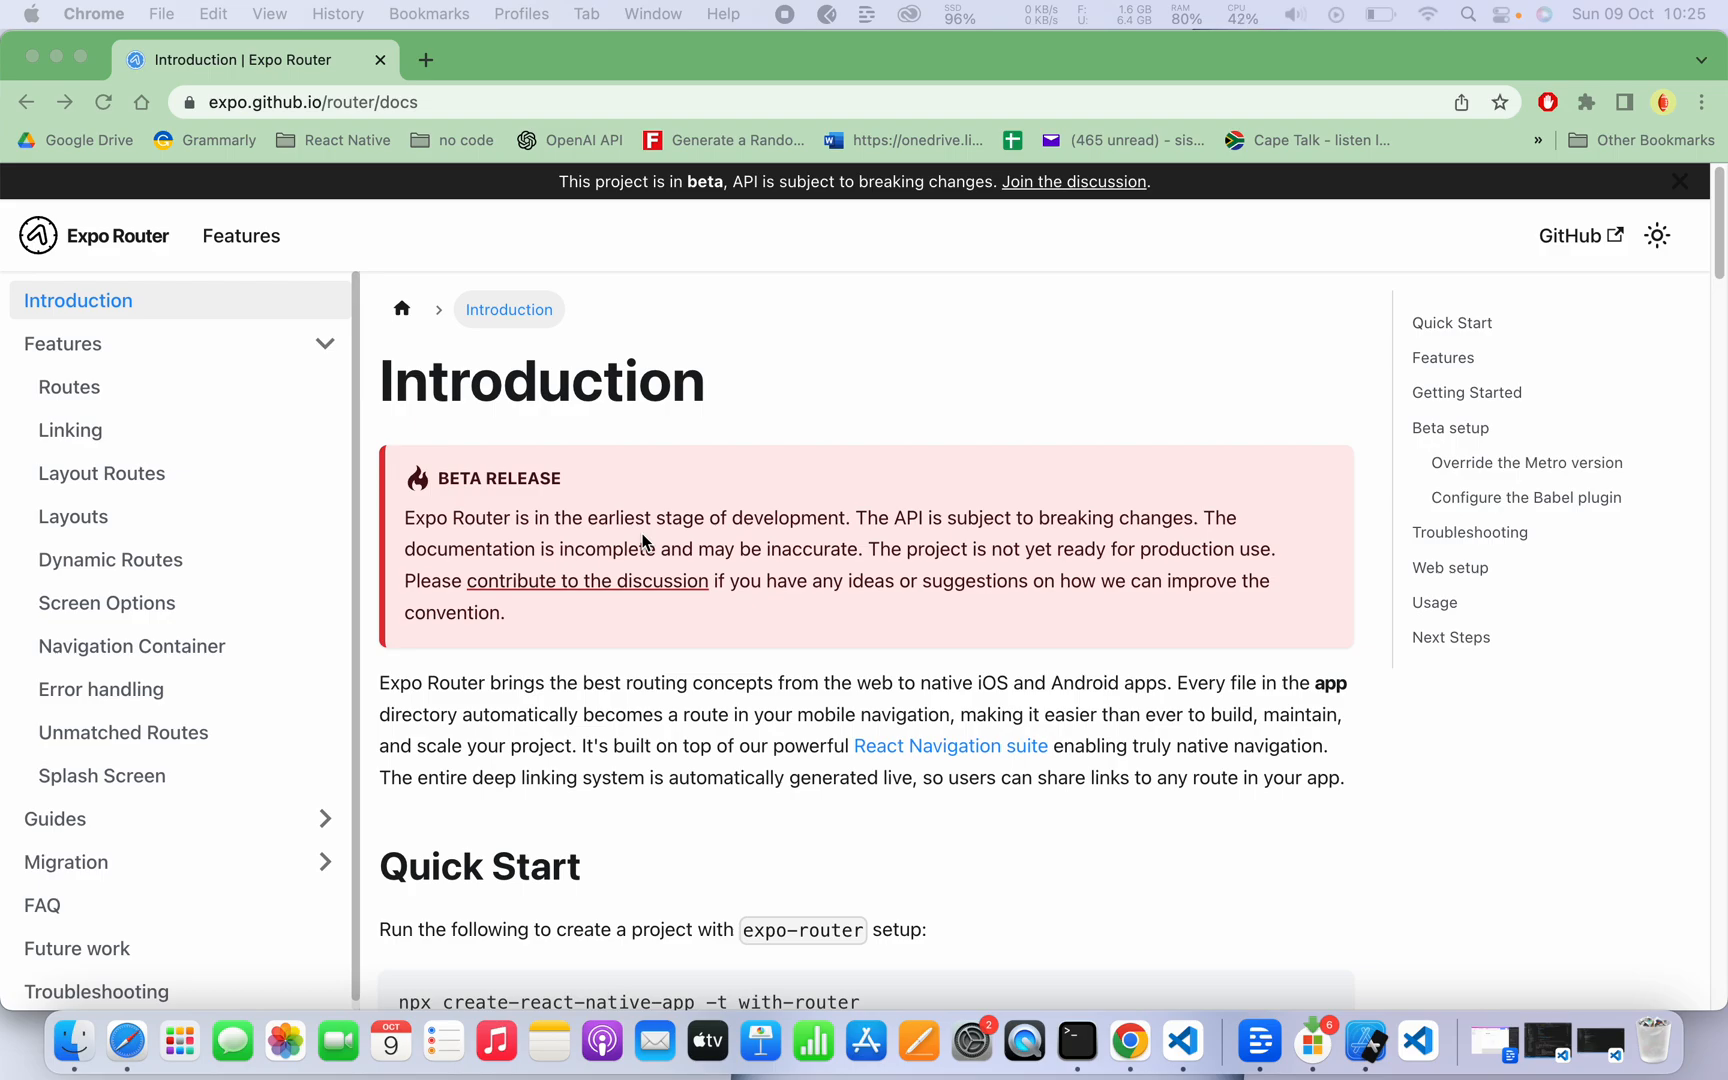
pyautogui.moveTo(915, 590)
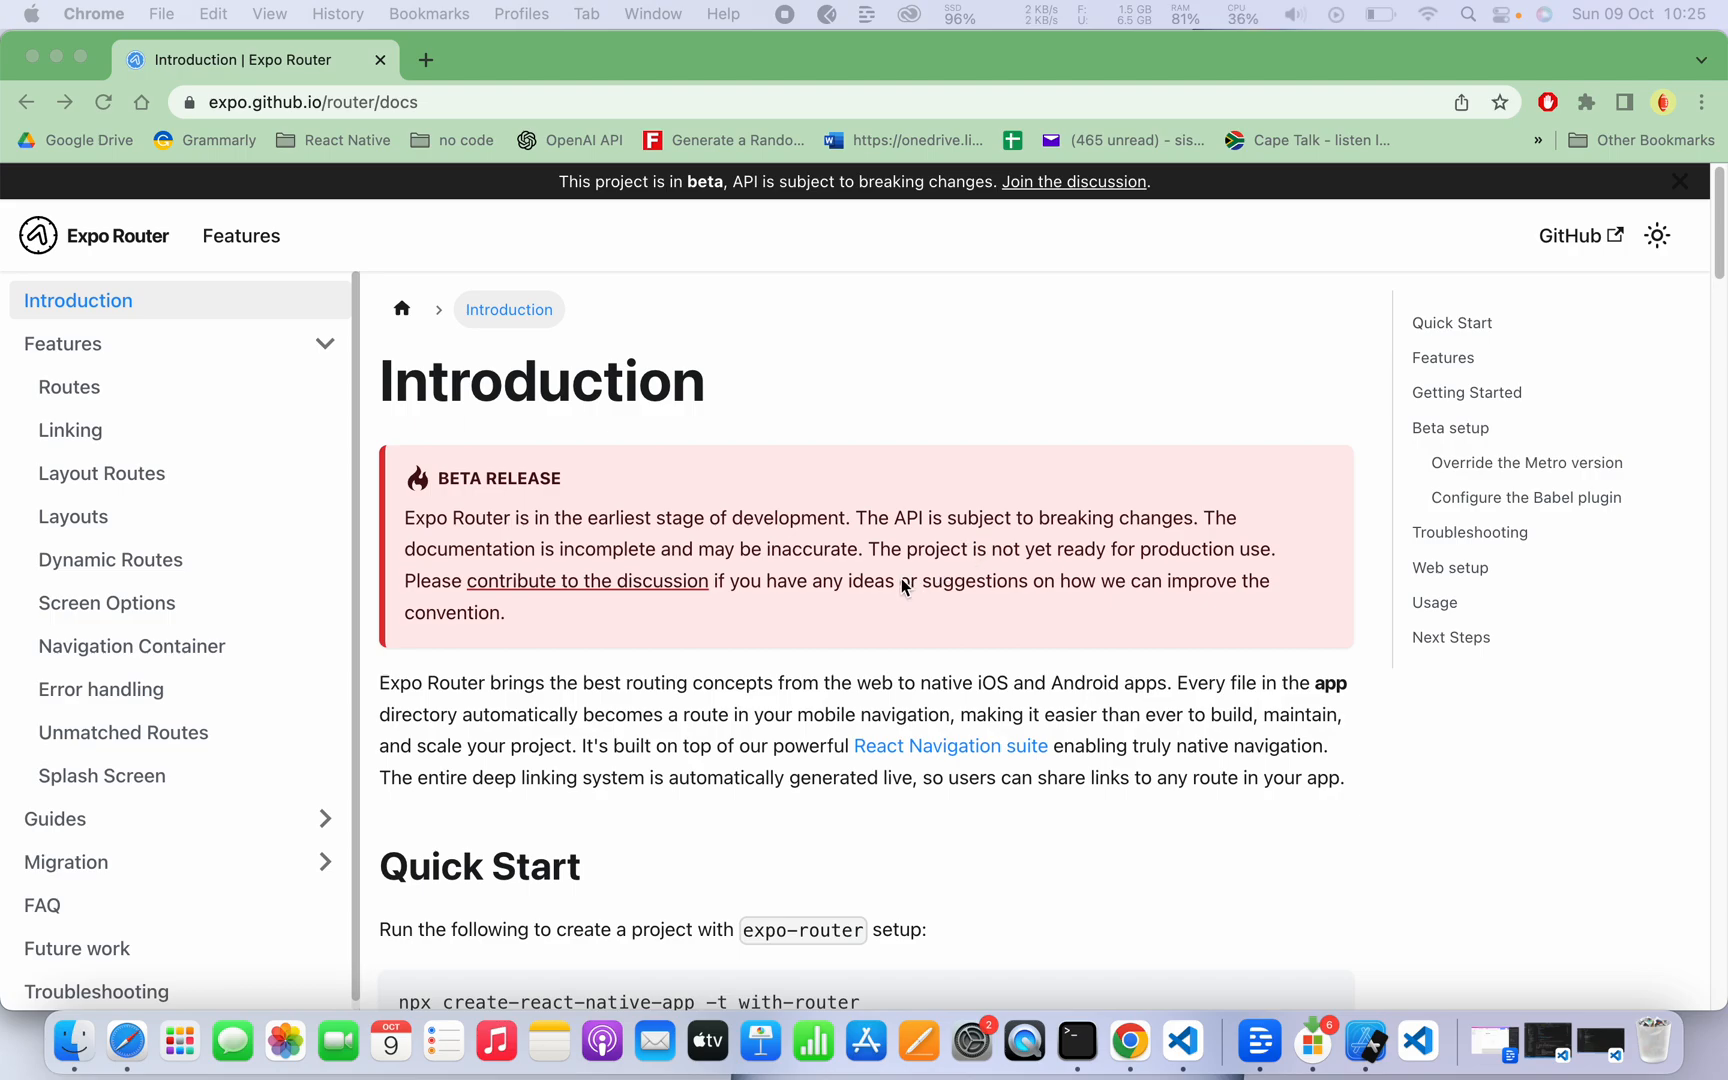
# Scroll the Introduction page past Quick Start down to the Features demo video.
pyautogui.scroll(-3)
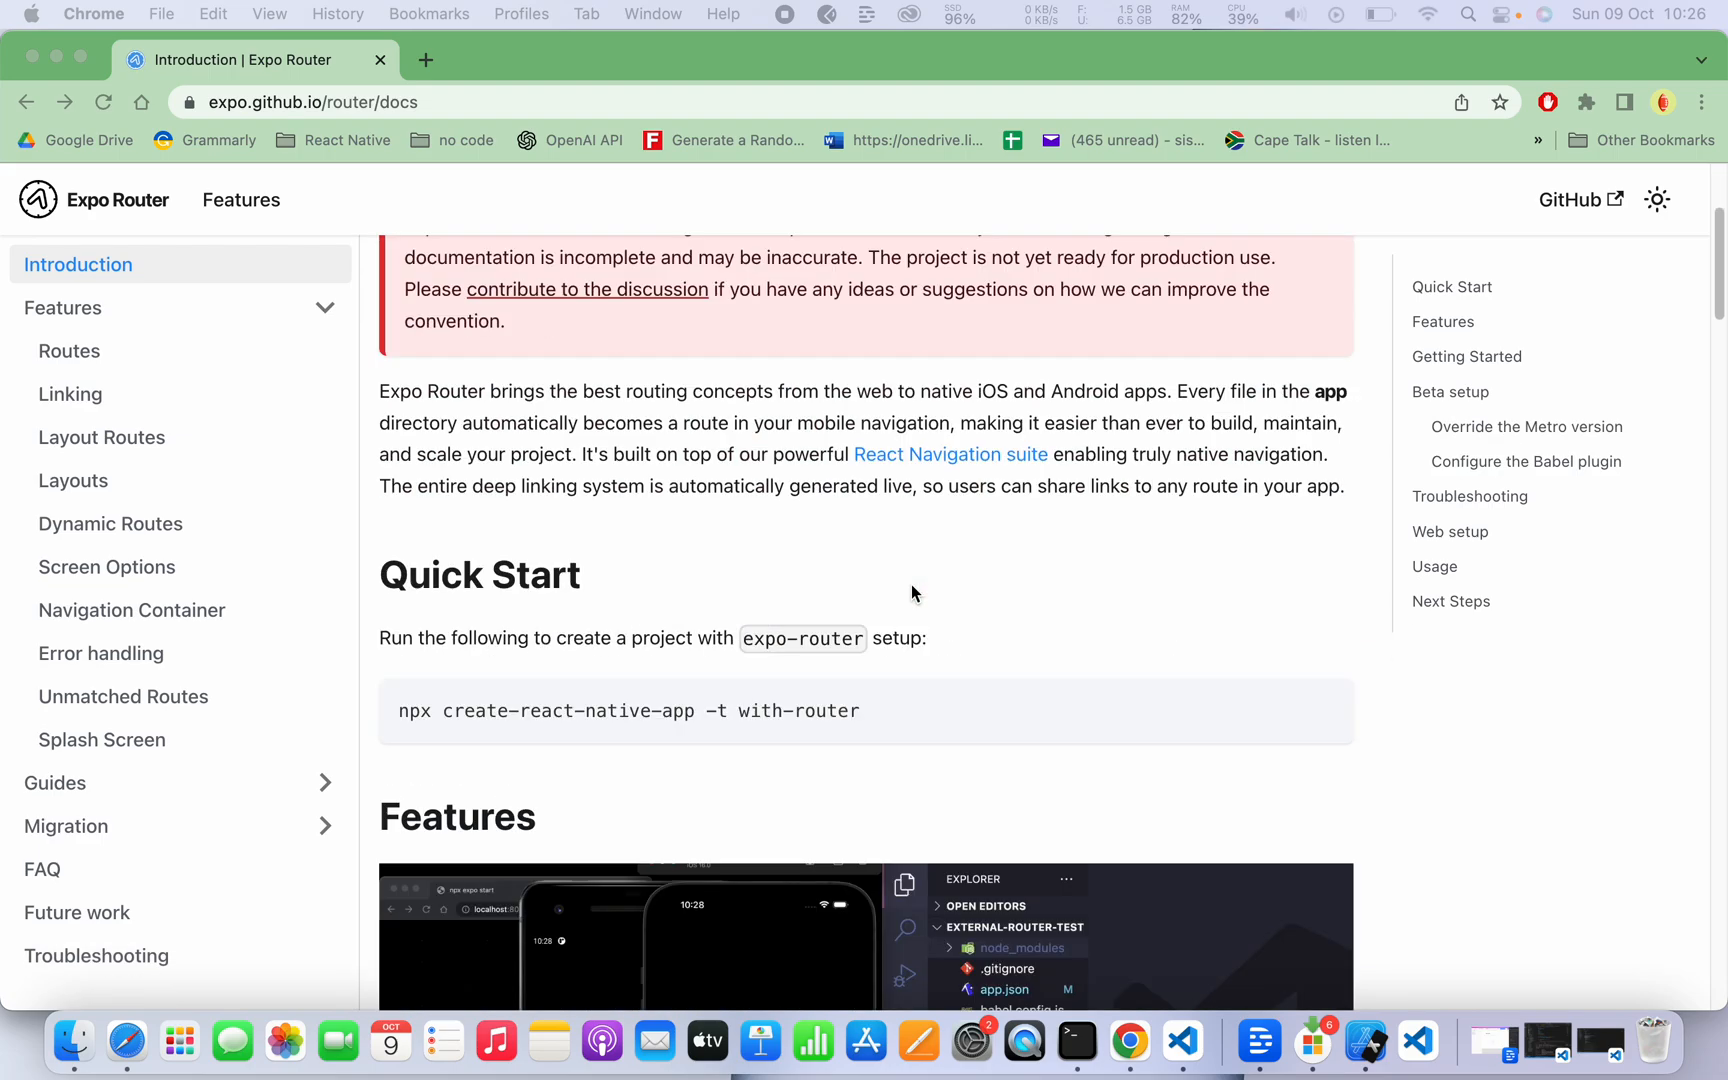
pyautogui.scroll(-3)
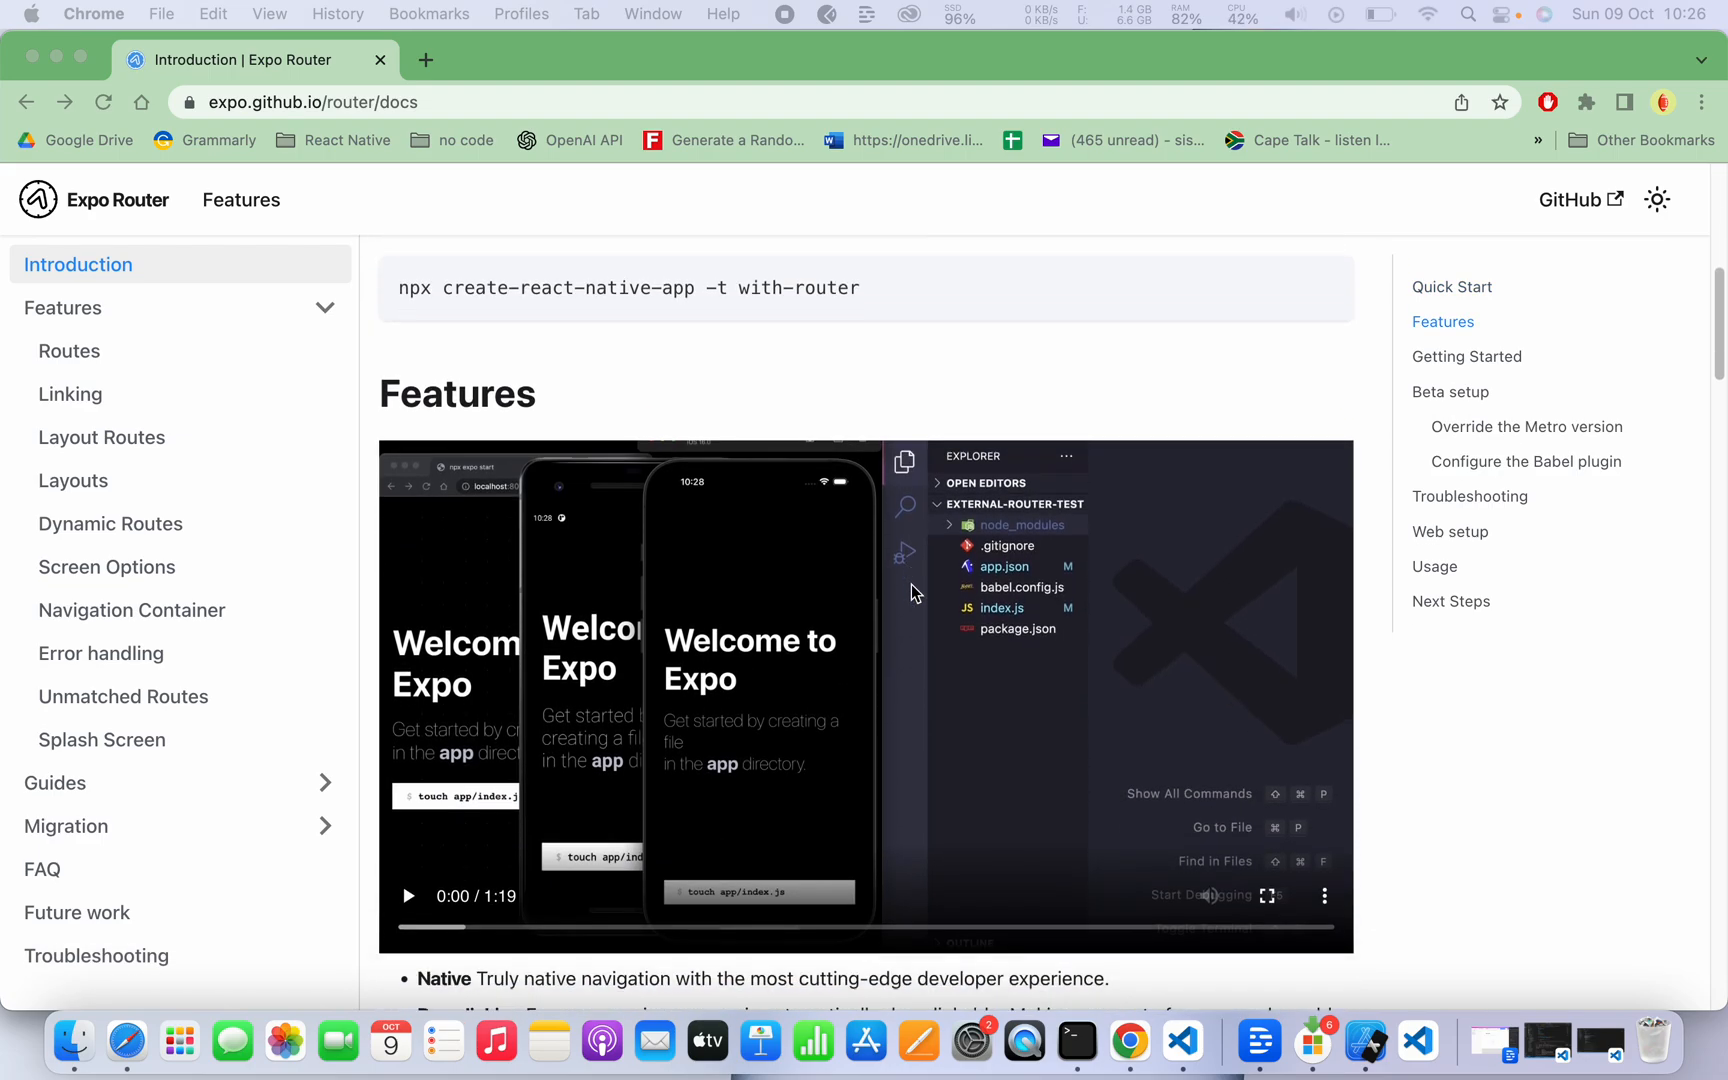
pyautogui.scroll(-3)
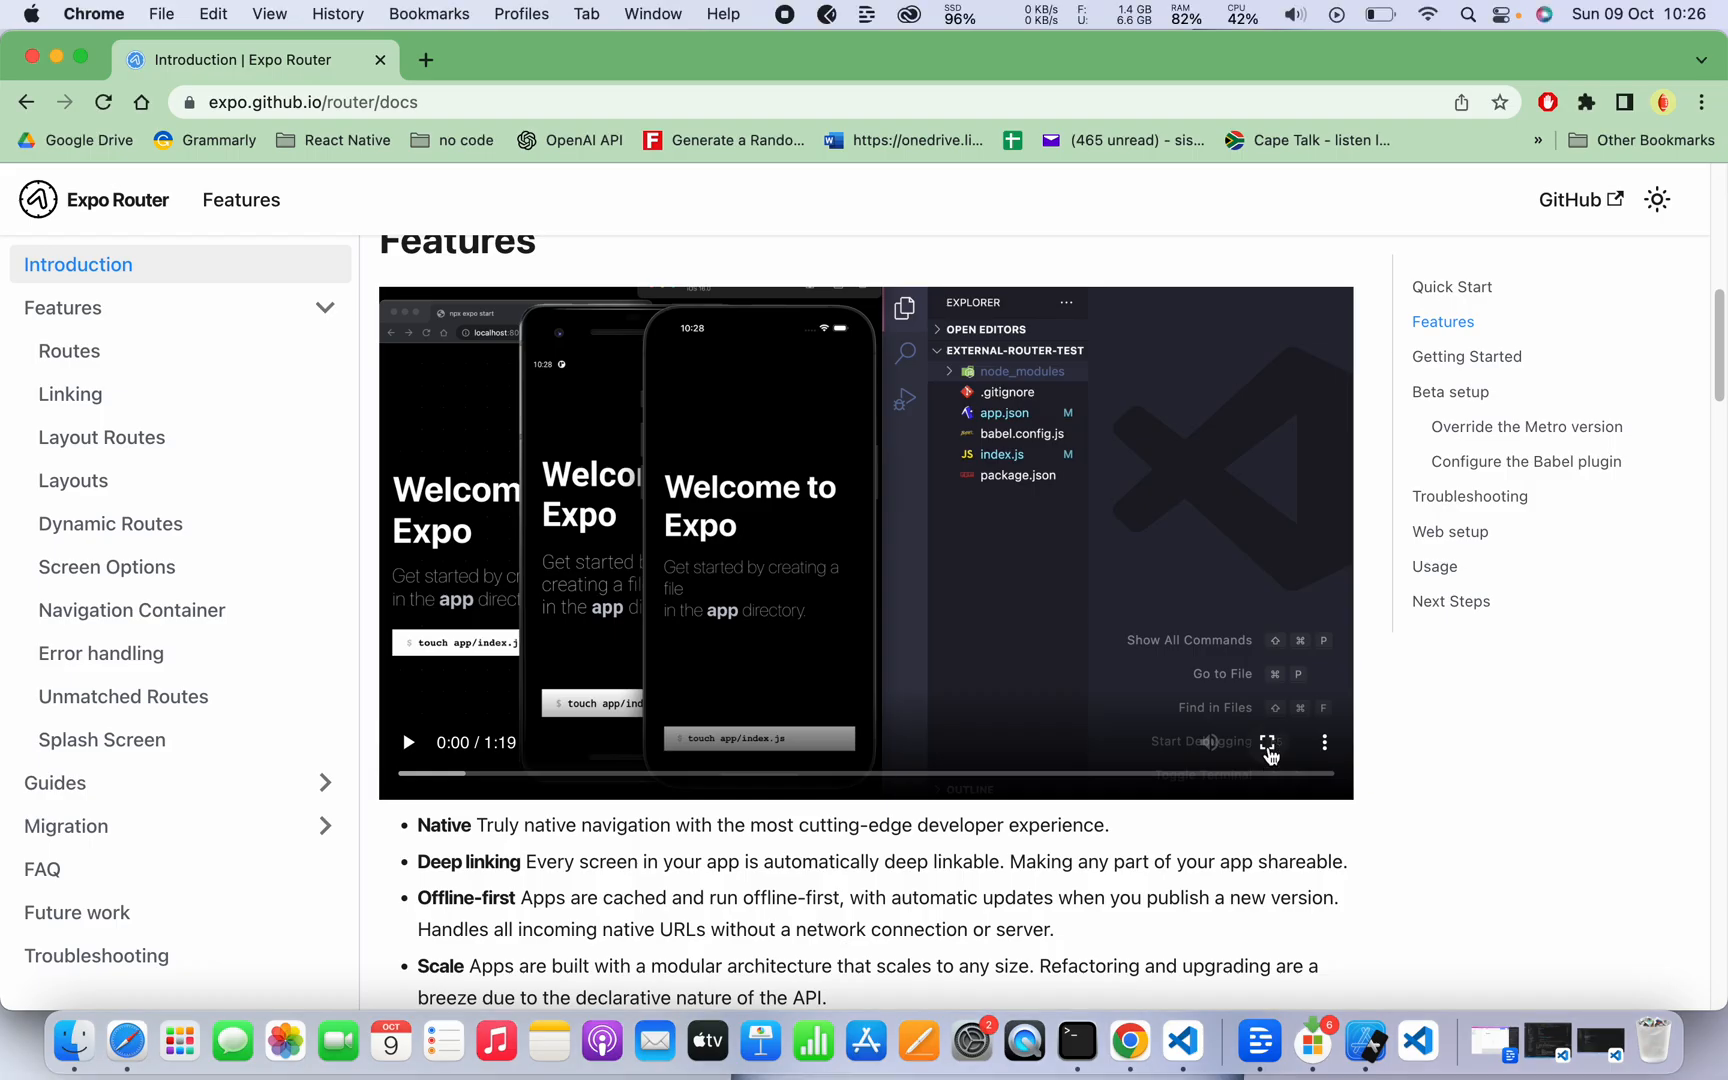
# Play the Features demo full screen while it adds a Go to profile Link to index.js.
pyautogui.click(1270, 742)
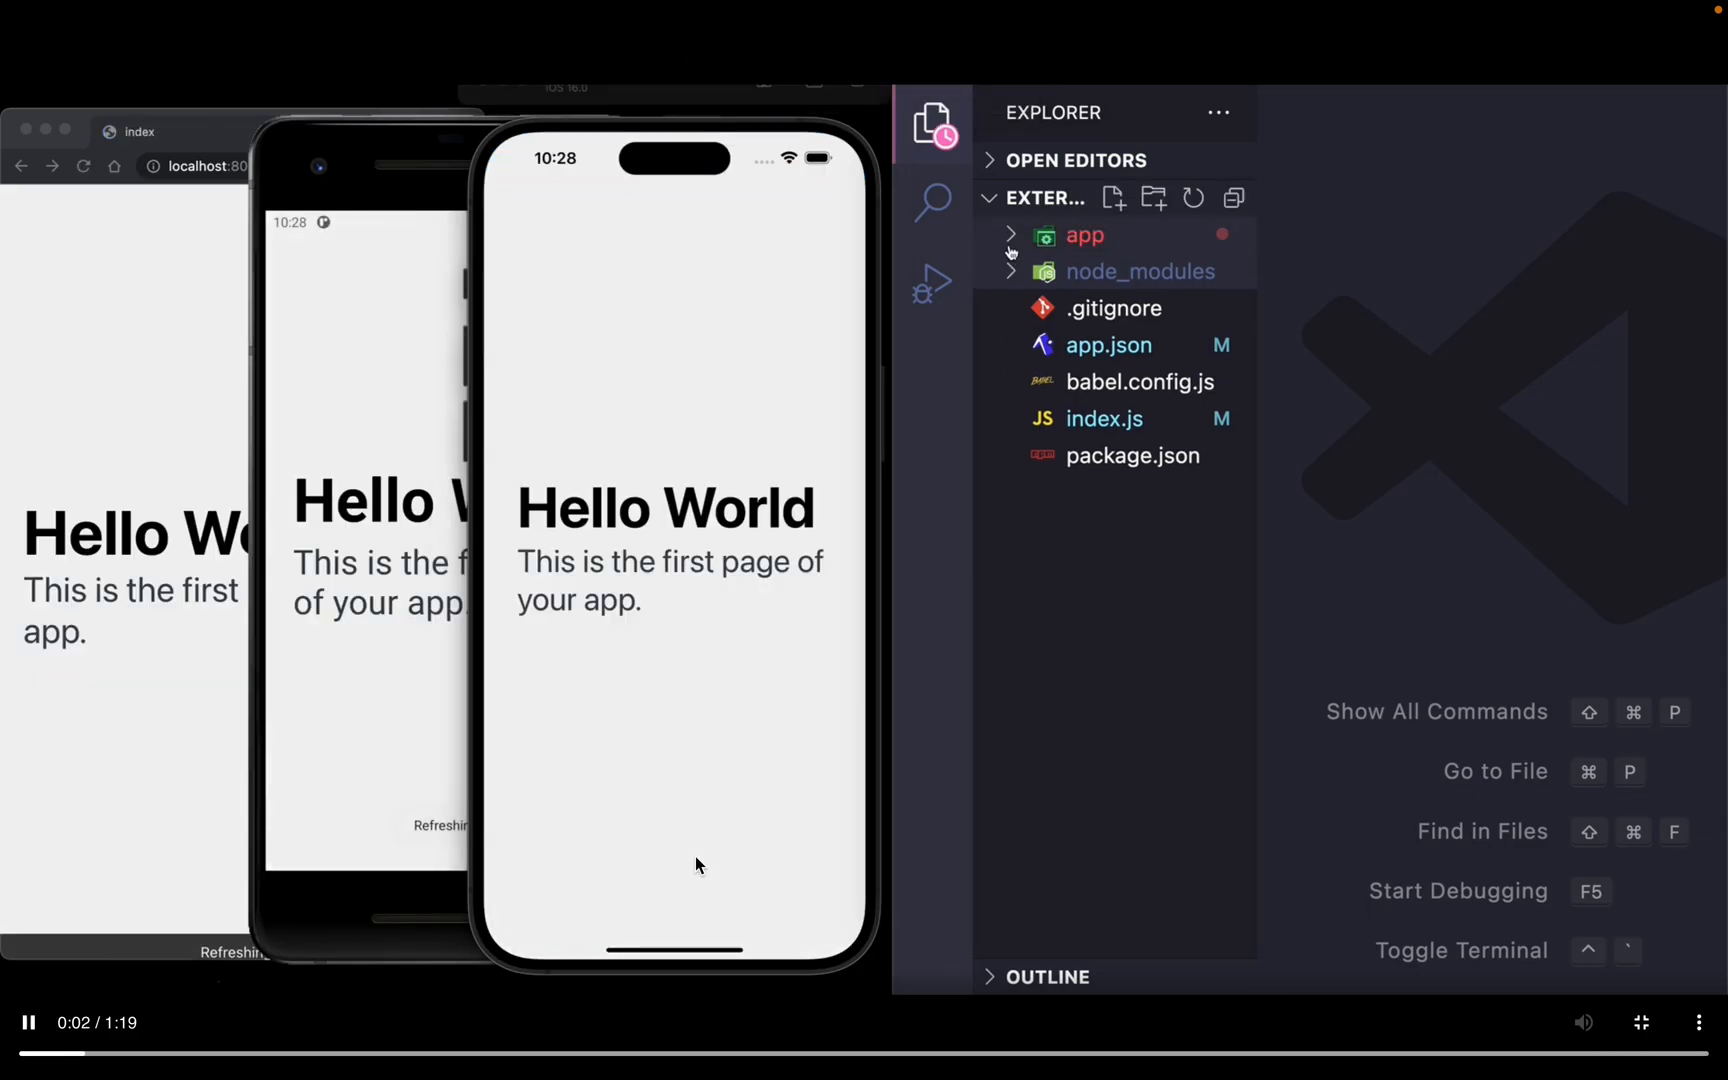
pyautogui.click(1103, 419)
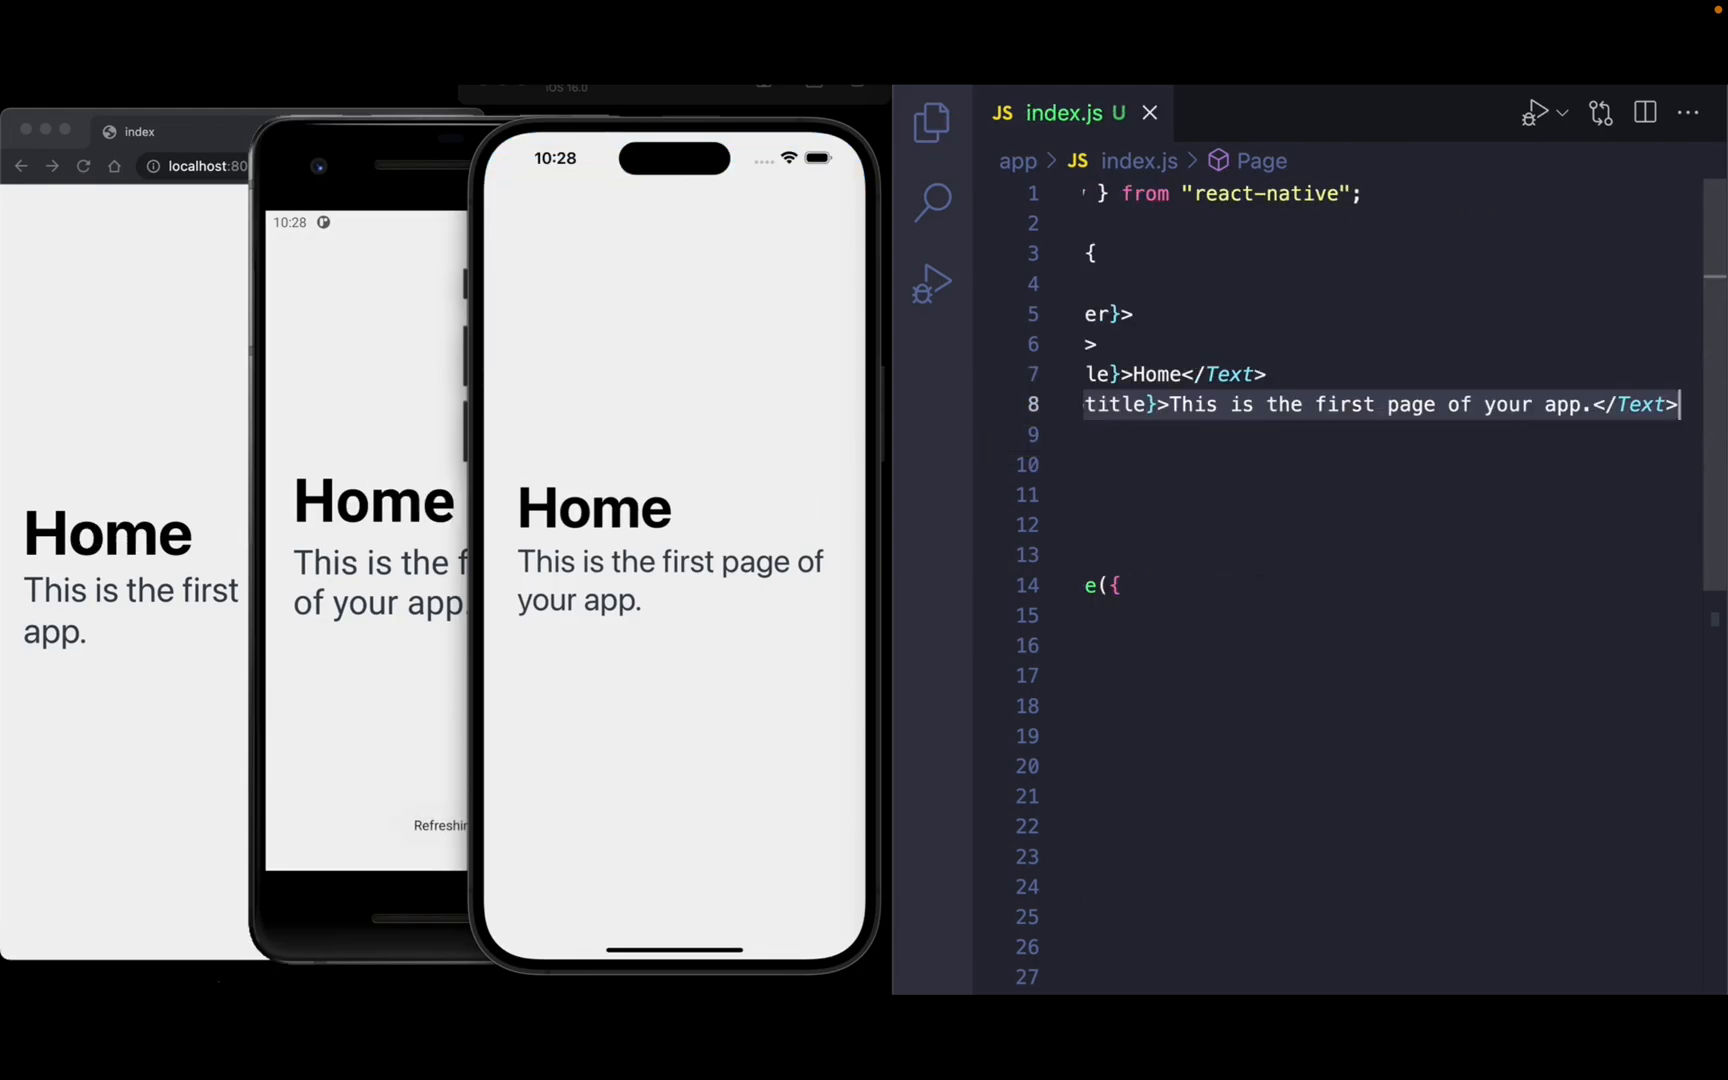
pyautogui.write('<Link></Link>')
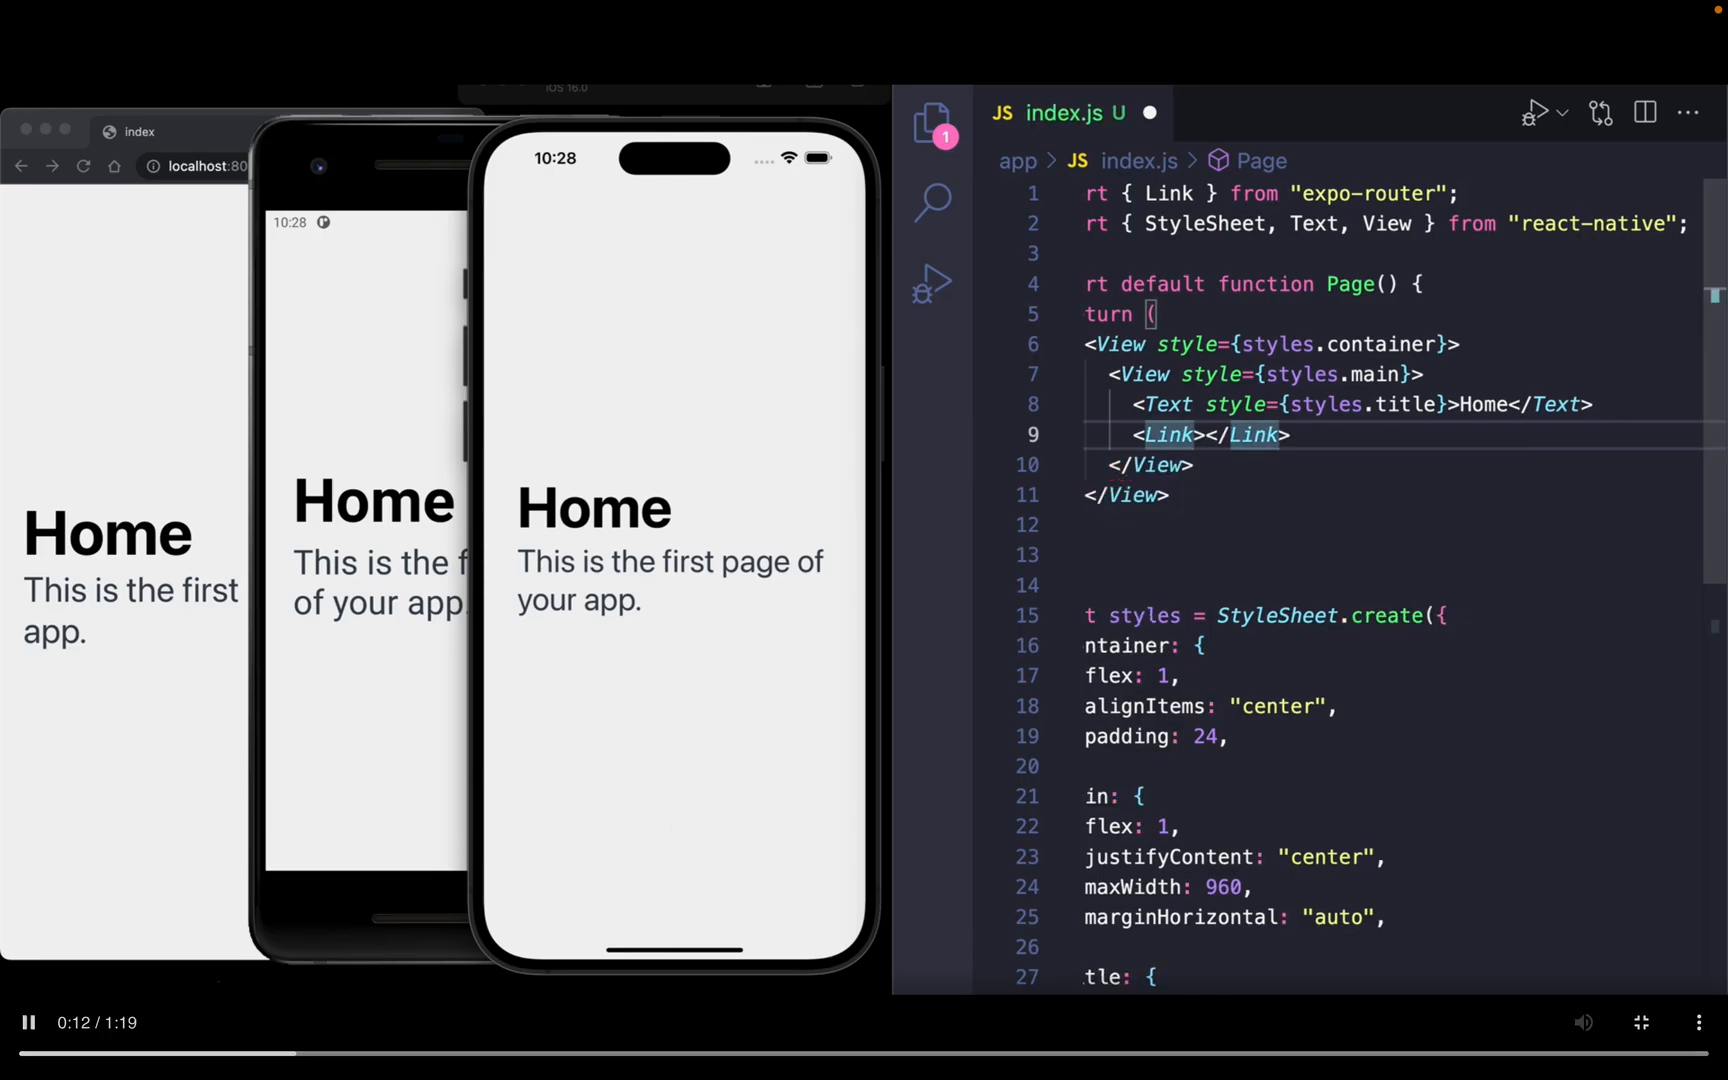
pyautogui.write('href="/profile')
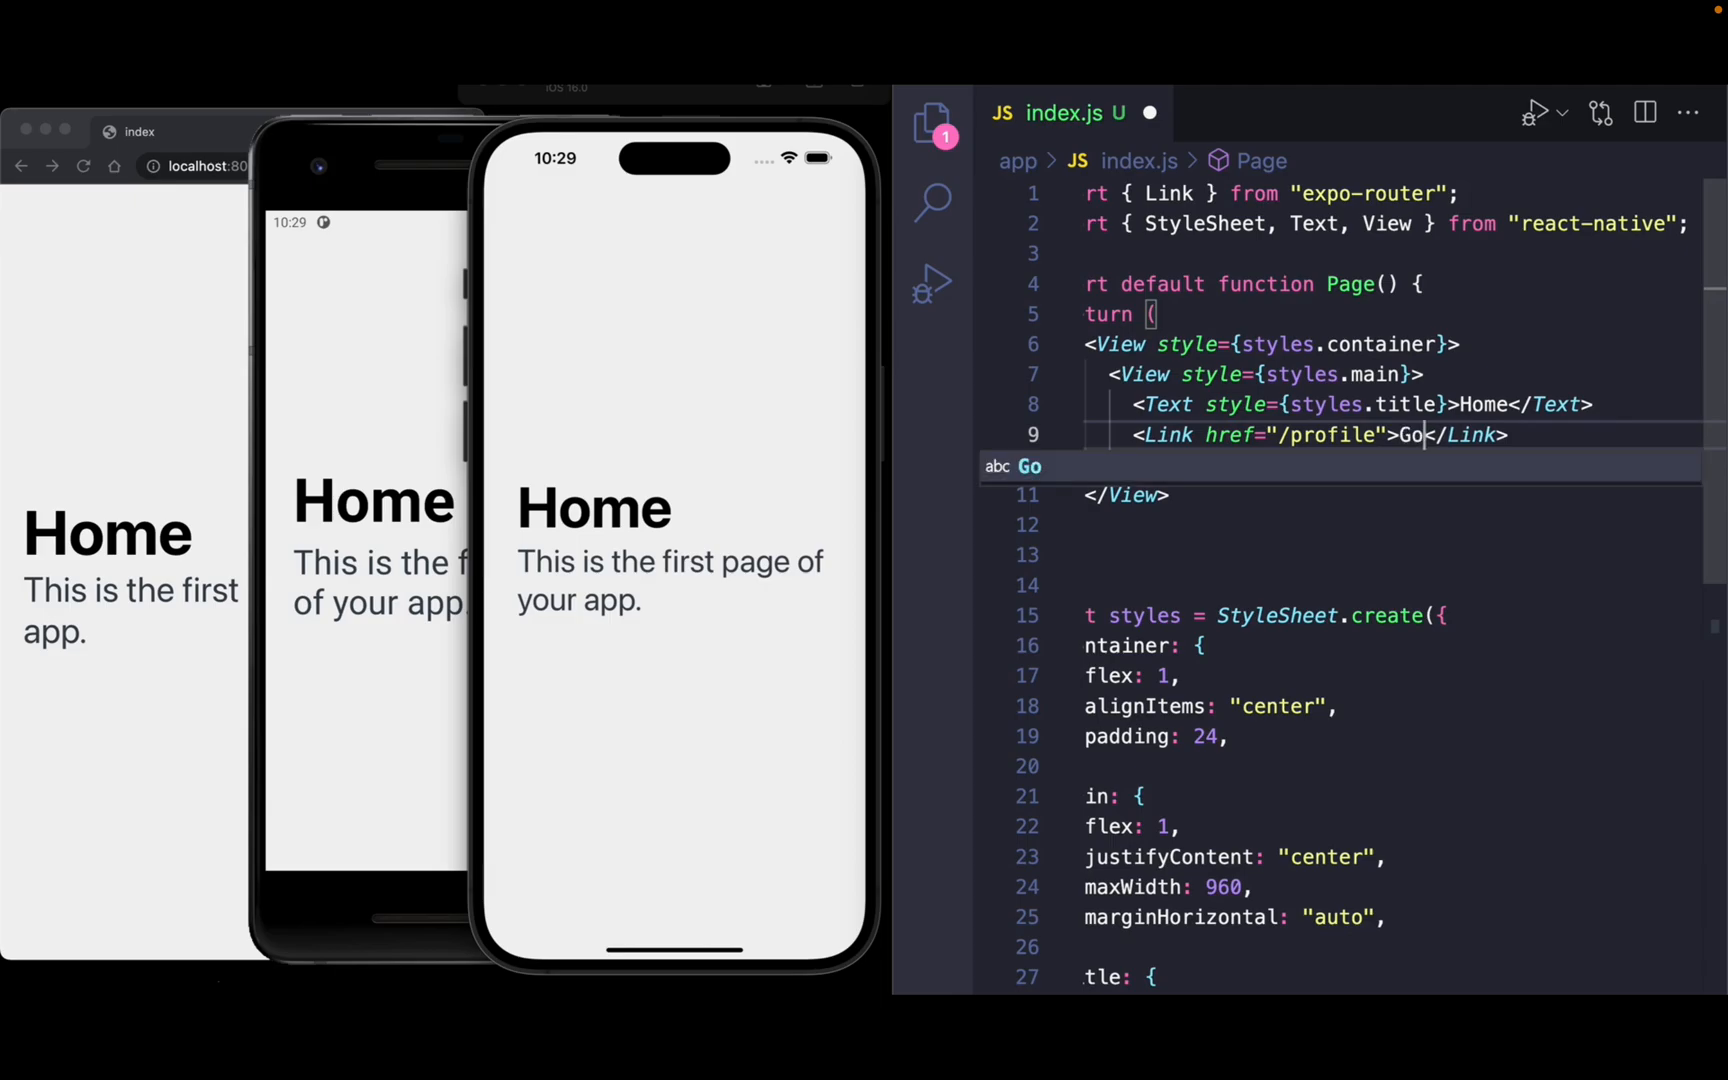
pyautogui.write('to profile')
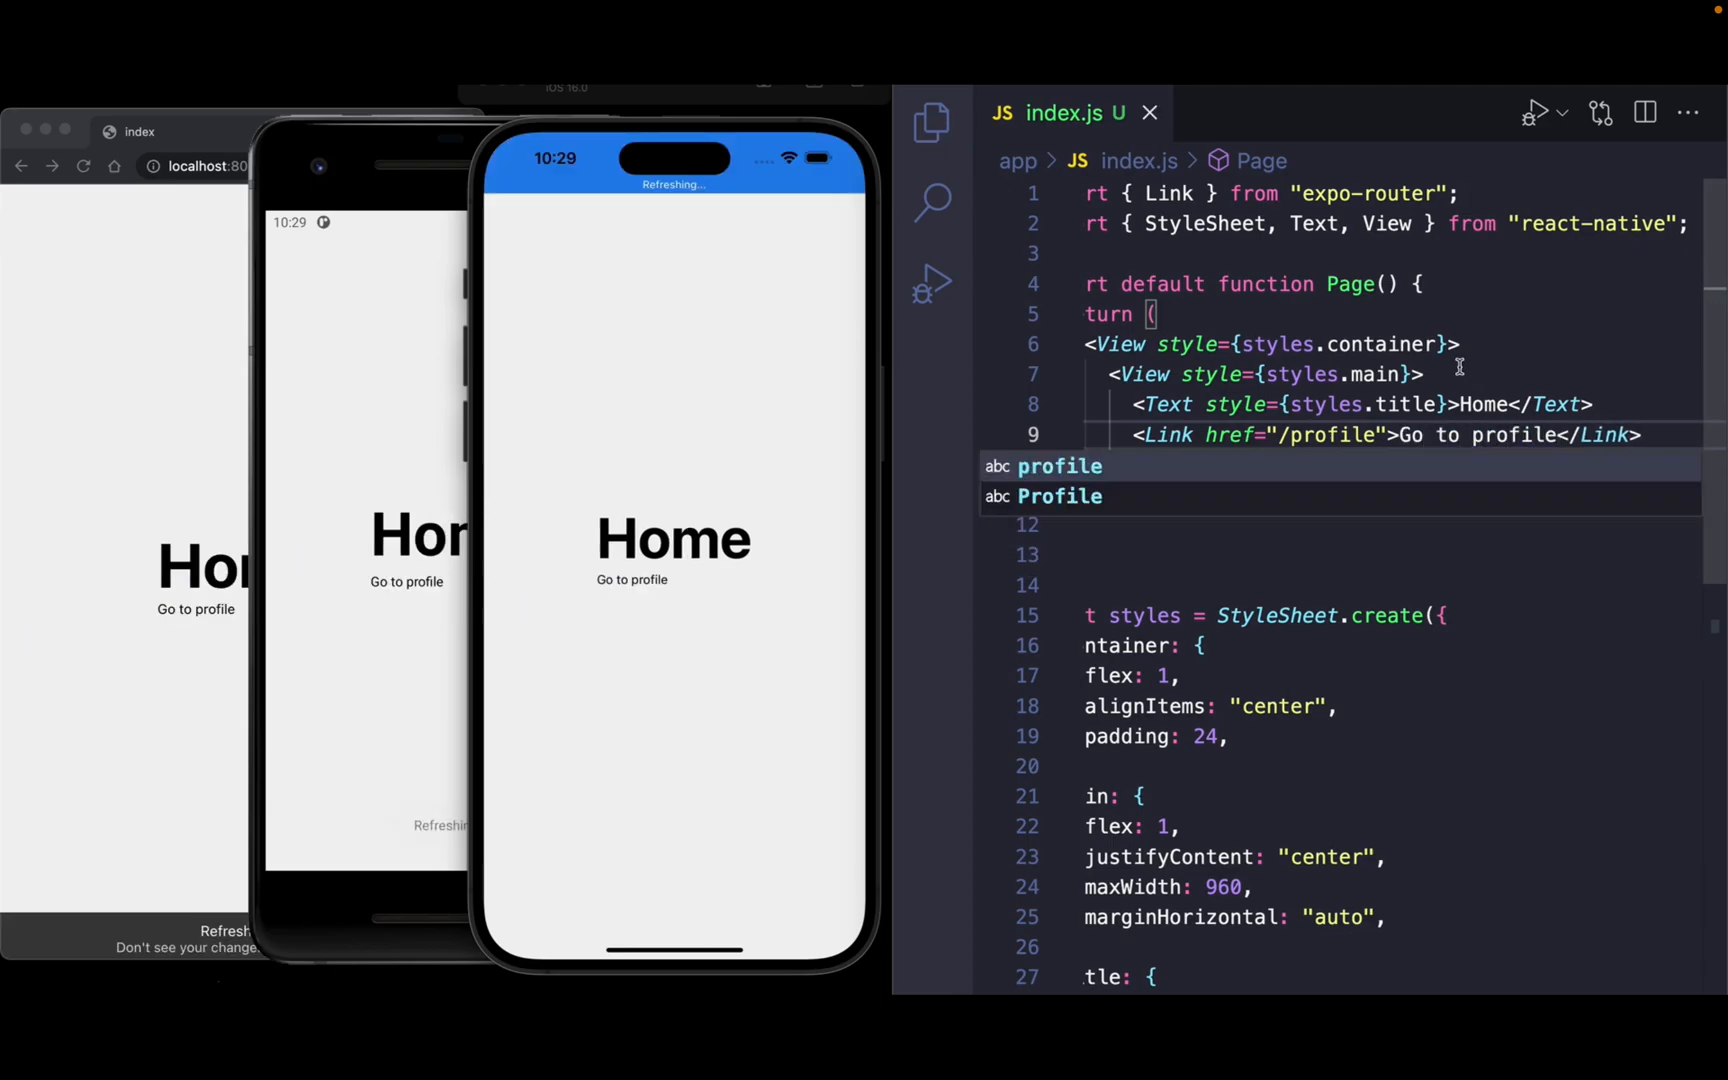
pyautogui.press('Escape')
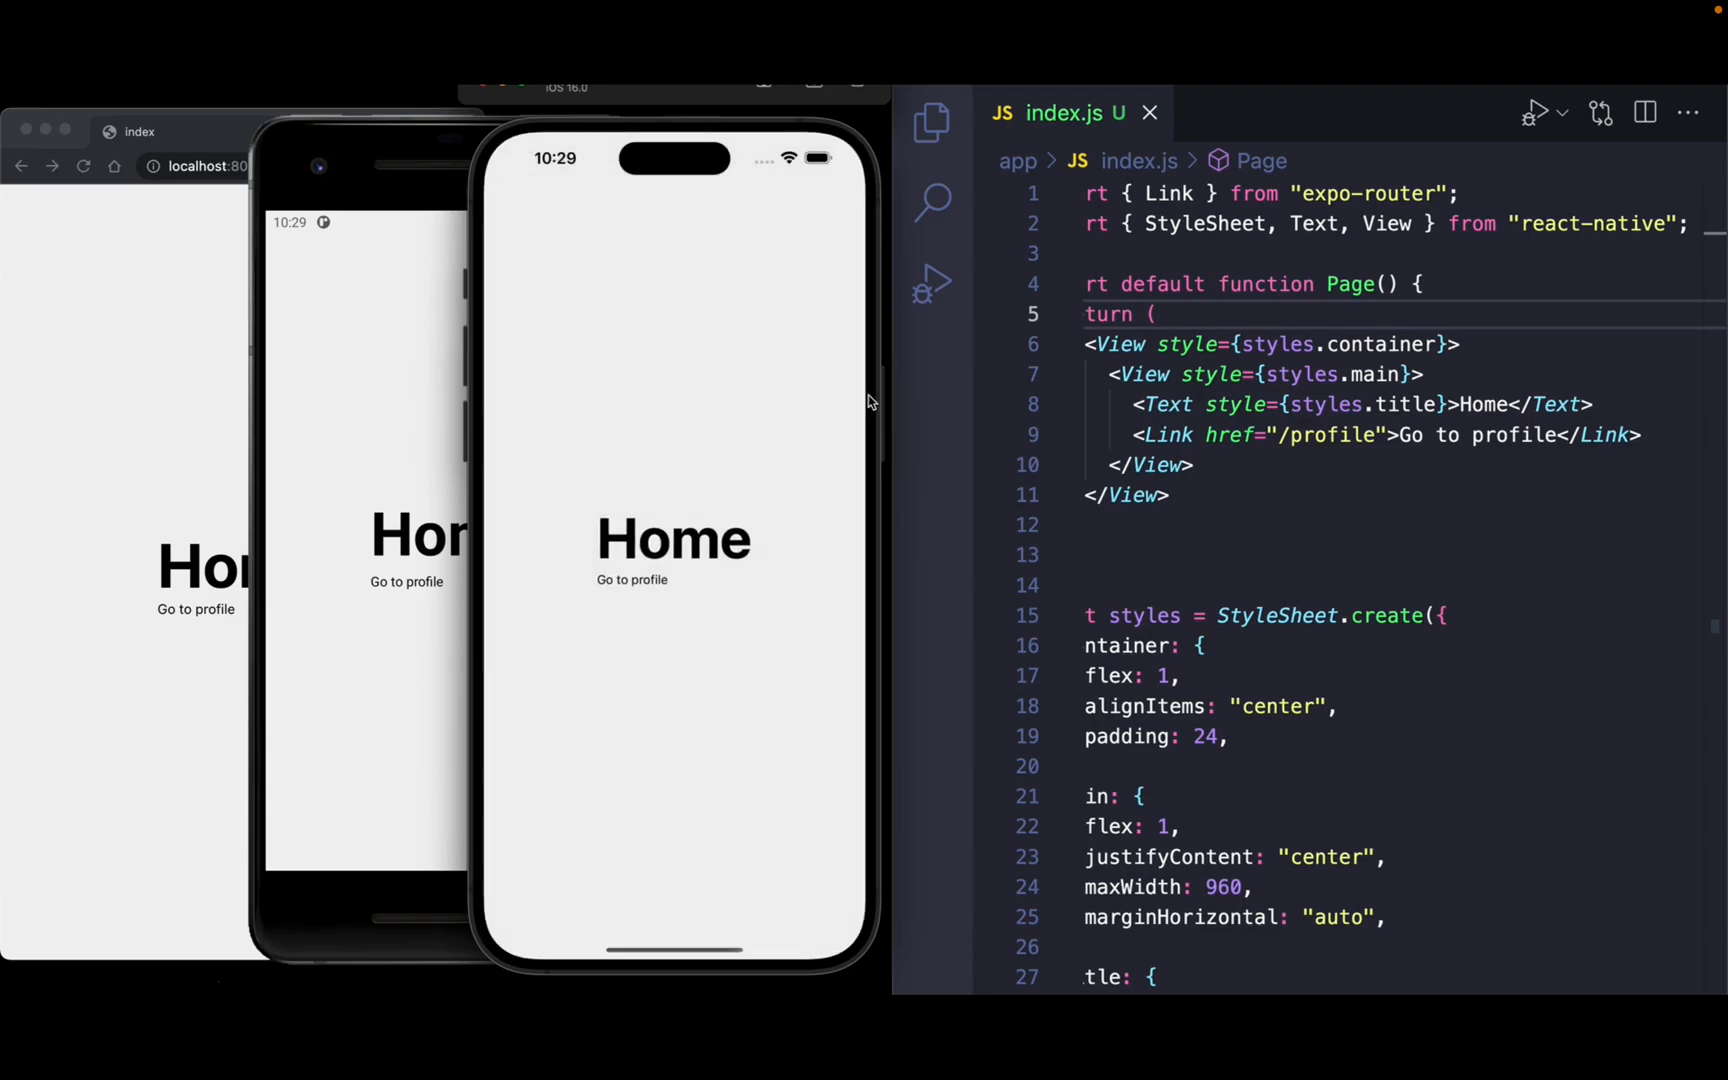
pyautogui.click(932, 121)
pyautogui.write('pro')
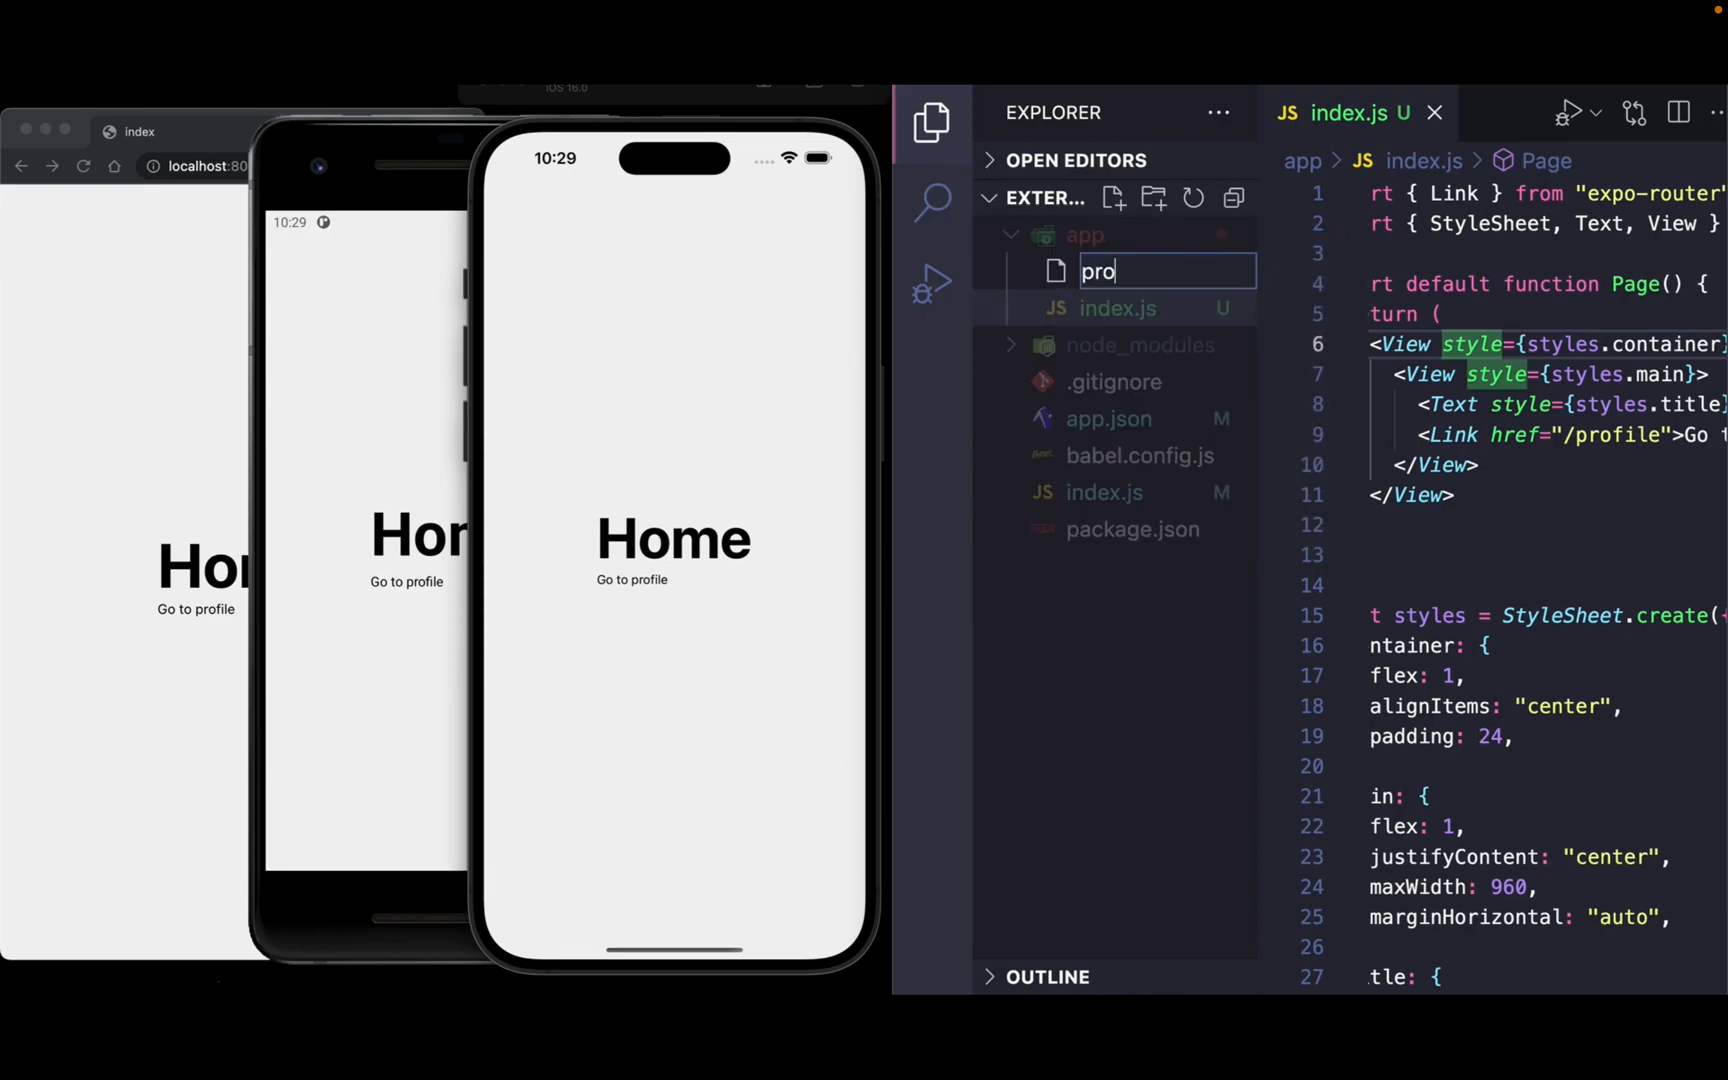
# Watch the demo create profile.js and move both pages into a (tabs) folder.
pyautogui.write('file.js')
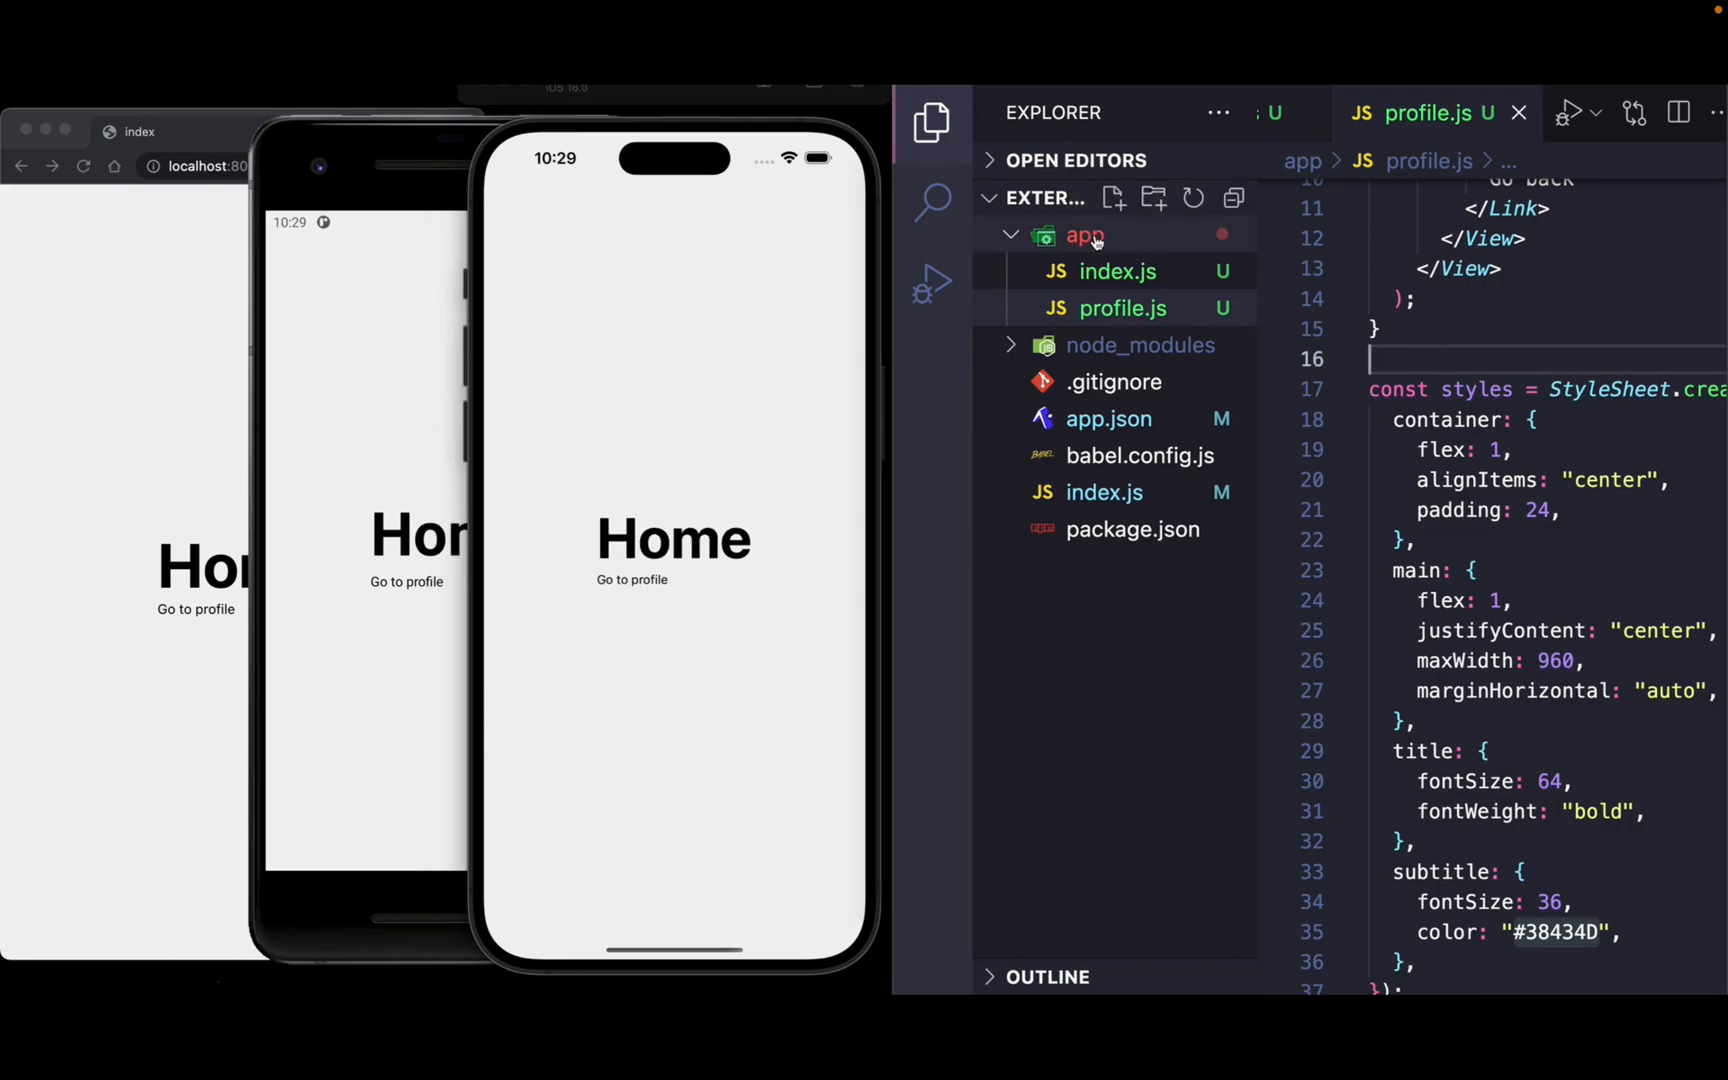
pyautogui.click(1153, 197)
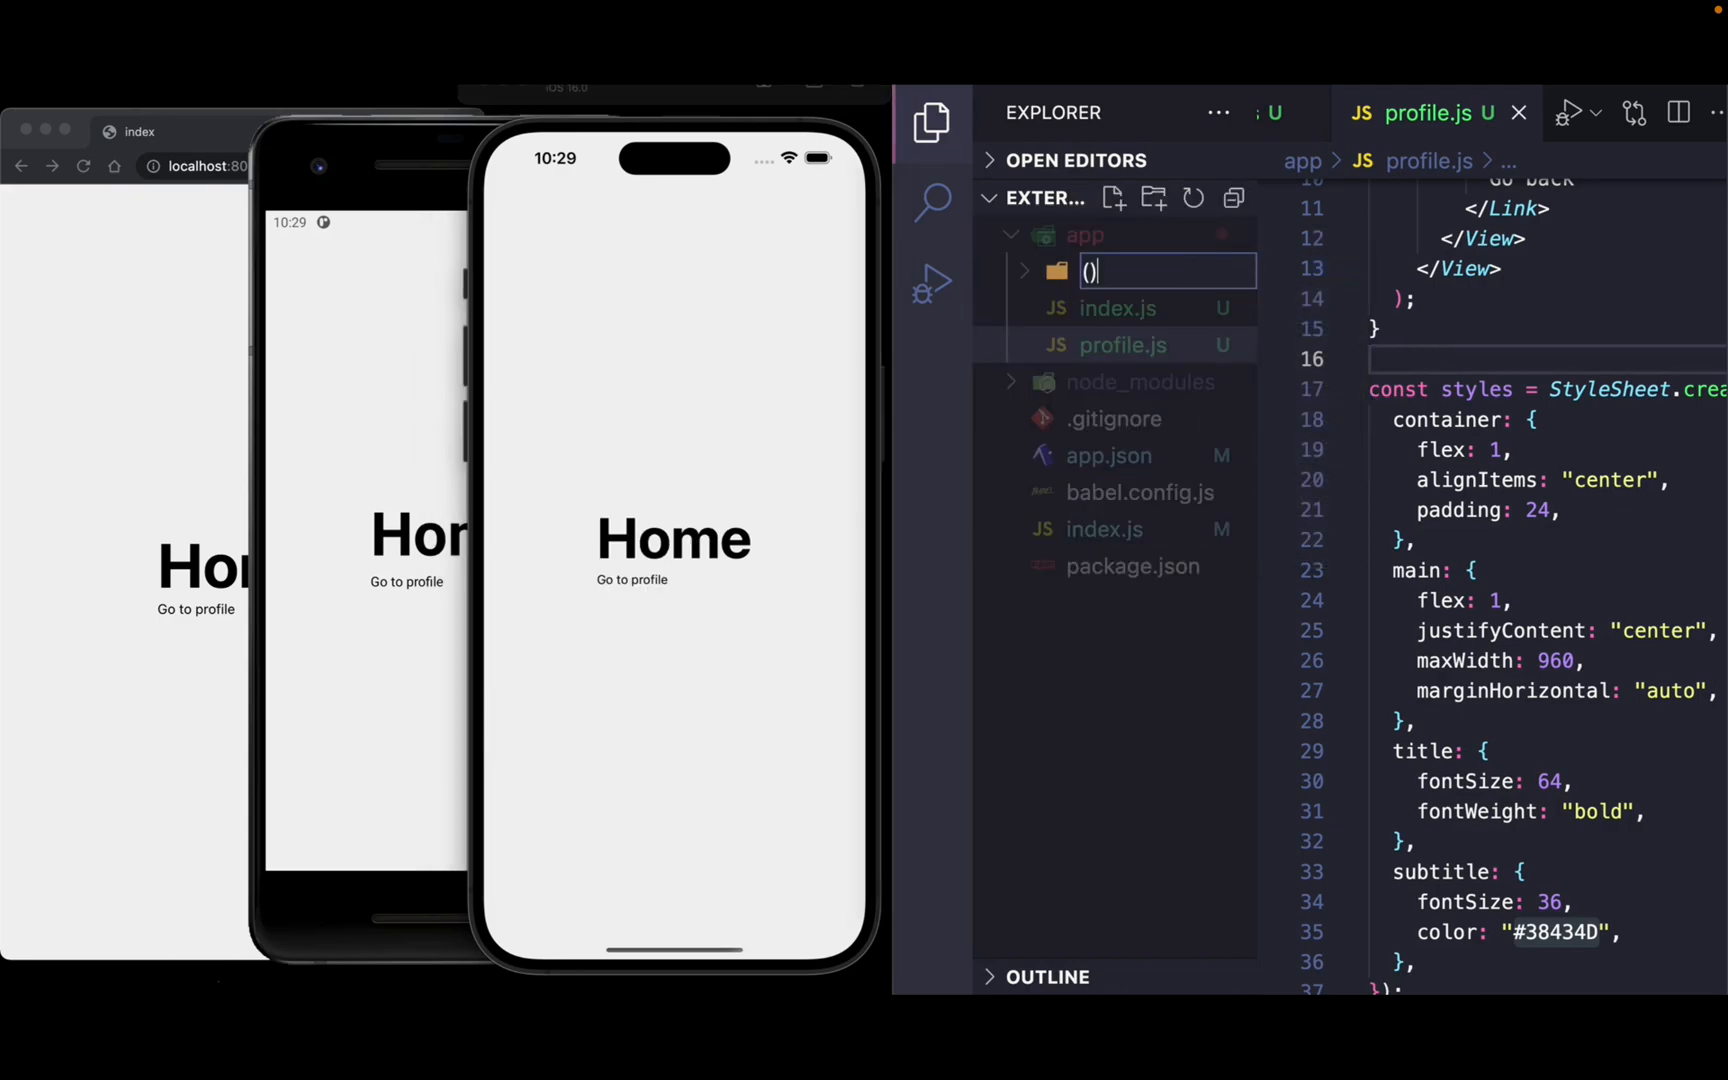
pyautogui.press('Return')
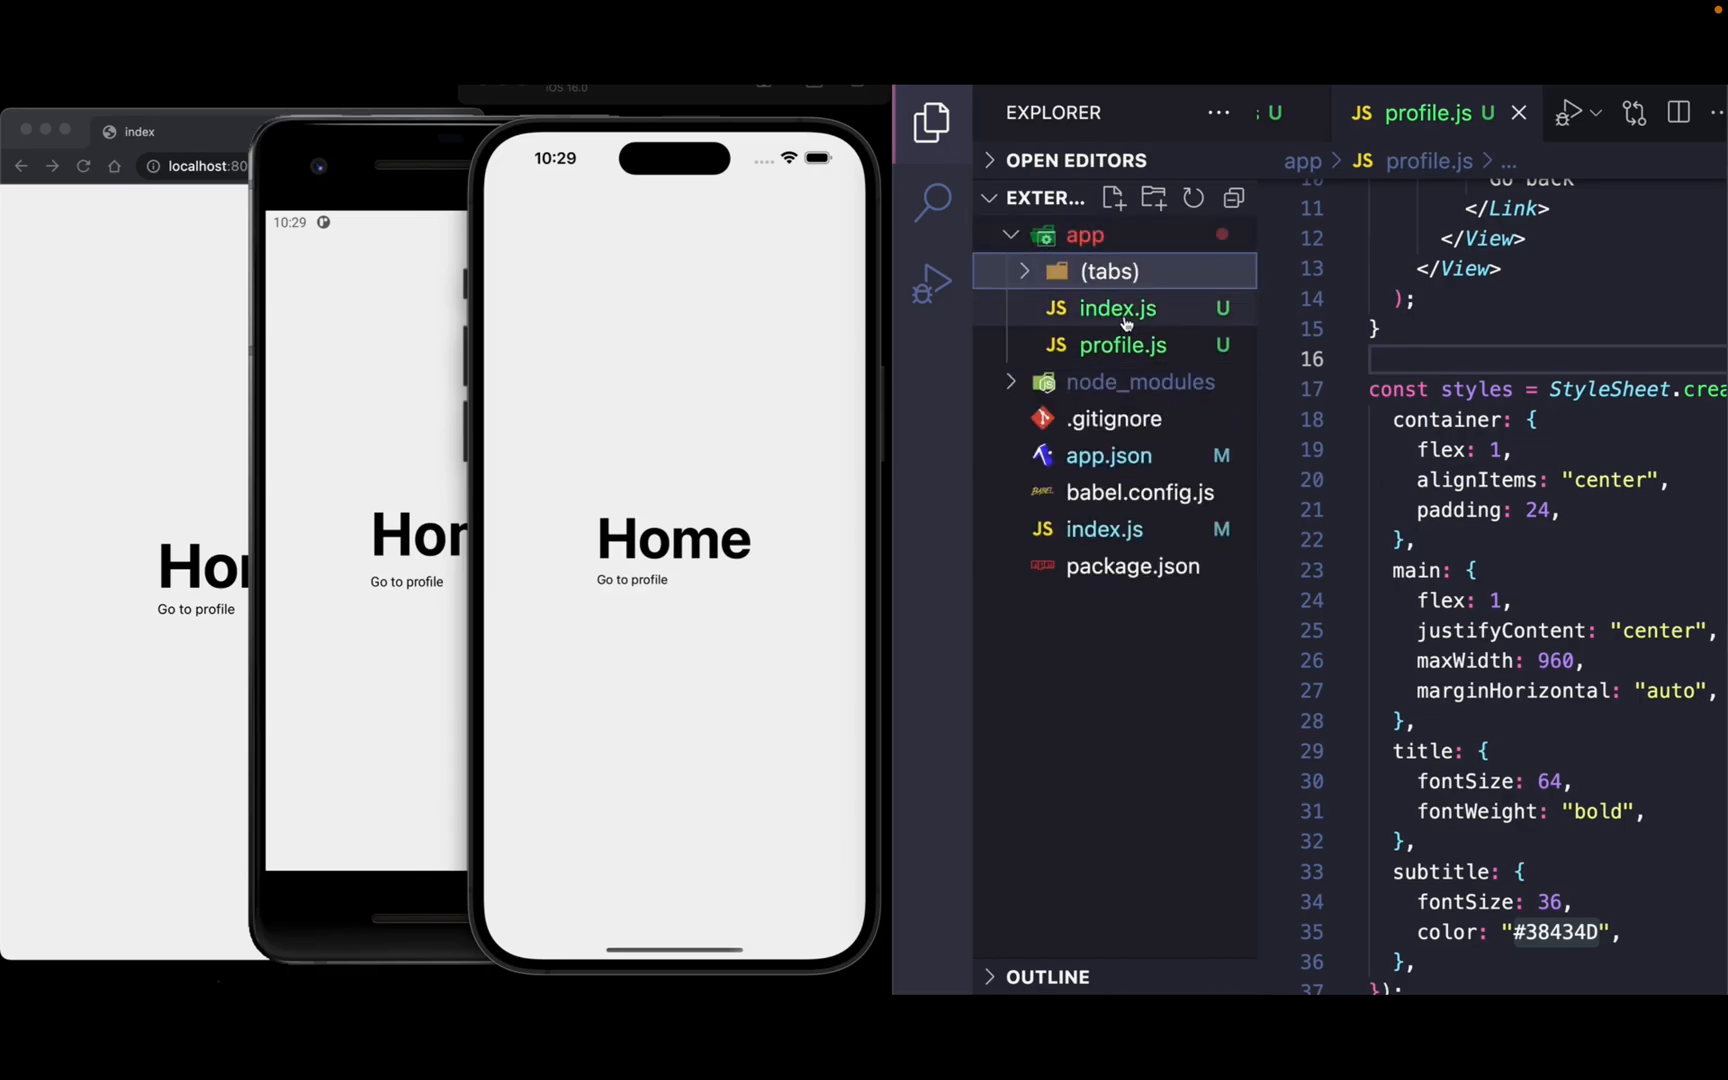
pyautogui.click(1116, 307)
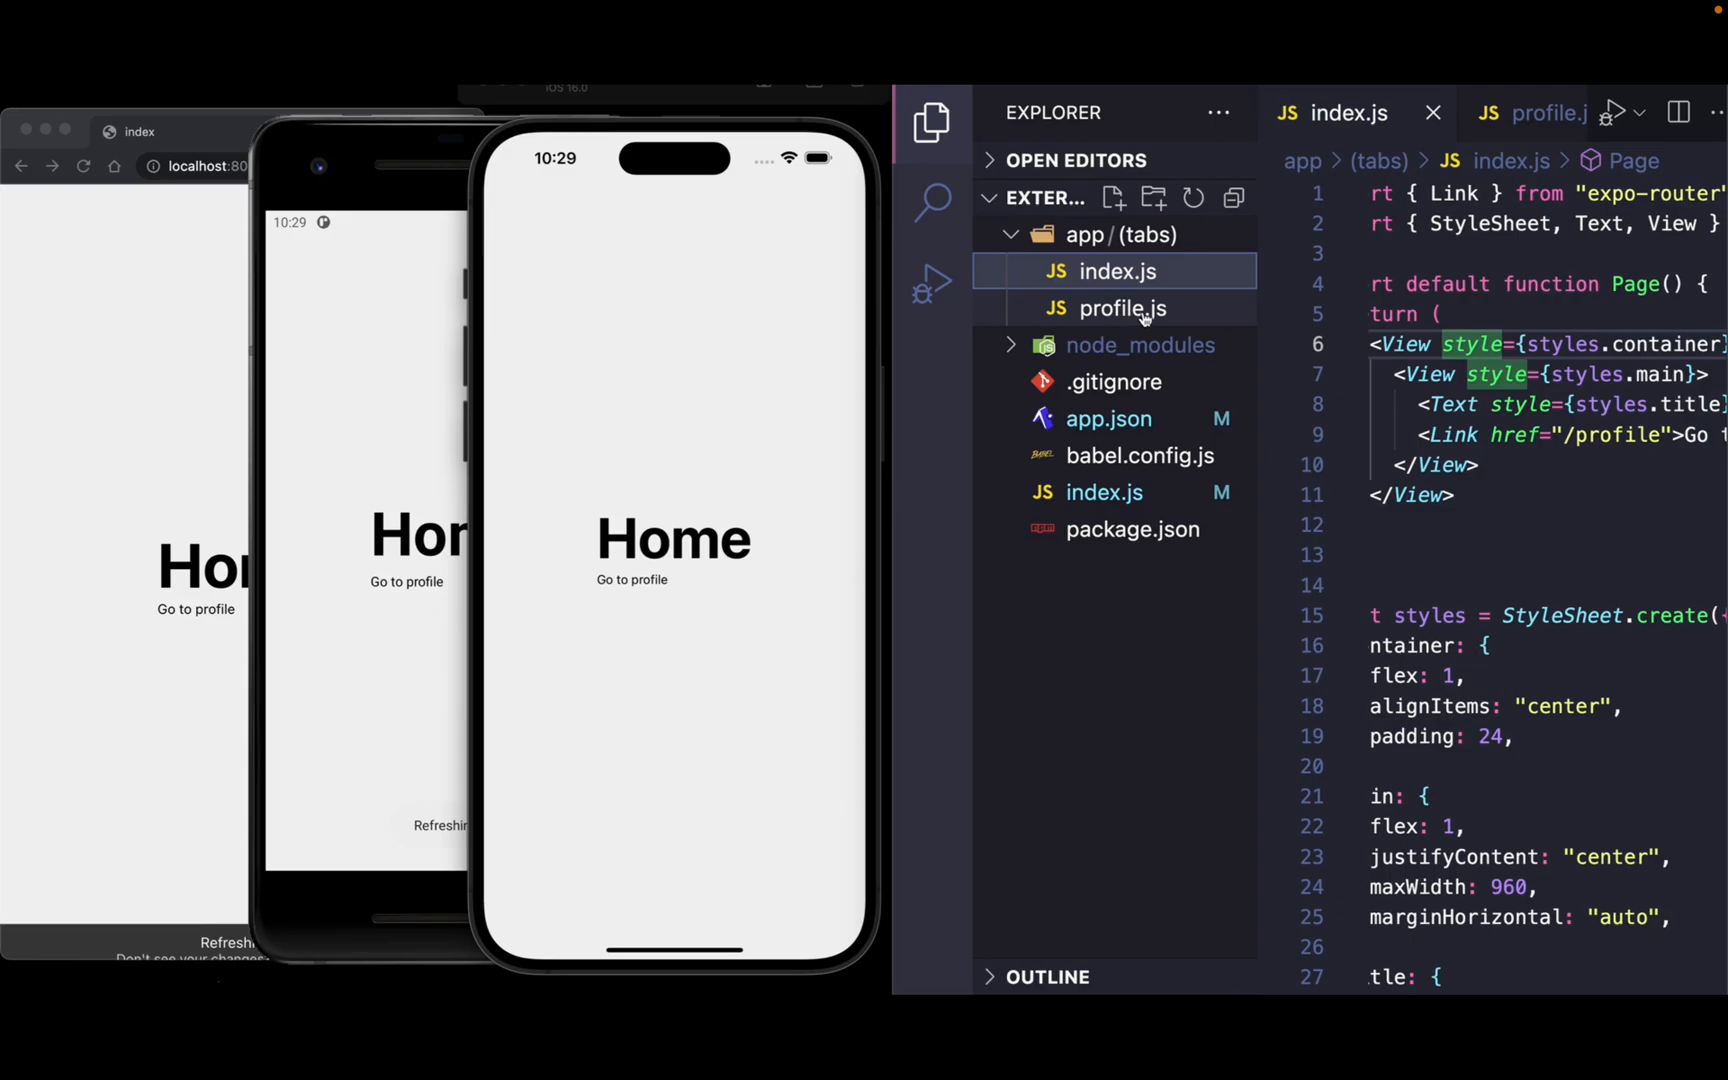
pyautogui.rightClick(1120, 235)
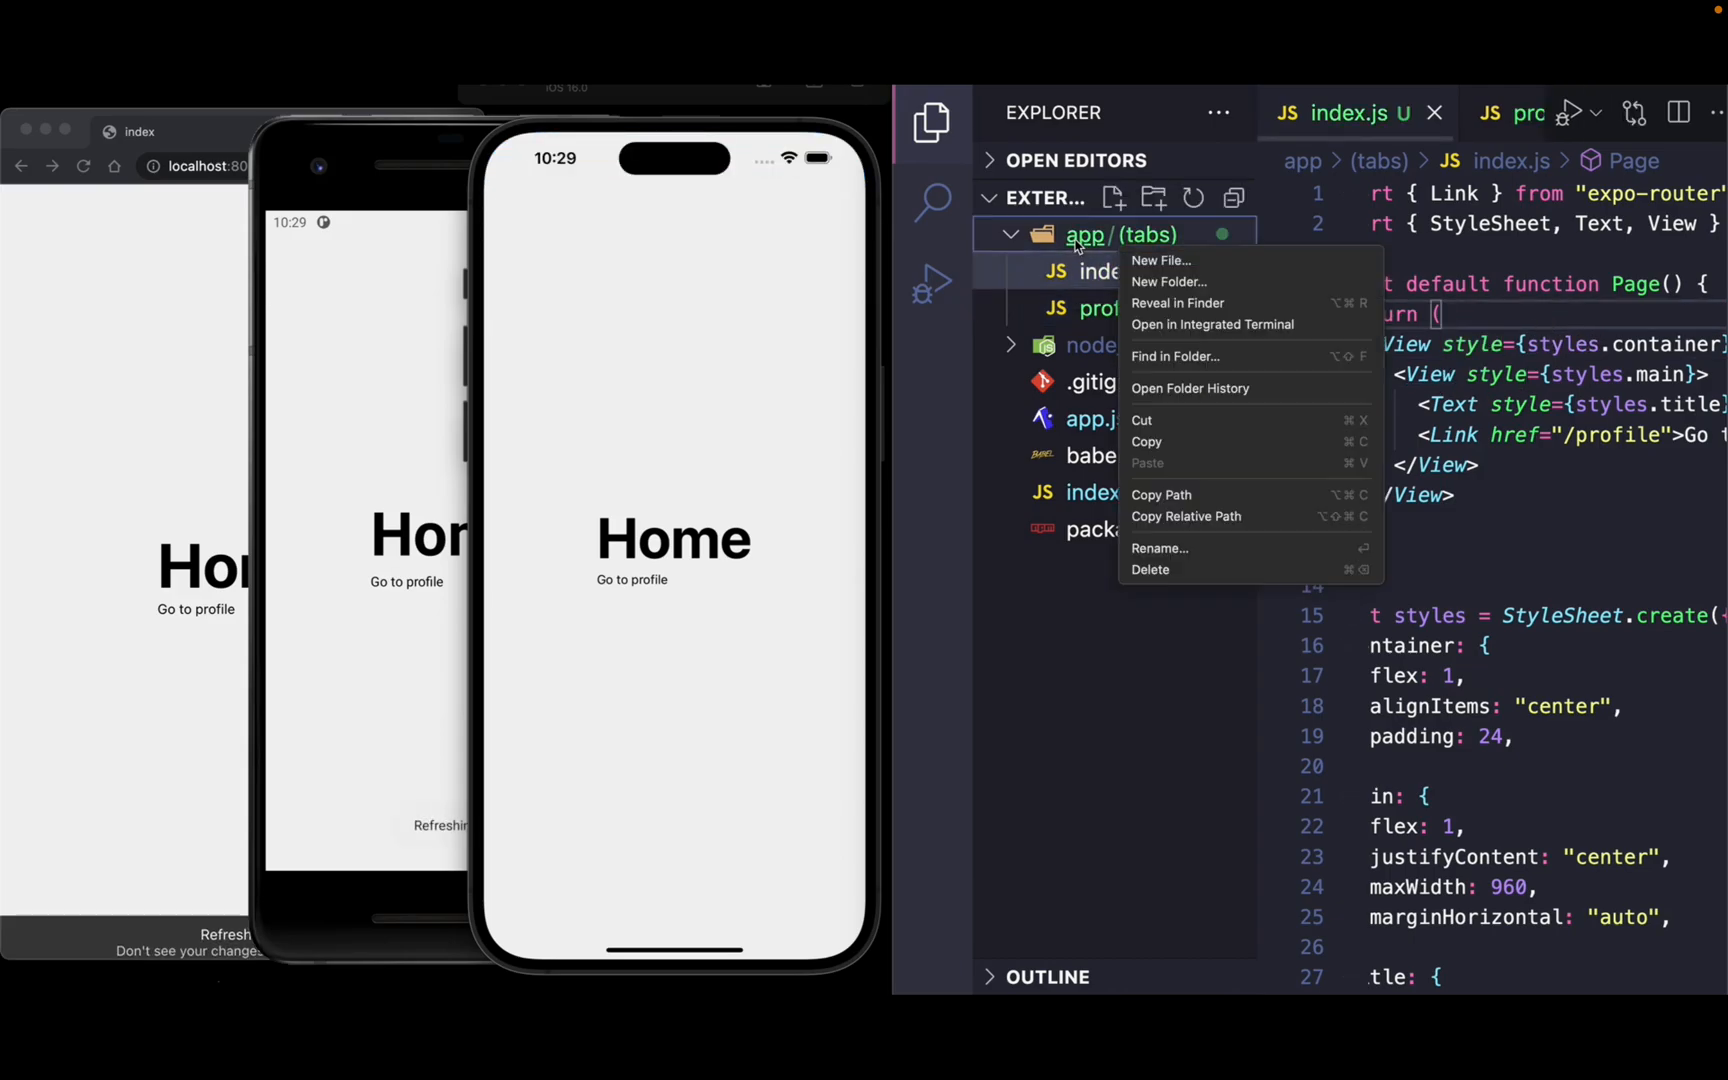
# Watch the (tabs).js Tabs layout and settings tab appear, then rewind the video to the start.
pyautogui.click(1162, 260)
pyautogui.write('(tabs).js')
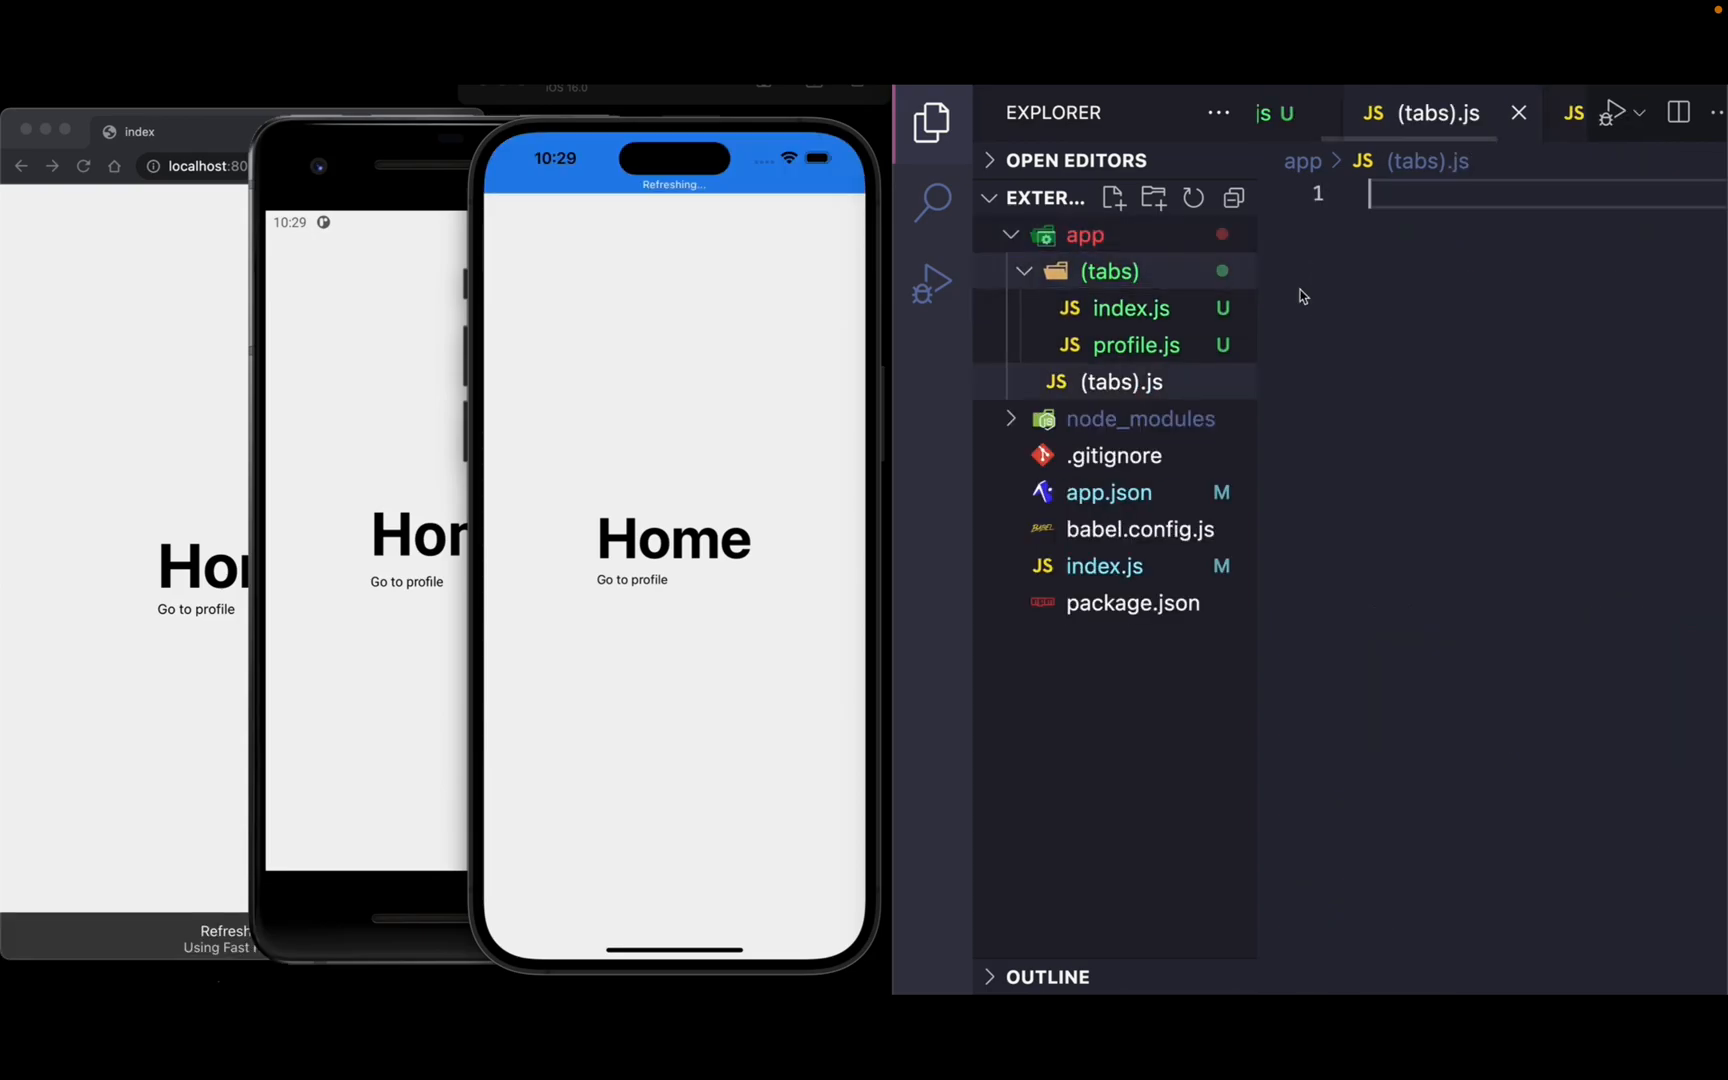
pyautogui.press('Enter')
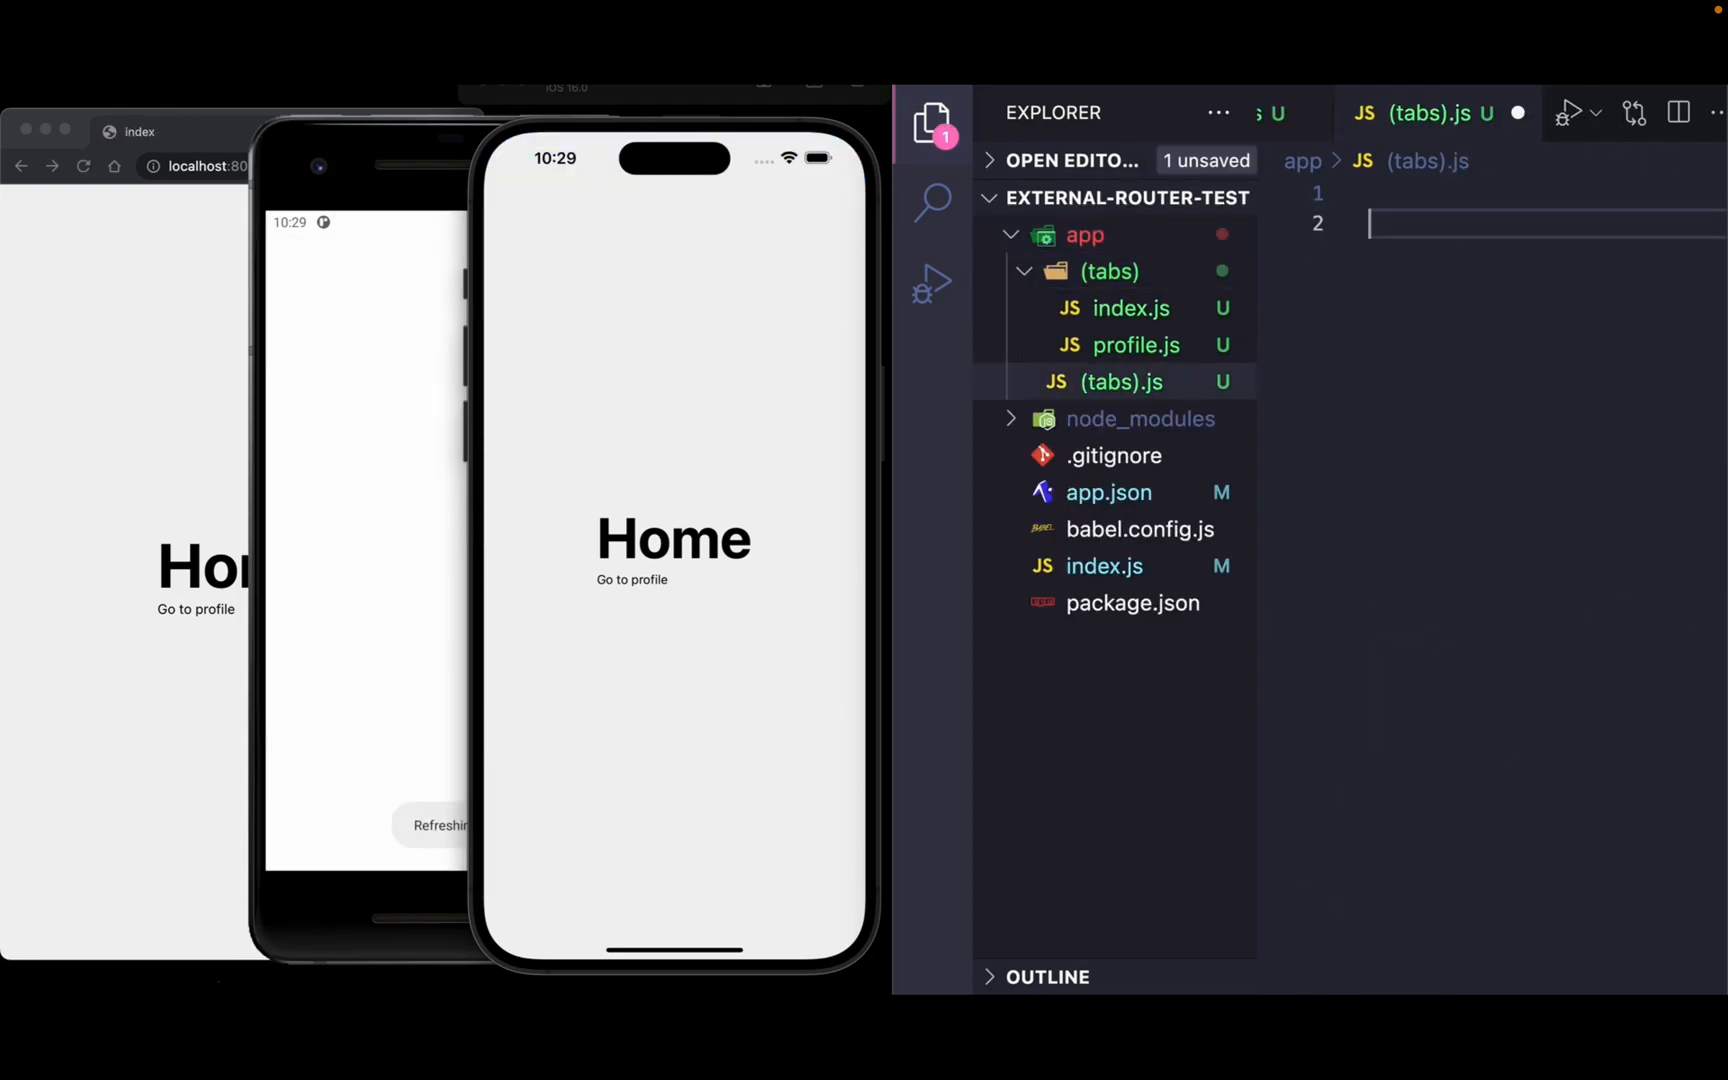
pyautogui.write('export default Tabs;')
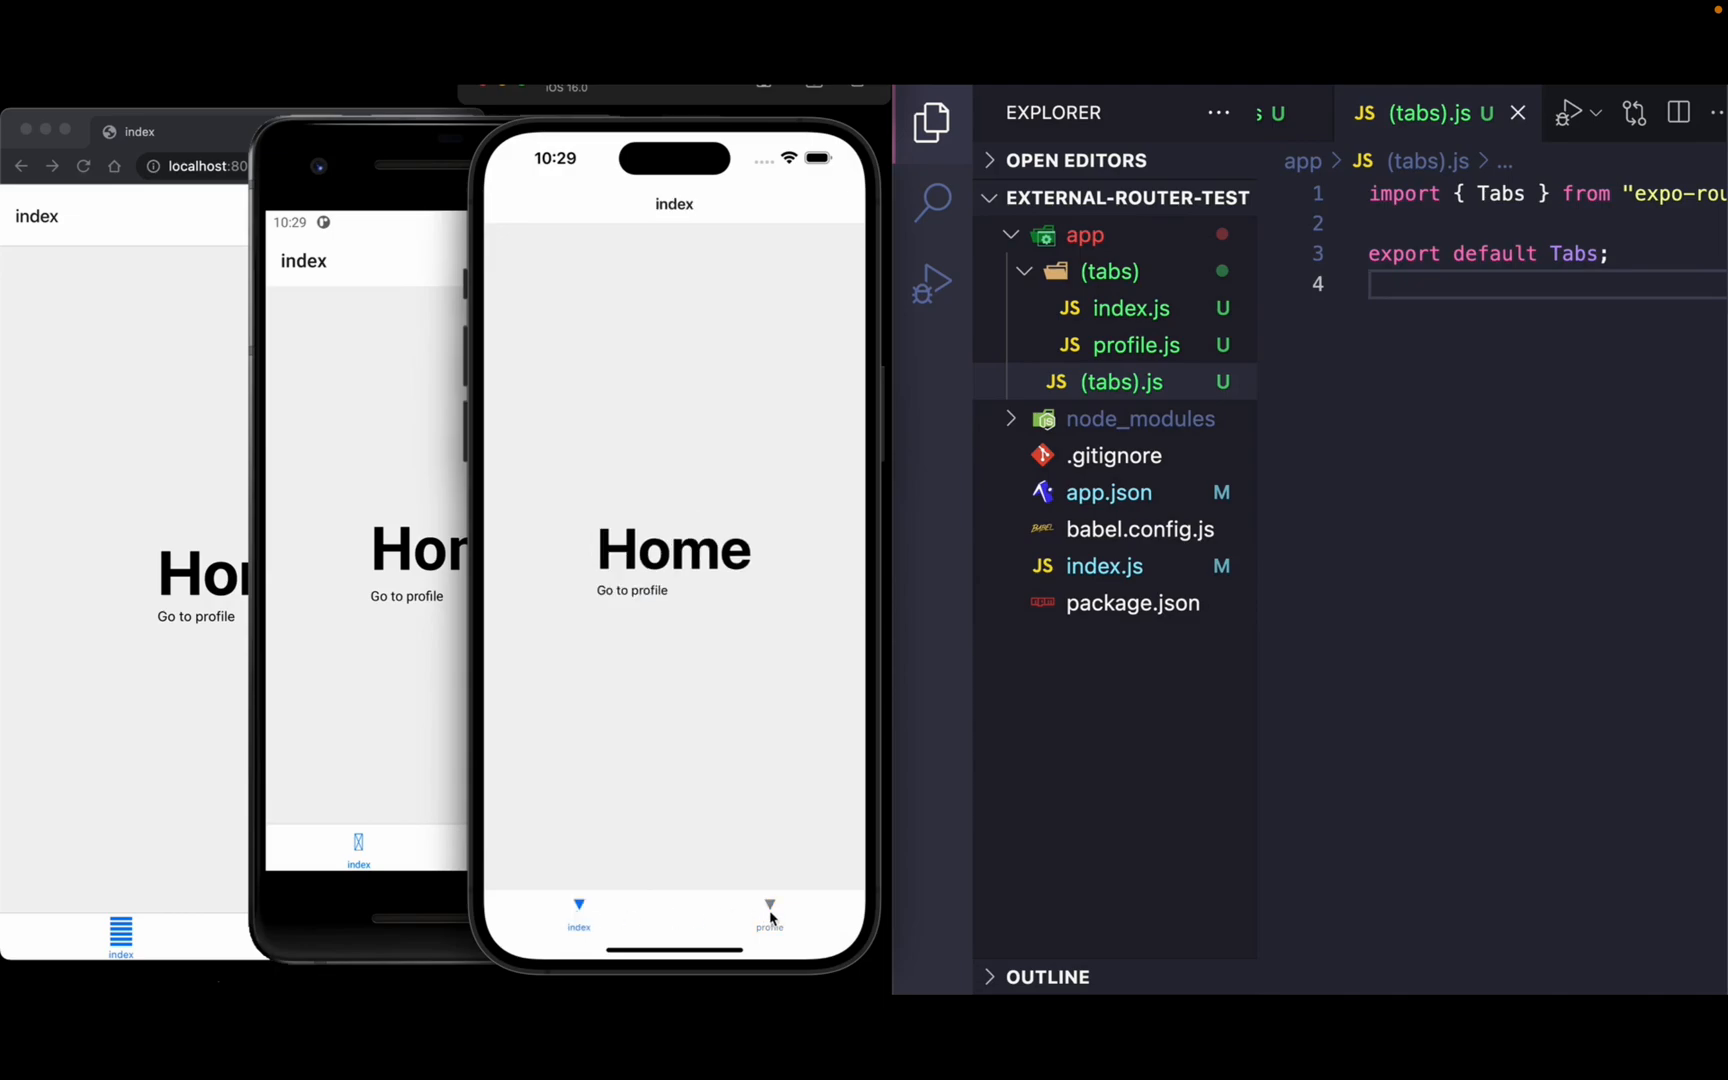
pyautogui.click(769, 912)
pyautogui.write('settings')
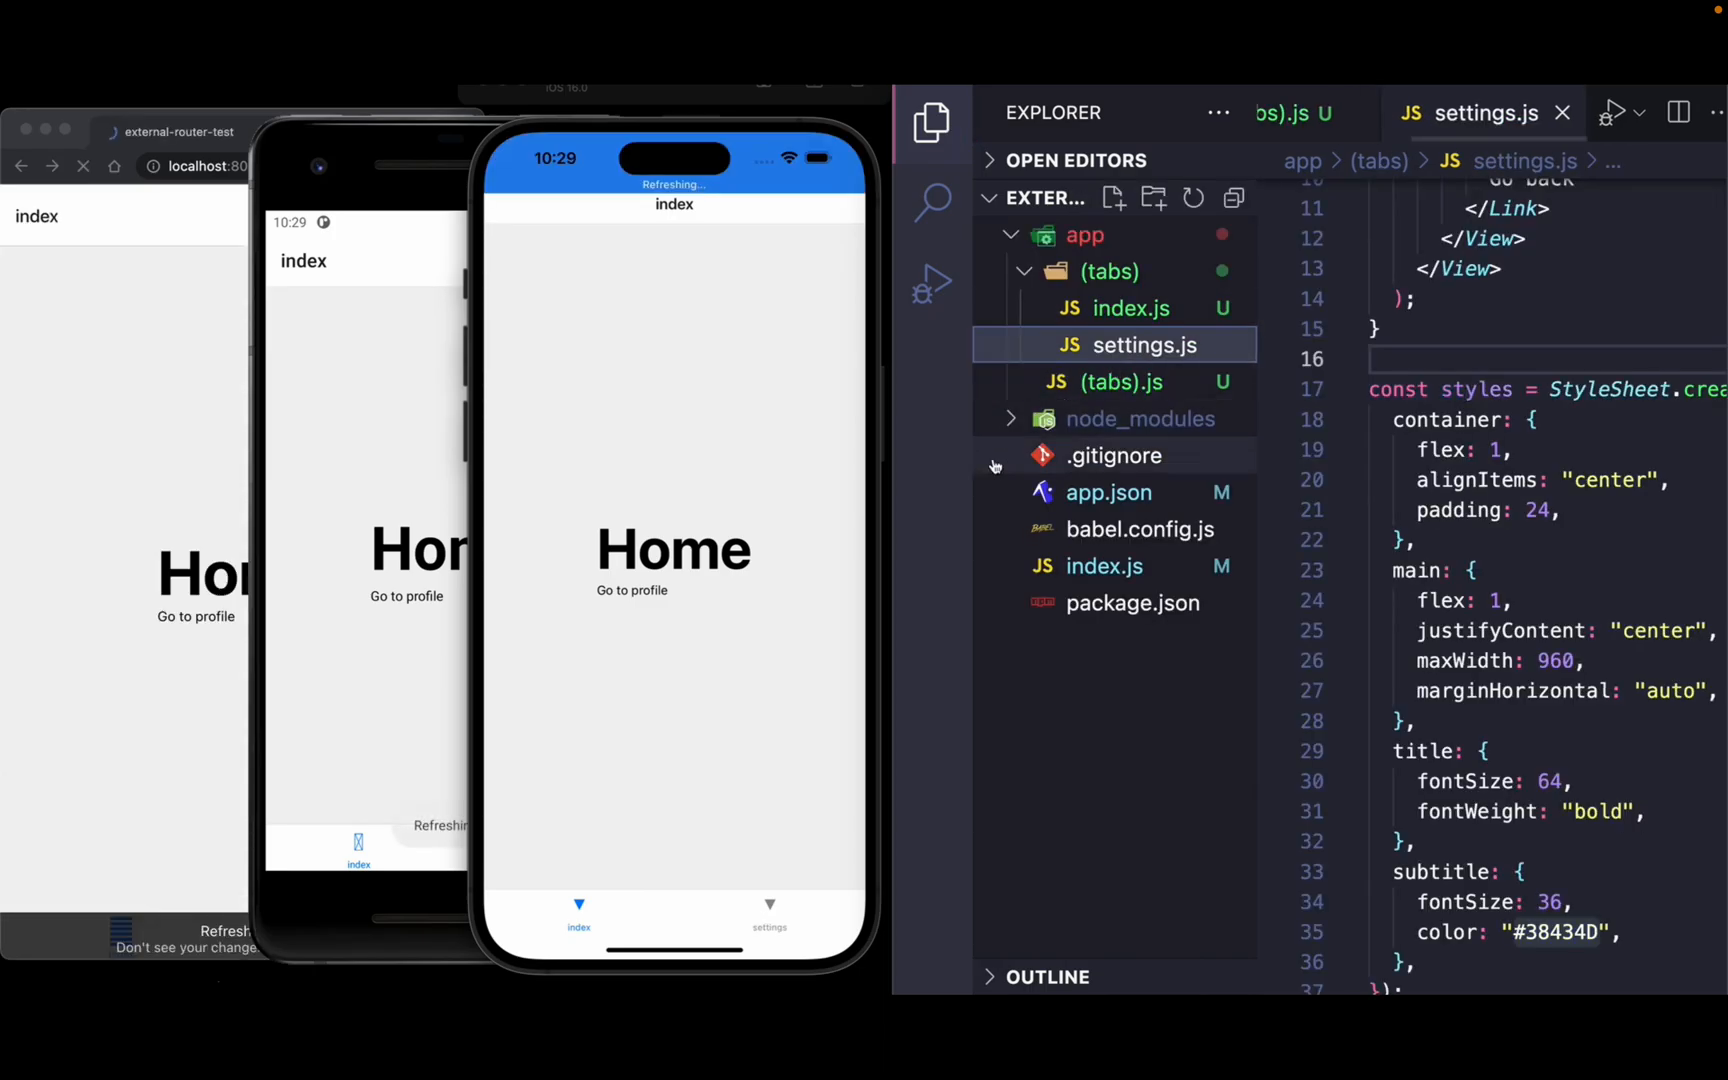
pyautogui.click(769, 915)
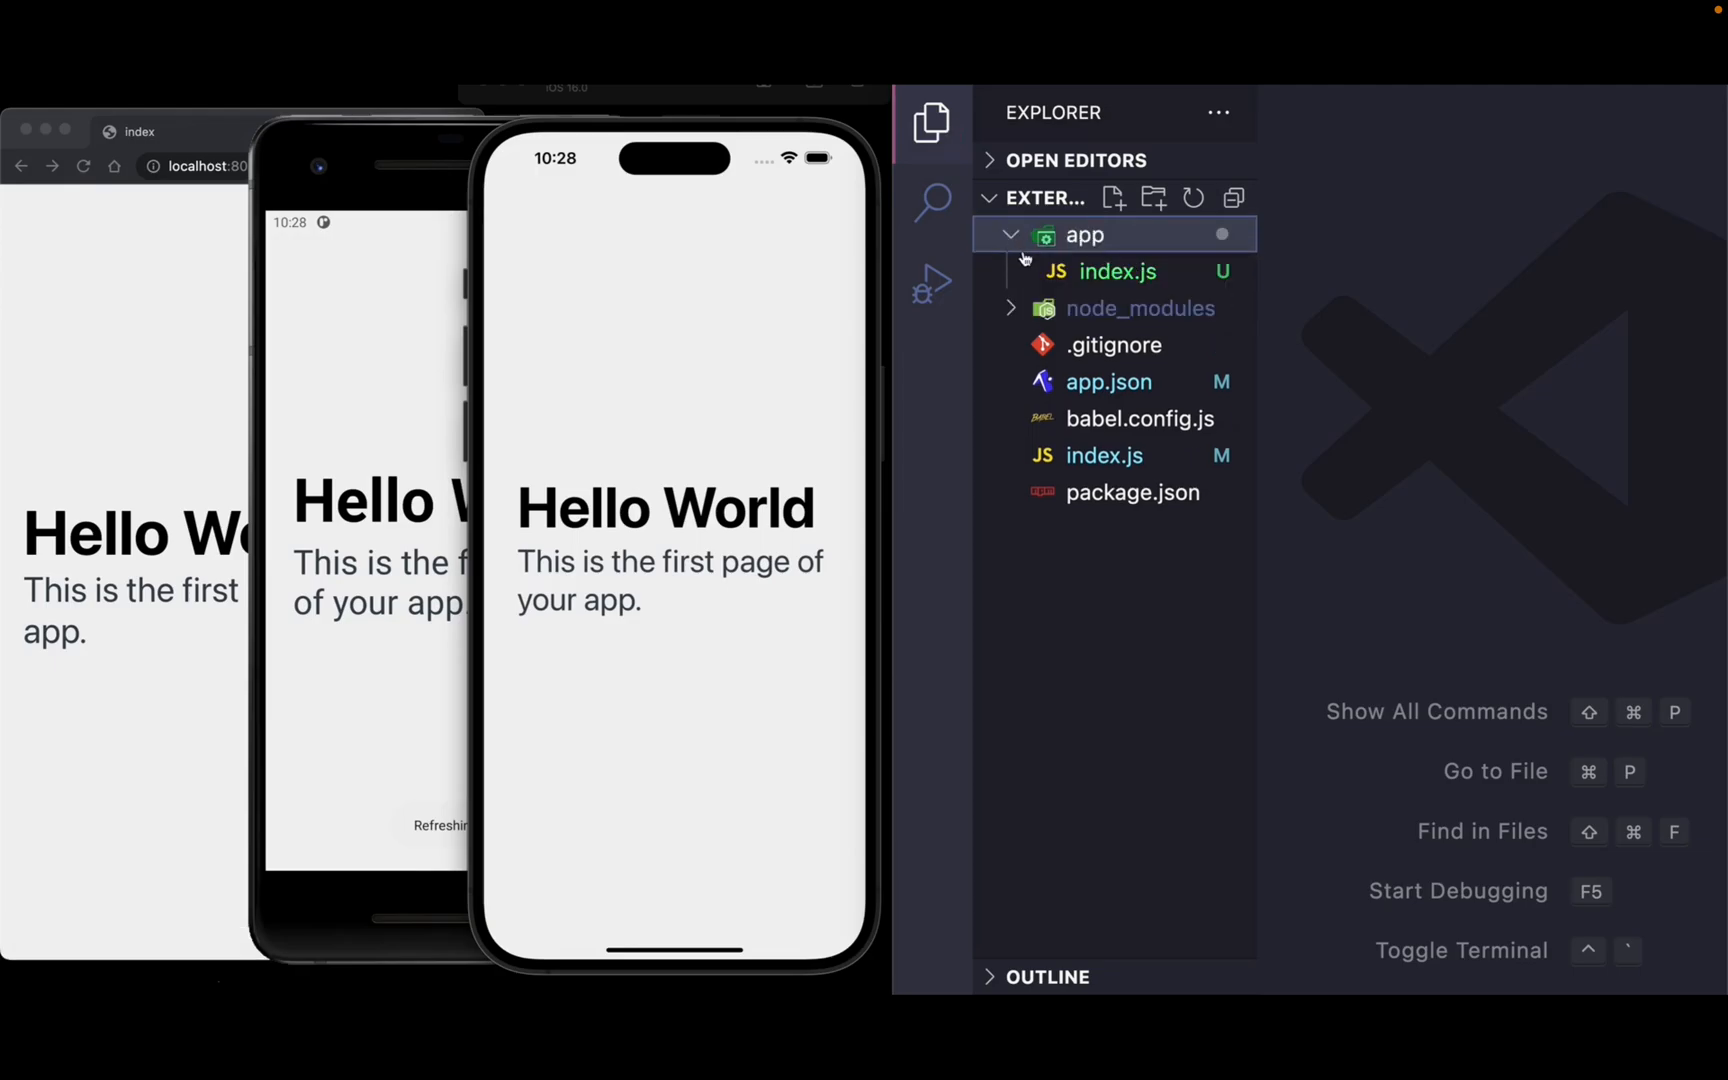
# Replay the demo through the Home title and Go to profile Link edits.
pyautogui.click(1116, 271)
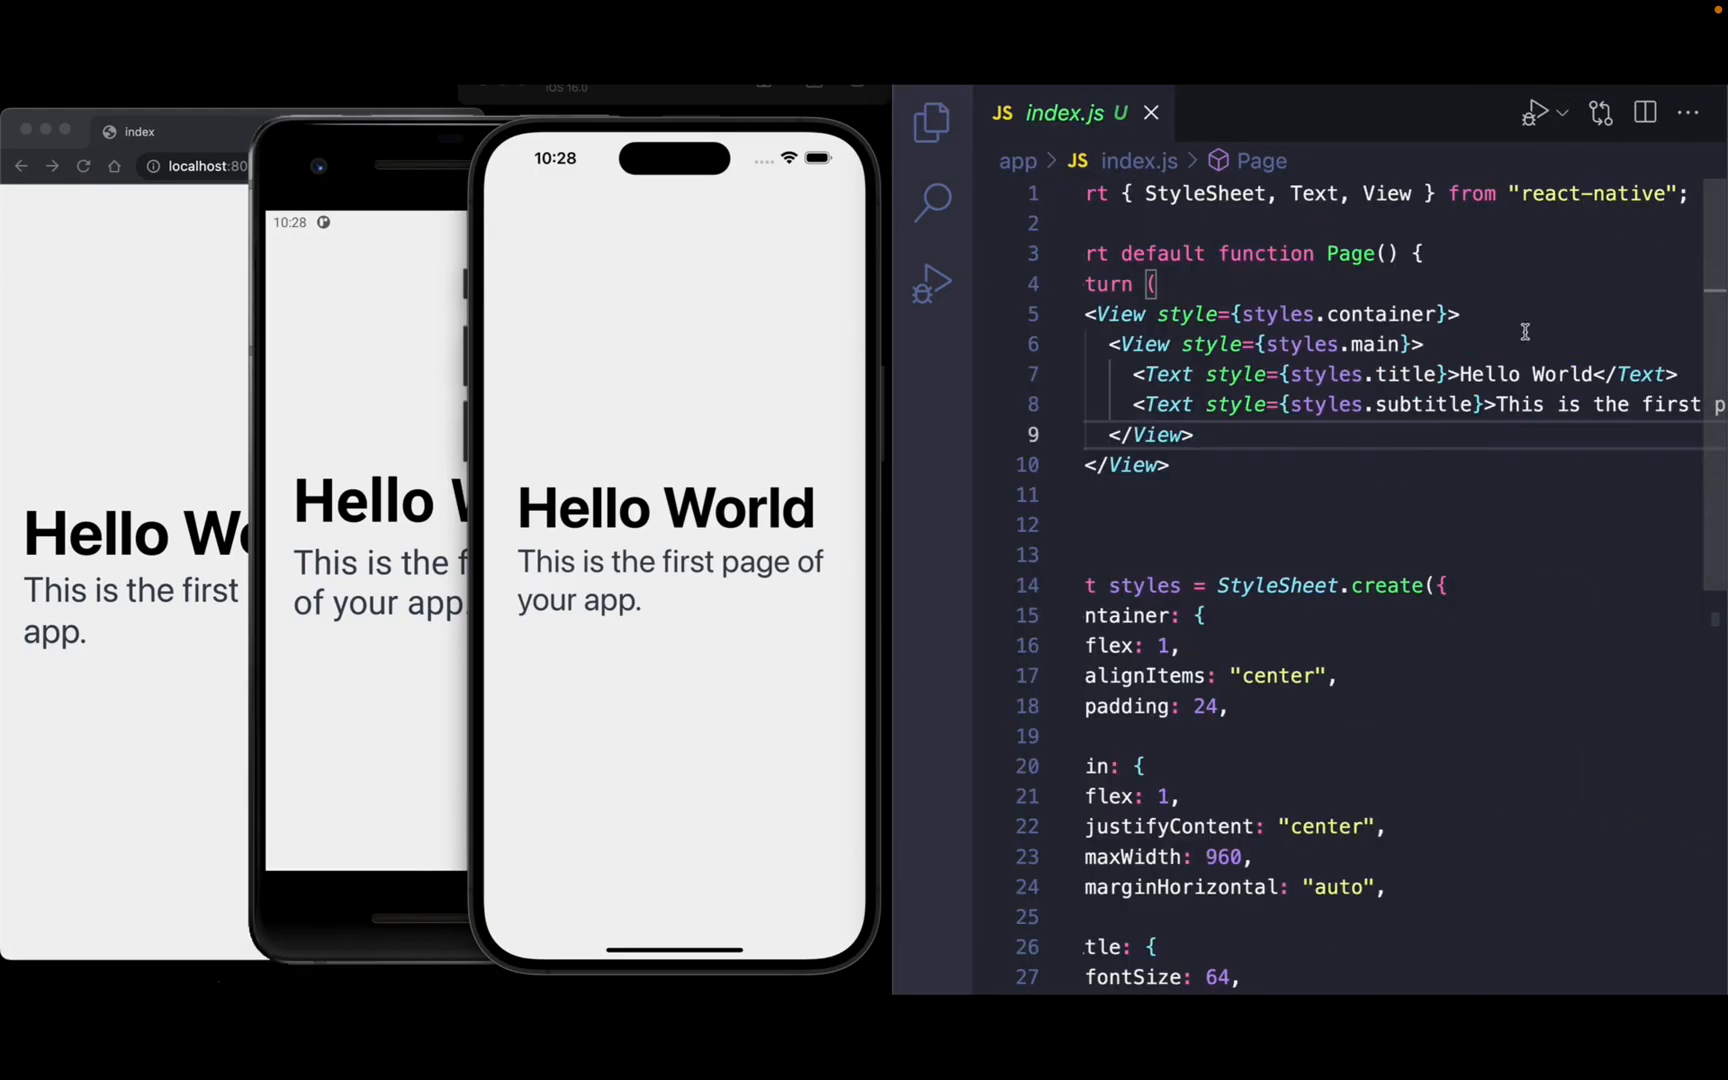
pyautogui.write('Home')
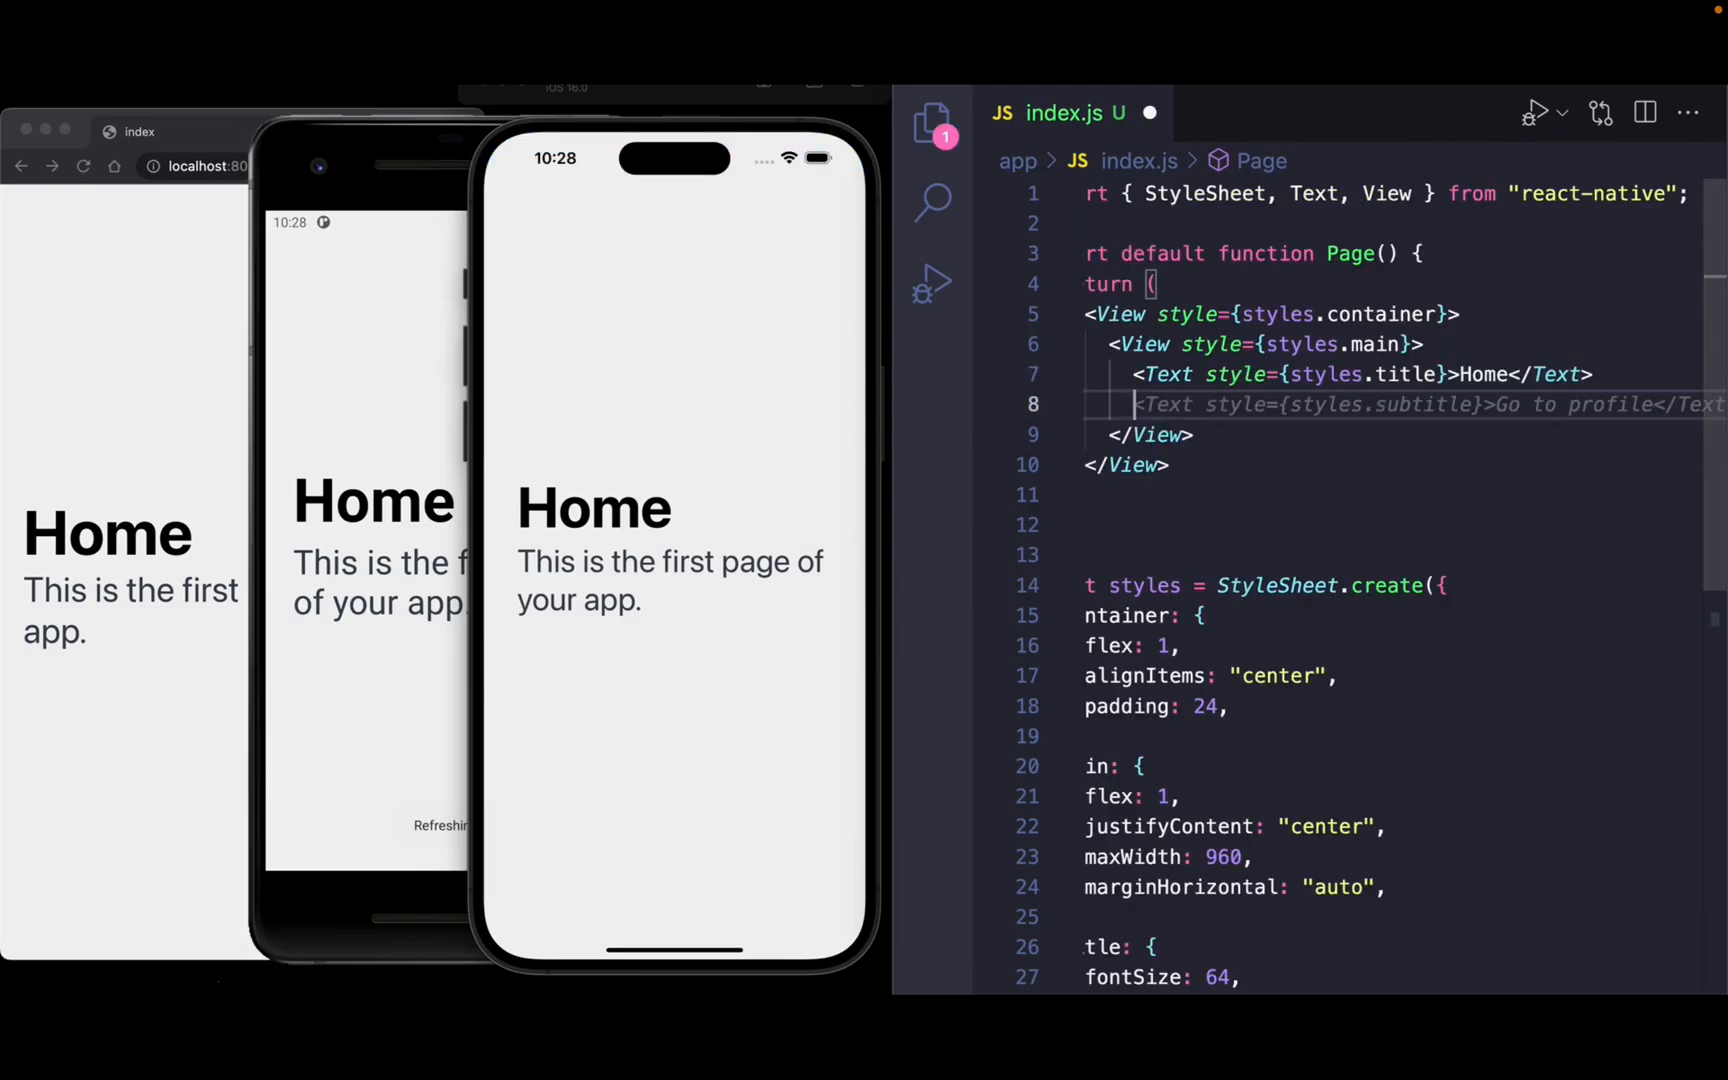
pyautogui.write('<Link href="/')
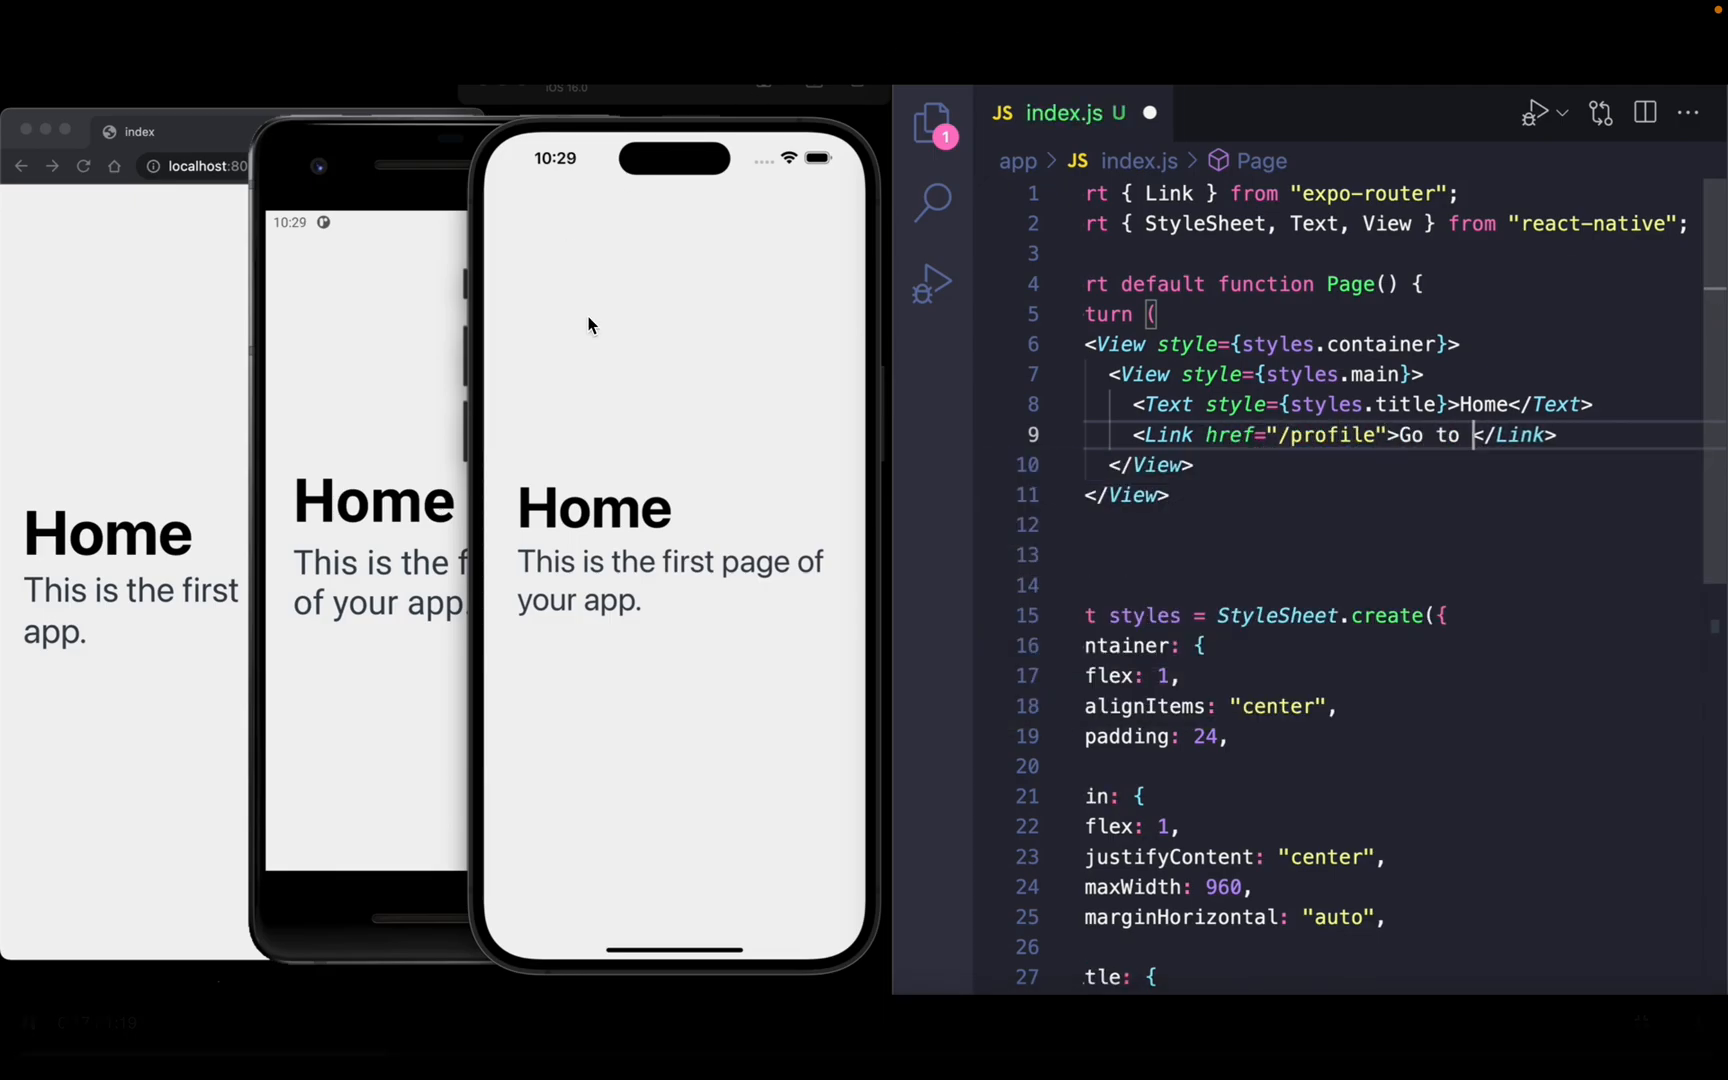
pyautogui.write('profile')
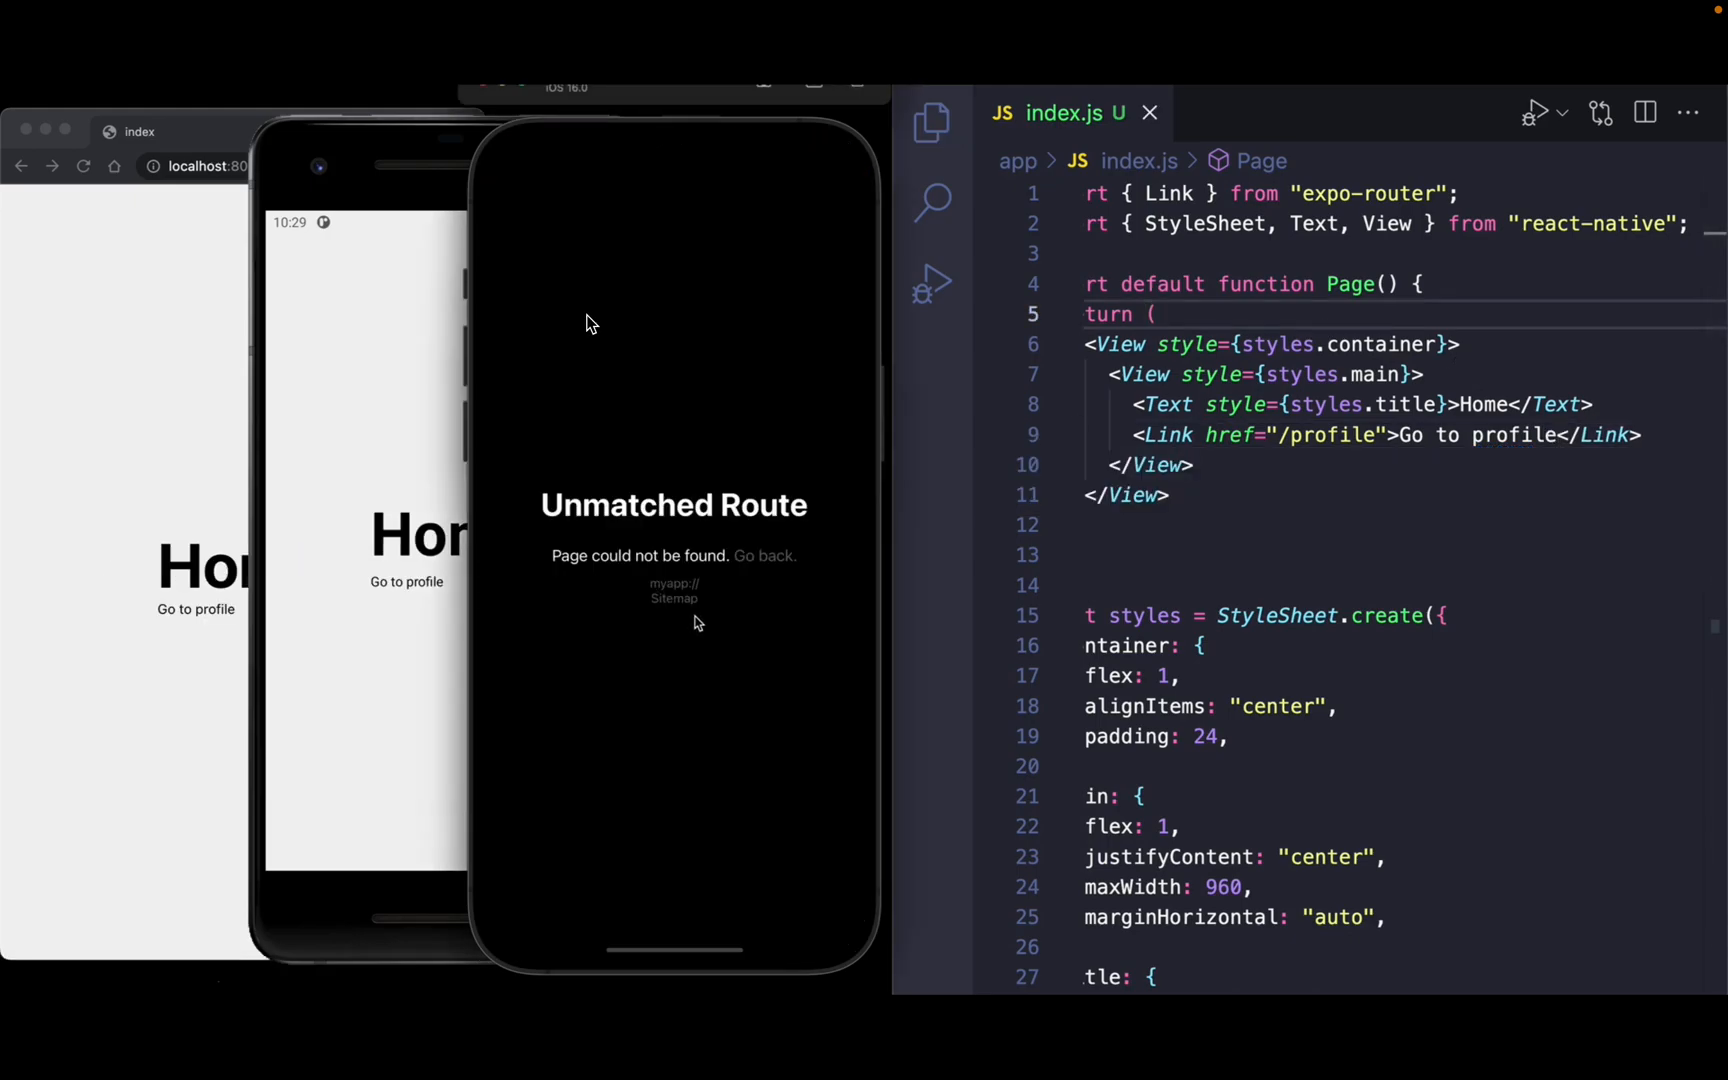
pyautogui.click(673, 597)
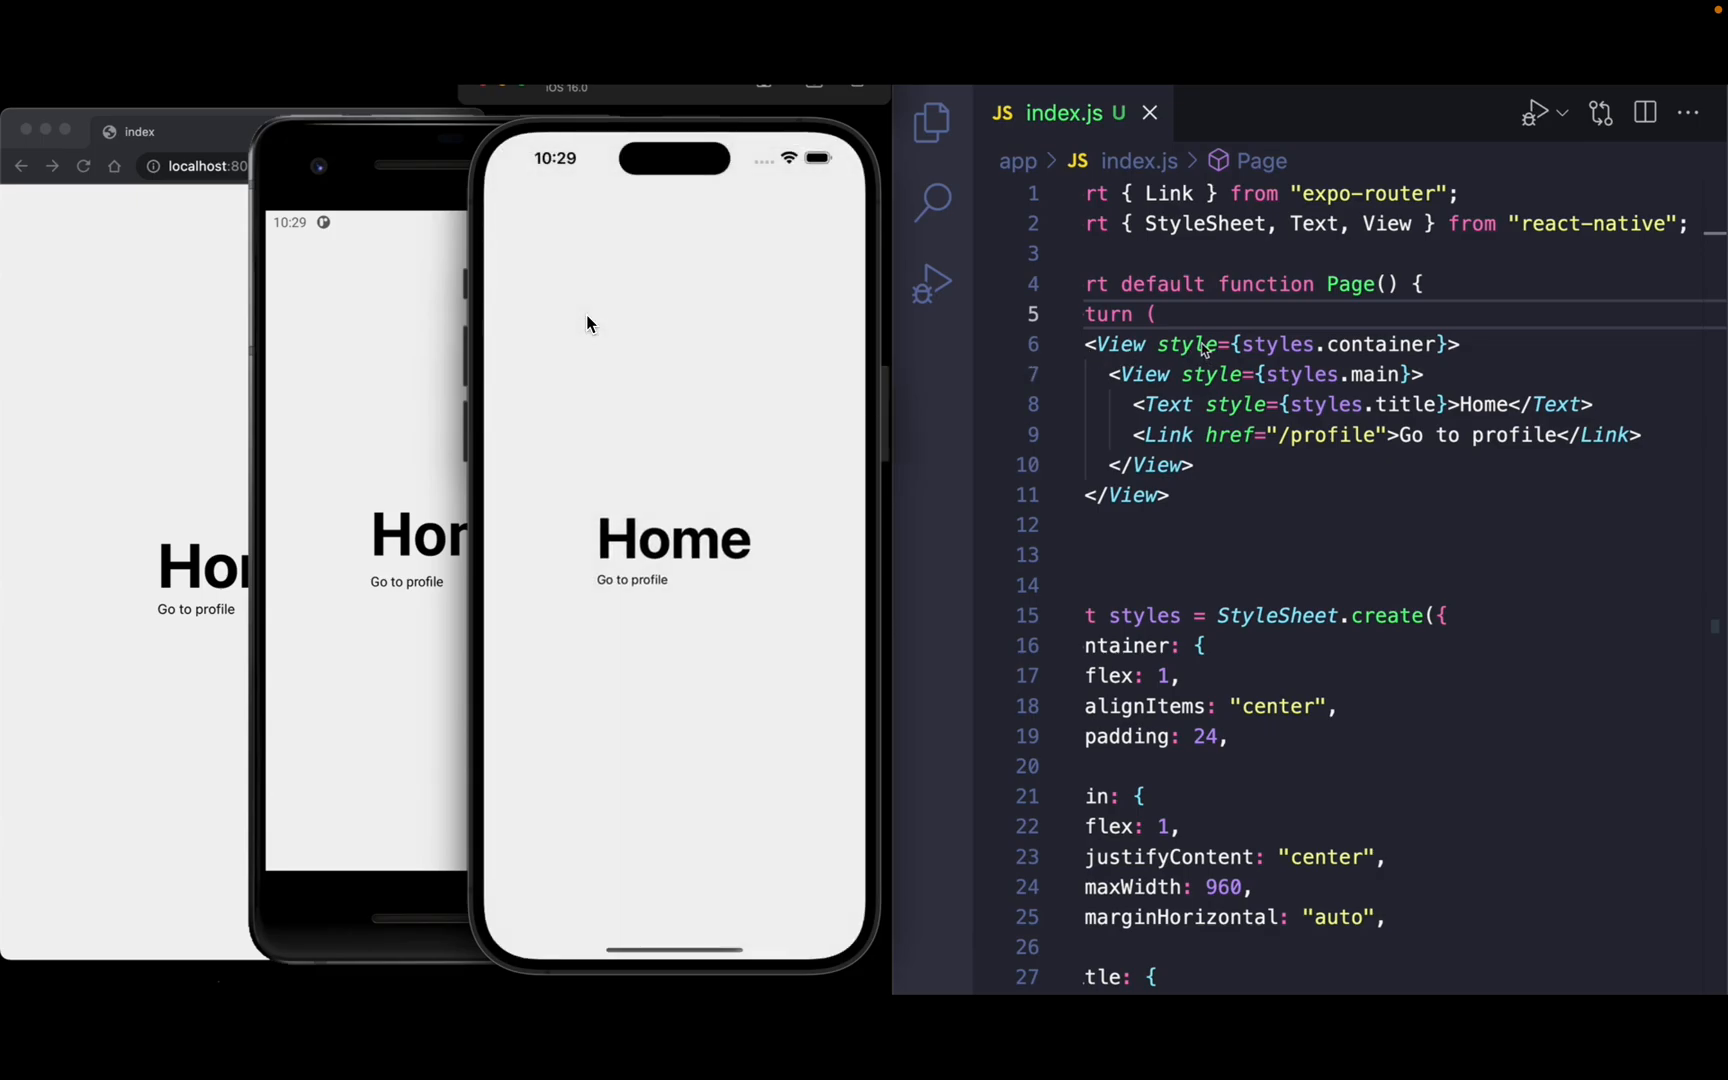
pyautogui.click(931, 121)
pyautogui.write('profil')
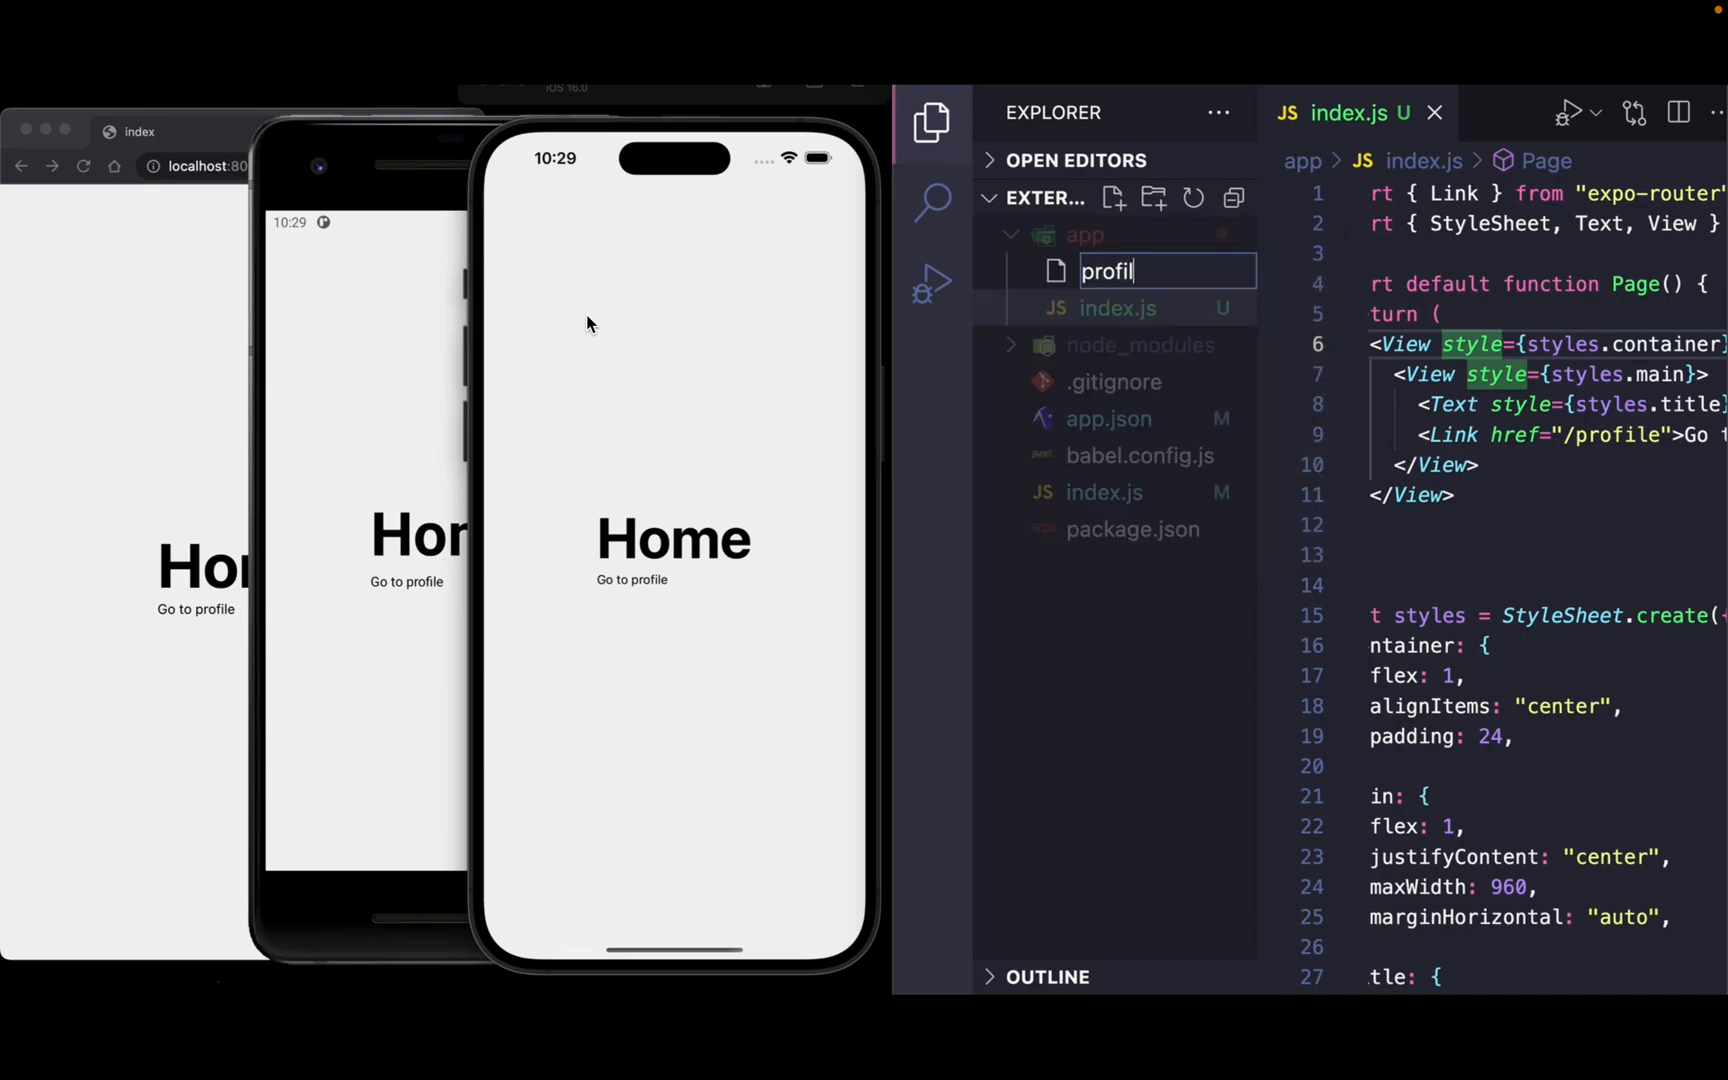
# Add a new folder named (tabs) under the app folder in the Explorer.
pyautogui.press('Return')
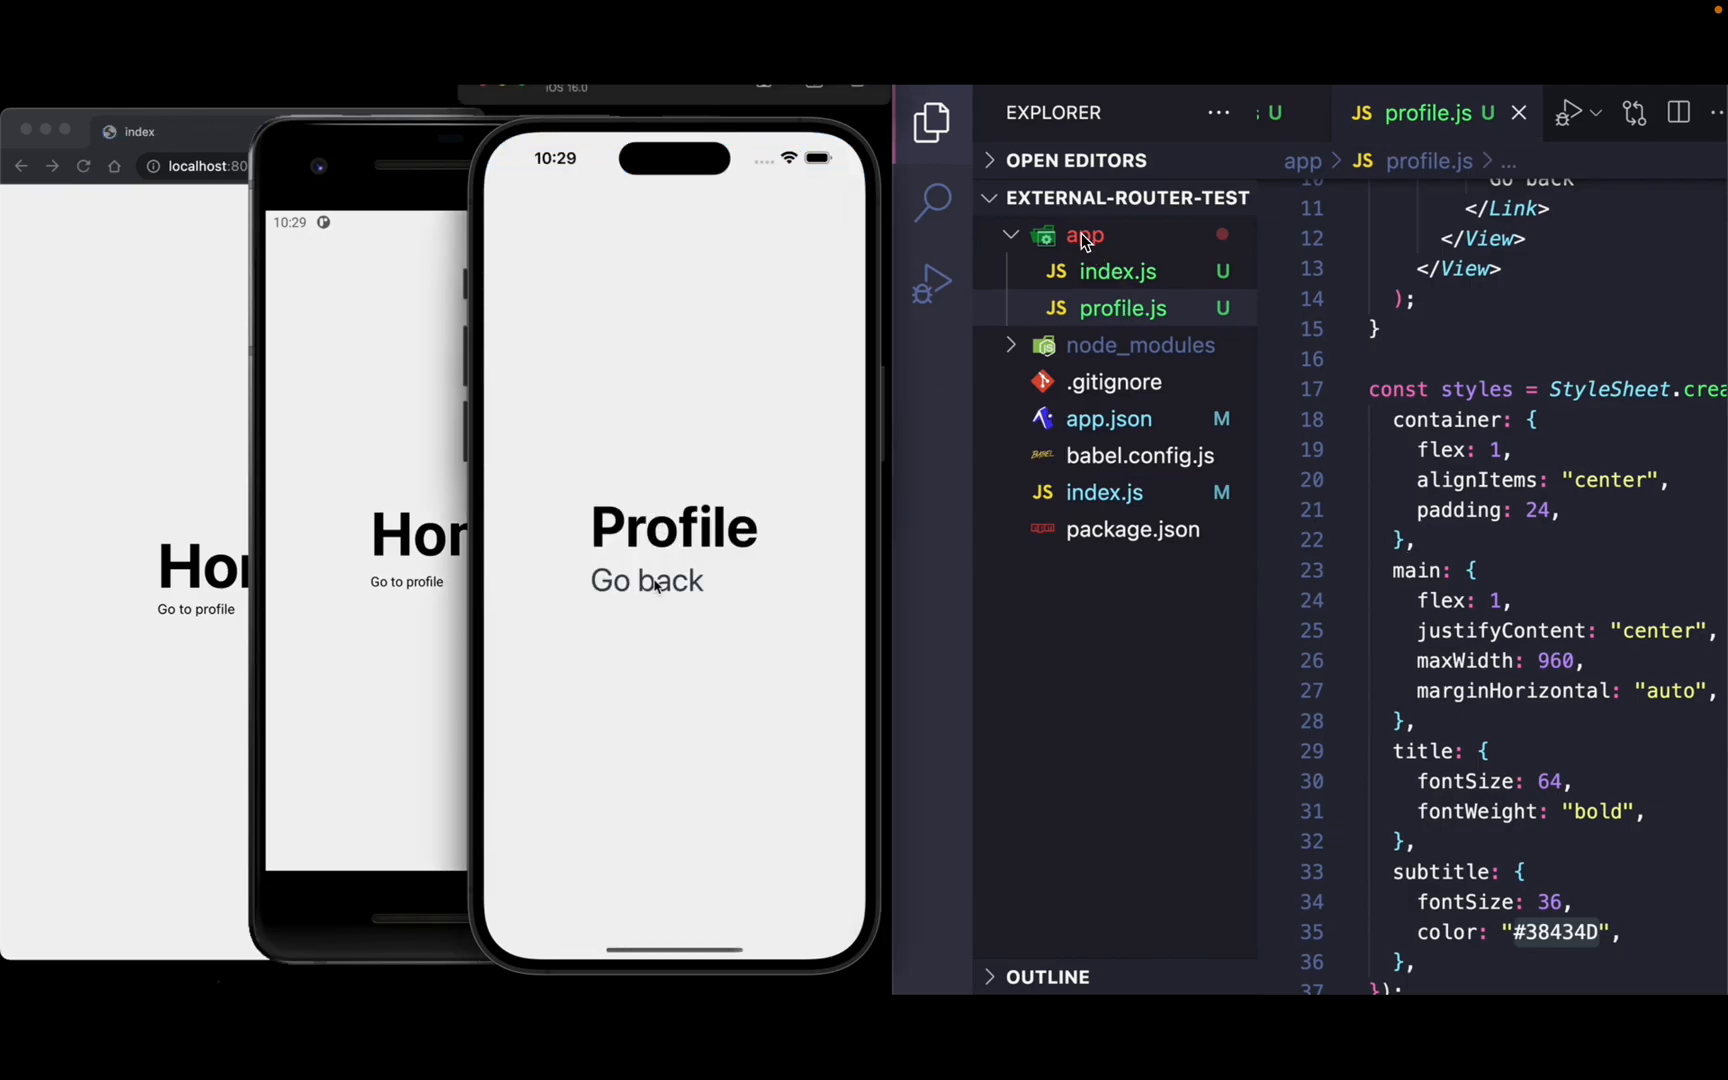
pyautogui.click(648, 581)
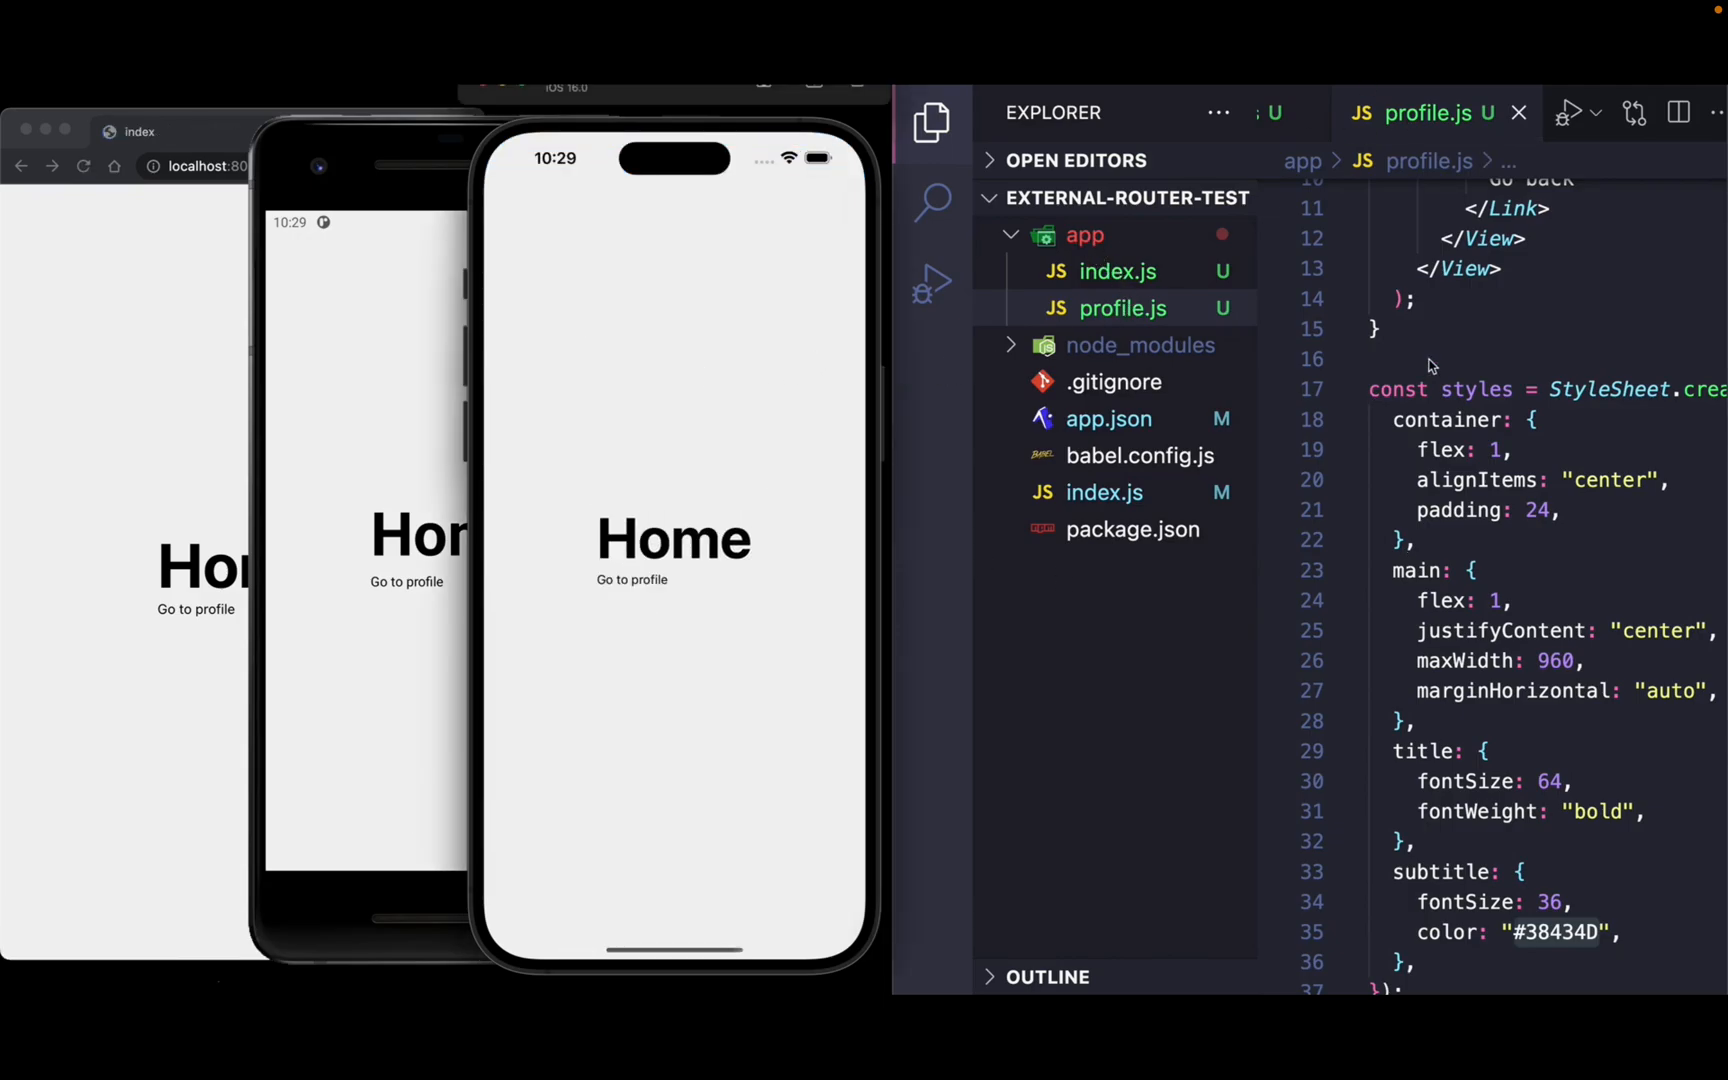
pyautogui.rightClick(1084, 234)
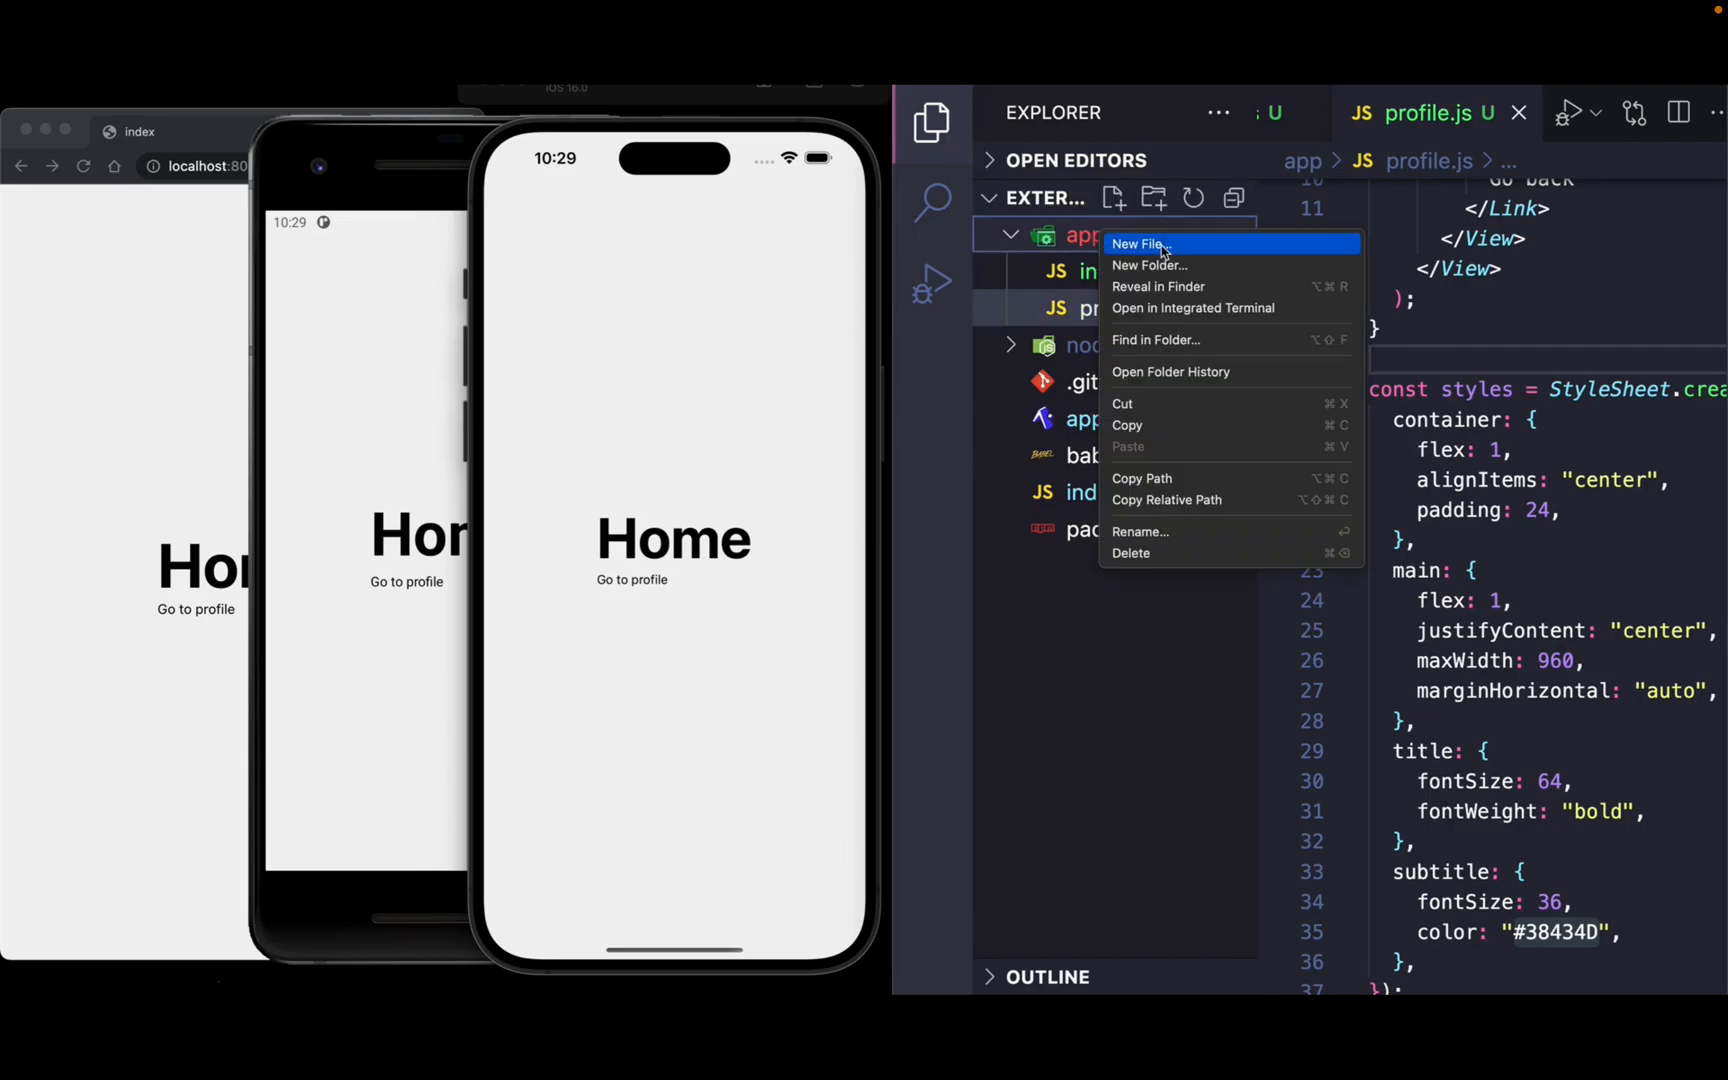
pyautogui.click(1137, 244)
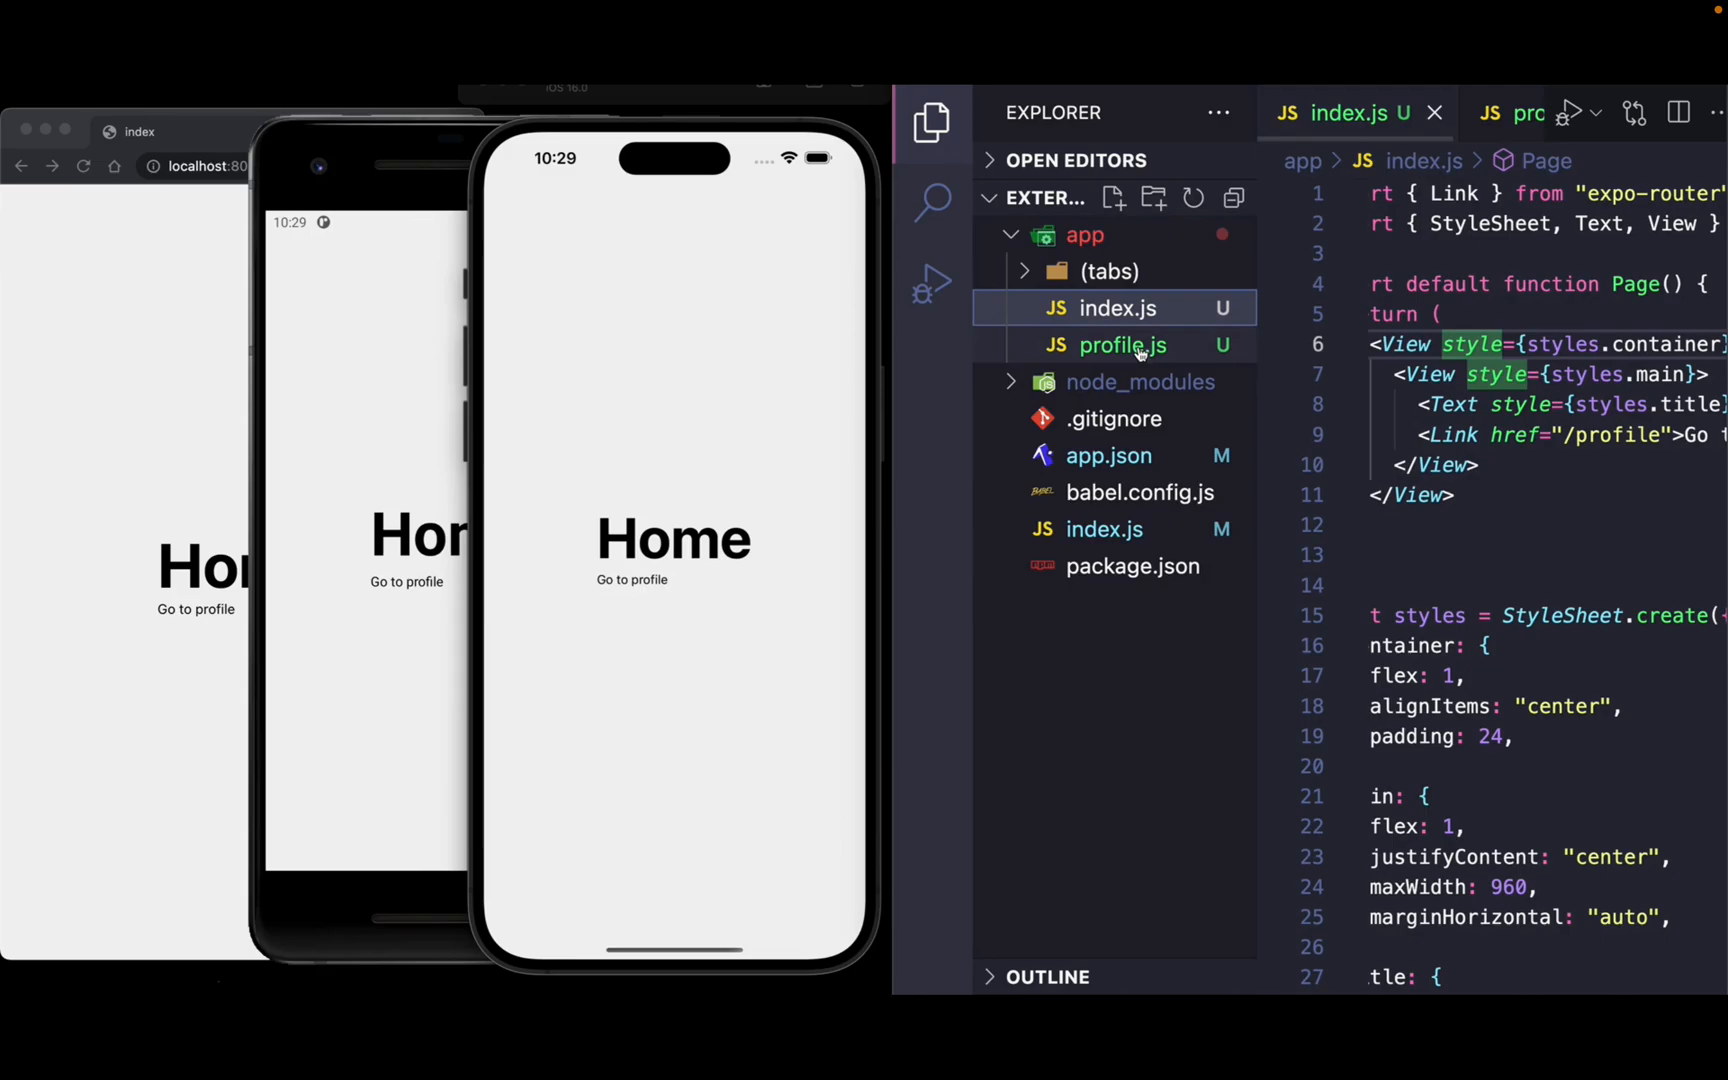
# Create a (tabs).js layout file using Tabs, accepting its expo-router import.
pyautogui.click(1110, 271)
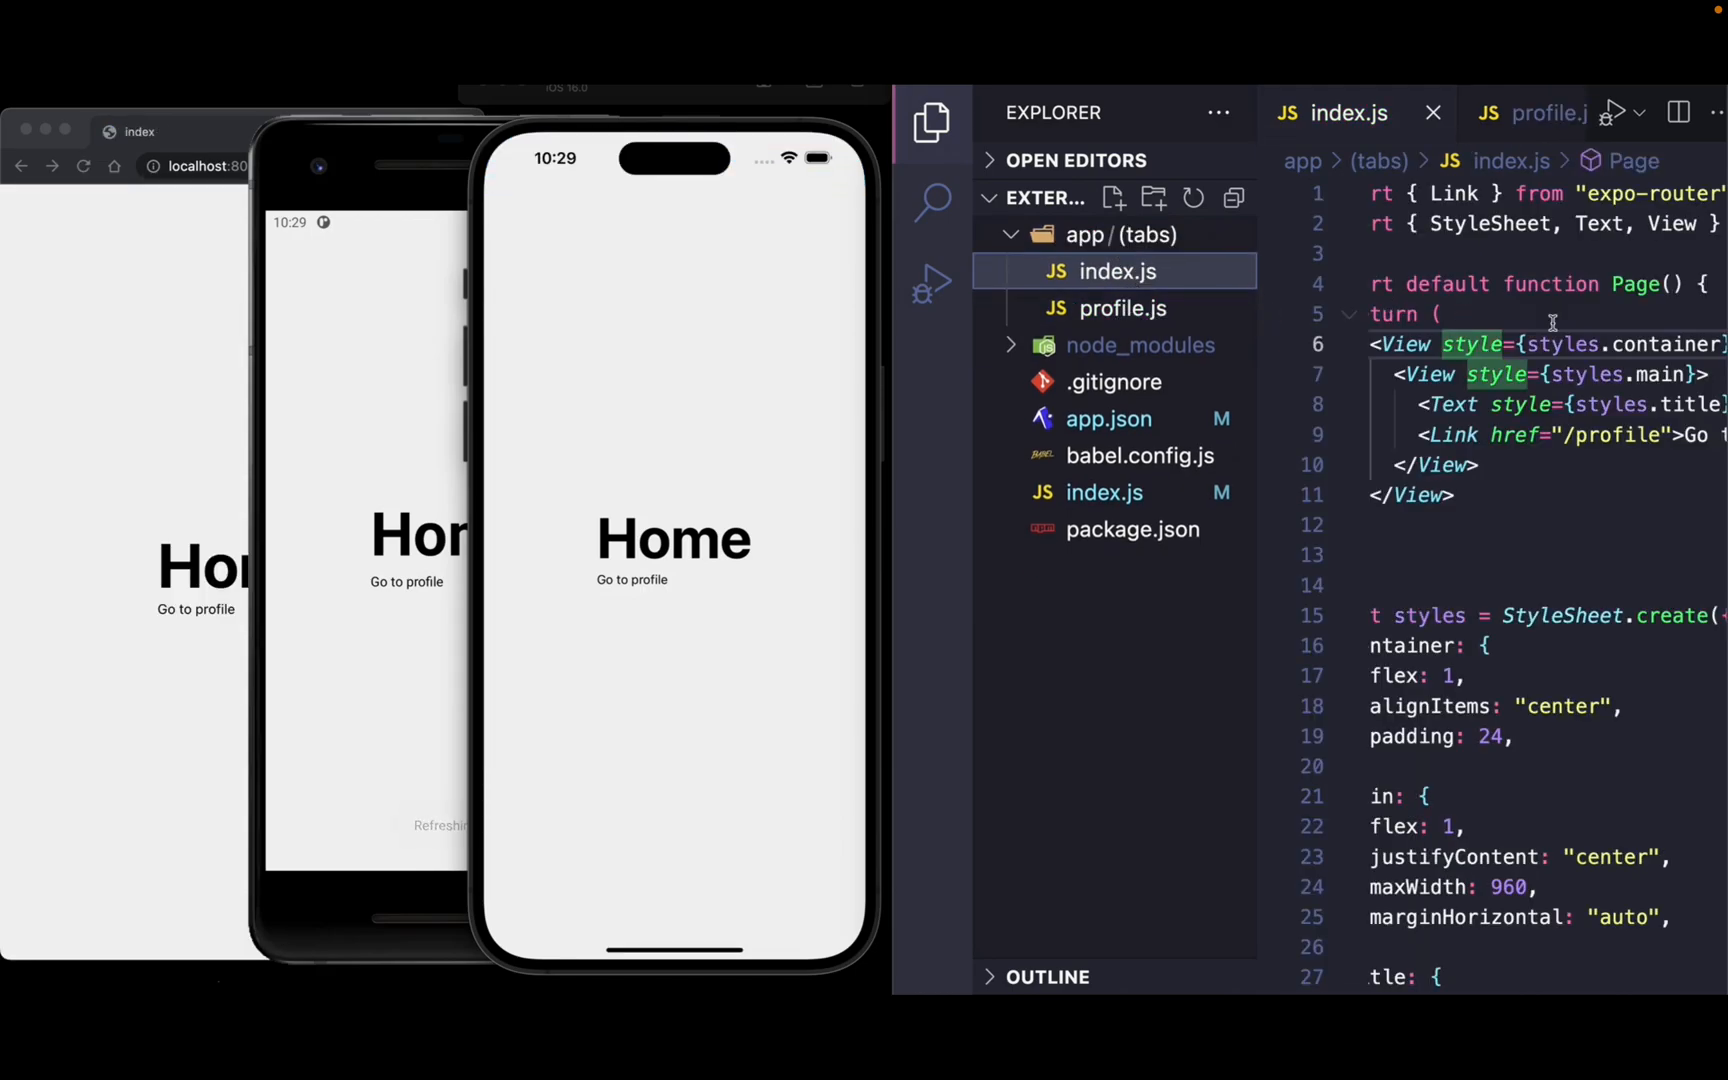
pyautogui.rightClick(1120, 235)
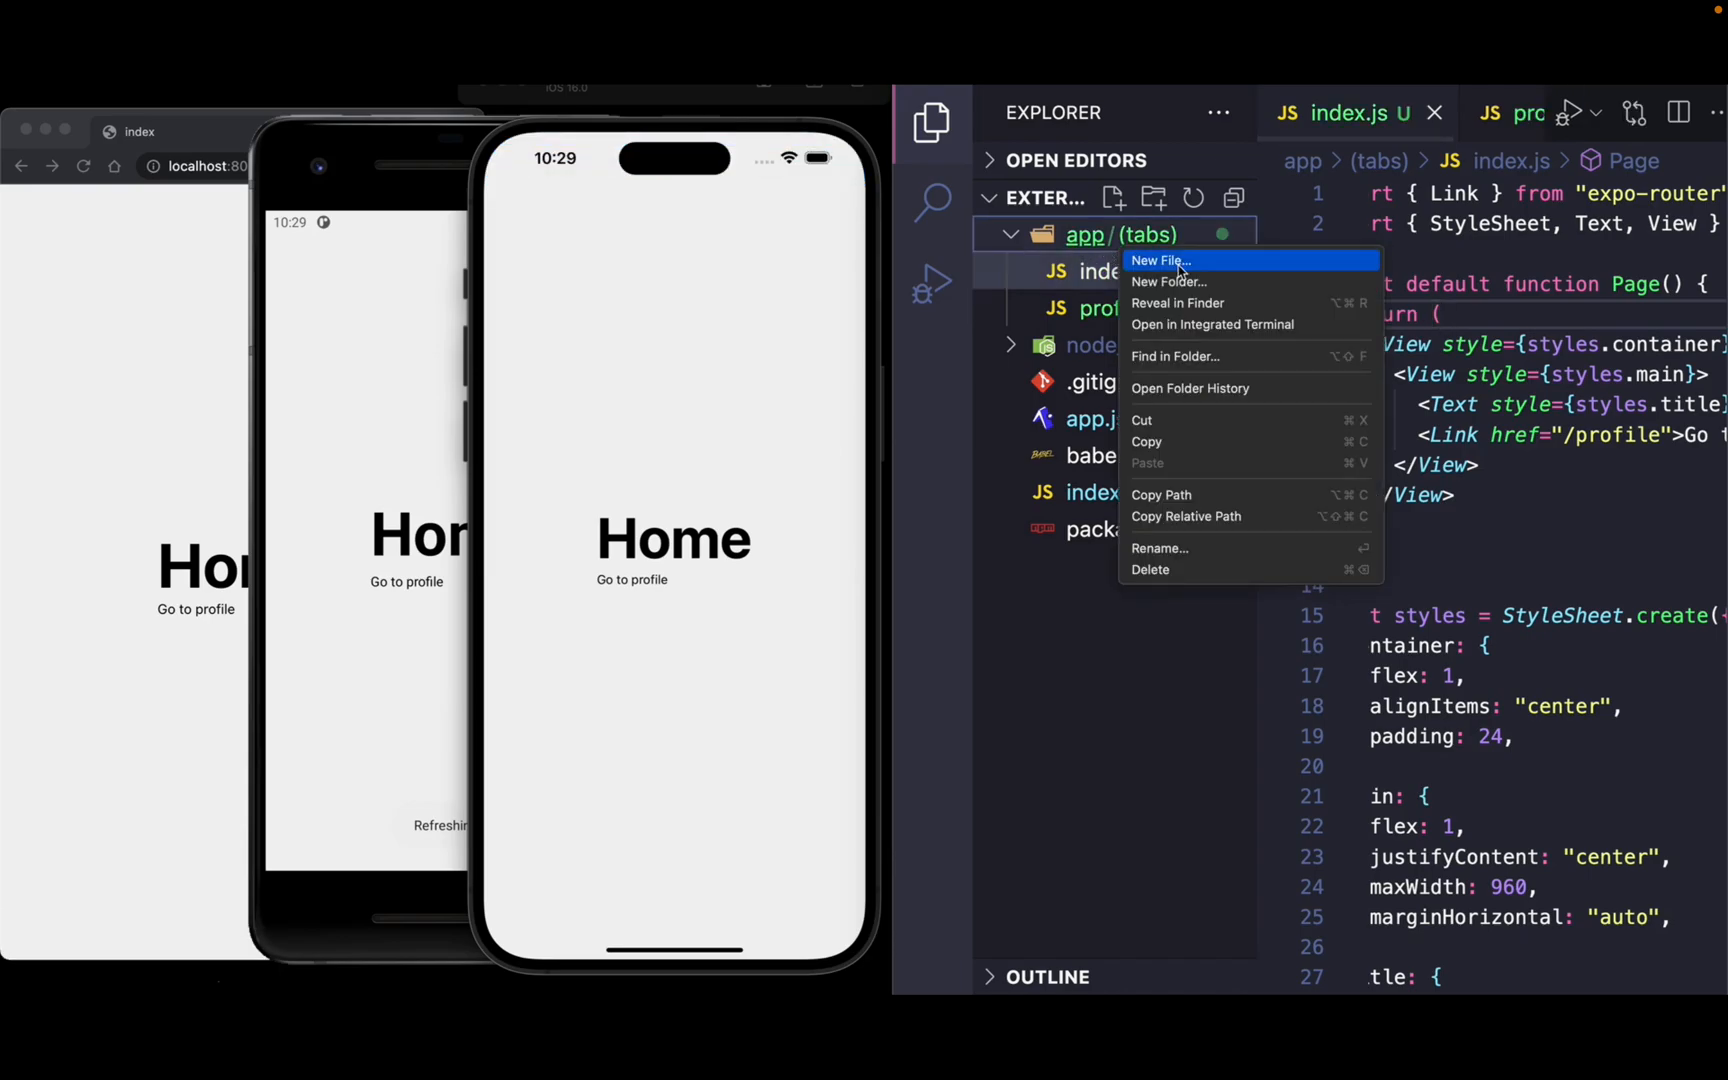
pyautogui.click(1158, 260)
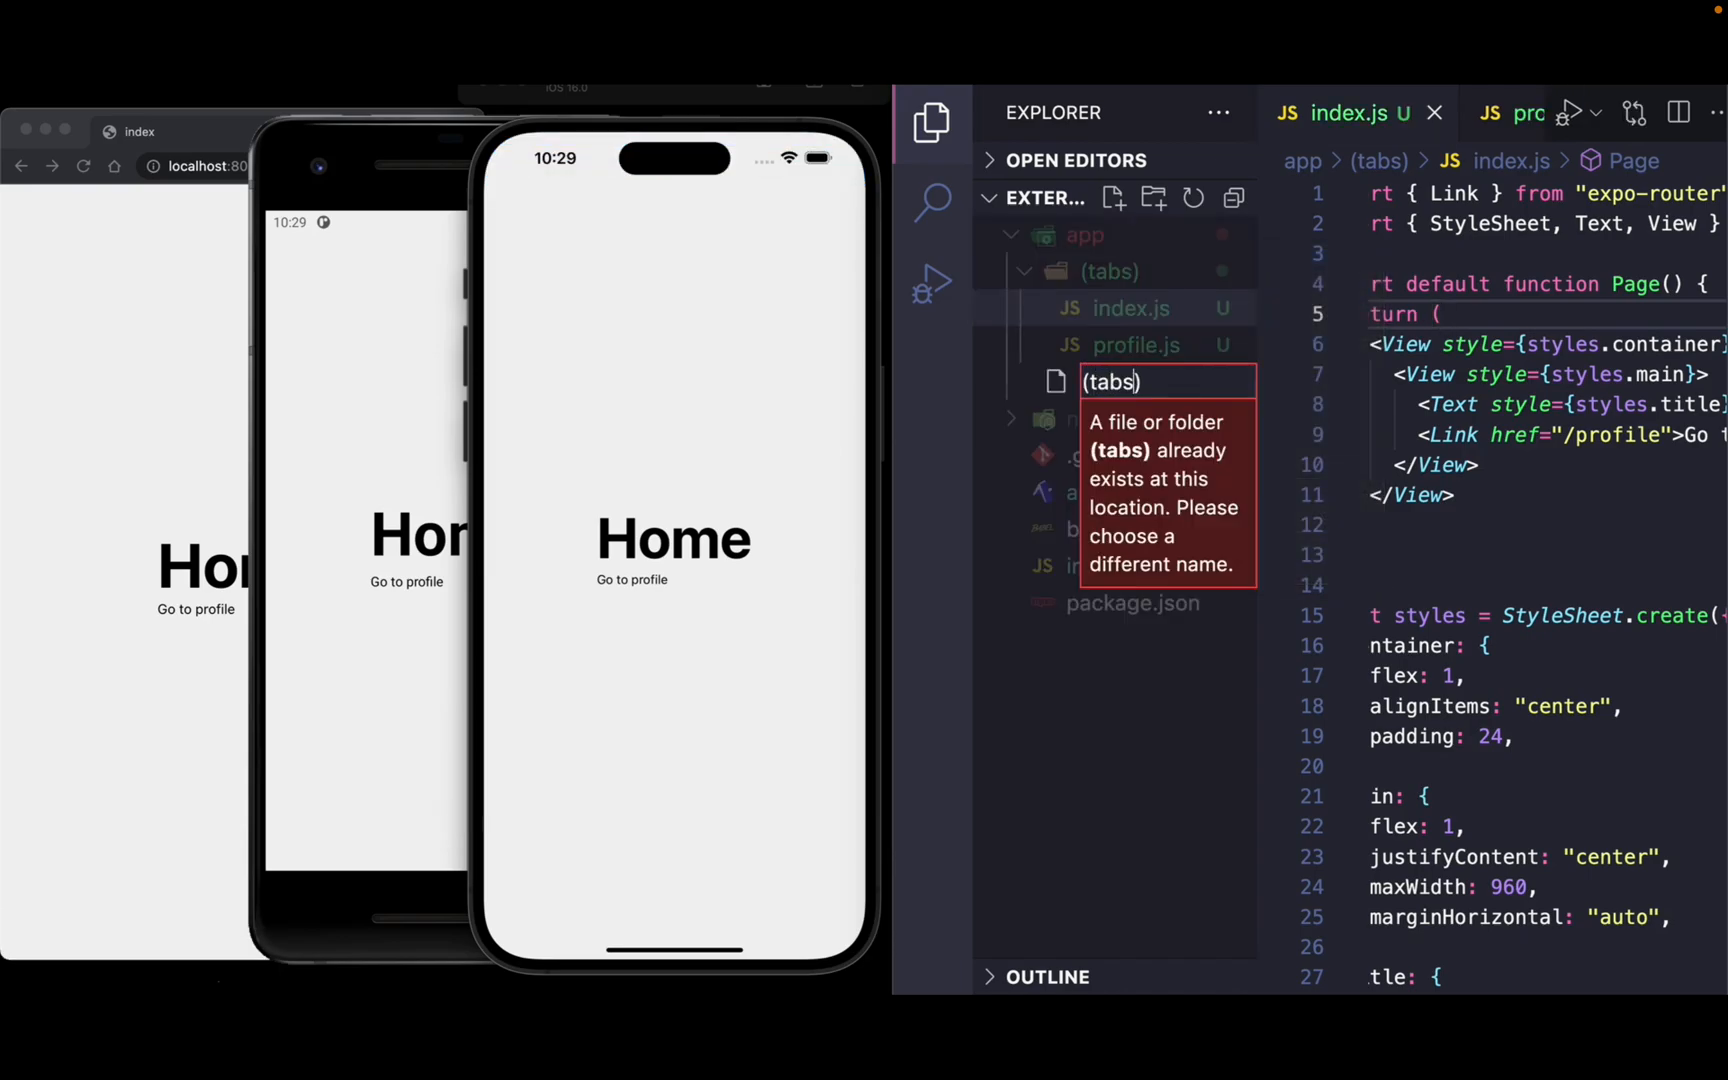
pyautogui.press('Return')
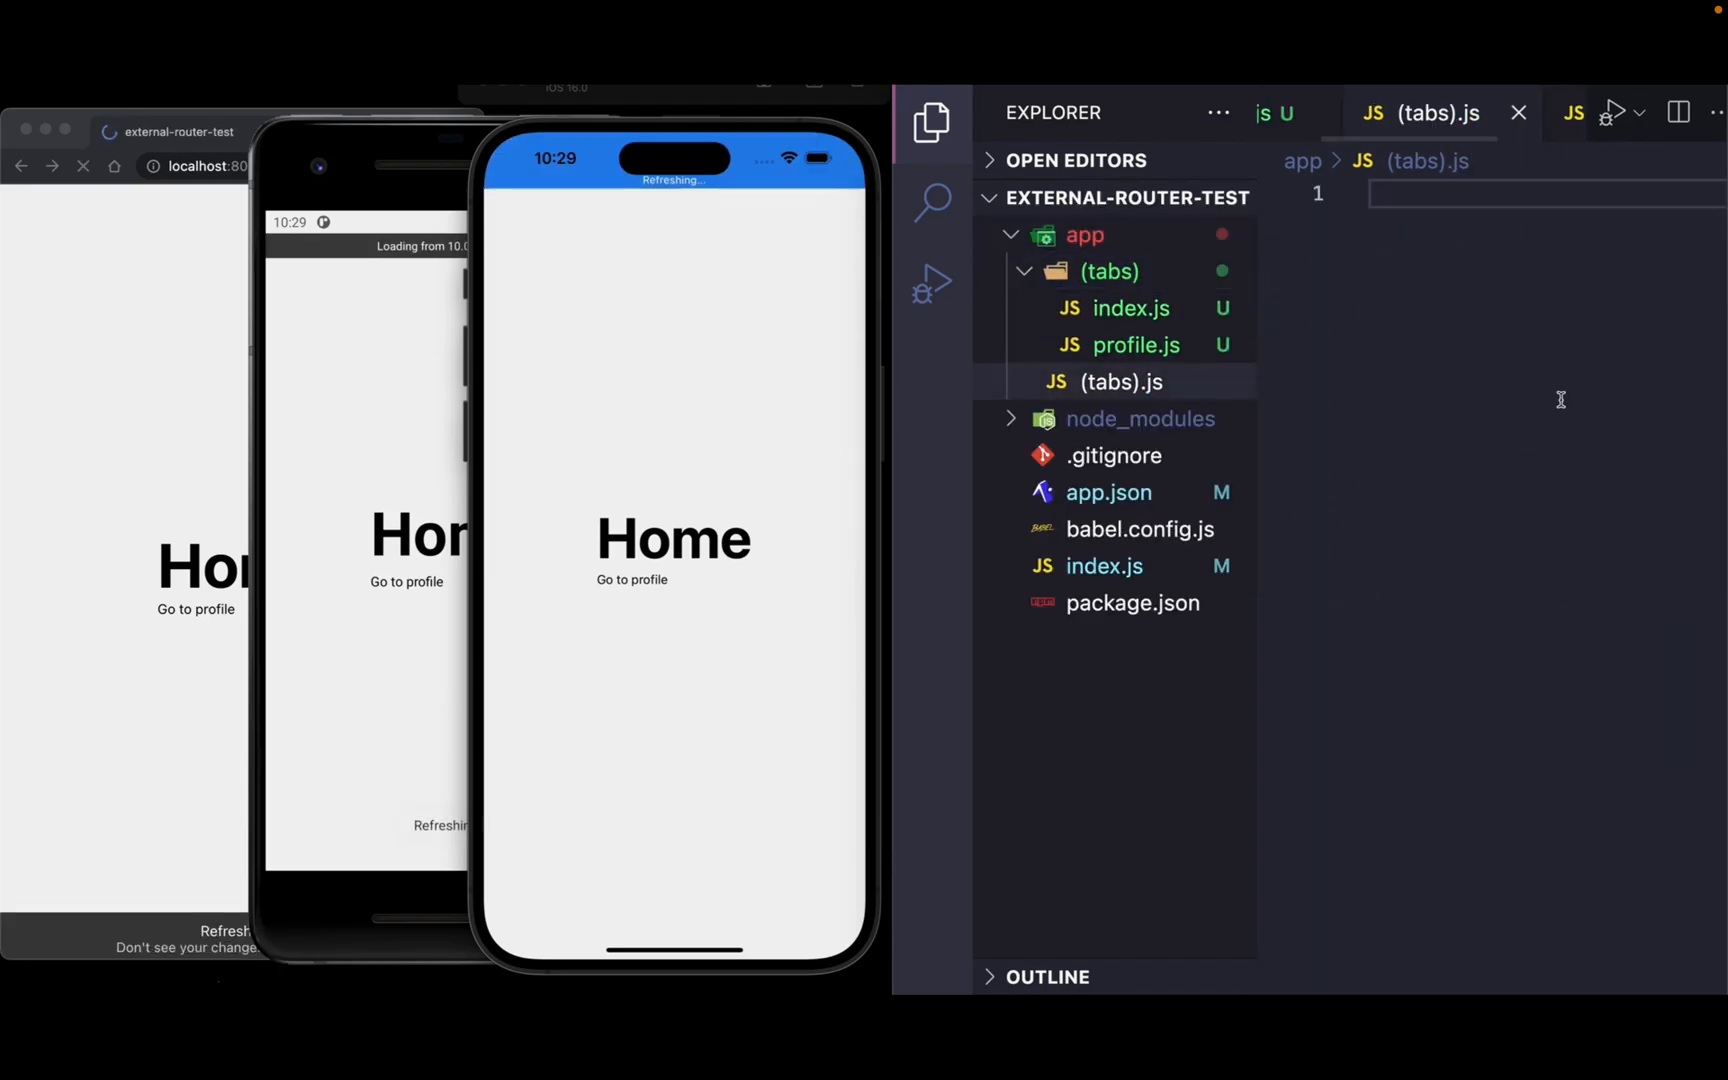
pyautogui.write('export default Tab')
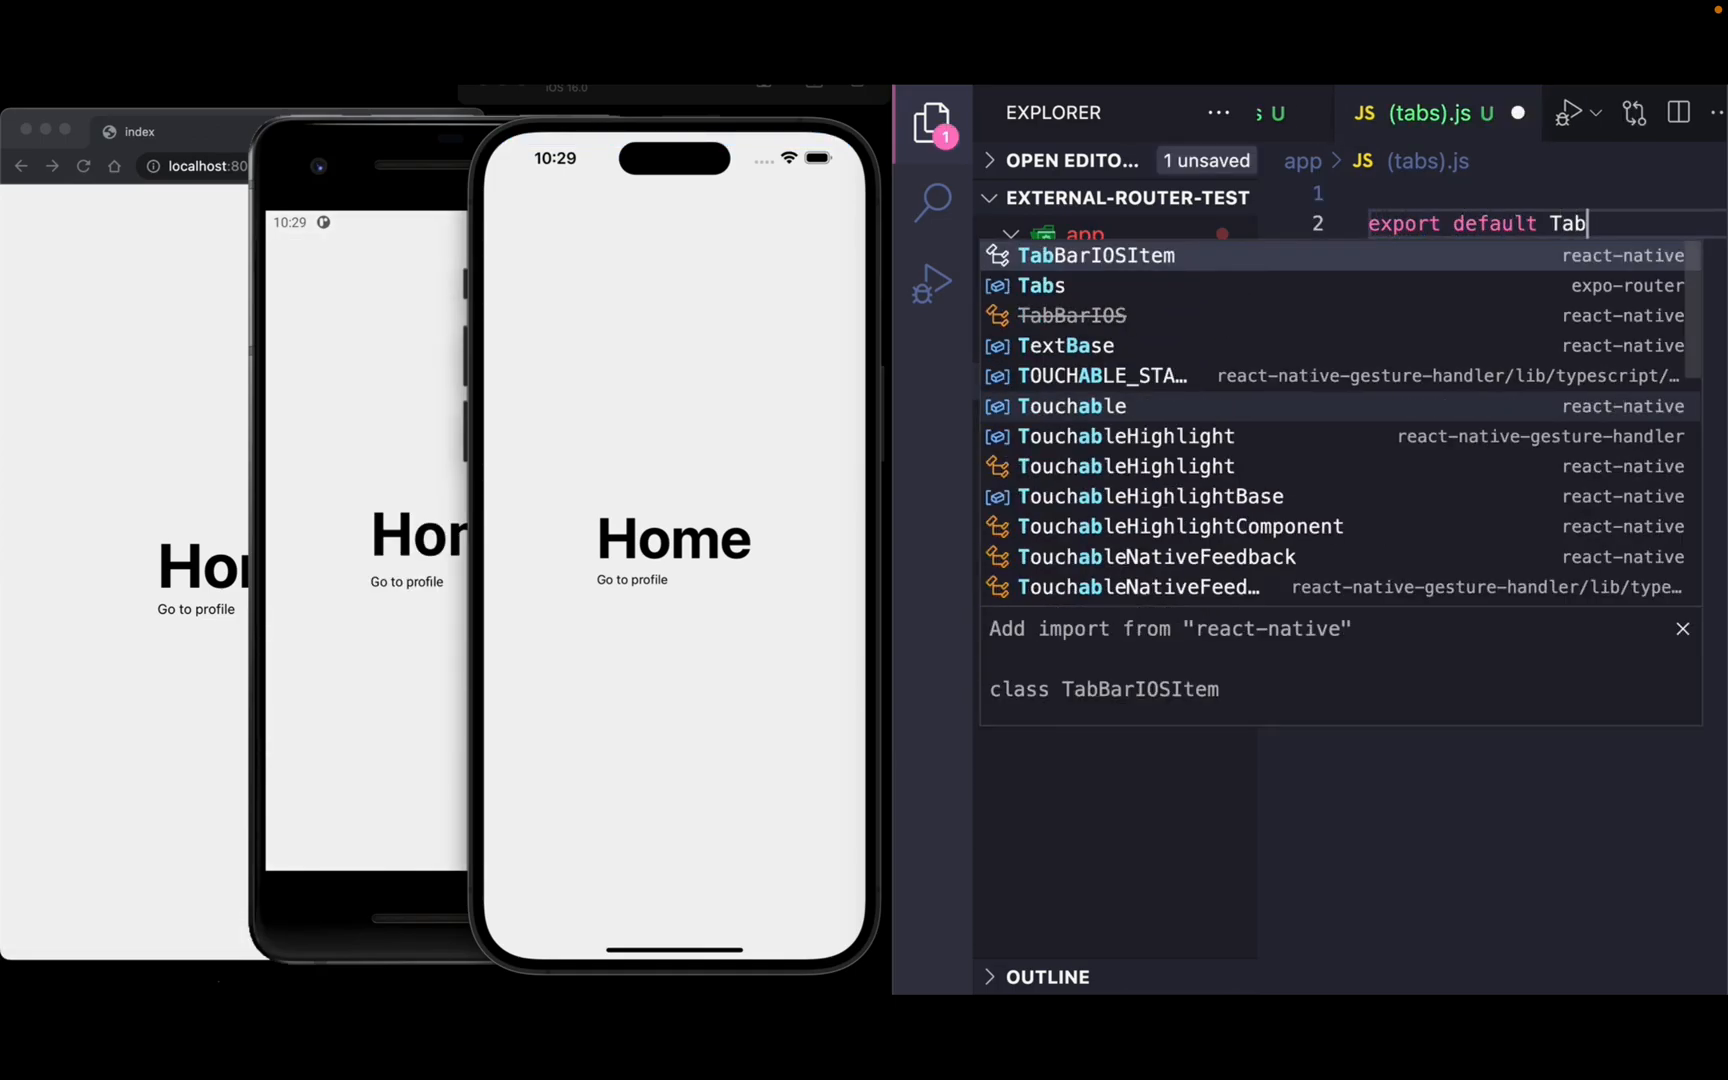
pyautogui.click(1040, 285)
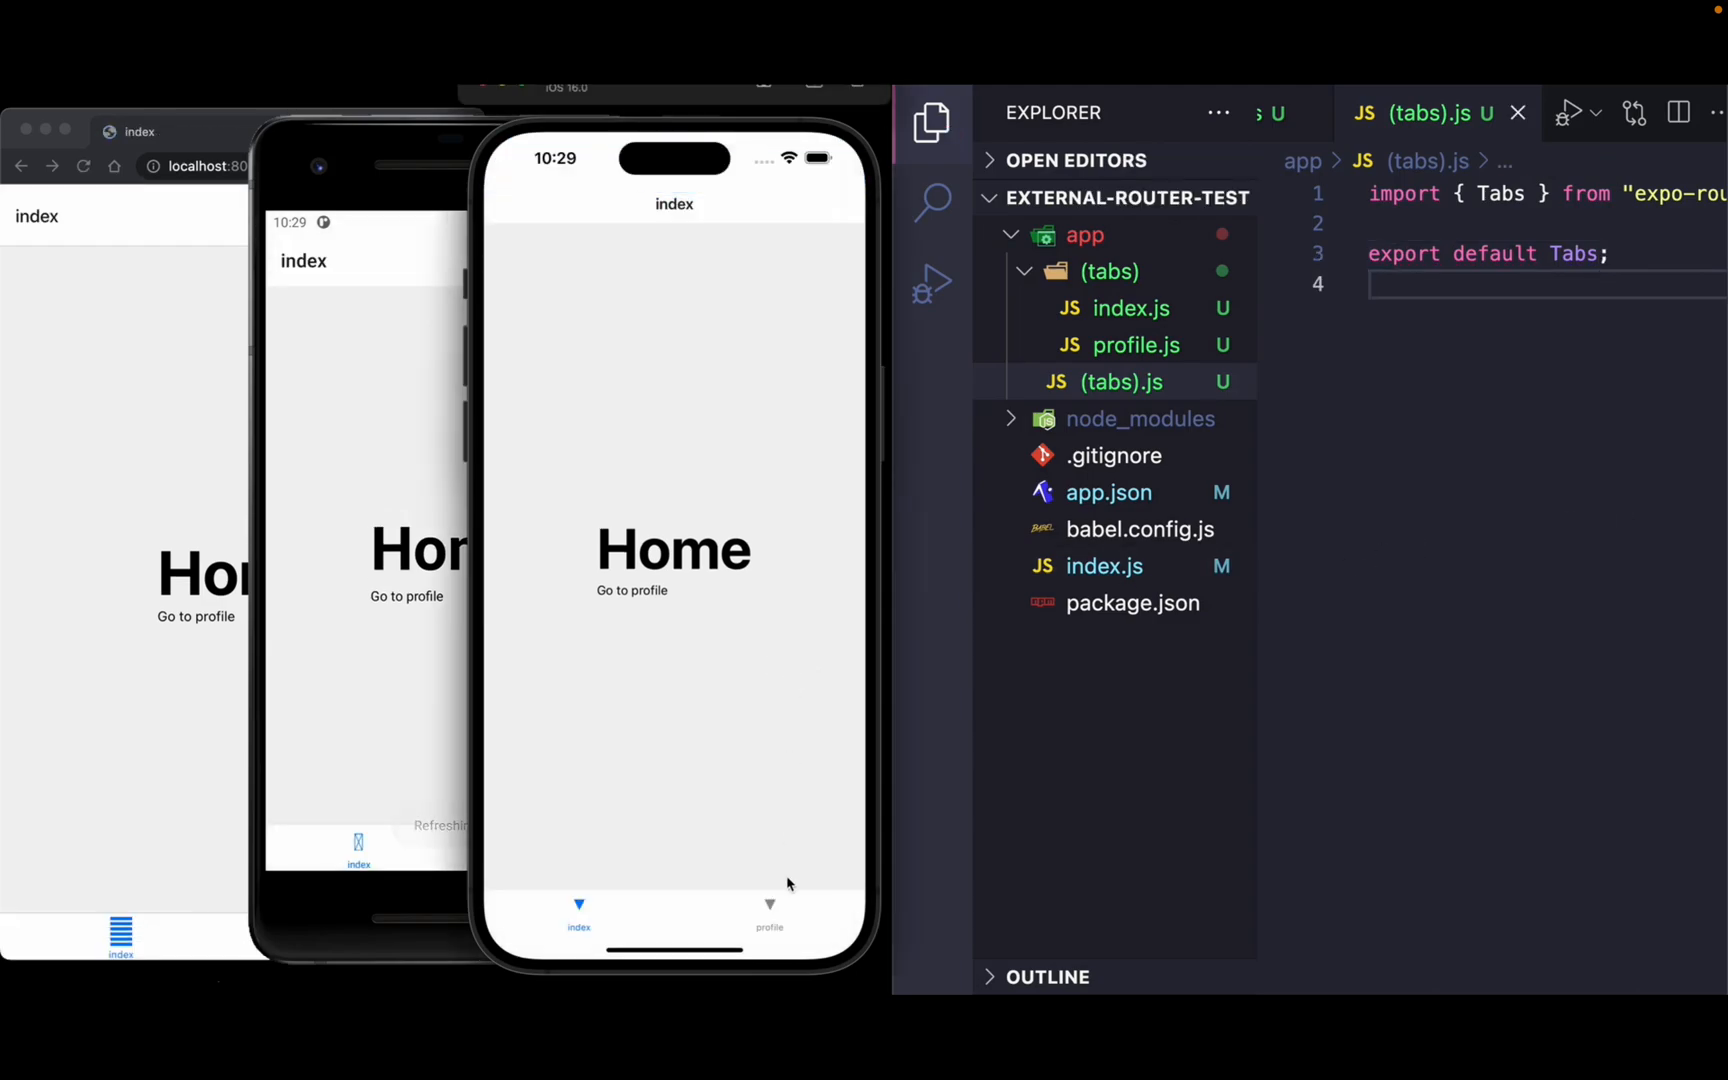
# Switch the iOS app between its profile and settings tabs.
pyautogui.click(769, 912)
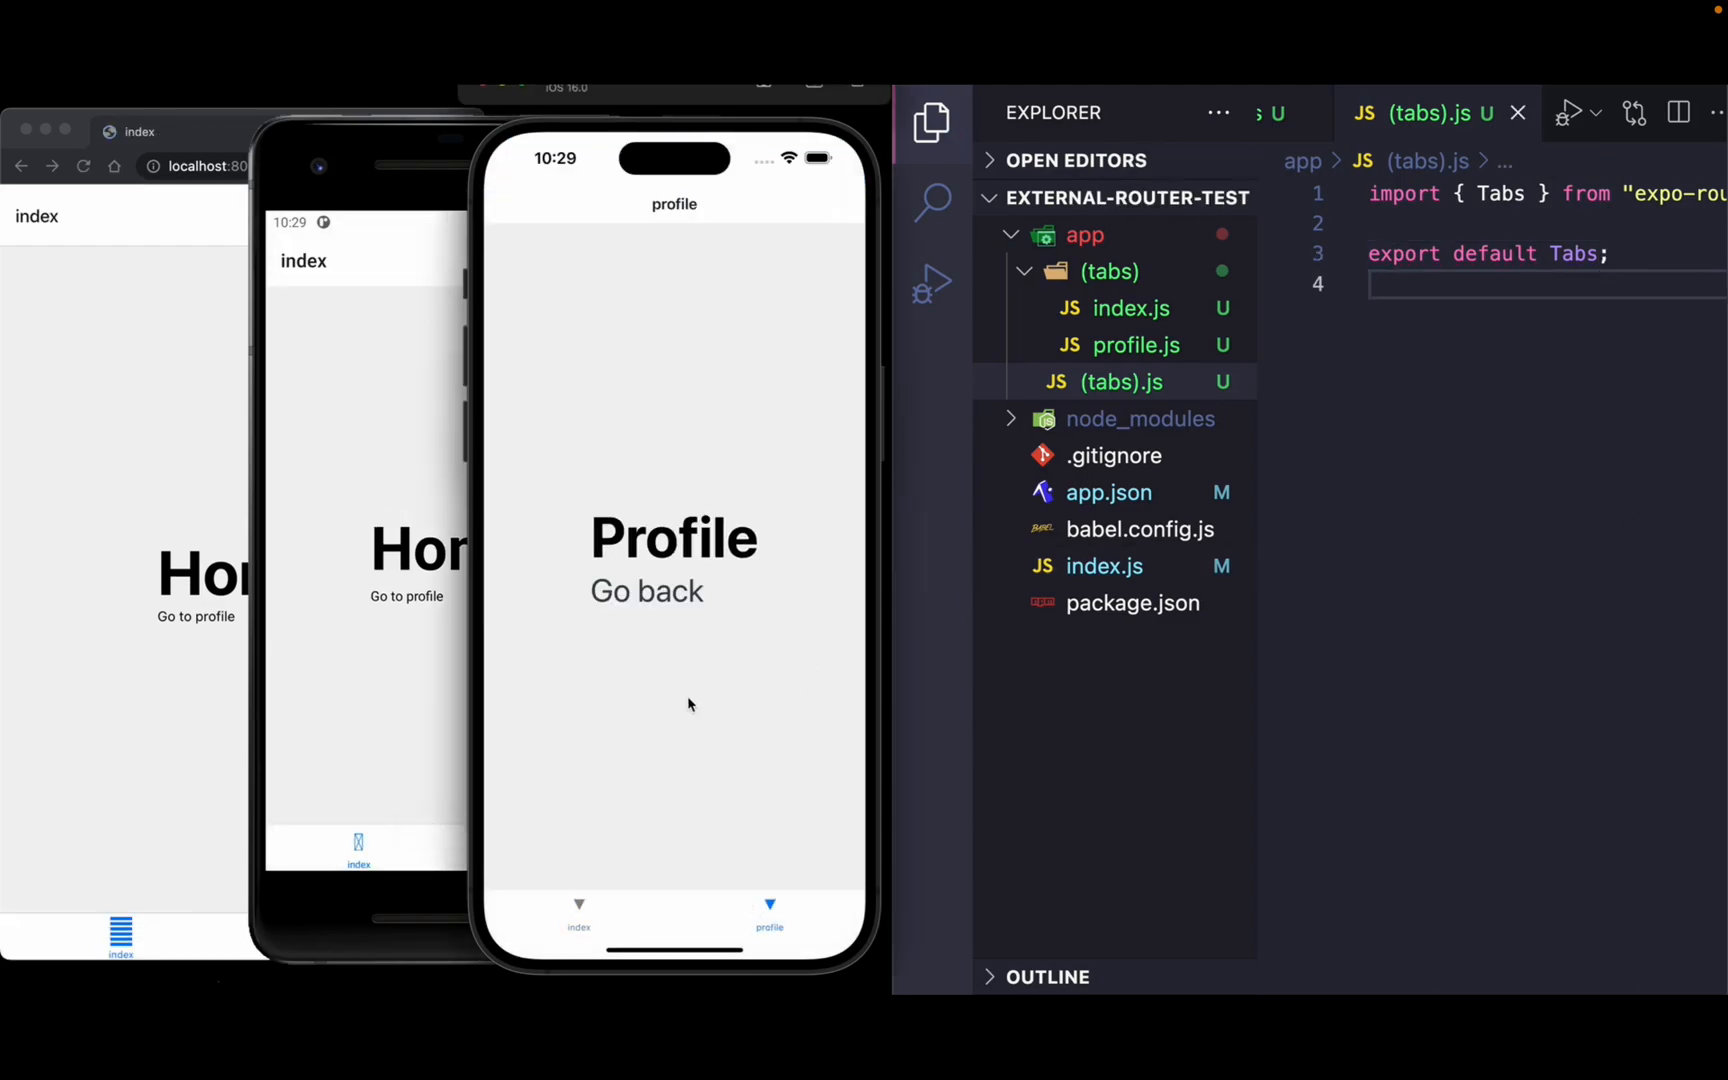
pyautogui.click(579, 915)
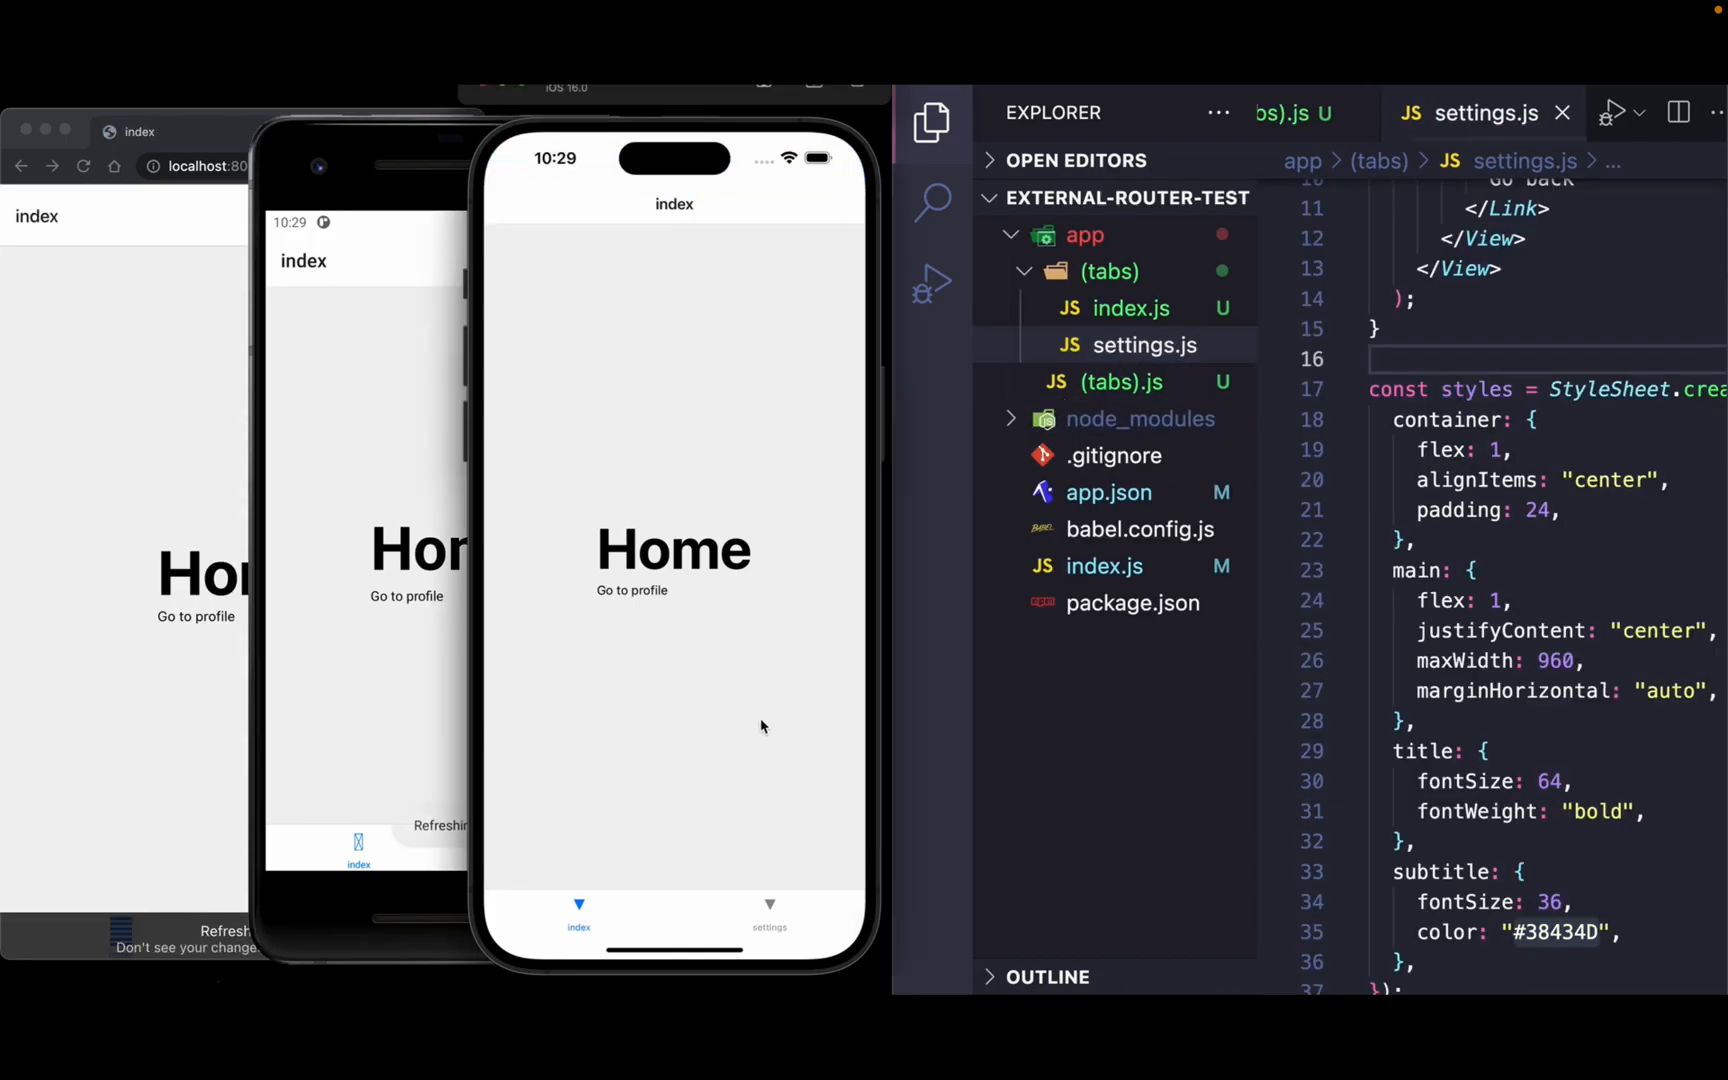
pyautogui.click(769, 920)
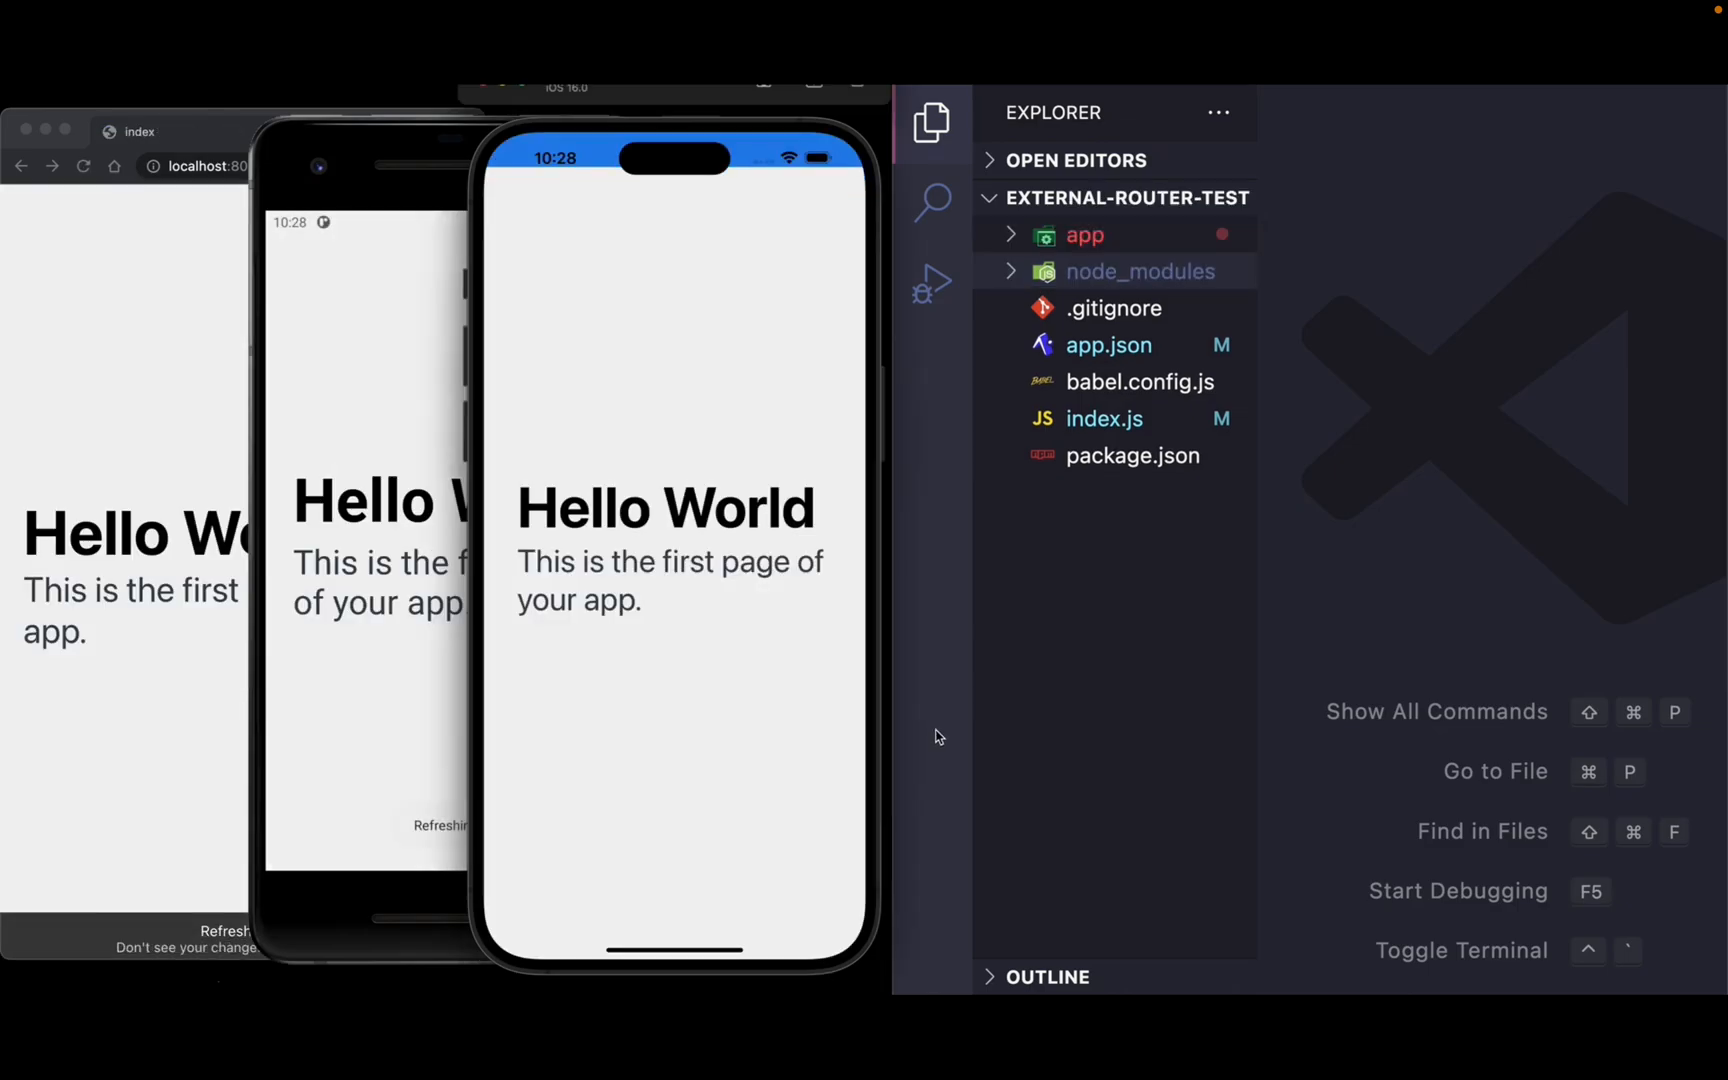
# Retitle index.js to Home and add a Go to profile link with href /profile.
pyautogui.click(1115, 271)
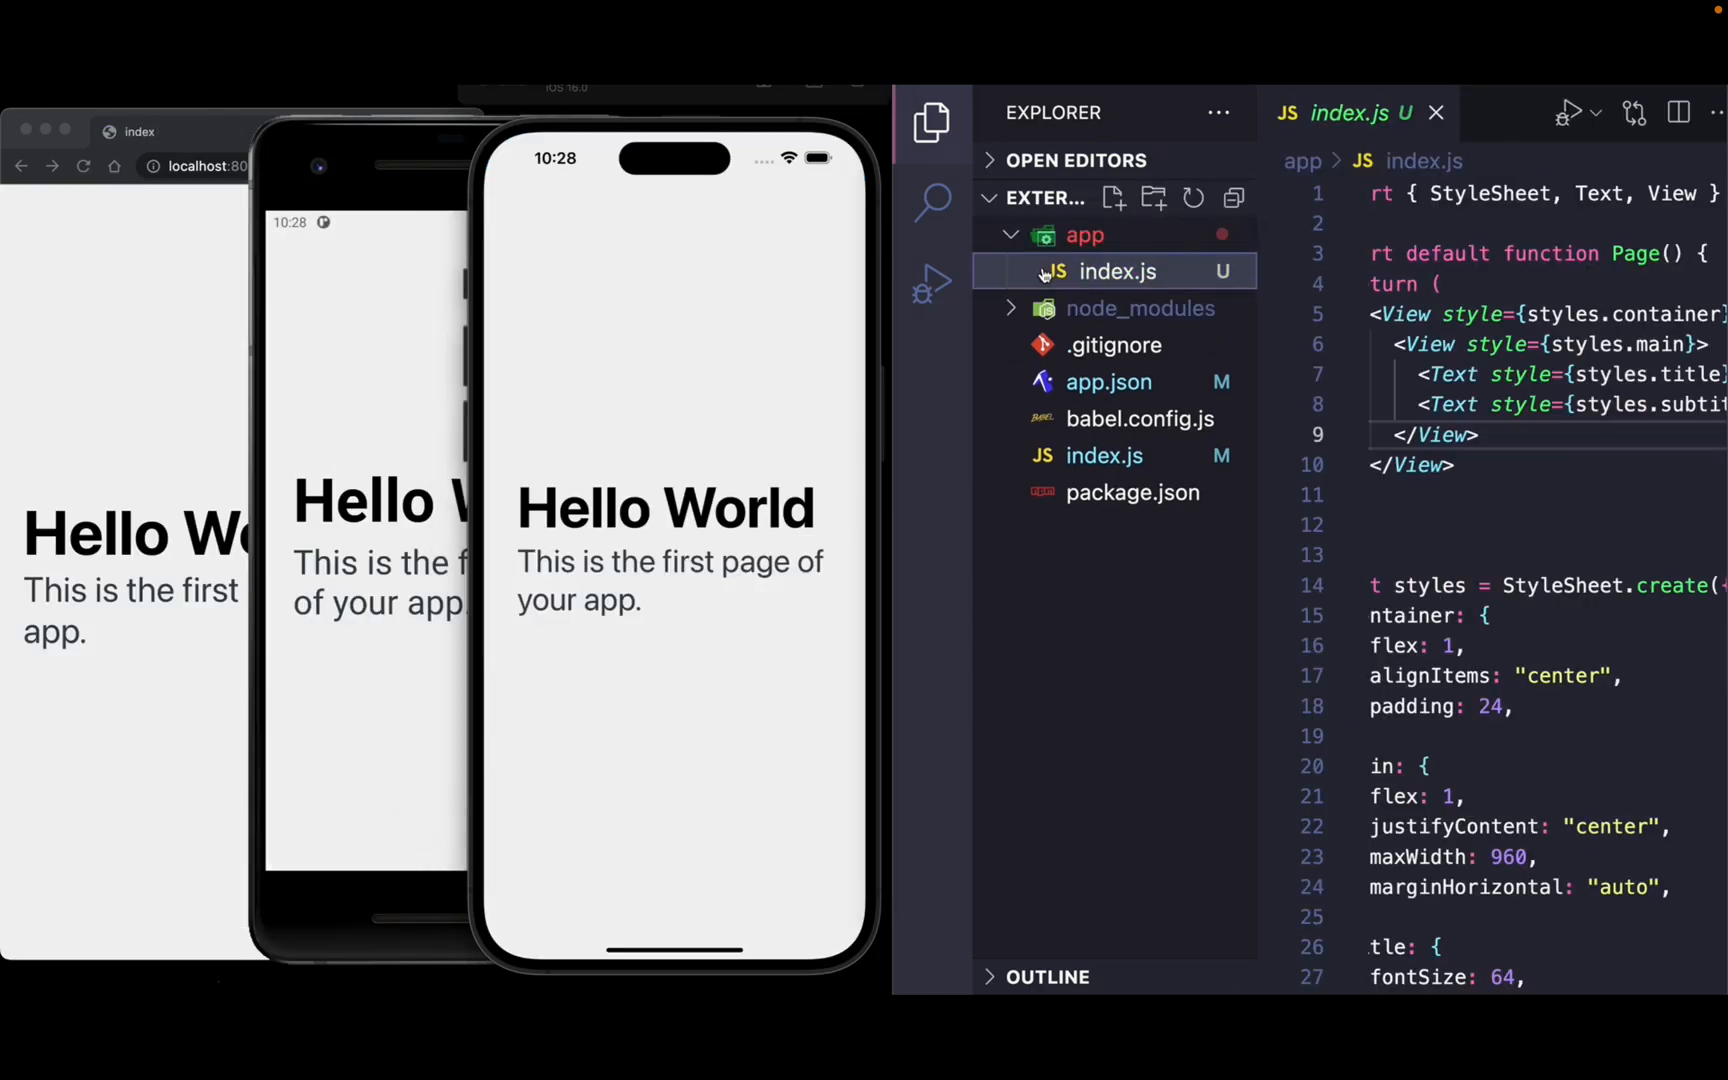
pyautogui.click(931, 121)
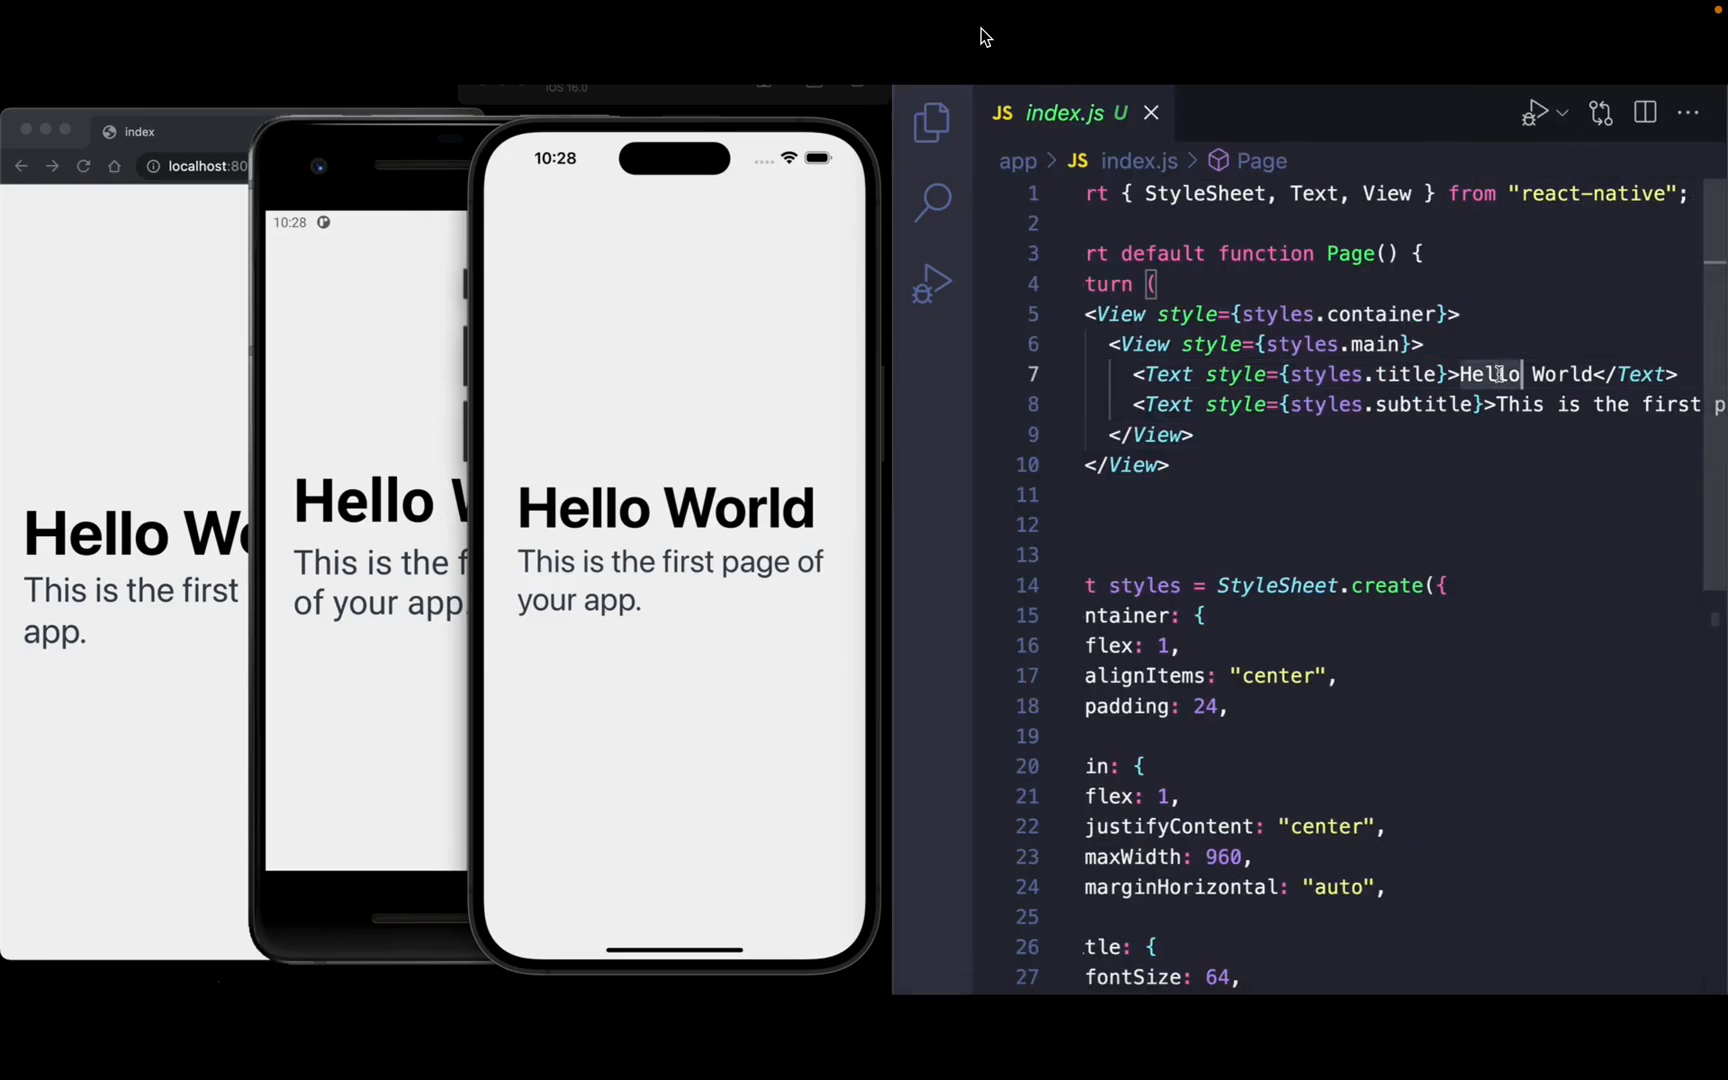
pyautogui.write('Home')
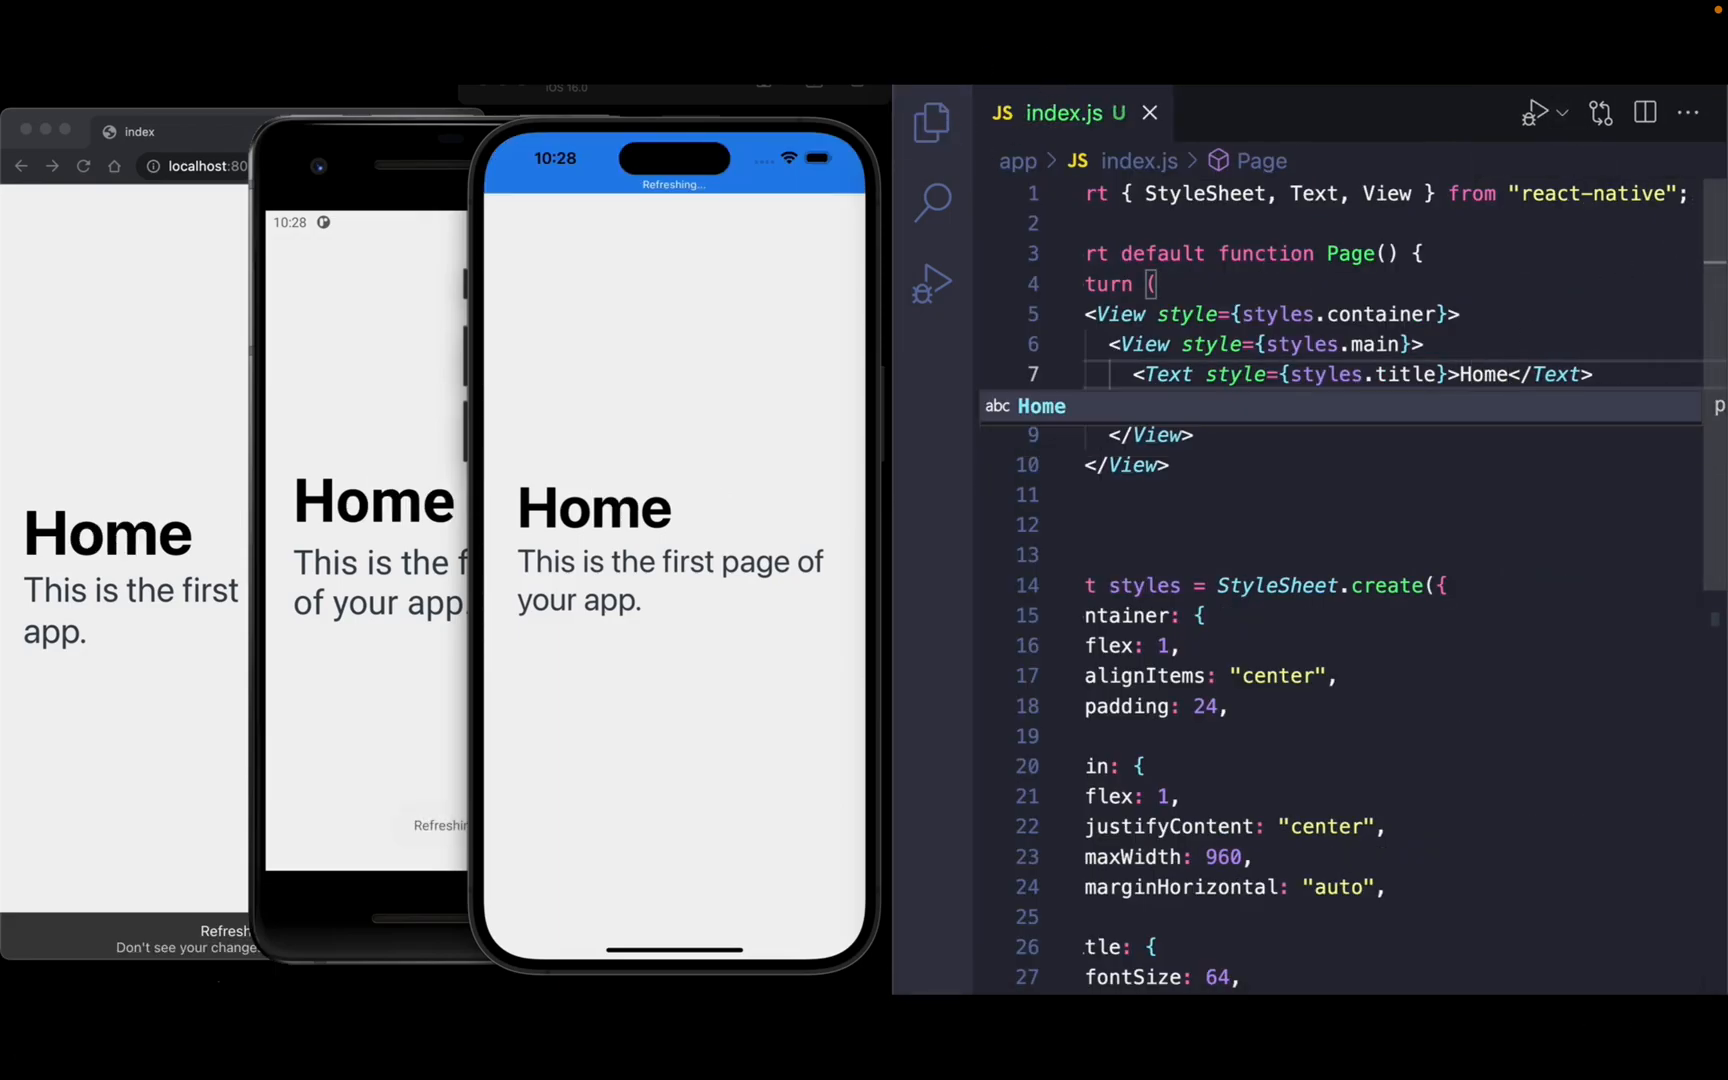
pyautogui.write('<Text style={styles.subtitle}>Go to profile</Text>')
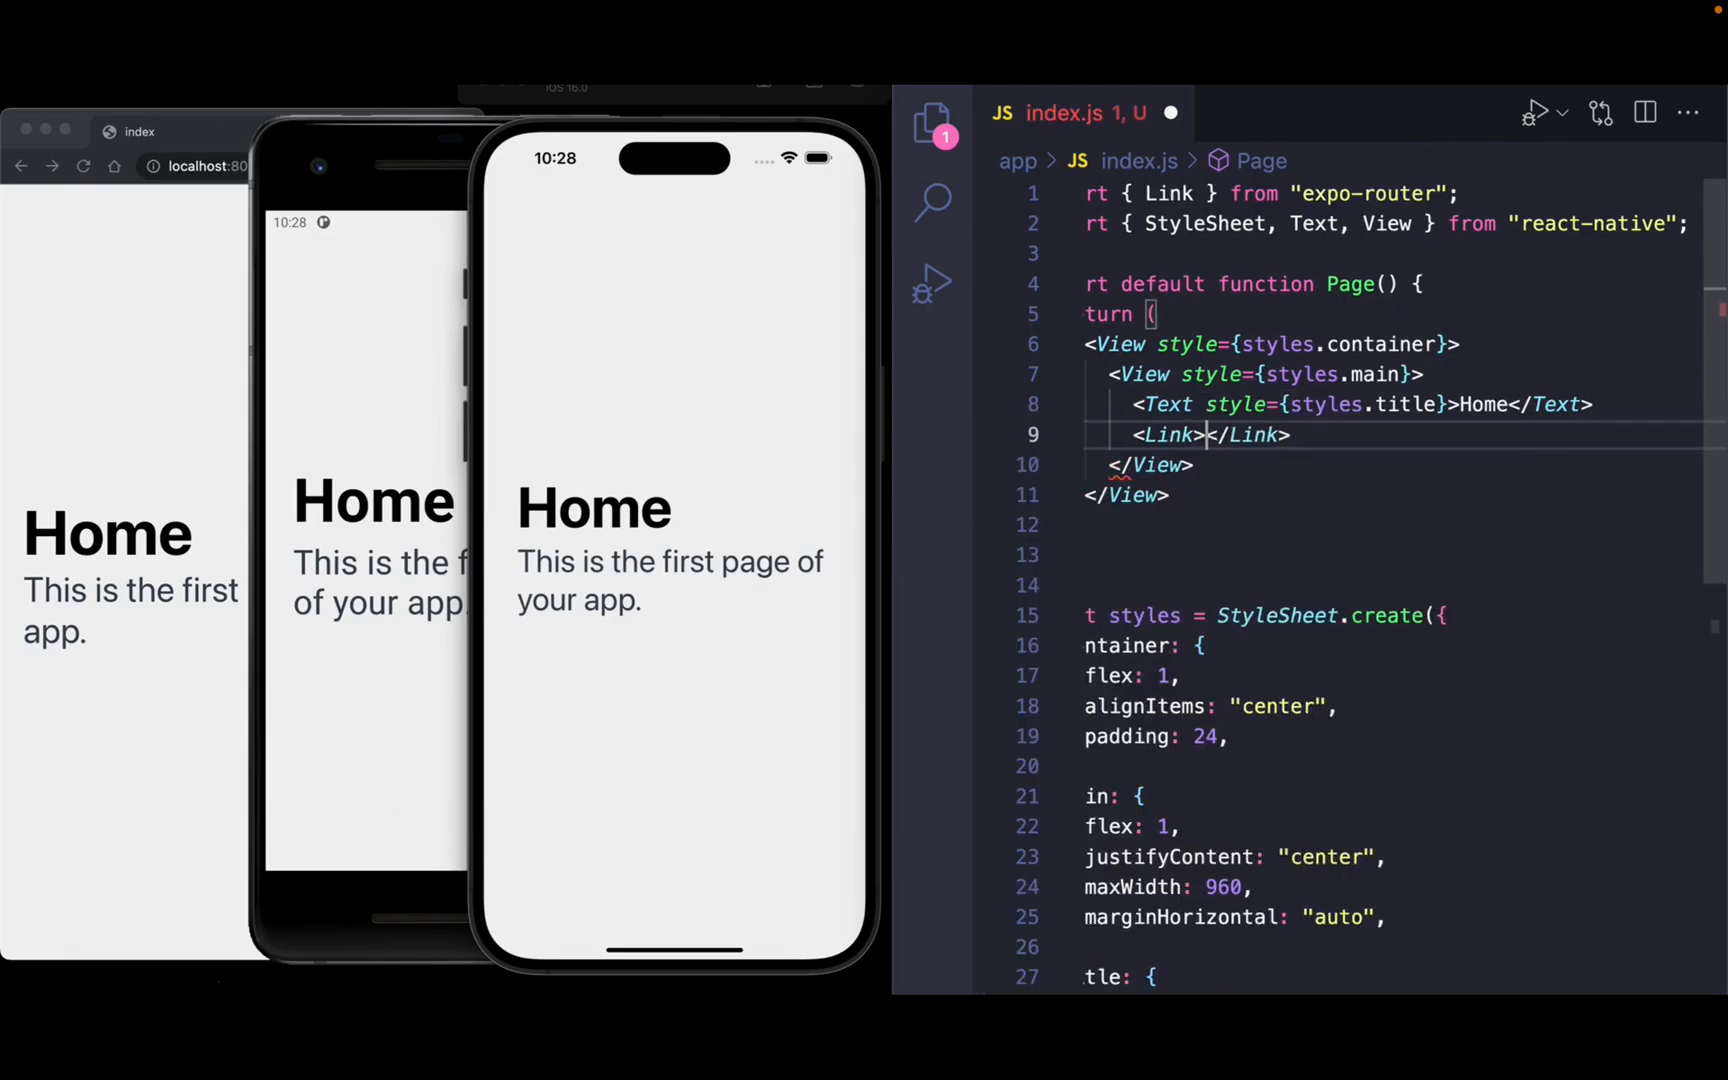
pyautogui.write('href=""')
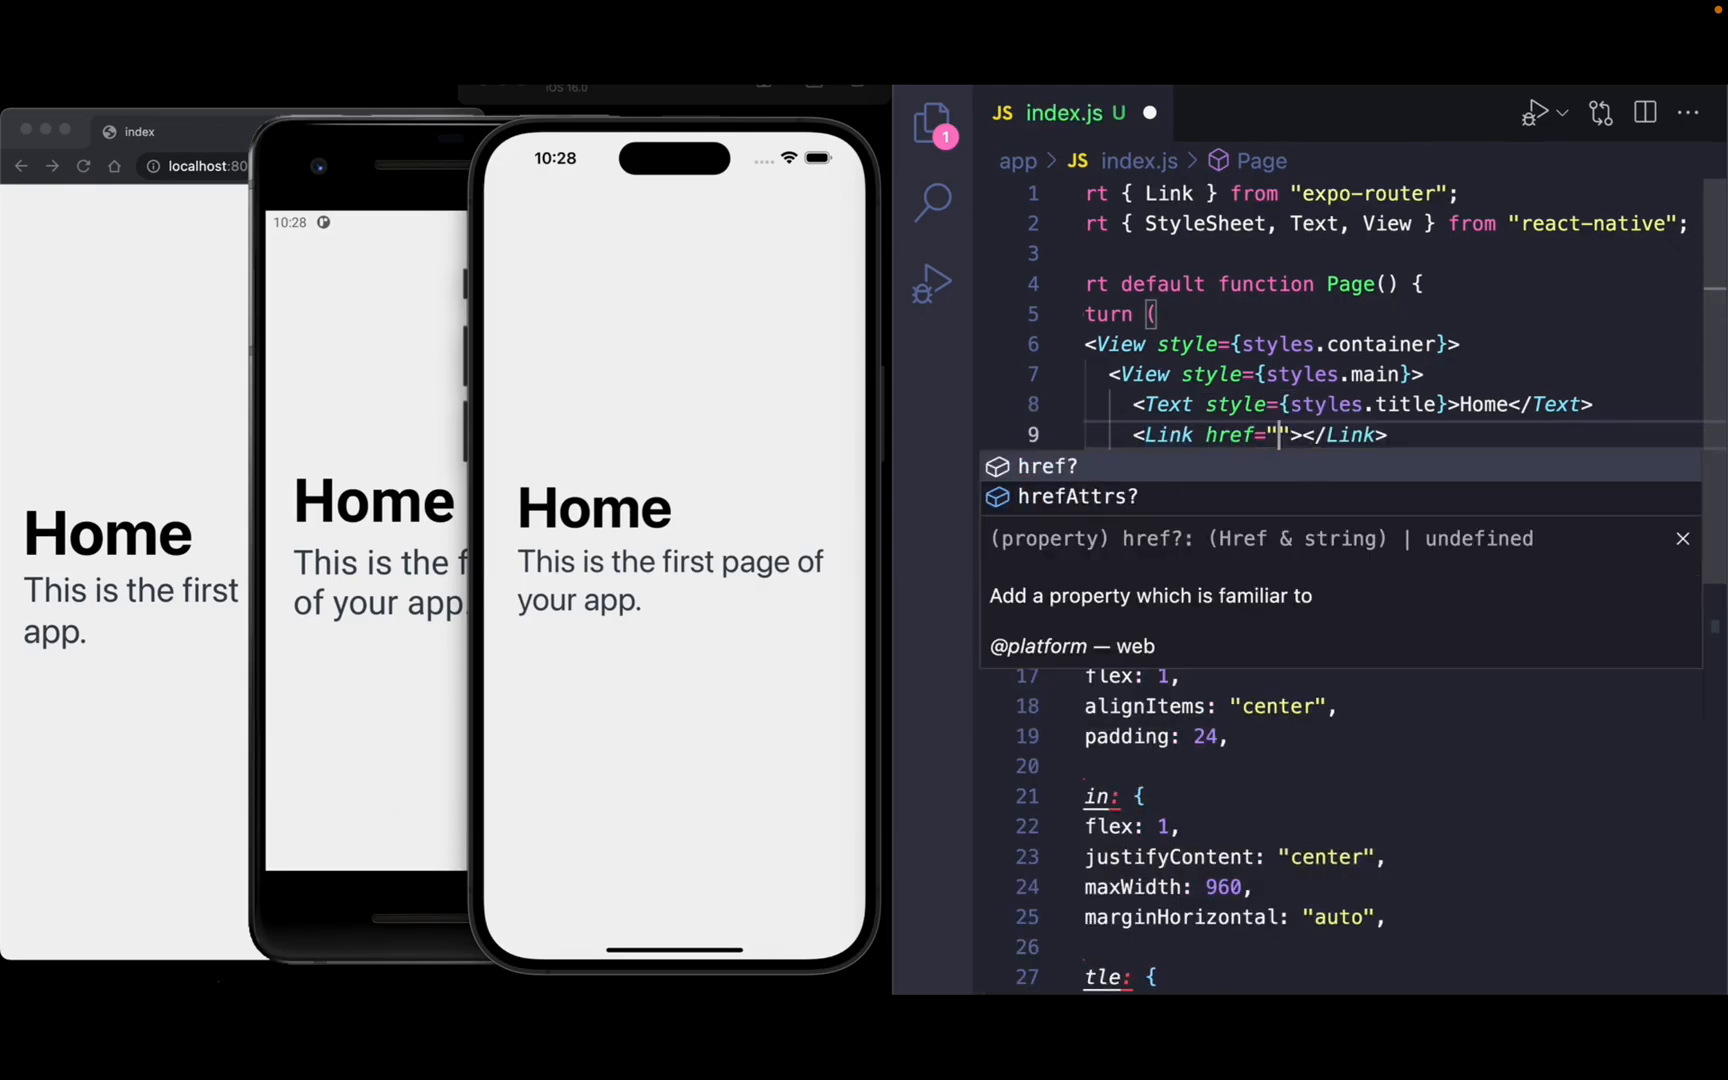
pyautogui.write('/profile')
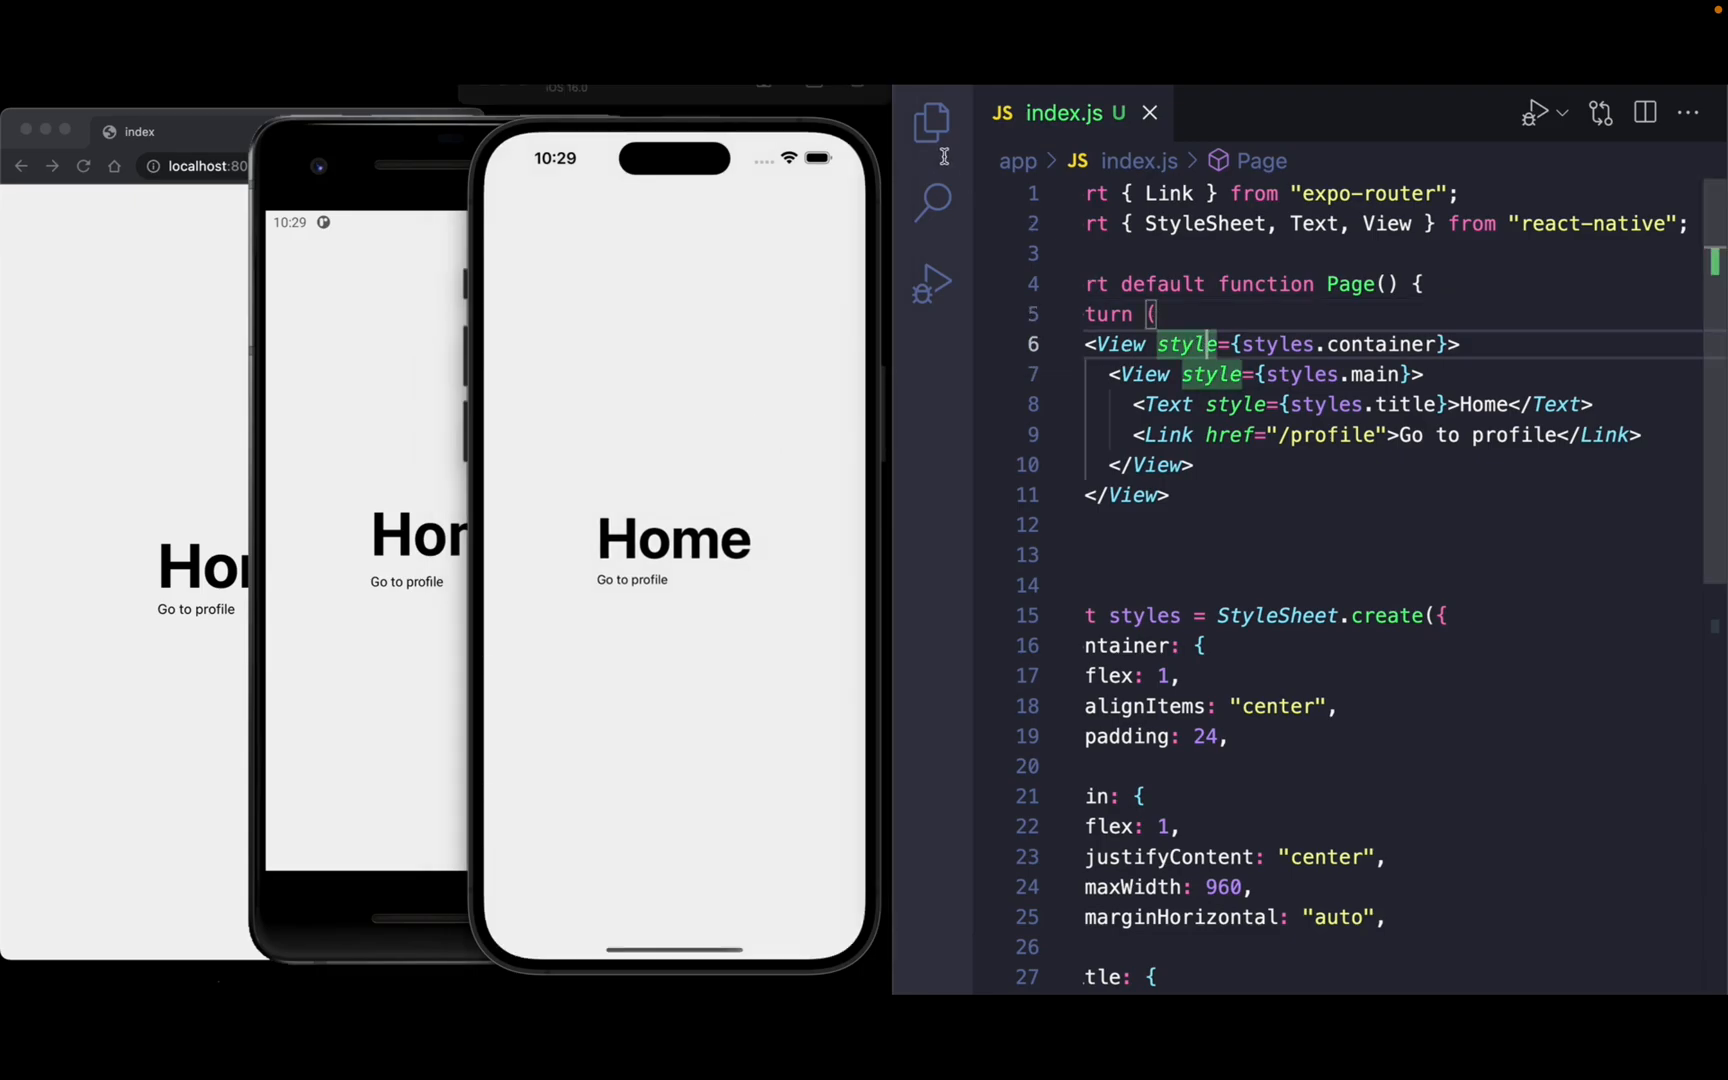
# Create profile.js in app, then a (tabs) folder to hold index.js and profile.js.
pyautogui.rightClick(1069, 235)
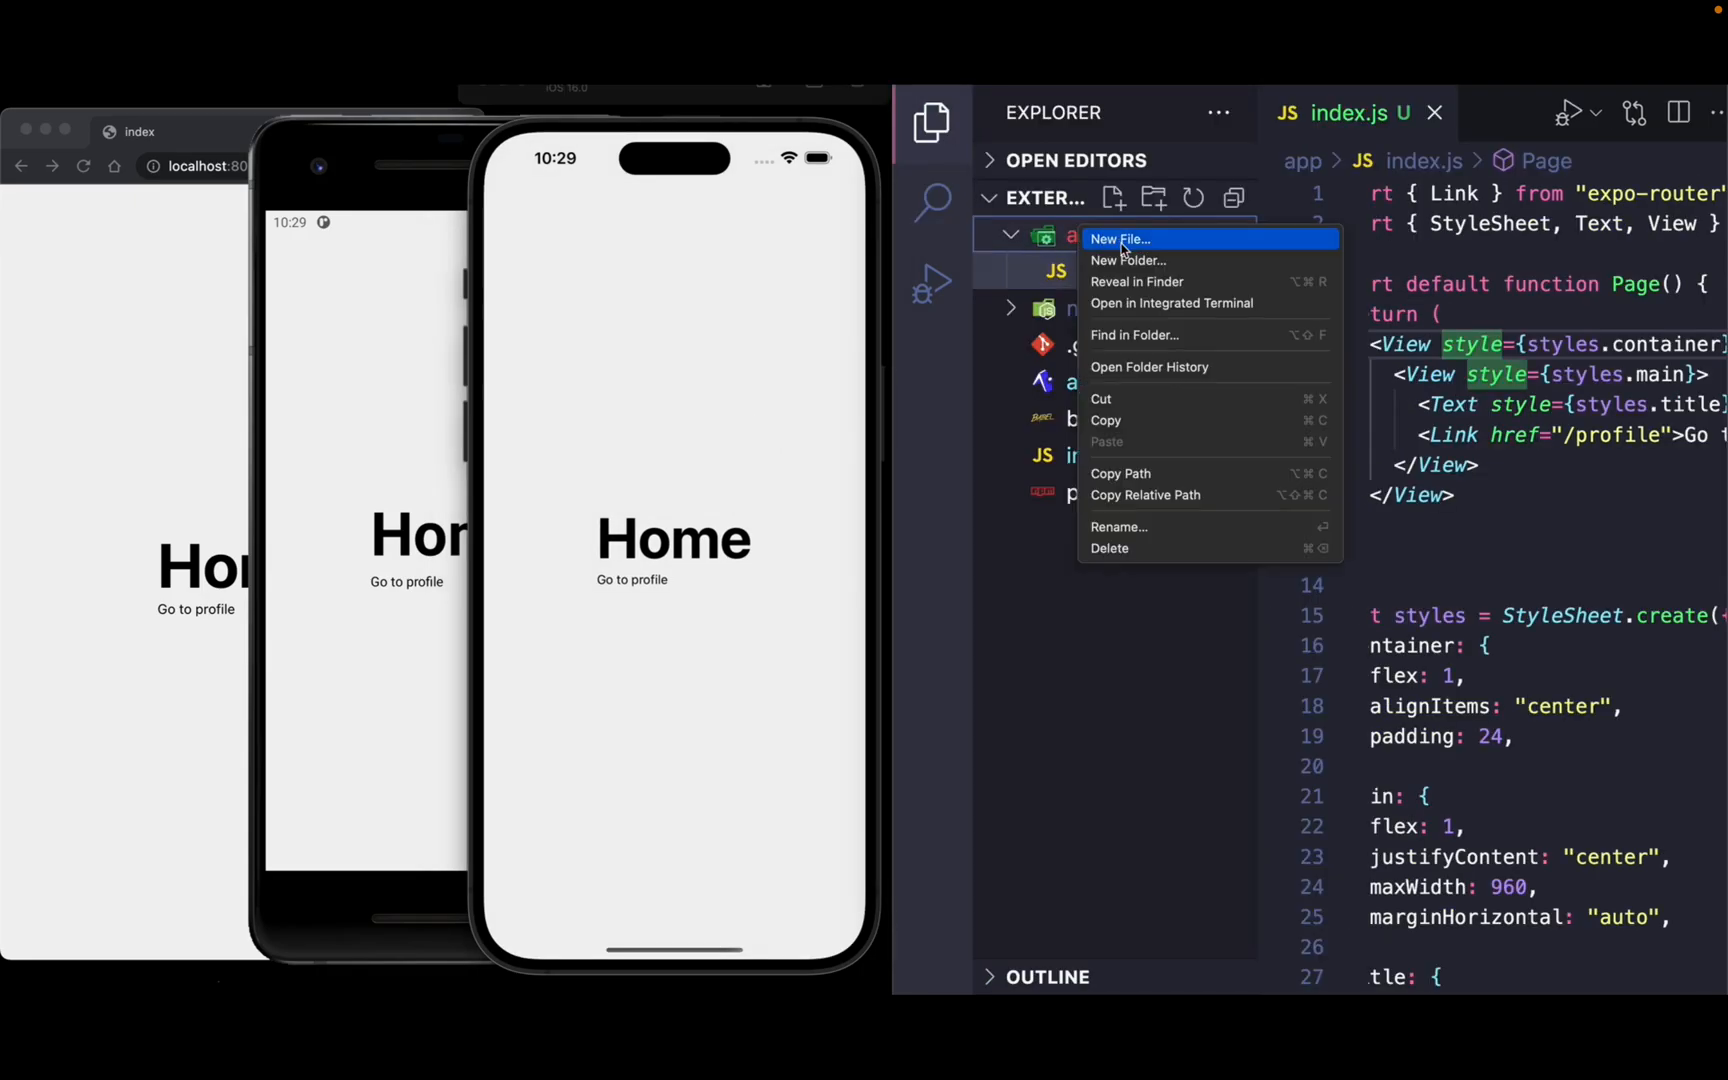
pyautogui.click(1119, 239)
pyautogui.write('profile.js')
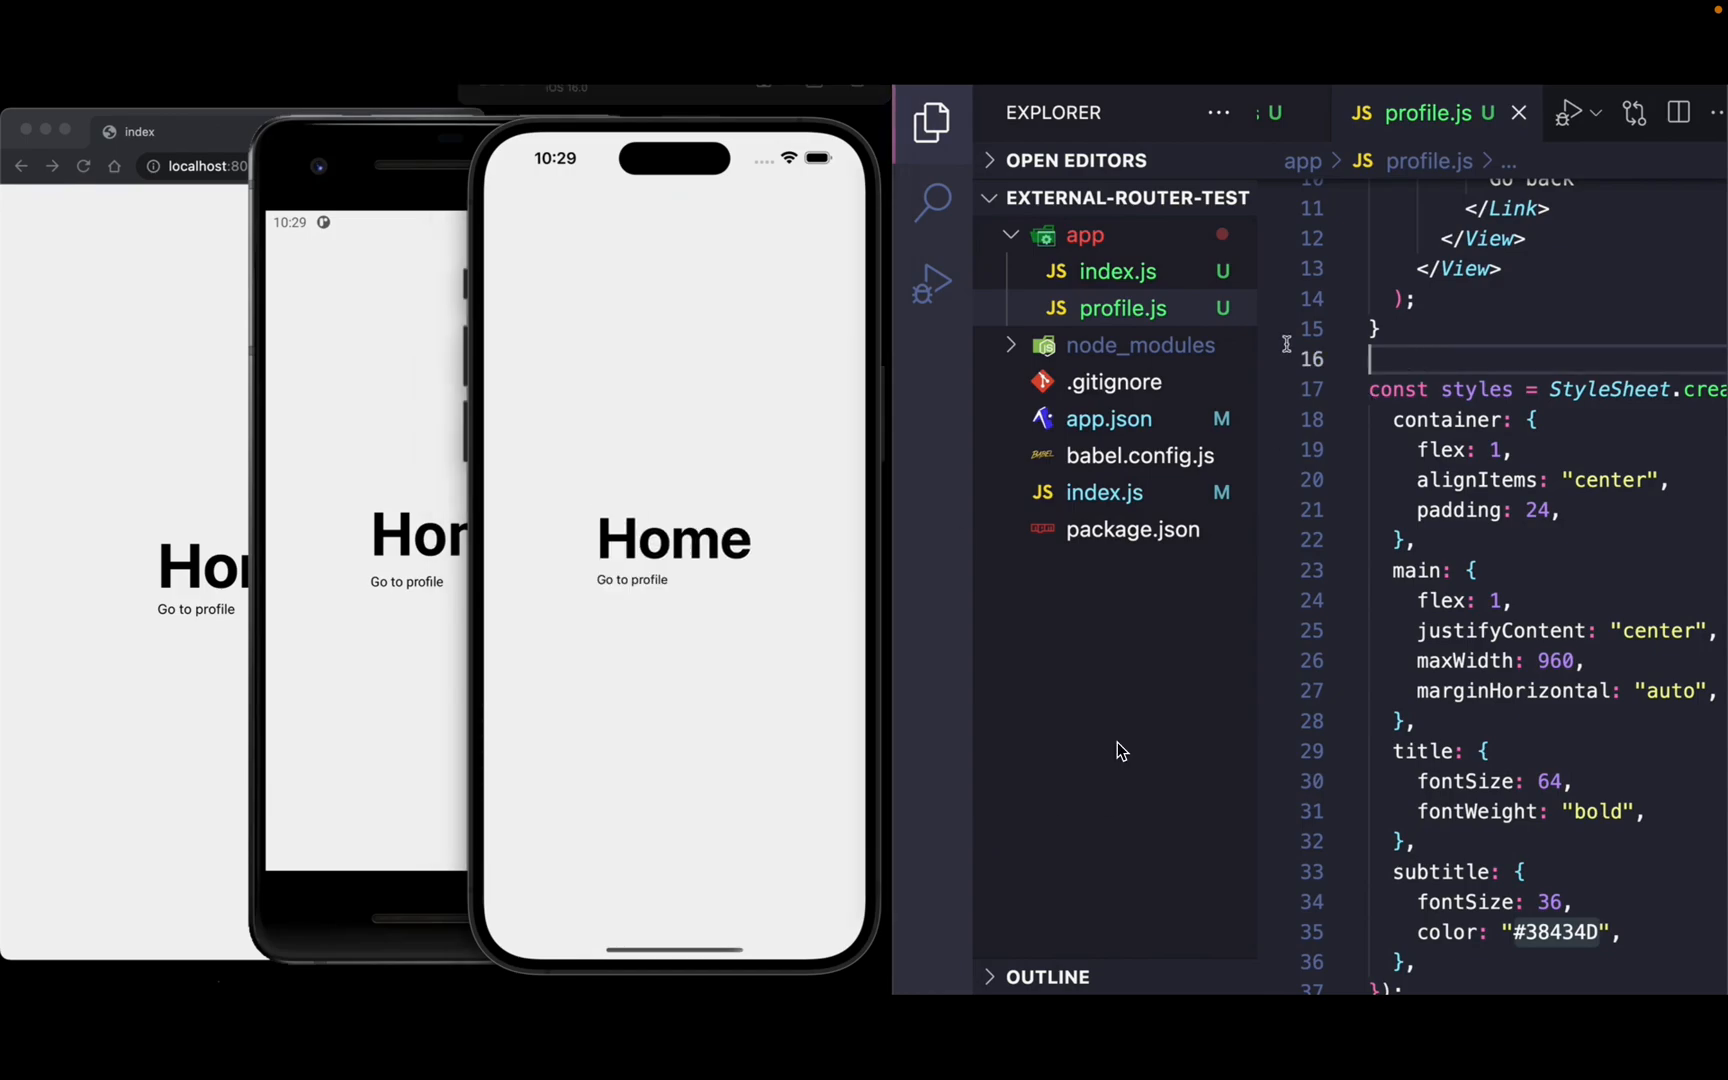
pyautogui.rightClick(1083, 235)
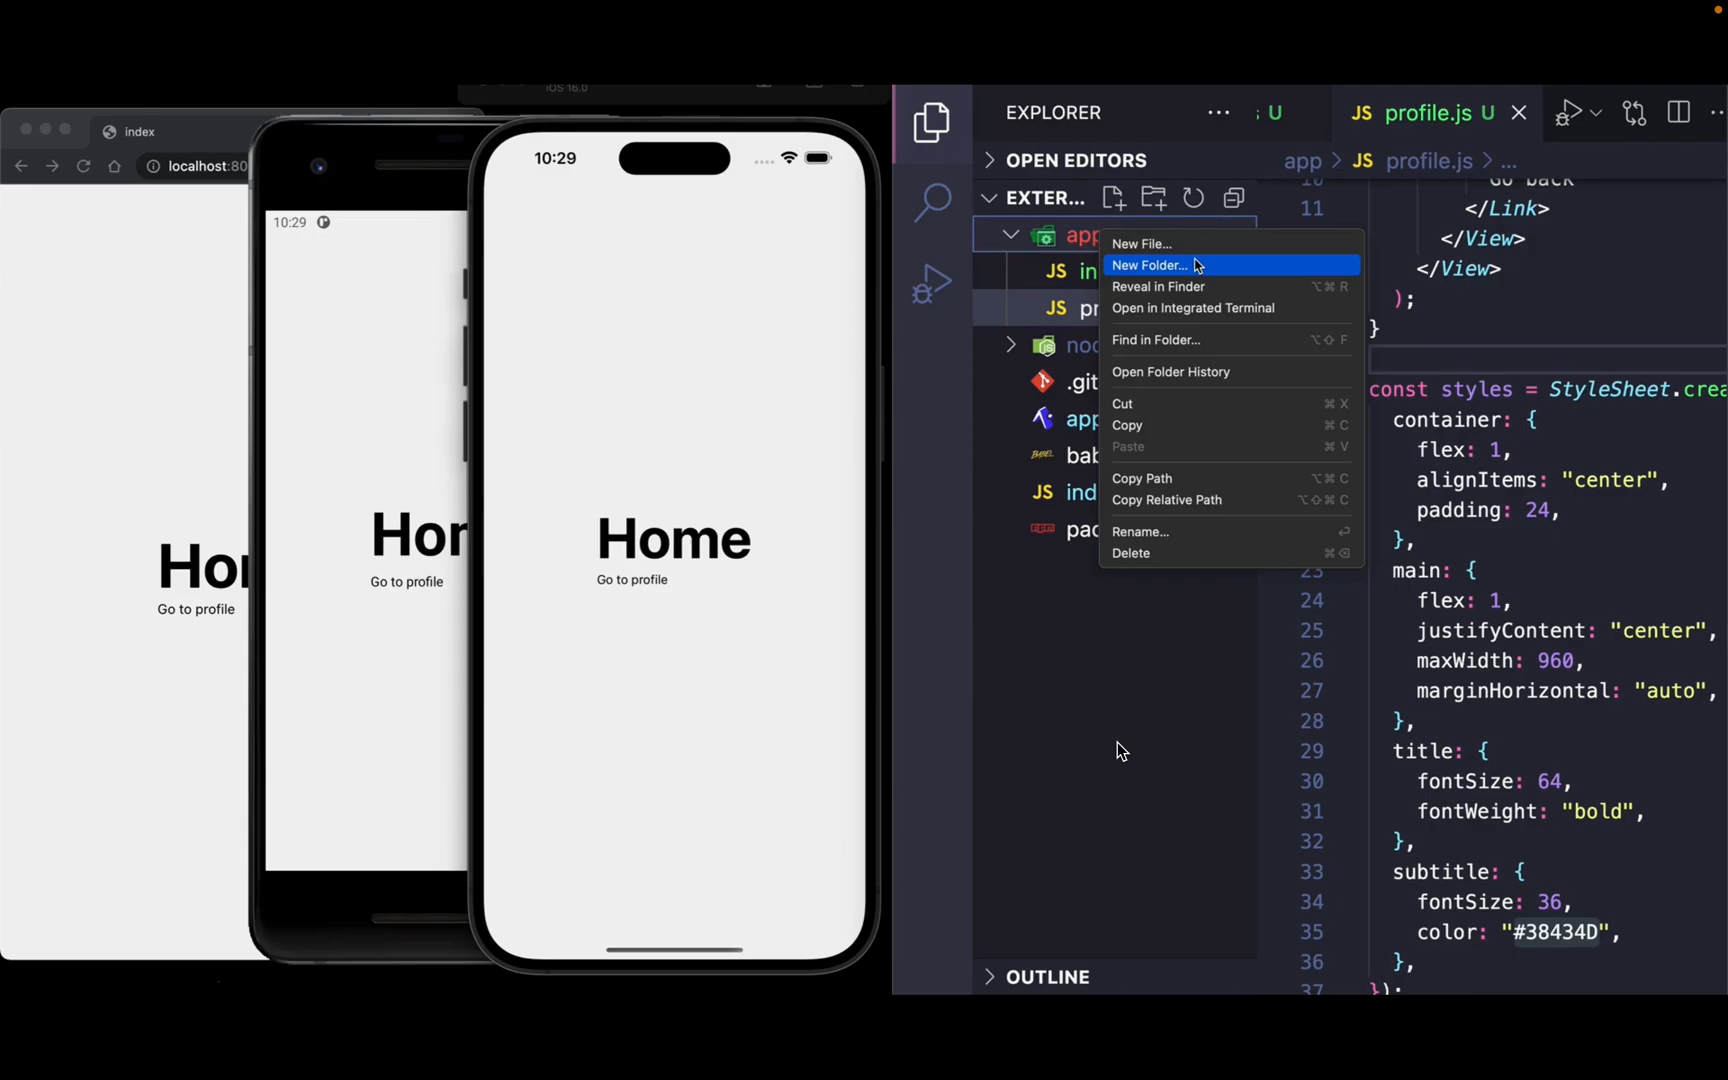
pyautogui.click(1149, 266)
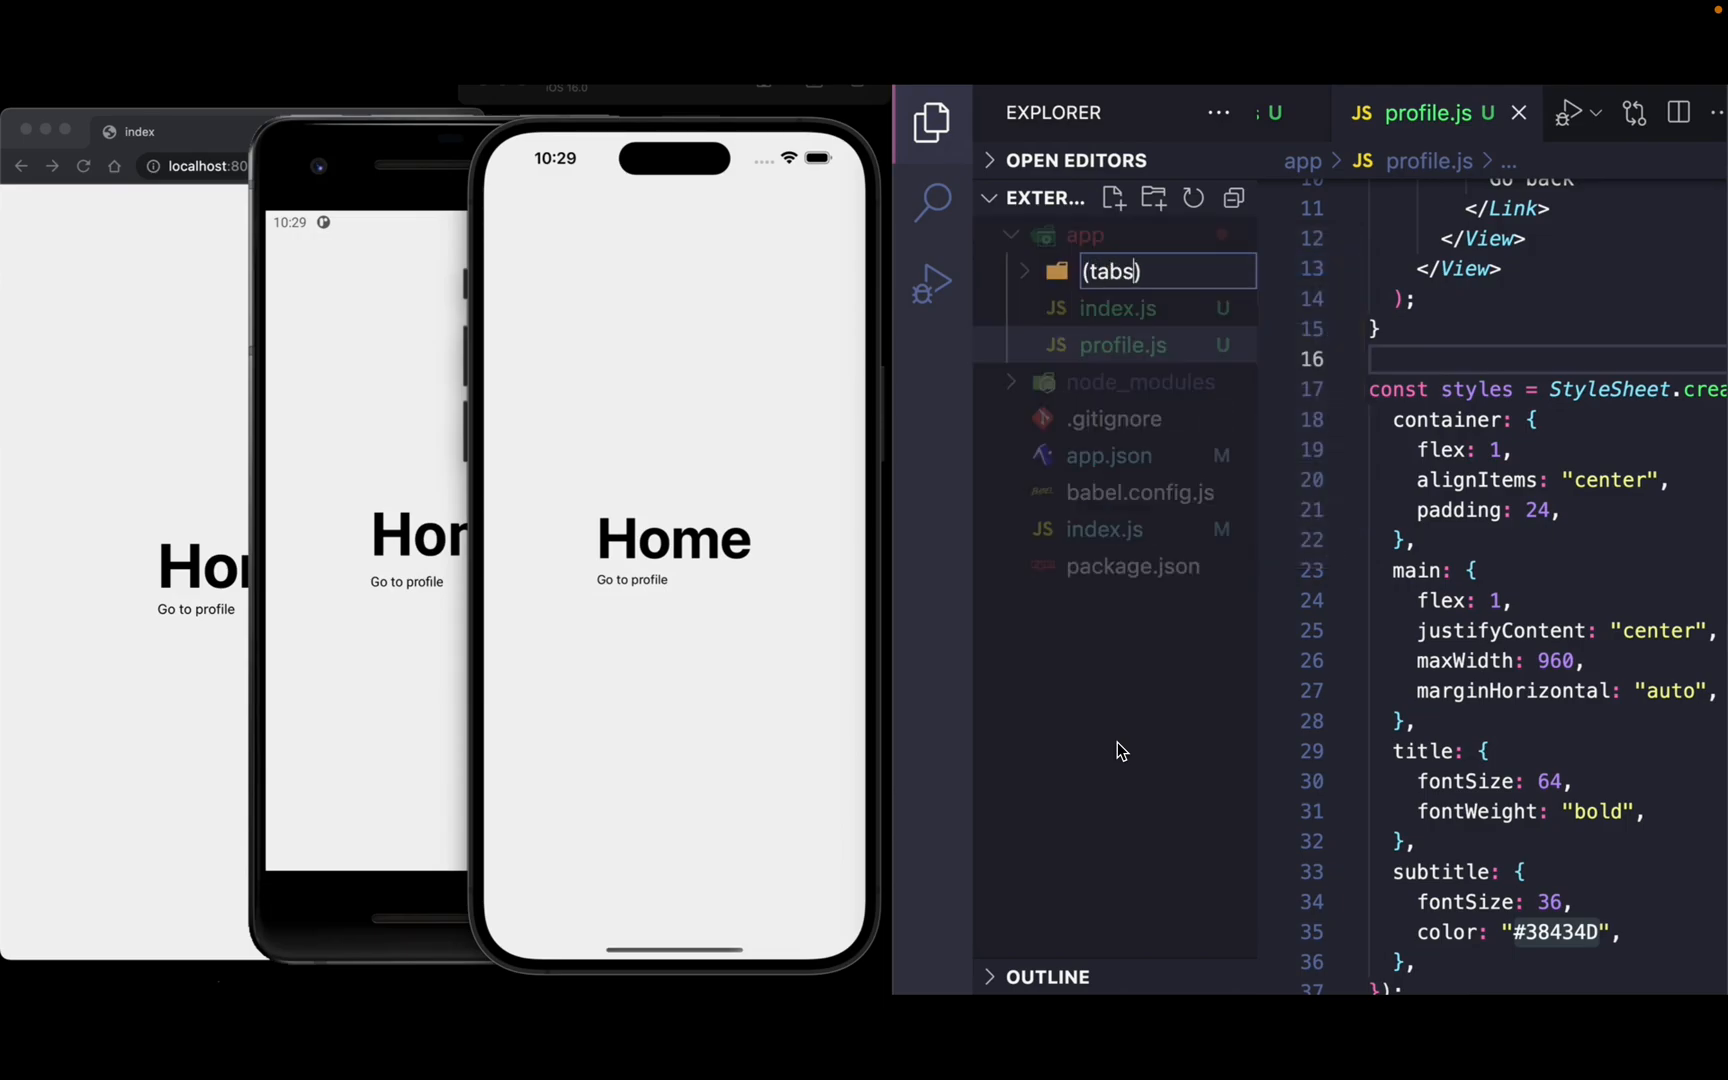
pyautogui.click(1116, 307)
pyautogui.write('(tabs).')
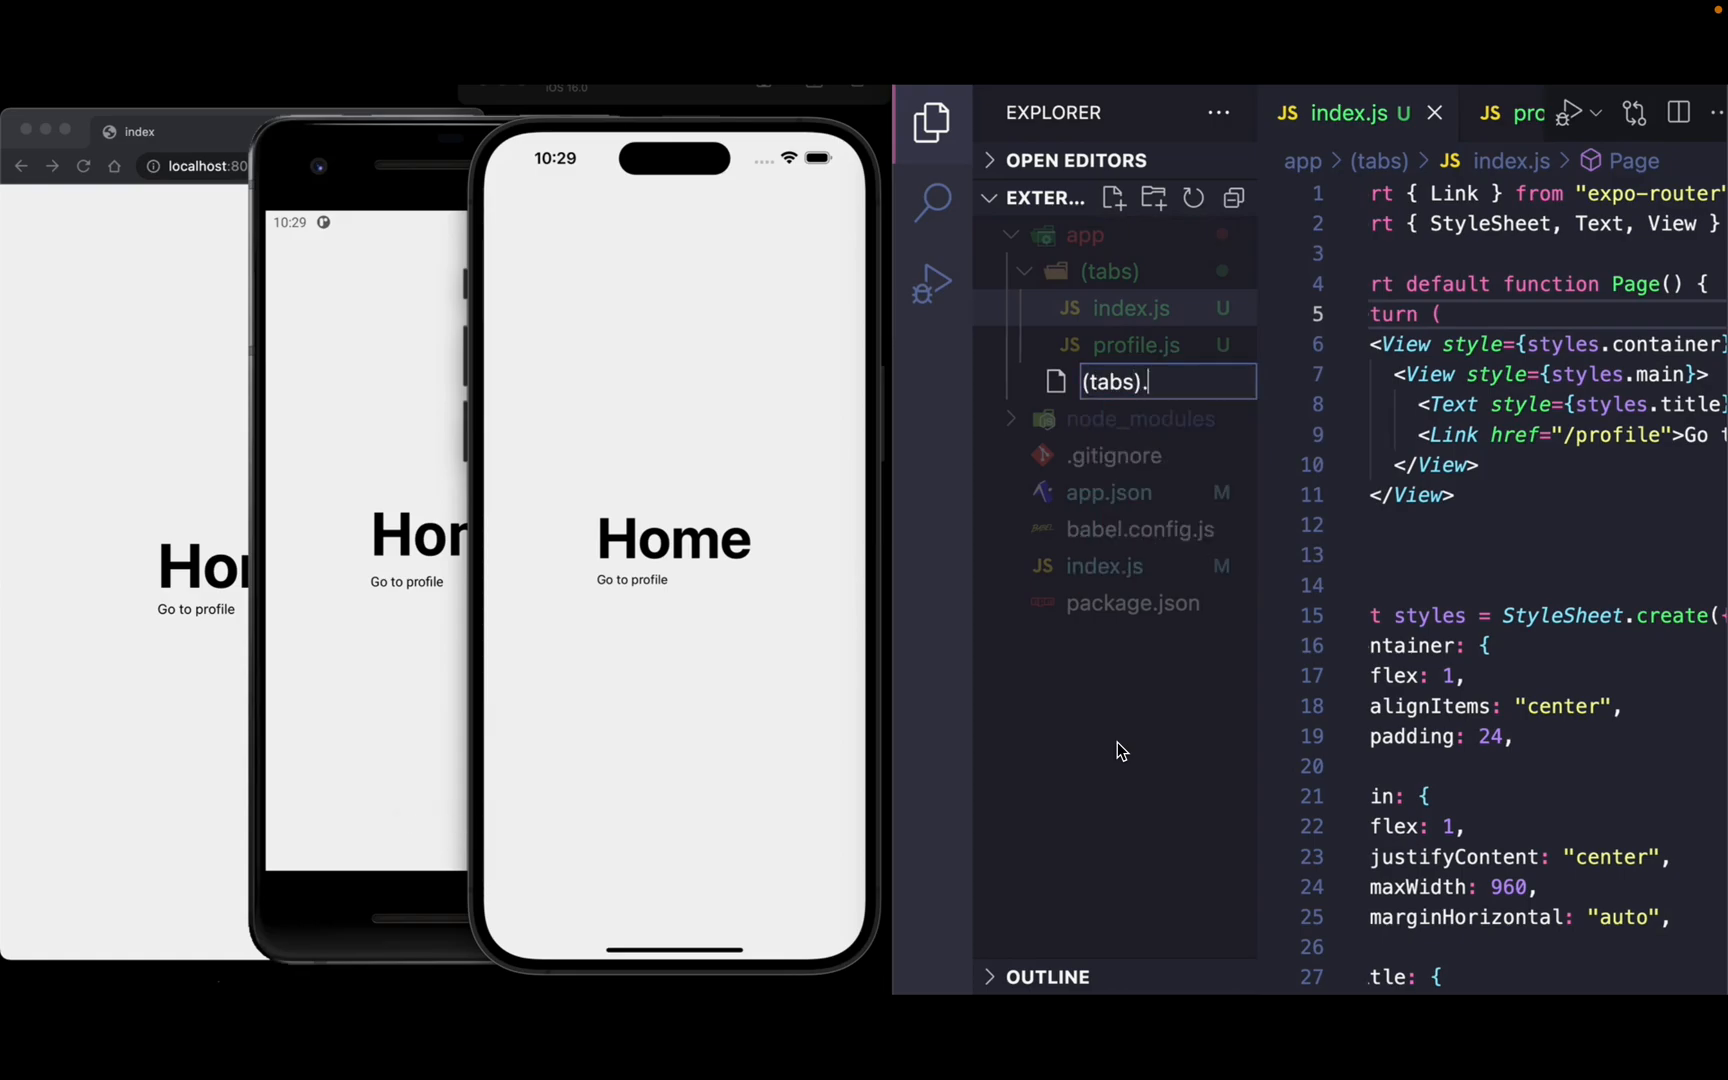
# Name the (tabs).js file and export default Tabs with its import.
pyautogui.press('Return')
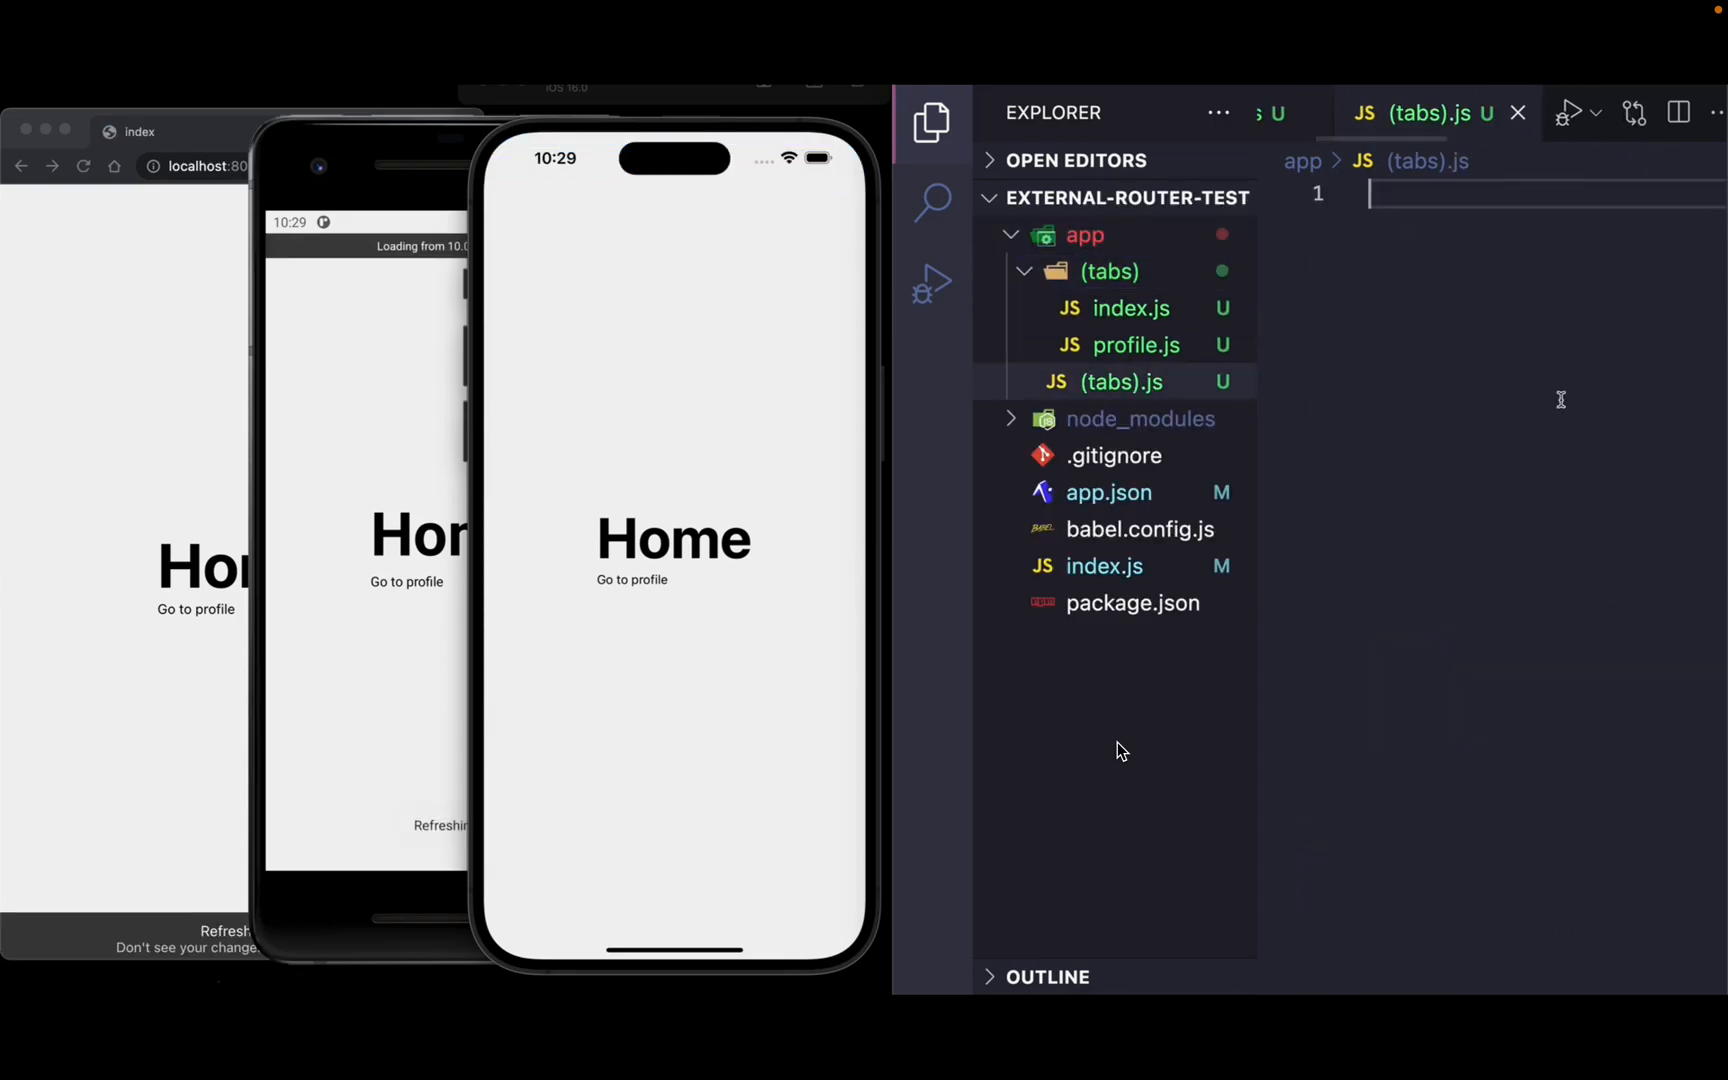
pyautogui.write('export')
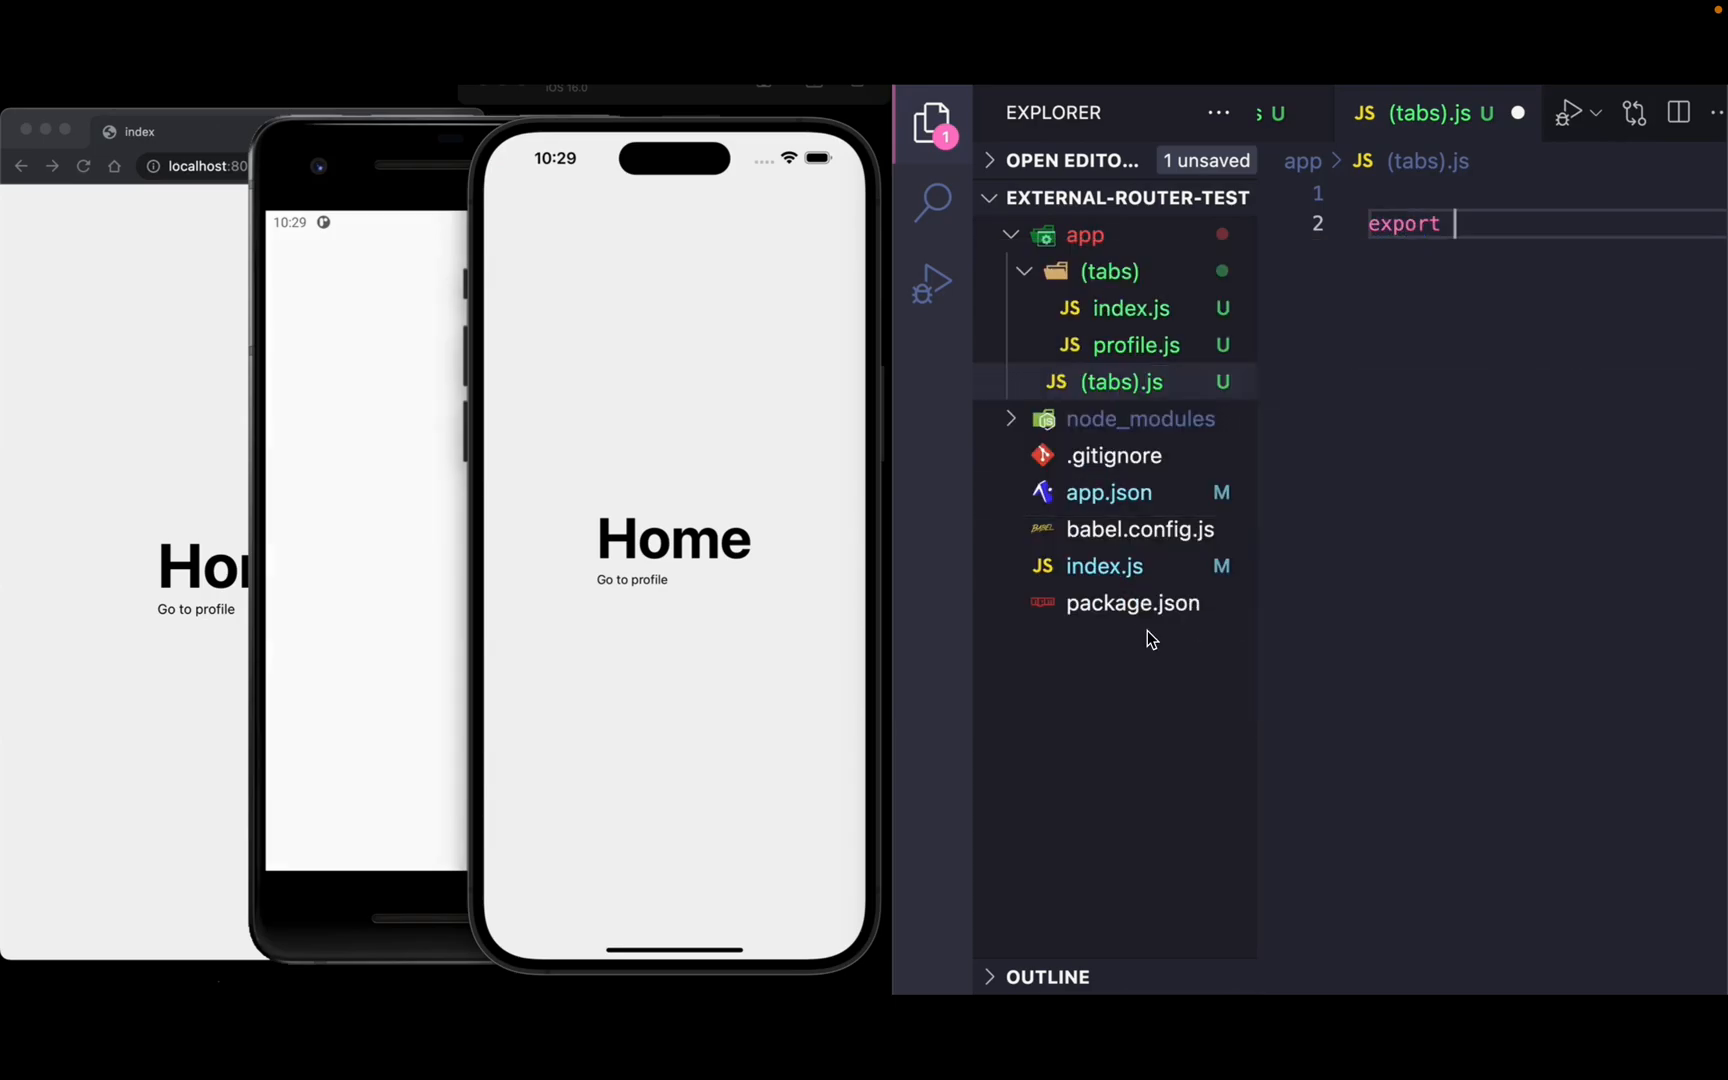
pyautogui.write('default Tabs')
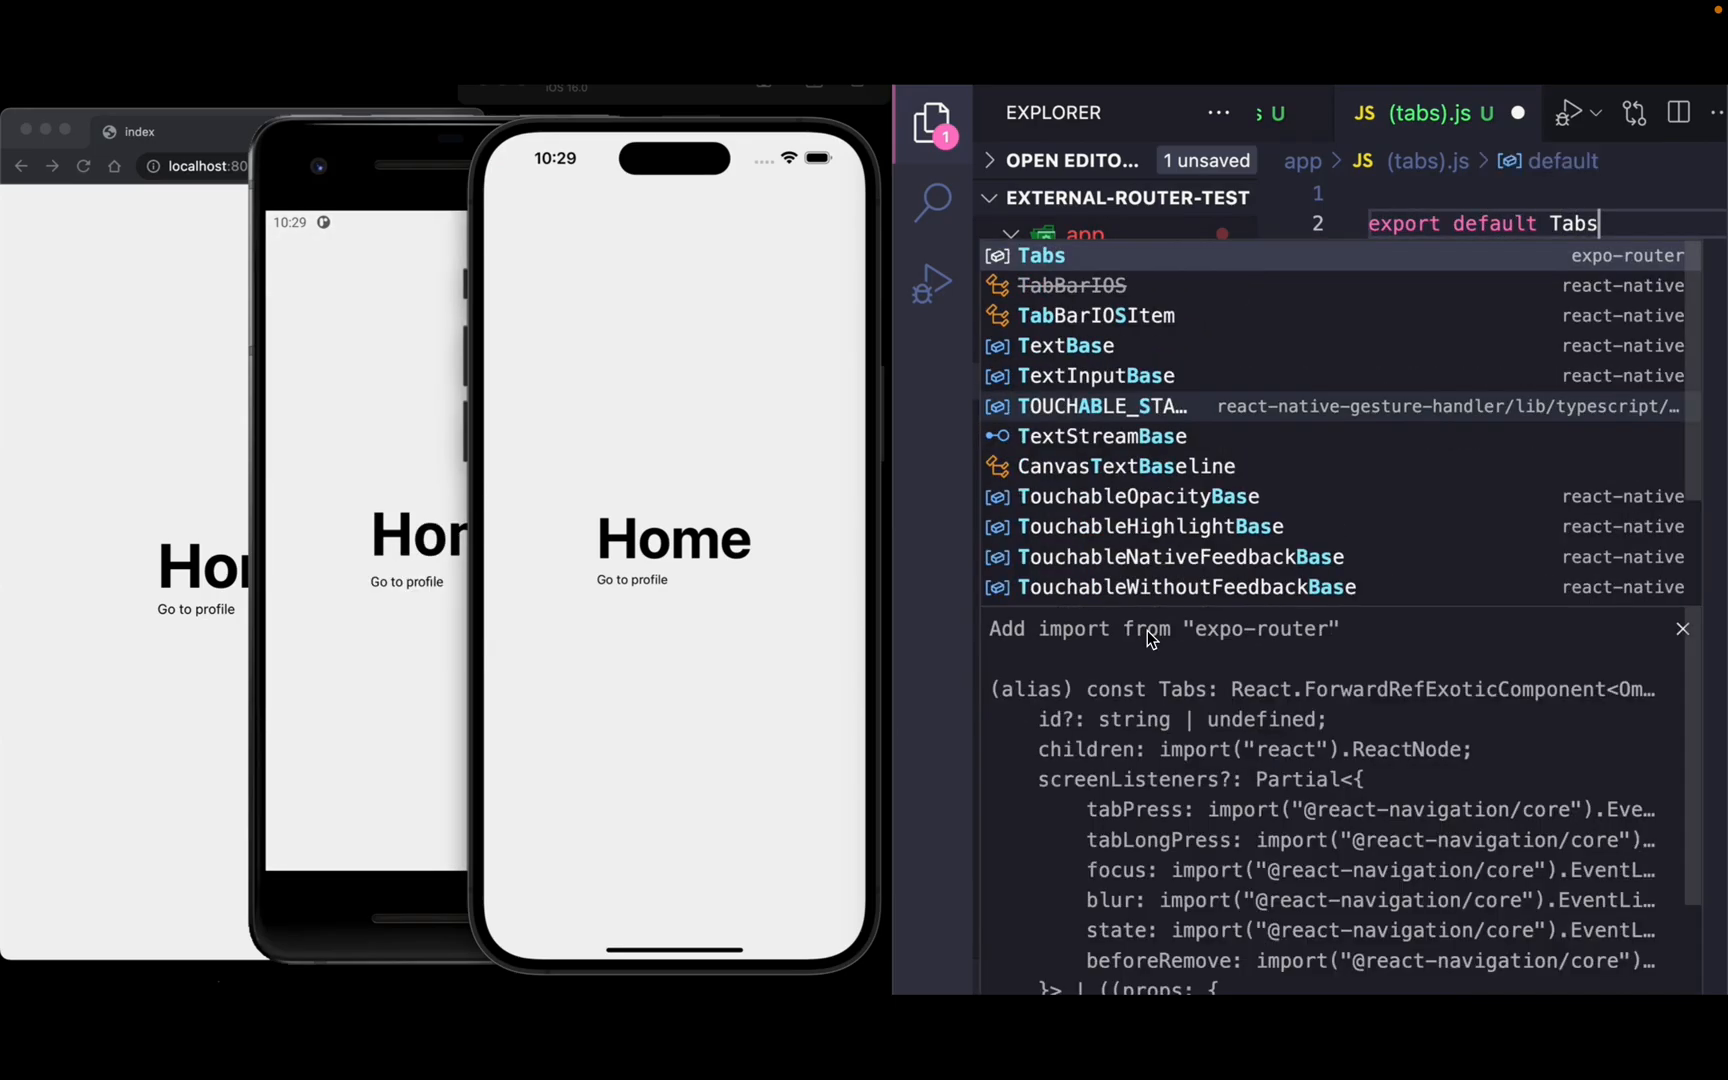
pyautogui.click(1039, 255)
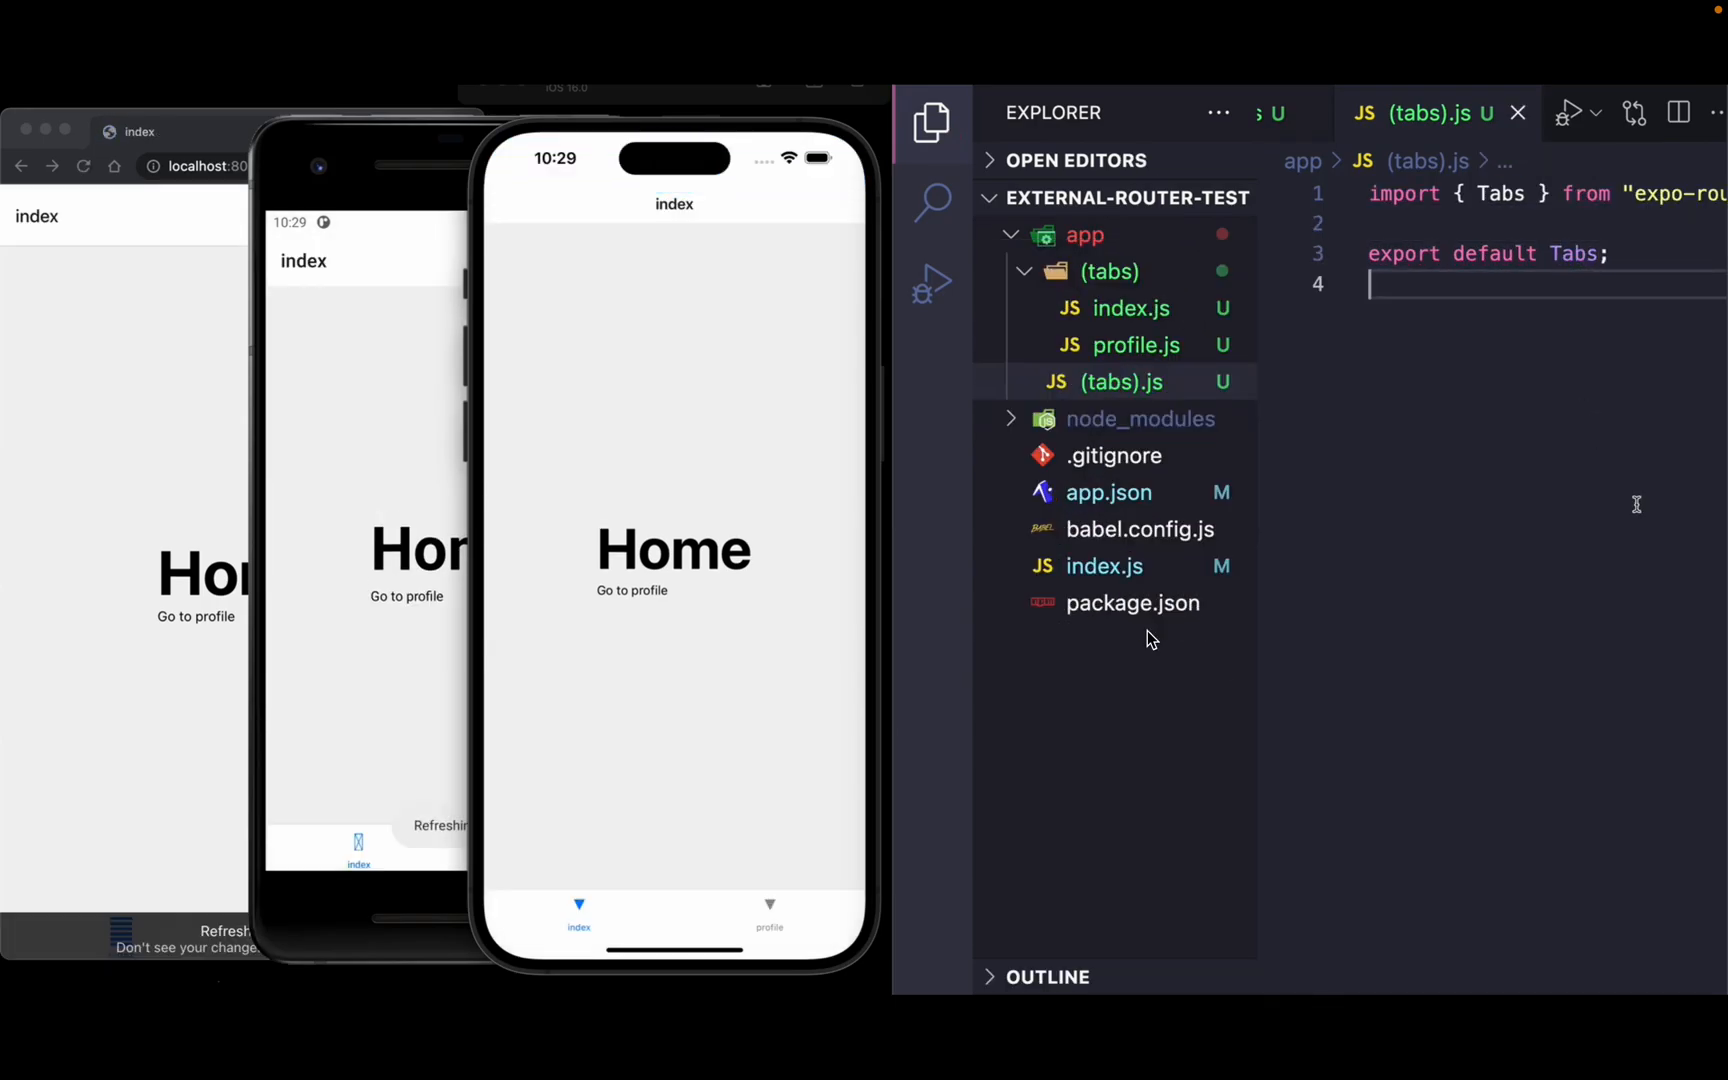
# Switch the iOS app to the profile tab, then the settings tab.
pyautogui.click(768, 915)
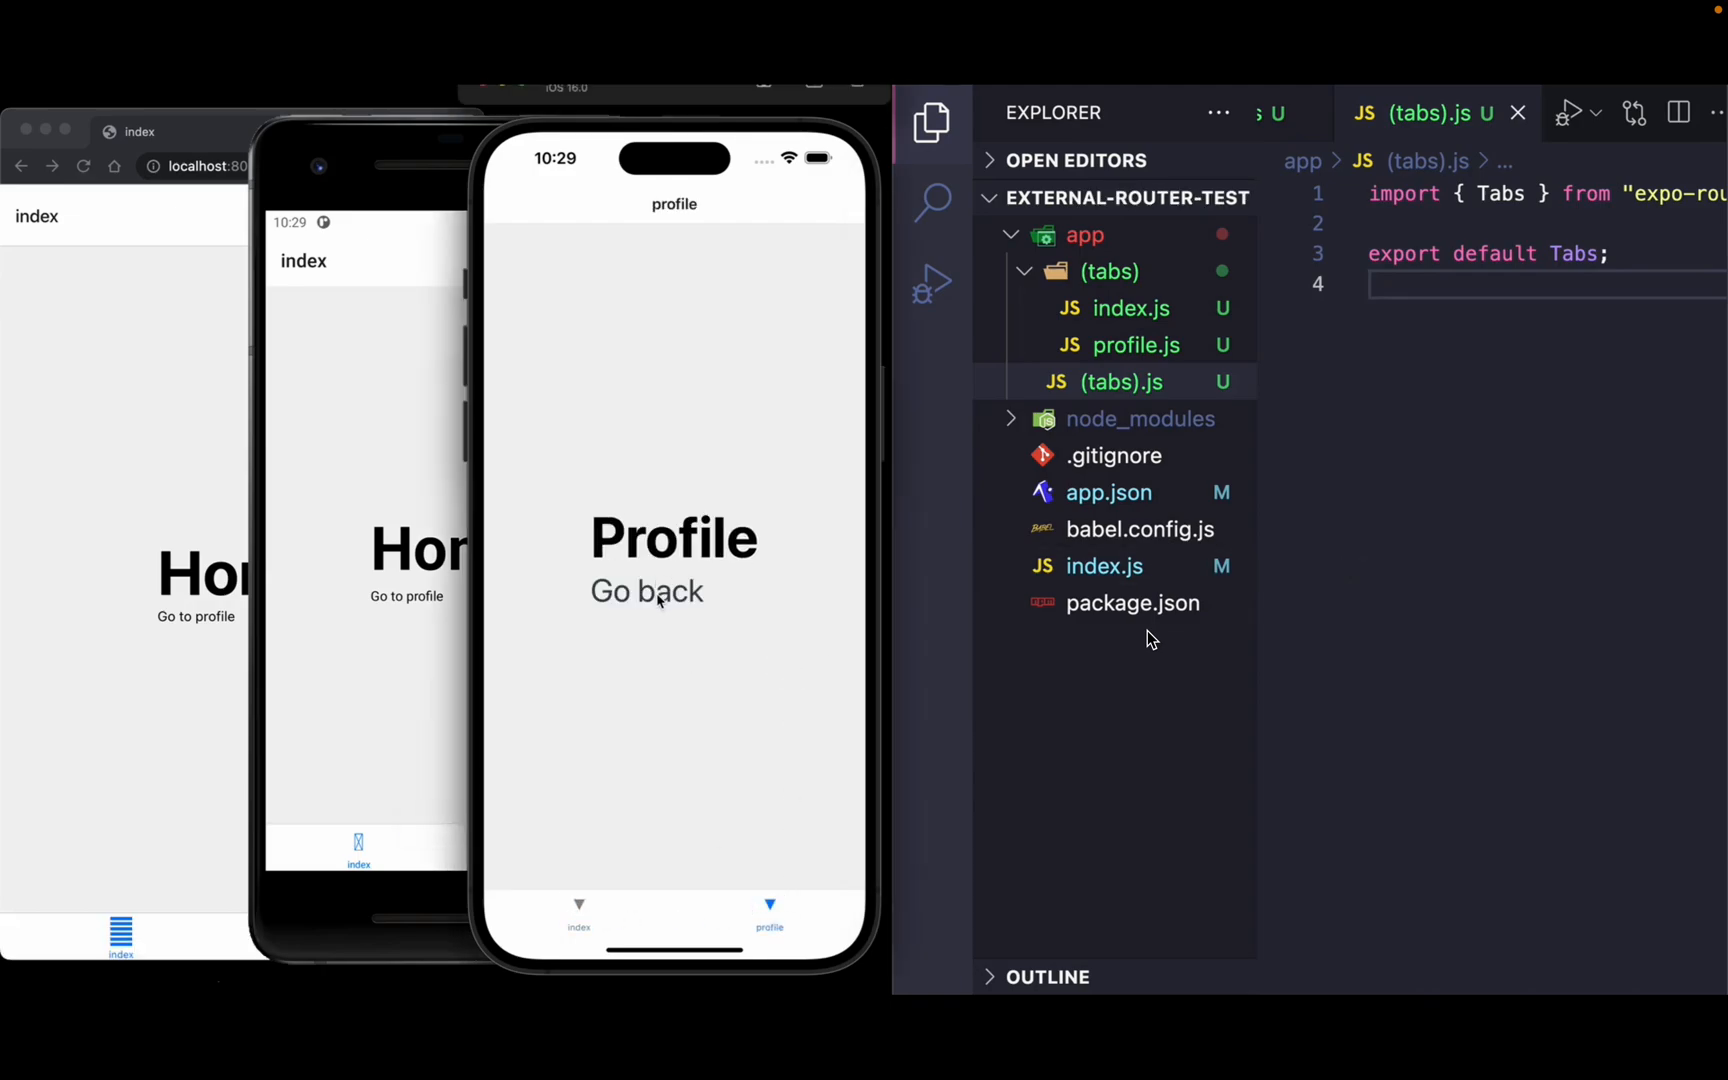
pyautogui.click(579, 920)
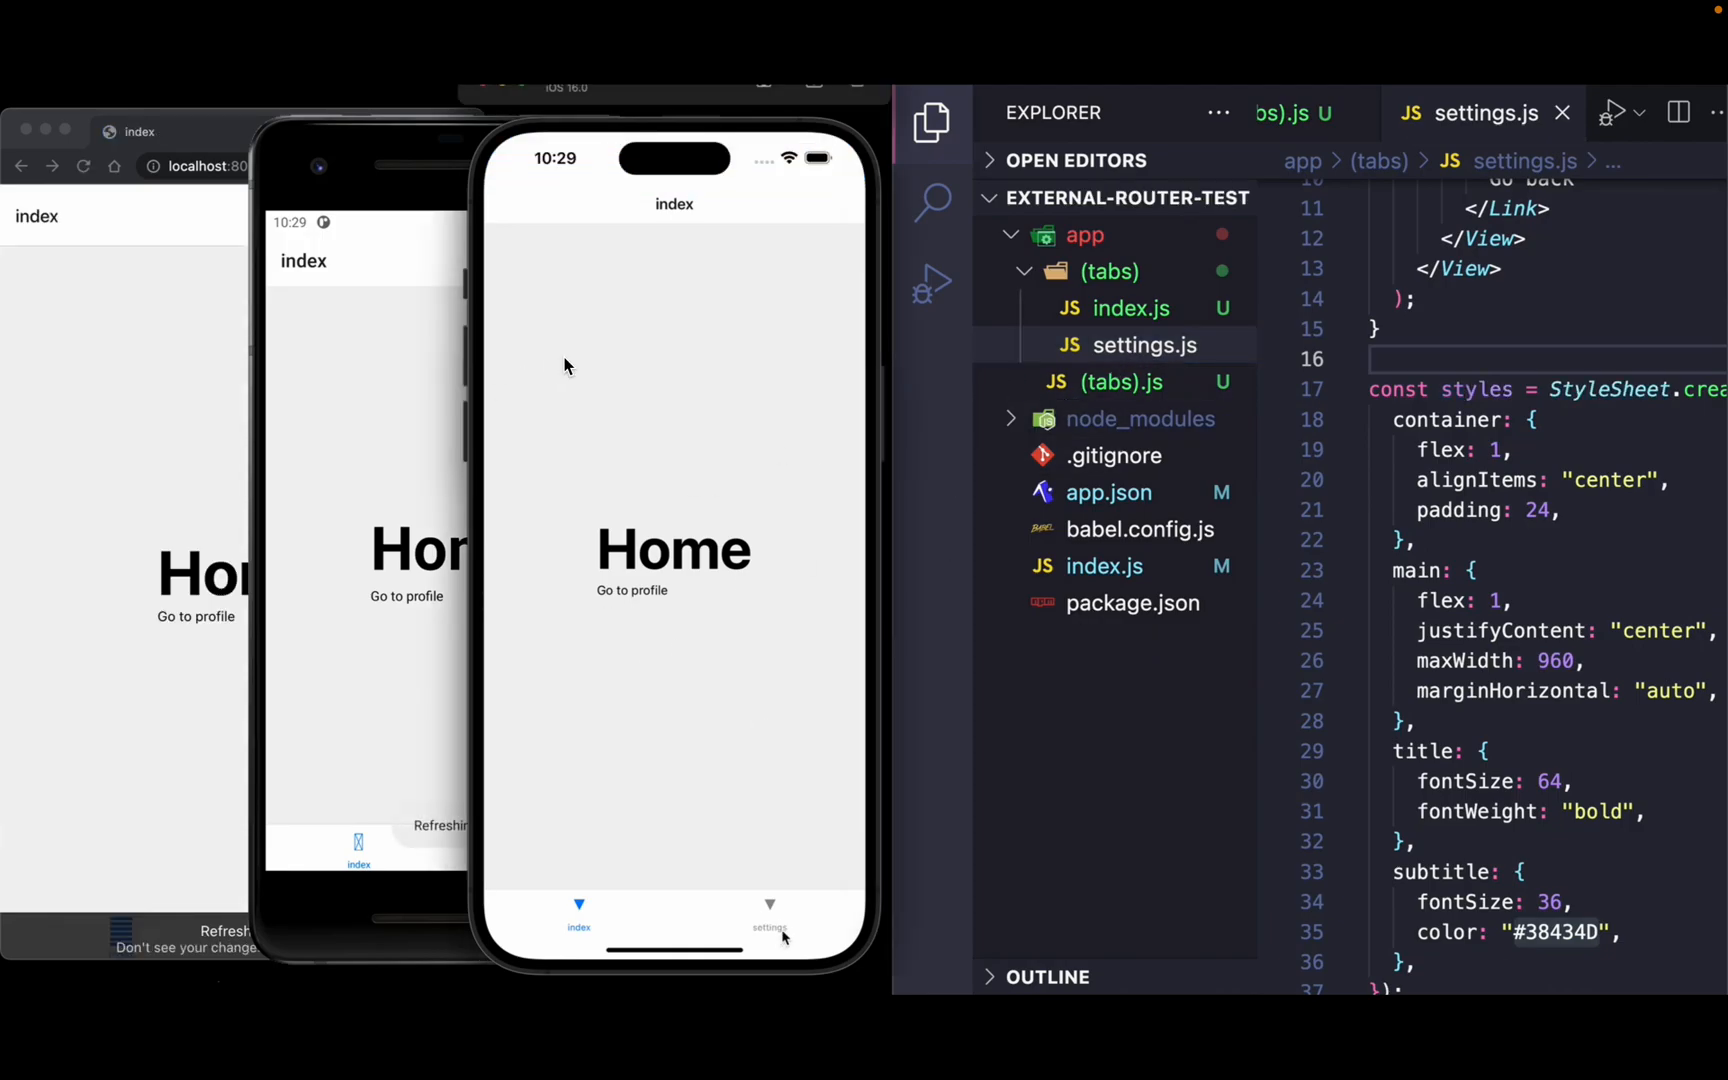
pyautogui.click(769, 920)
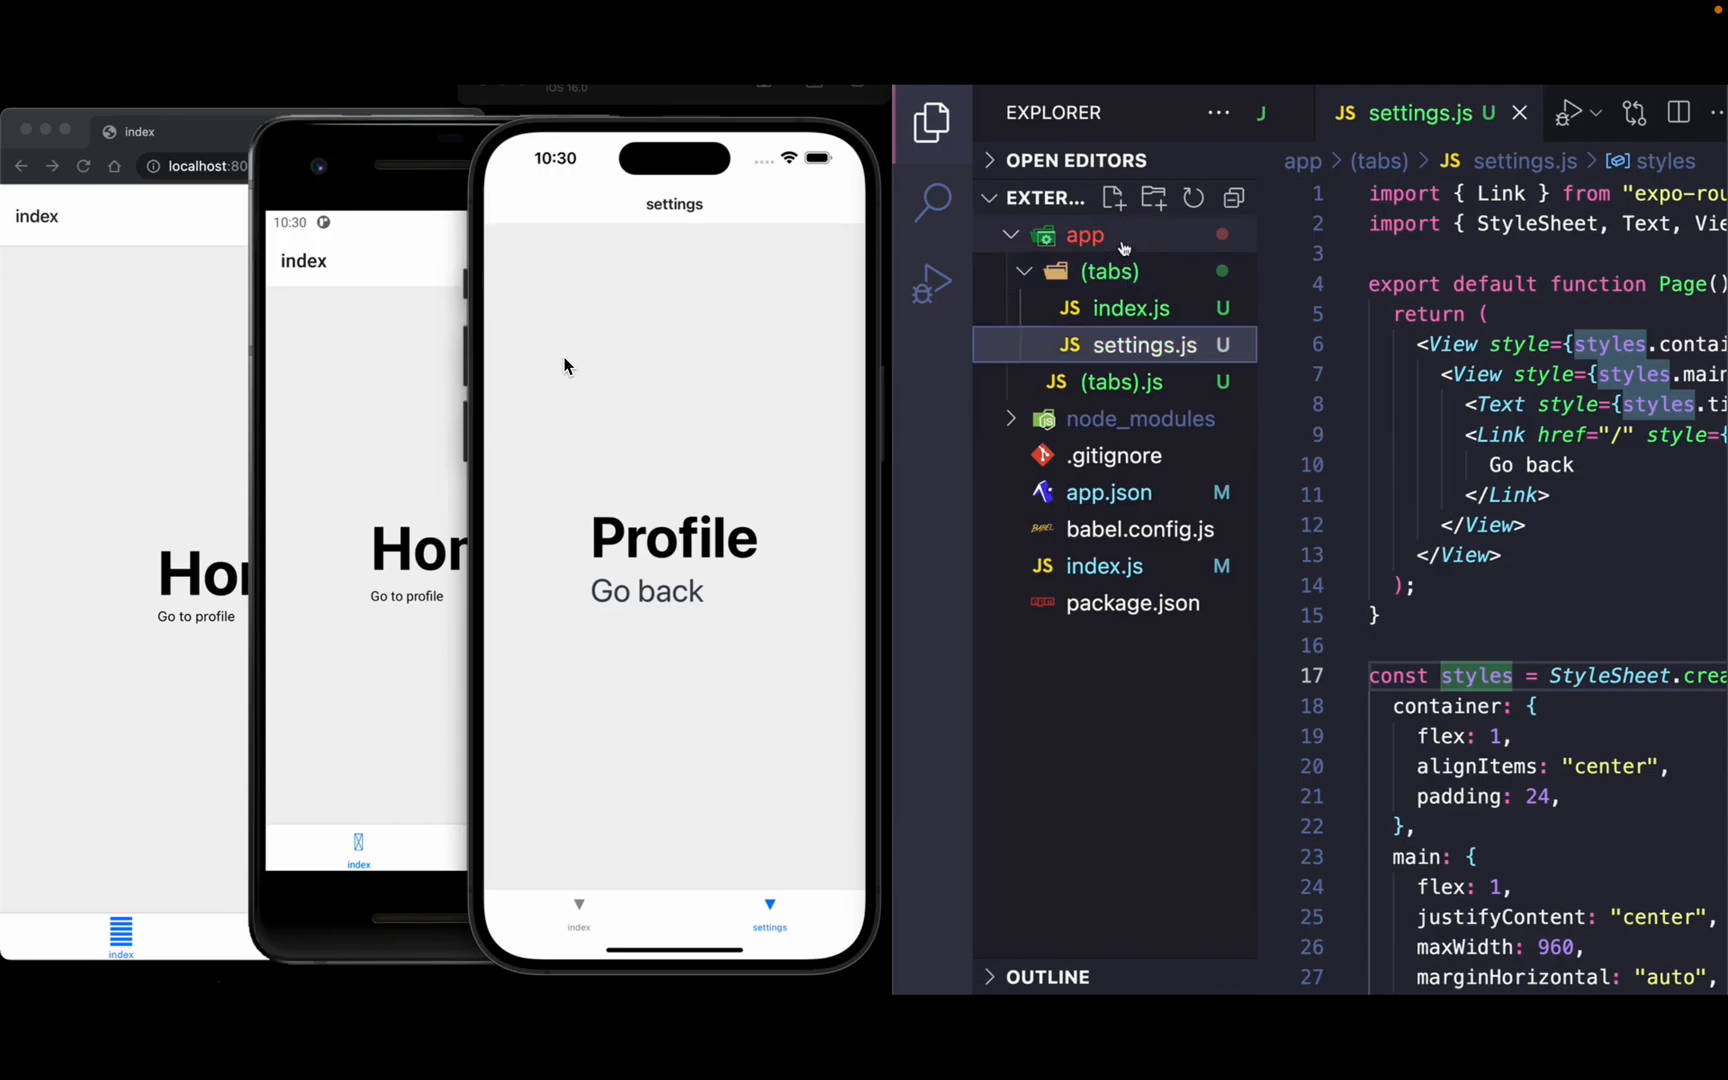
pyautogui.click(1084, 234)
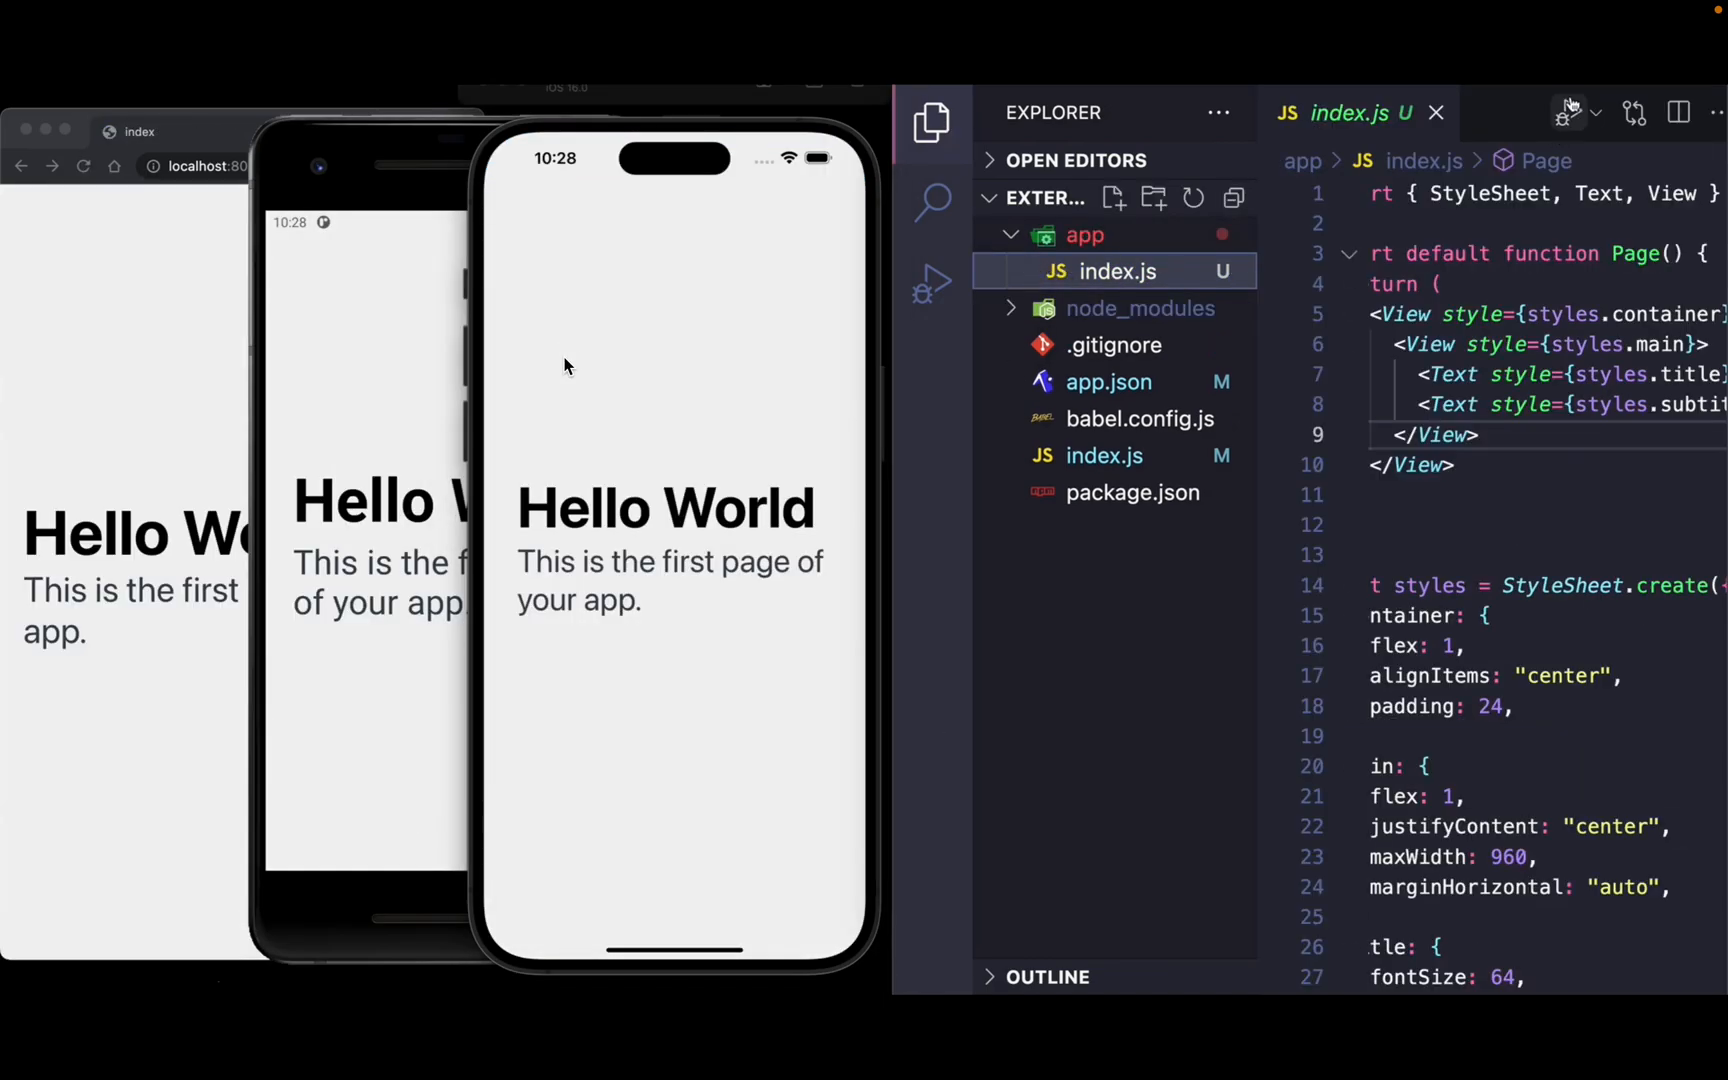
# Watch the title change to Home and a Link with href /profile get added.
pyautogui.click(931, 121)
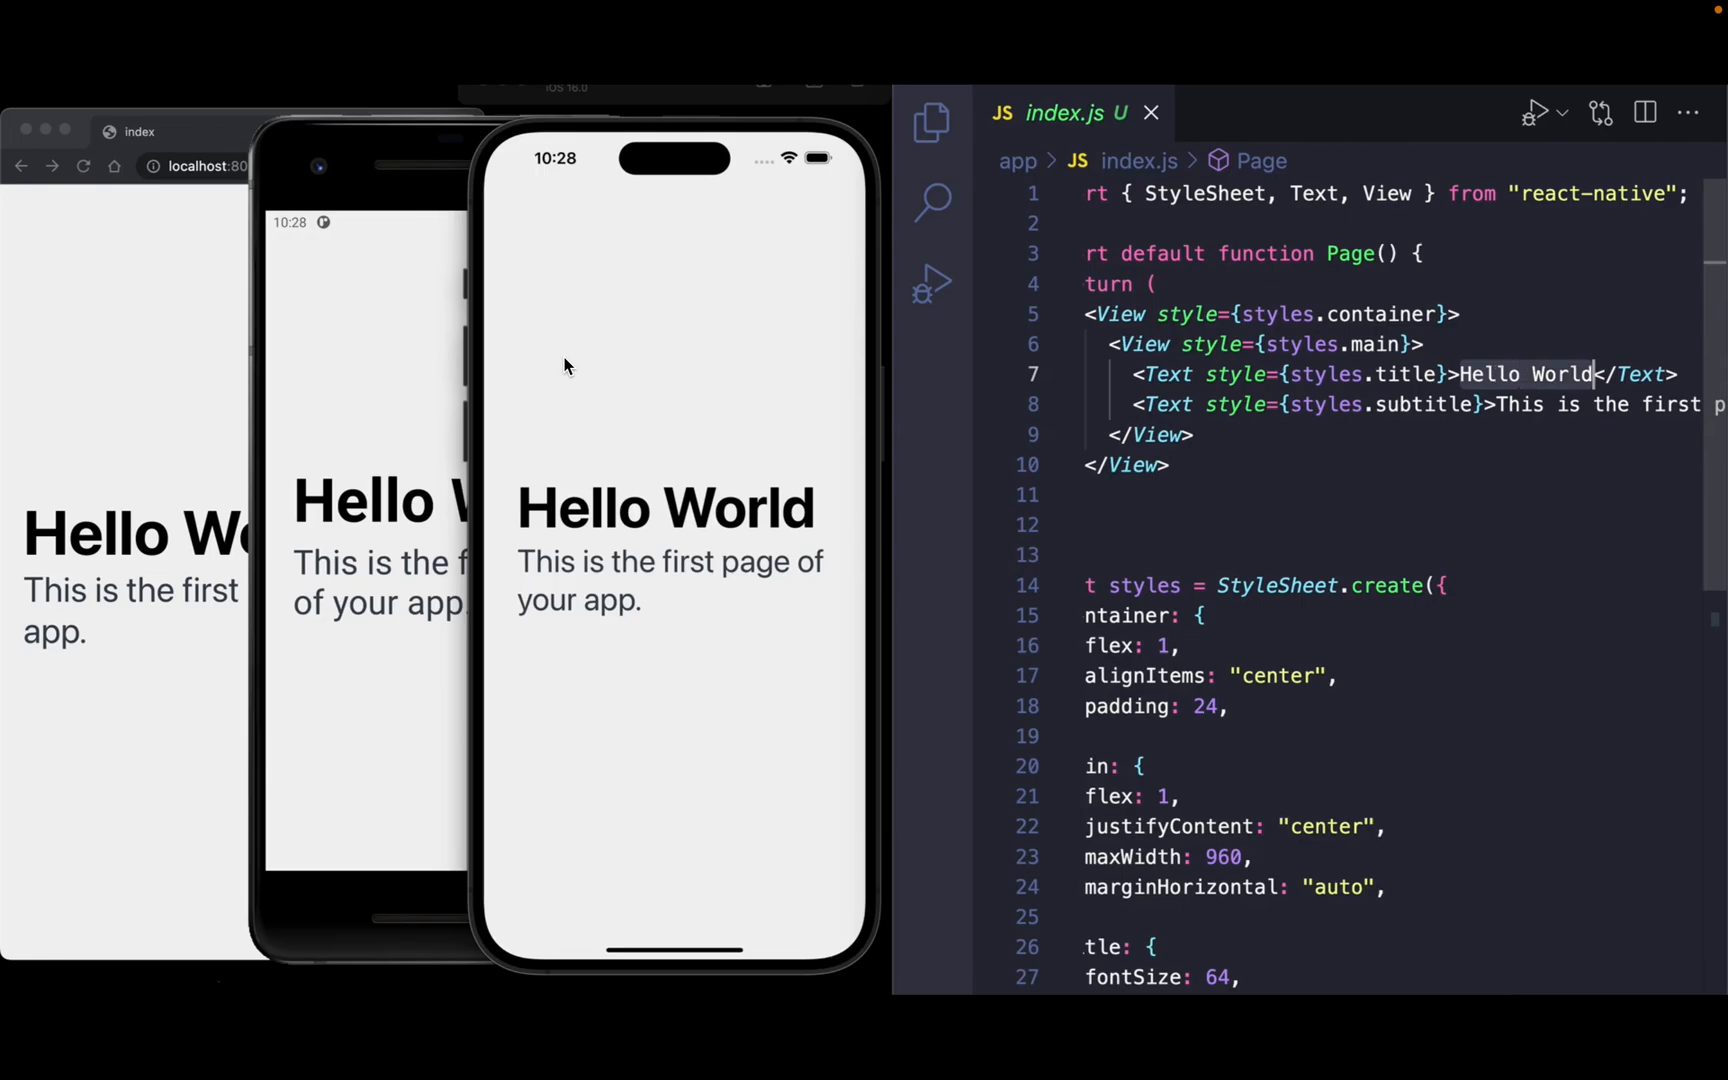
pyautogui.write('Home')
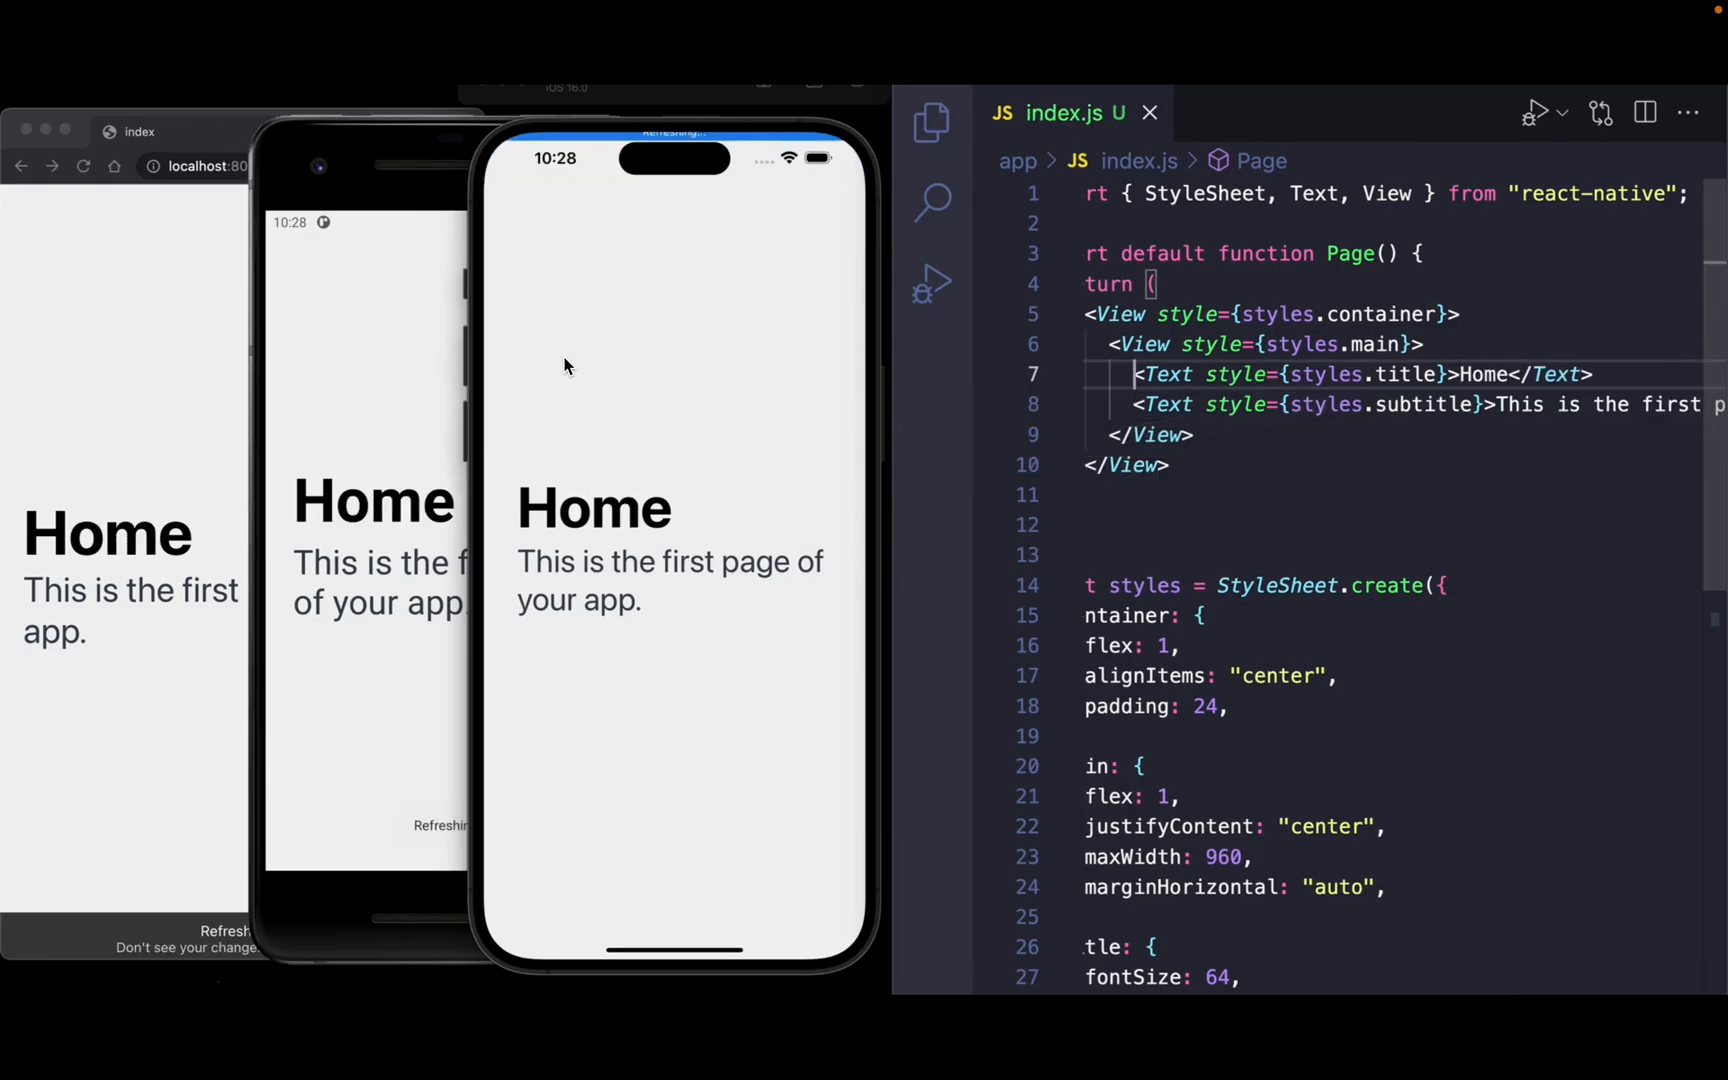
pyautogui.write('<Li')
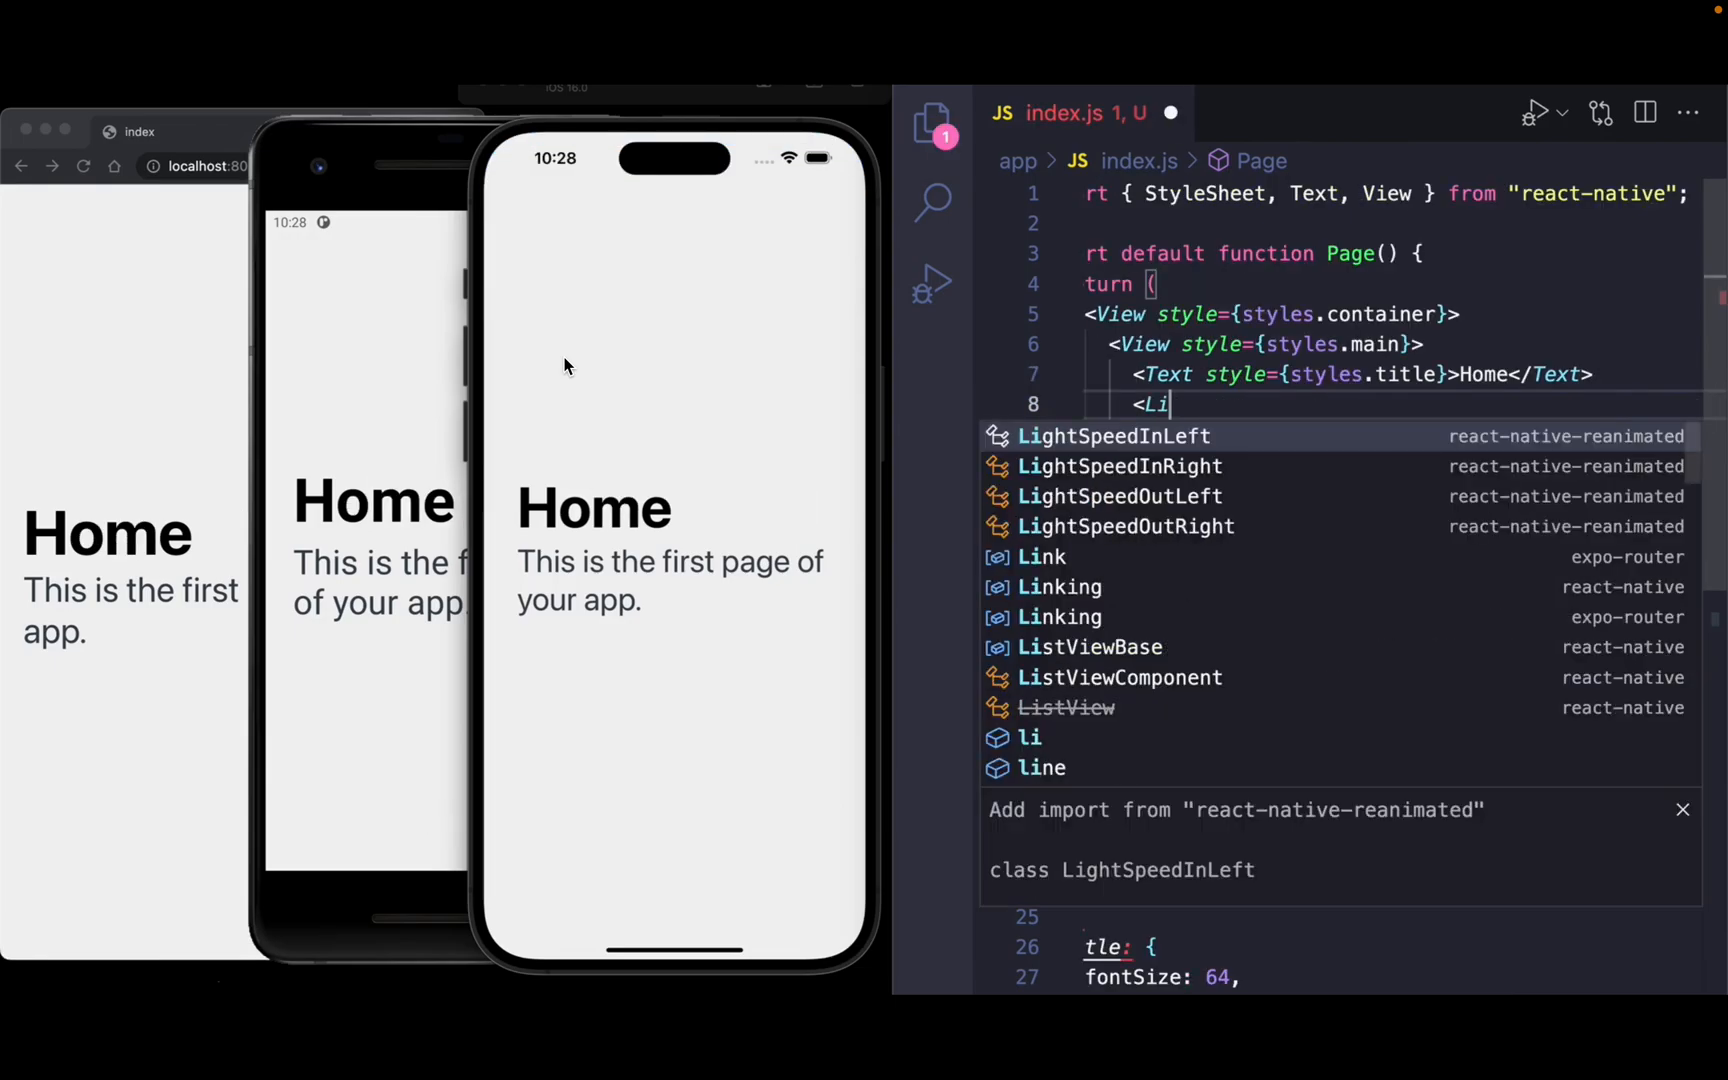
pyautogui.click(1038, 557)
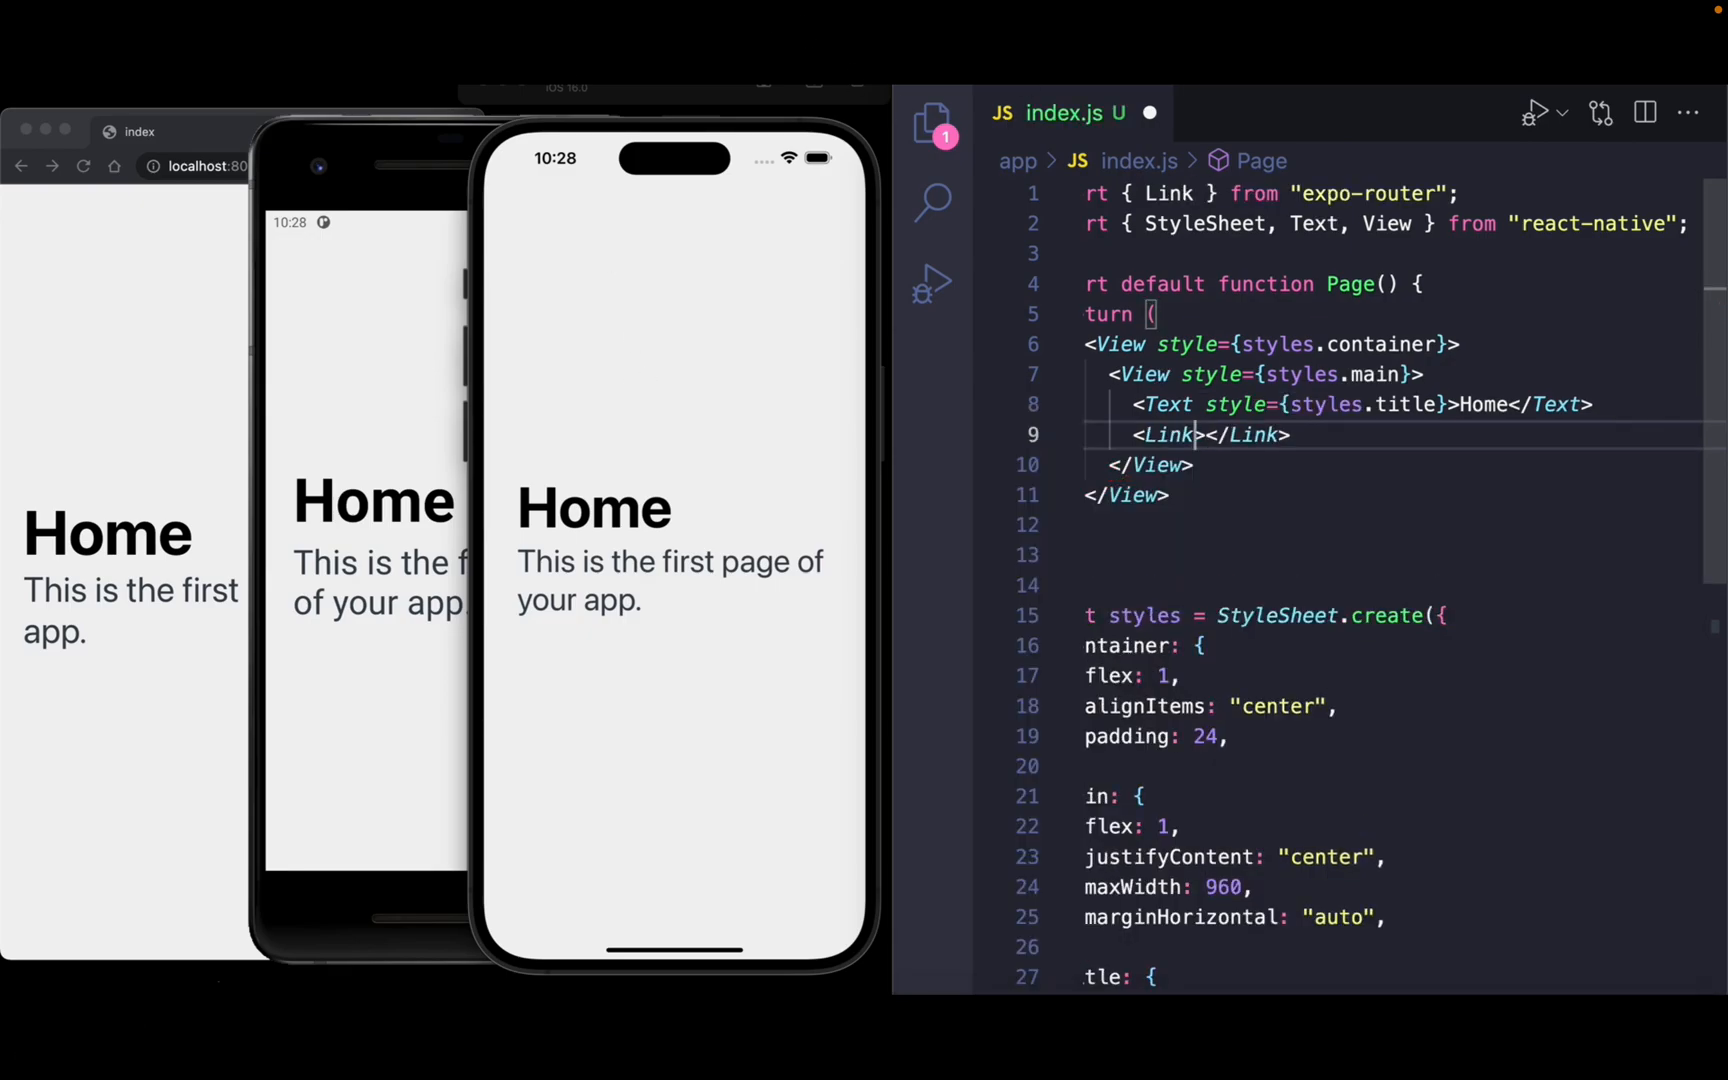
pyautogui.write('href=""')
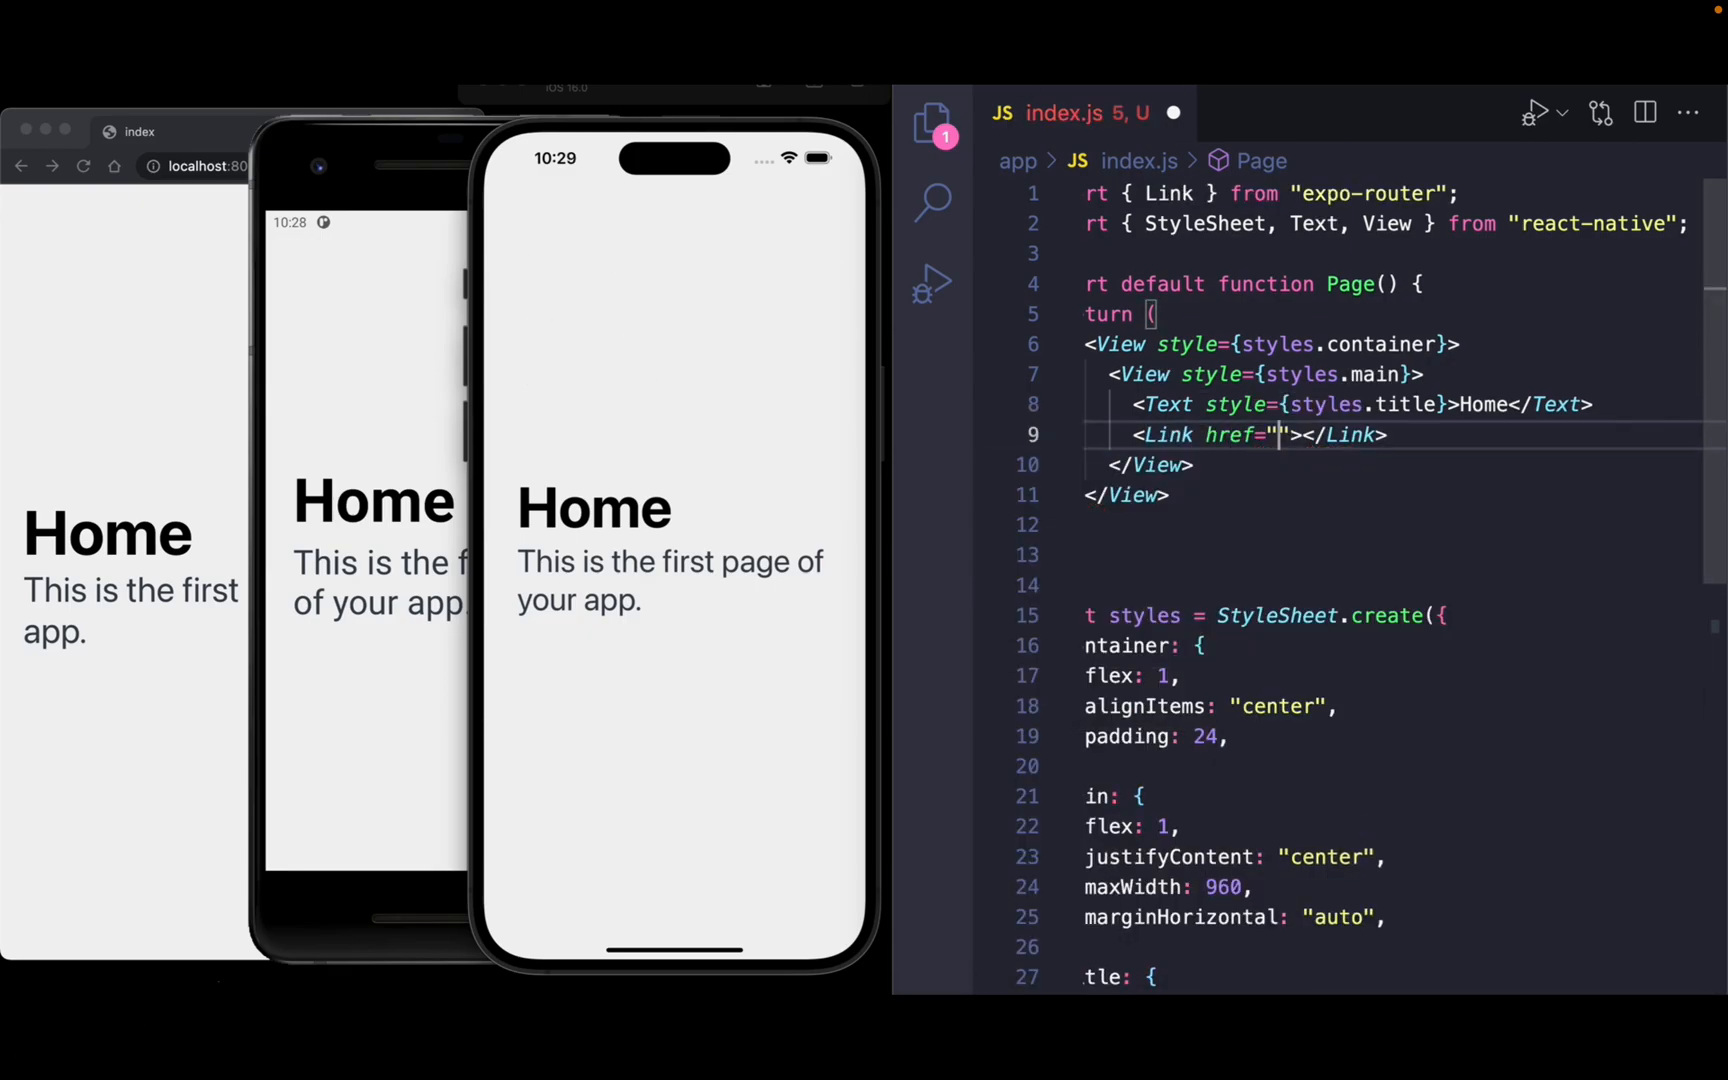
pyautogui.write('/profile')
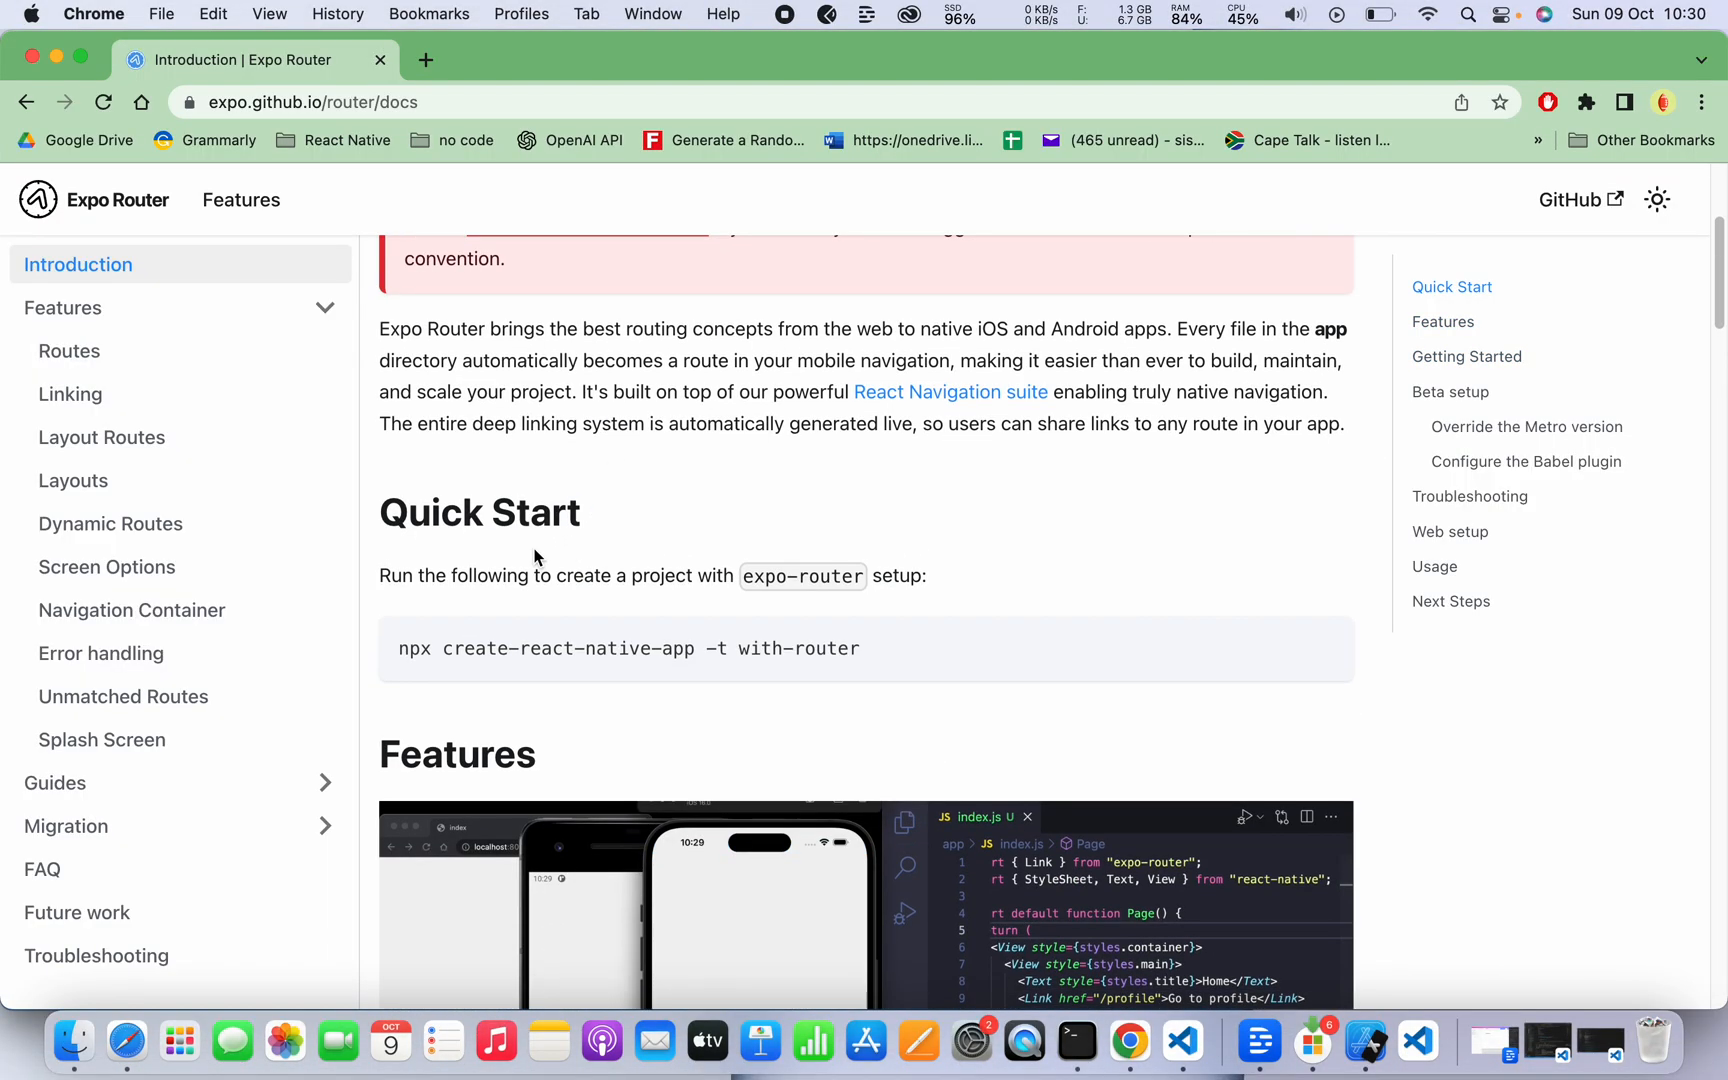
# Scroll the Introduction page down past Quick Start to the Features demo video.
pyautogui.scroll(3)
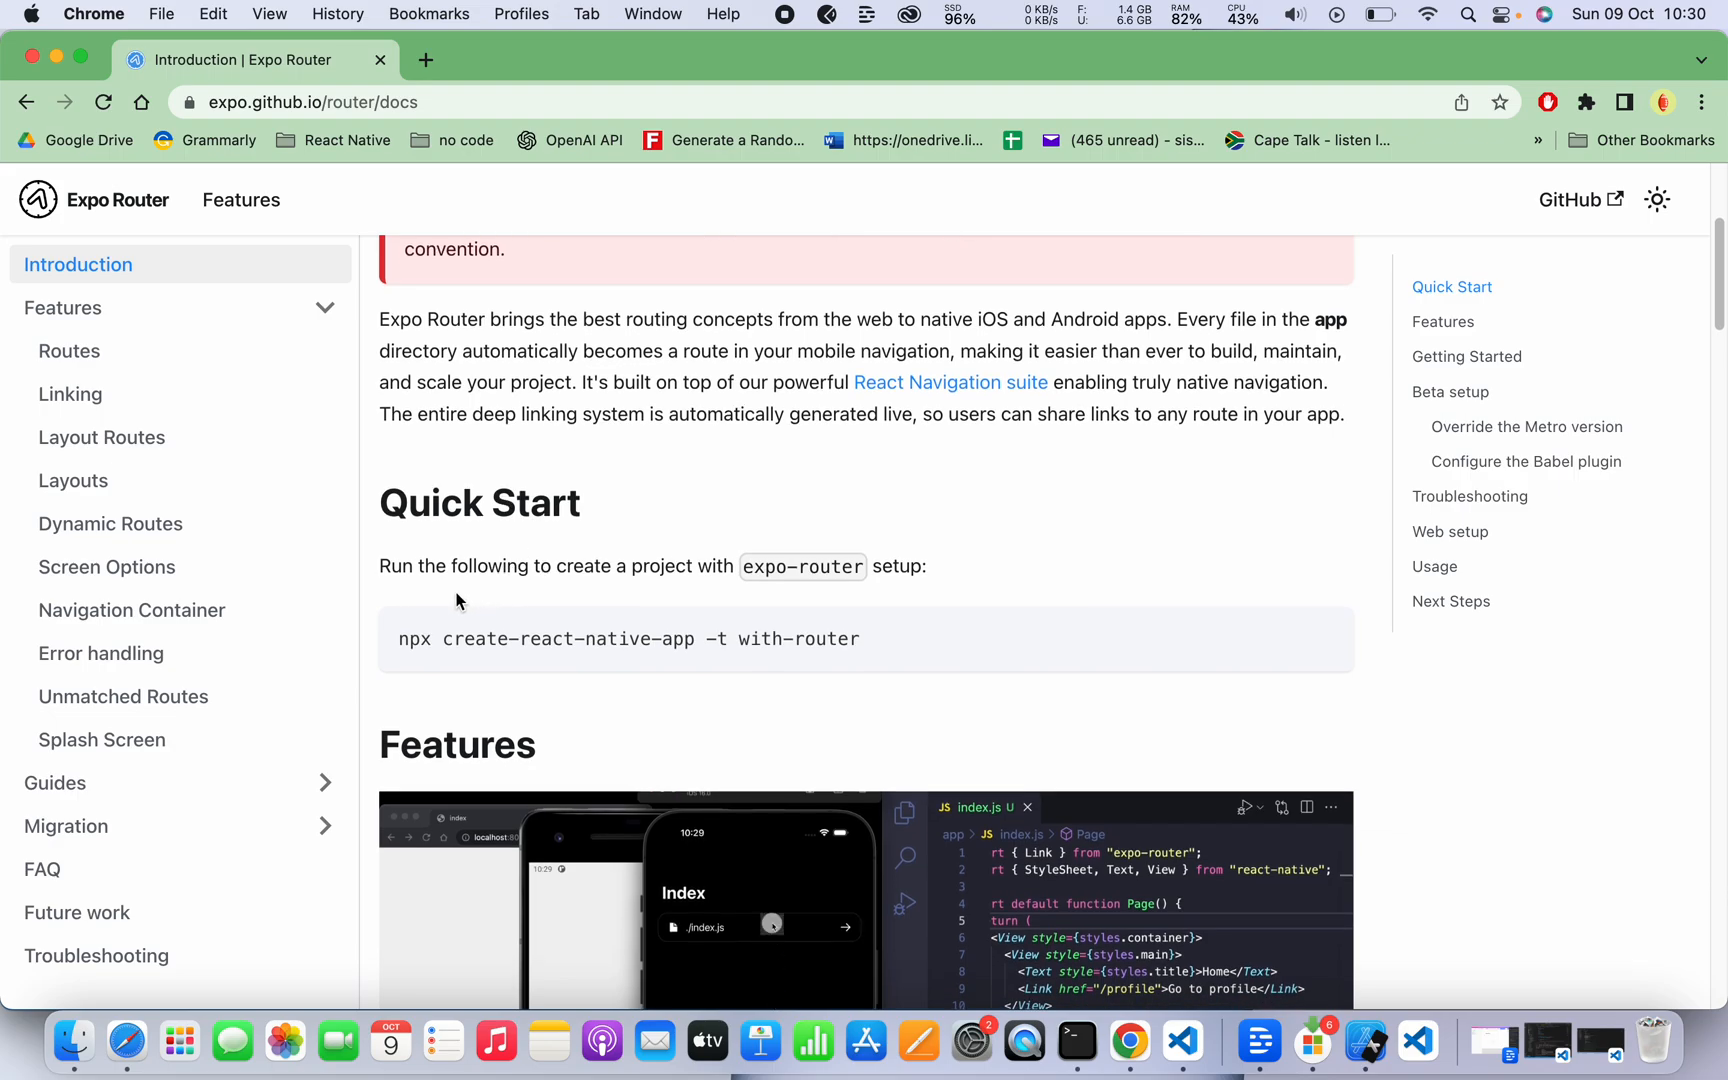
pyautogui.moveTo(523, 630)
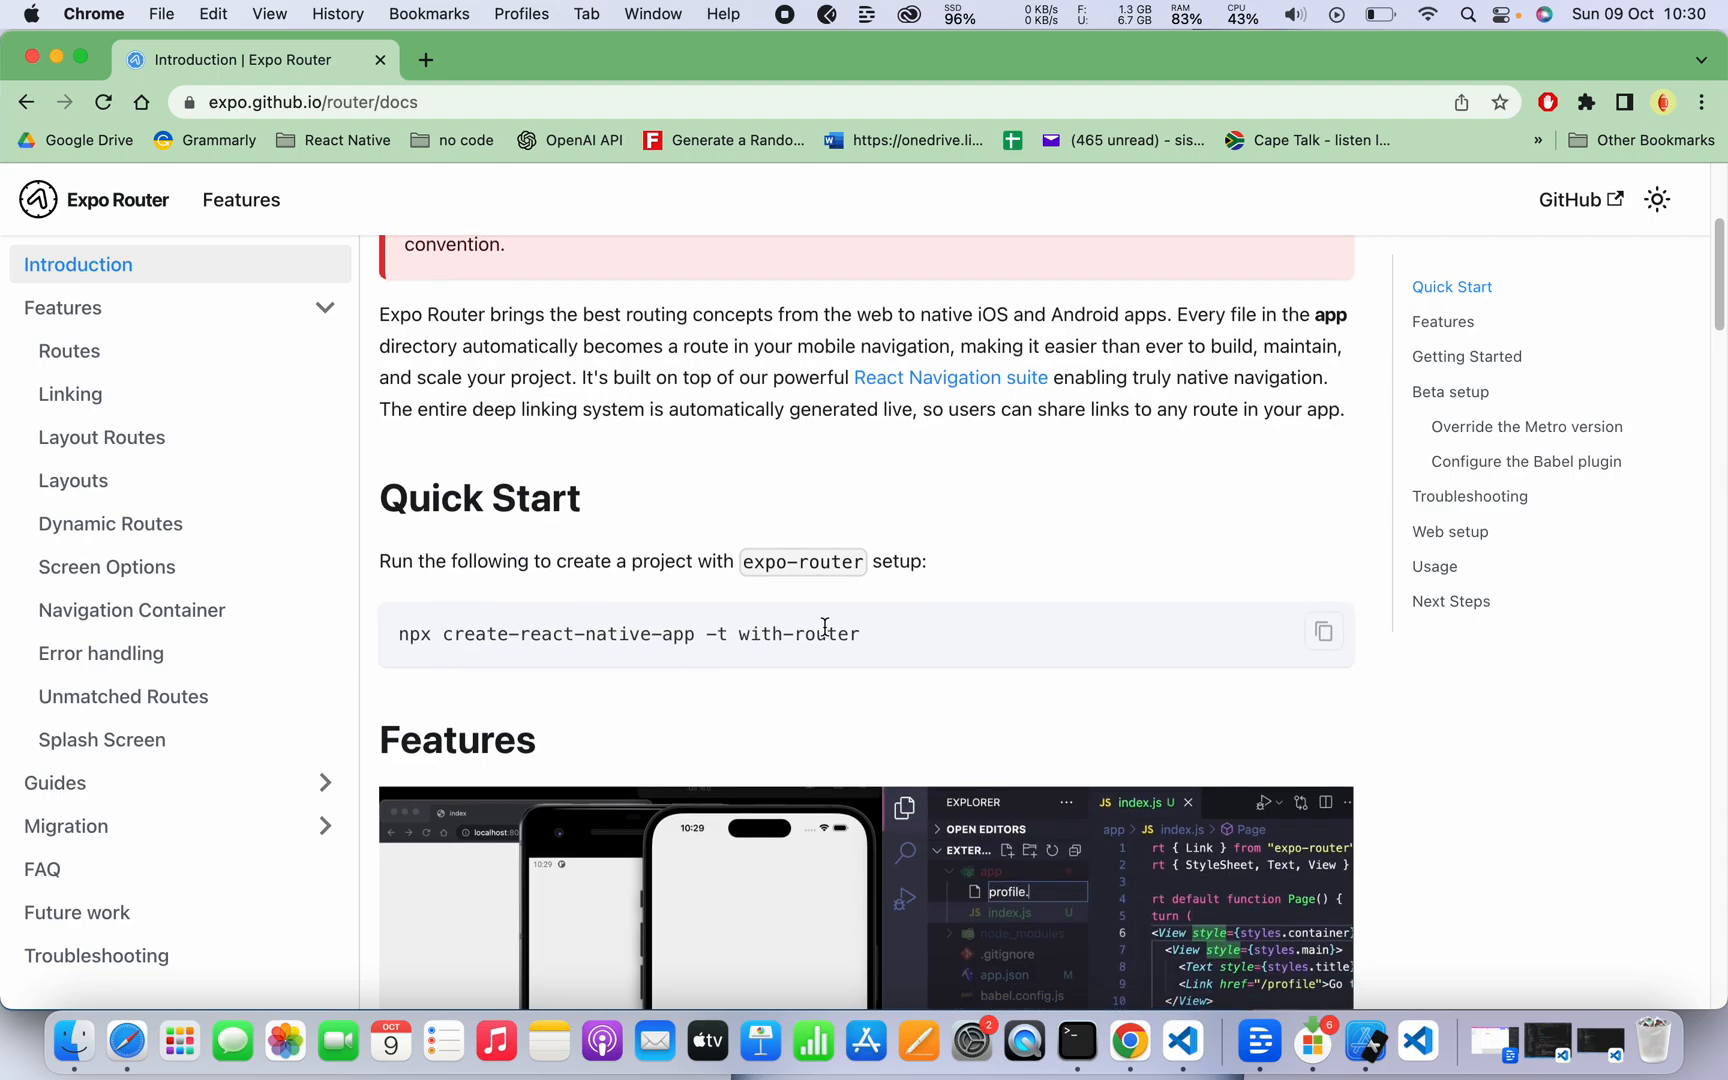
pyautogui.scroll(-3)
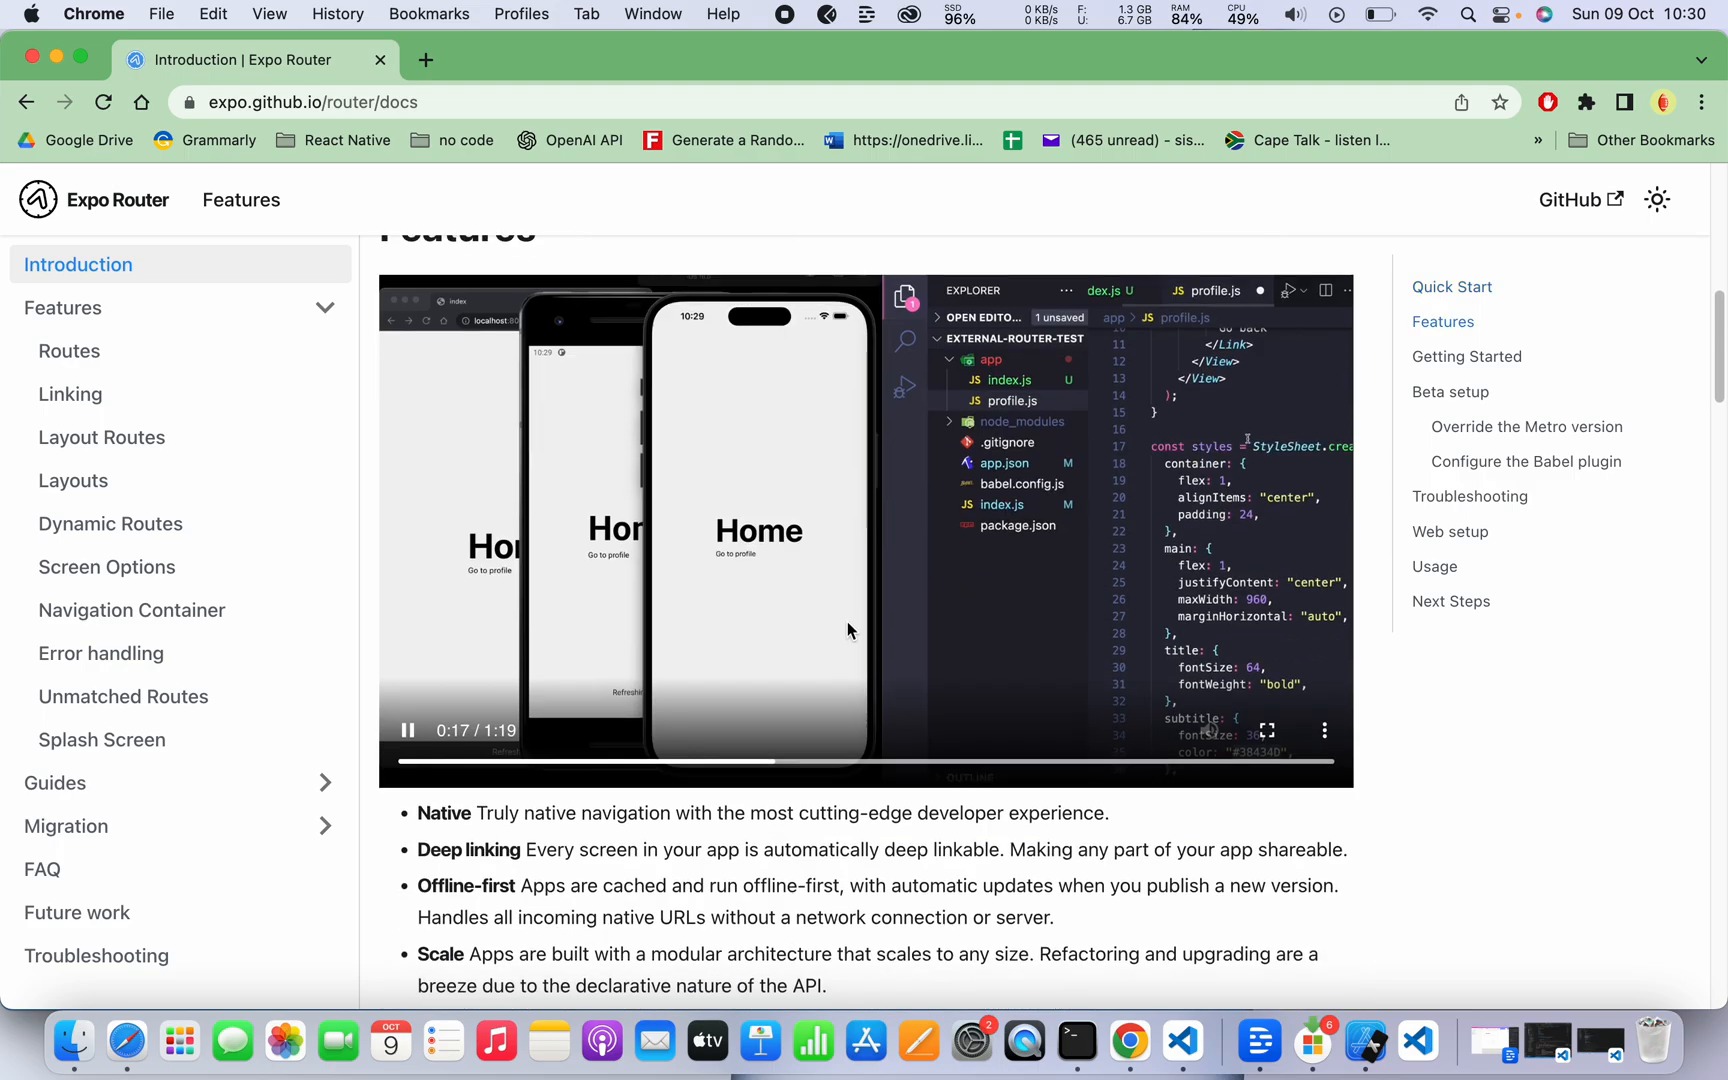
# Scroll to the features bullet list (Native to Cross-Platform) and Getting Started heading.
pyautogui.scroll(-3)
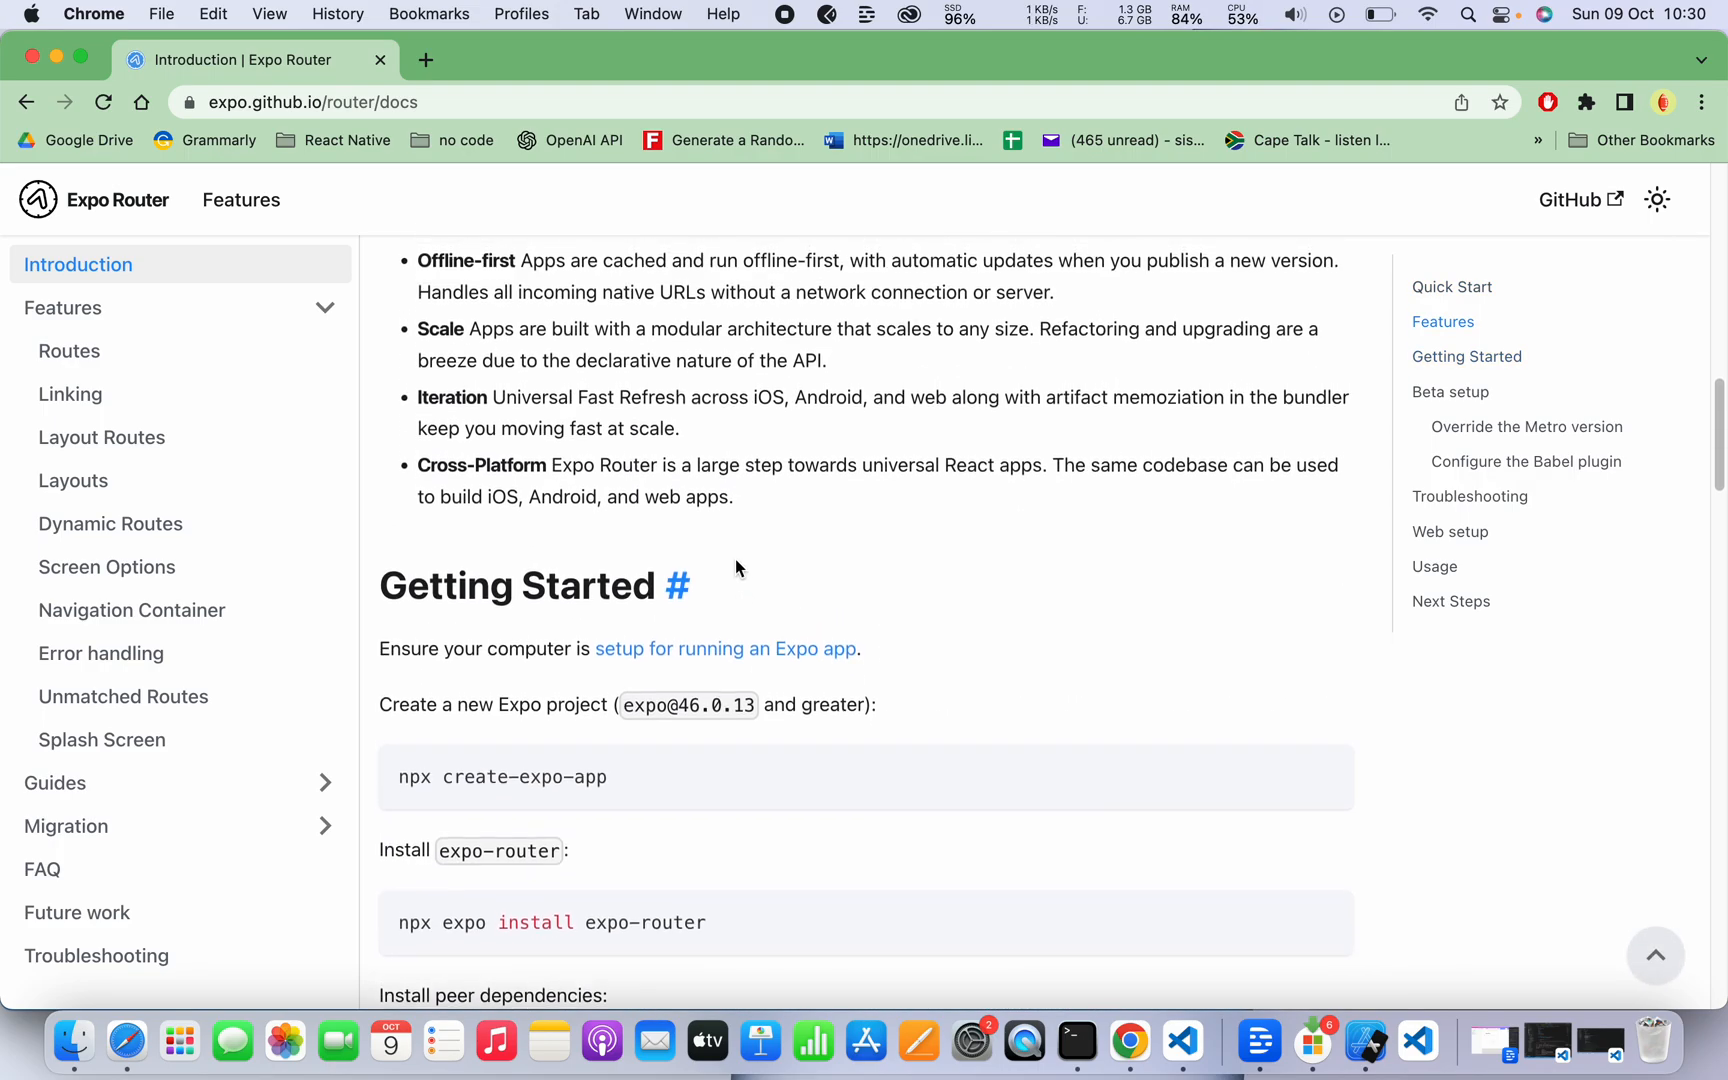
pyautogui.scroll(3)
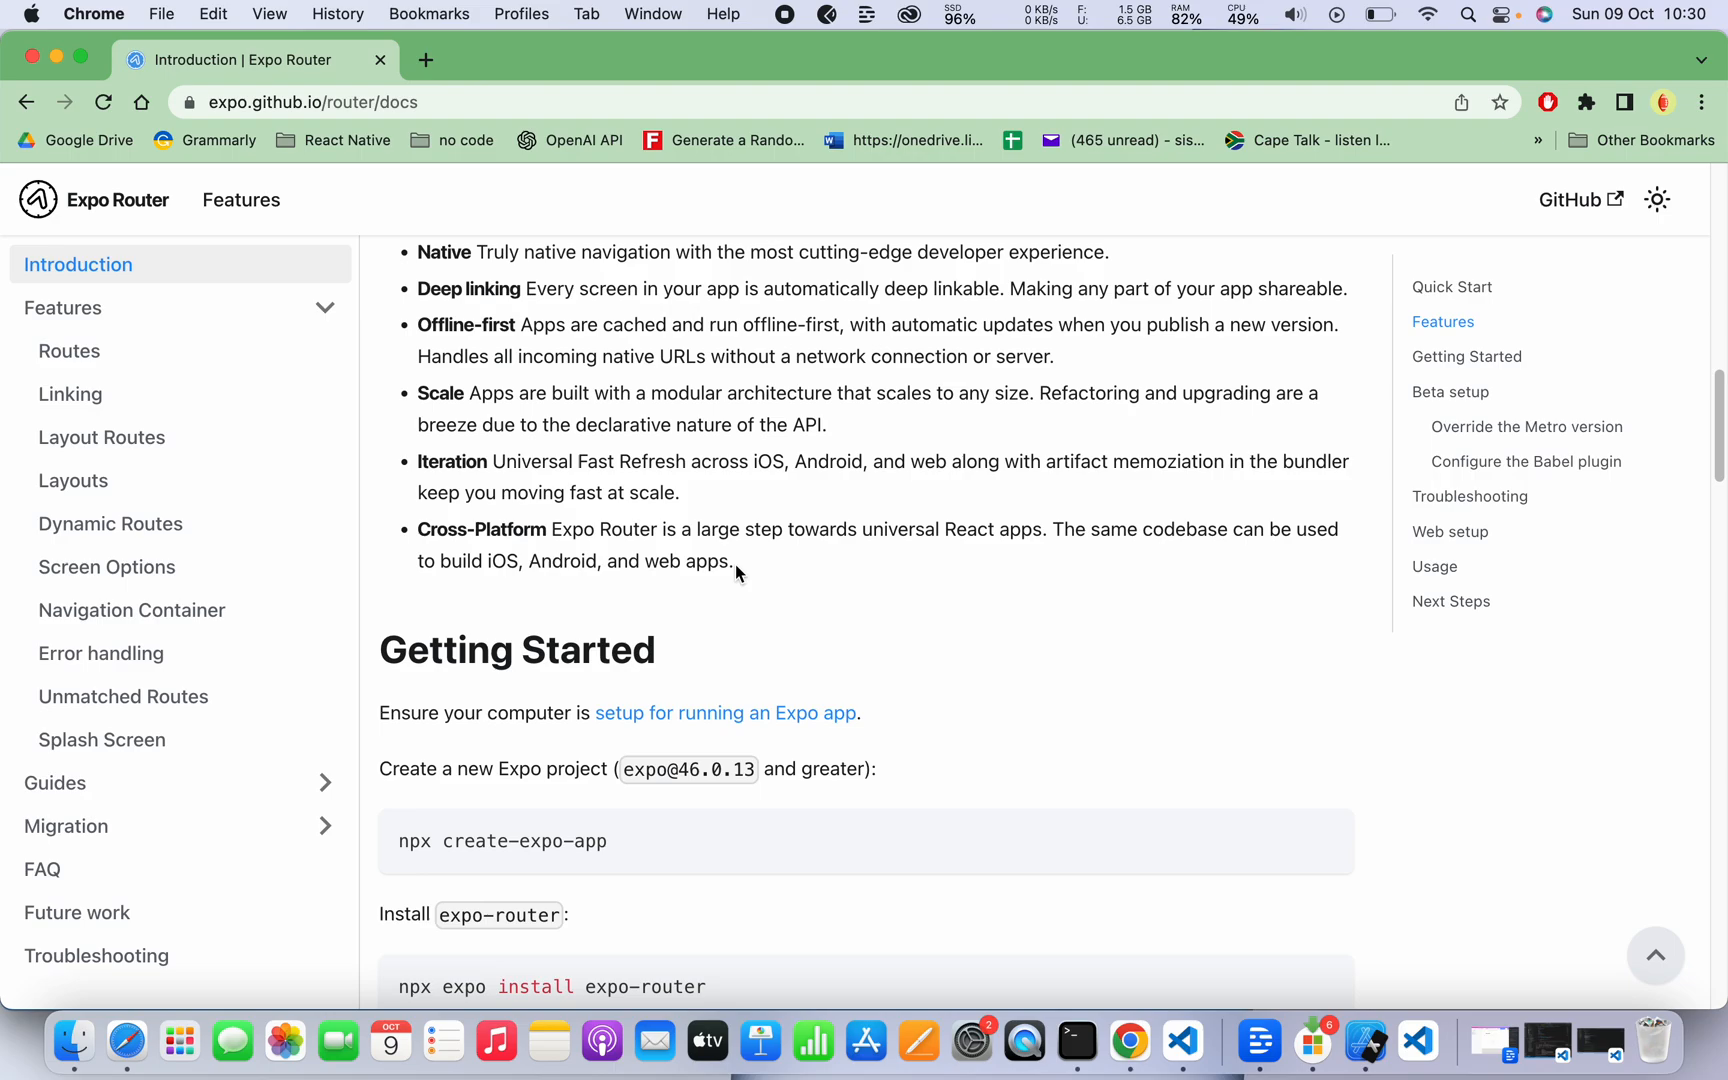
pyautogui.scroll(3)
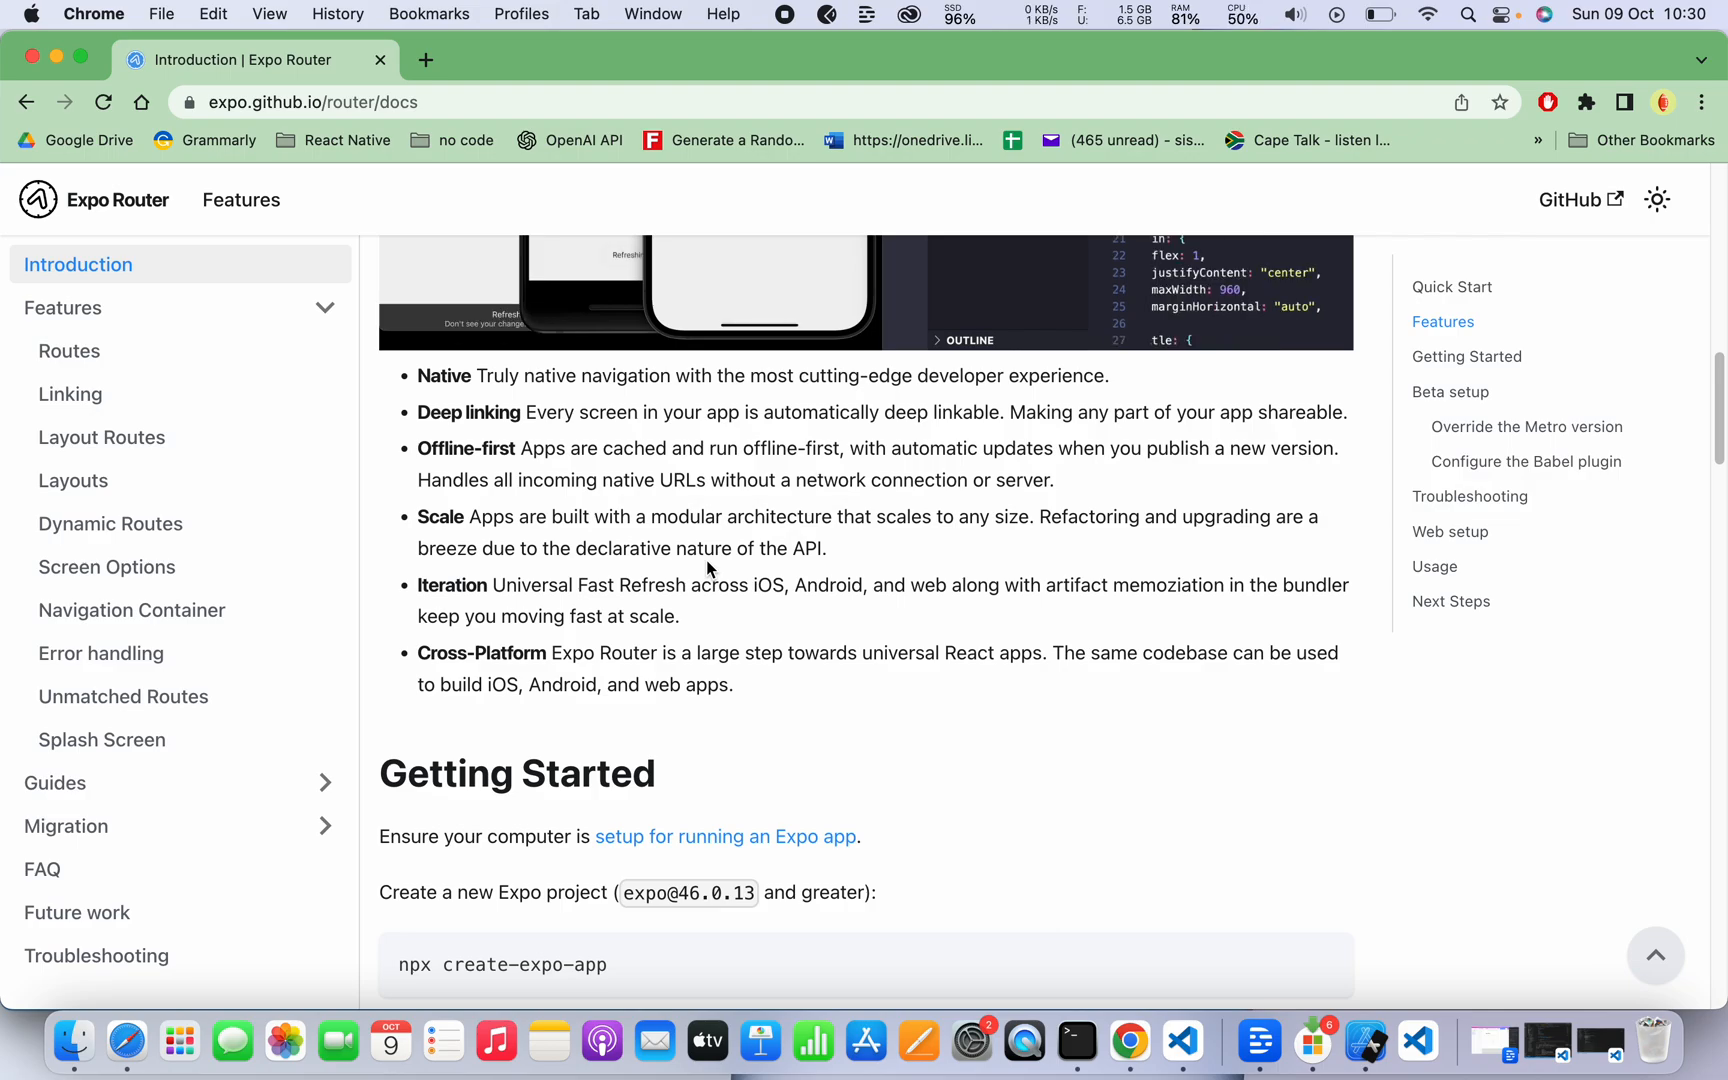
pyautogui.moveTo(642, 572)
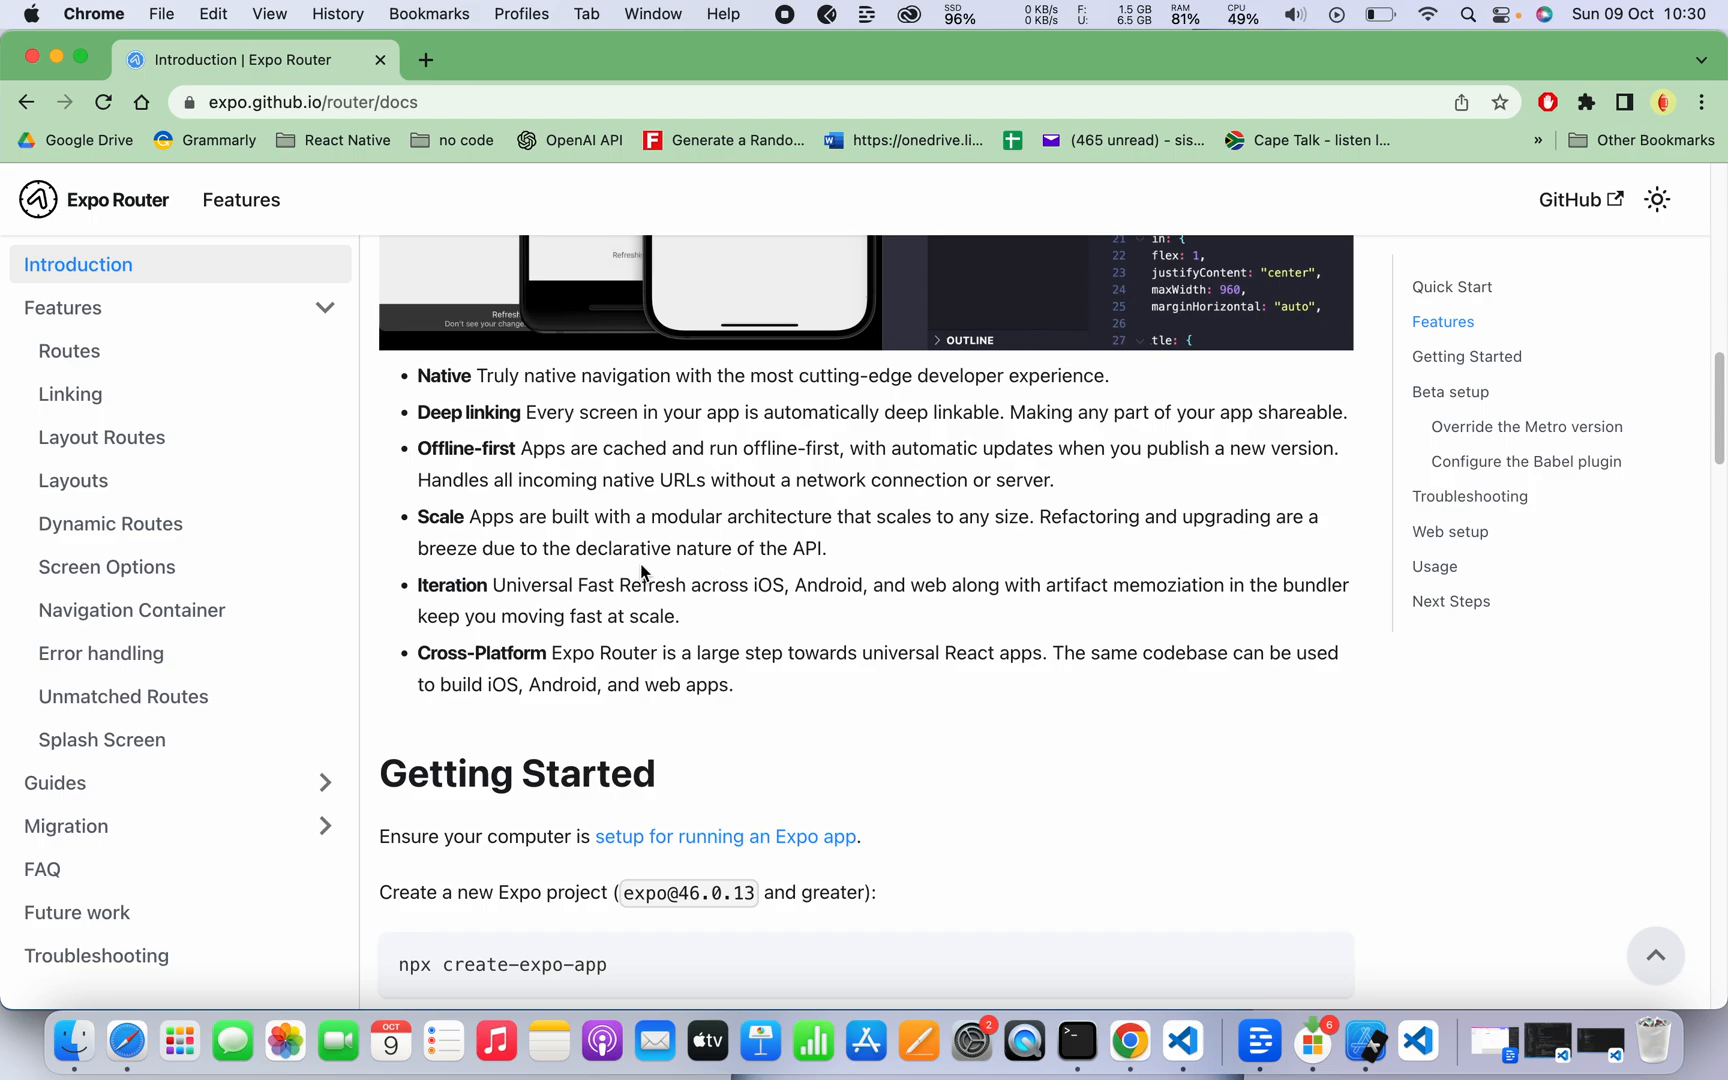
pyautogui.moveTo(472, 474)
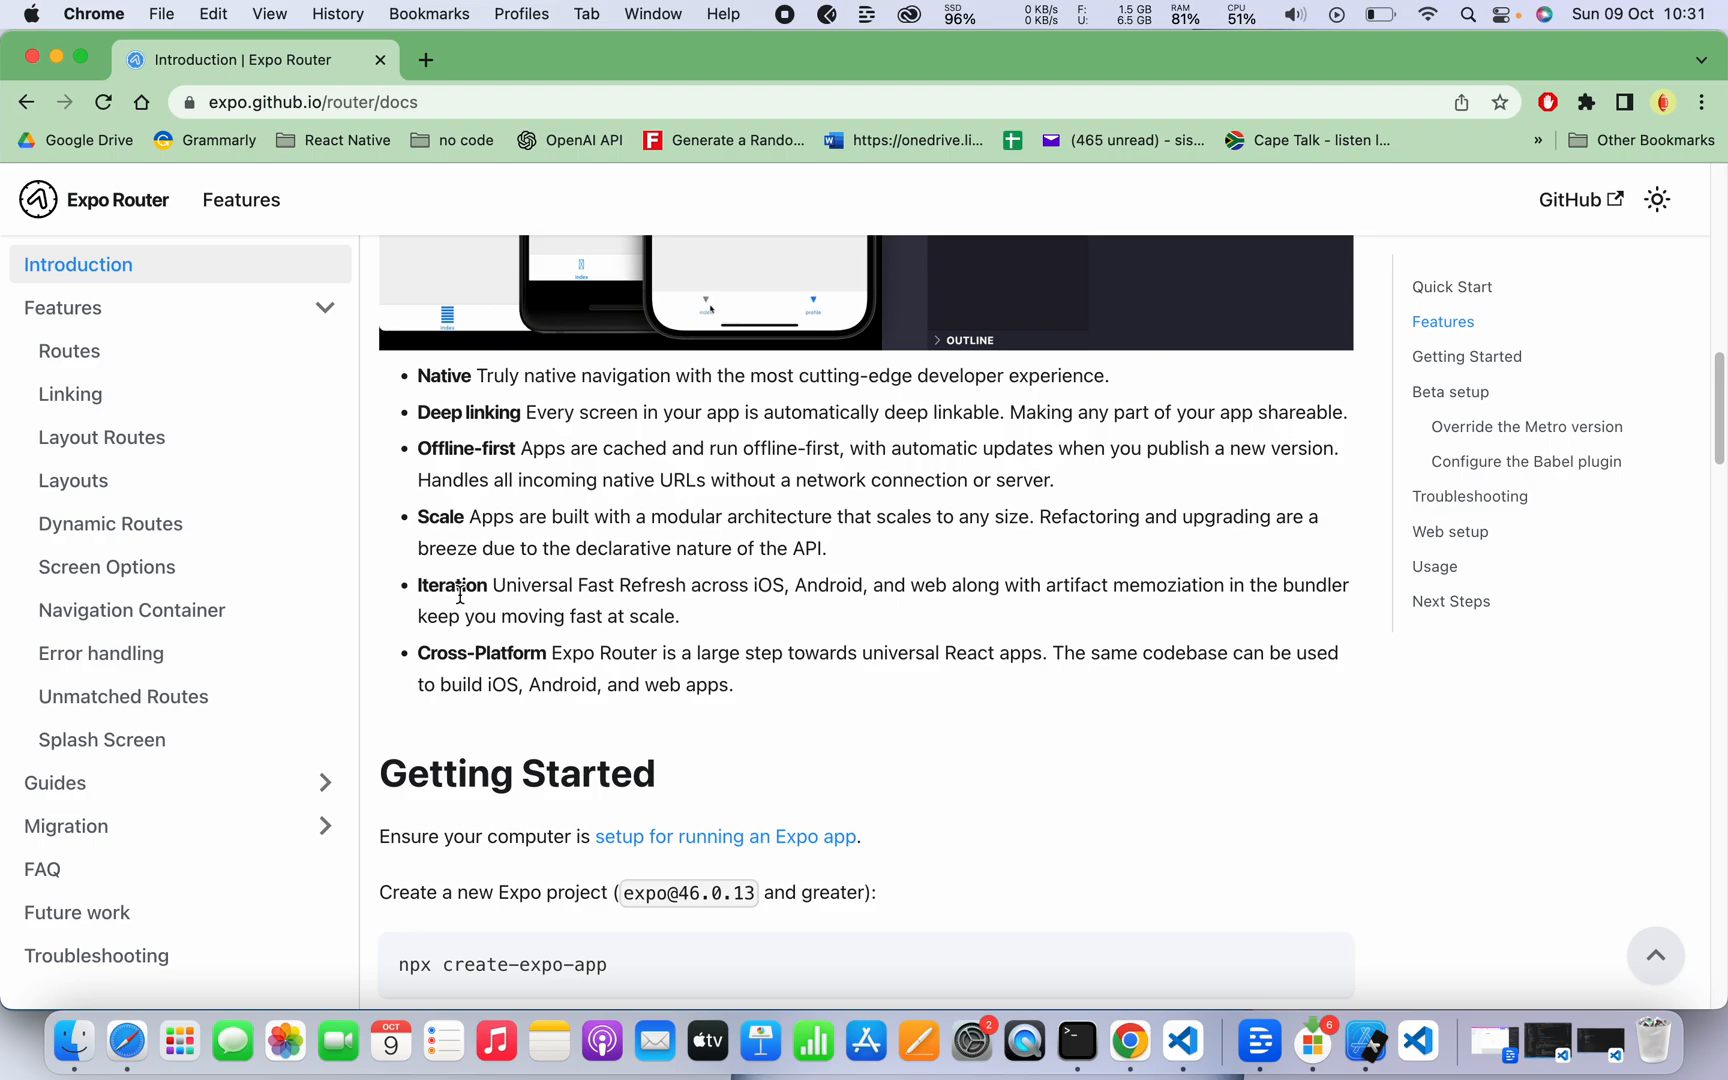
pyautogui.moveTo(430, 654)
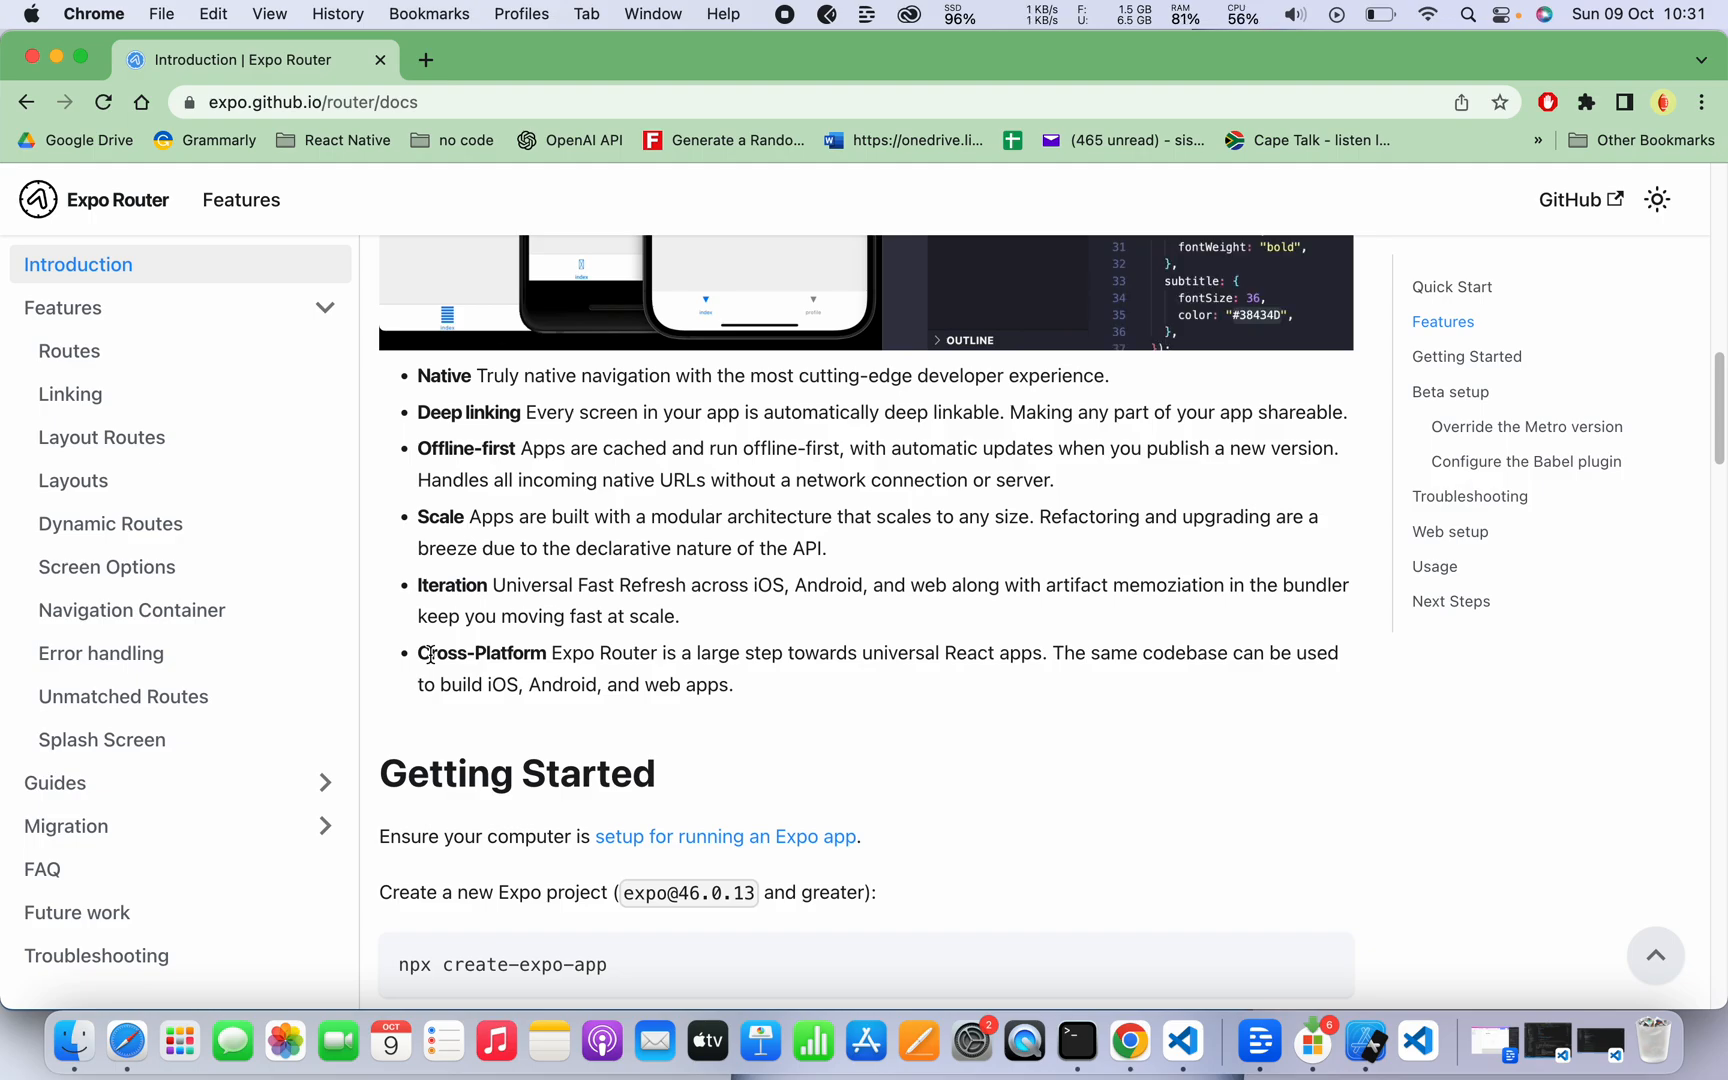
# Scroll through the remaining Introduction content toward the end of the page.
pyautogui.scroll(-3)
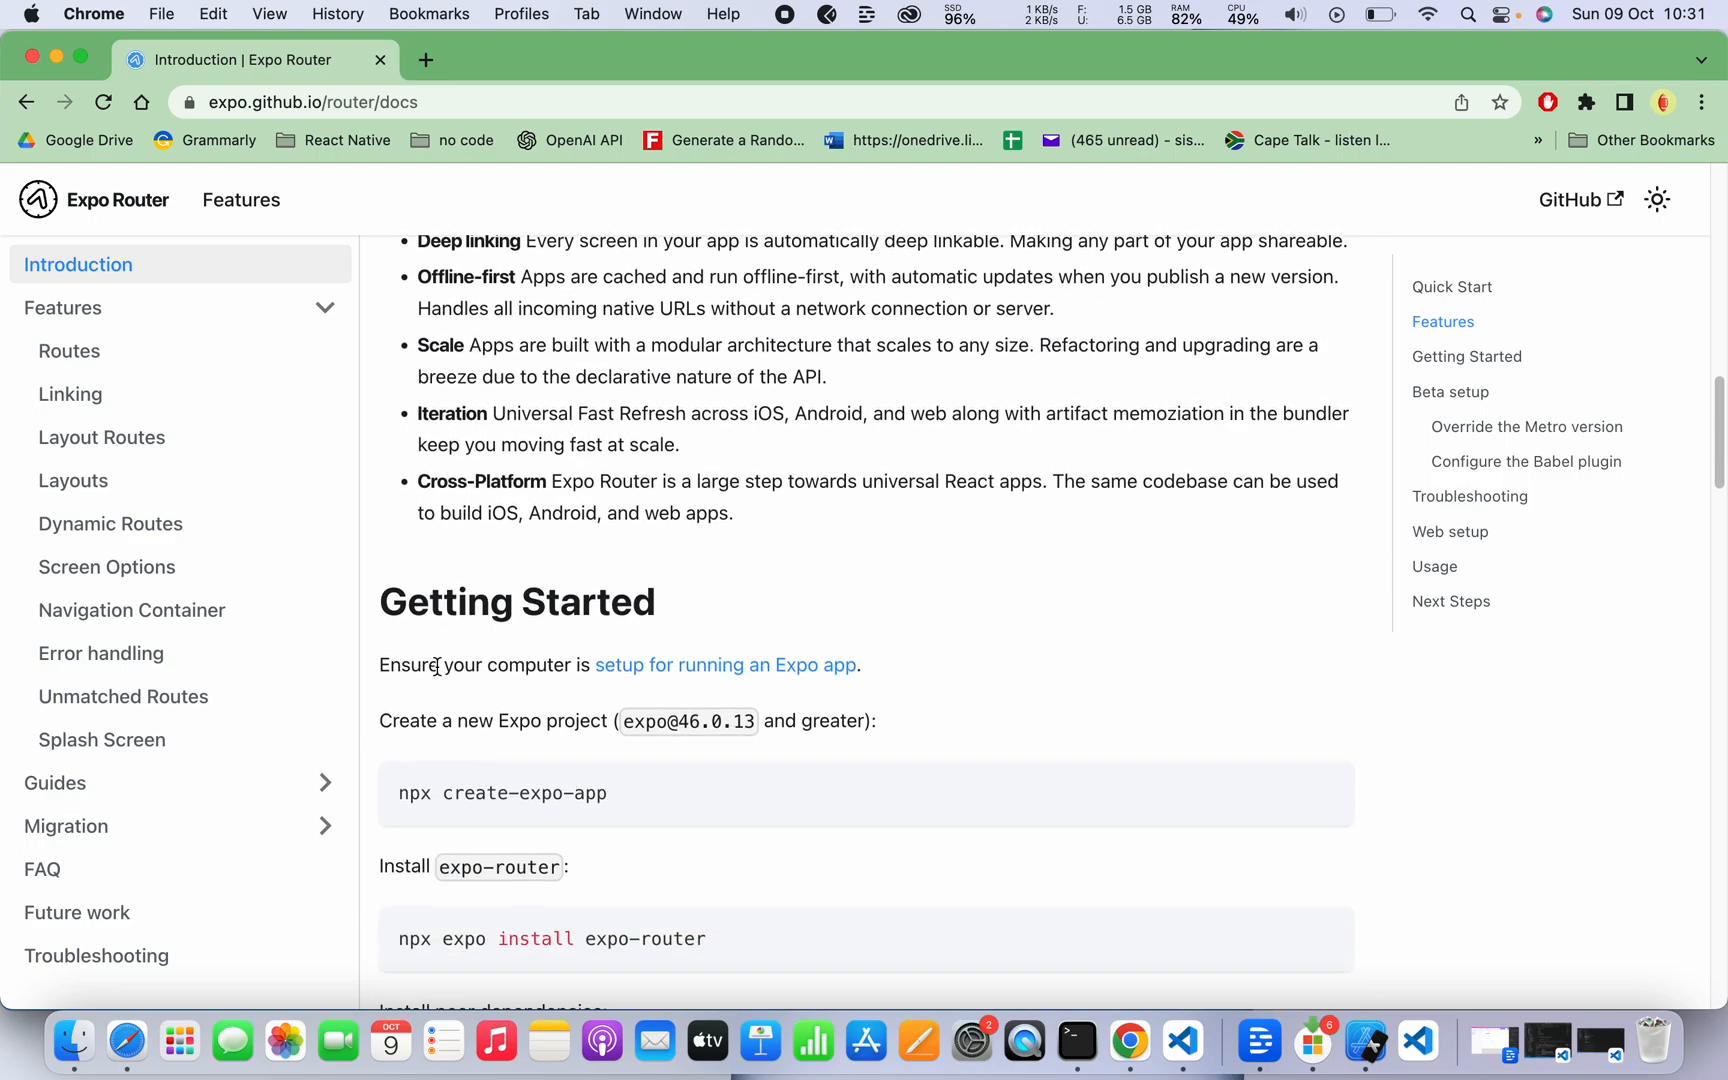
pyautogui.scroll(-3)
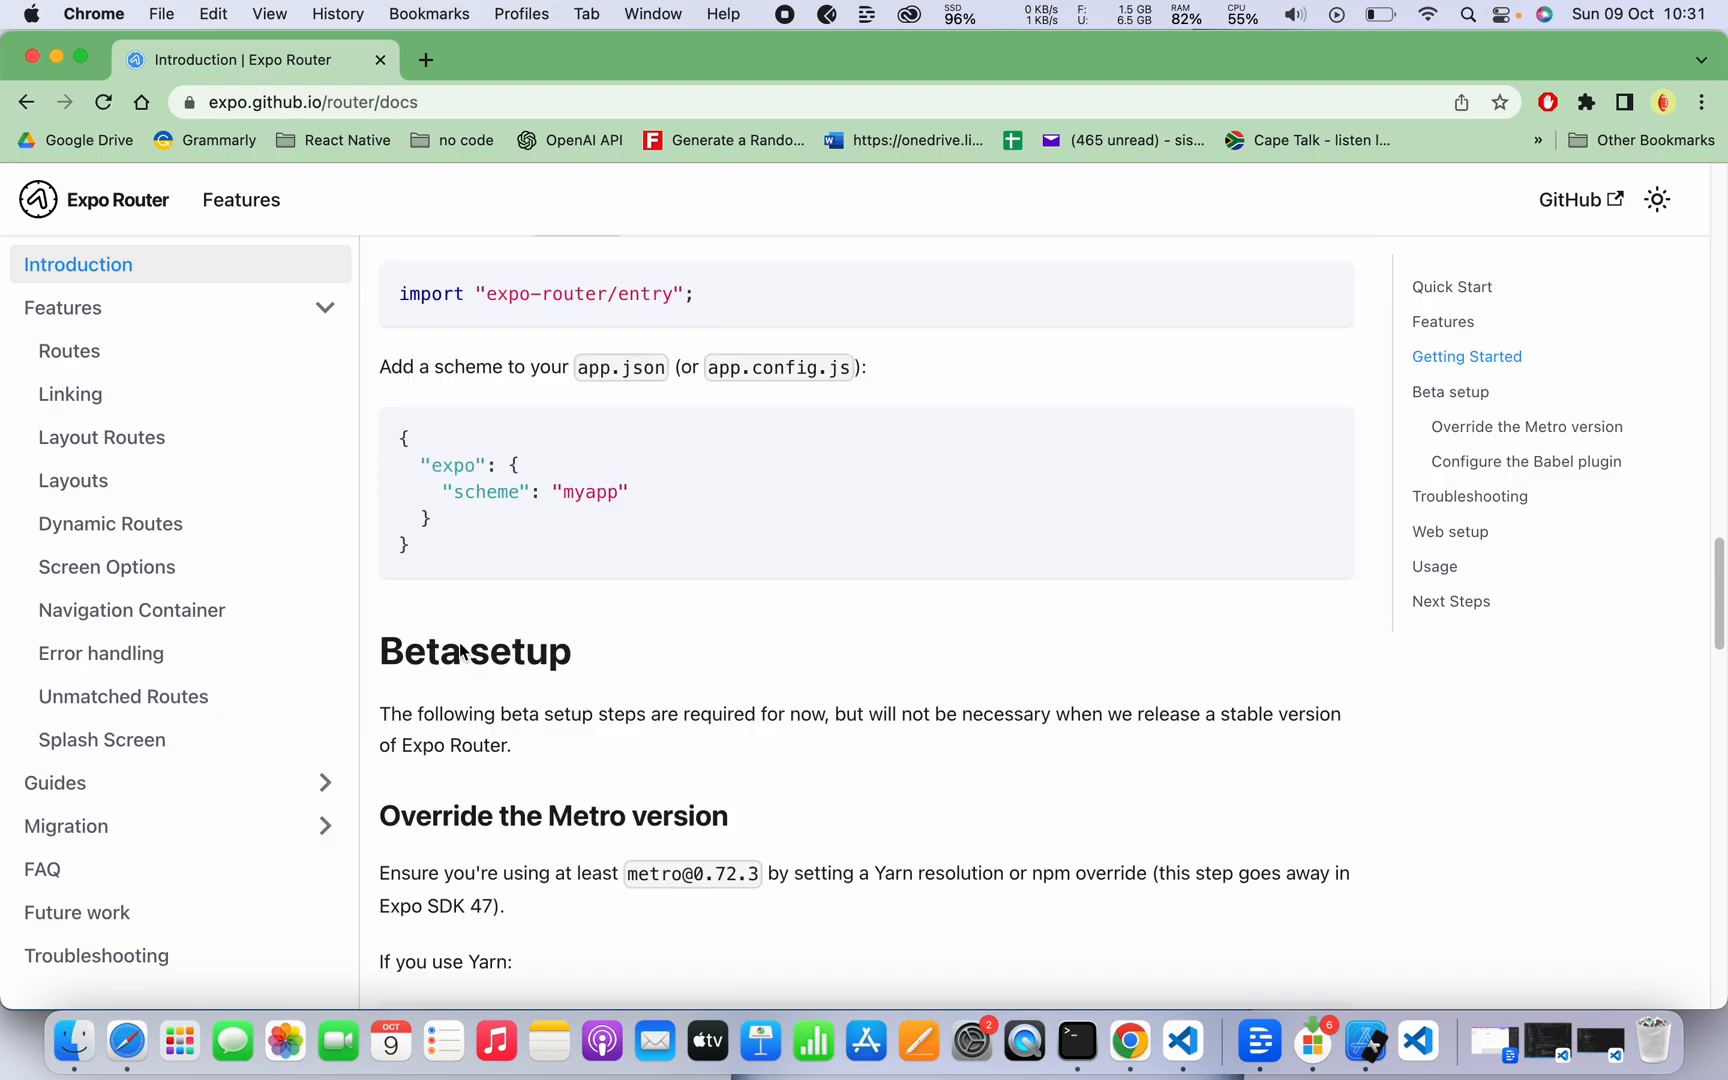
pyautogui.scroll(3)
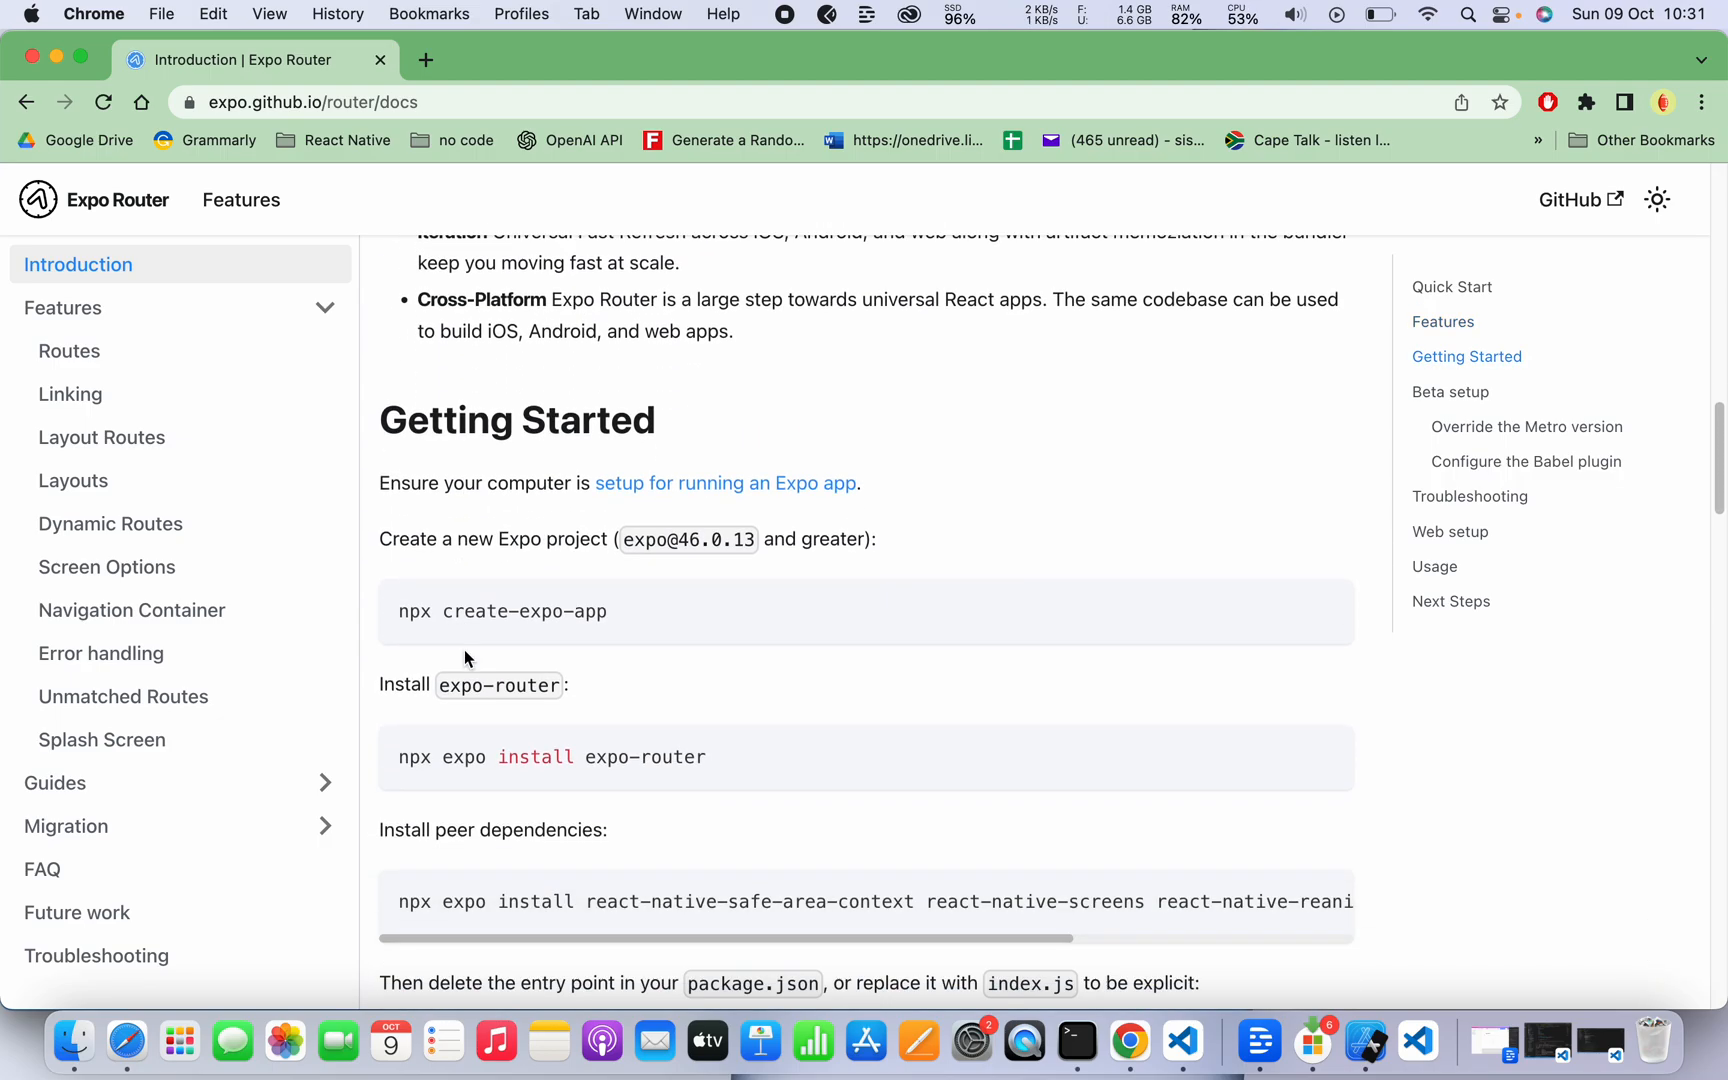
pyautogui.scroll(-3)
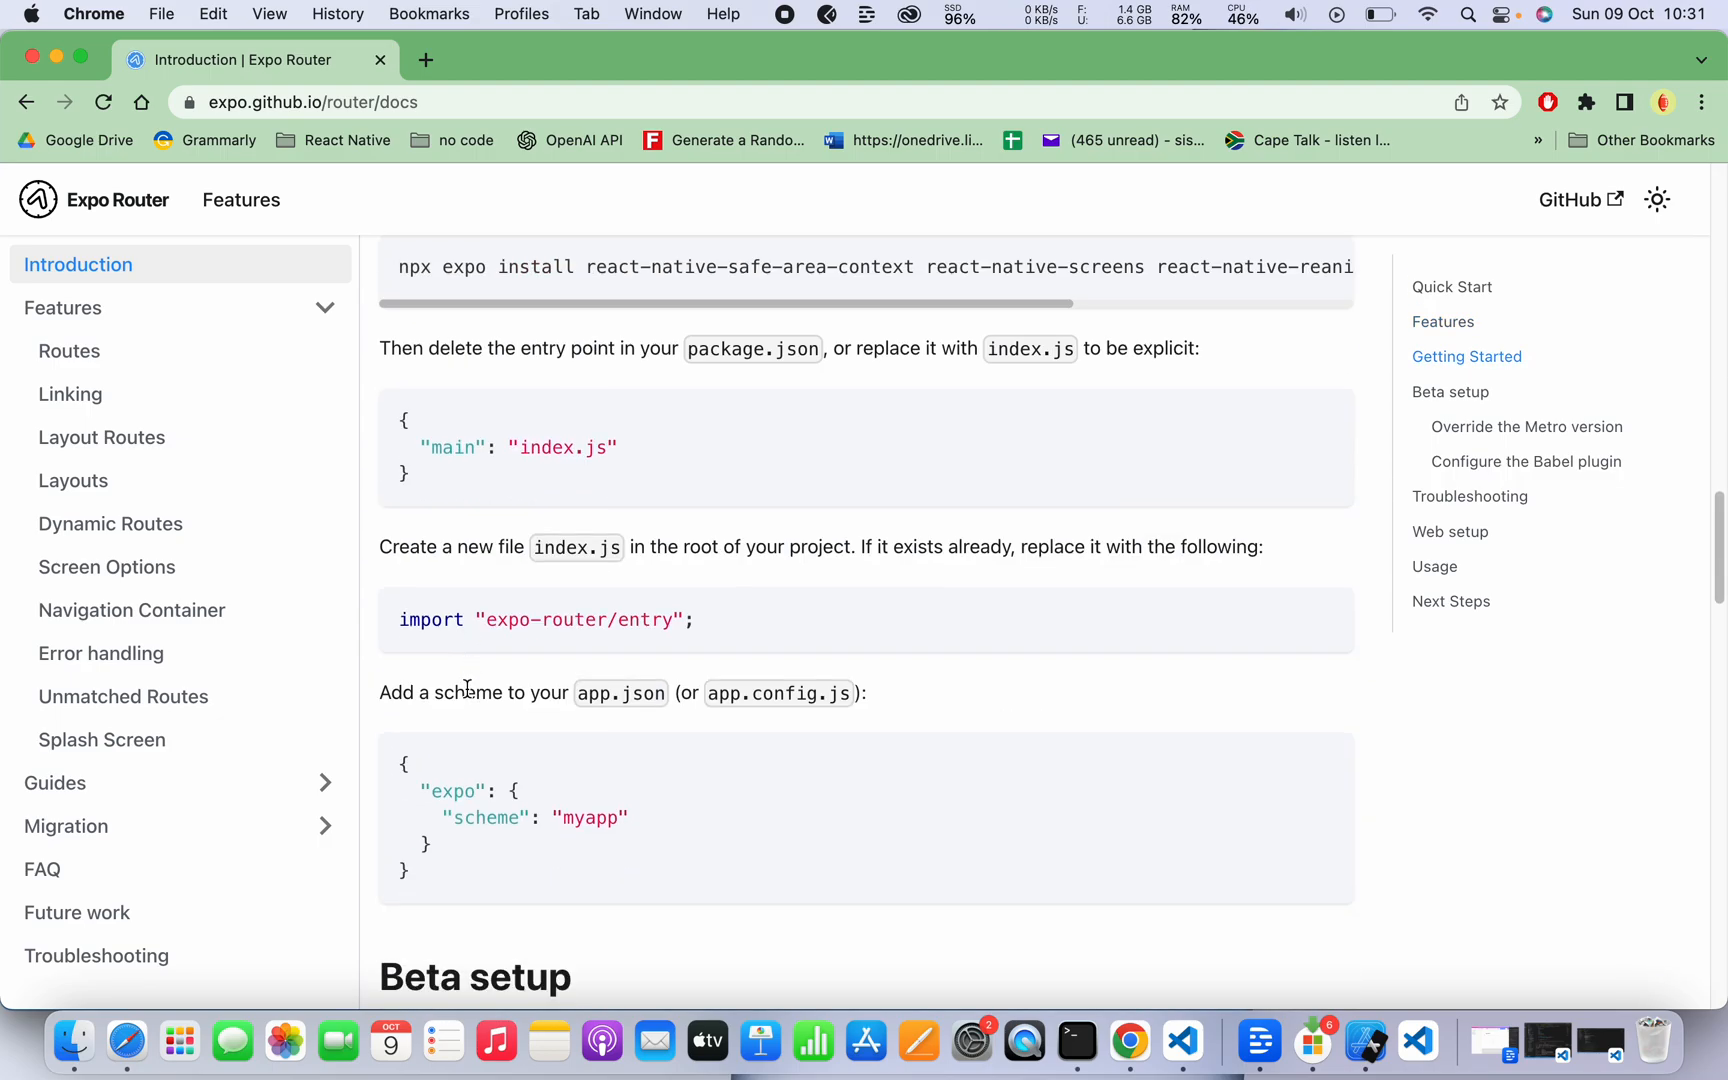
pyautogui.scroll(-3)
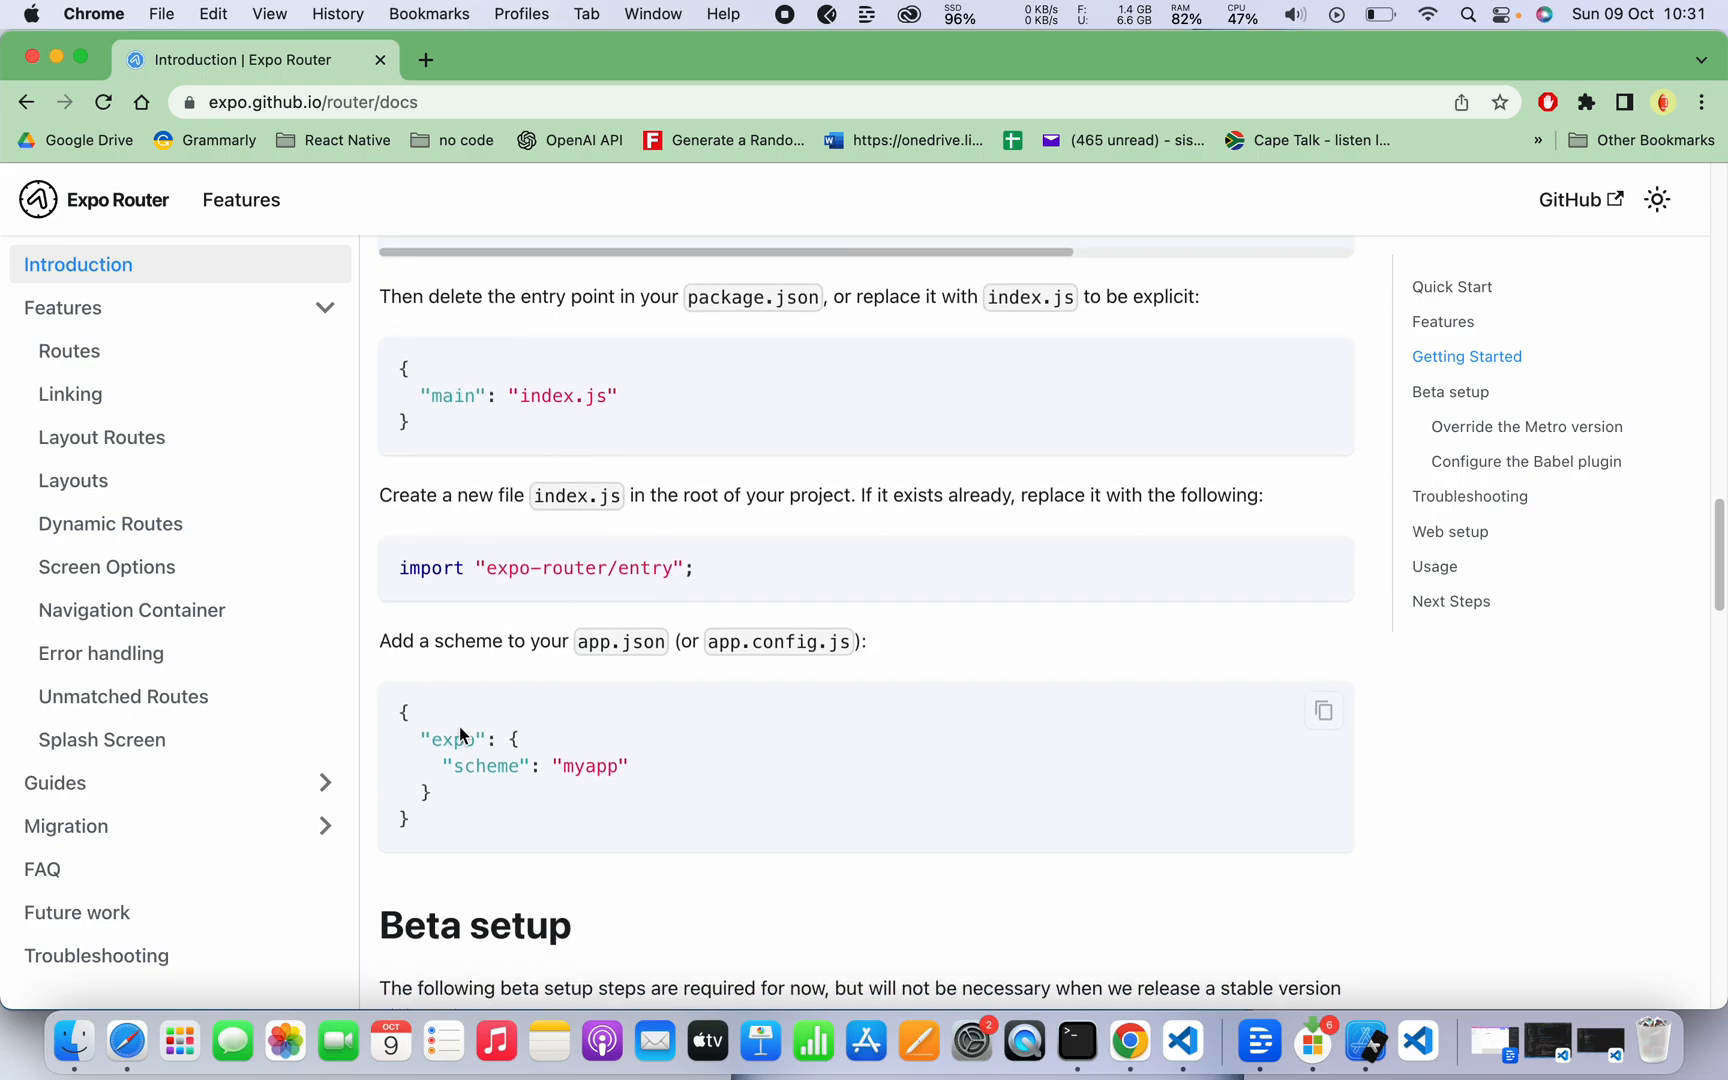
pyautogui.scroll(-3)
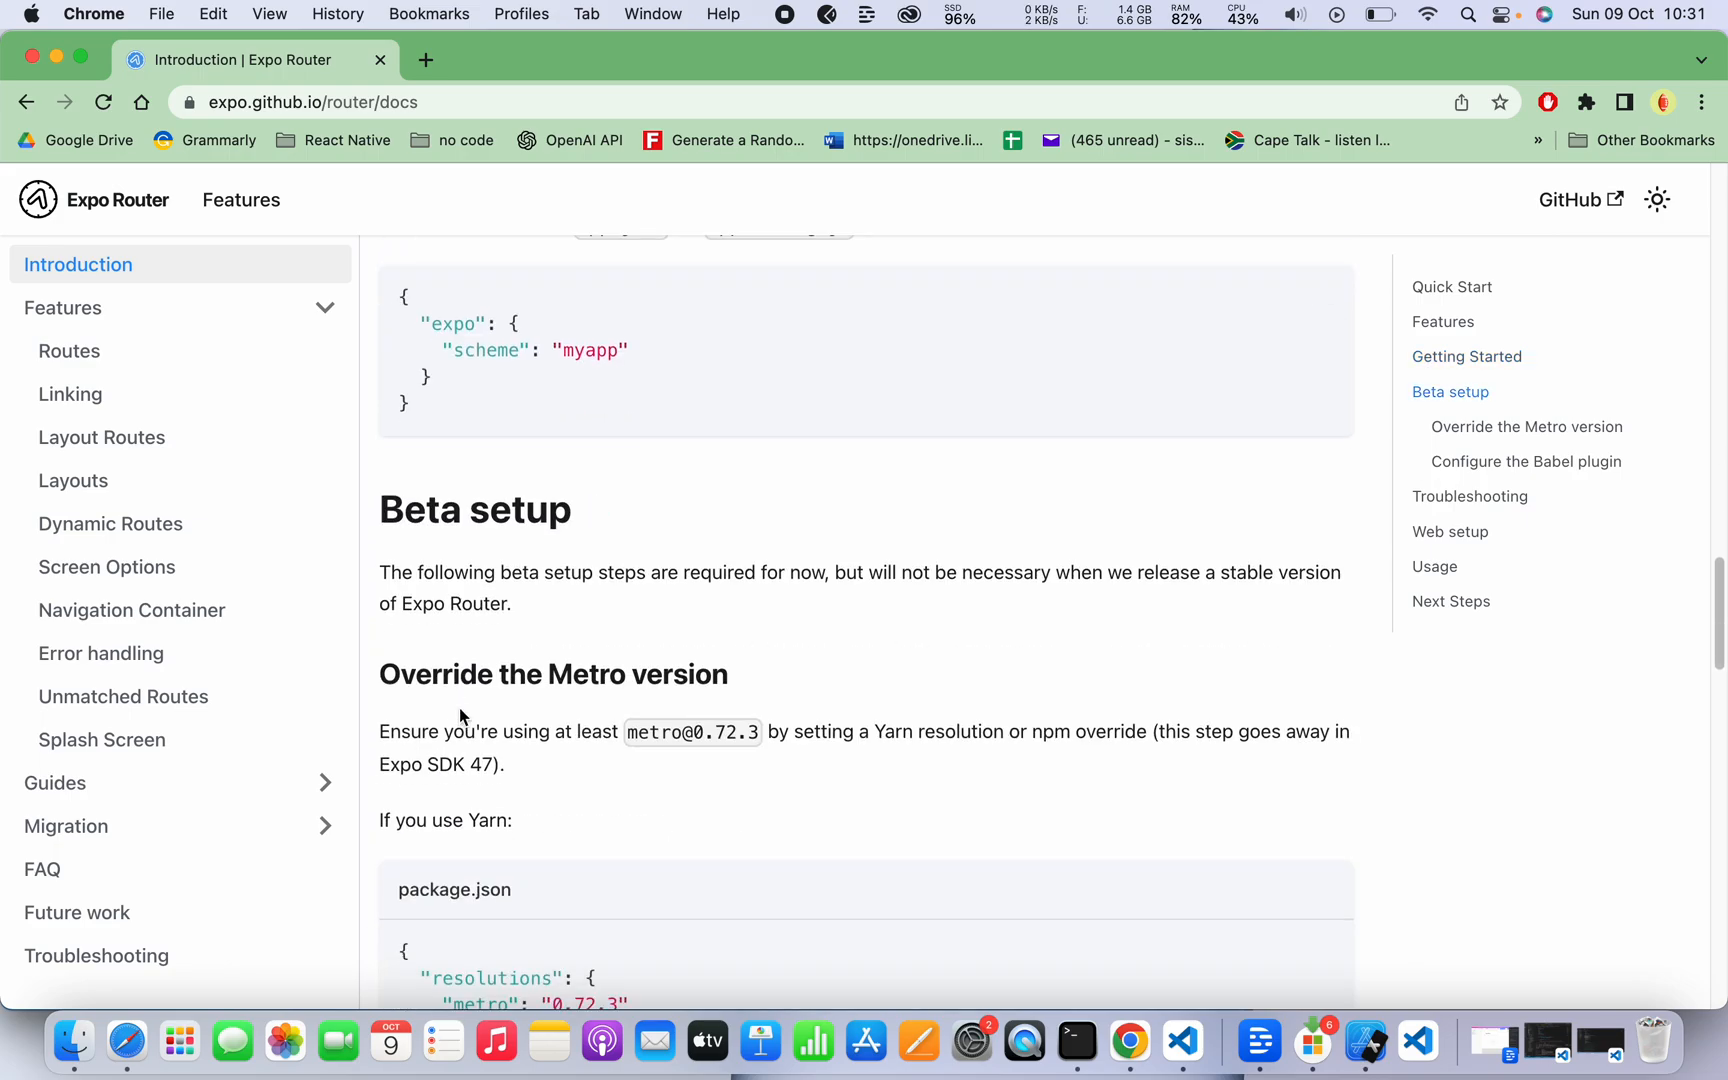
pyautogui.scroll(-3)
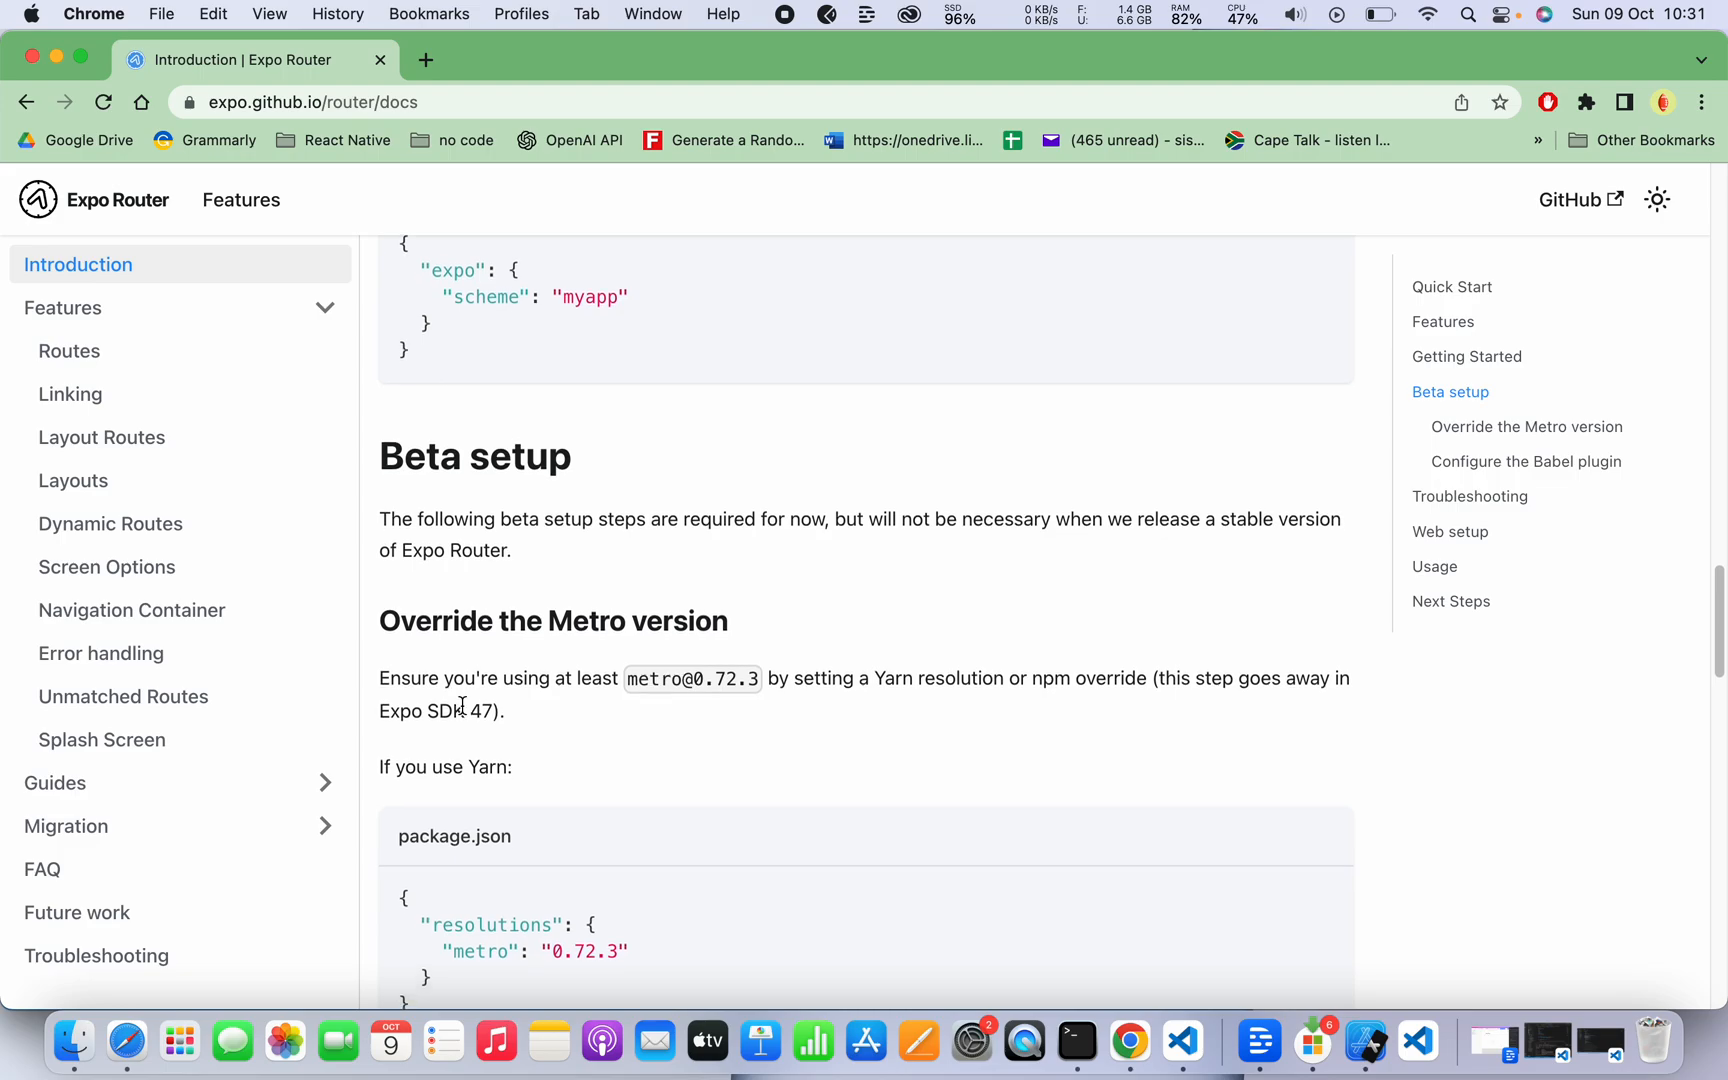
pyautogui.scroll(3)
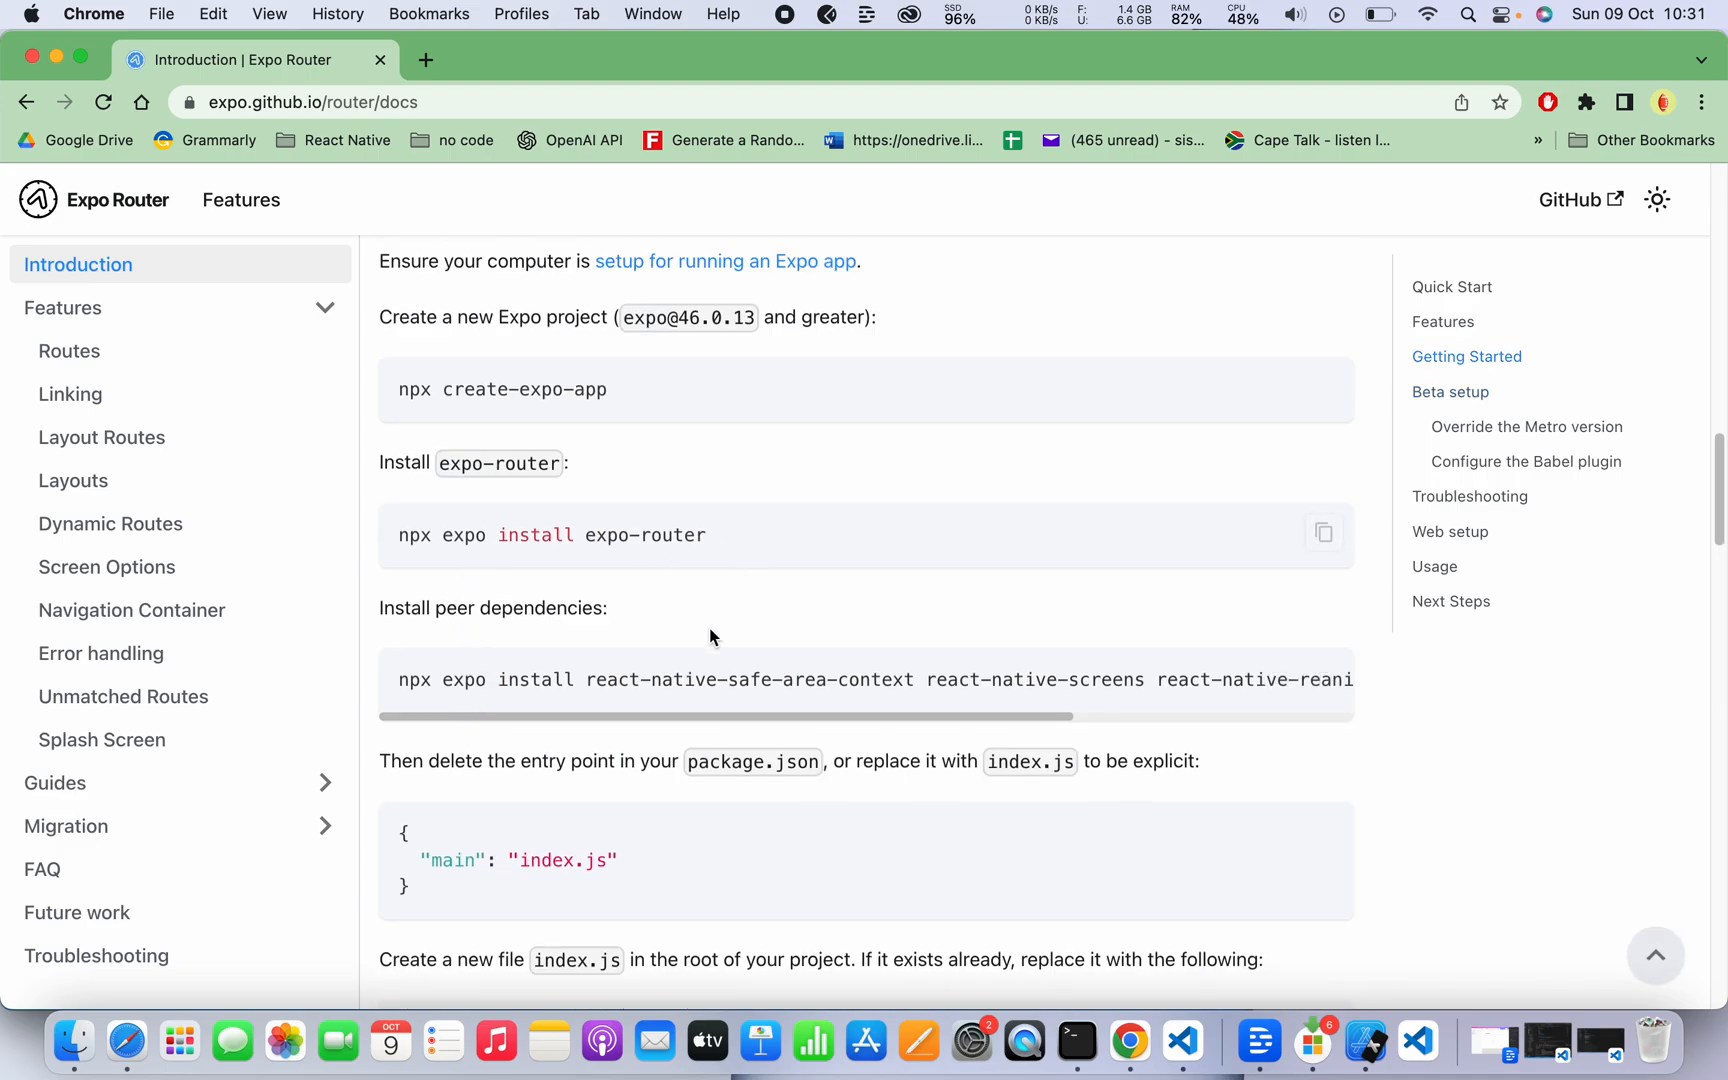
pyautogui.scroll(-3)
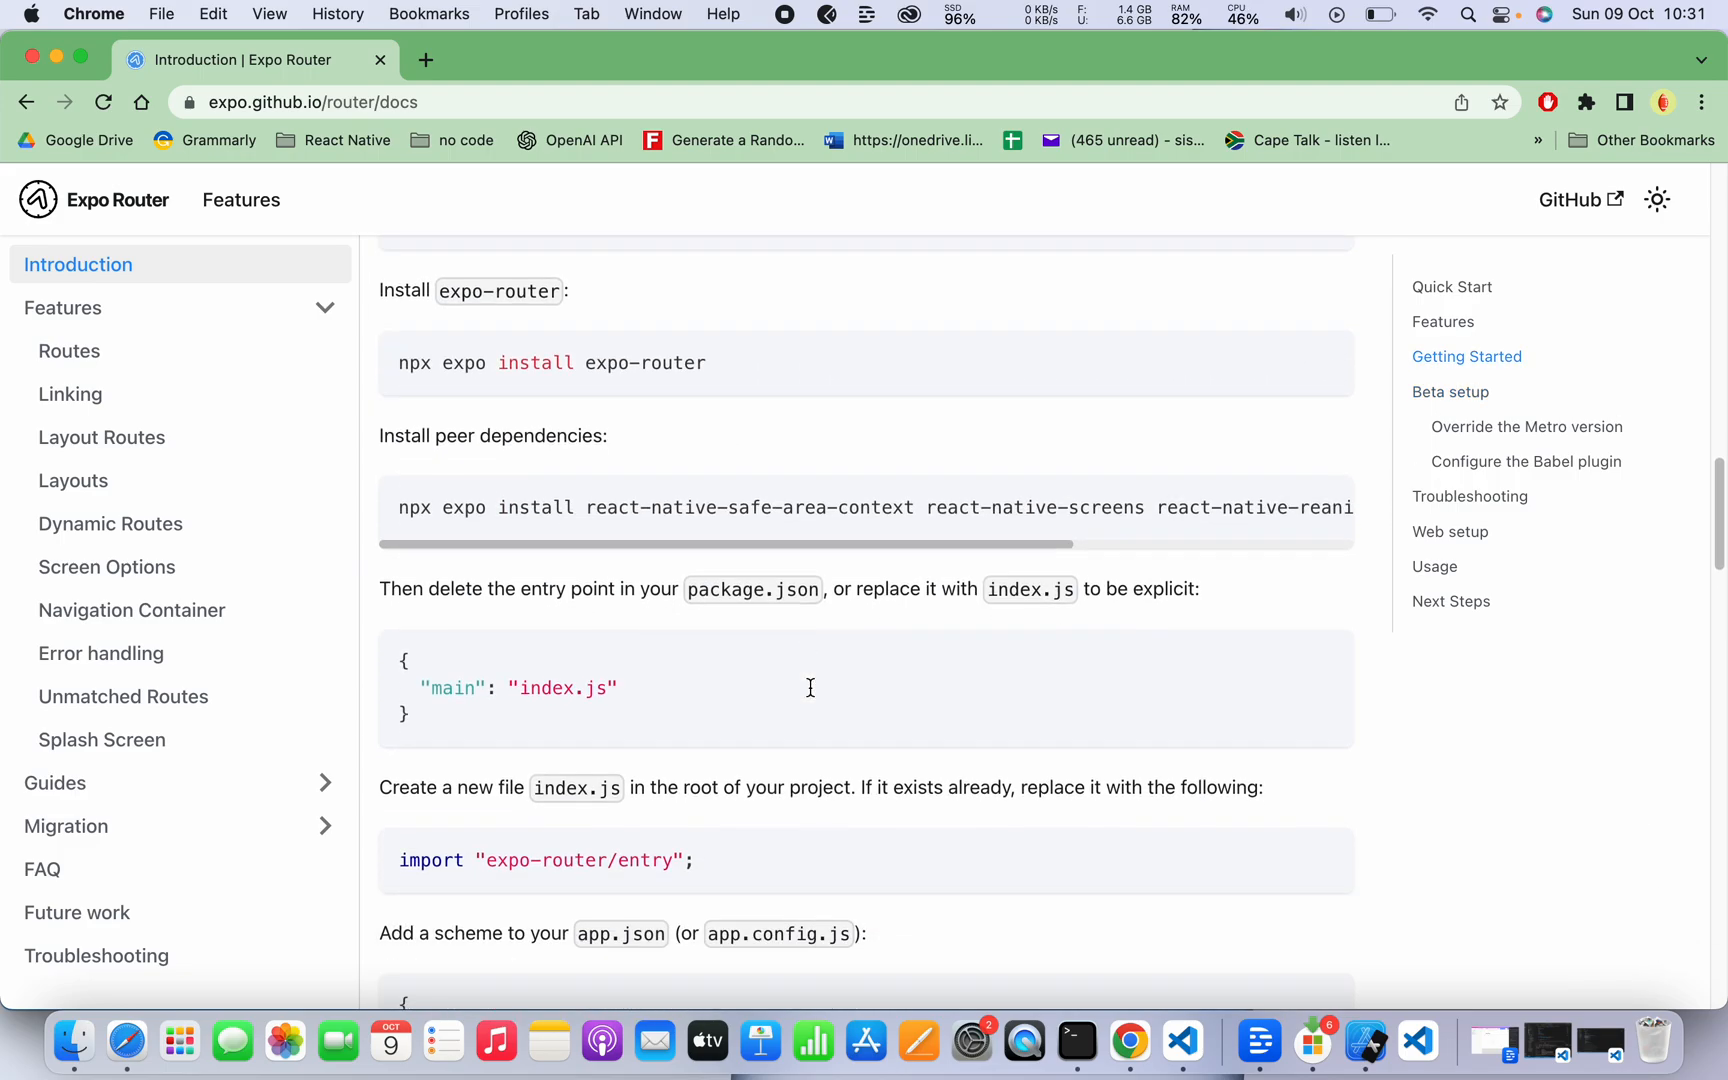
pyautogui.scroll(-3)
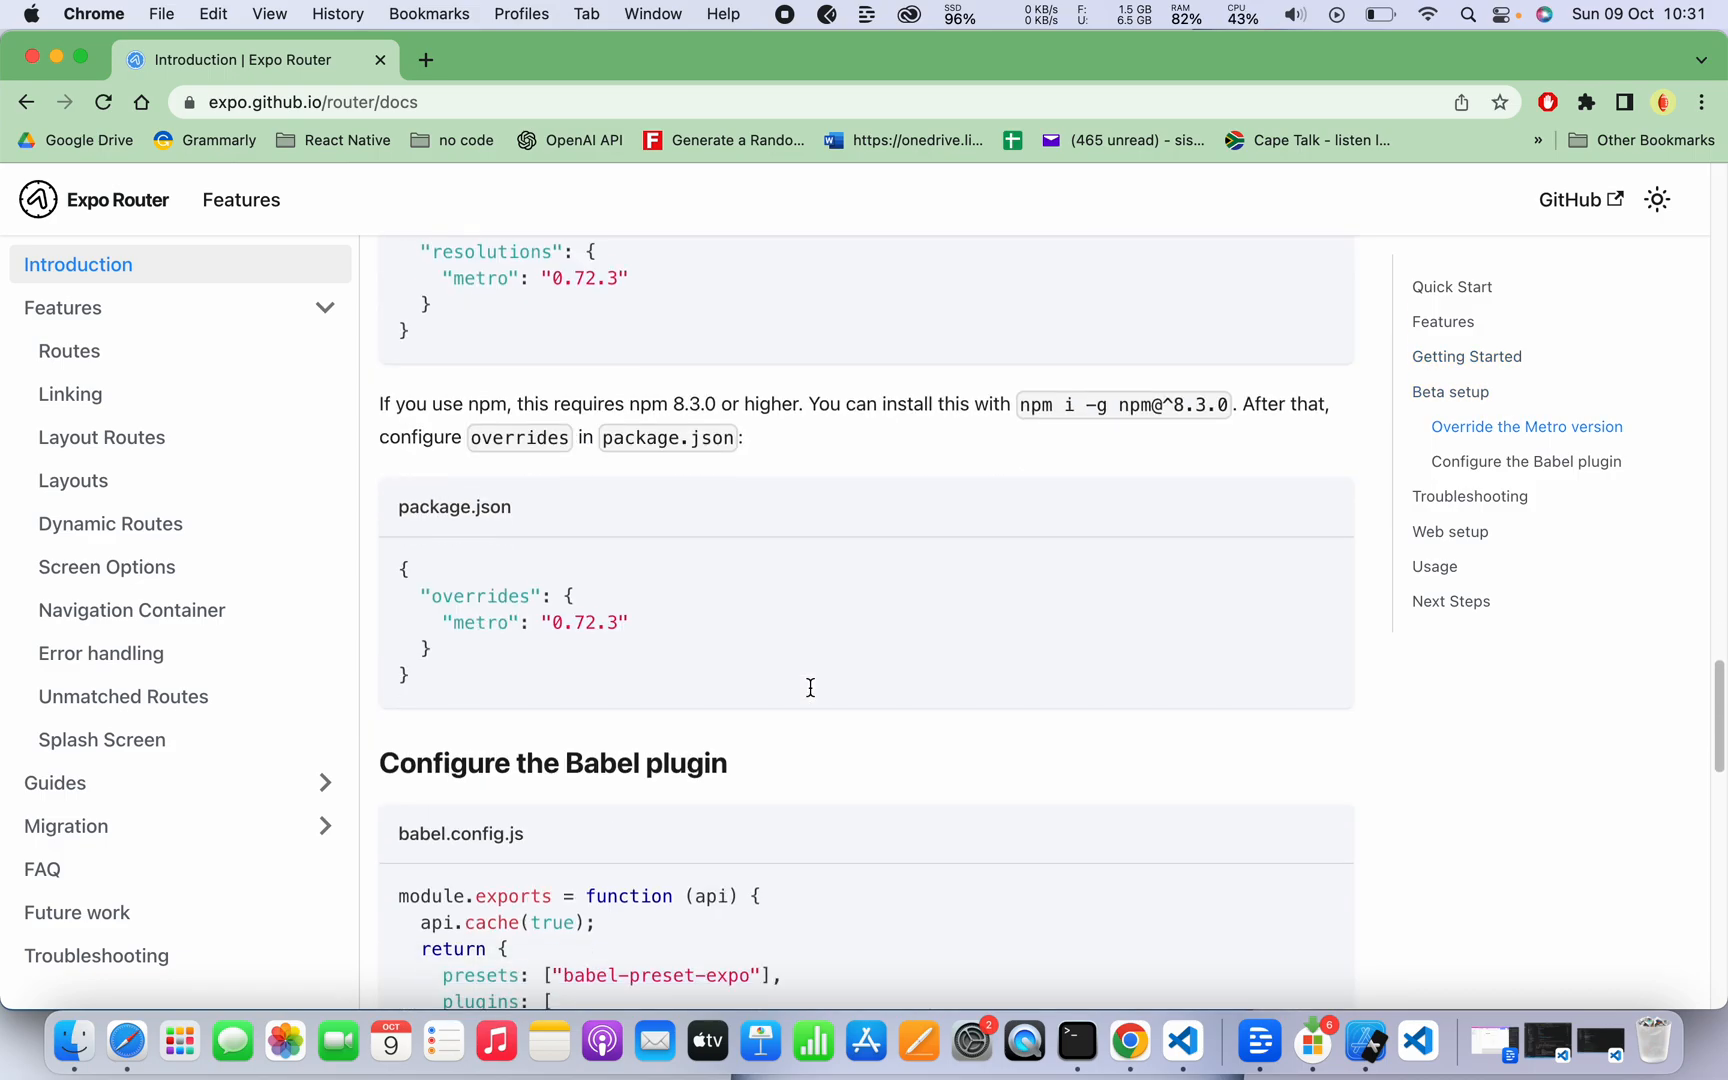
pyautogui.scroll(-3)
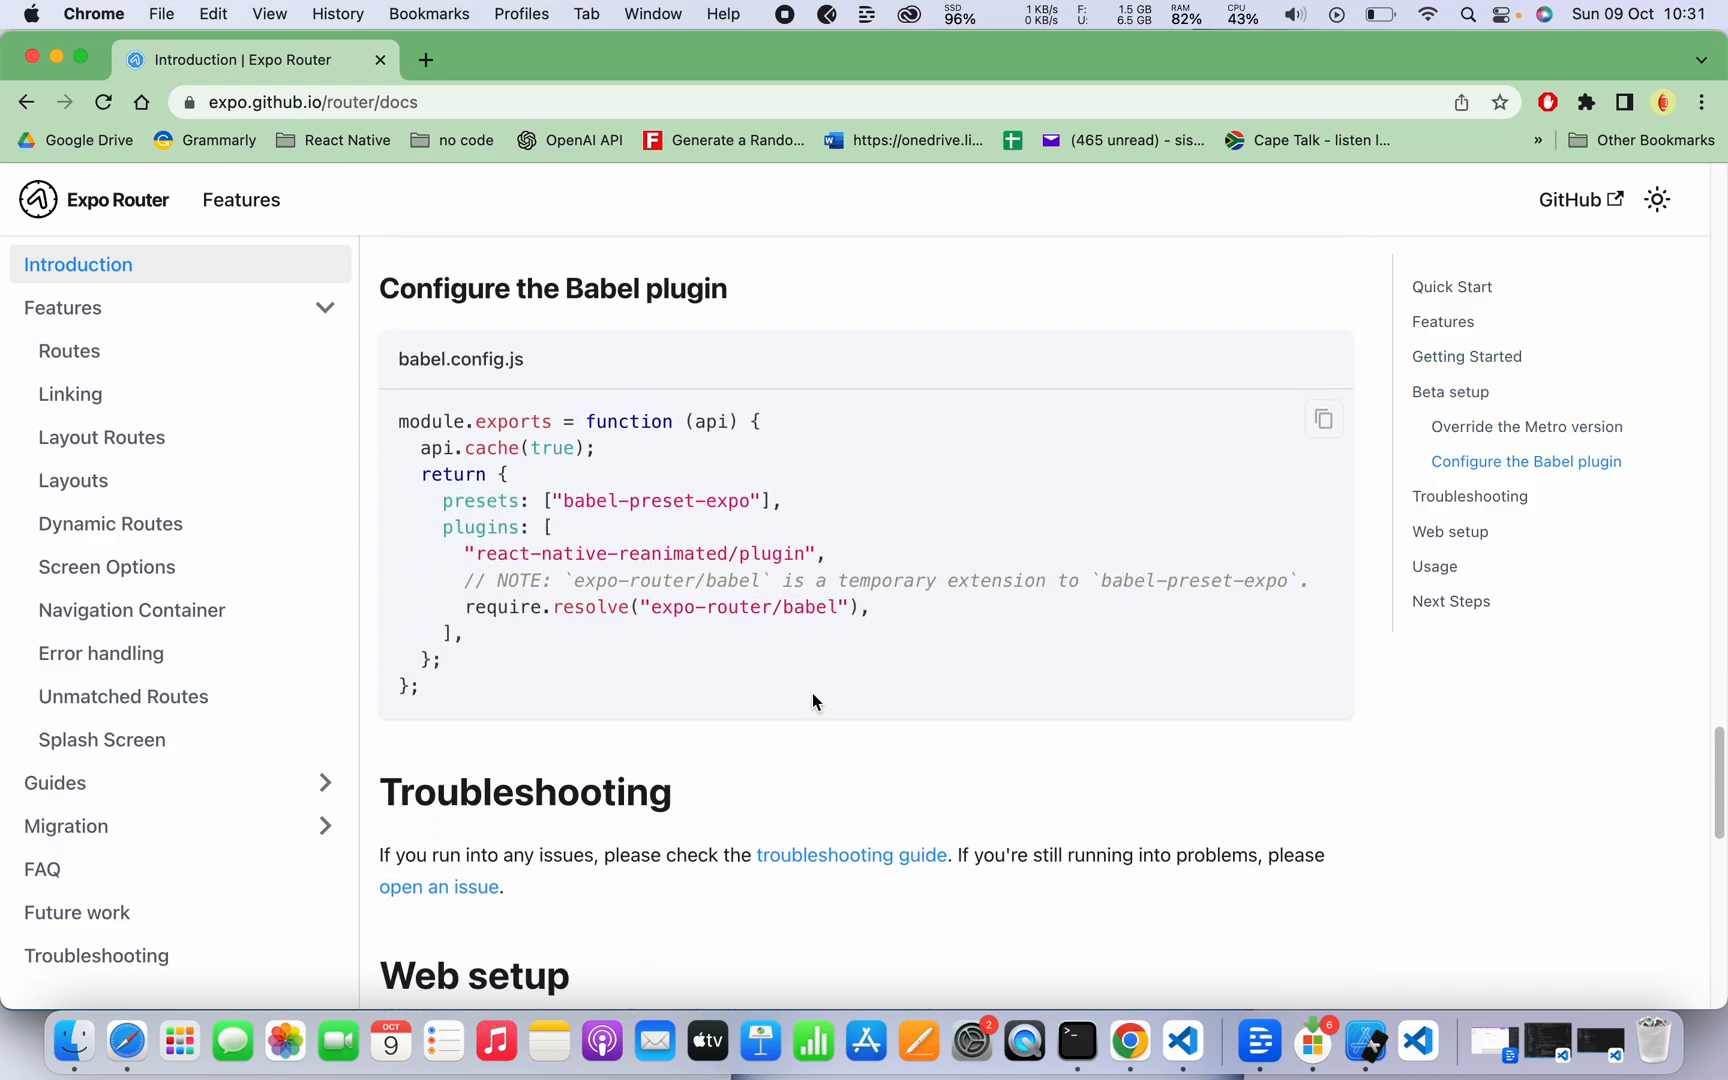
pyautogui.moveTo(511, 742)
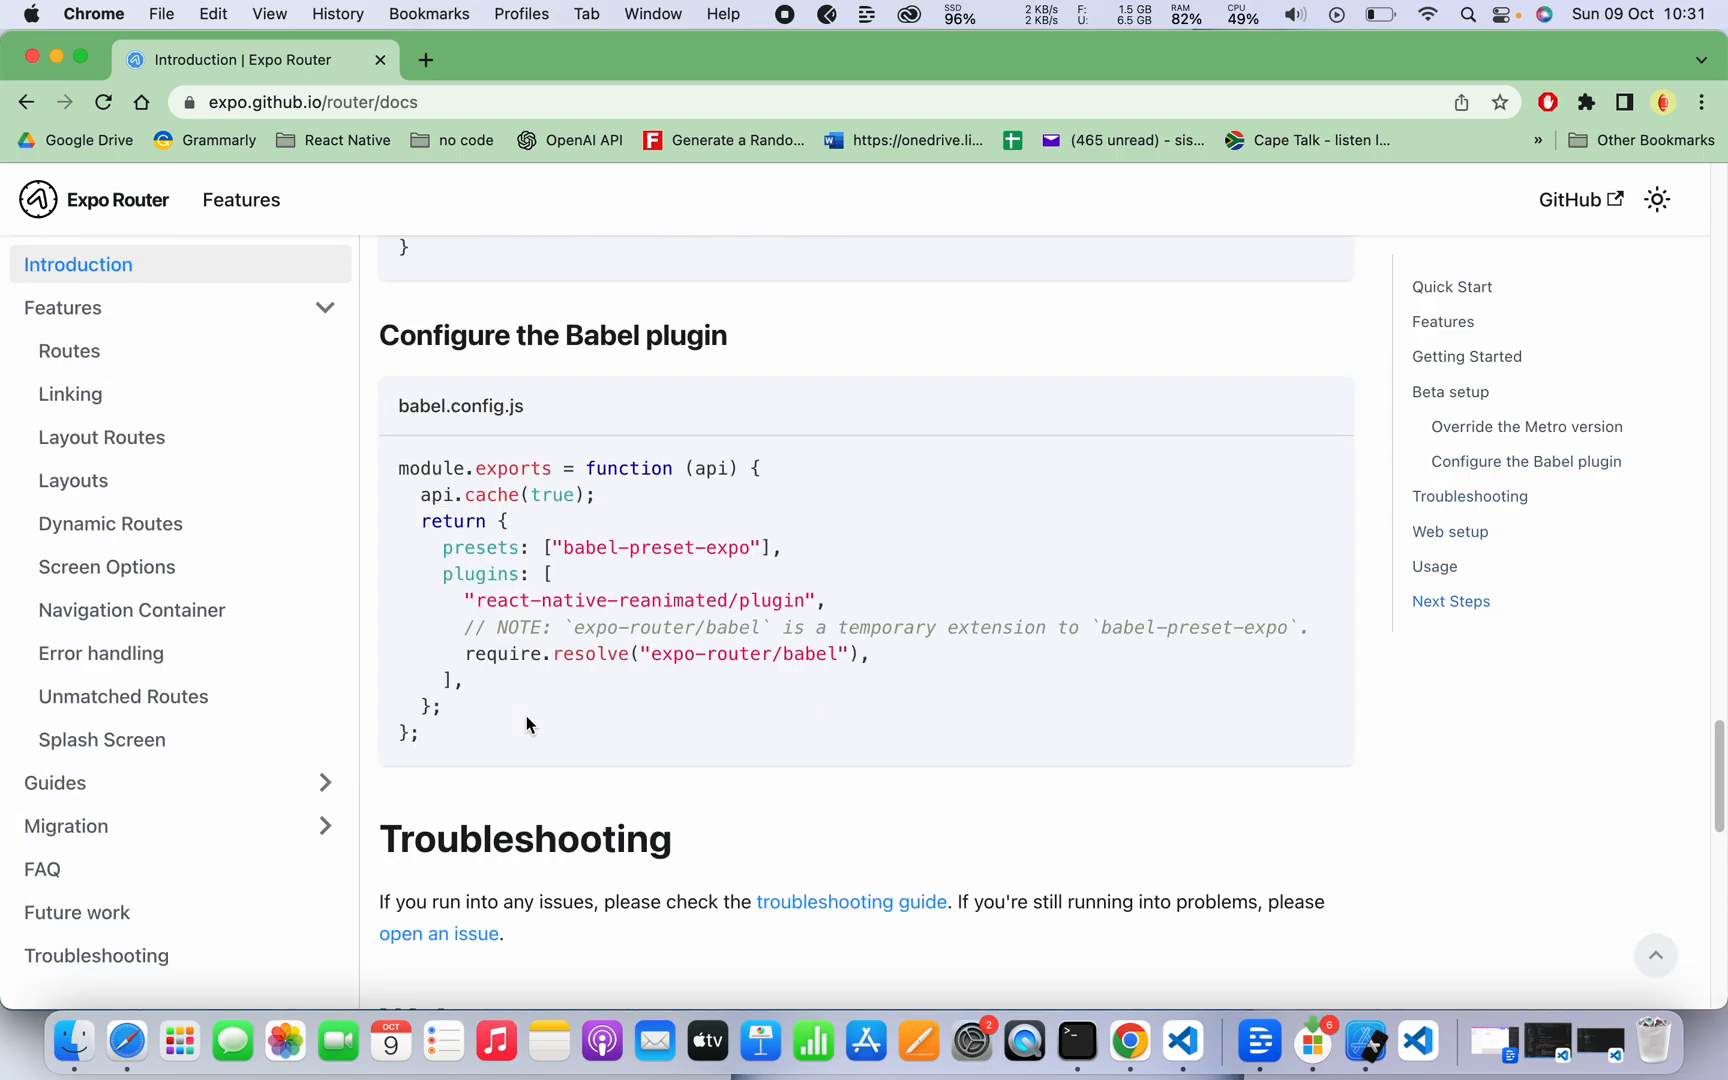
# Reach the page bottom and follow 'Next: Features »' to the Features category page.
pyautogui.scroll(3)
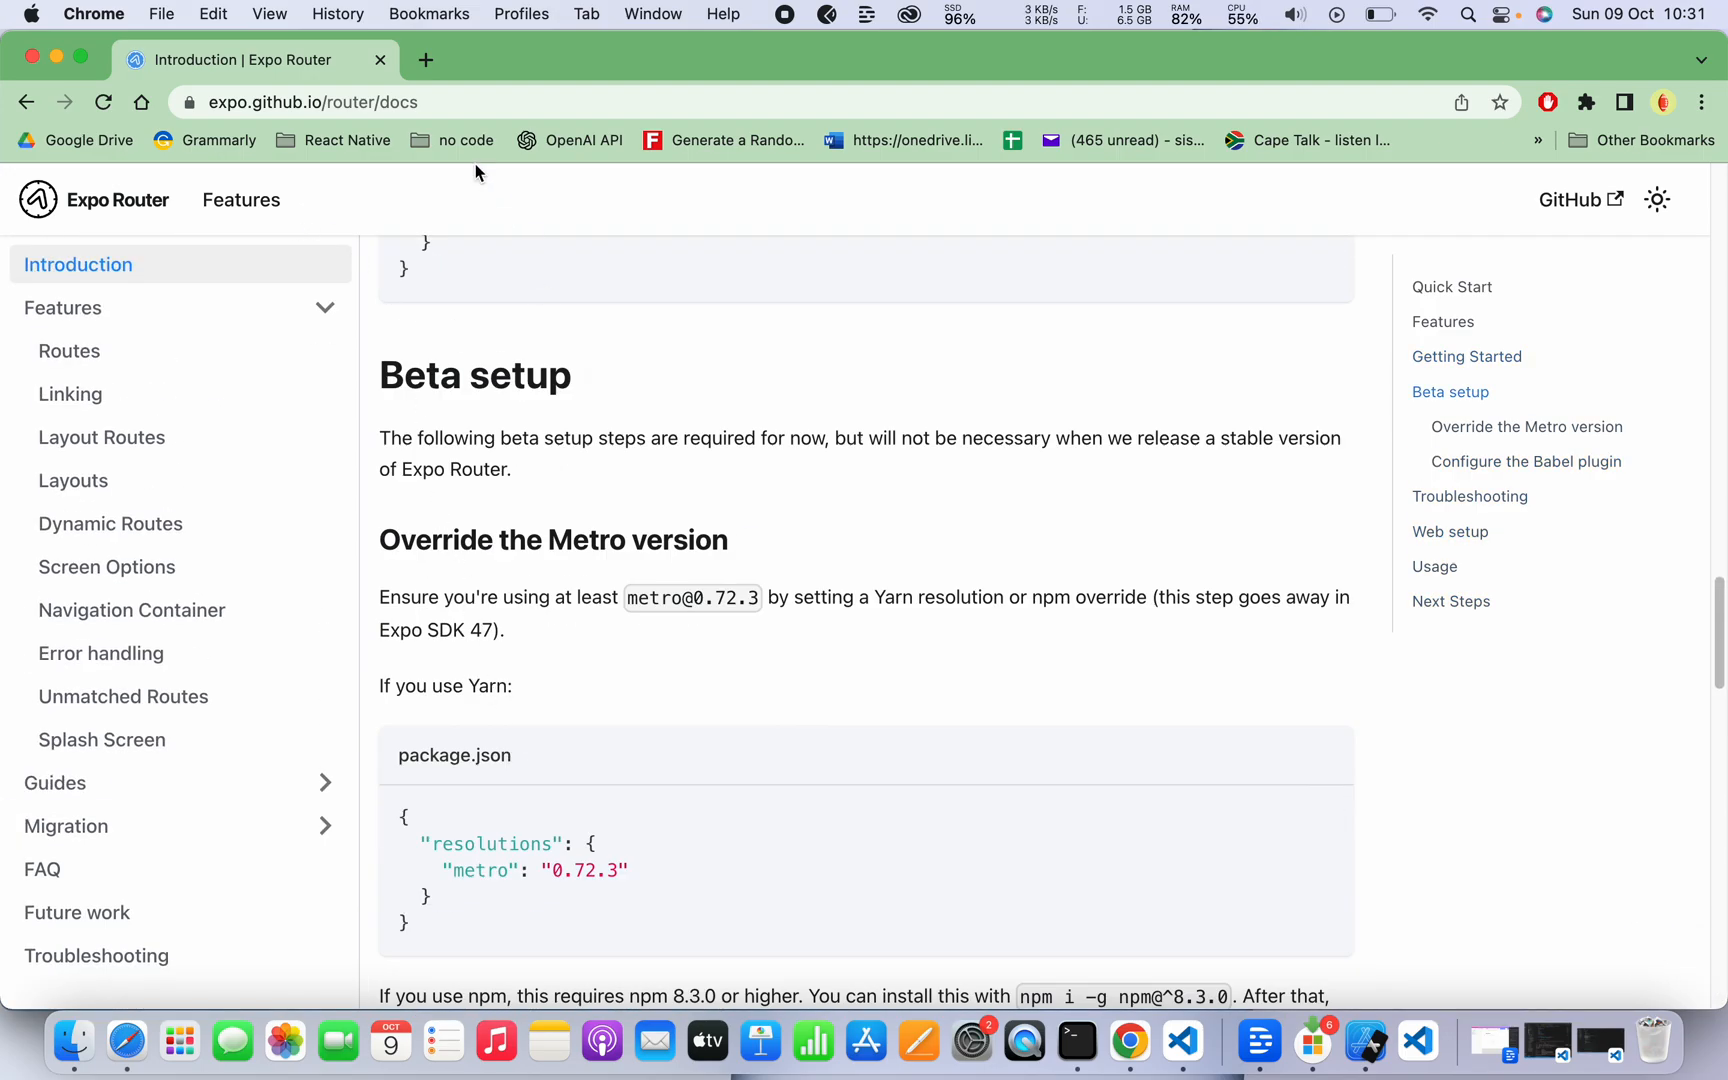
pyautogui.scroll(-3)
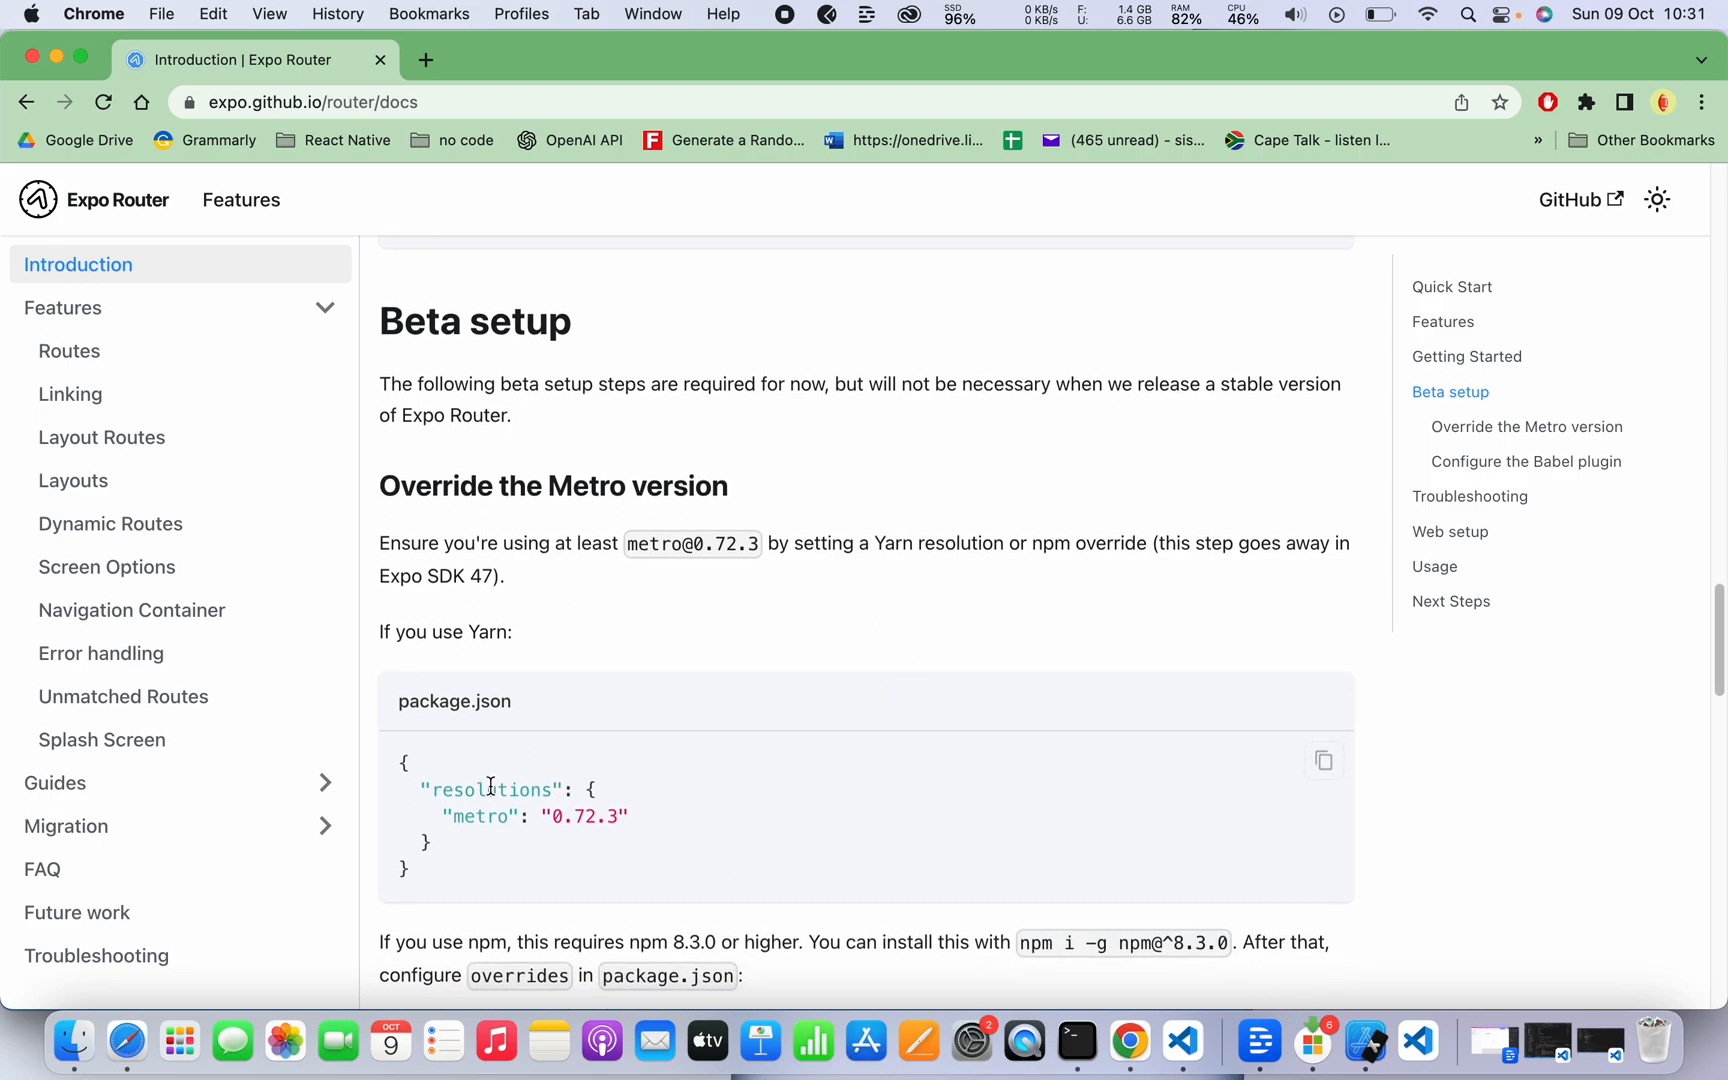
pyautogui.scroll(-3)
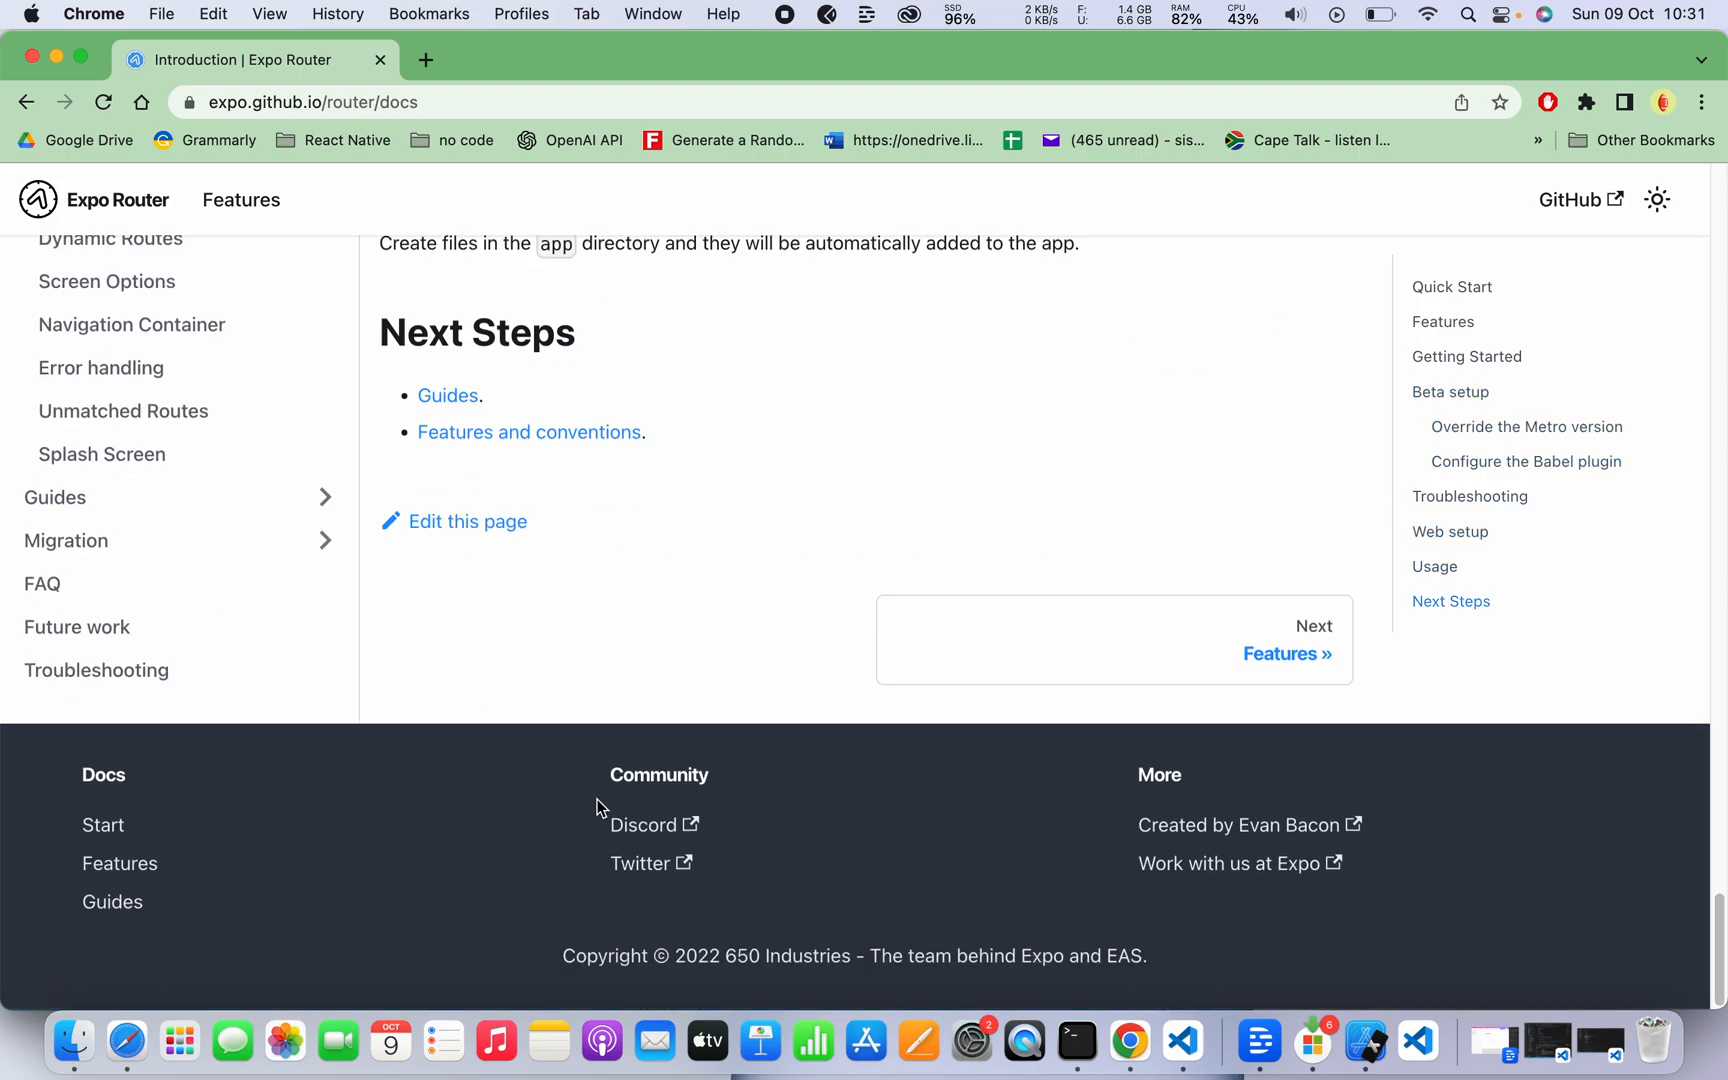
pyautogui.click(1286, 652)
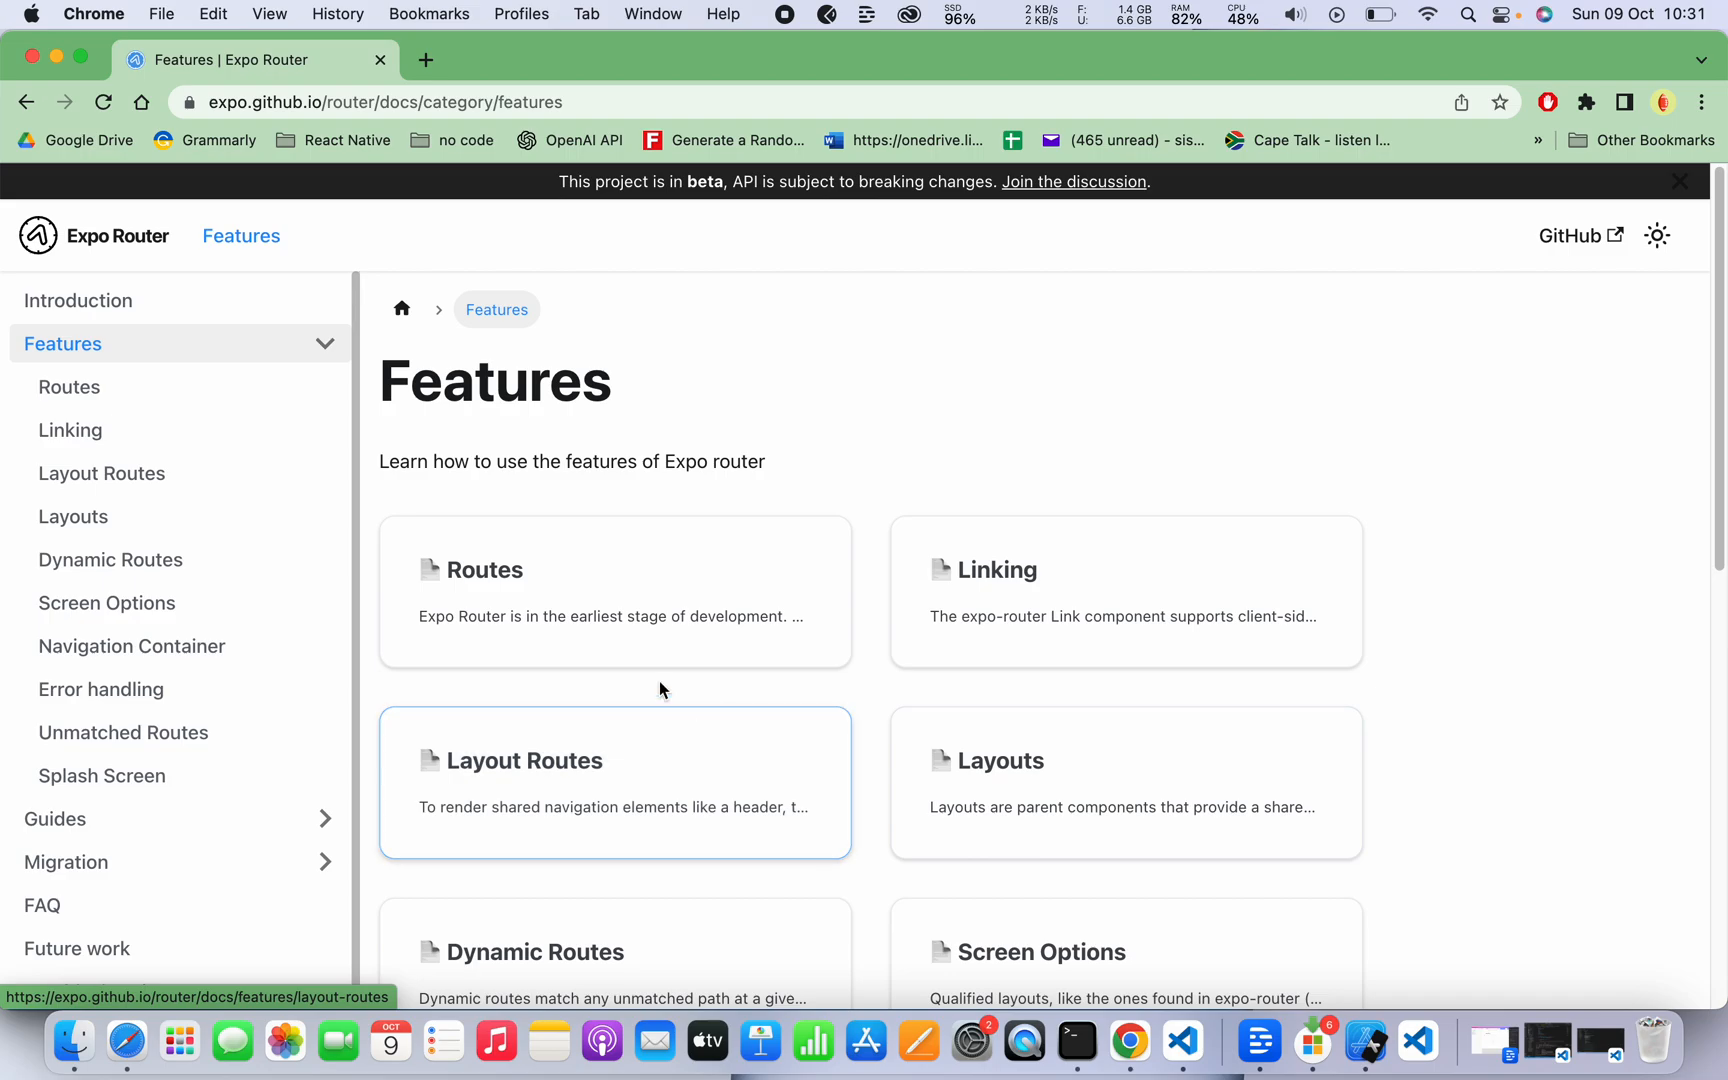
pyautogui.moveTo(969, 854)
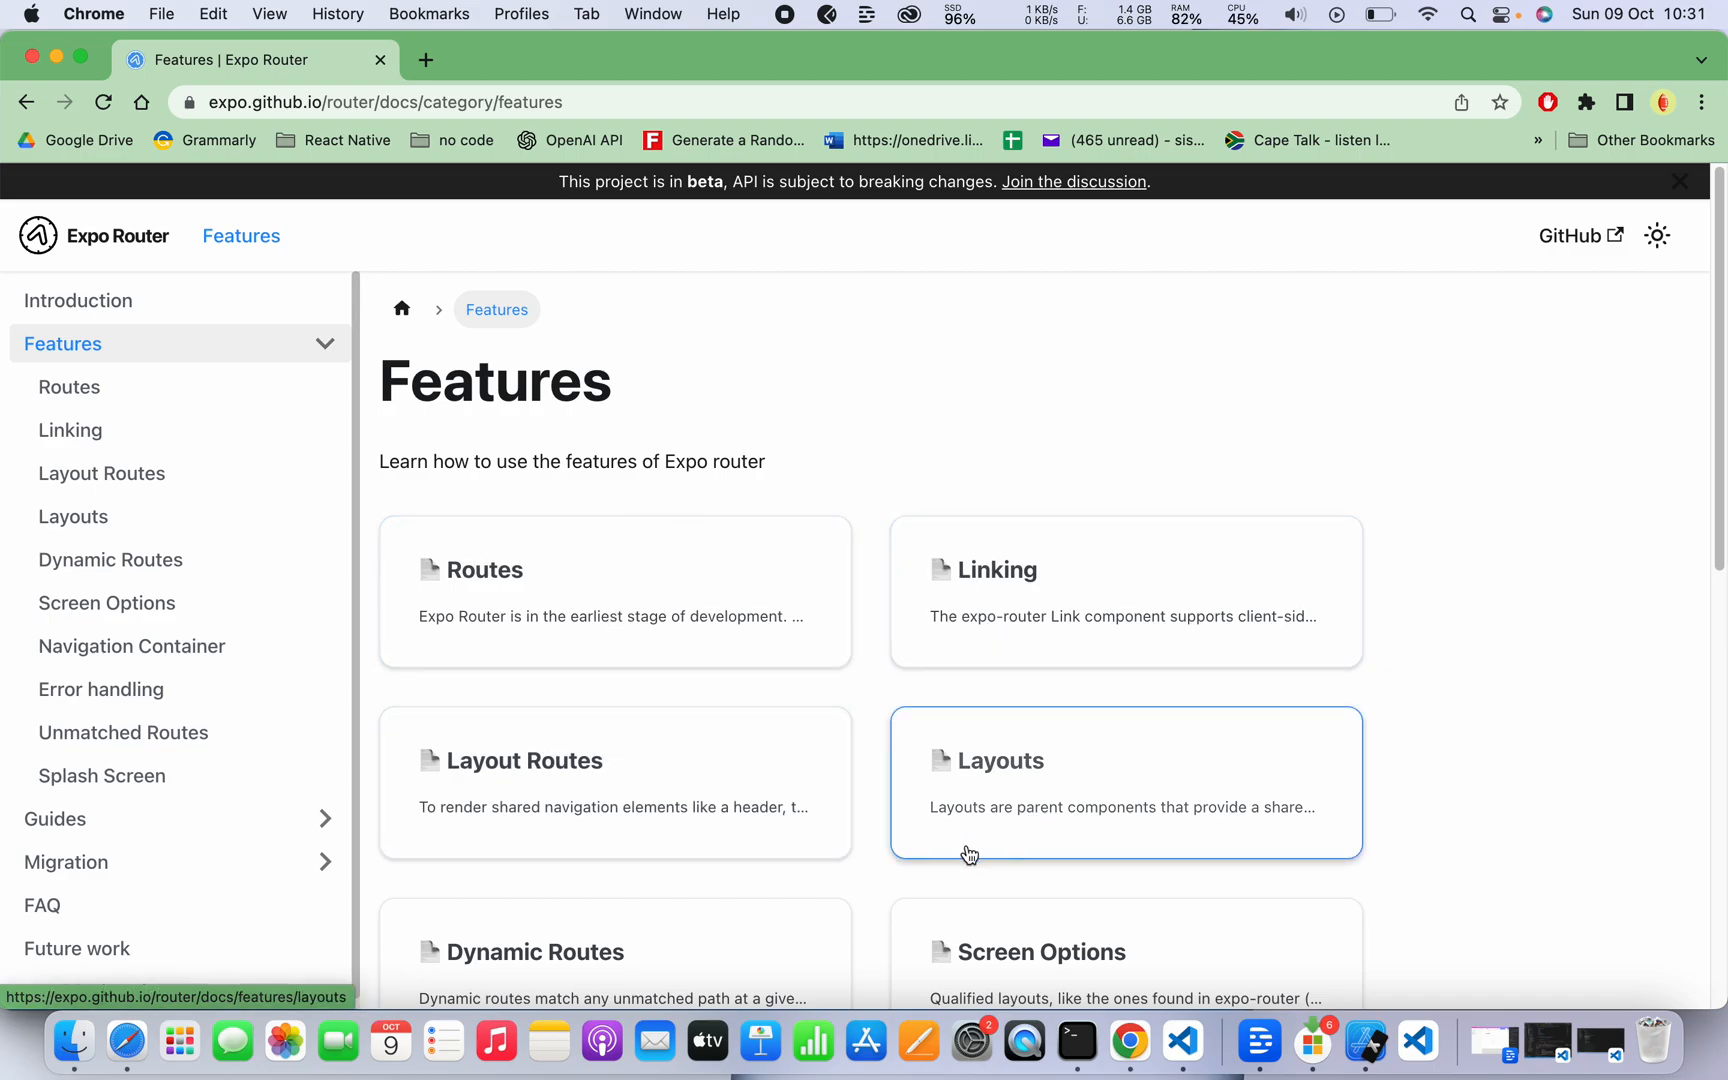
pyautogui.moveTo(1093, 870)
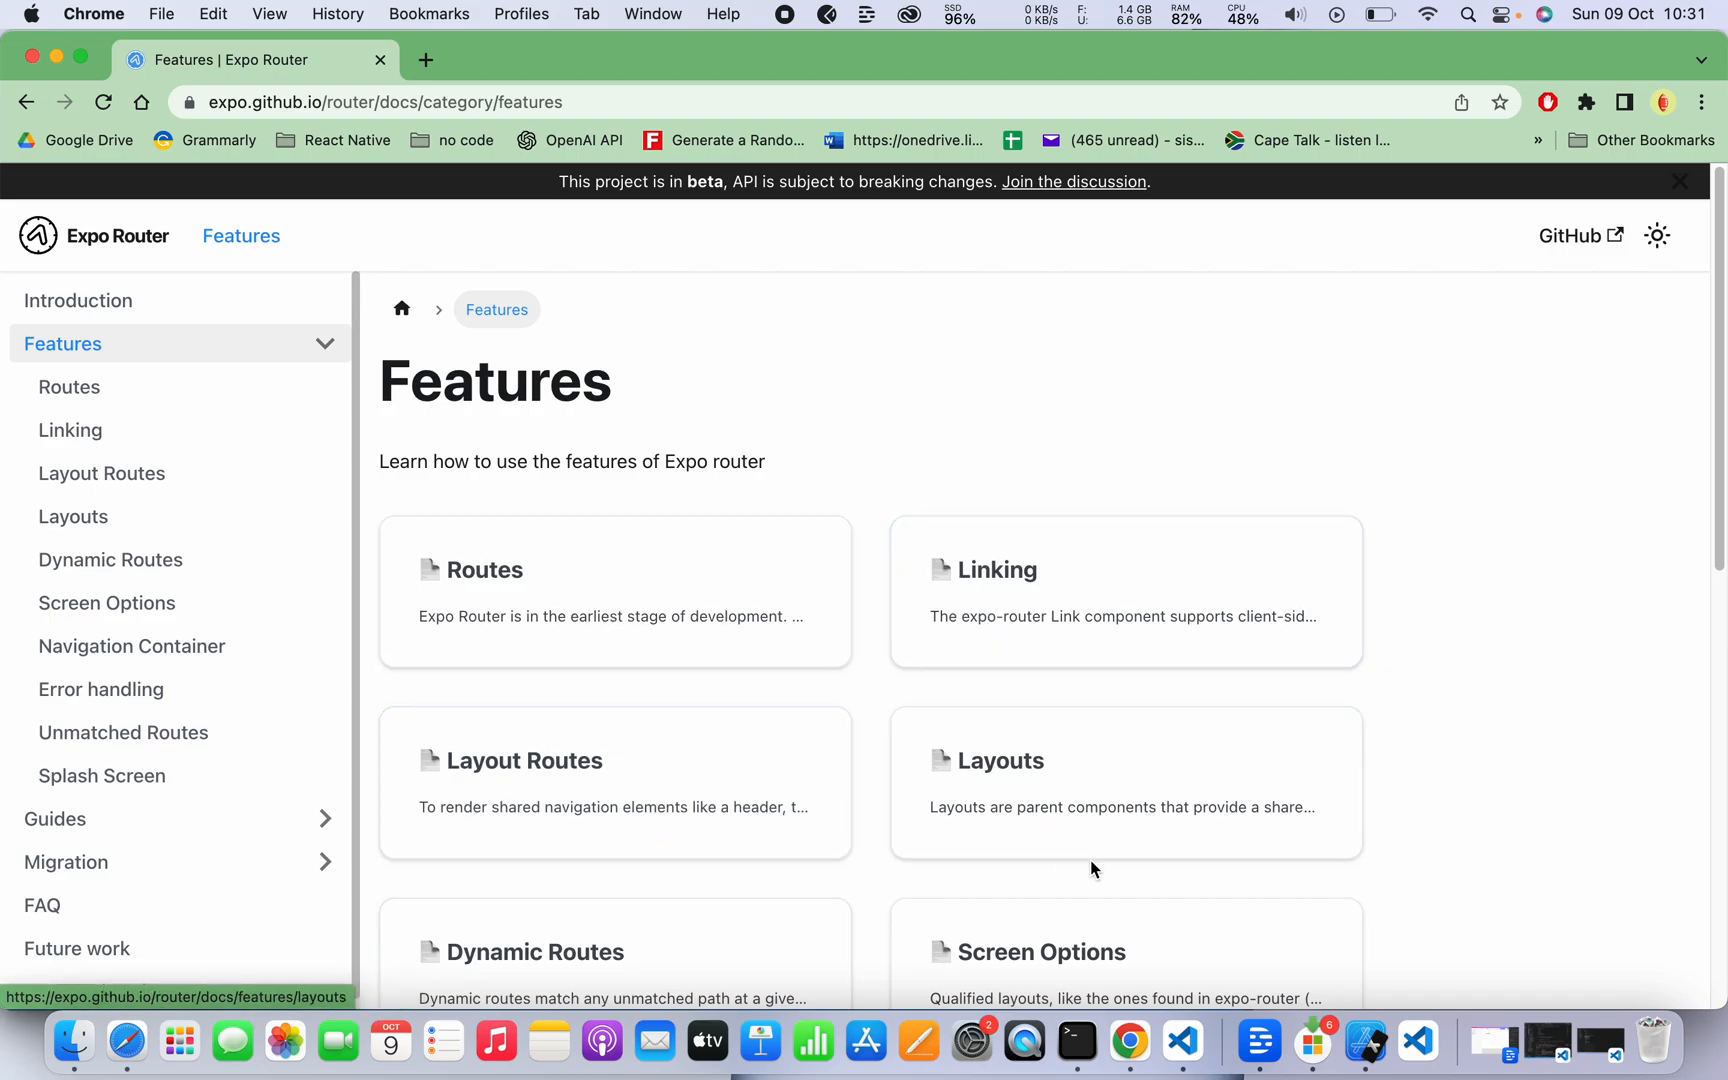
# Open the Routes card from the Features category page.
pyautogui.scroll(-3)
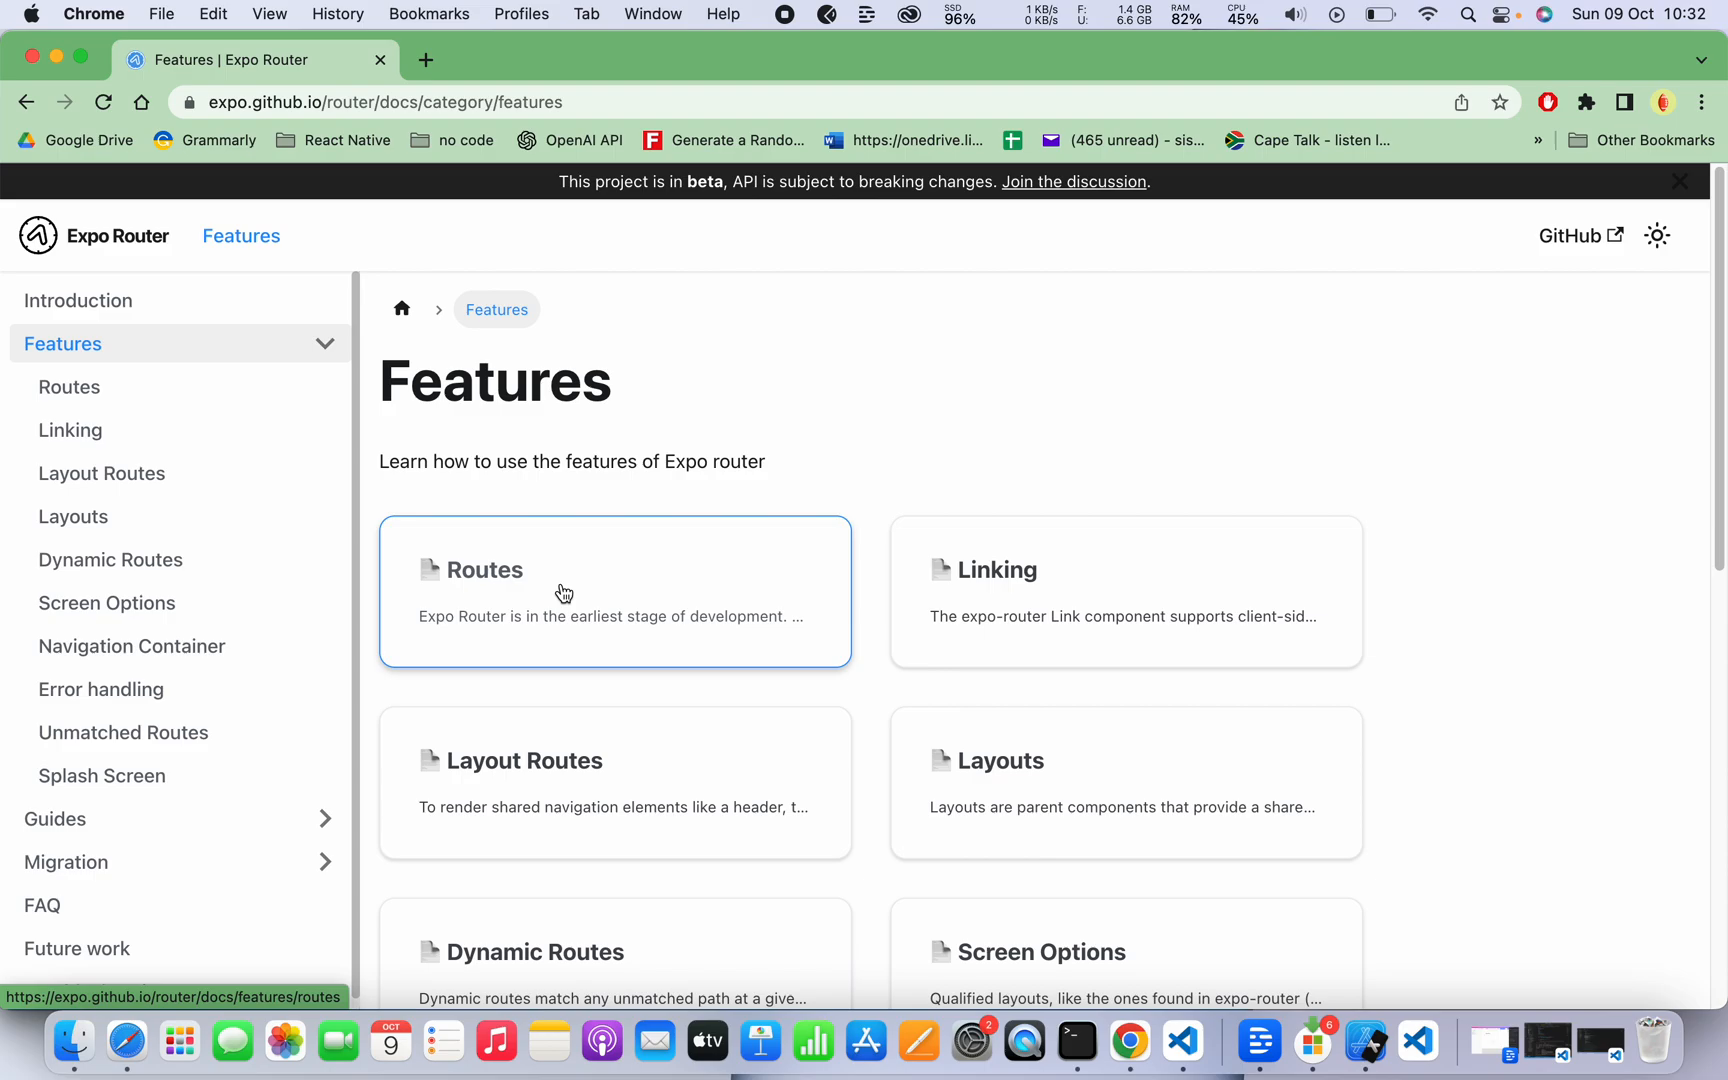
pyautogui.click(563, 593)
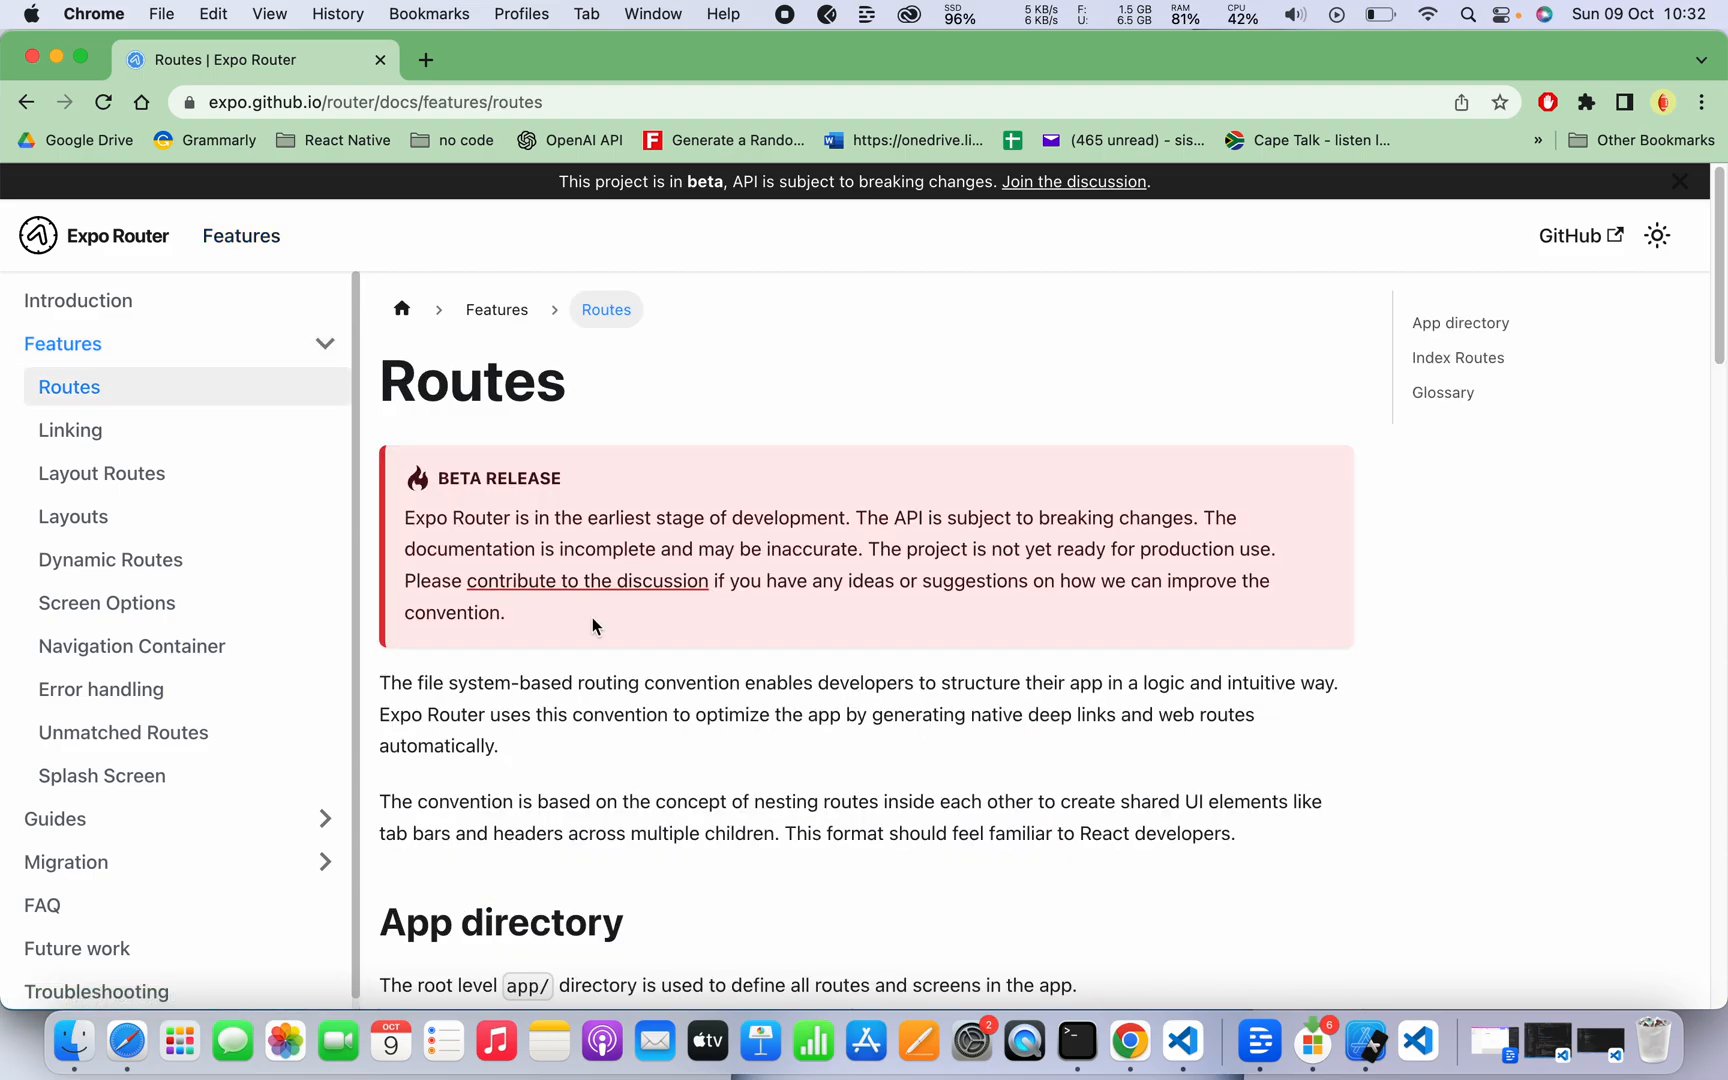
pyautogui.scroll(-3)
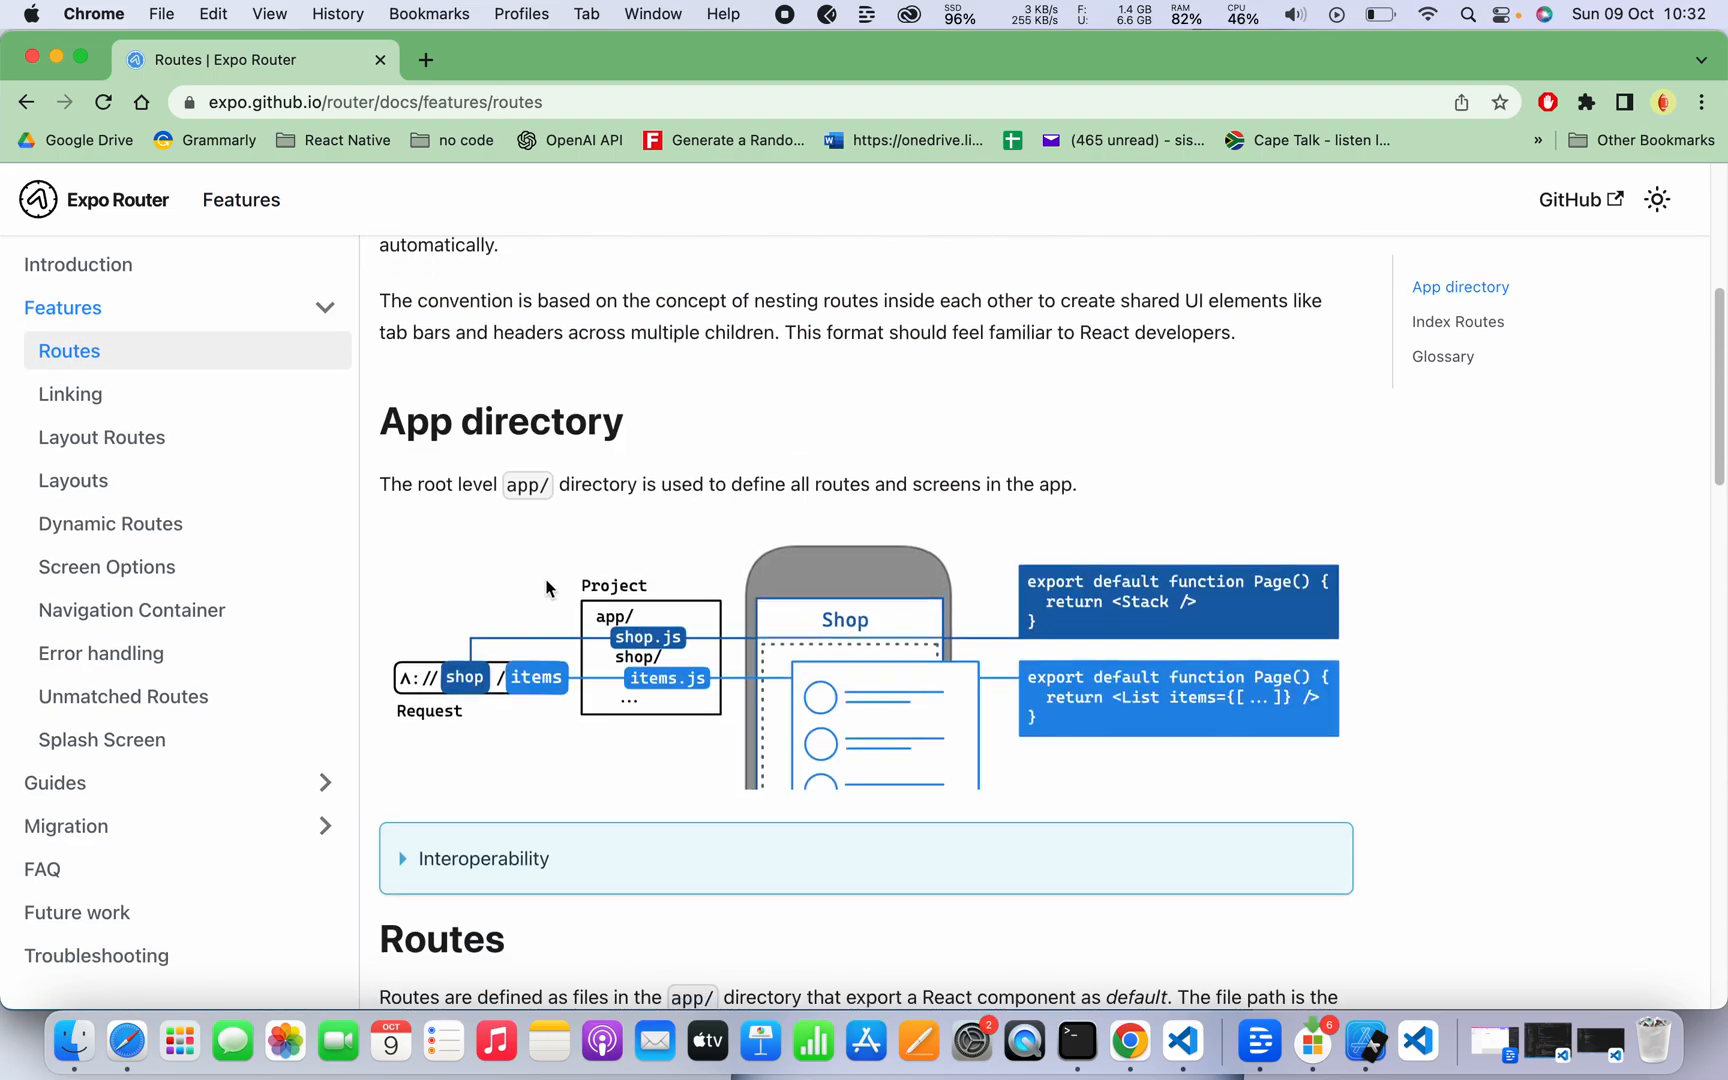
pyautogui.scroll(-3)
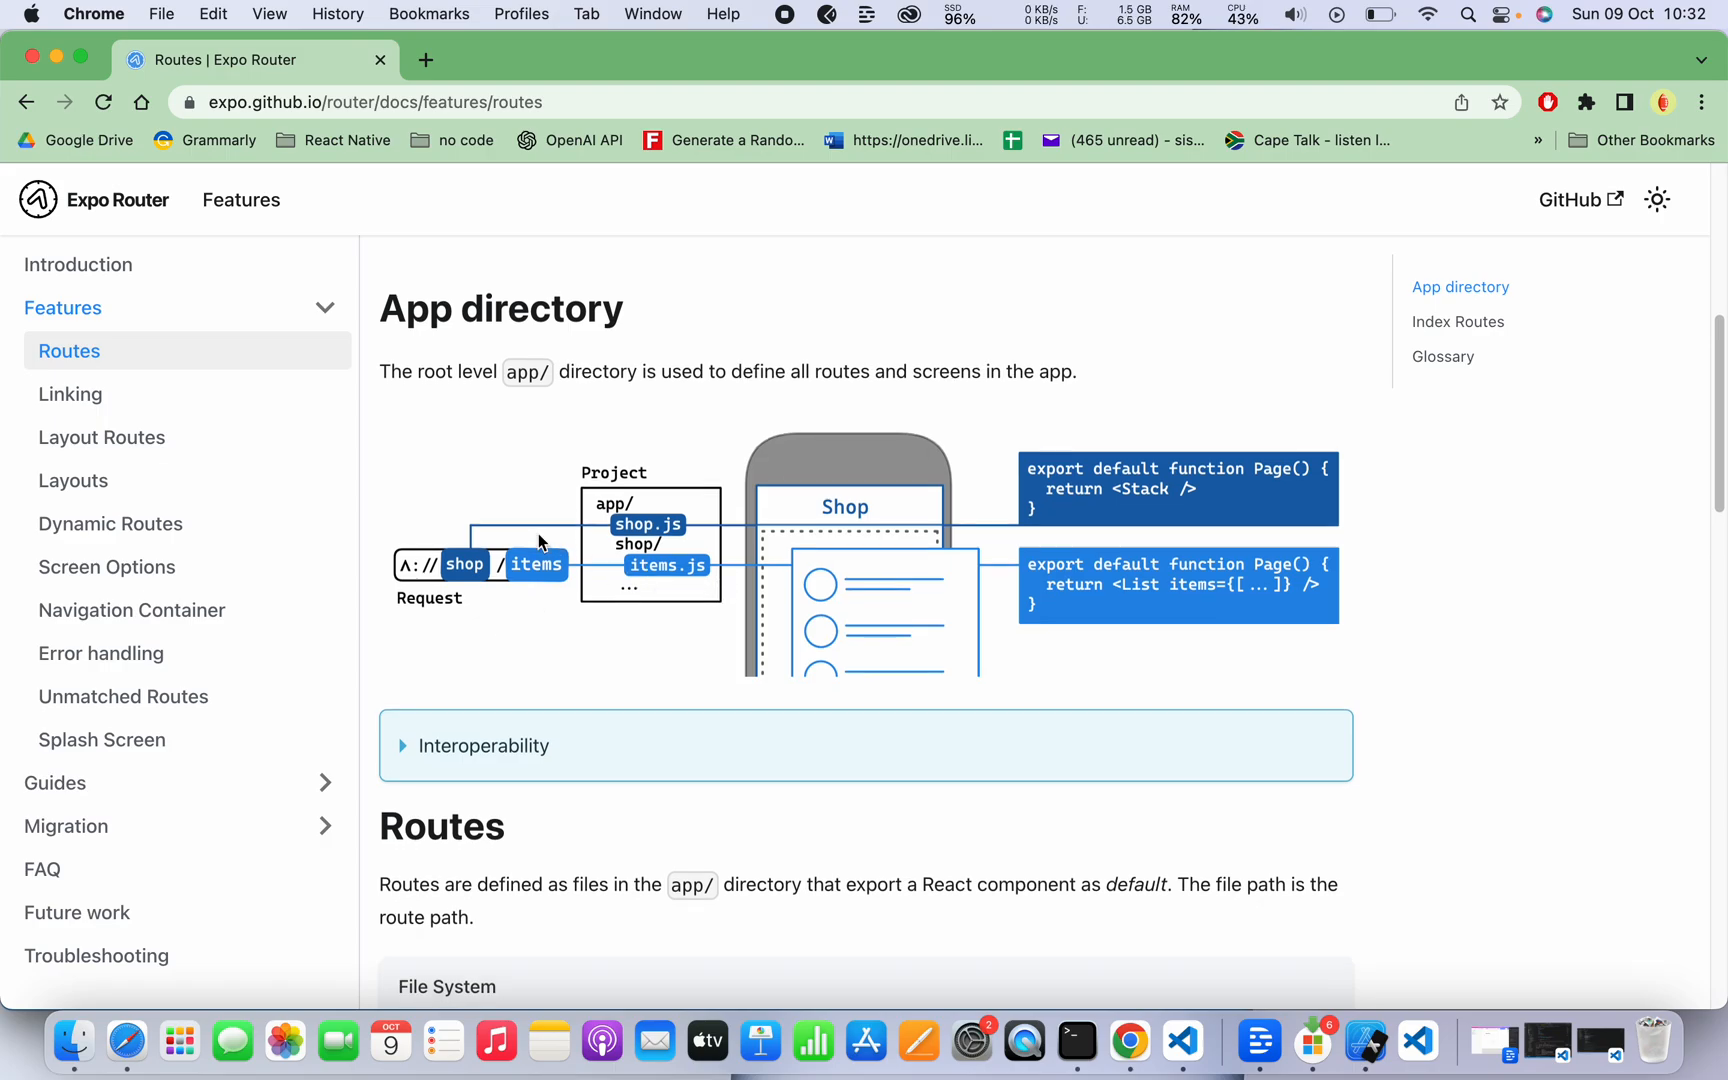
pyautogui.scroll(-3)
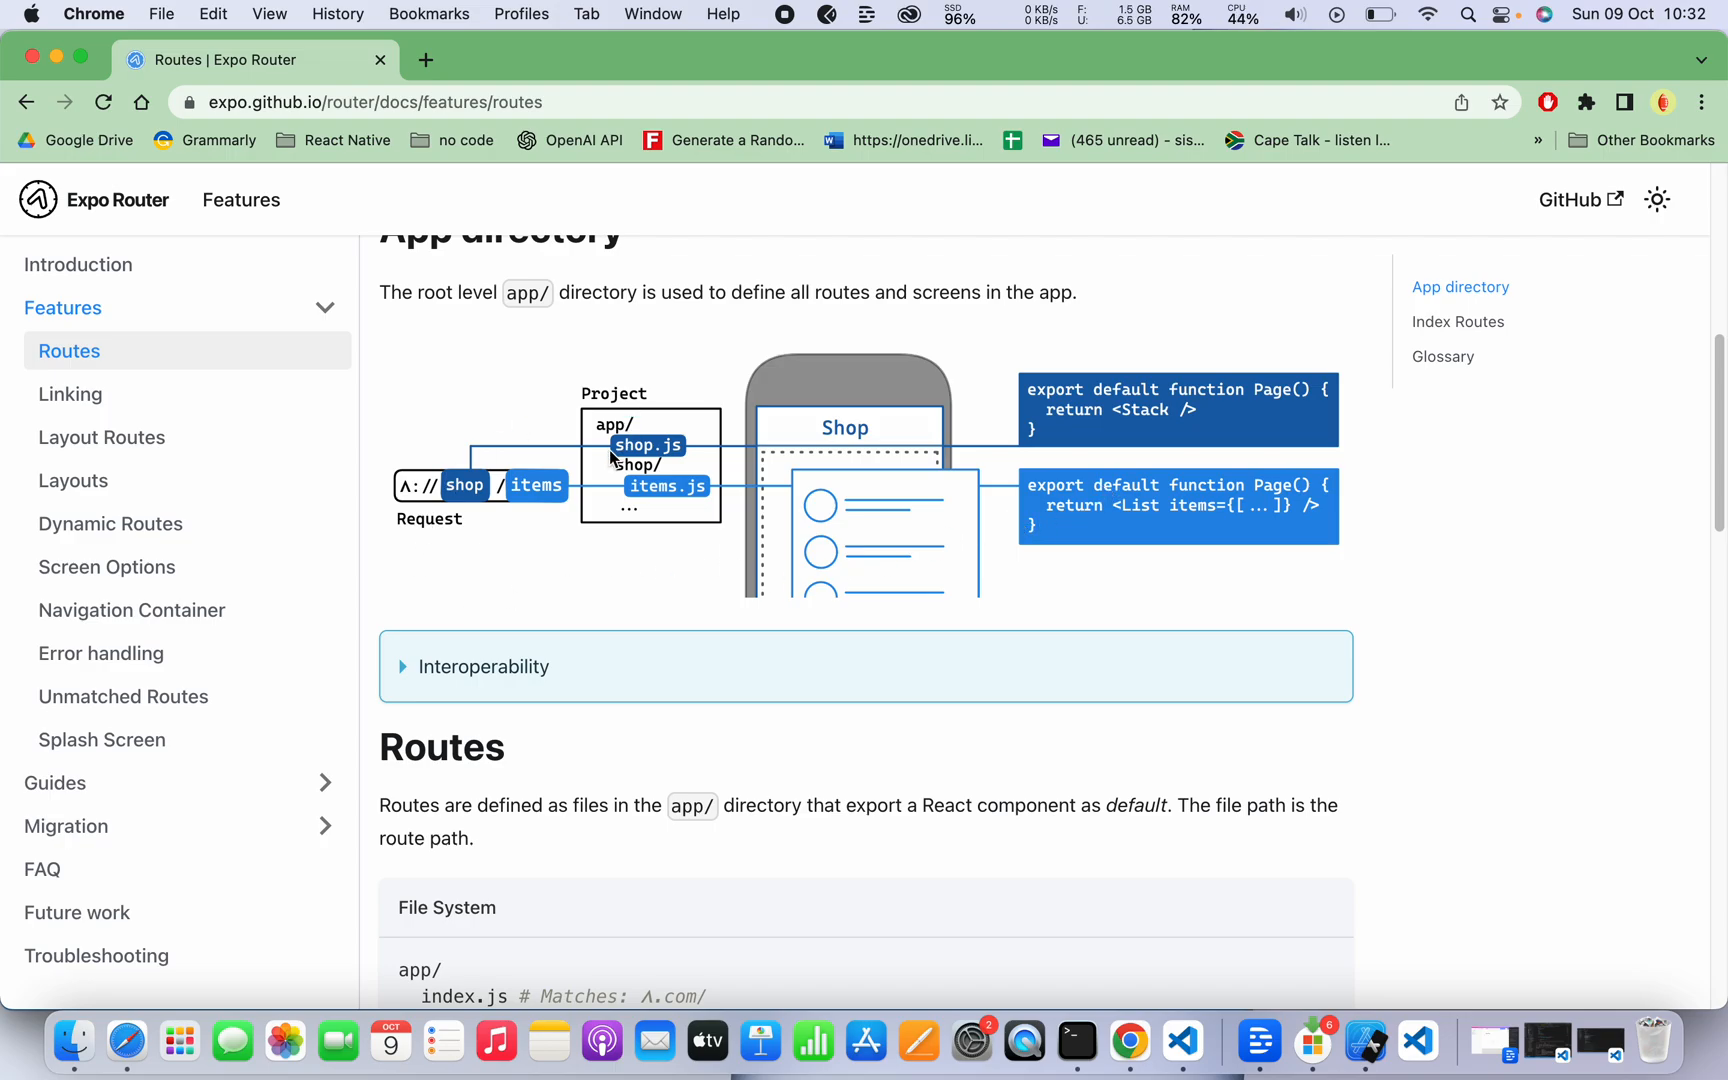
pyautogui.moveTo(645, 507)
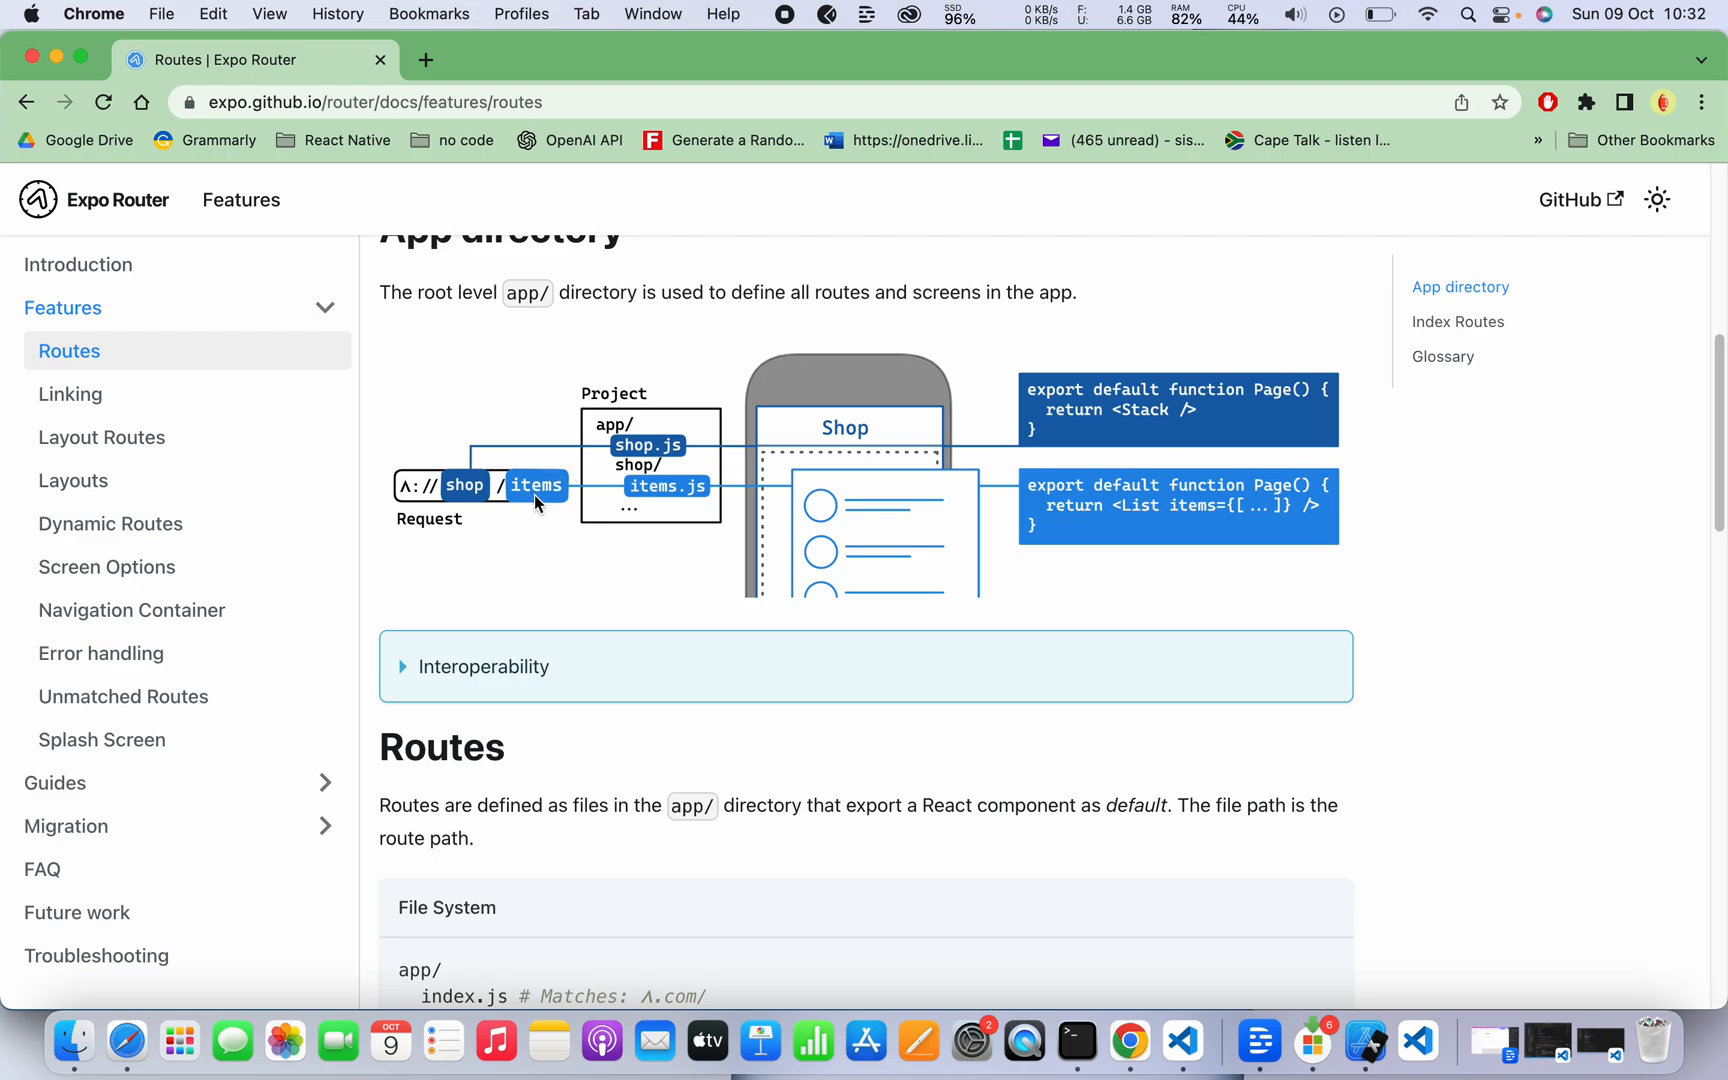
pyautogui.moveTo(614, 444)
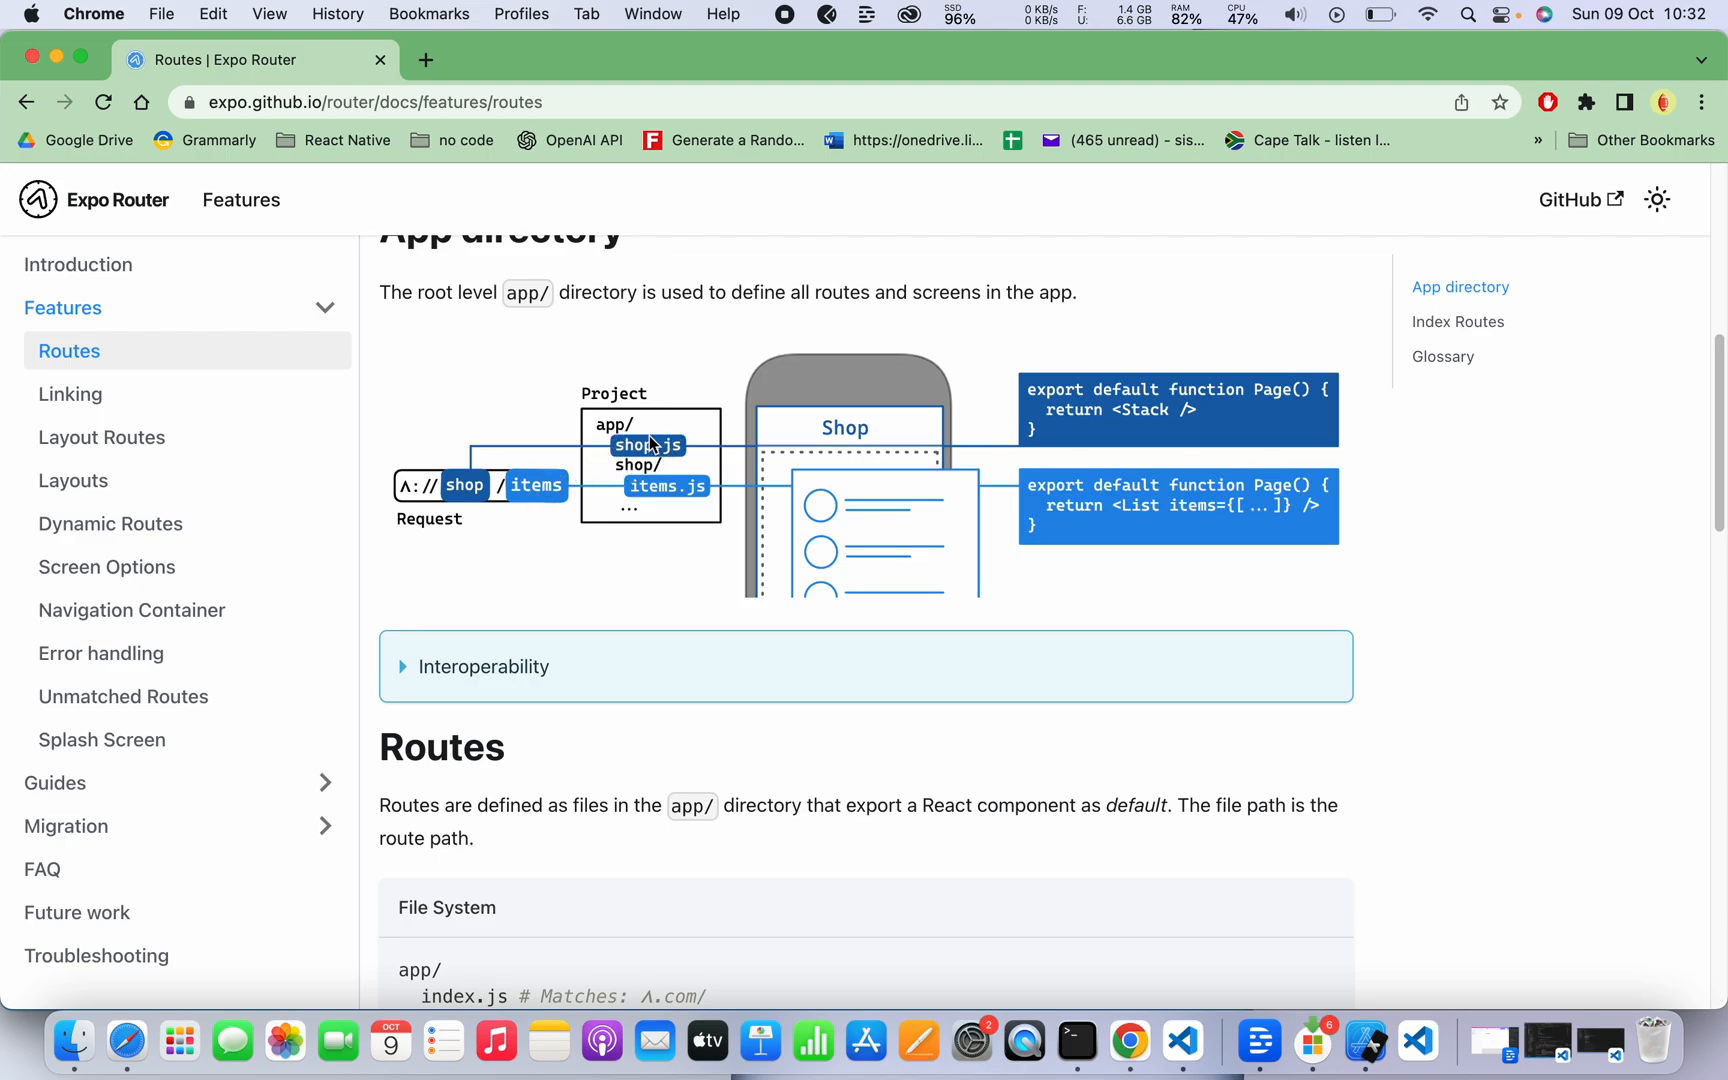
pyautogui.moveTo(639, 495)
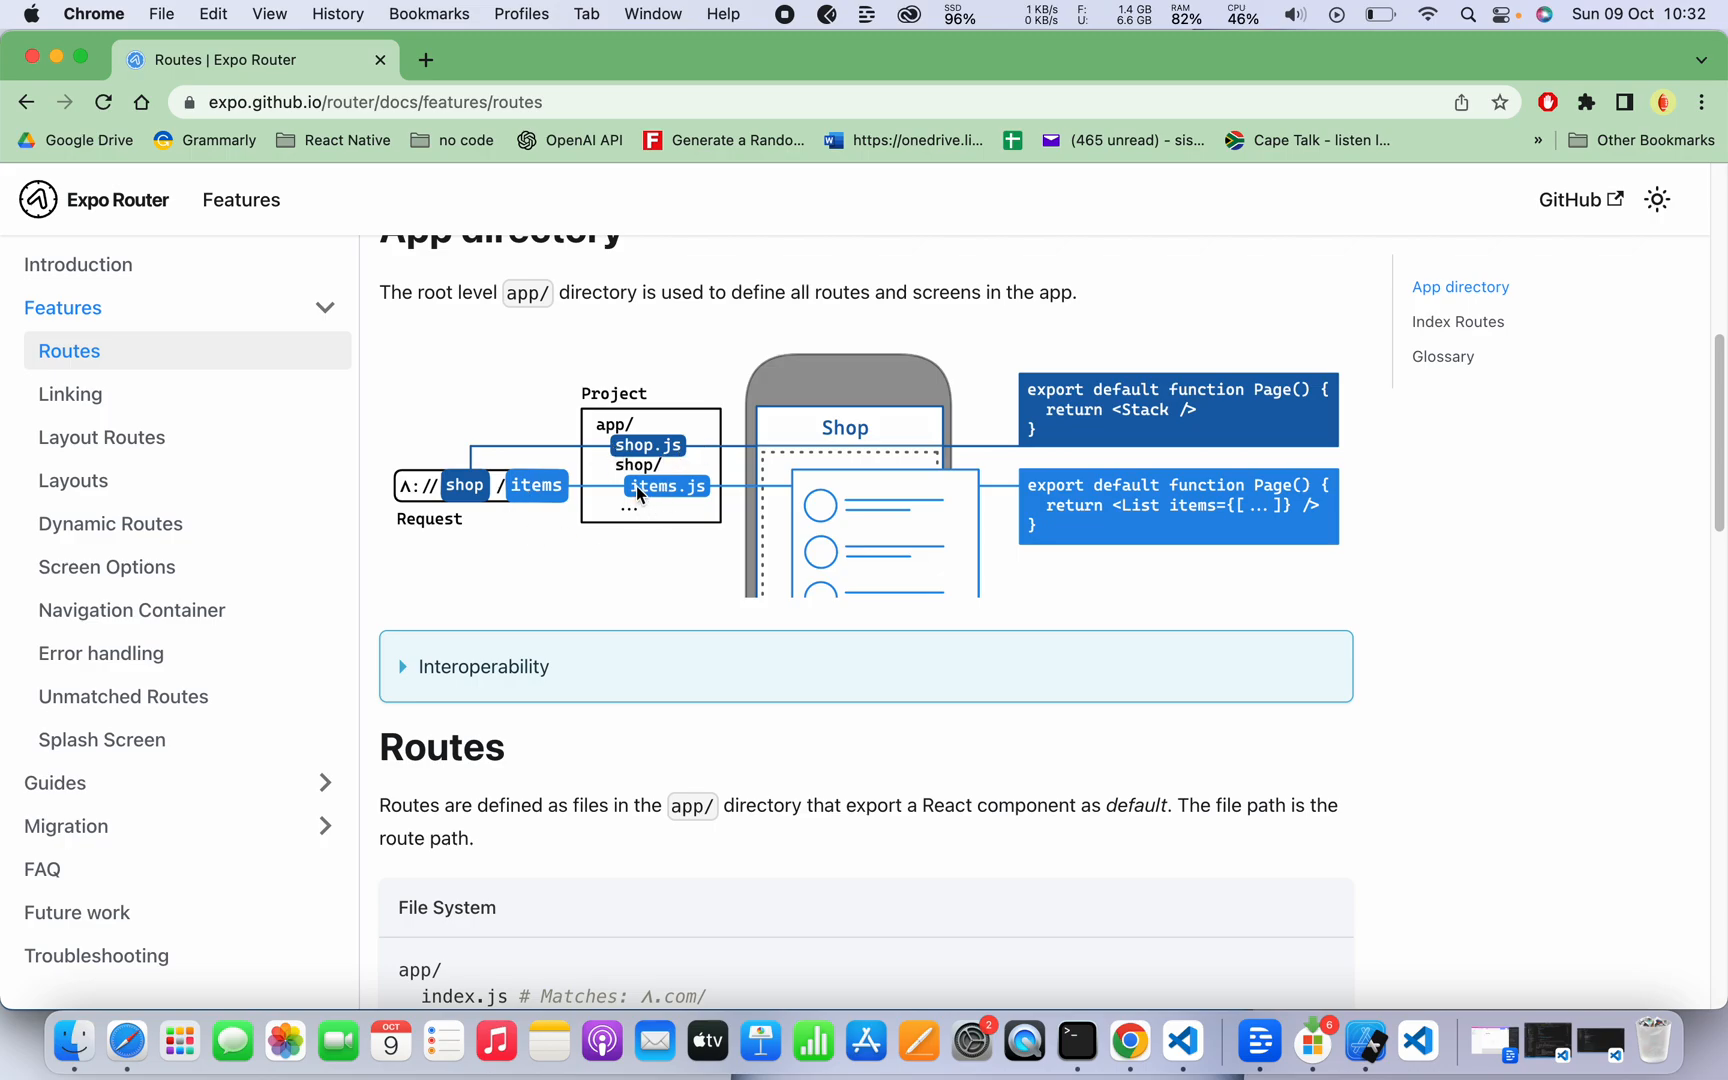
pyautogui.moveTo(507, 527)
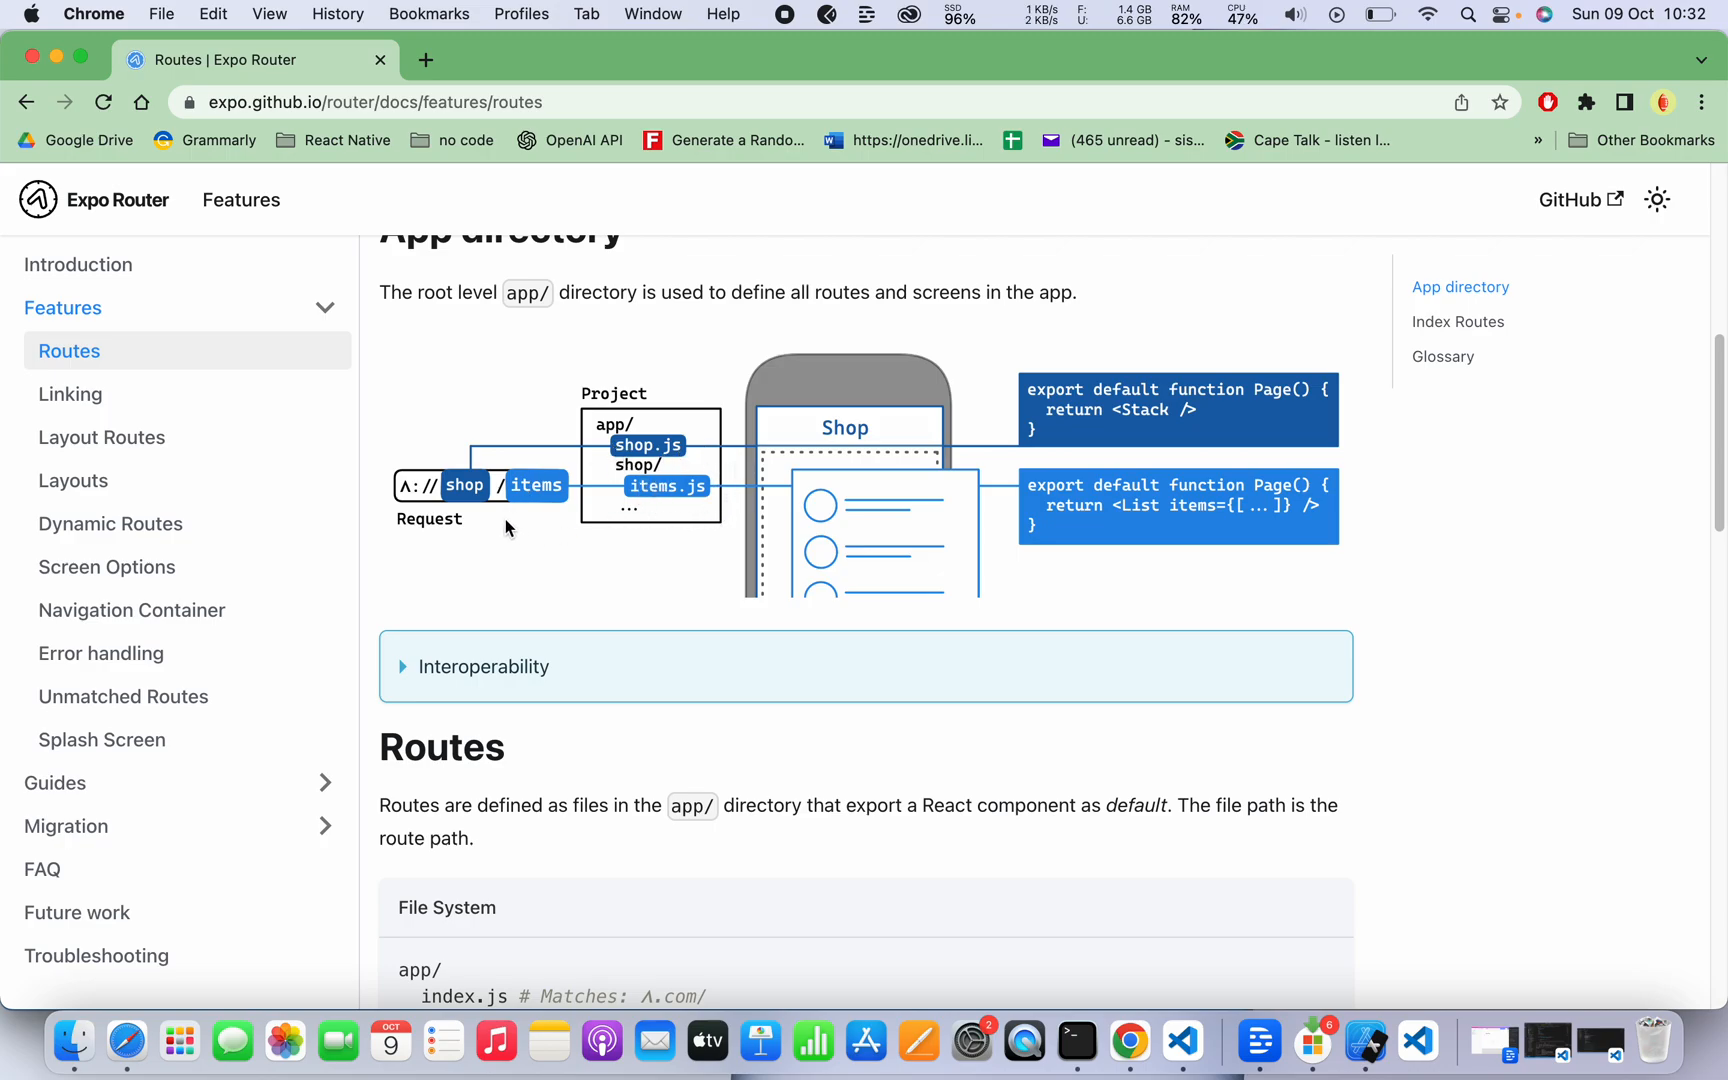
pyautogui.moveTo(571, 527)
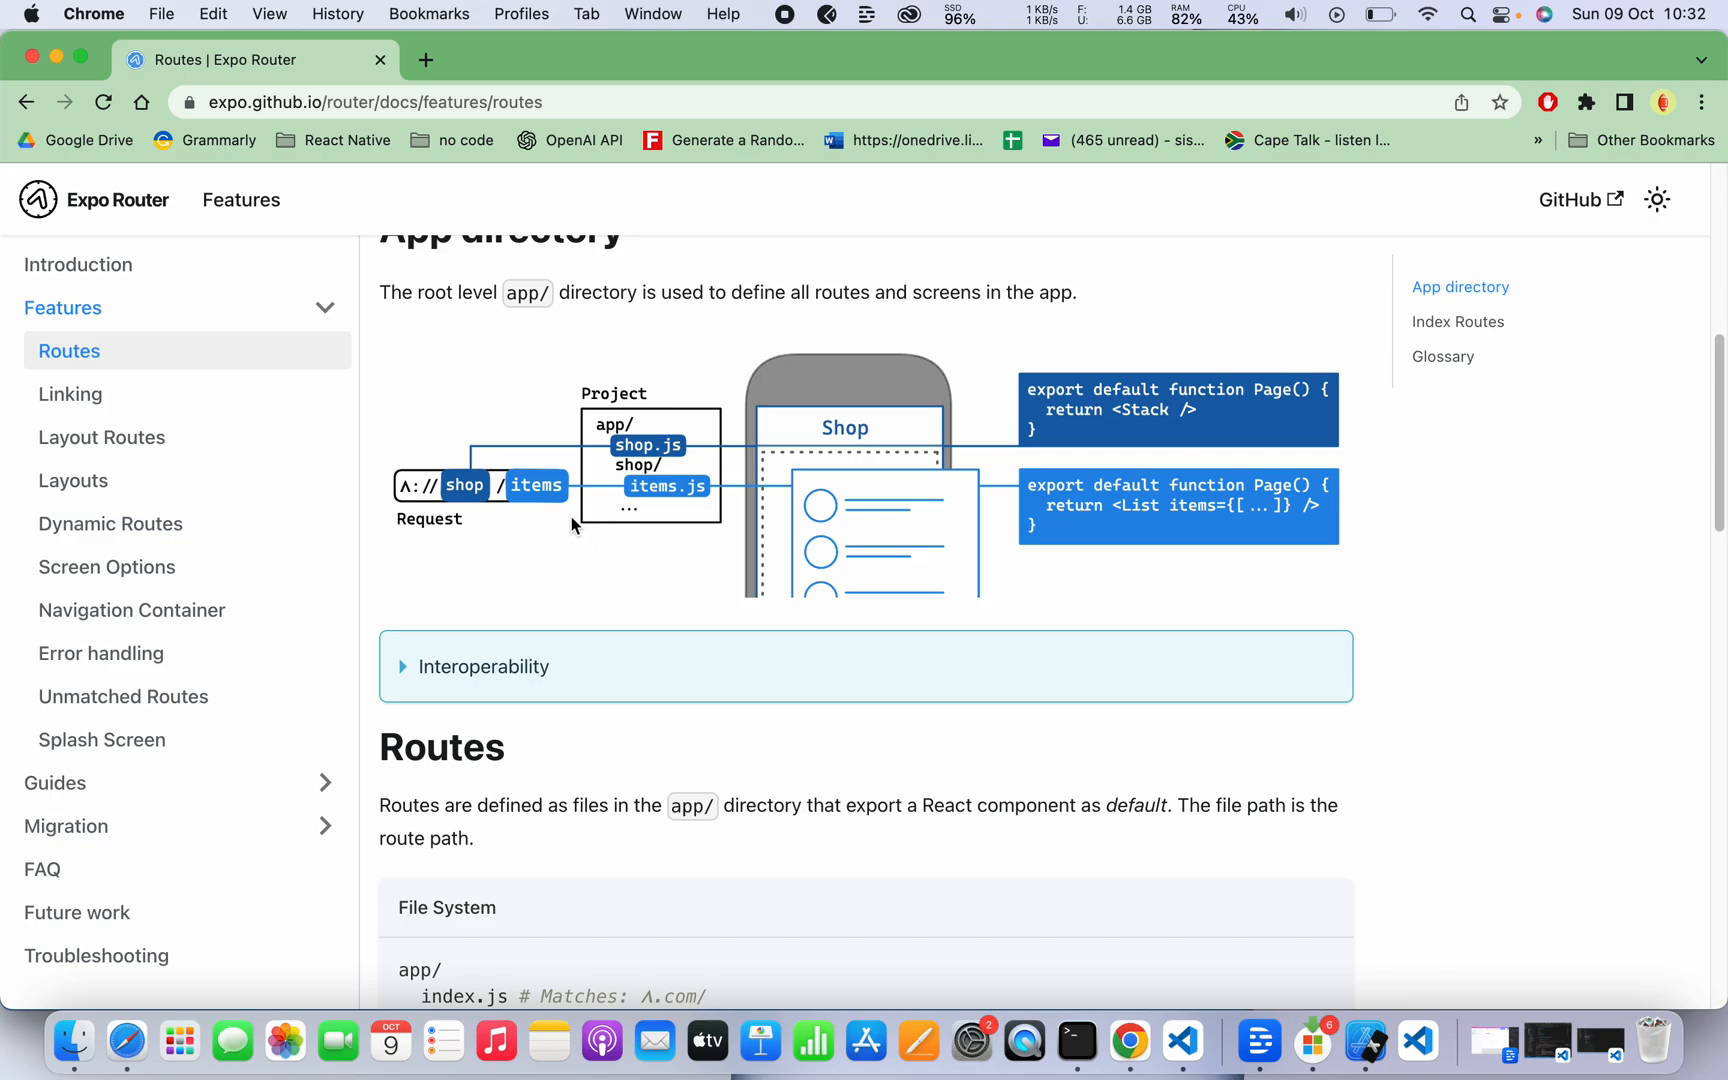
pyautogui.moveTo(450, 541)
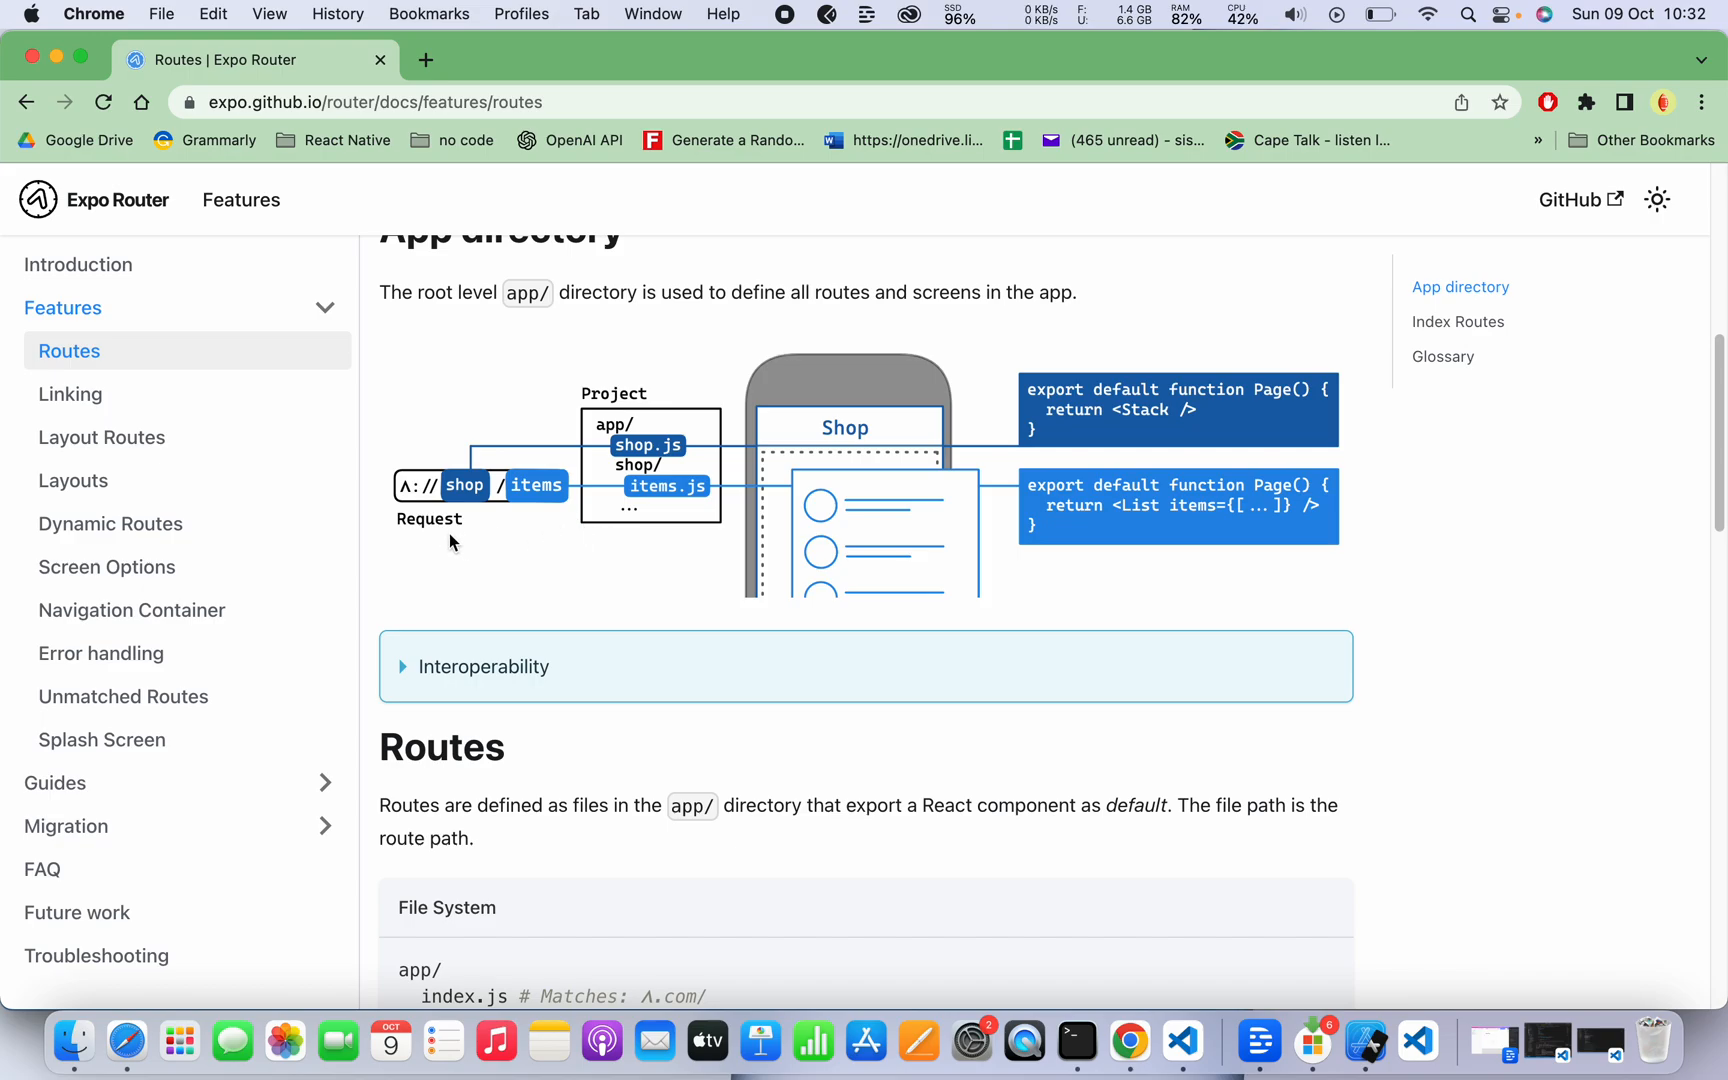
pyautogui.moveTo(455, 507)
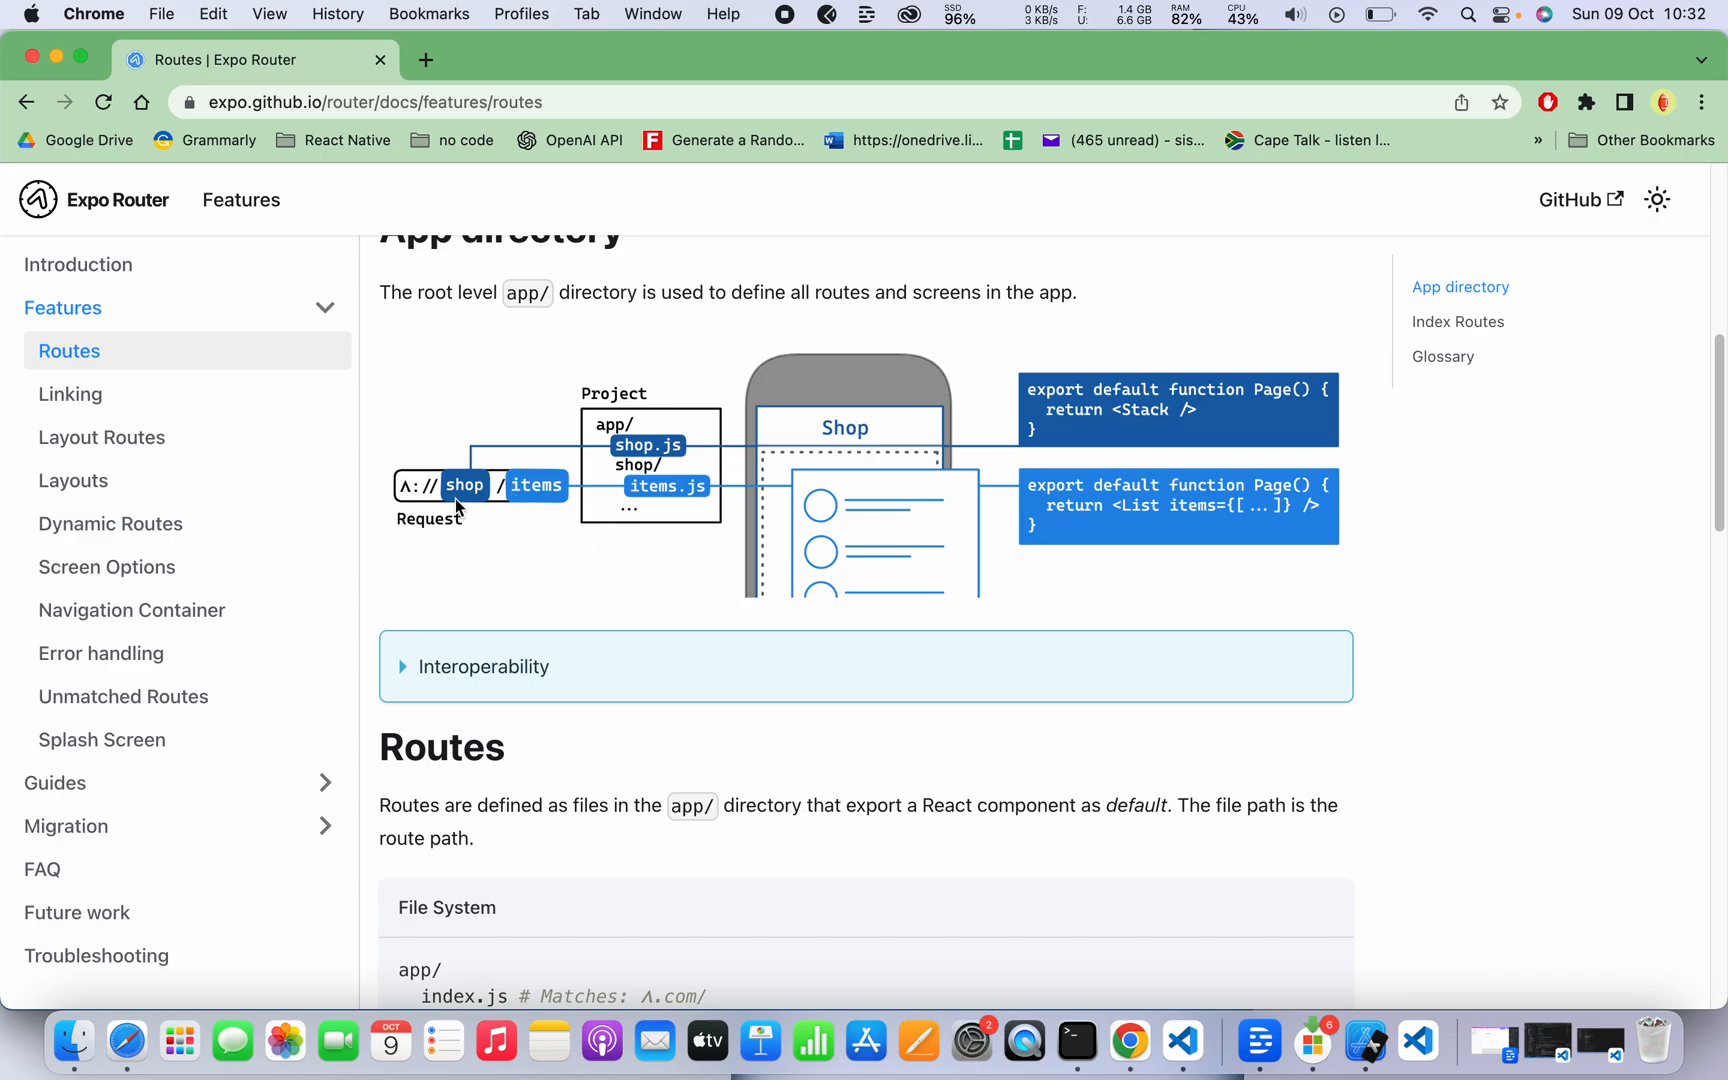
pyautogui.moveTo(494, 494)
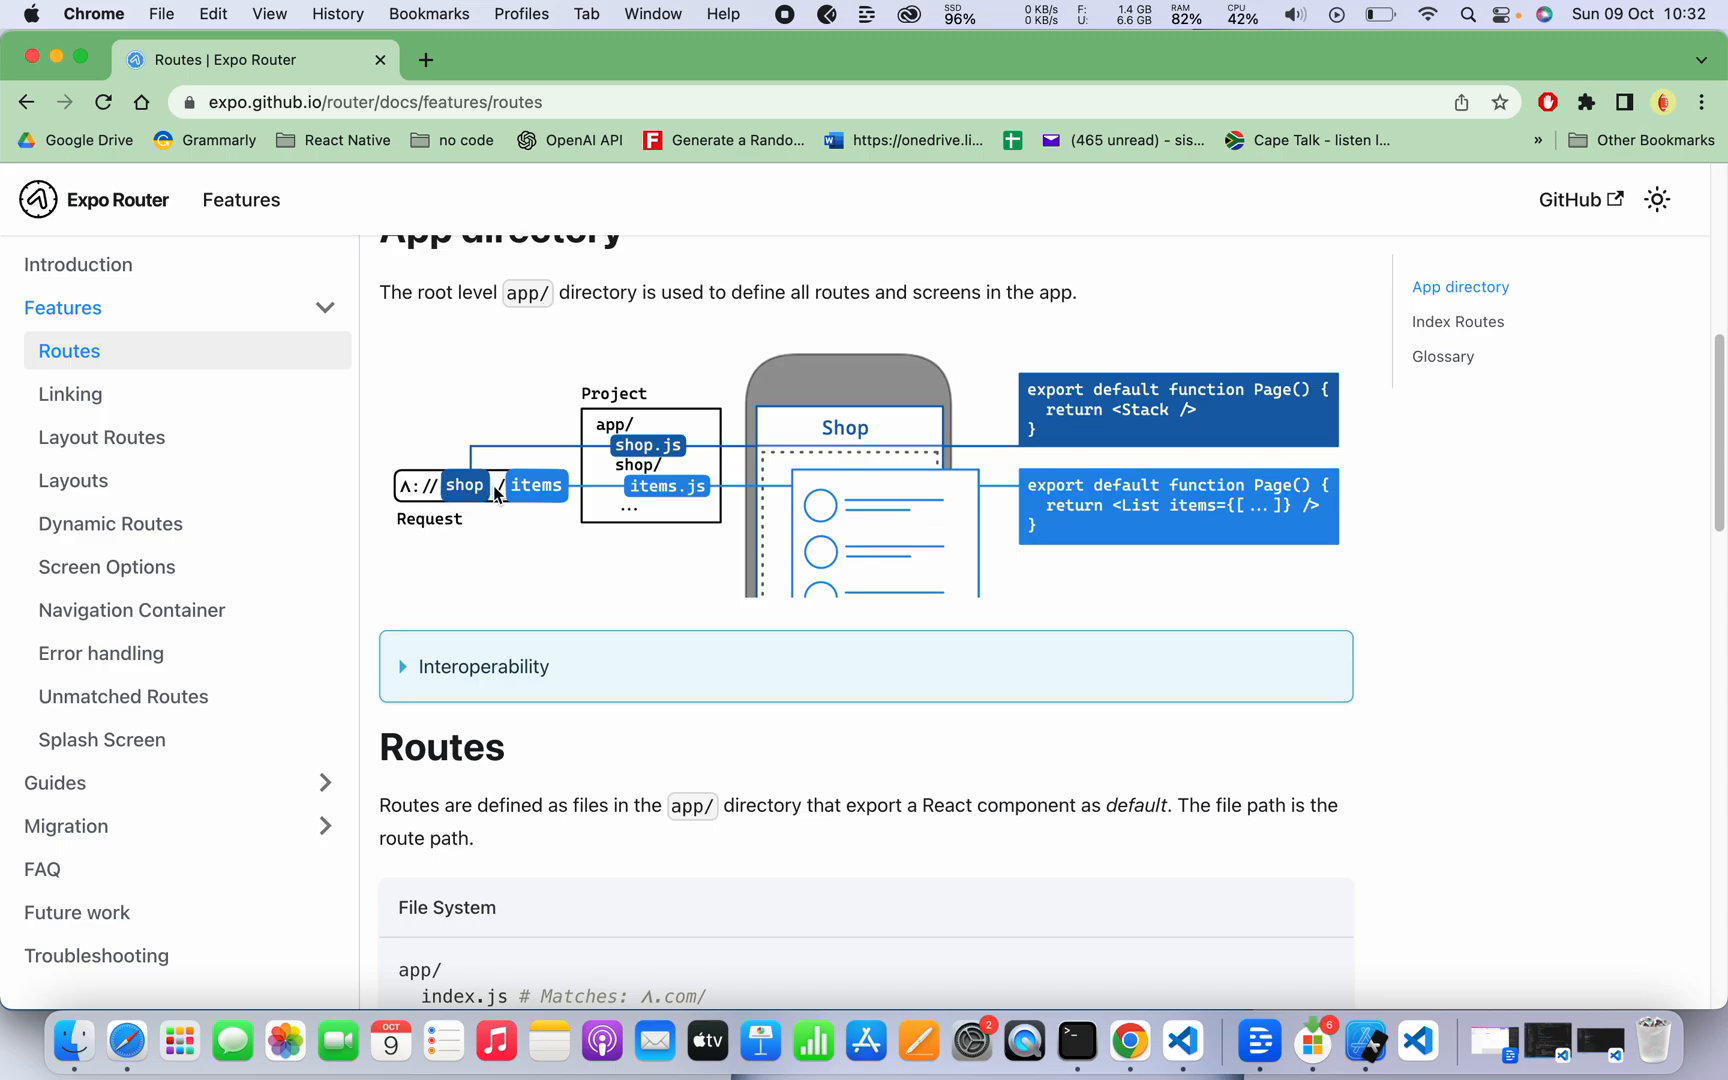
pyautogui.moveTo(463, 546)
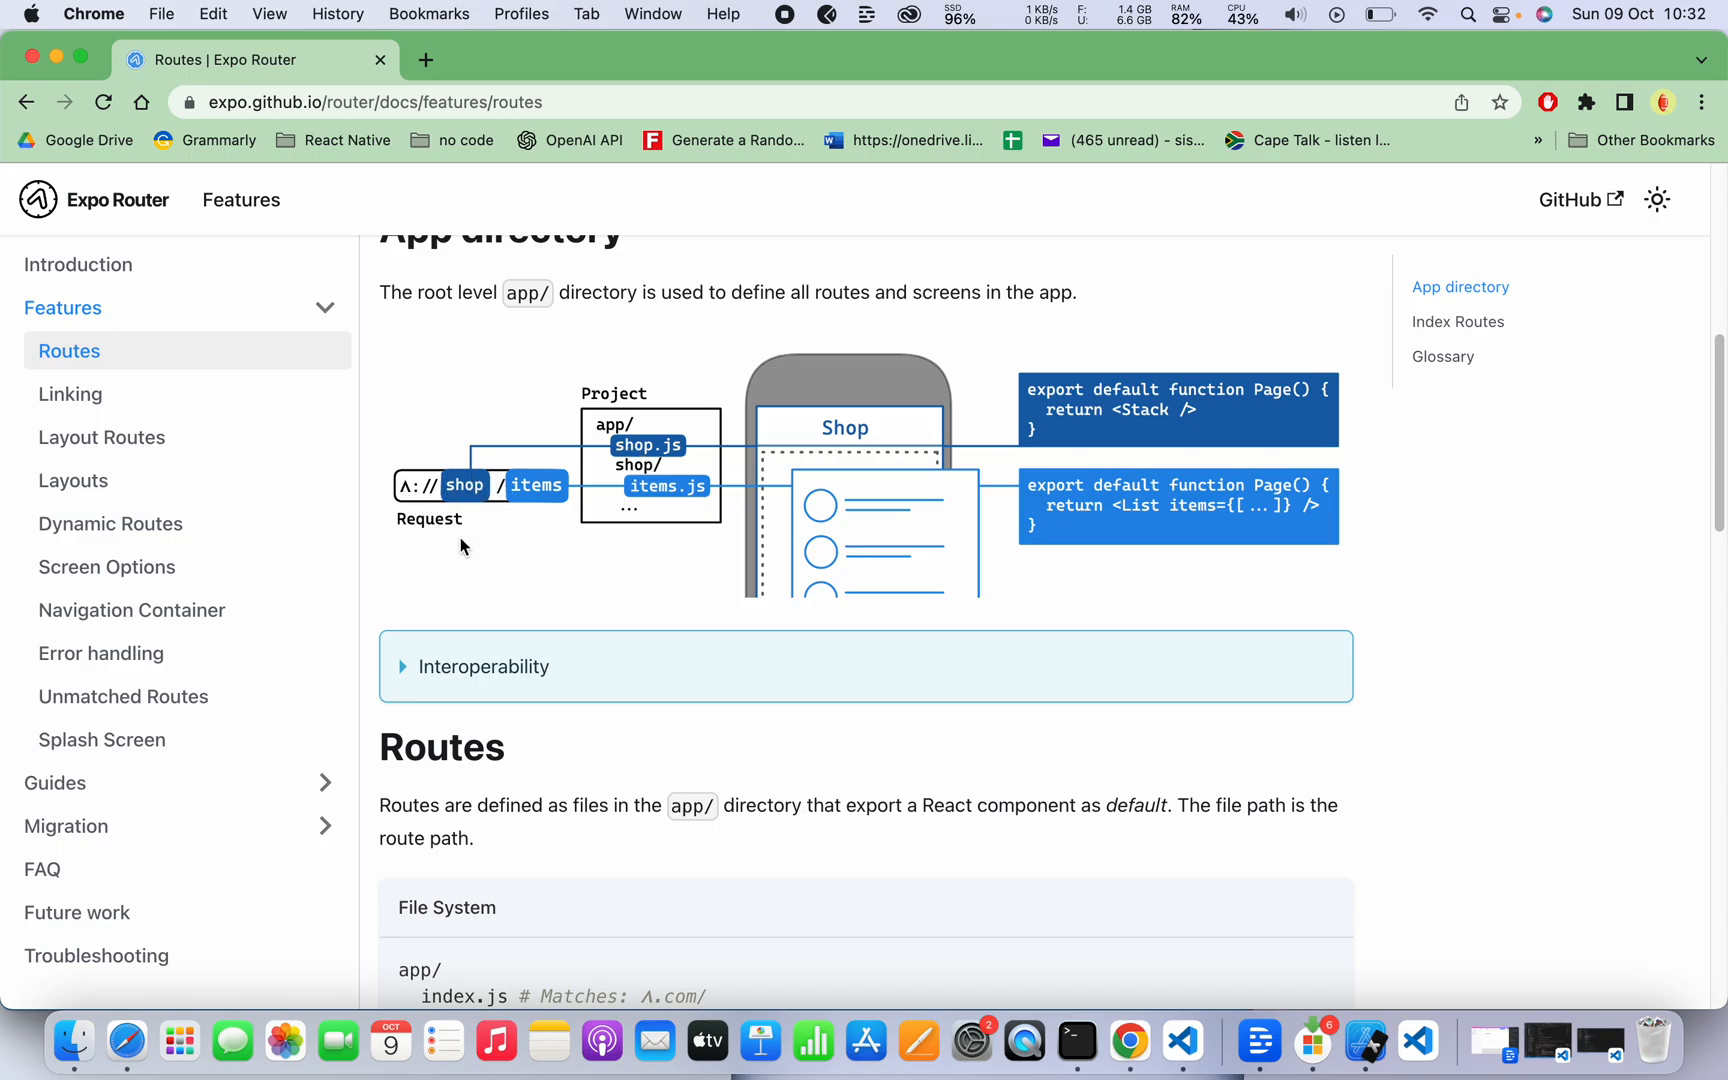
pyautogui.moveTo(843, 485)
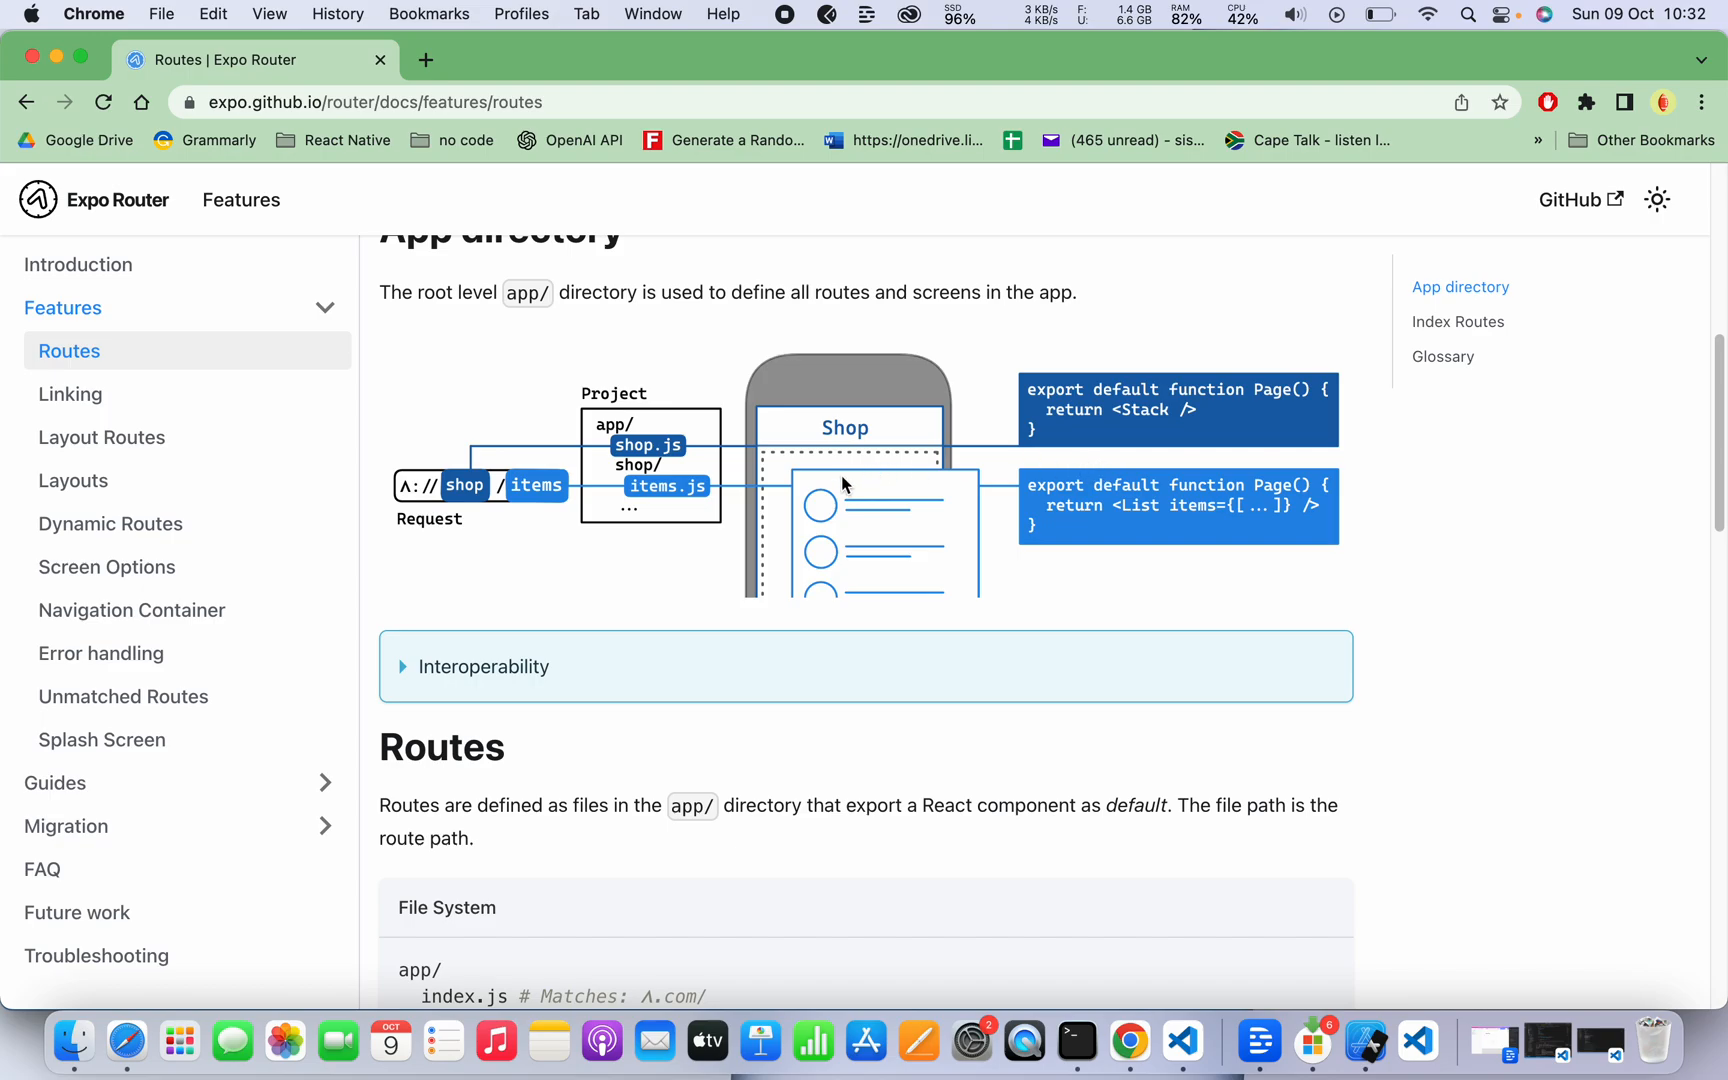
pyautogui.moveTo(722, 688)
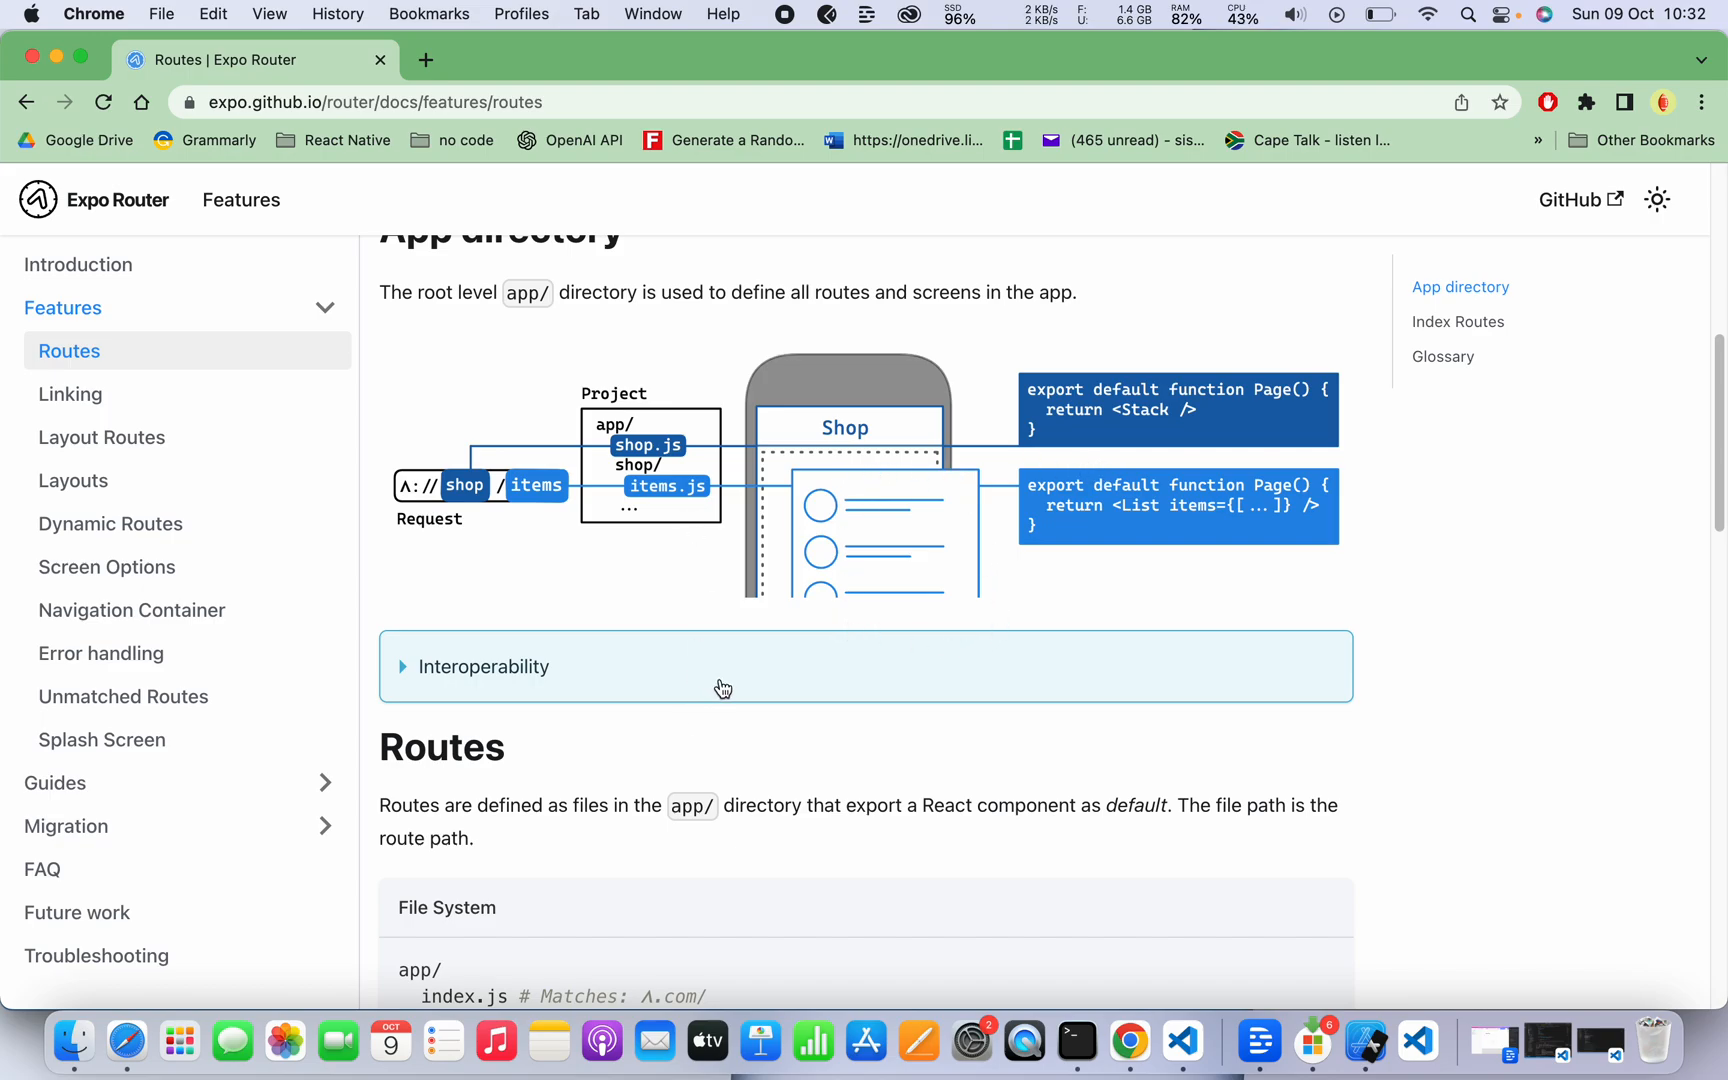
pyautogui.moveTo(946, 541)
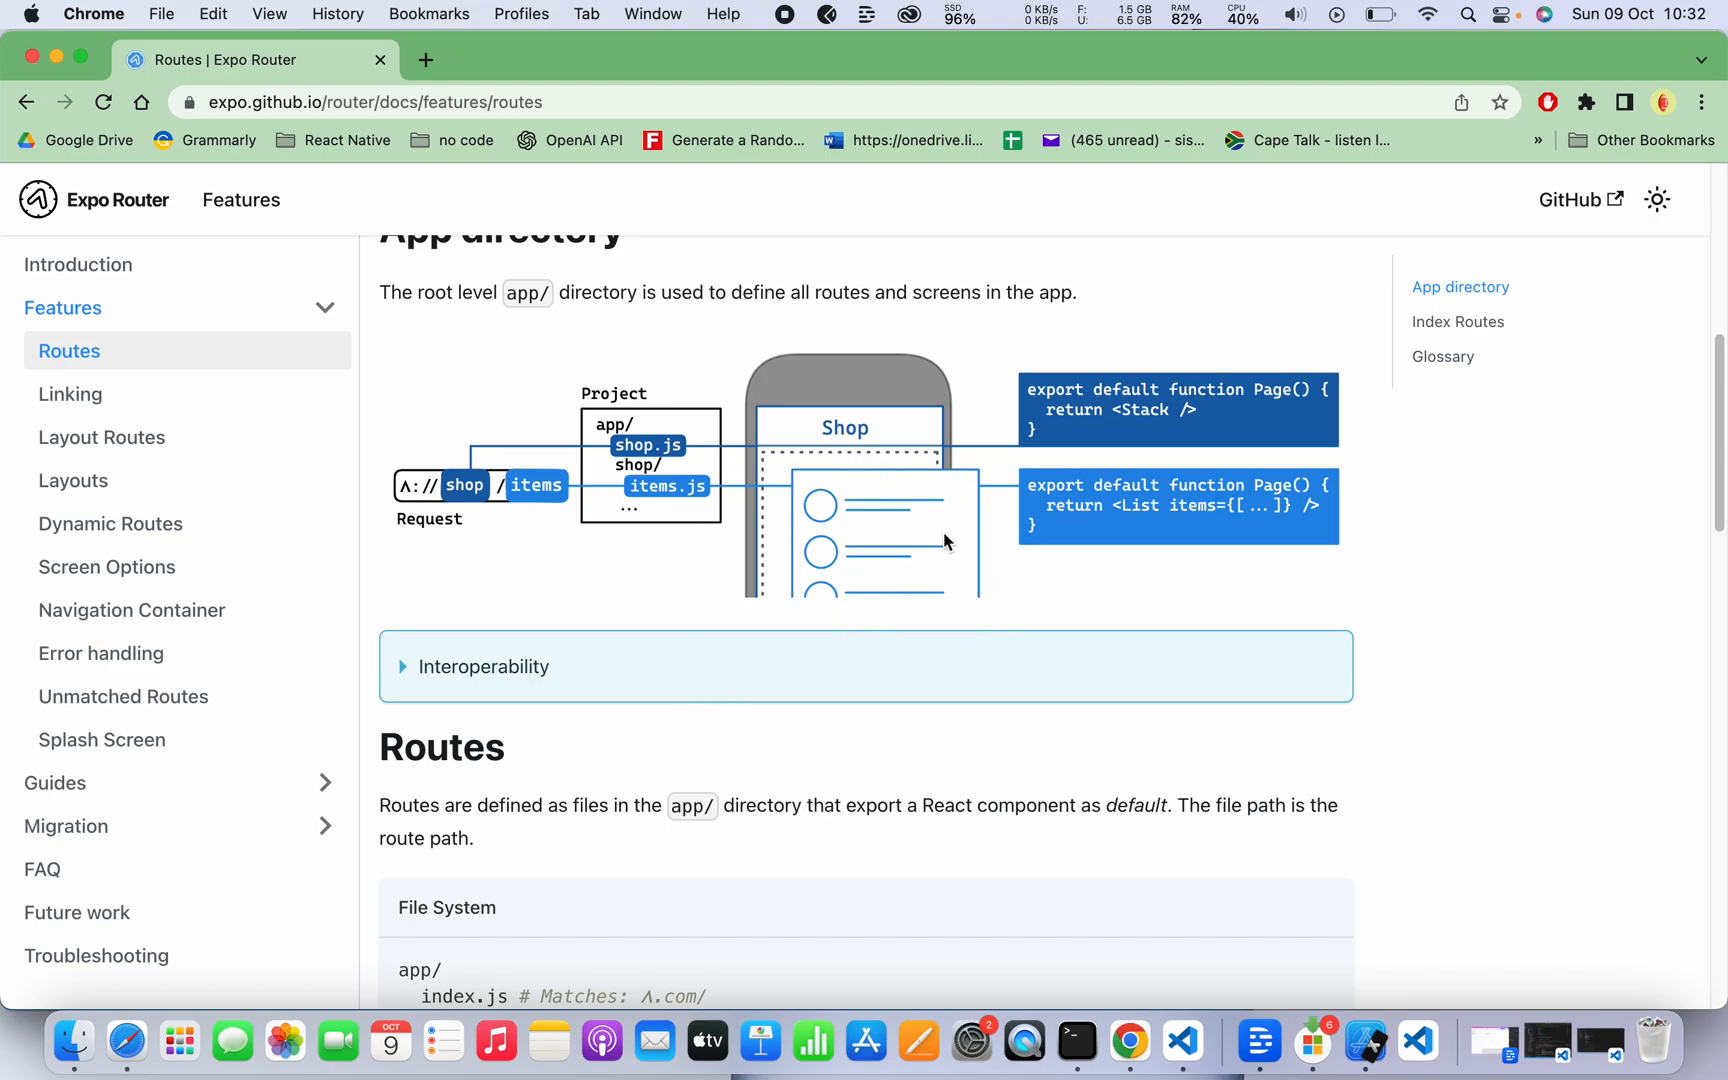
pyautogui.moveTo(1038, 402)
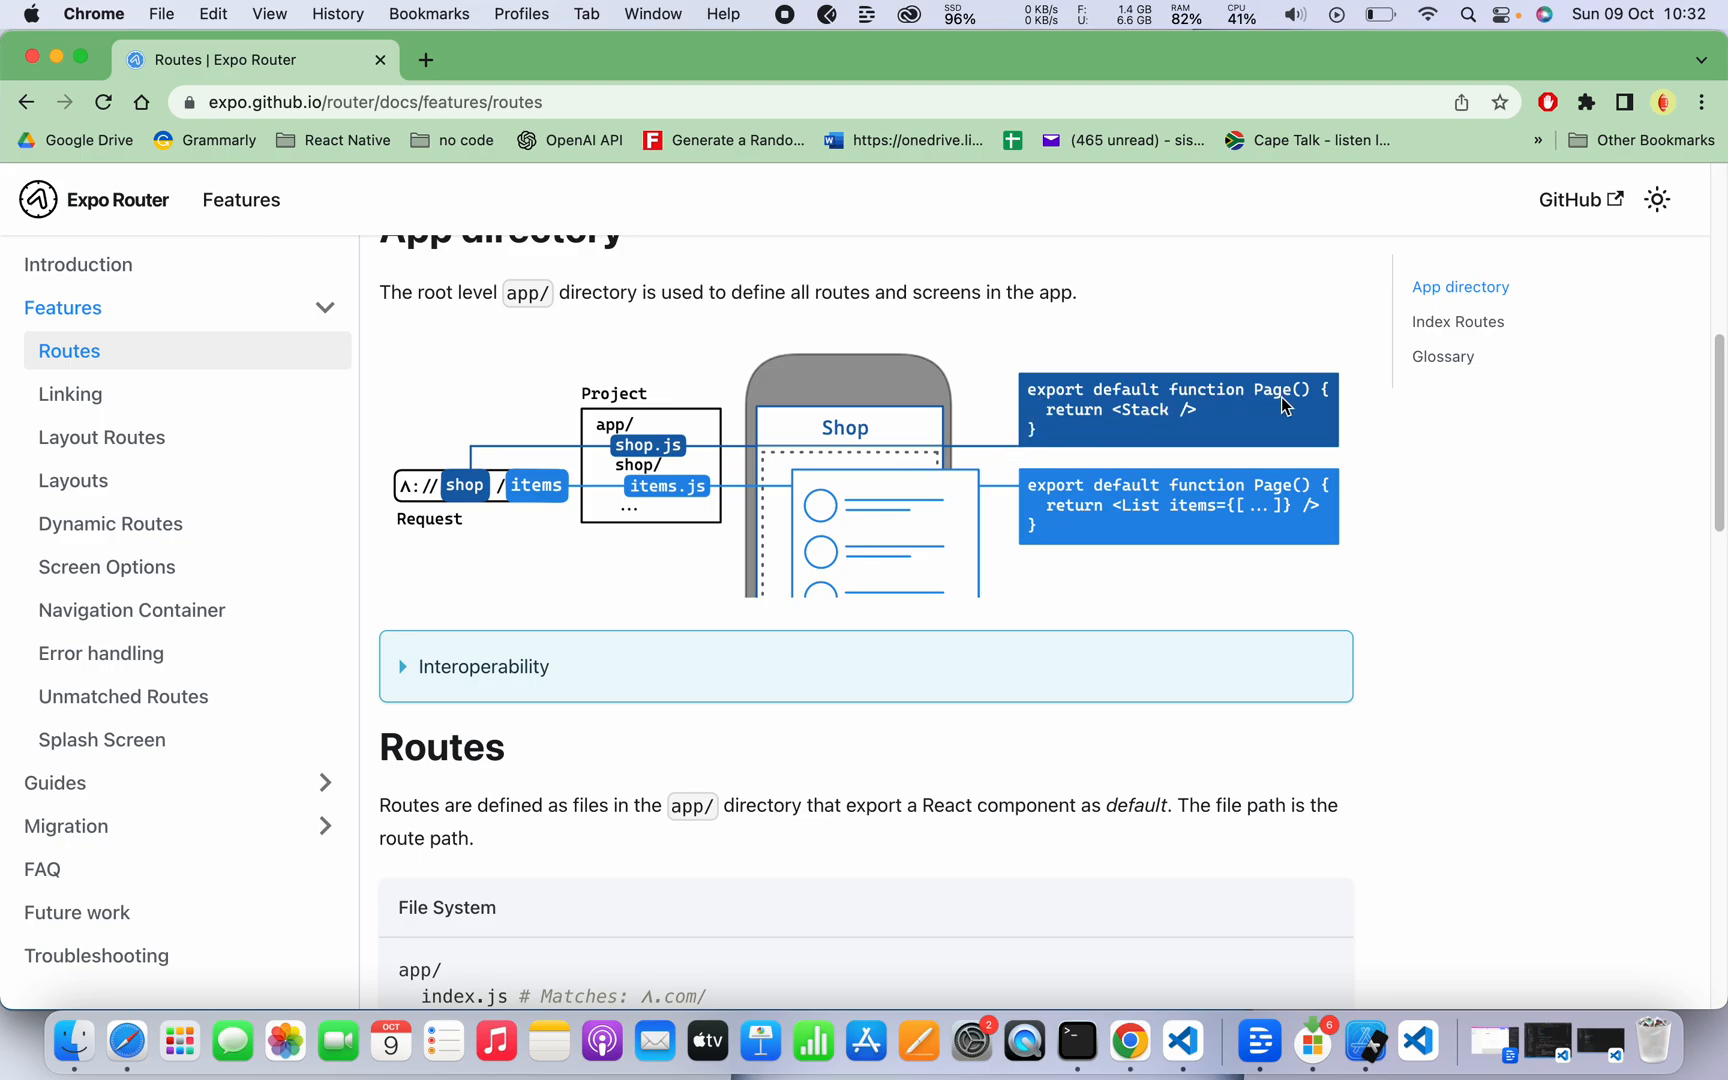
pyautogui.moveTo(1166, 499)
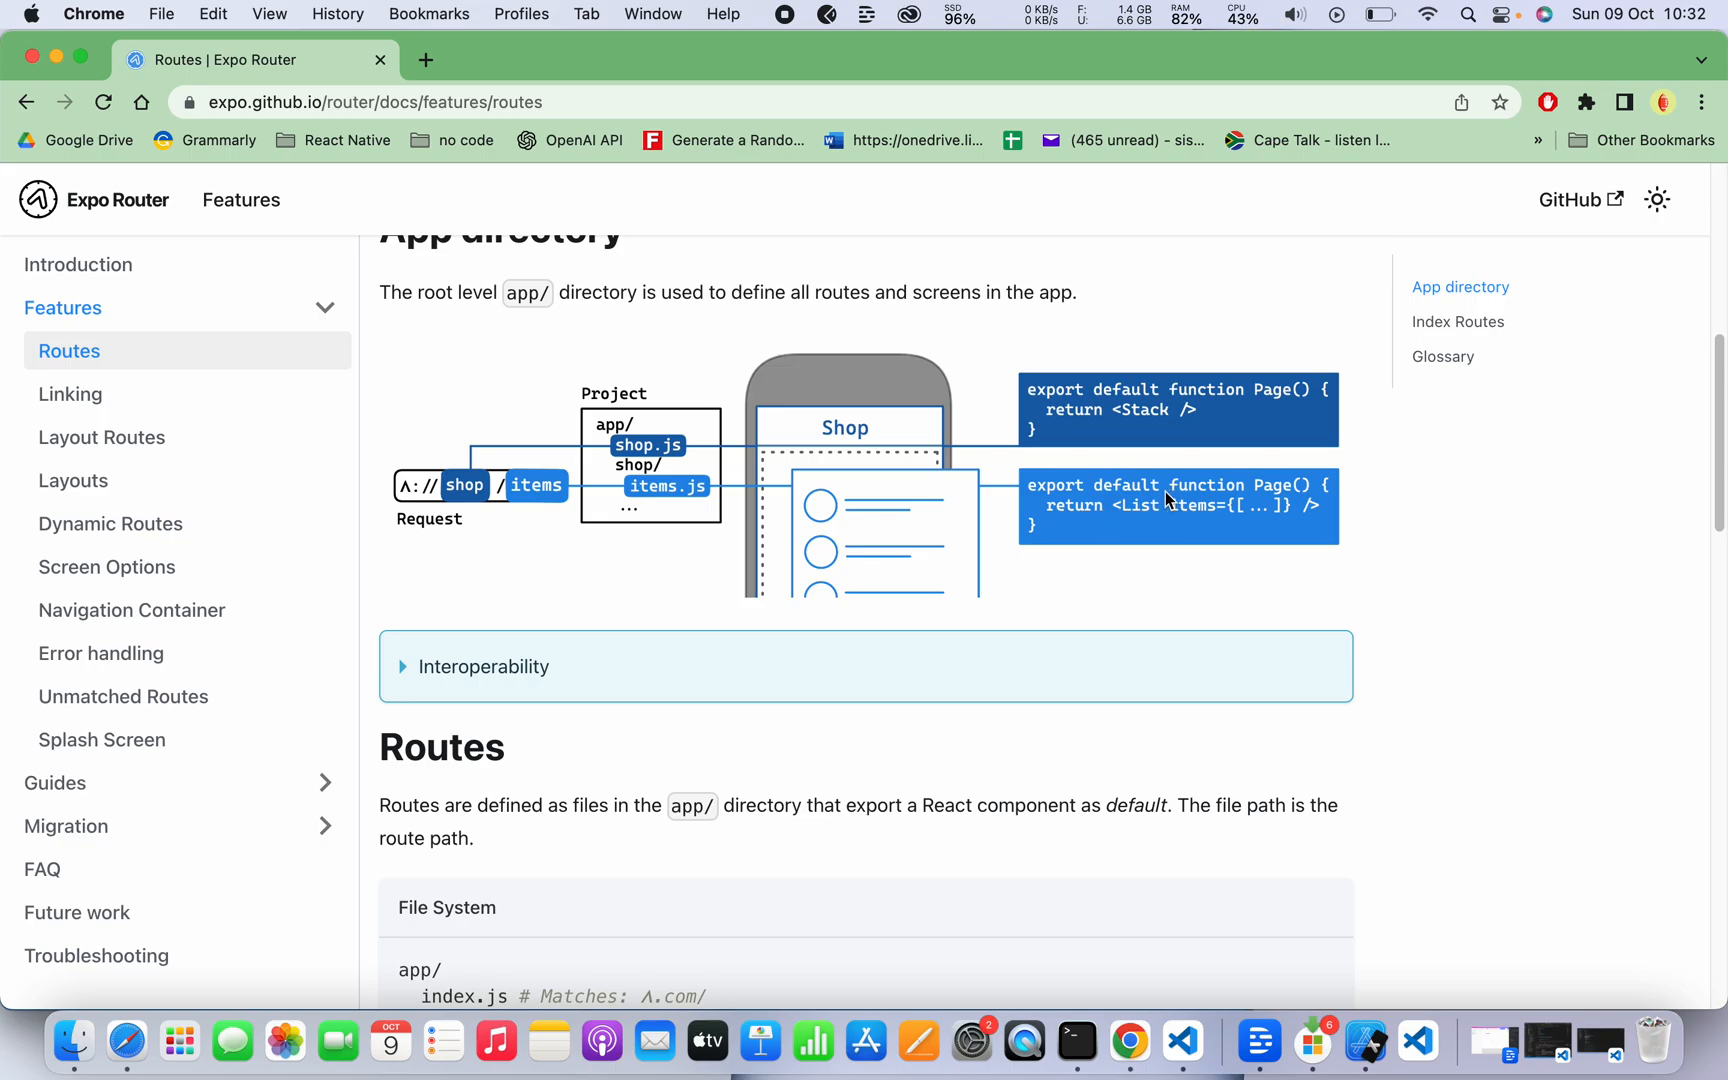
pyautogui.scroll(-3)
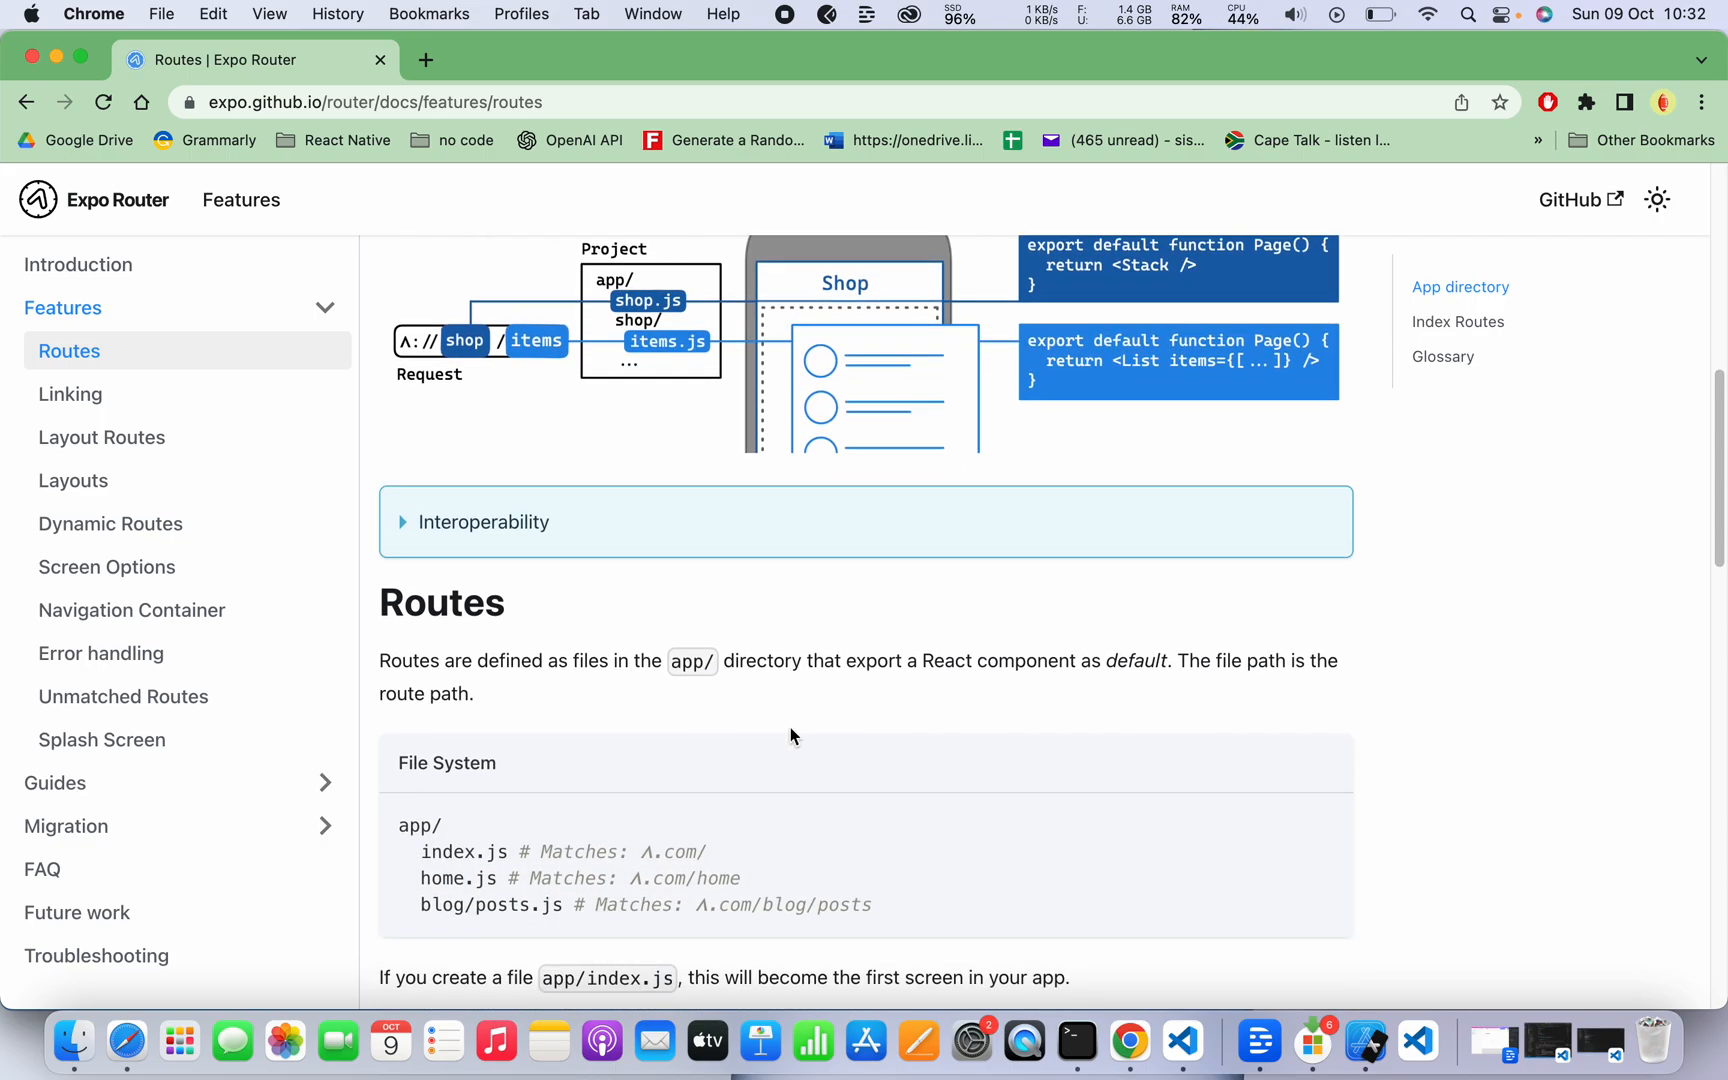
# Read down to the Routes Glossary, then switch to the project in Visual Studio Code.
pyautogui.scroll(-3)
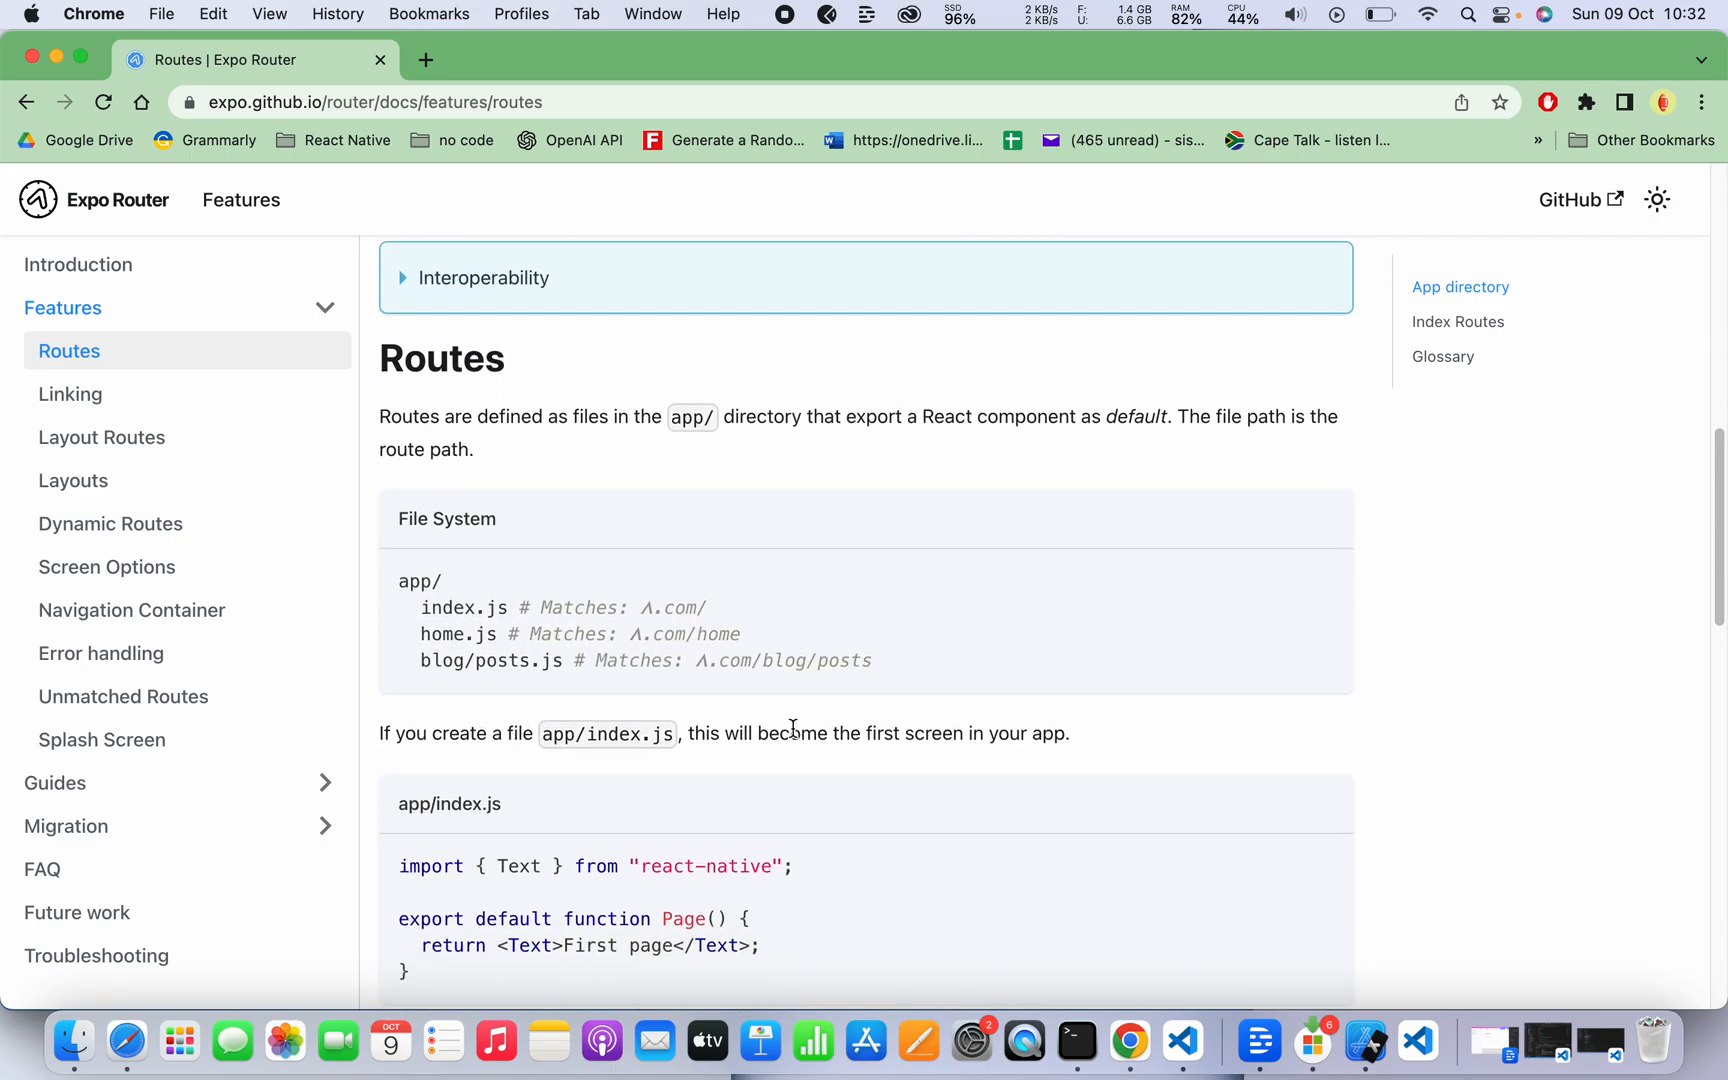
pyautogui.scroll(-3)
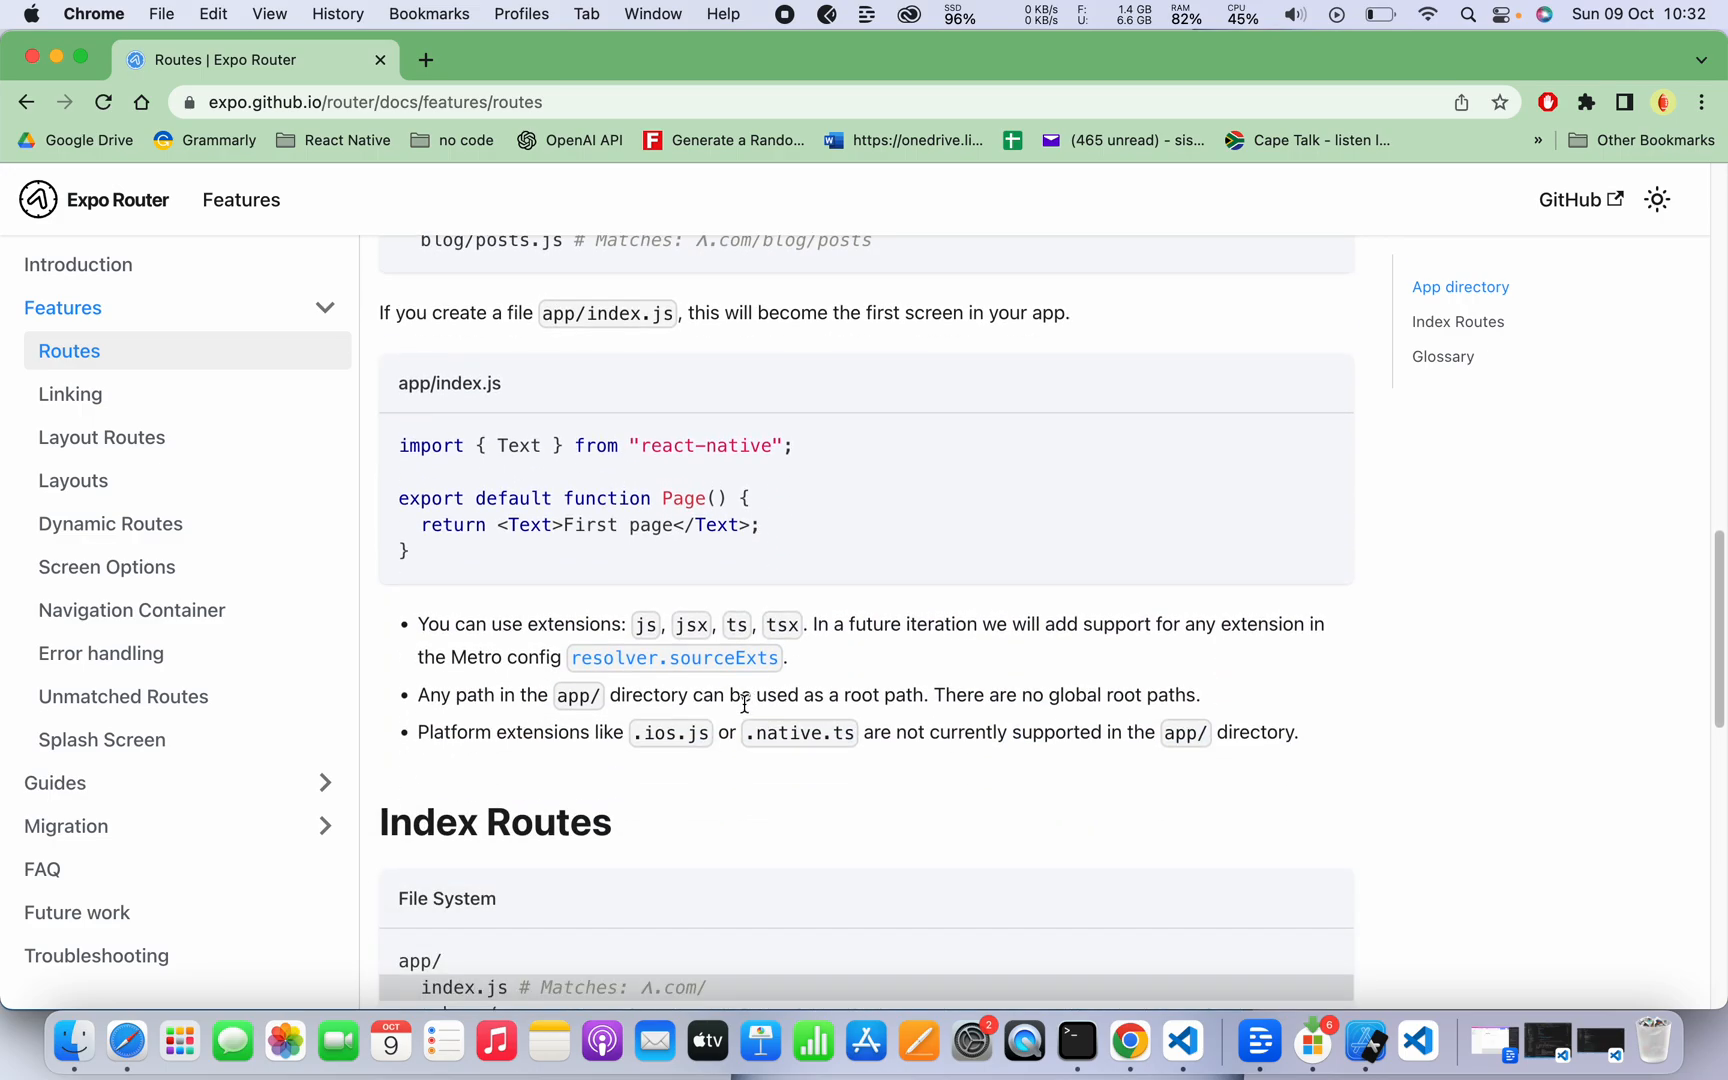
pyautogui.scroll(-3)
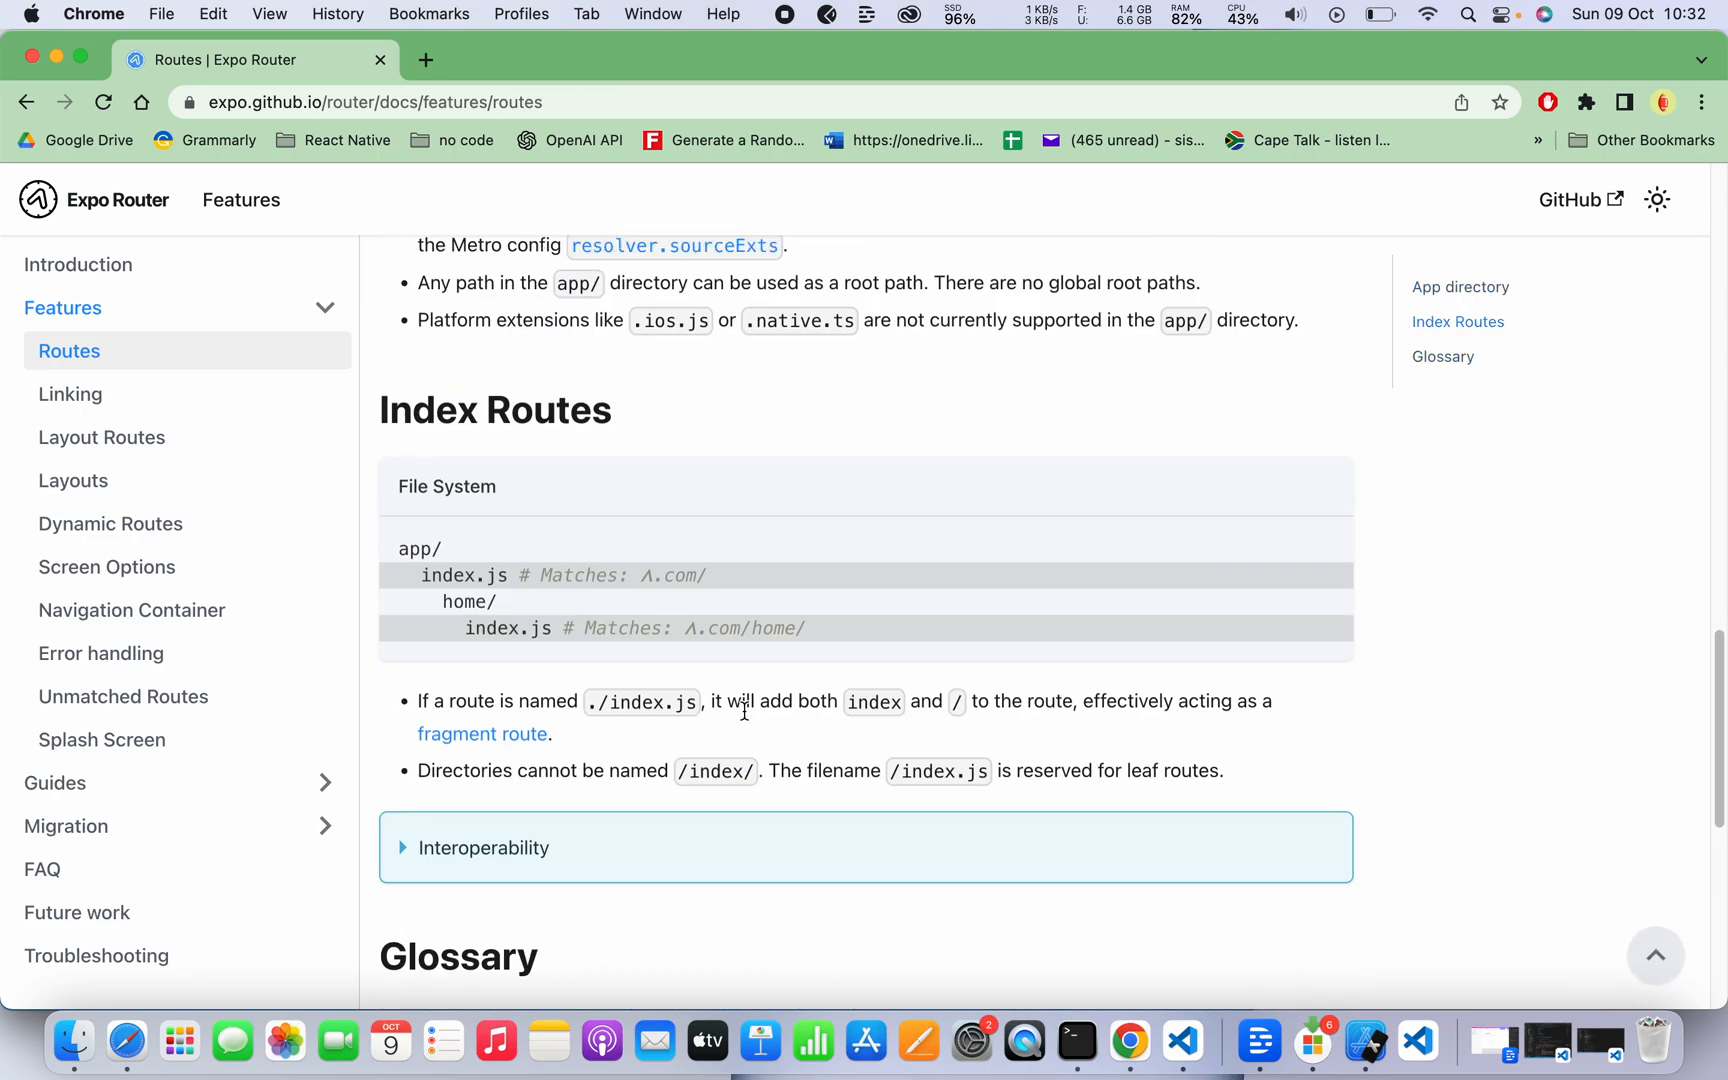
pyautogui.scroll(-3)
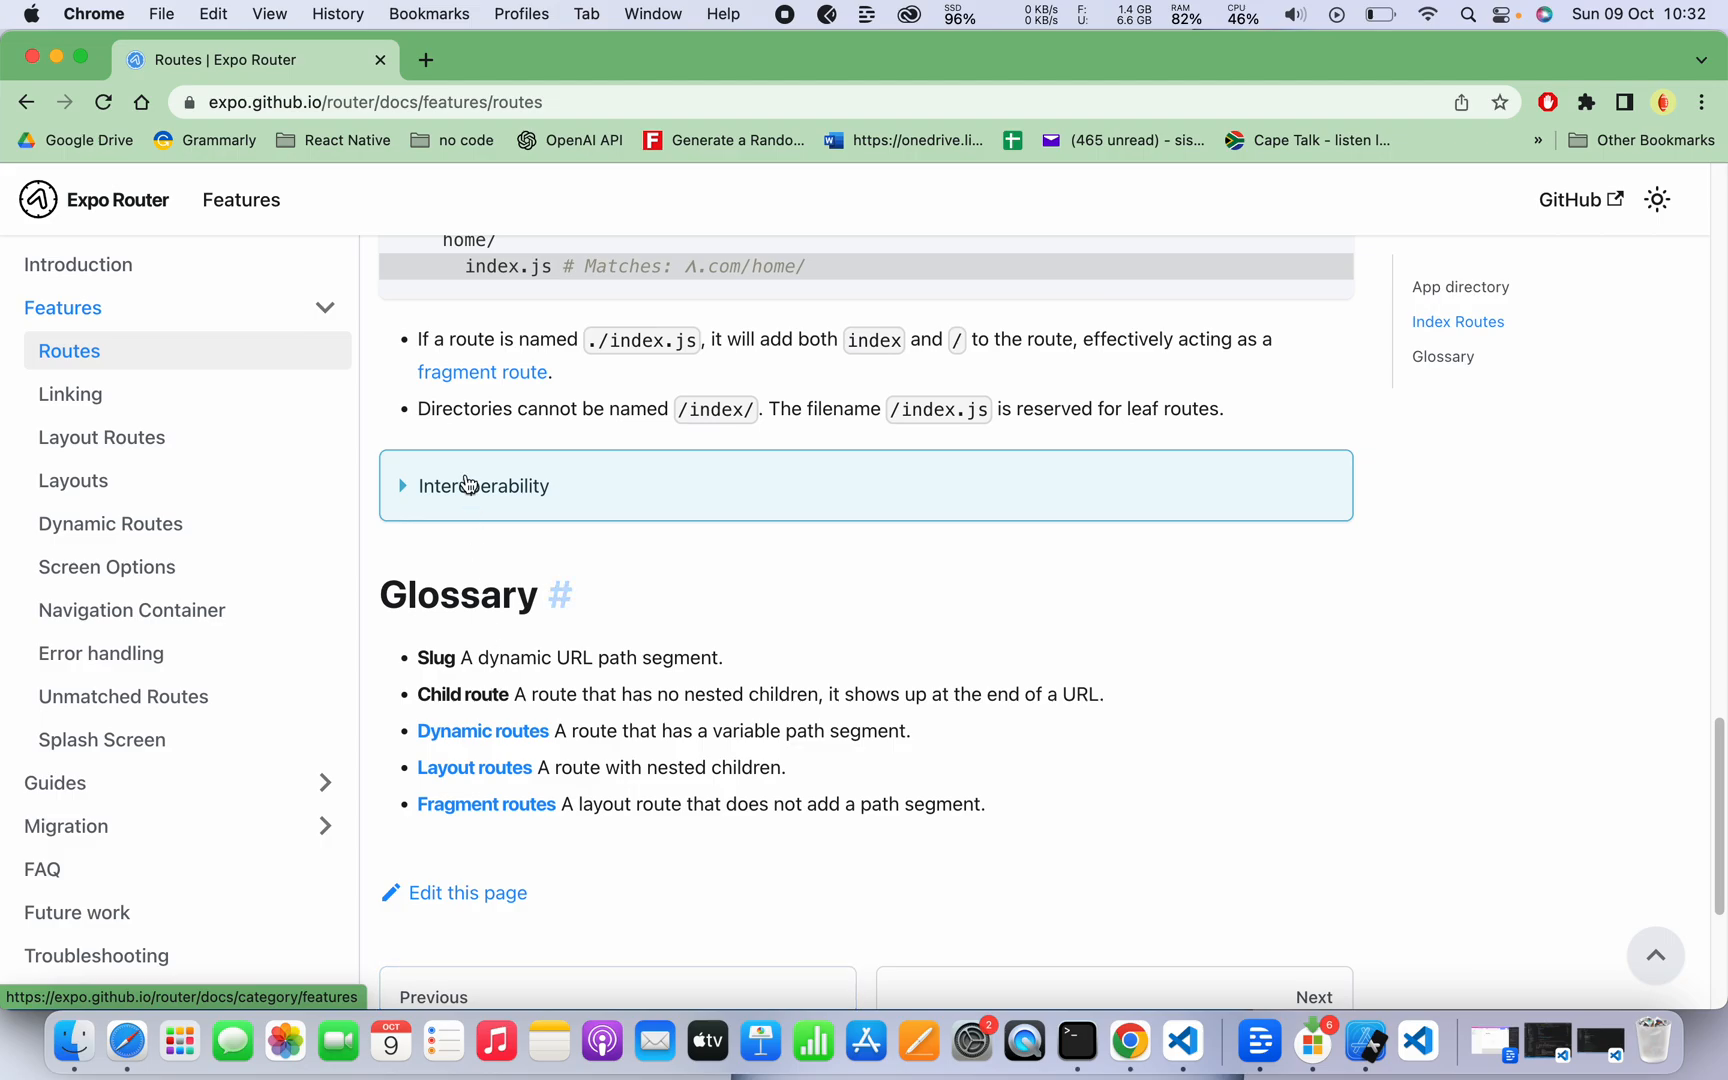
pyautogui.moveTo(1033, 809)
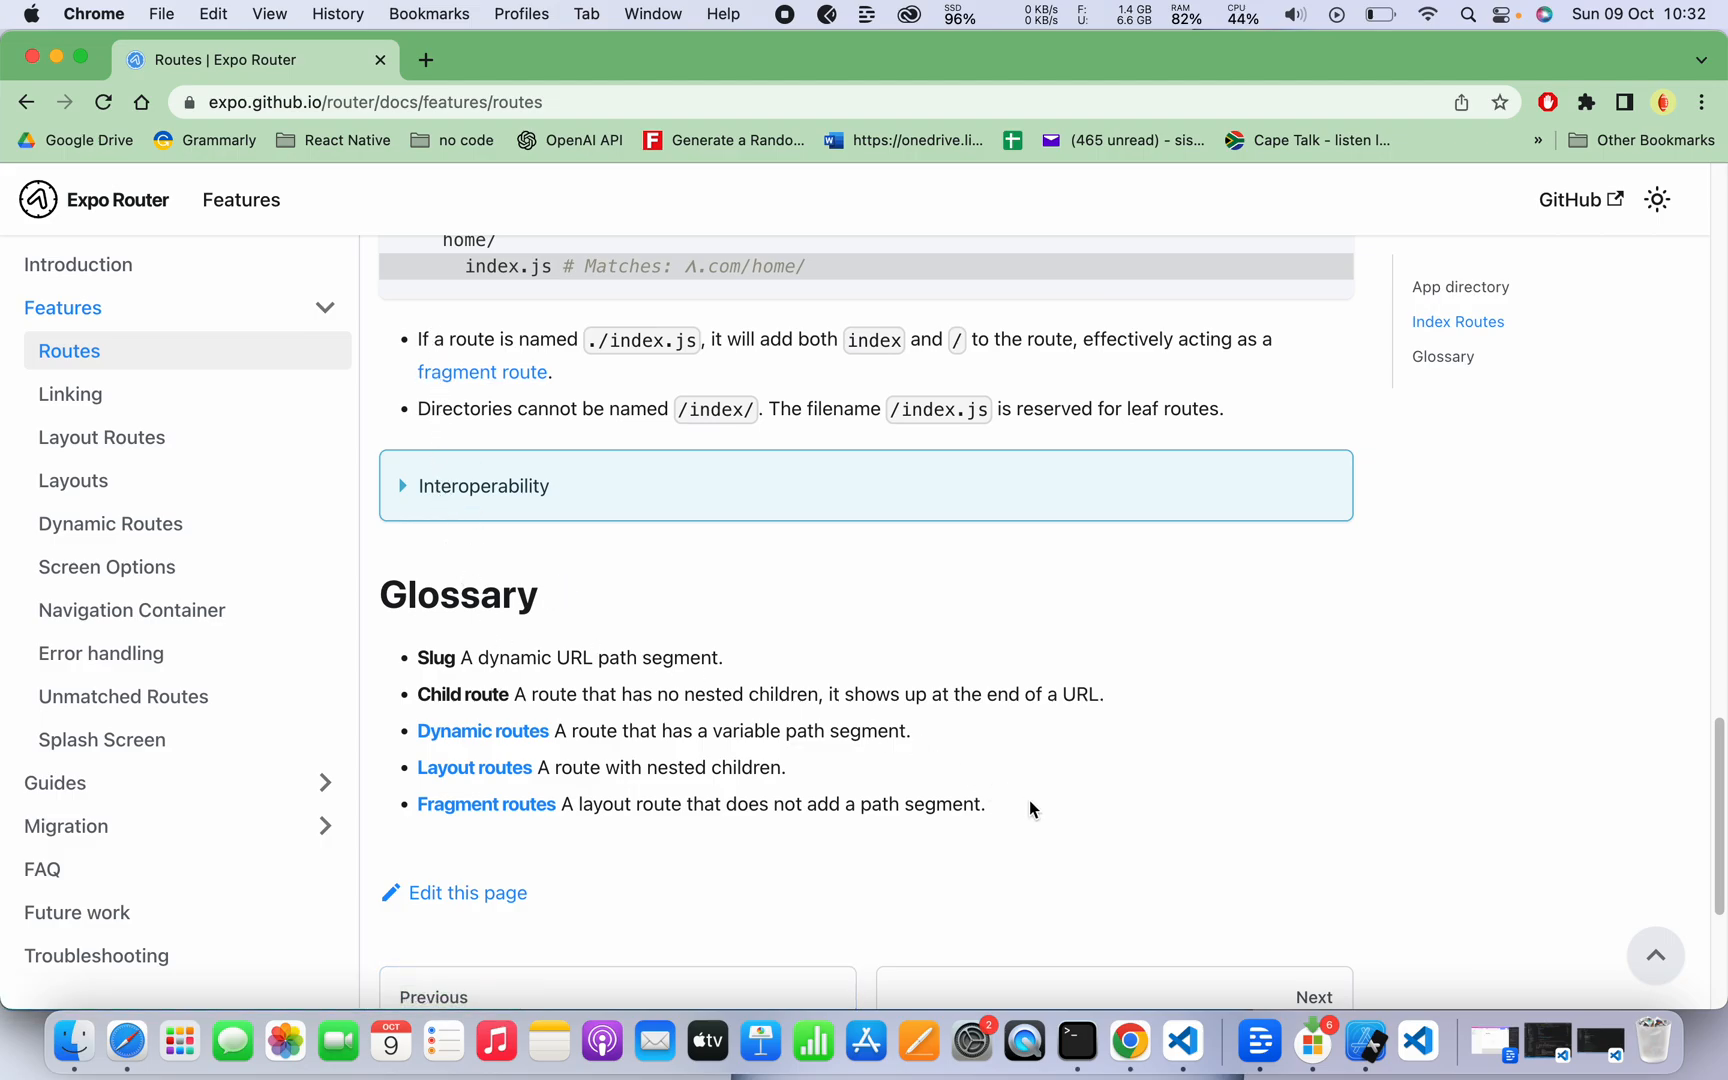
pyautogui.moveTo(1404, 850)
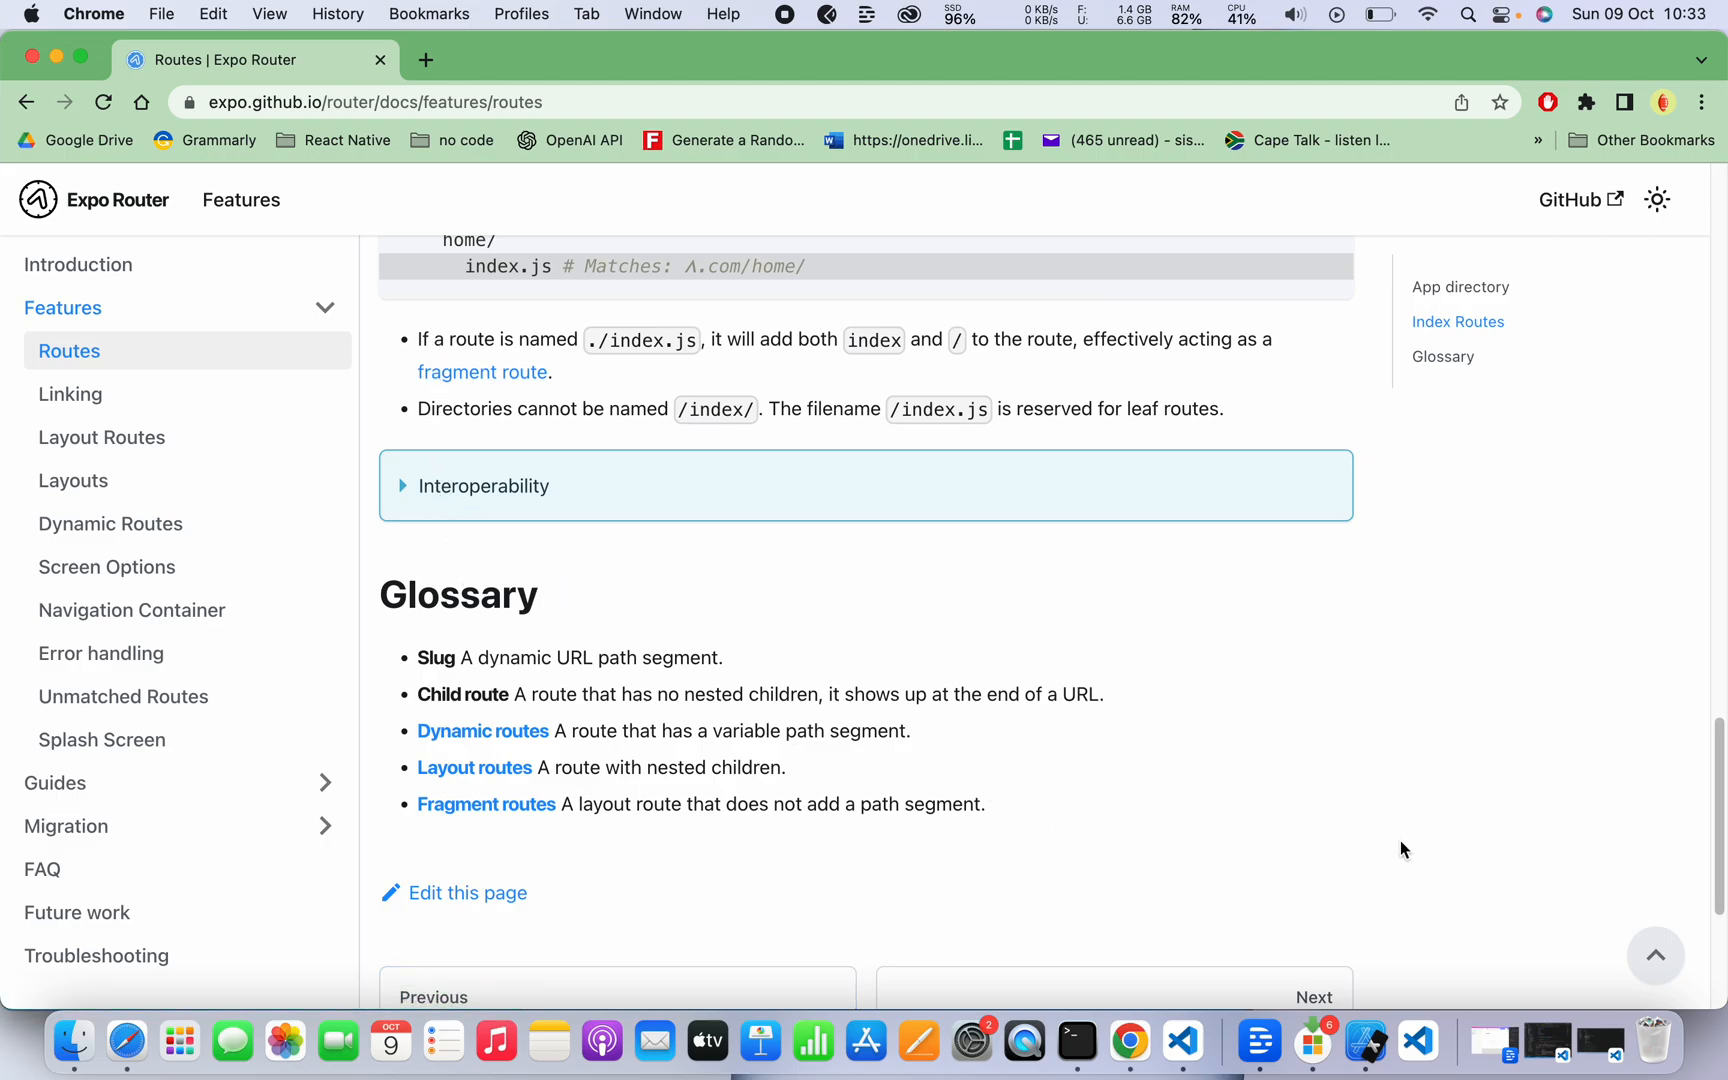
pyautogui.moveTo(1212, 722)
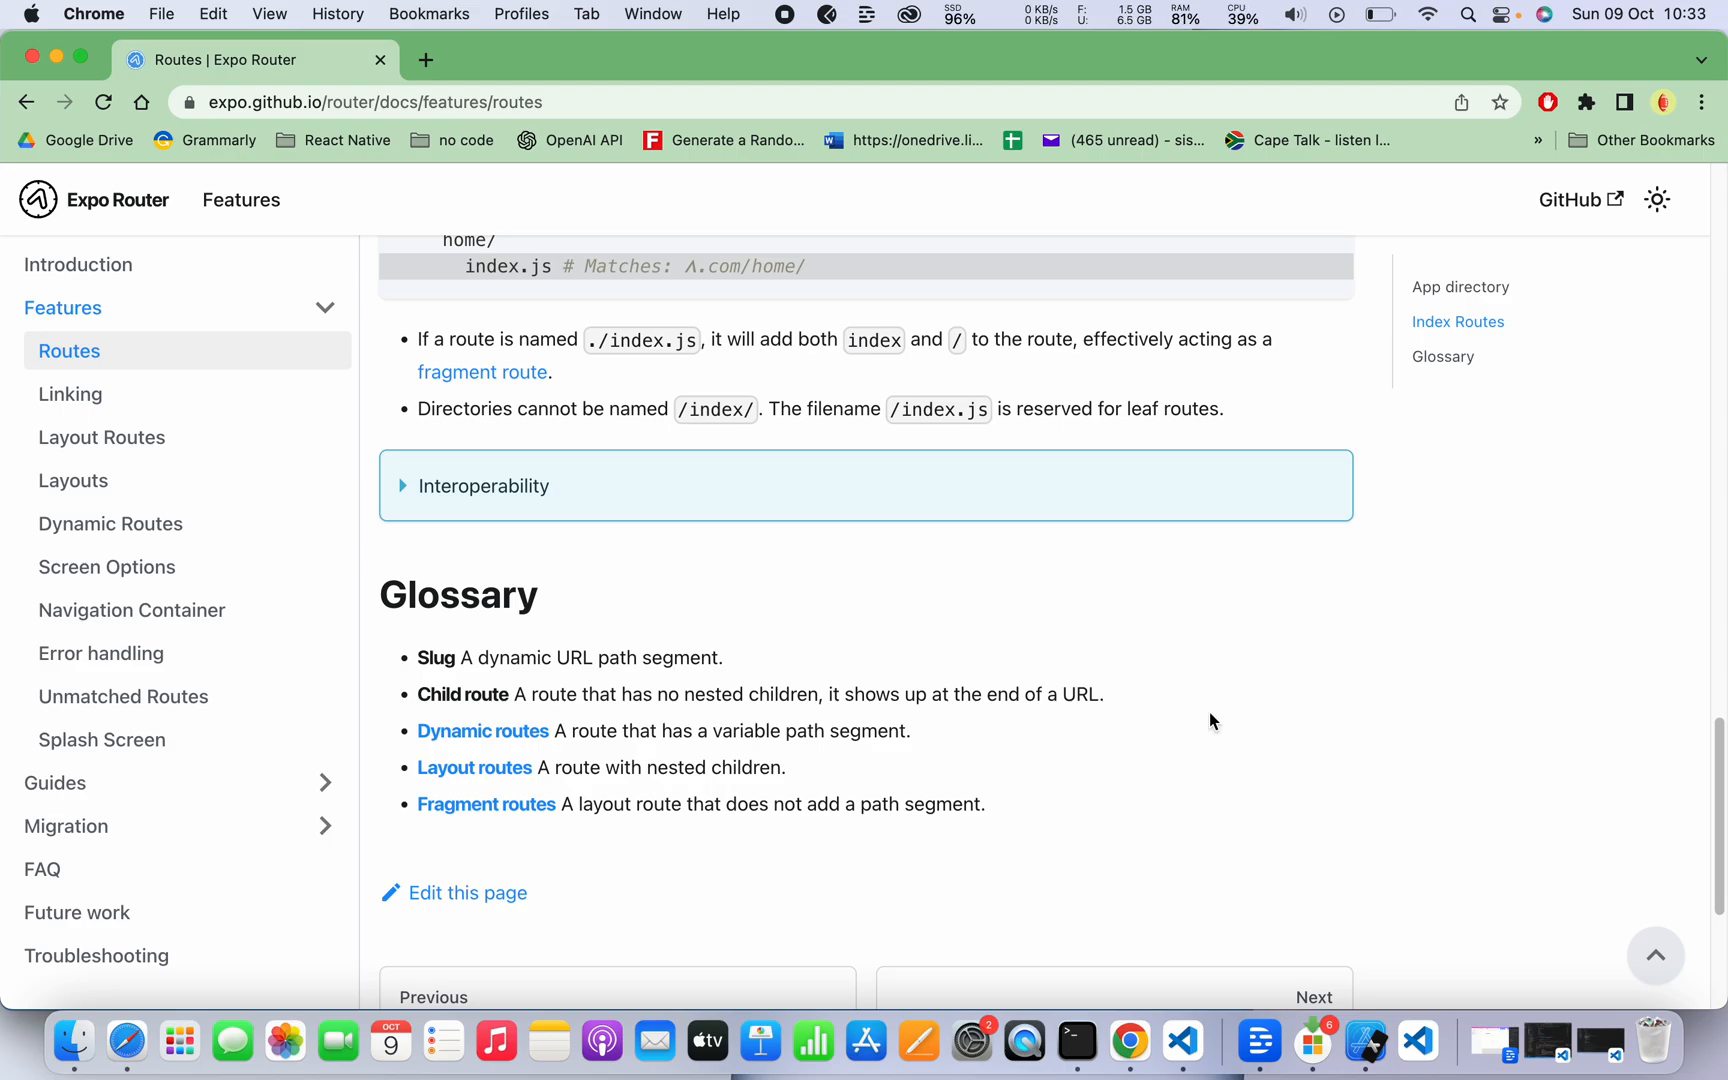
pyautogui.click(1181, 1041)
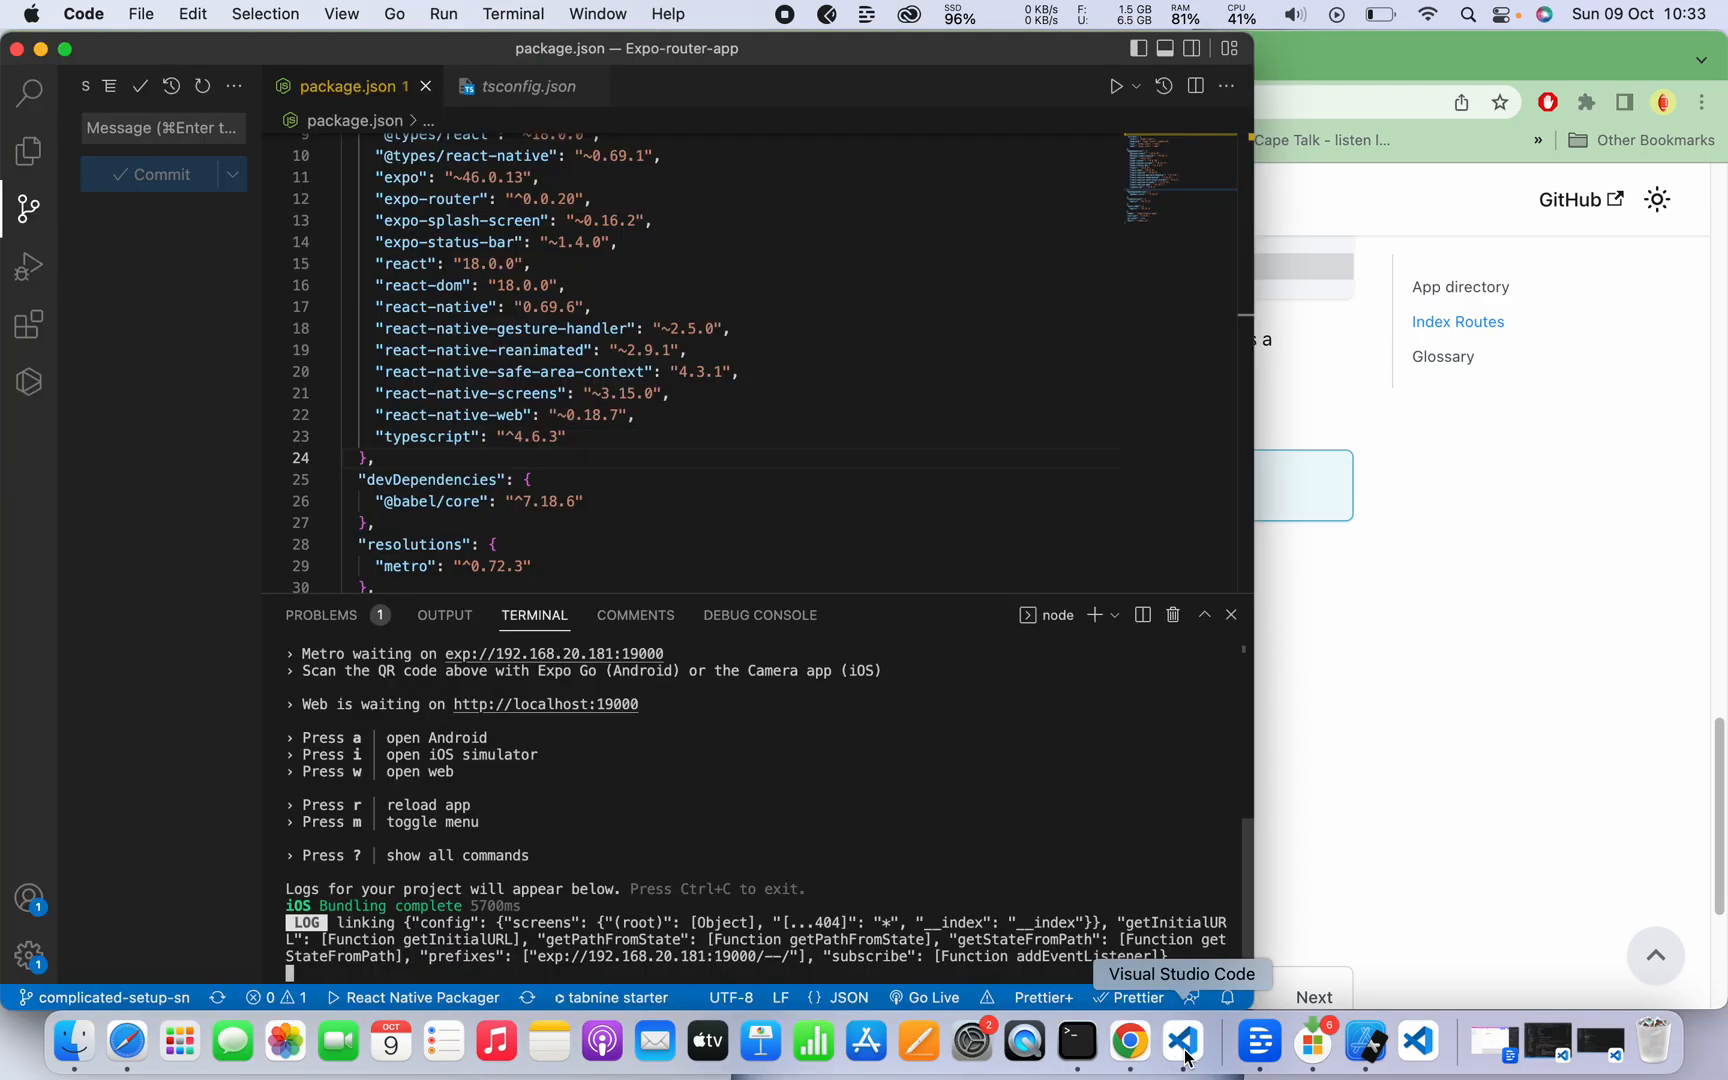
# Hide the terminal panel, show the Explorer file tree, and bring the iOS Simulator forward.
pyautogui.scroll(3)
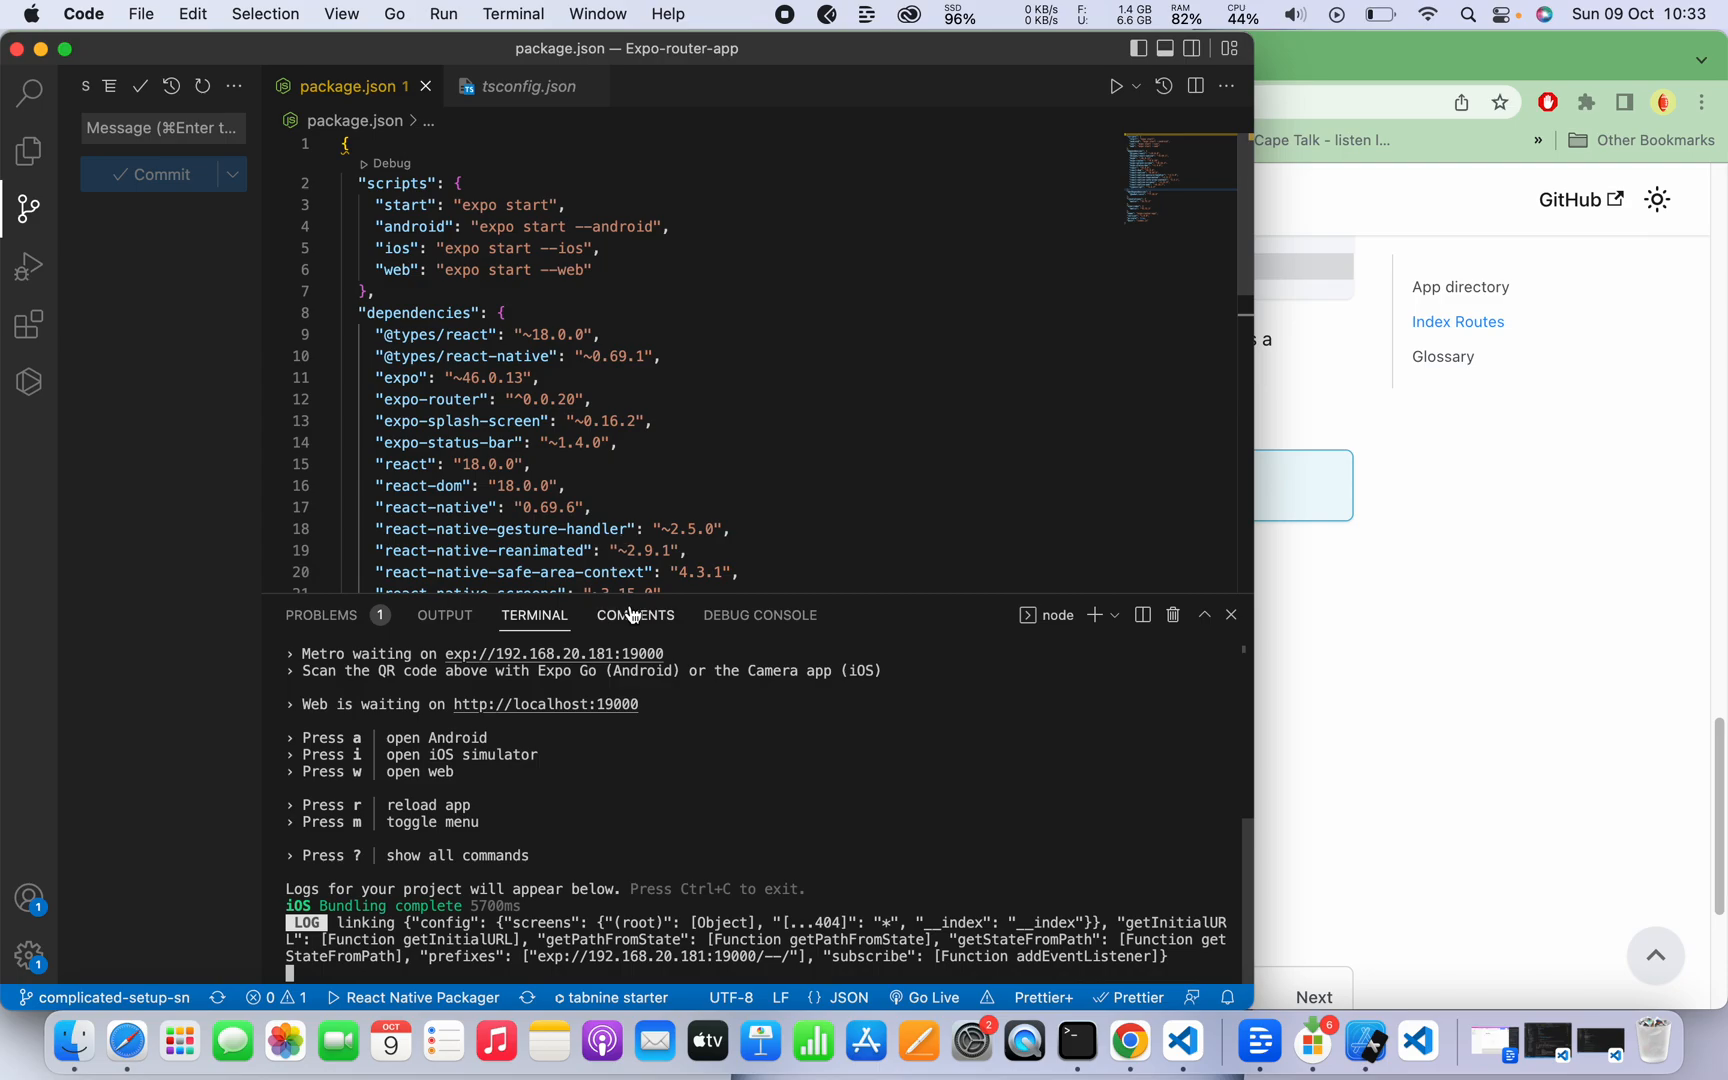
pyautogui.click(1232, 615)
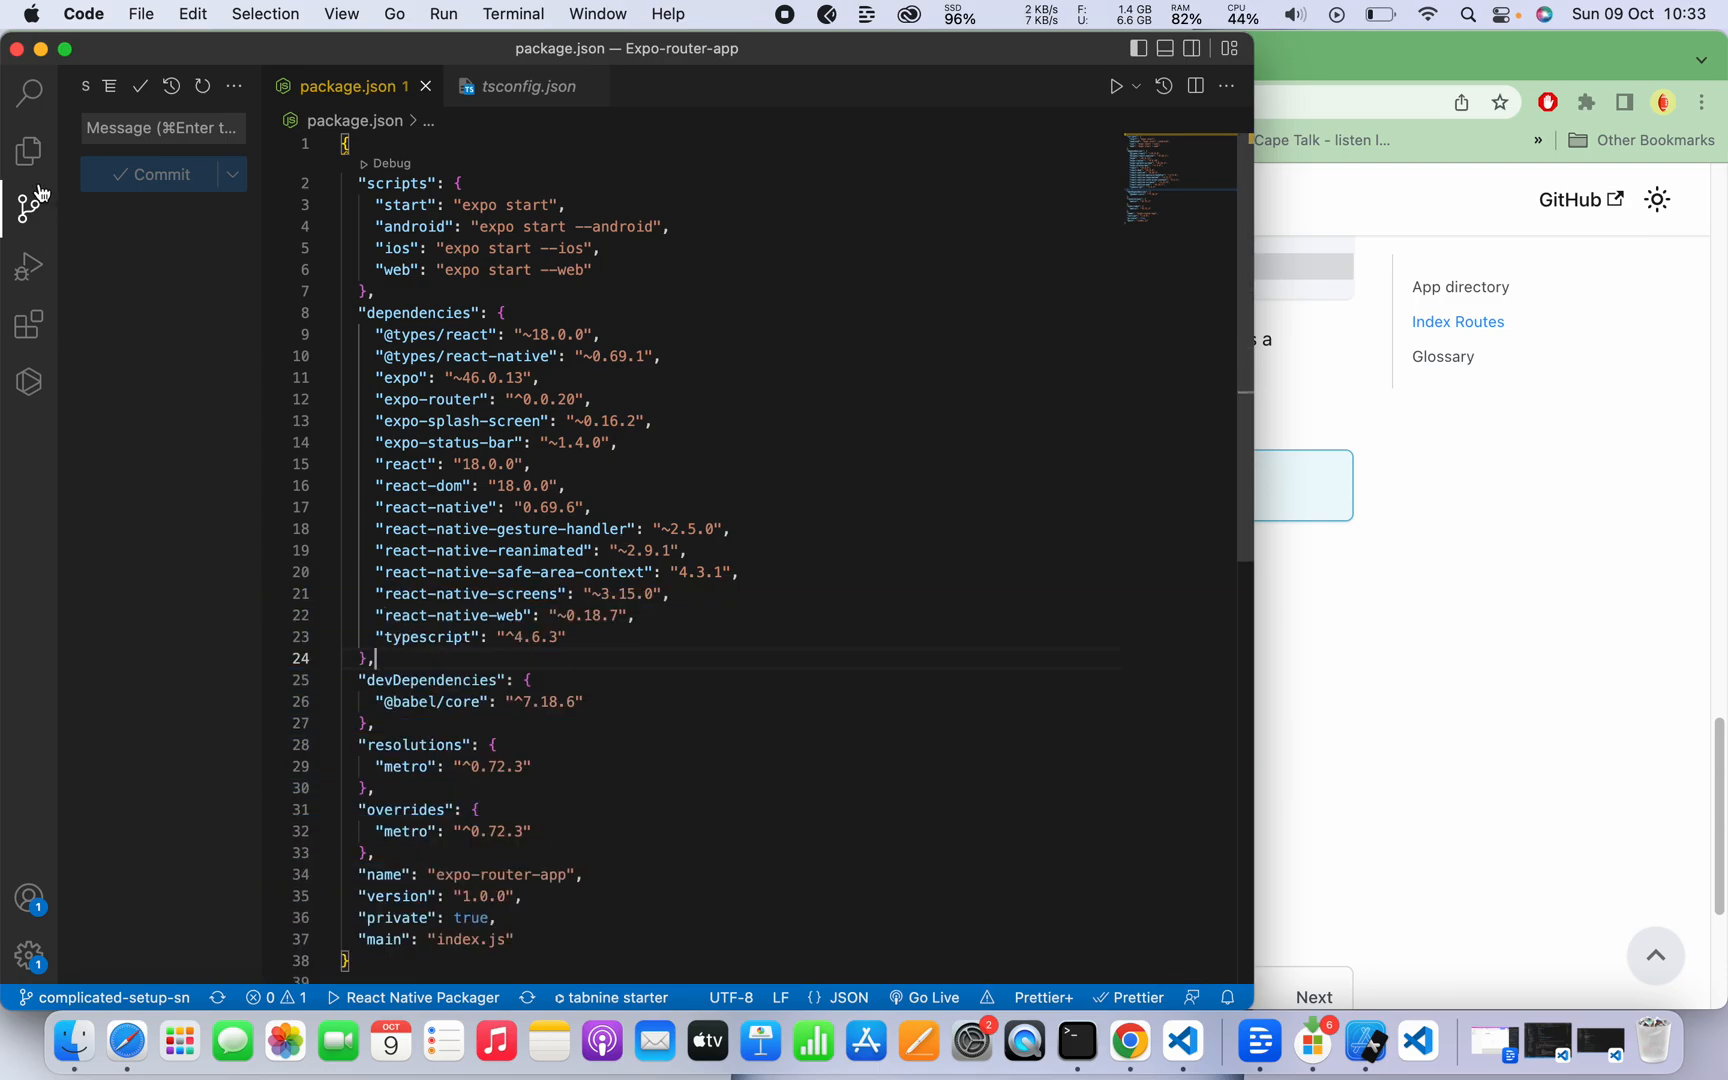
pyautogui.click(29, 151)
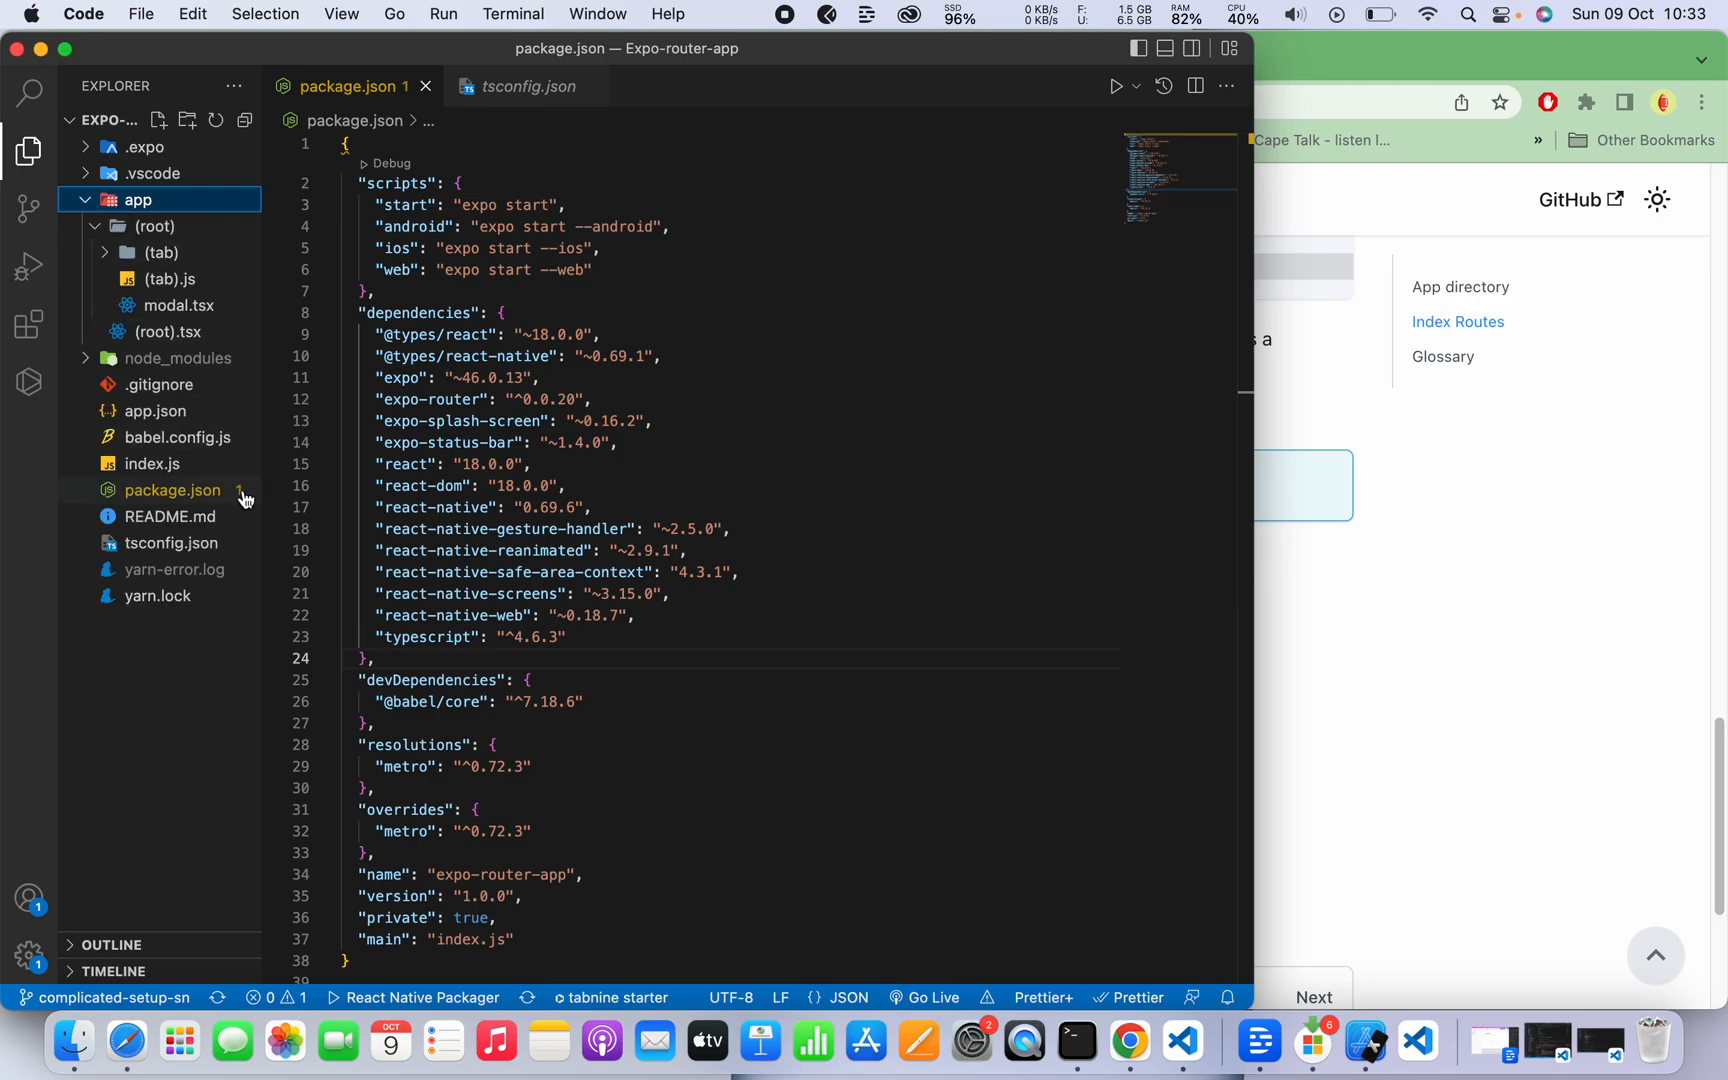
pyautogui.moveTo(1417, 1039)
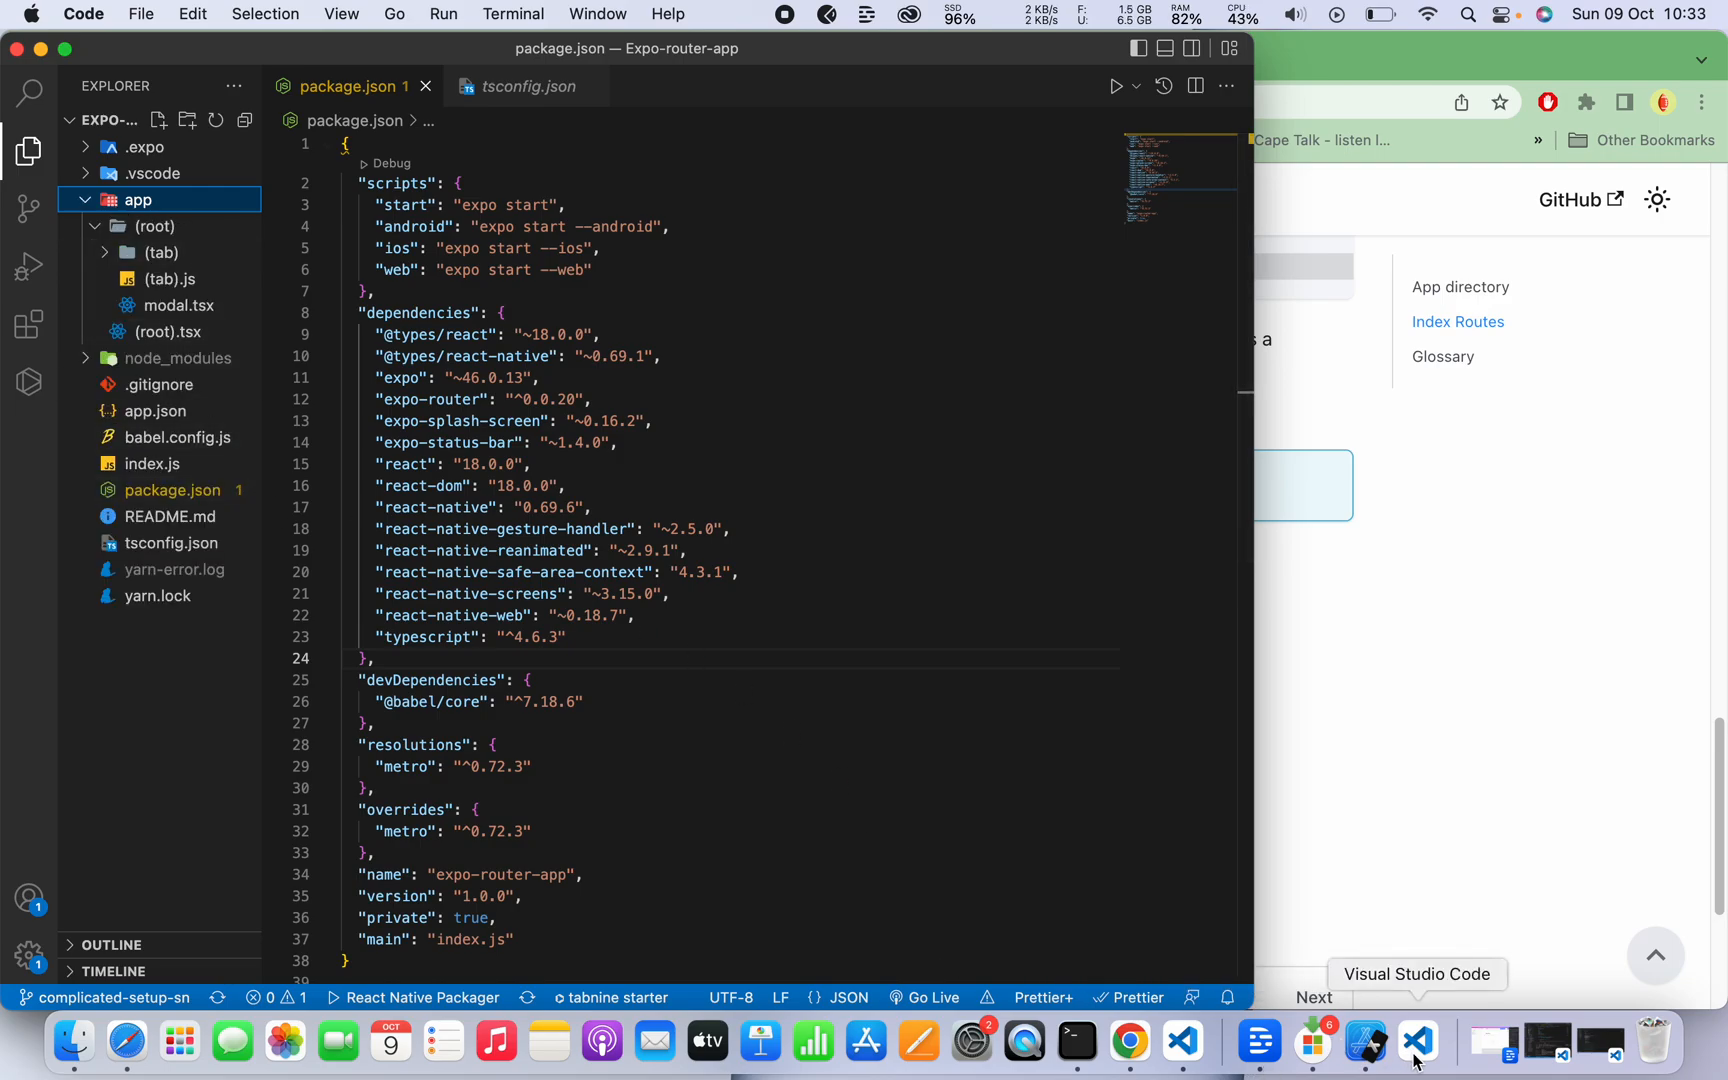
pyautogui.click(1367, 1039)
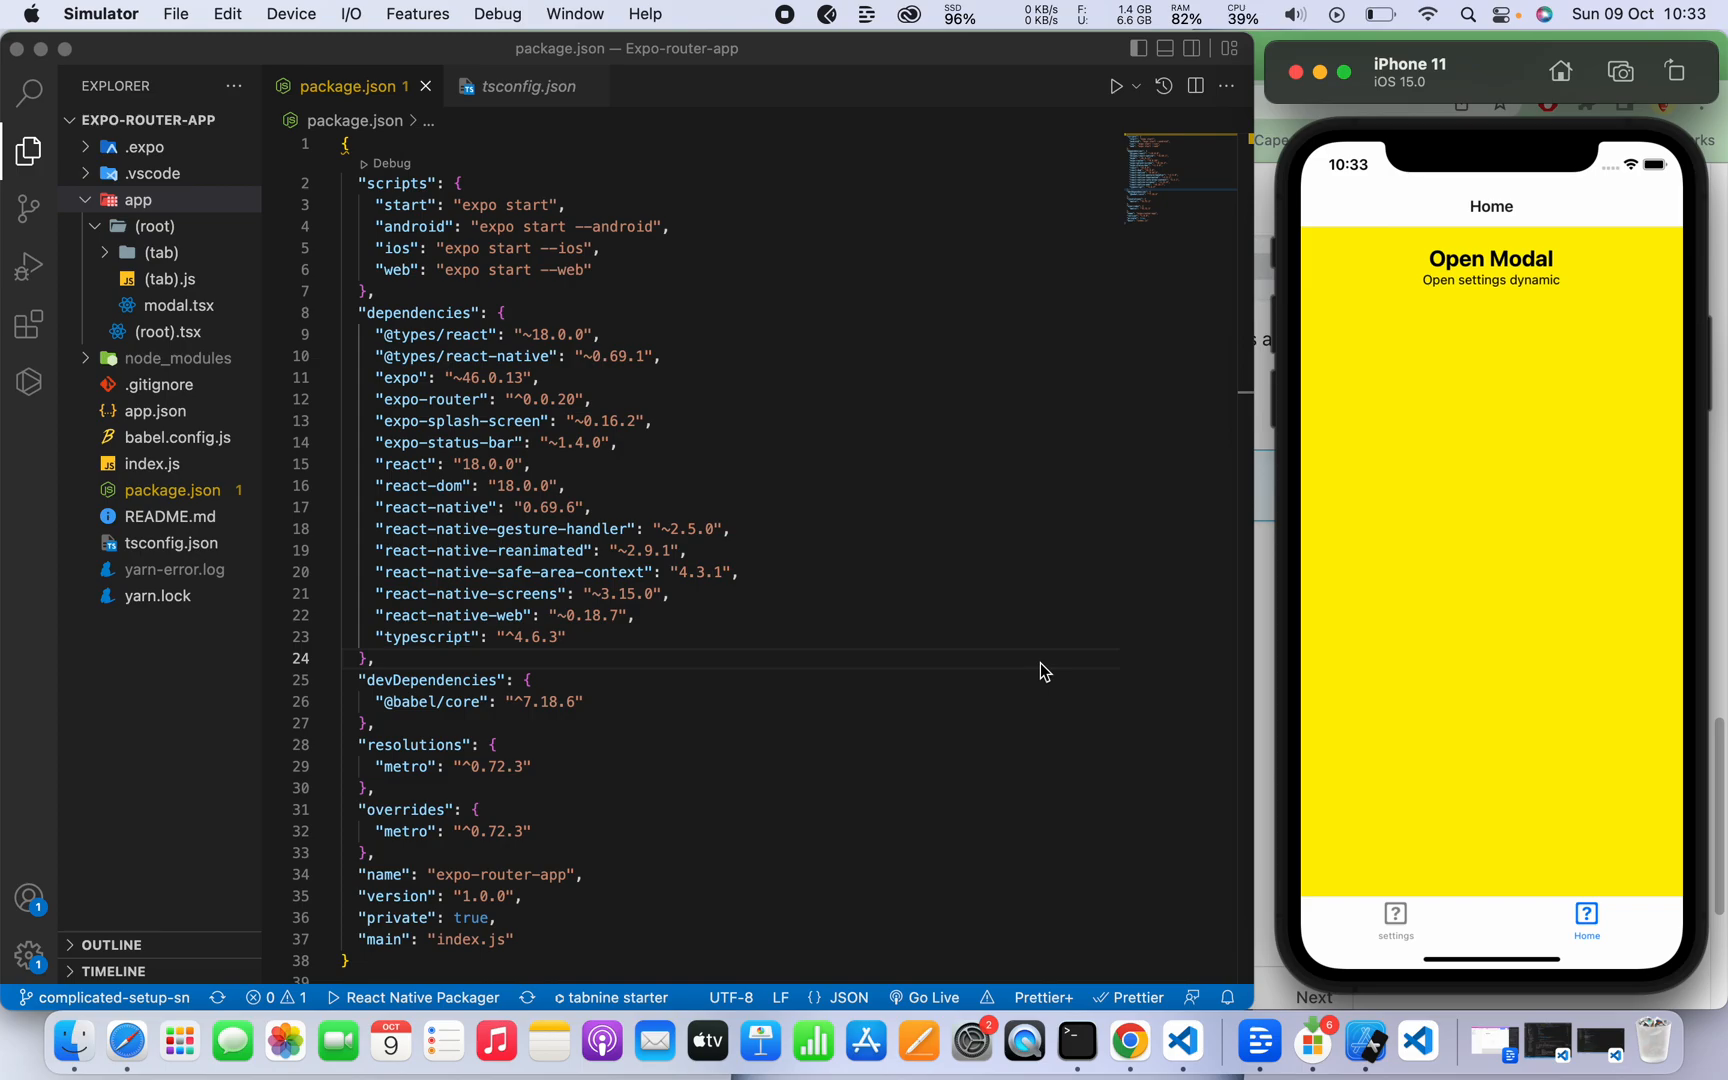
pyautogui.moveTo(1505, 473)
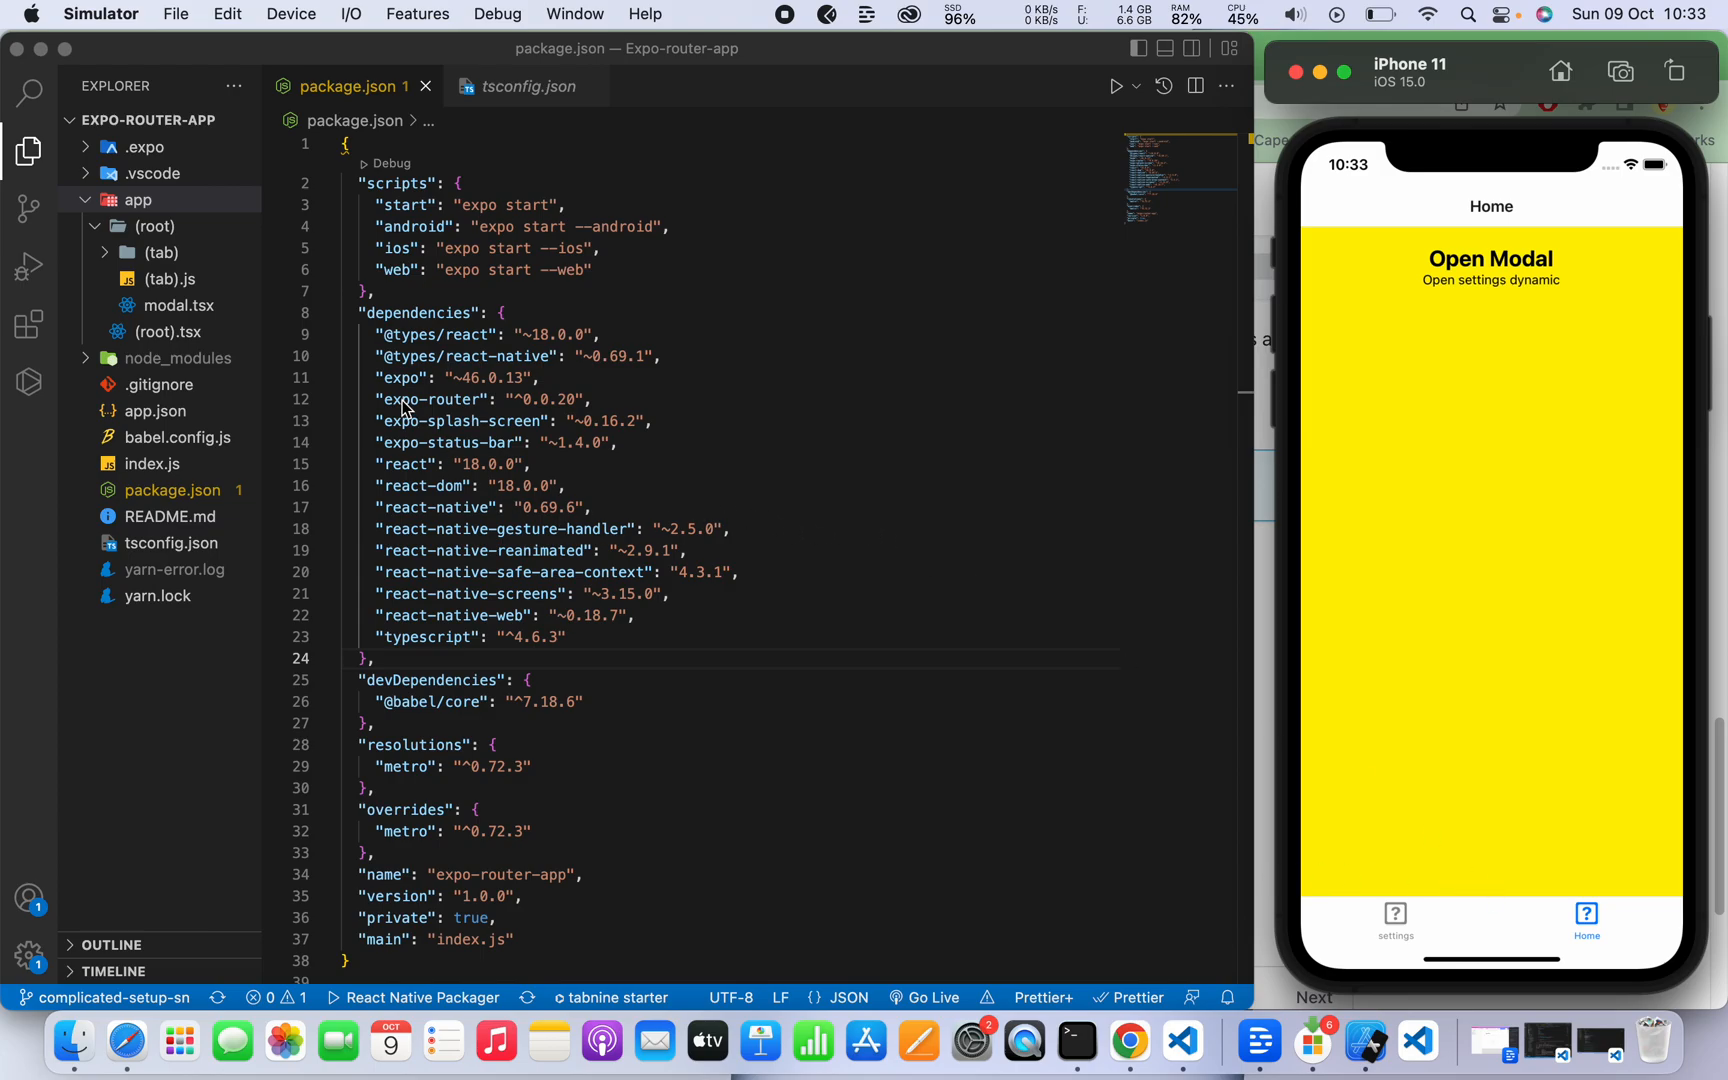
# Visit the settings tab, Home tab, and dynamic settings route, then return to index.
pyautogui.click(1395, 924)
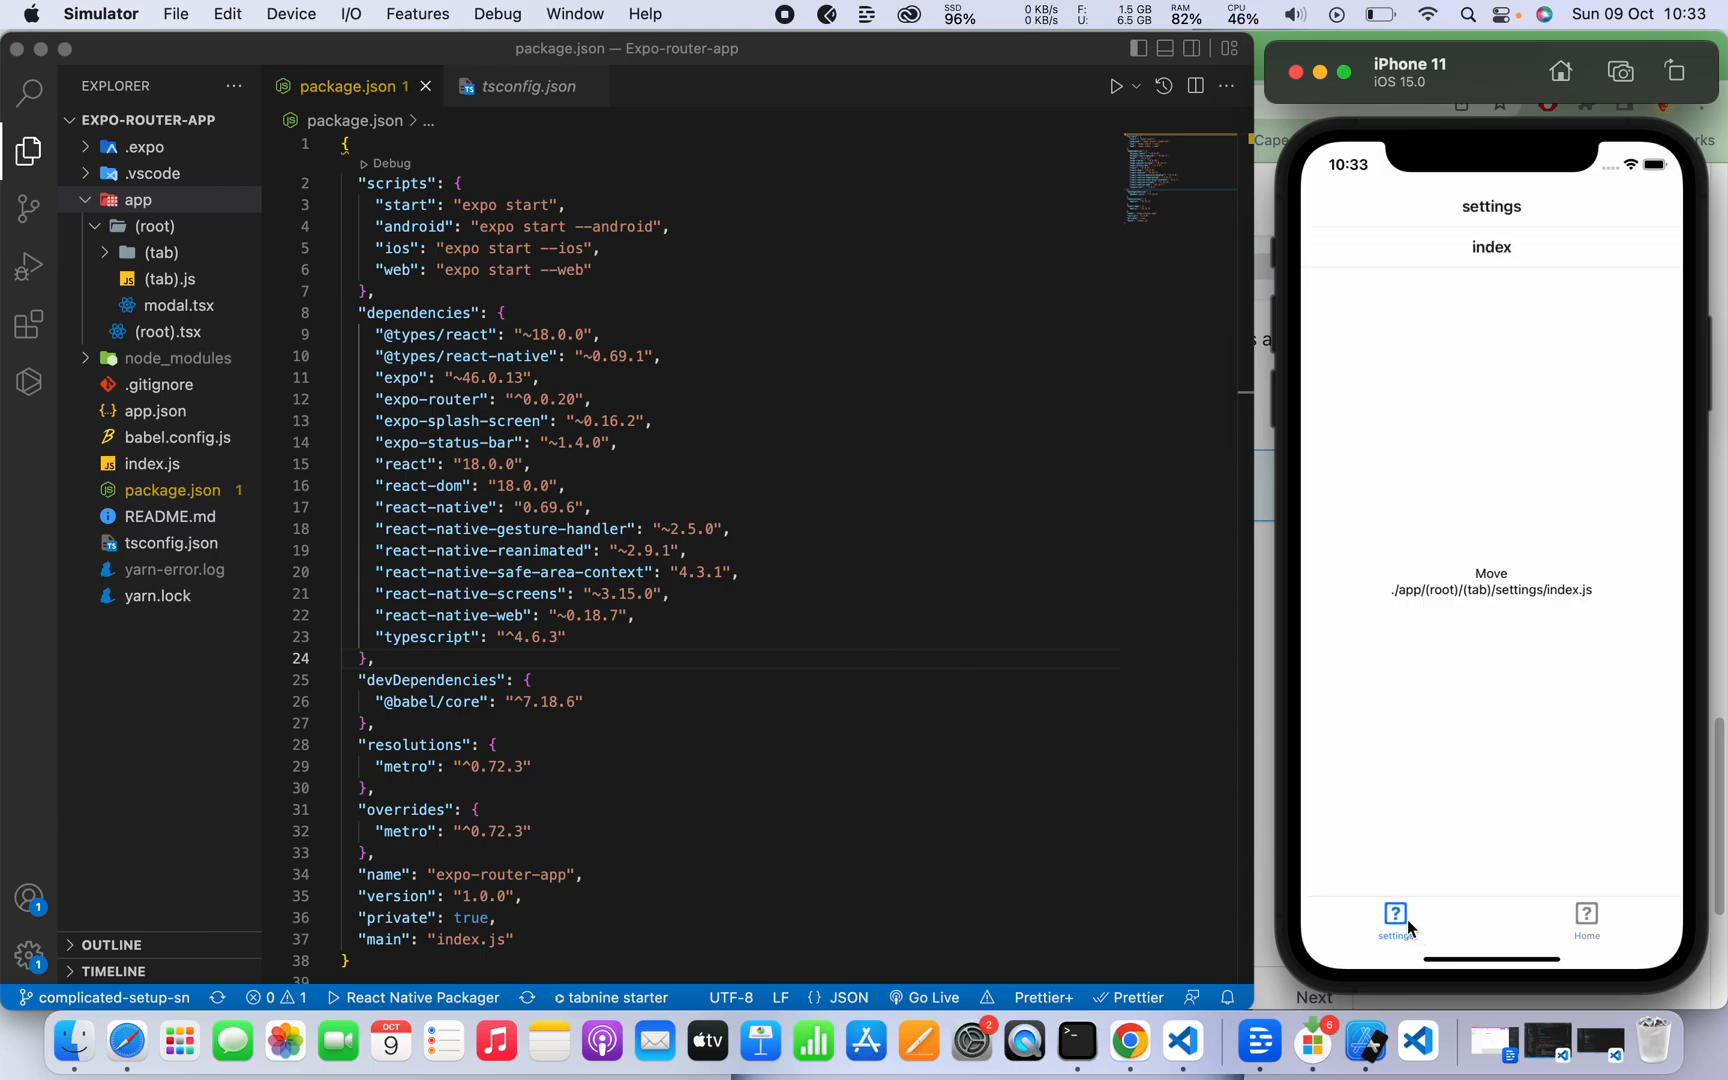
pyautogui.moveTo(1631, 906)
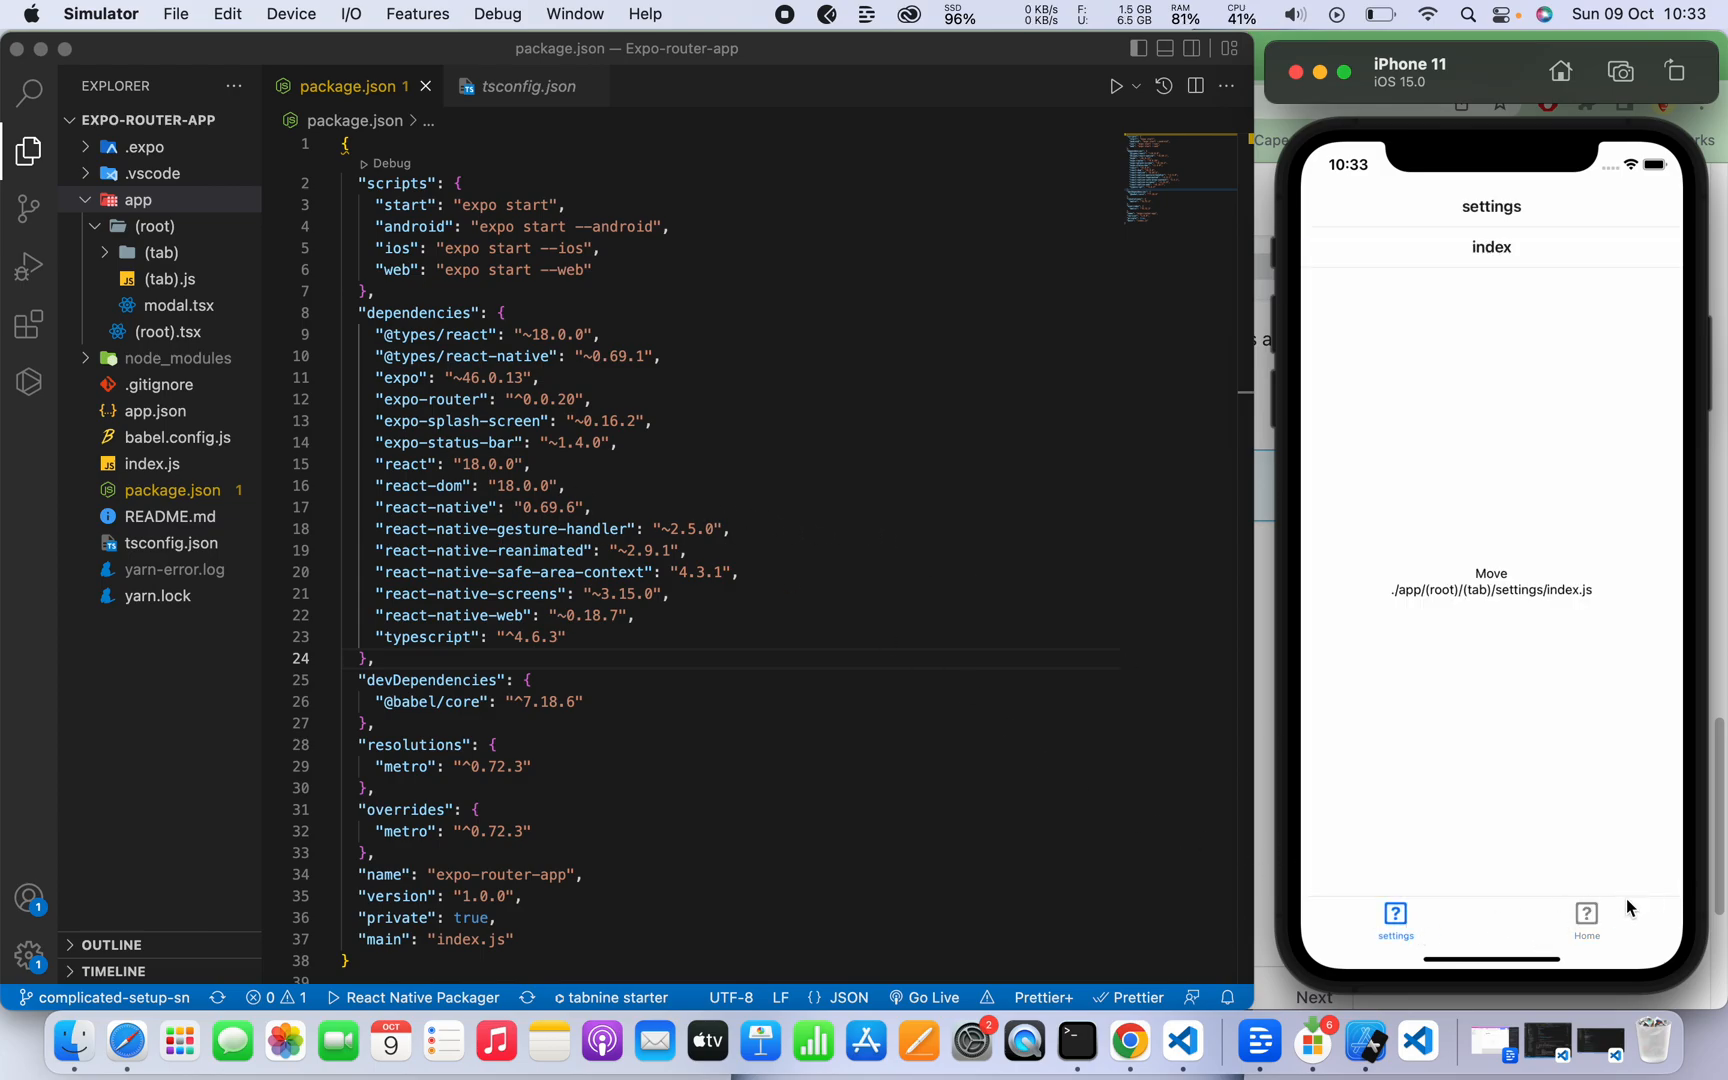
pyautogui.click(1585, 920)
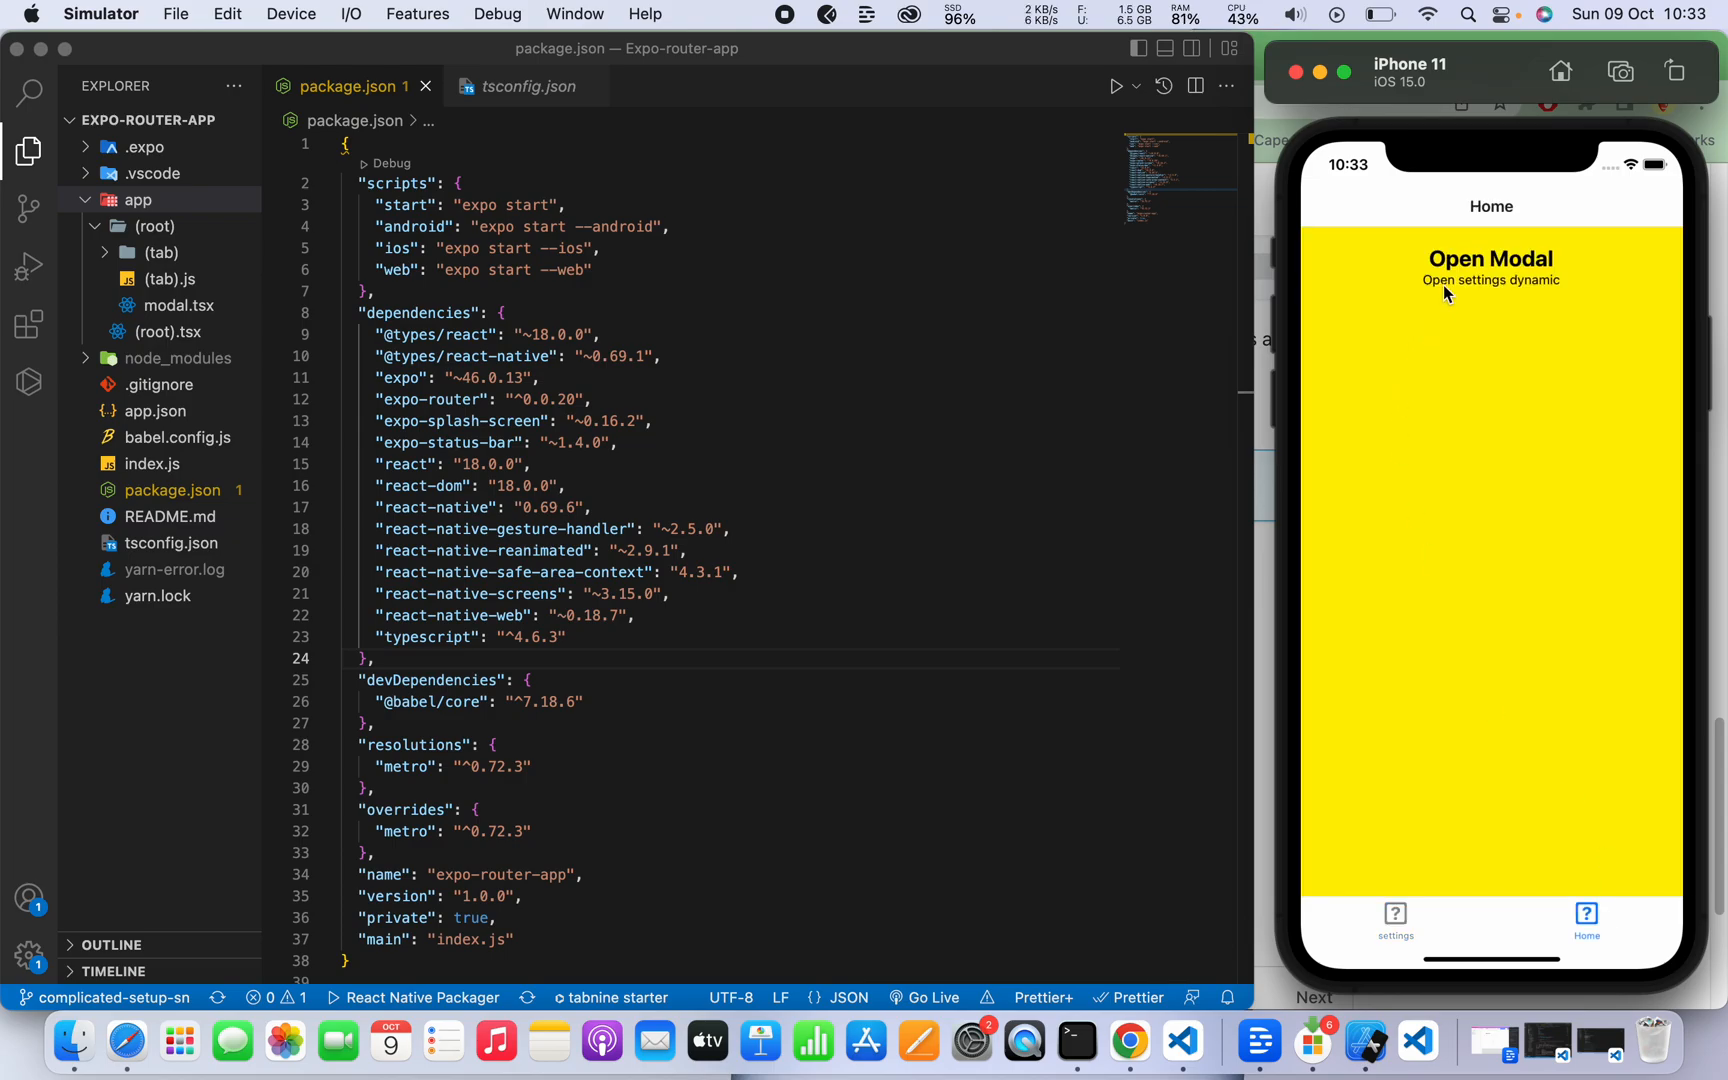
pyautogui.click(1490, 280)
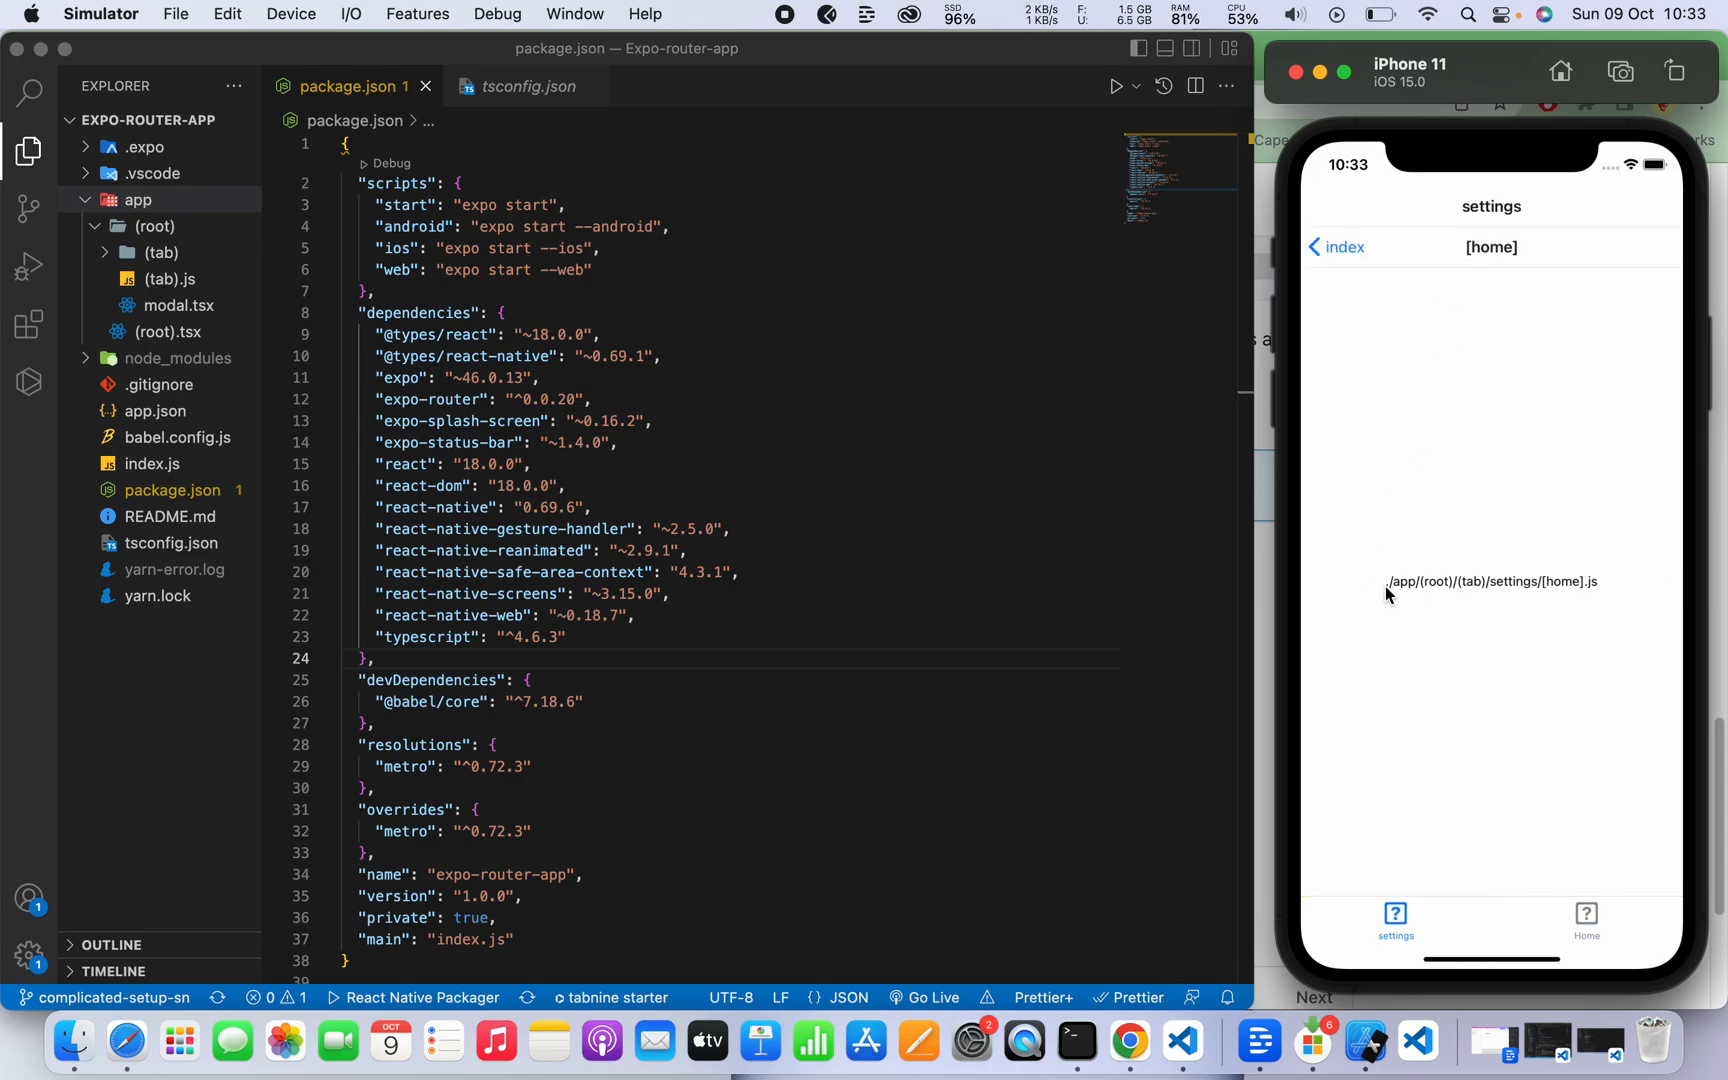
pyautogui.moveTo(1337, 247)
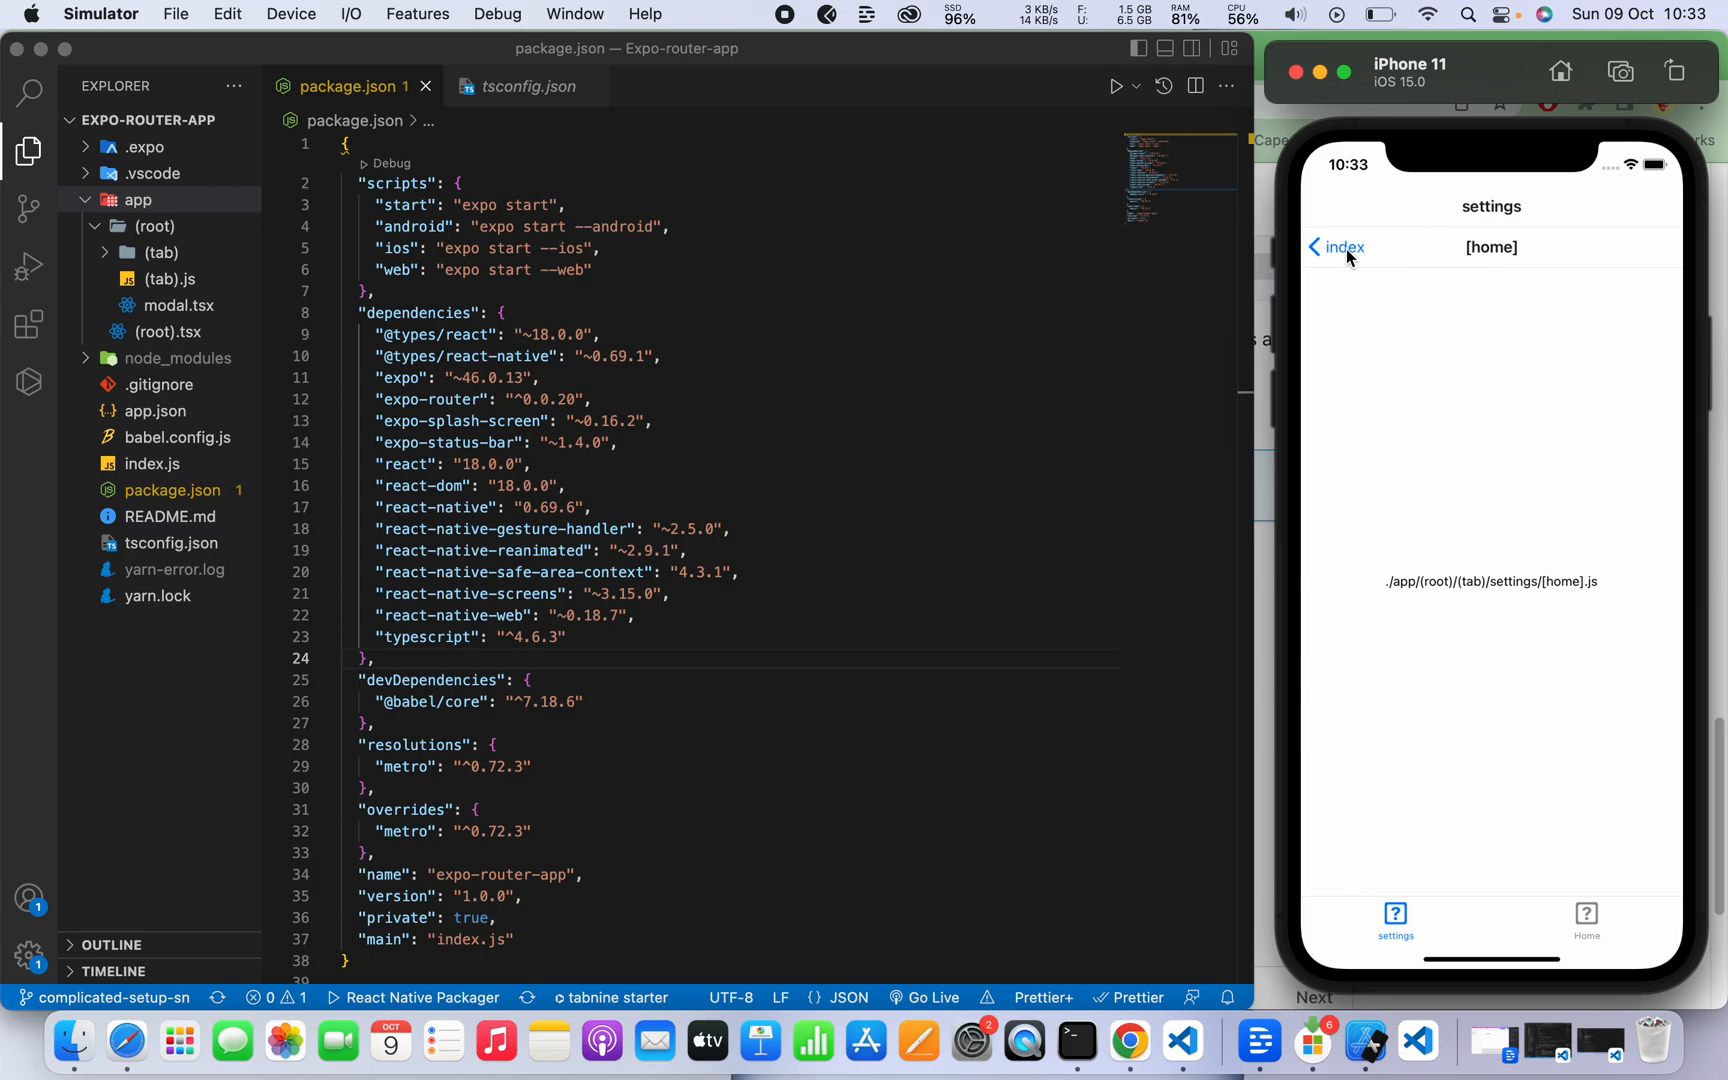
pyautogui.click(1337, 247)
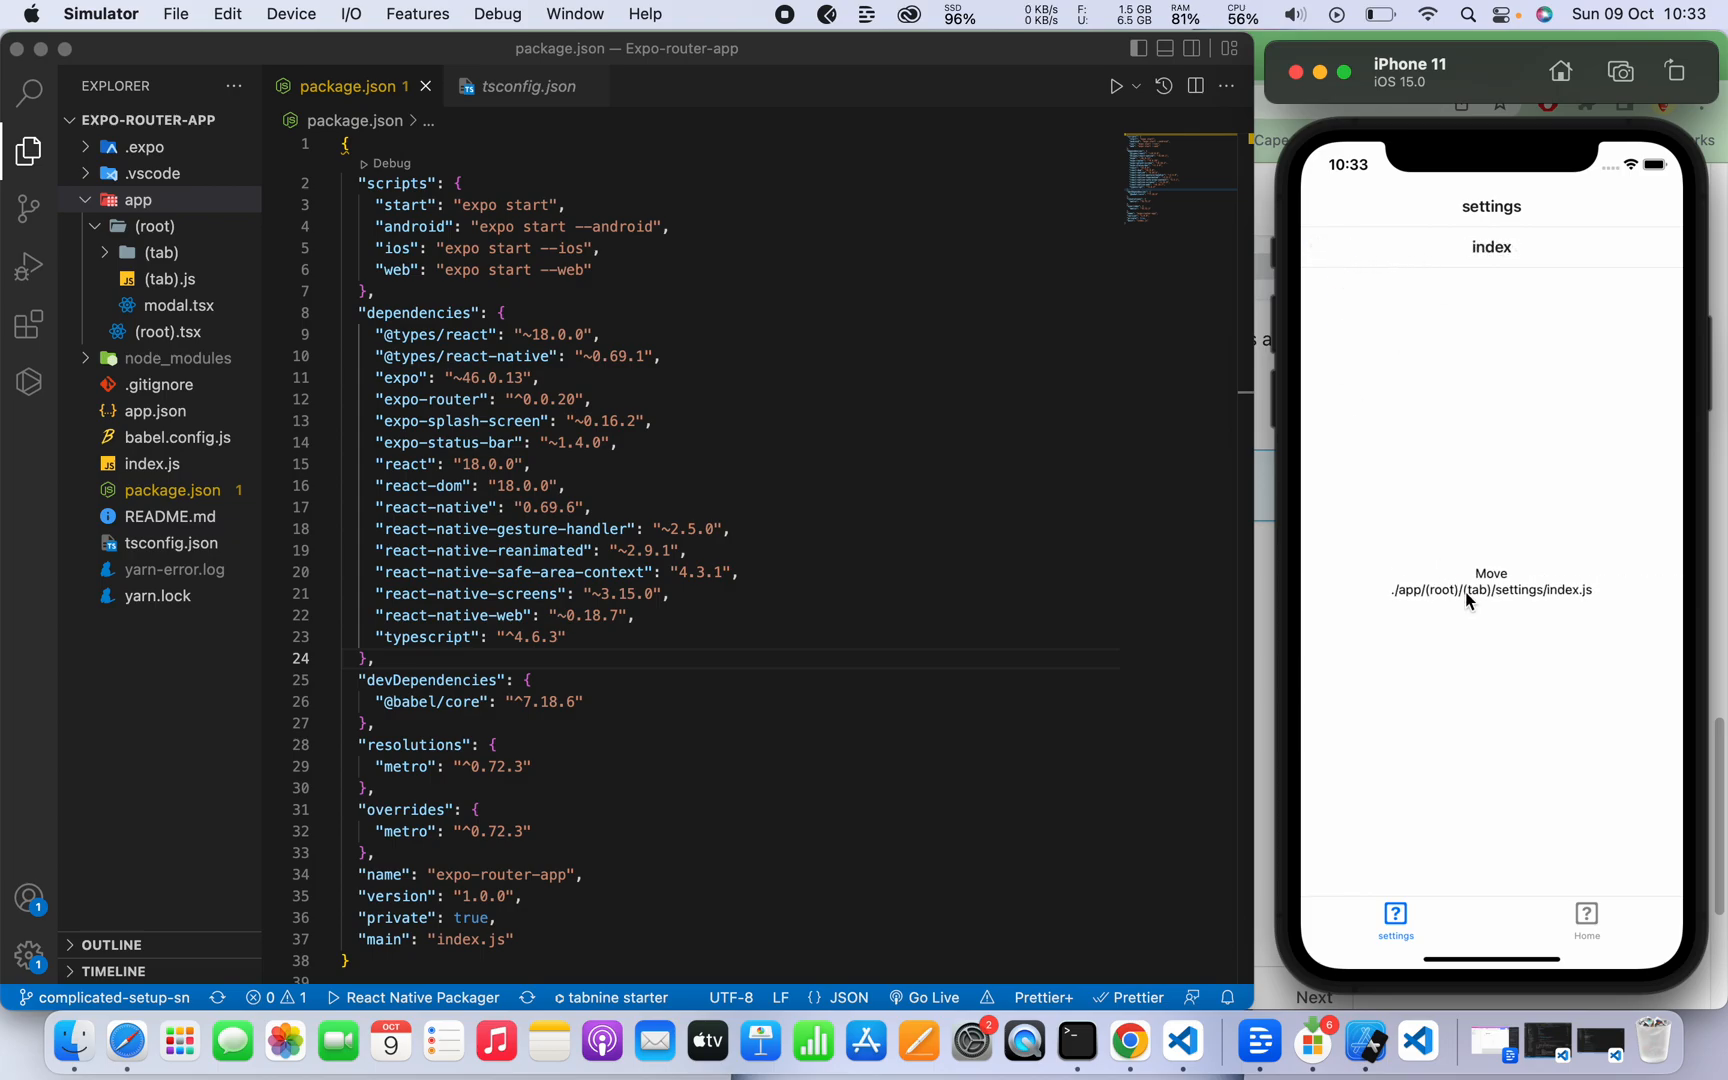
pyautogui.moveTo(1471, 195)
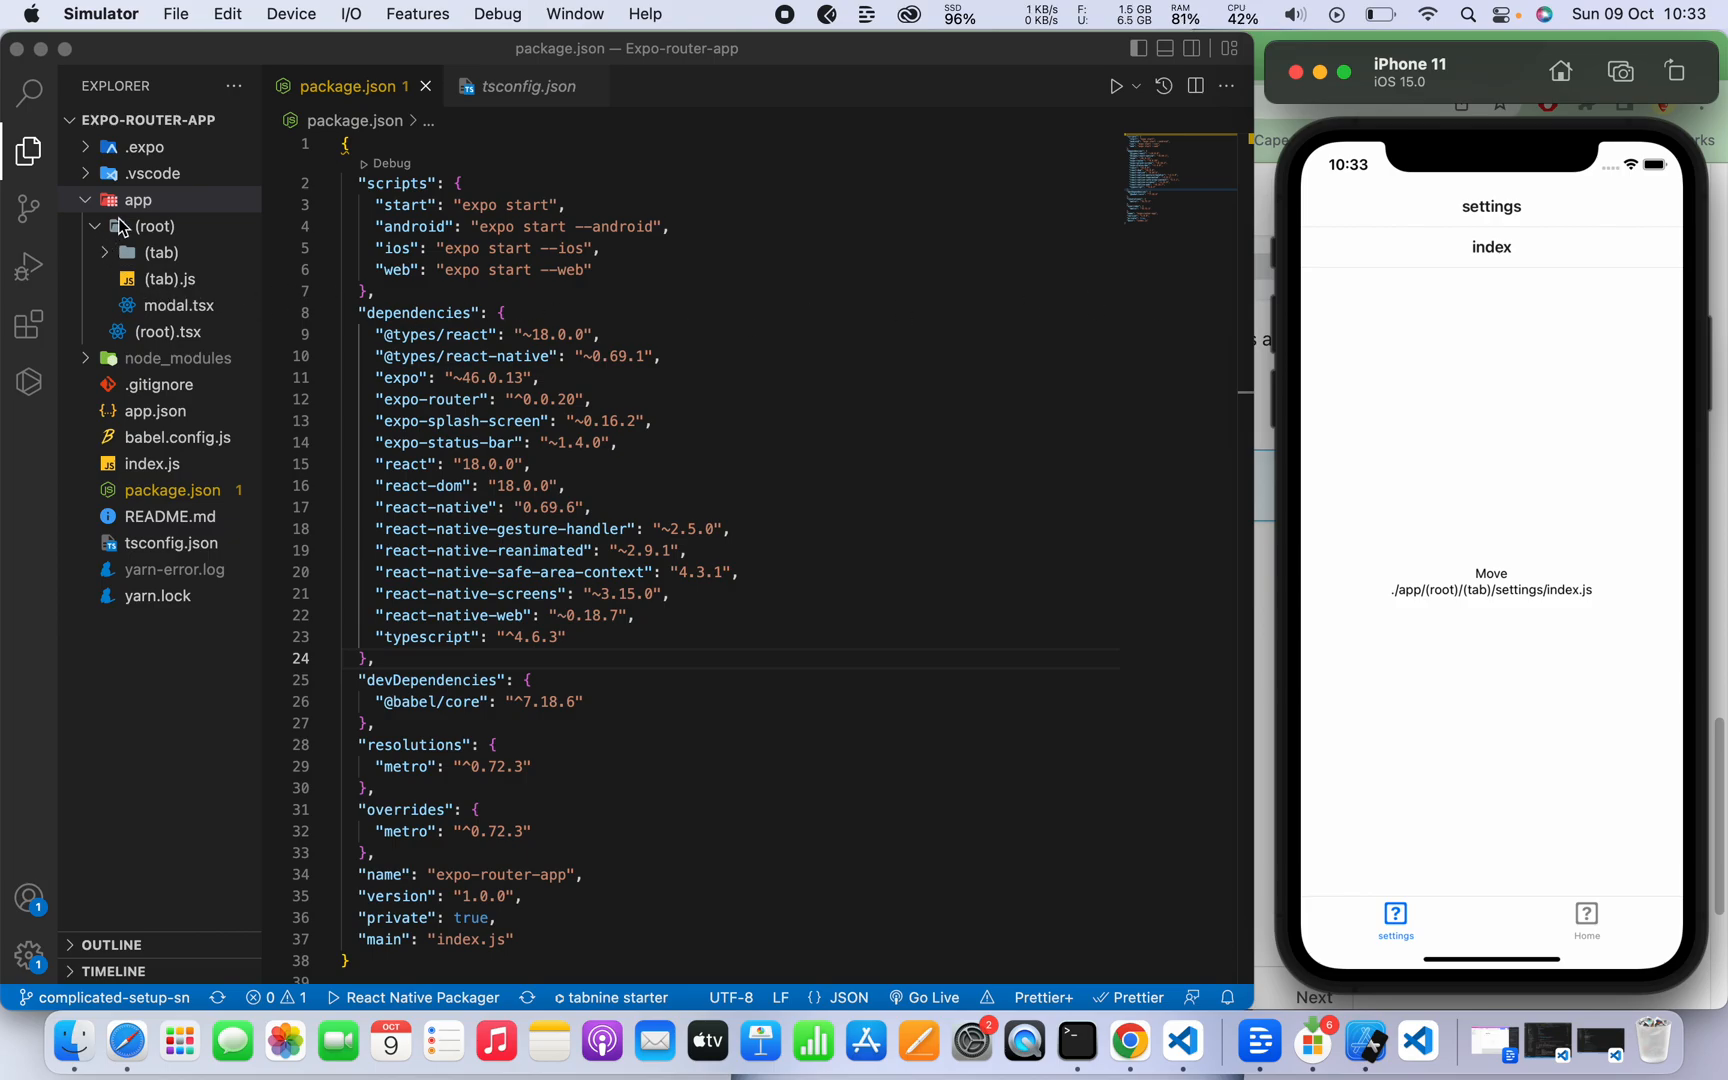
# Collapse and re-expand the app folder, expand (tab), and open its index.js.
pyautogui.click(143, 227)
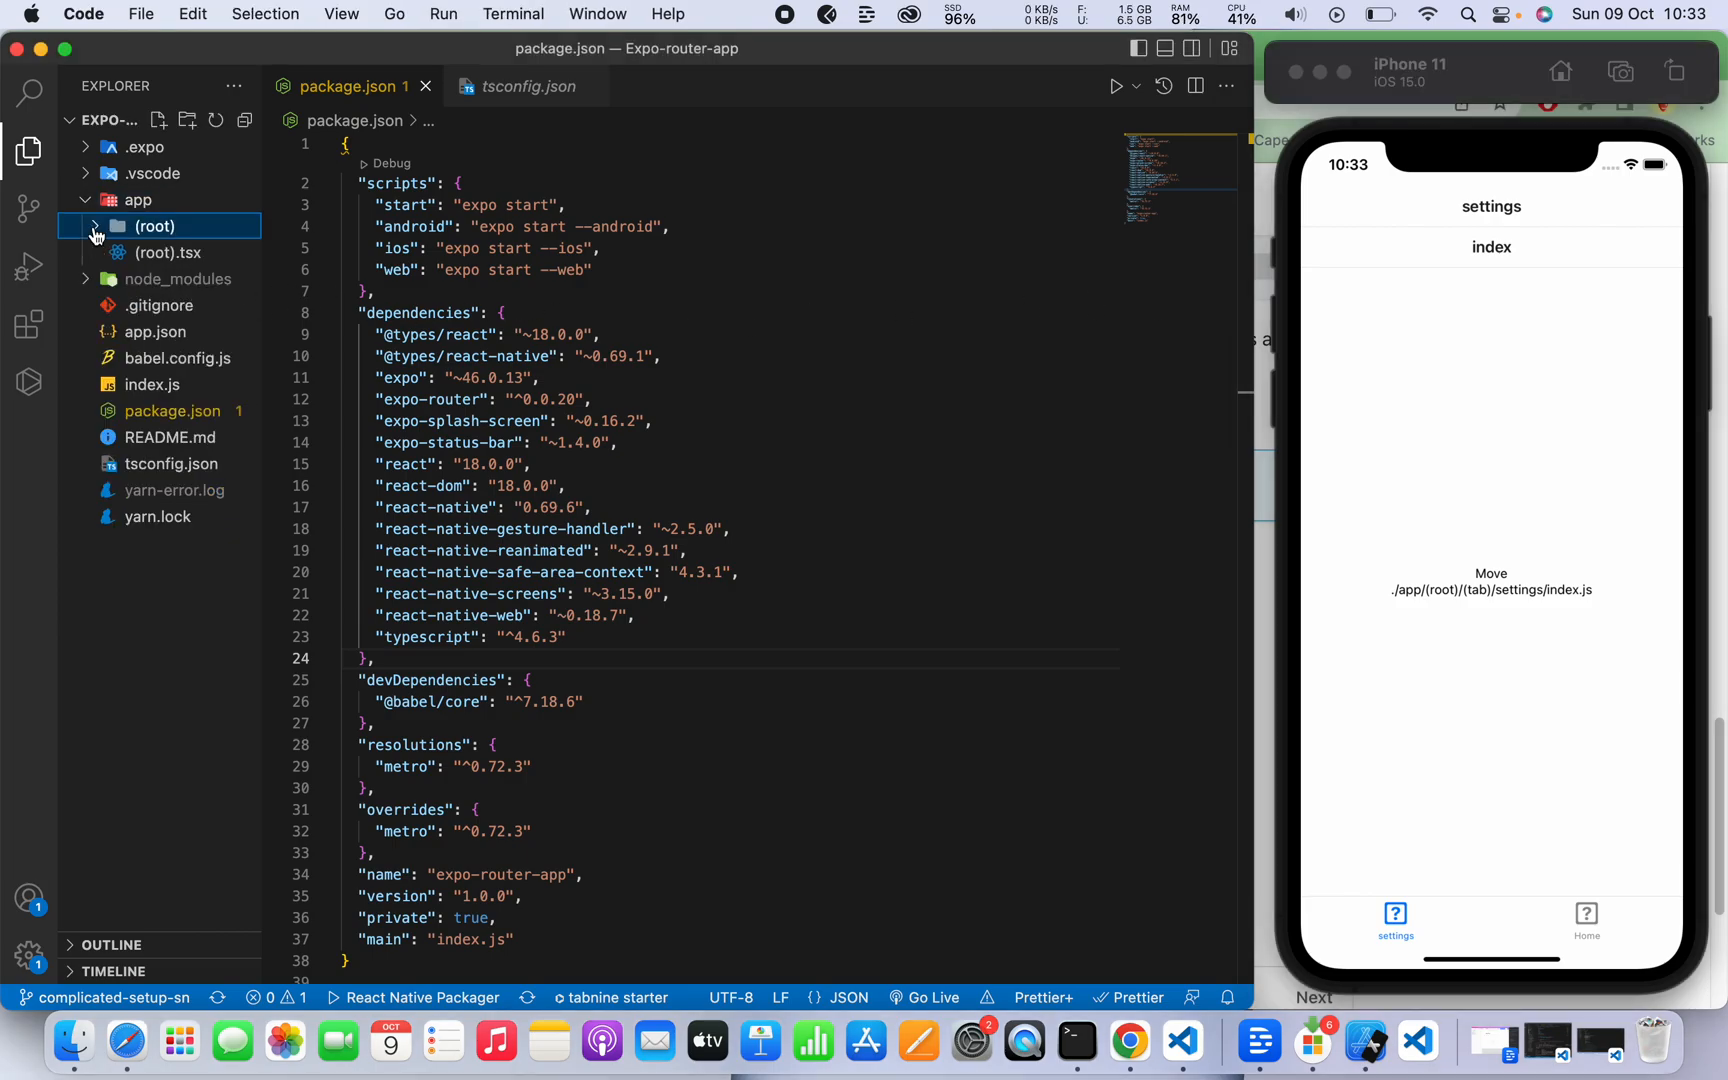
pyautogui.click(137, 199)
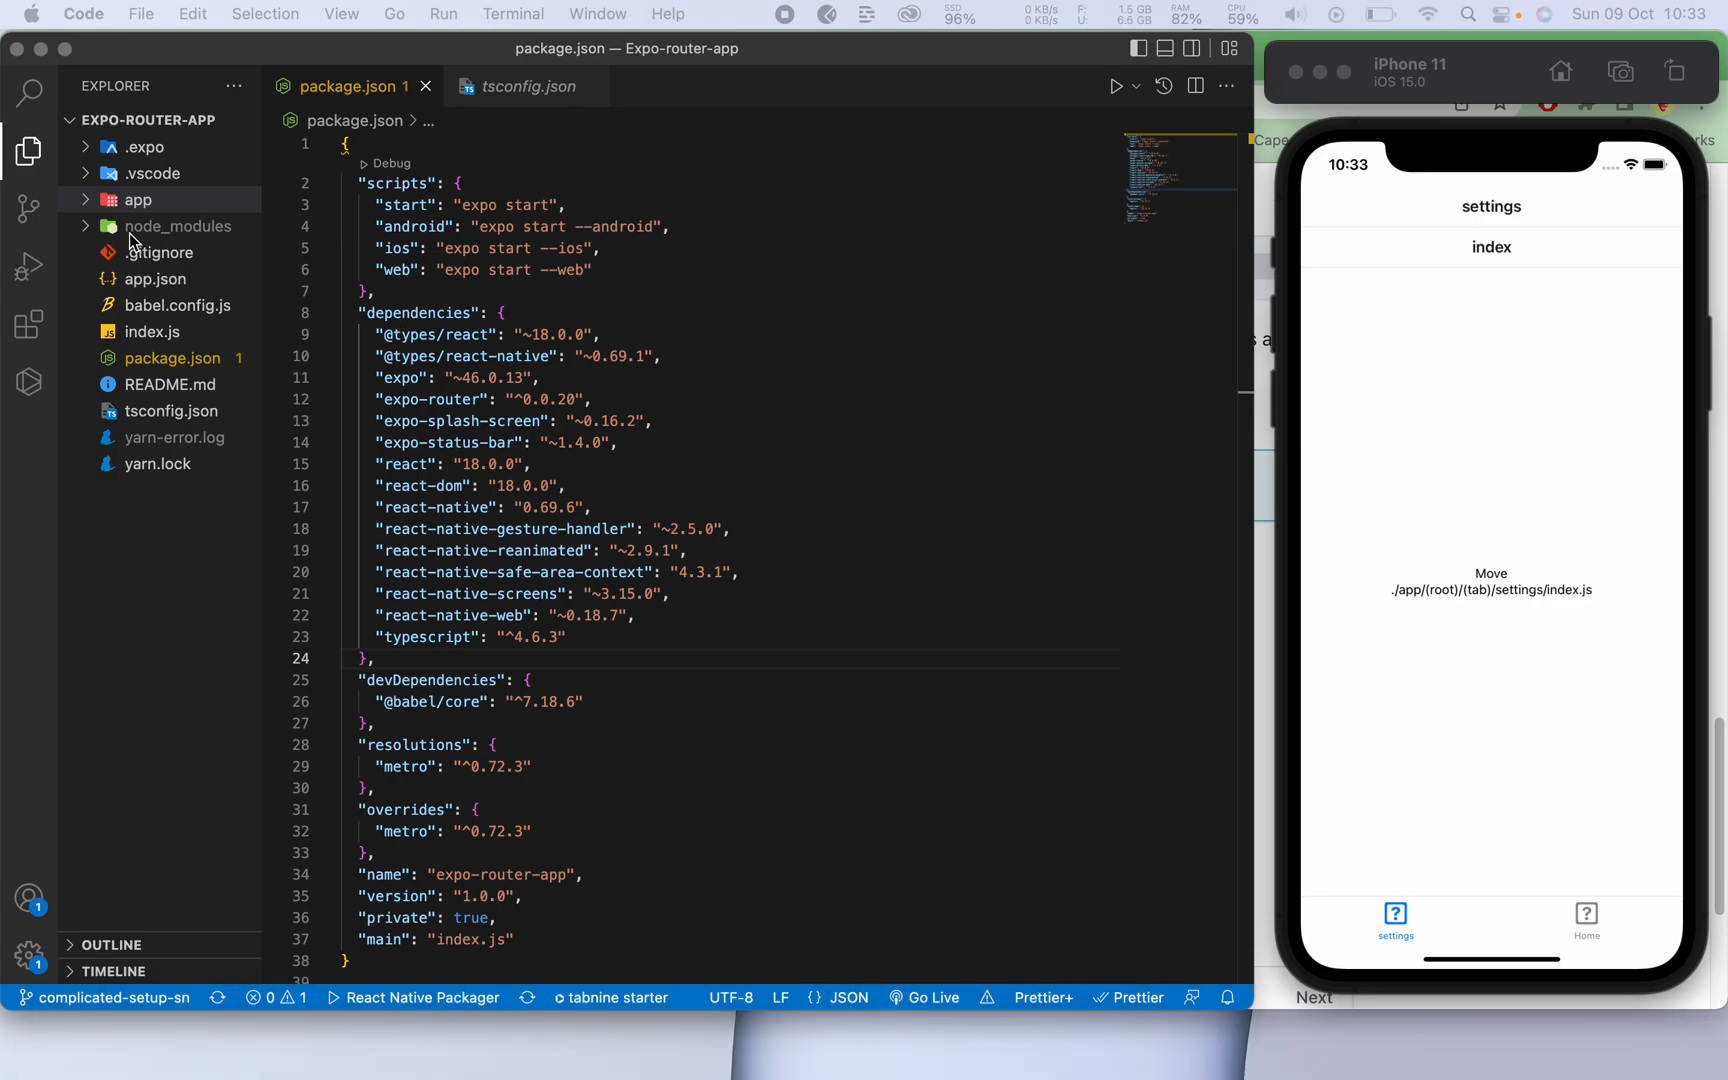
pyautogui.click(137, 199)
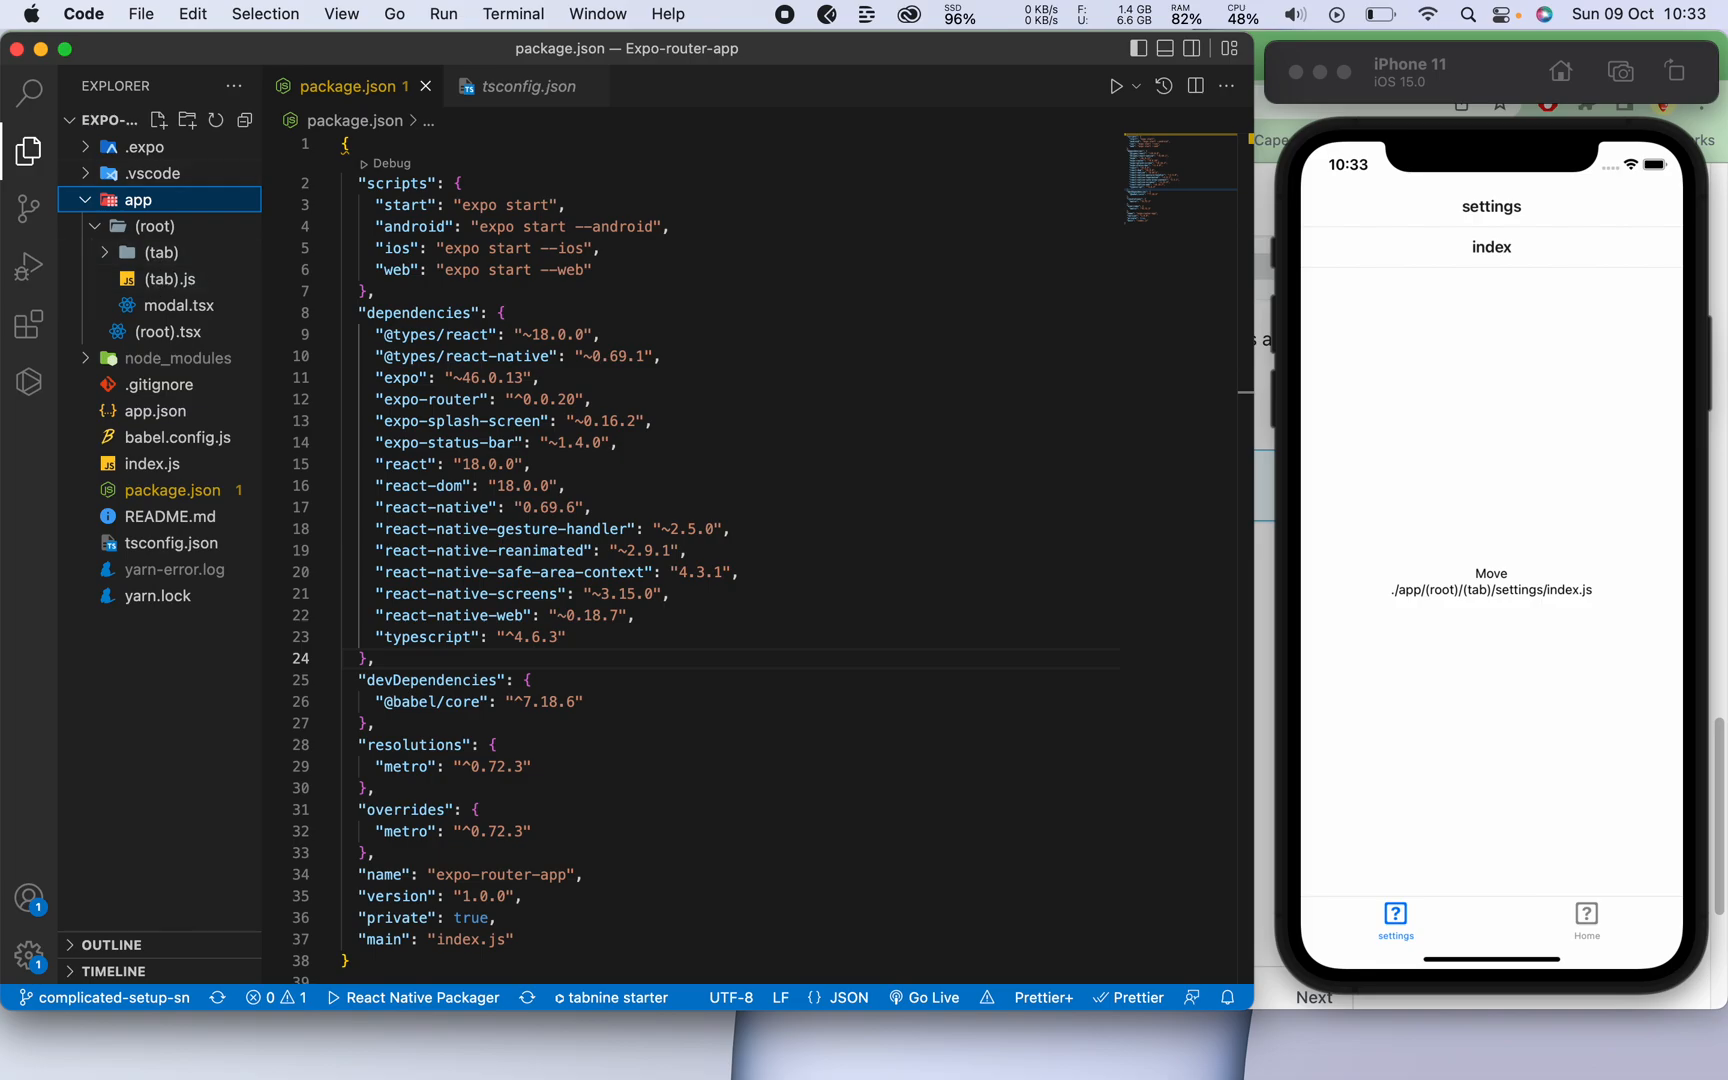
pyautogui.click(161, 251)
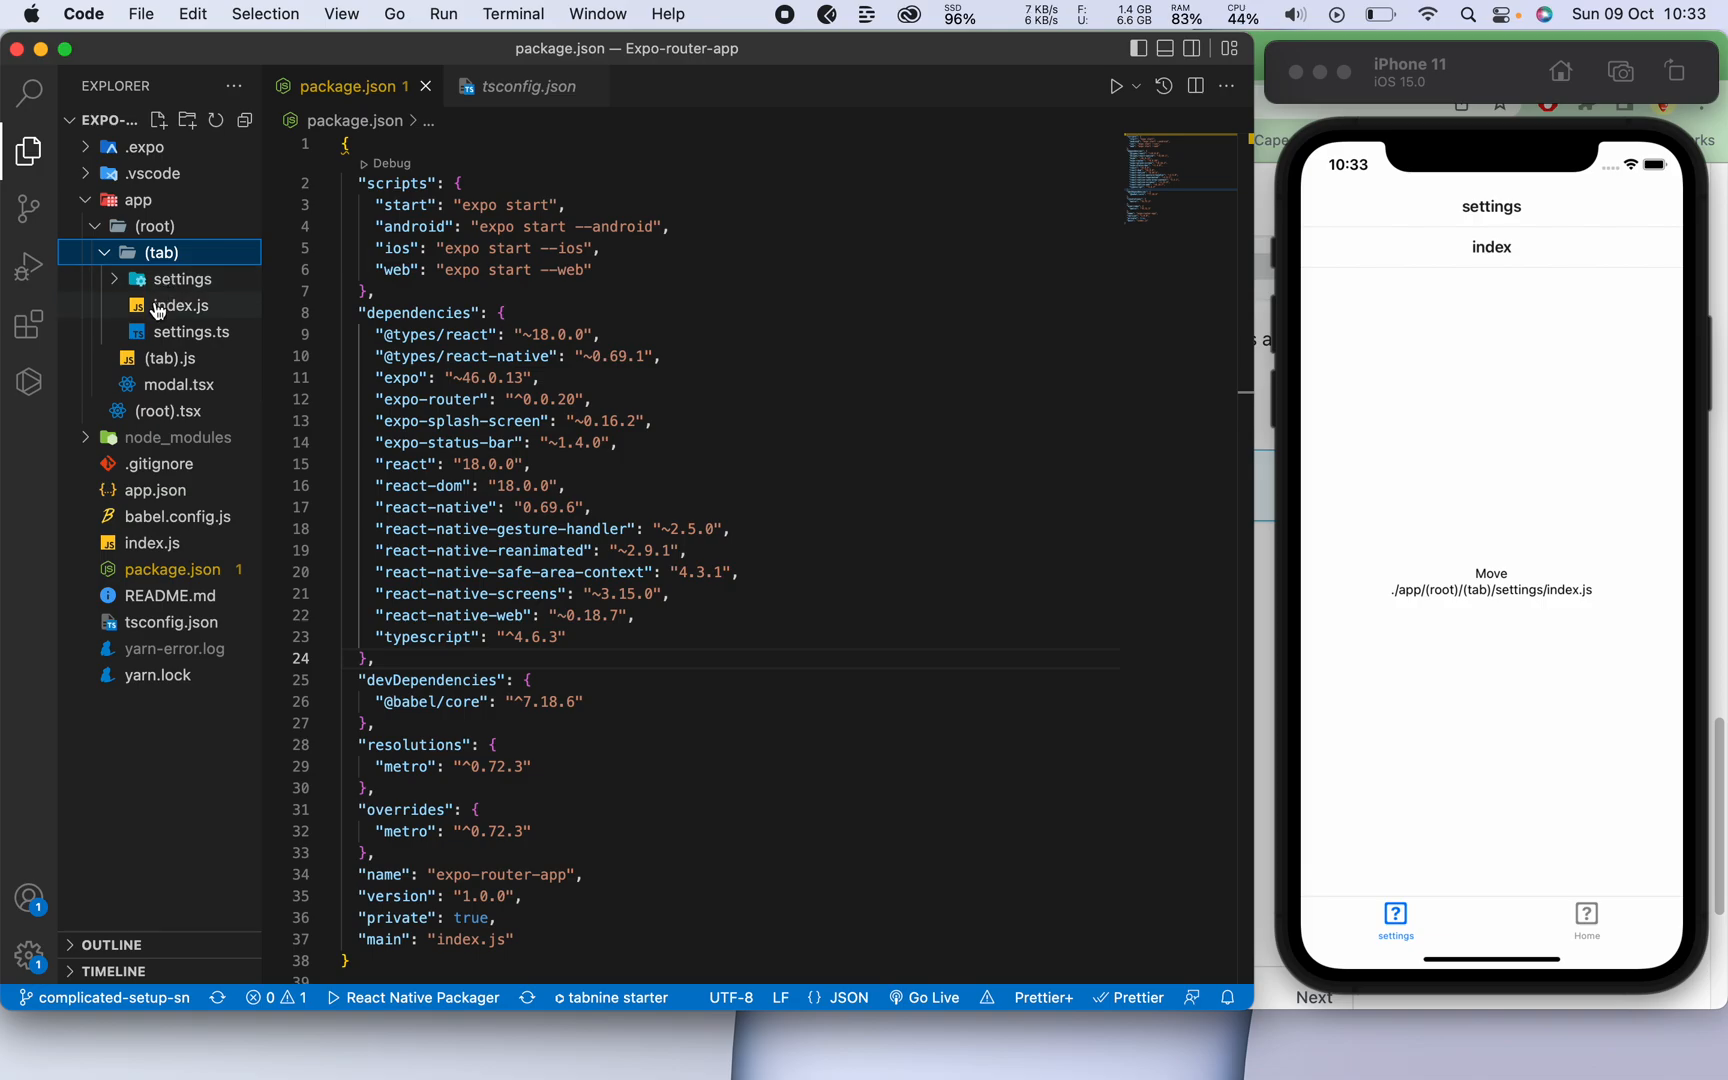
pyautogui.click(180, 305)
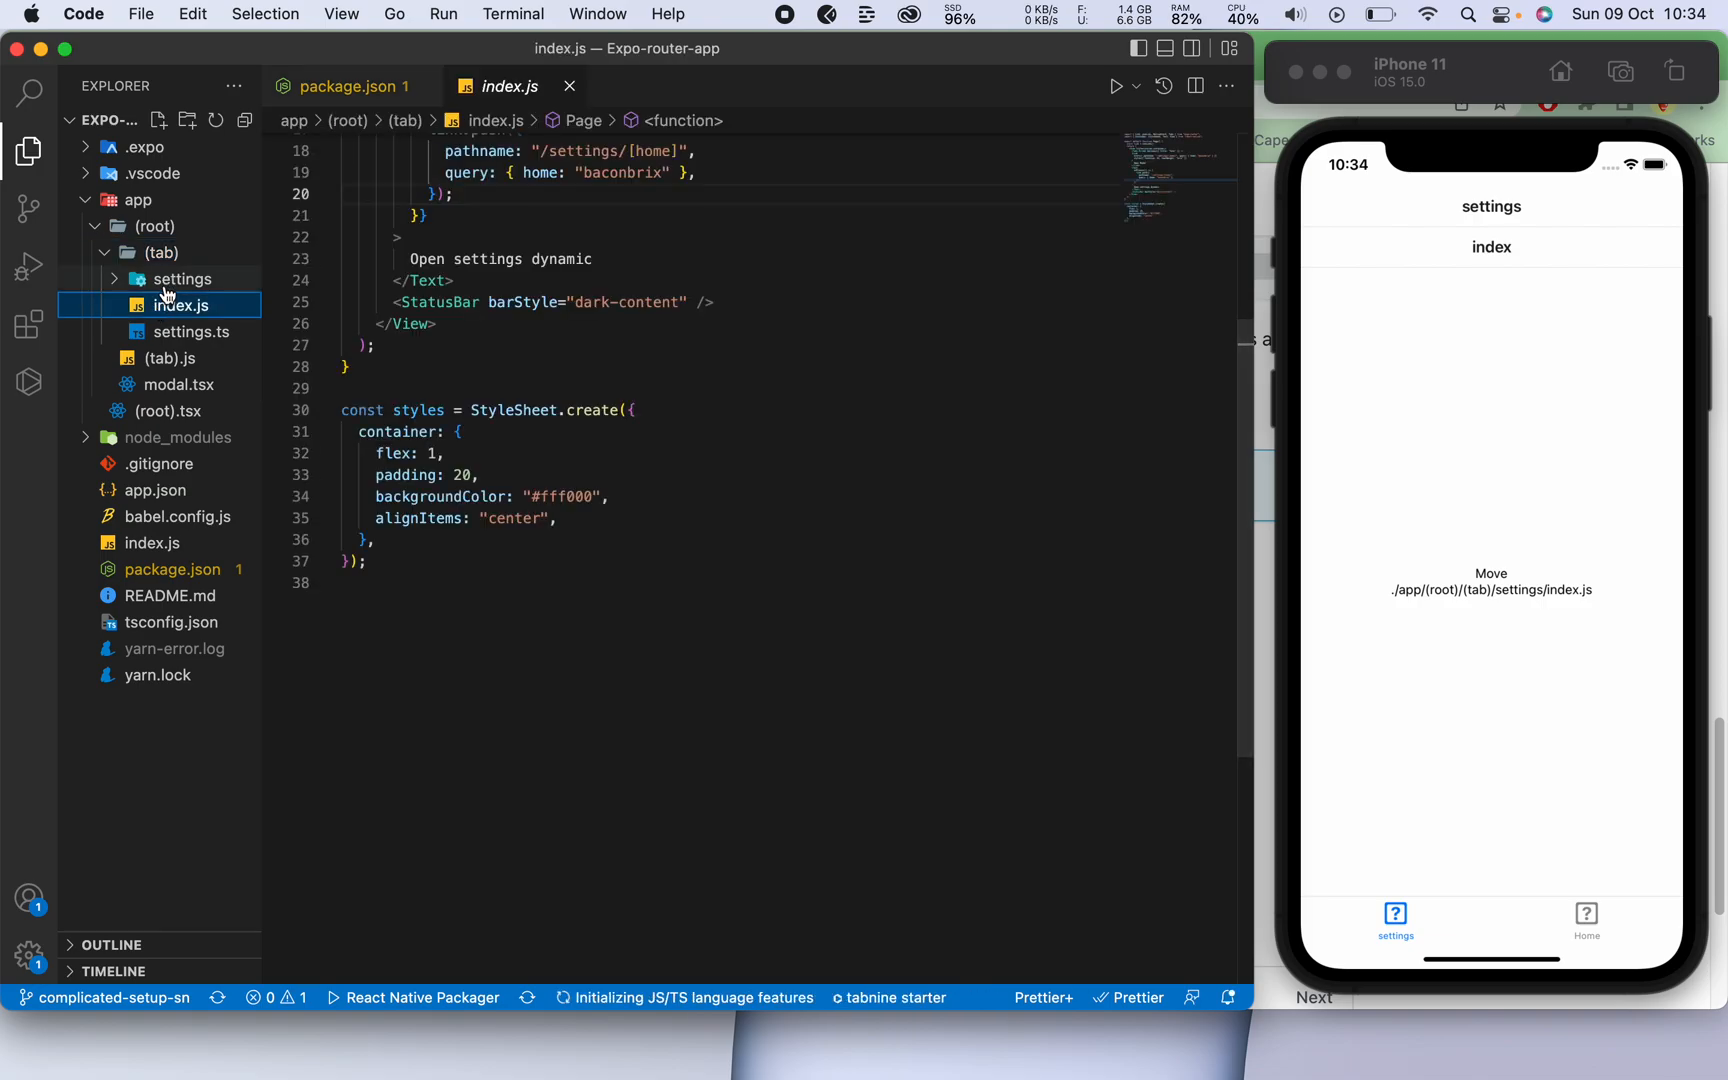
# Open settings/index.js, select __filename in its code, then switch the app to Home.
pyautogui.click(183, 278)
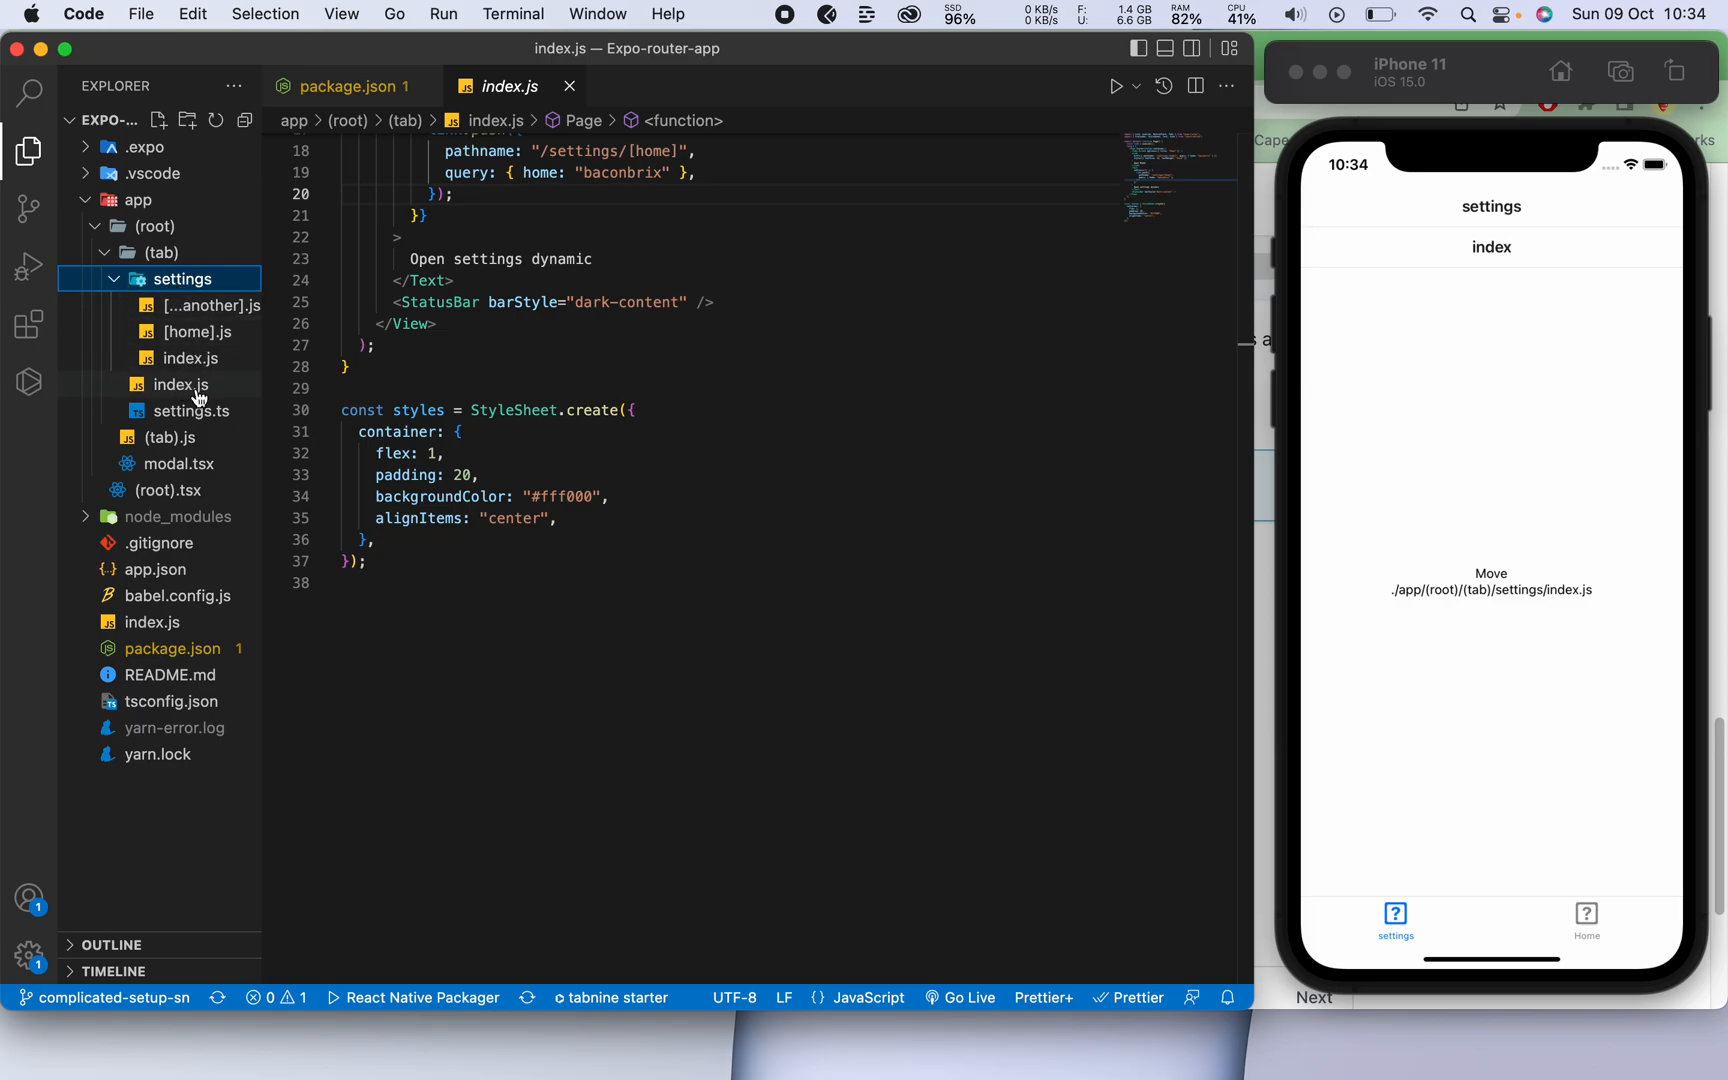
pyautogui.click(188, 358)
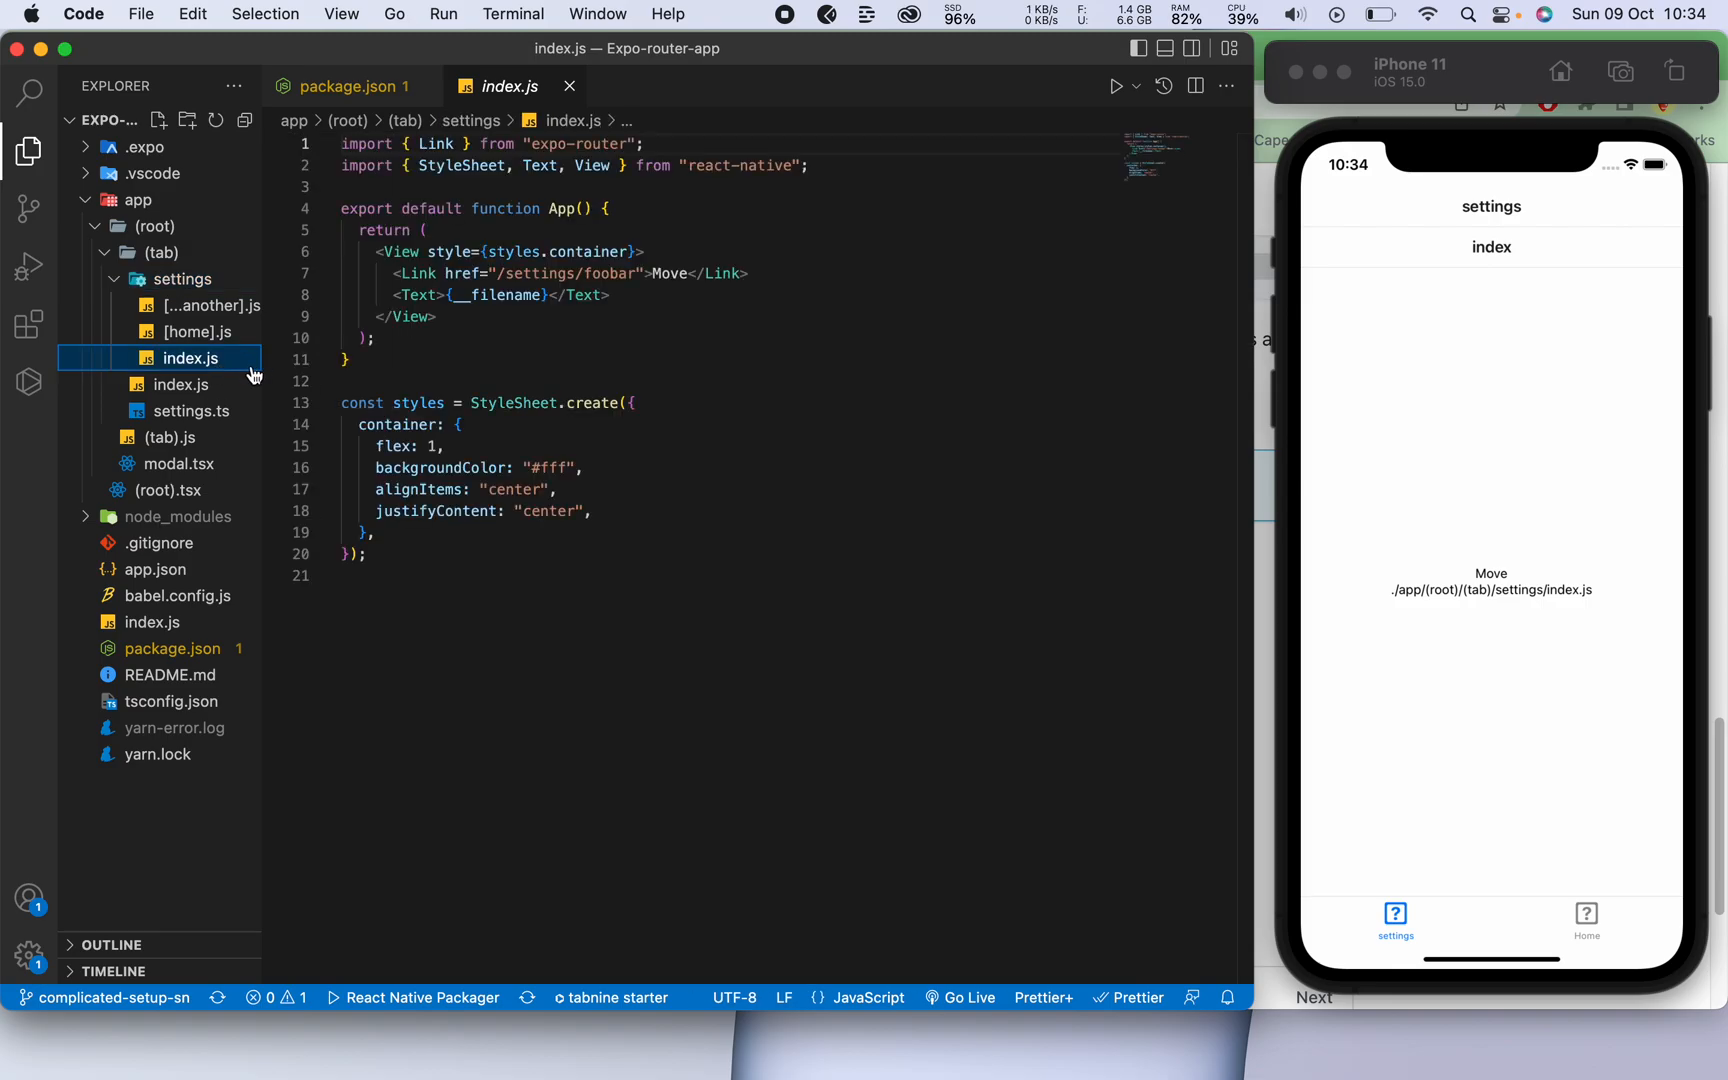
pyautogui.moveTo(1394, 821)
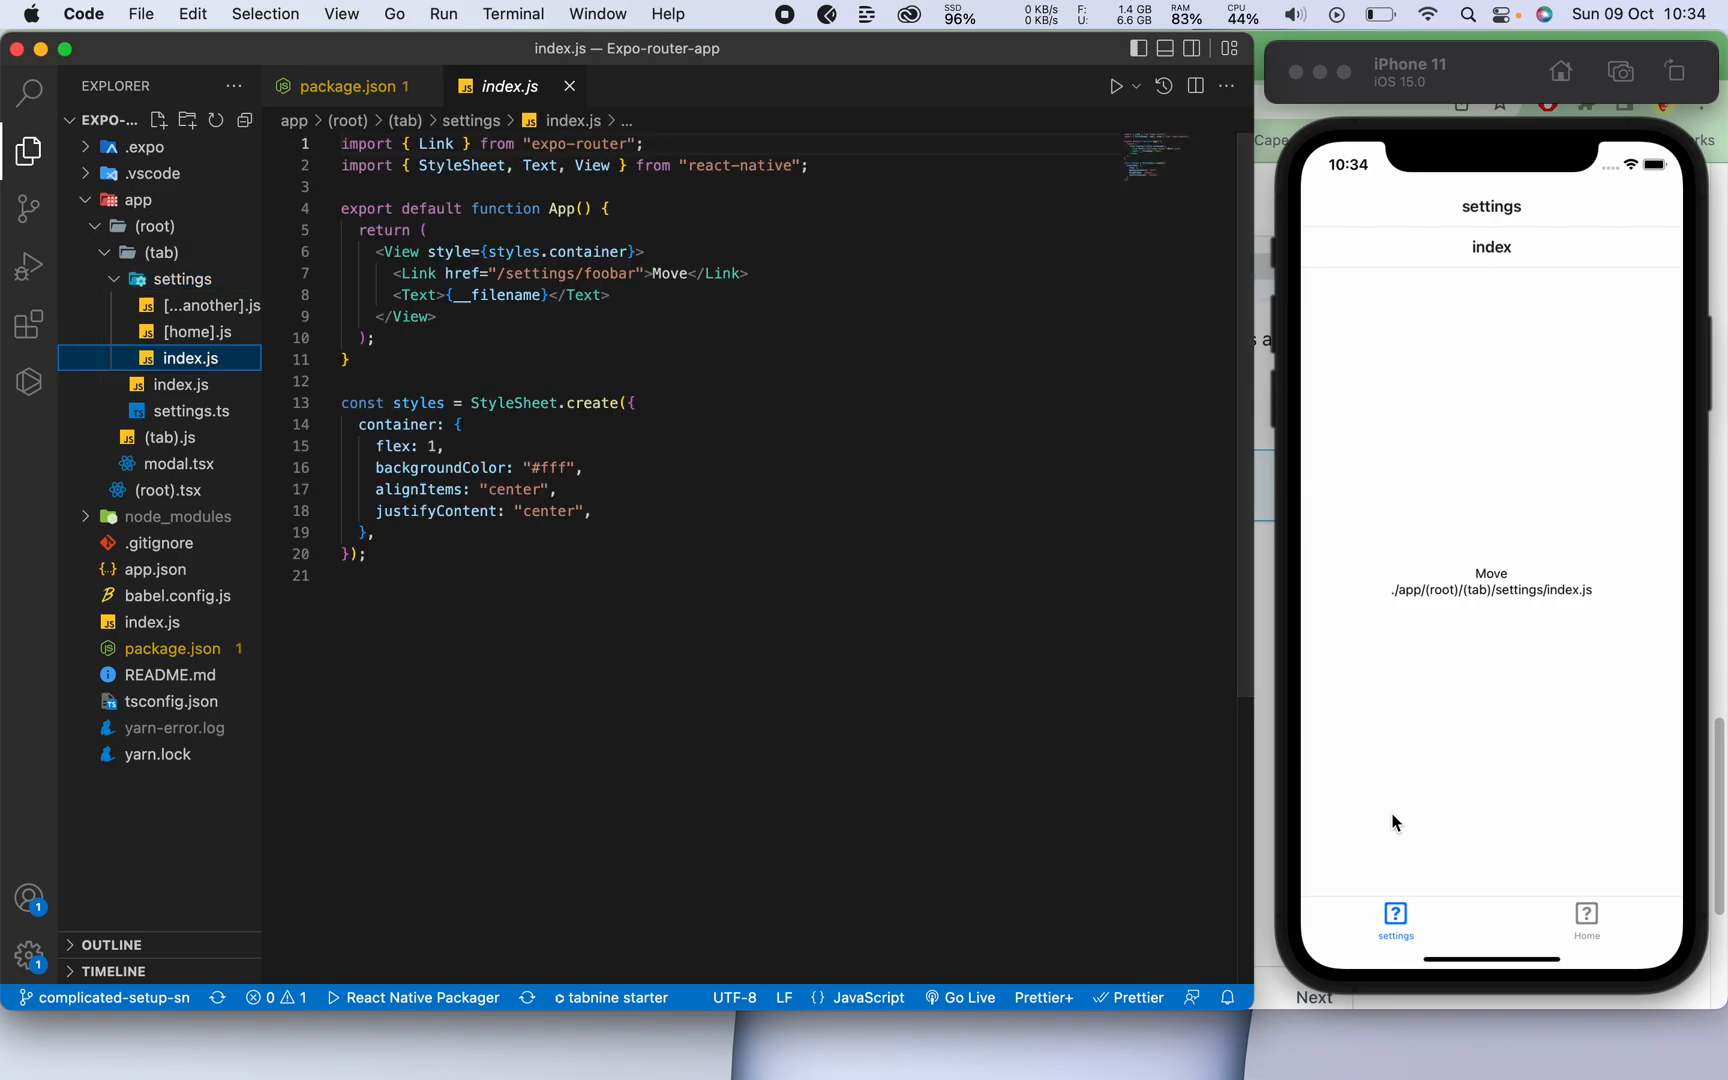
pyautogui.moveTo(1530, 475)
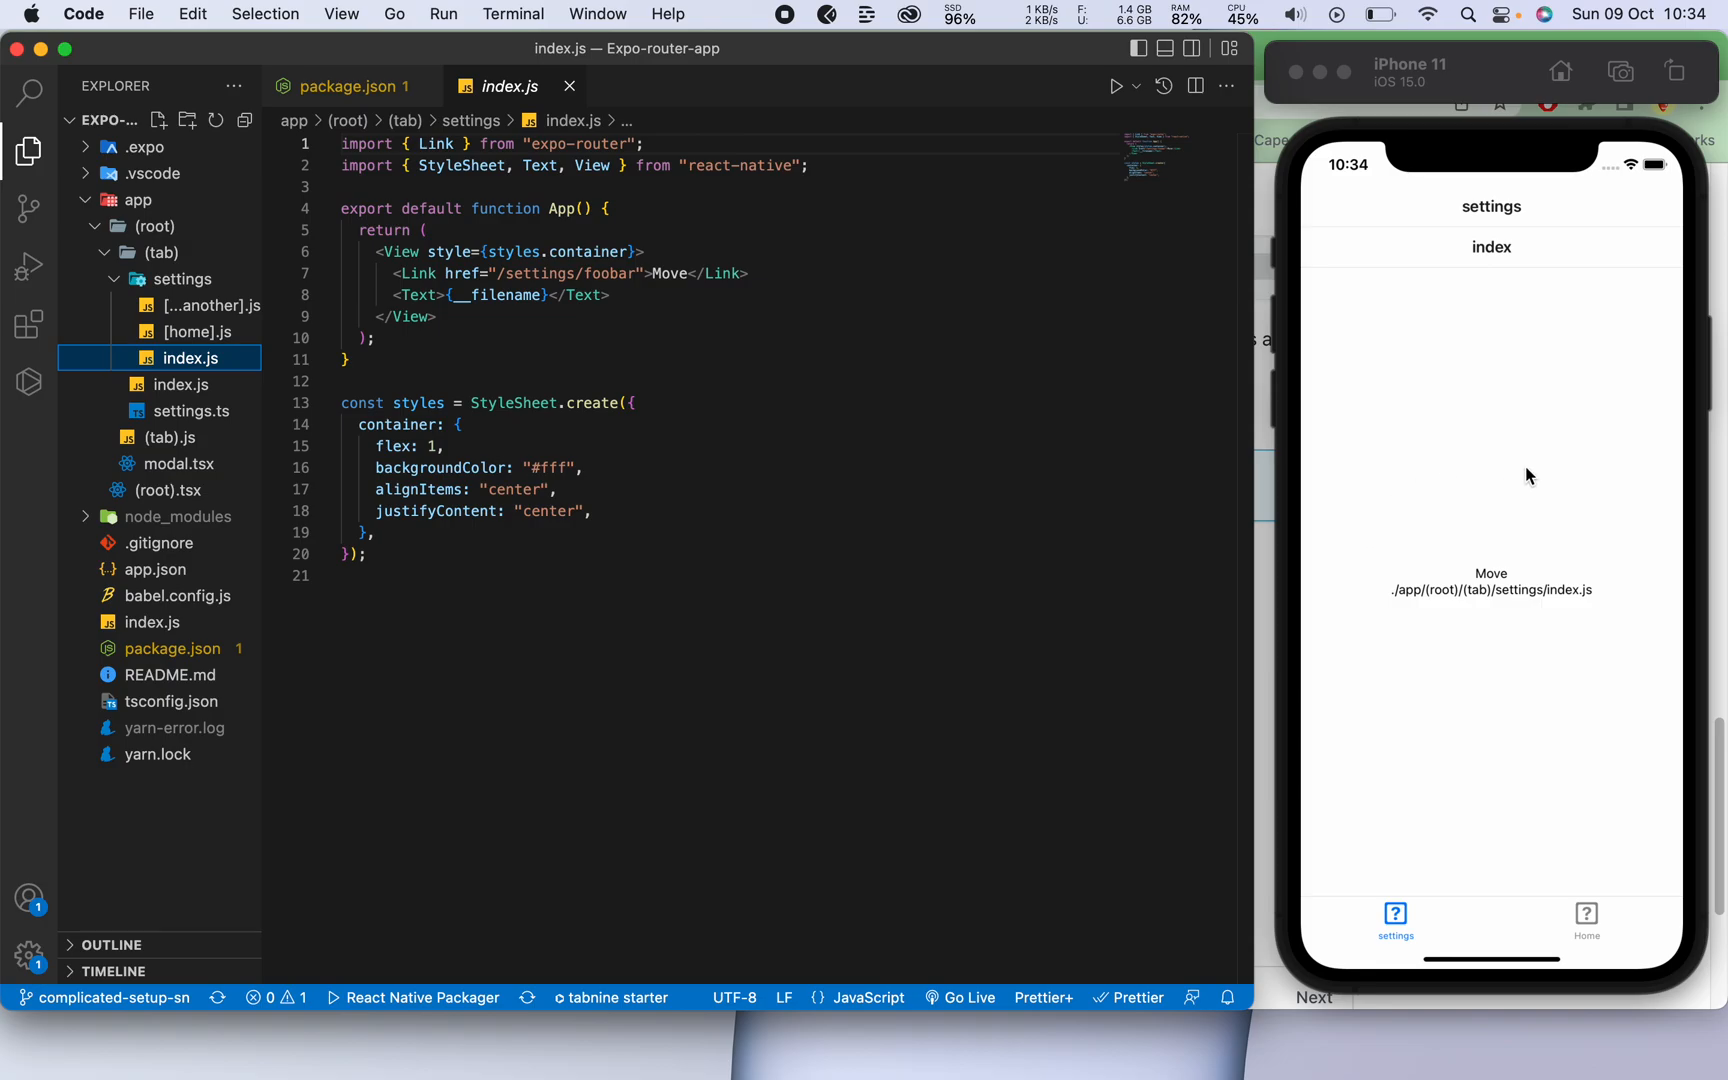
pyautogui.moveTo(1486, 531)
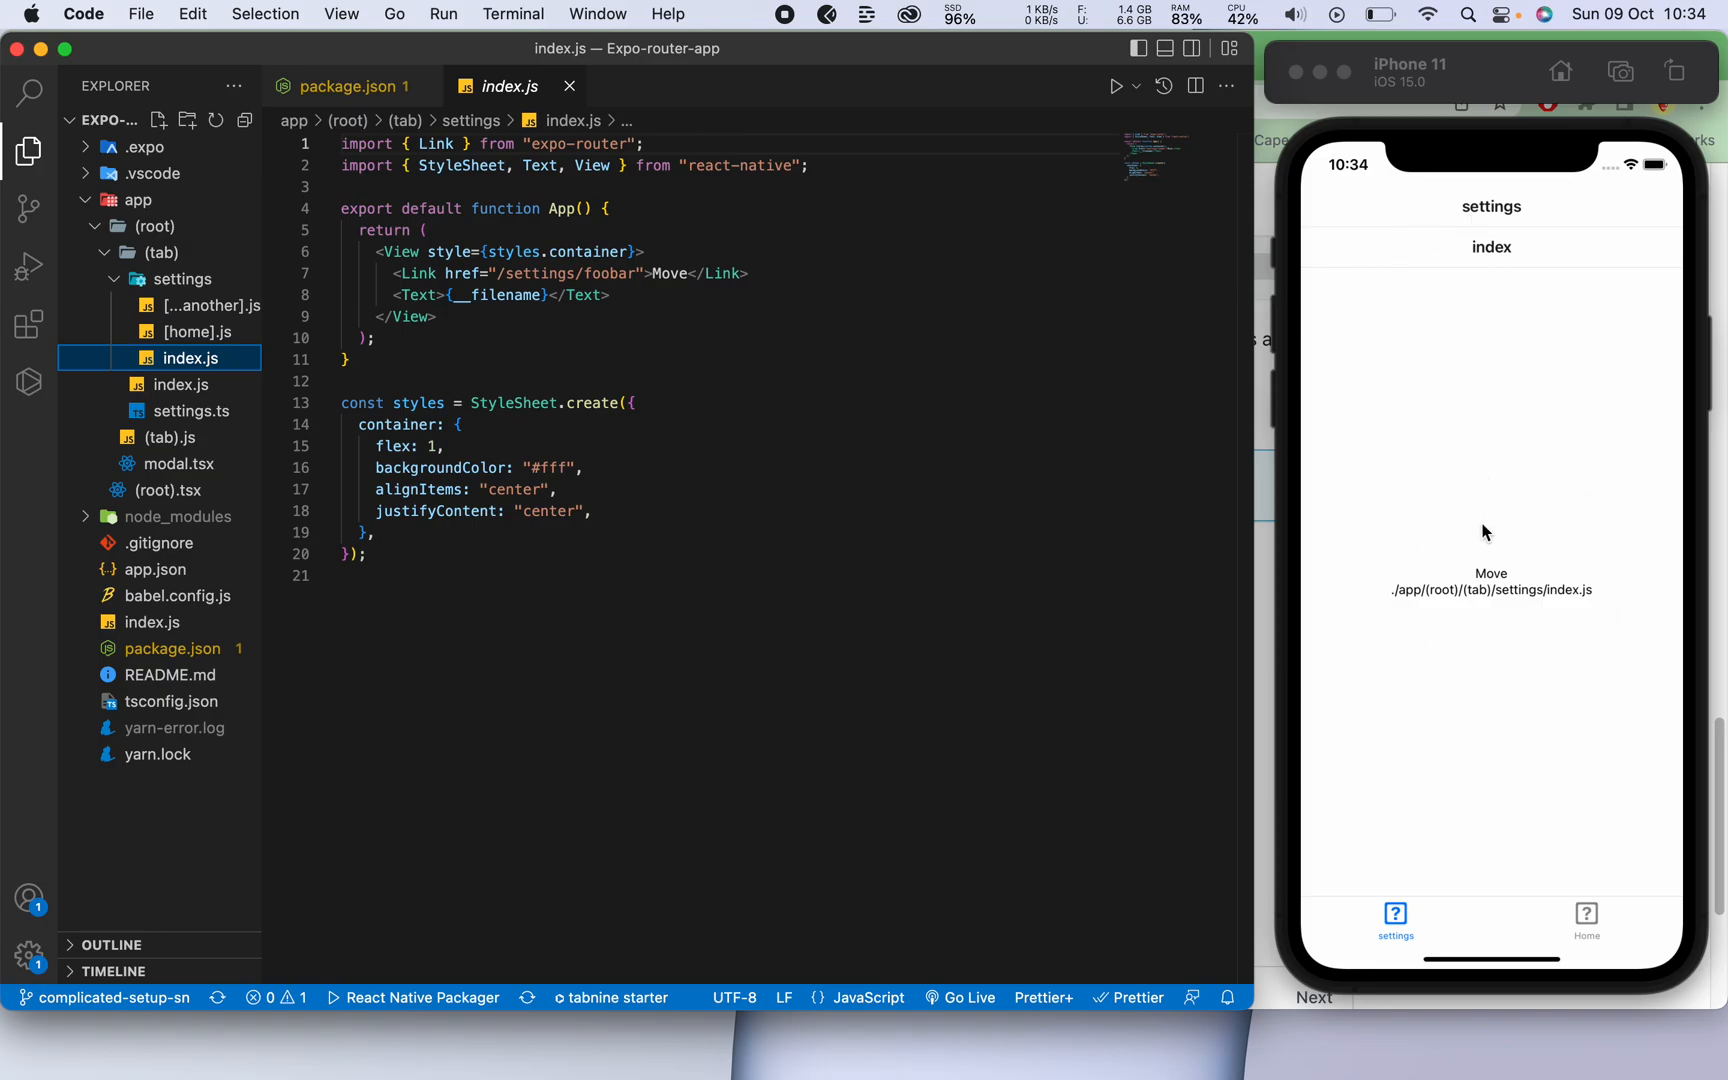
pyautogui.doubleClick(496, 295)
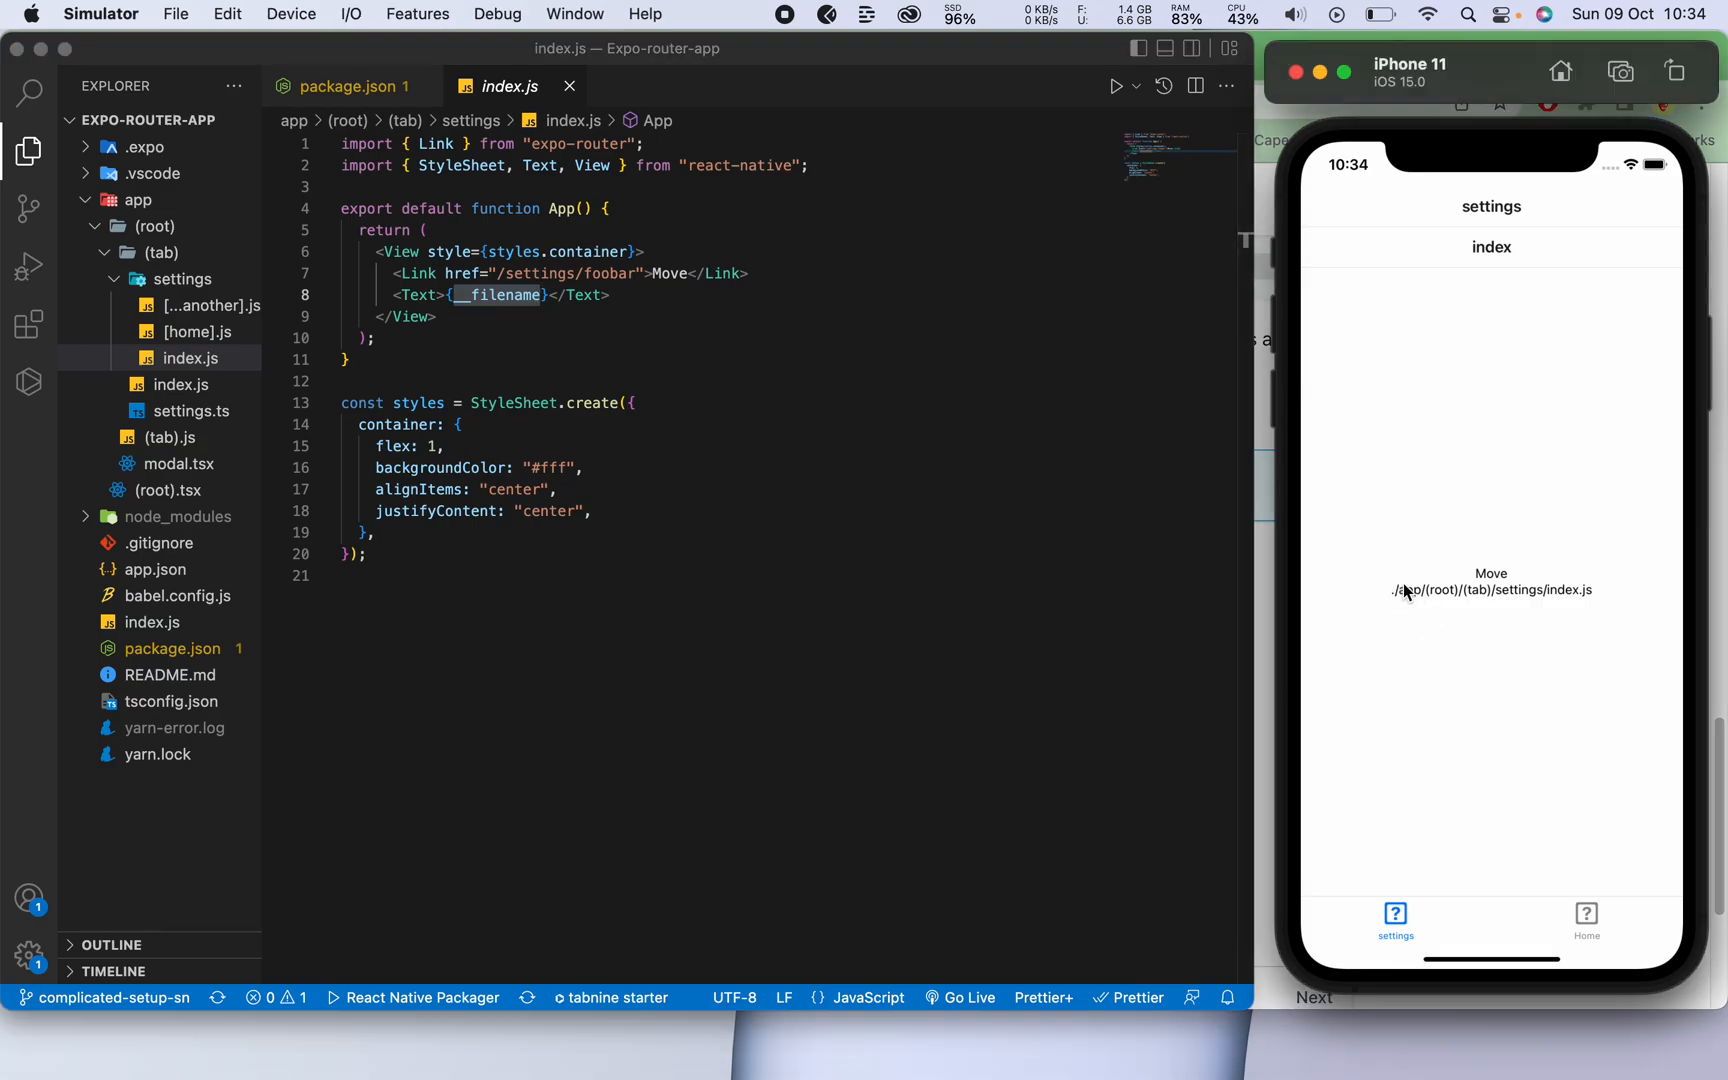
pyautogui.moveTo(1391, 402)
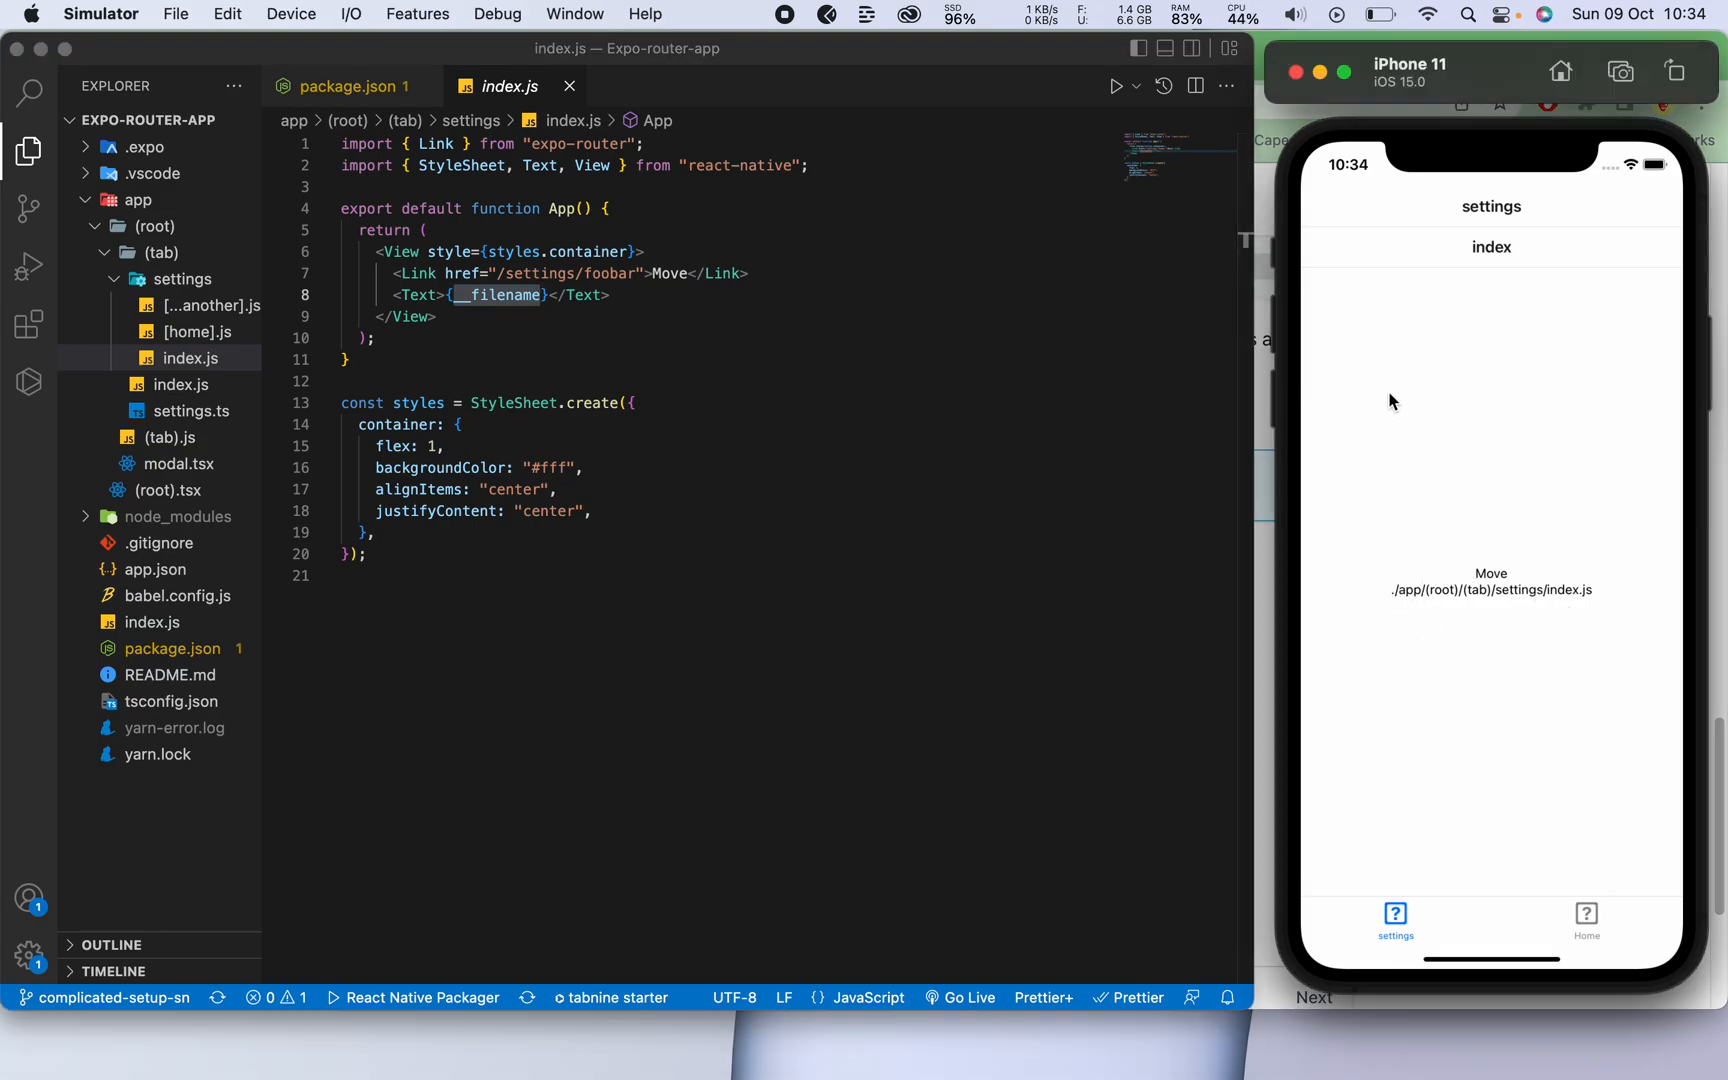
pyautogui.moveTo(1542, 544)
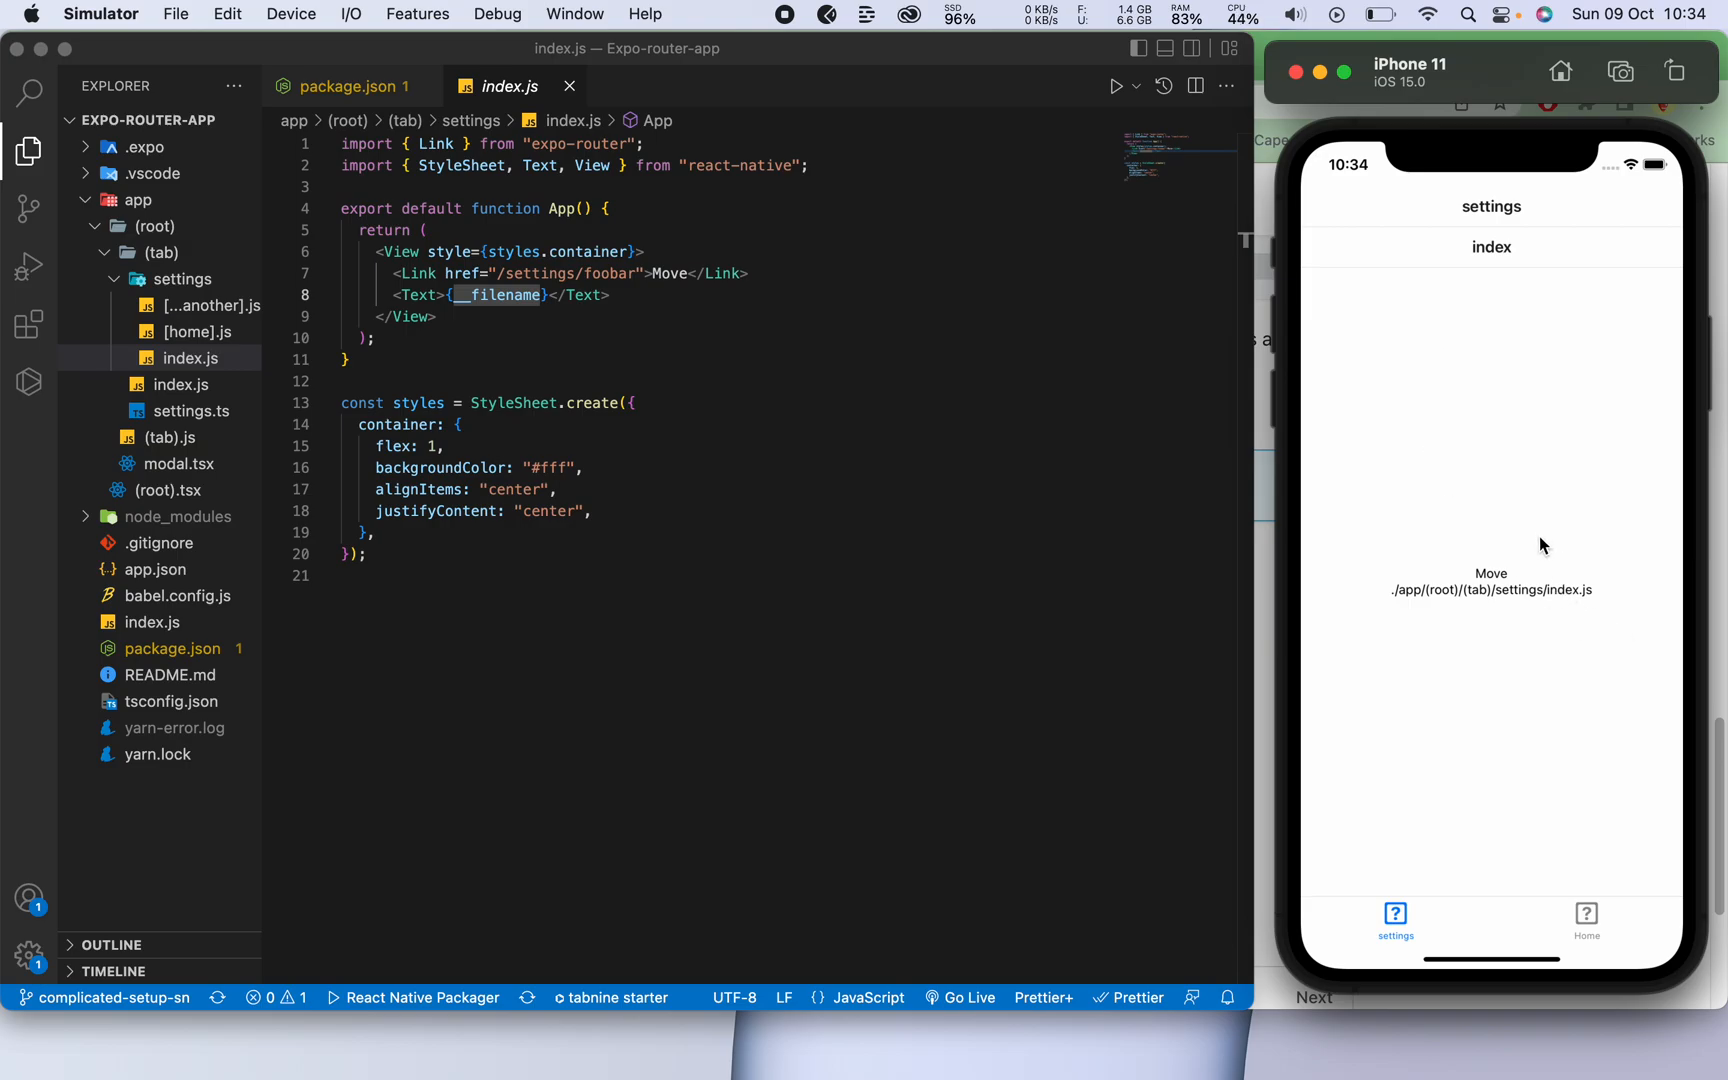
pyautogui.click(1585, 917)
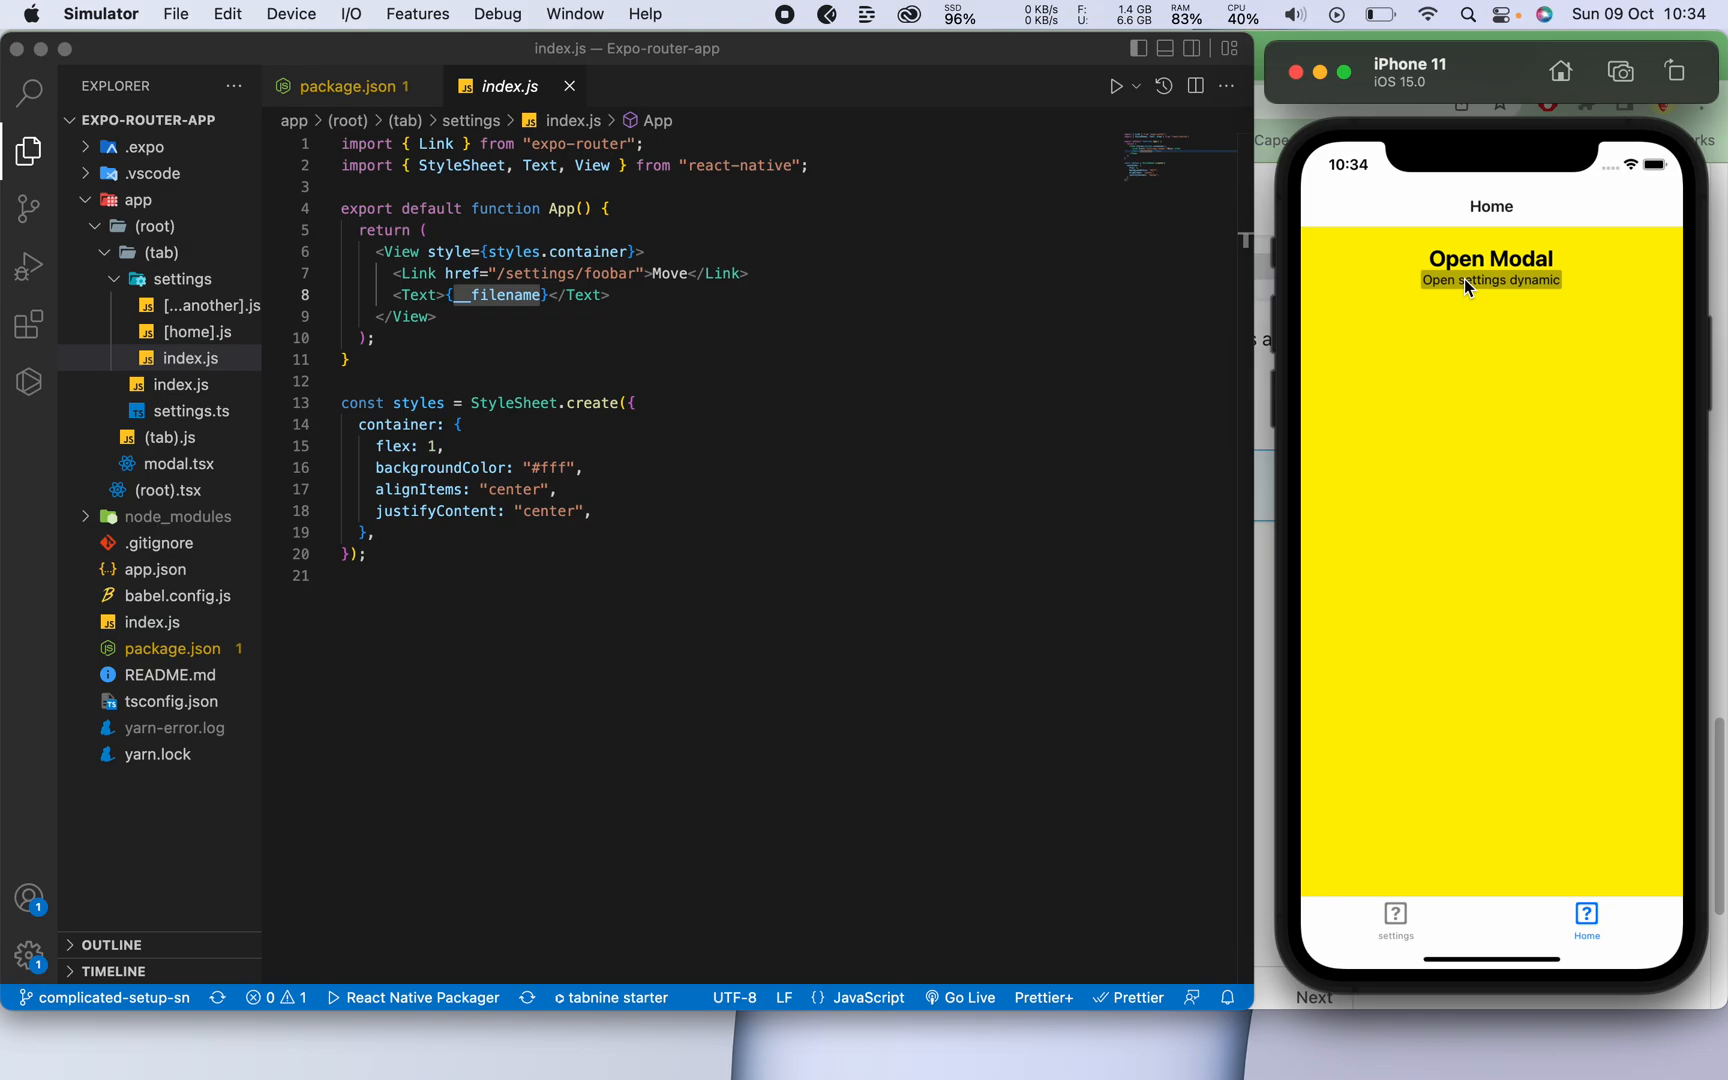
# Open the dynamic settings route in the app and view the [home].js and index.js code.
pyautogui.click(1490, 279)
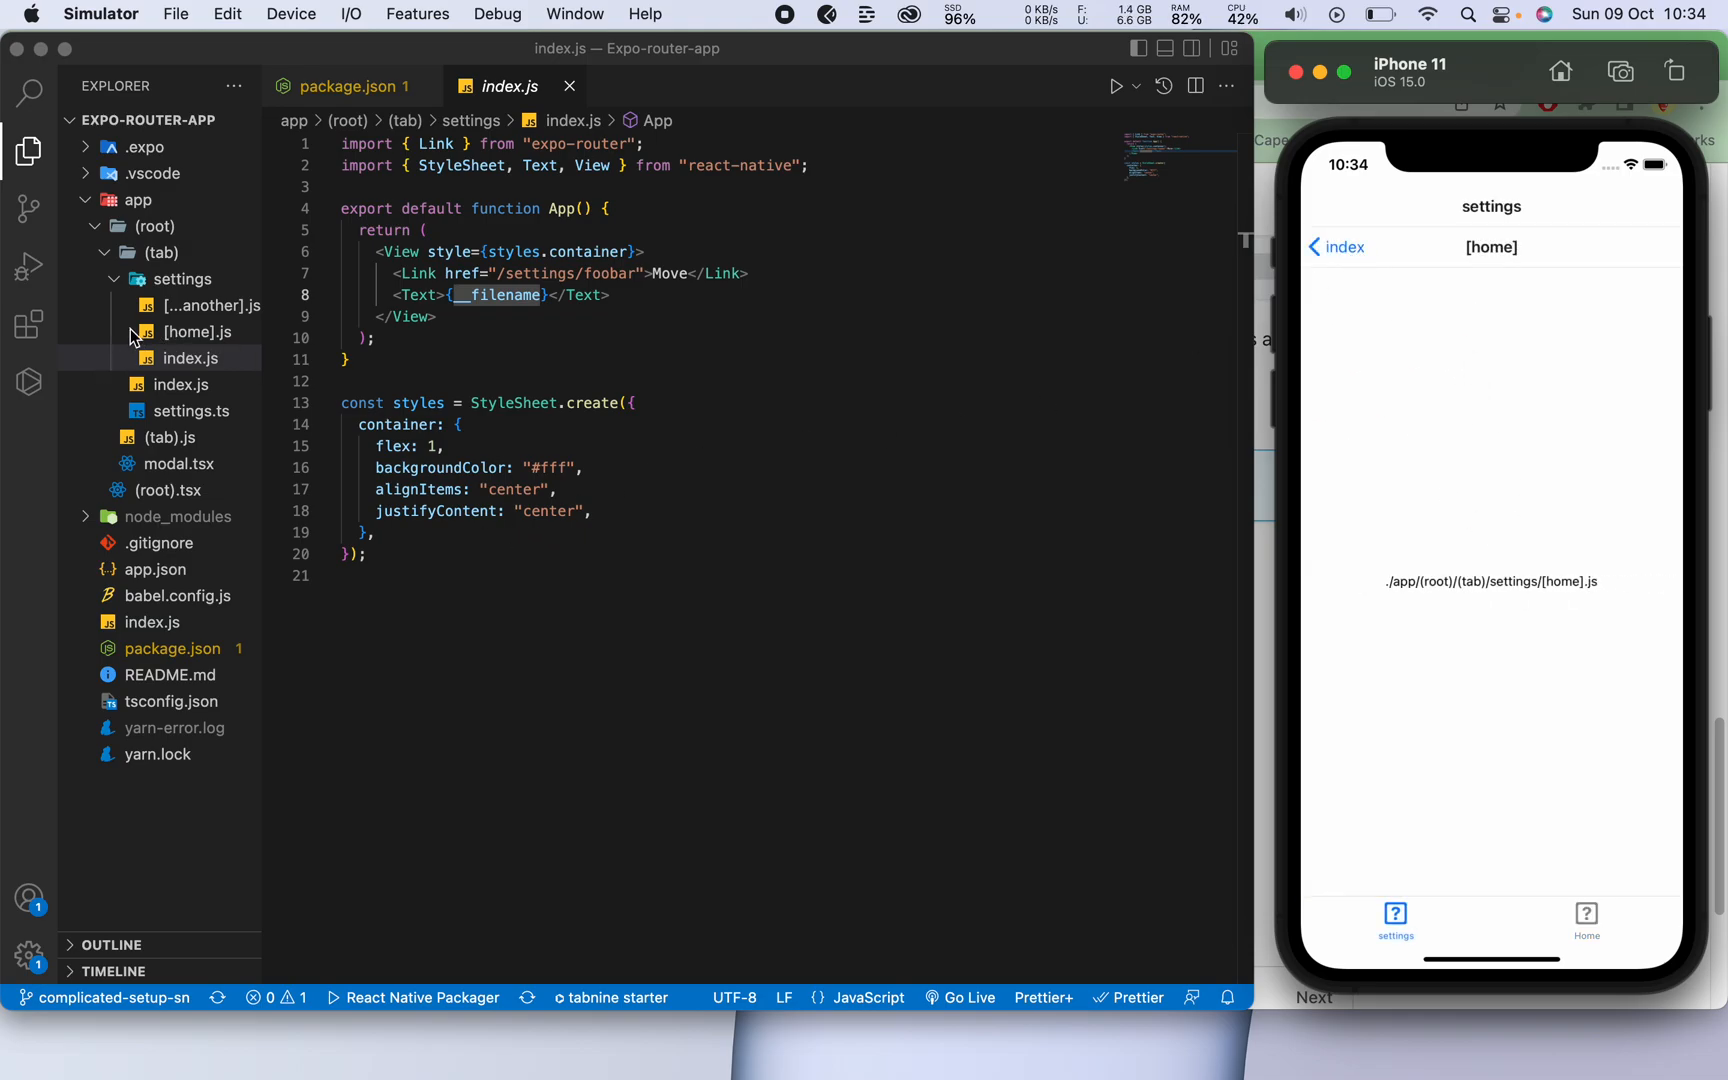
pyautogui.click(183, 279)
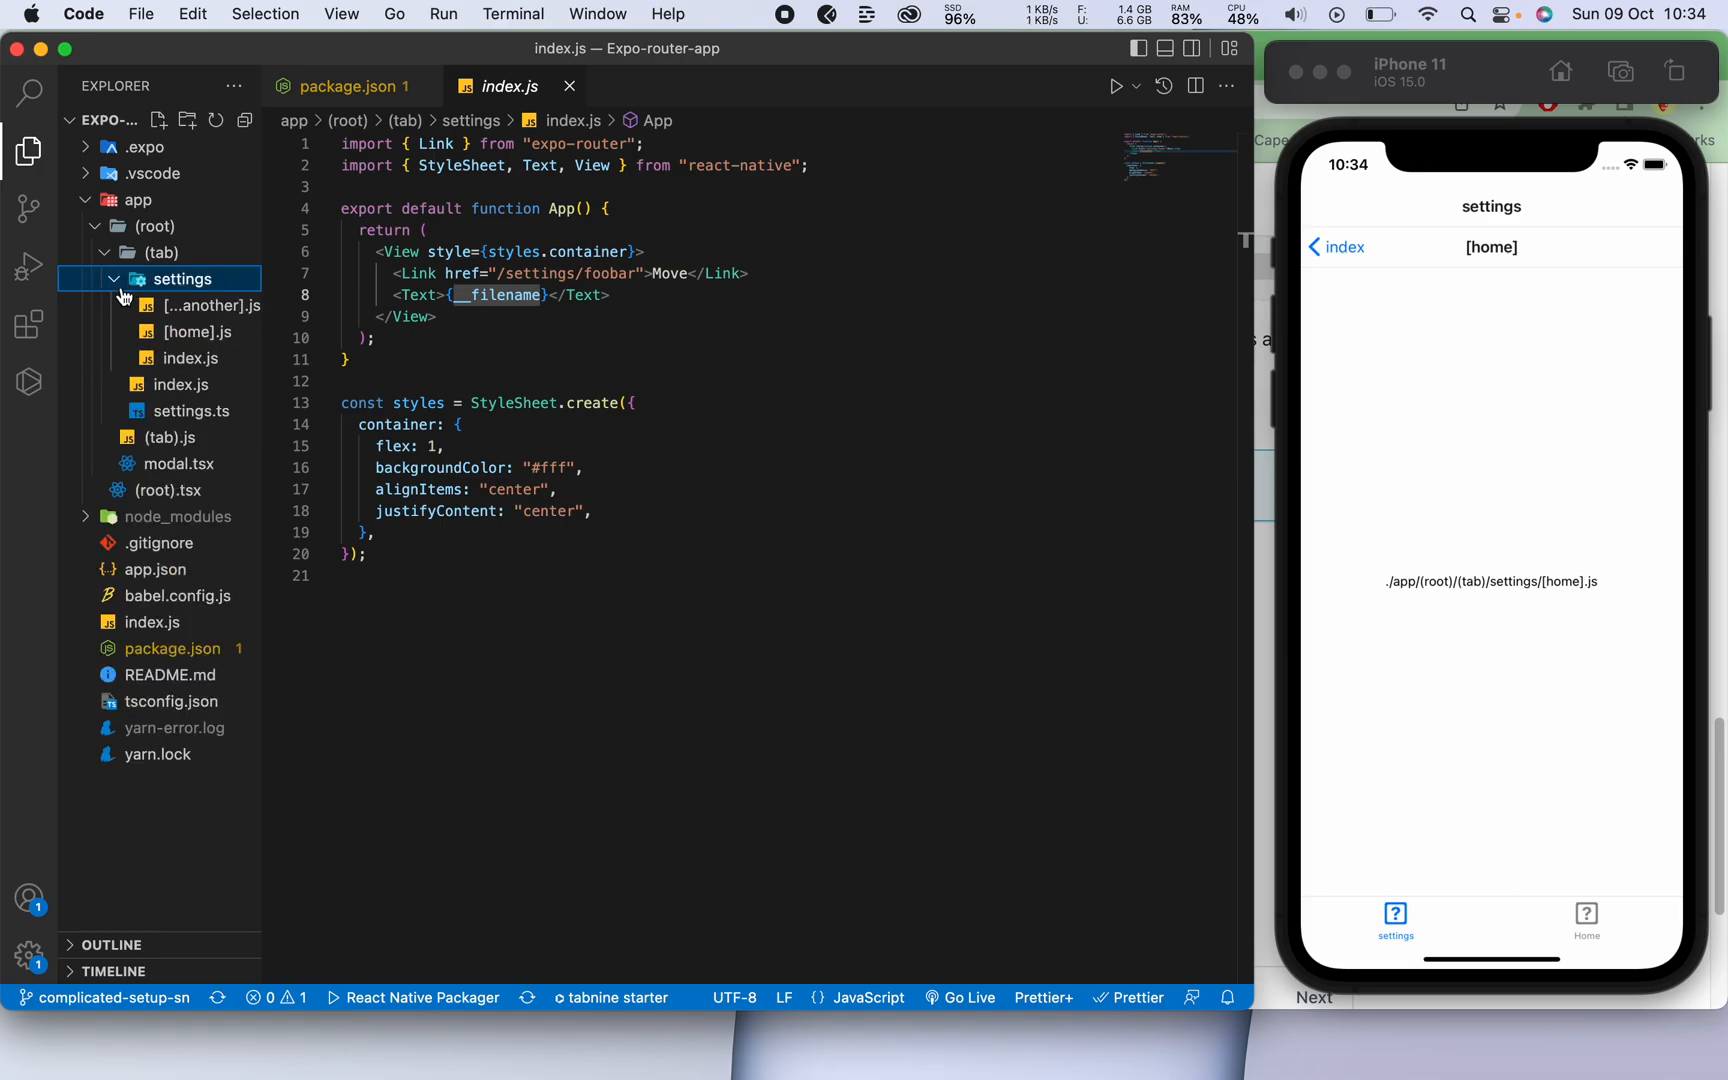
pyautogui.click(202, 332)
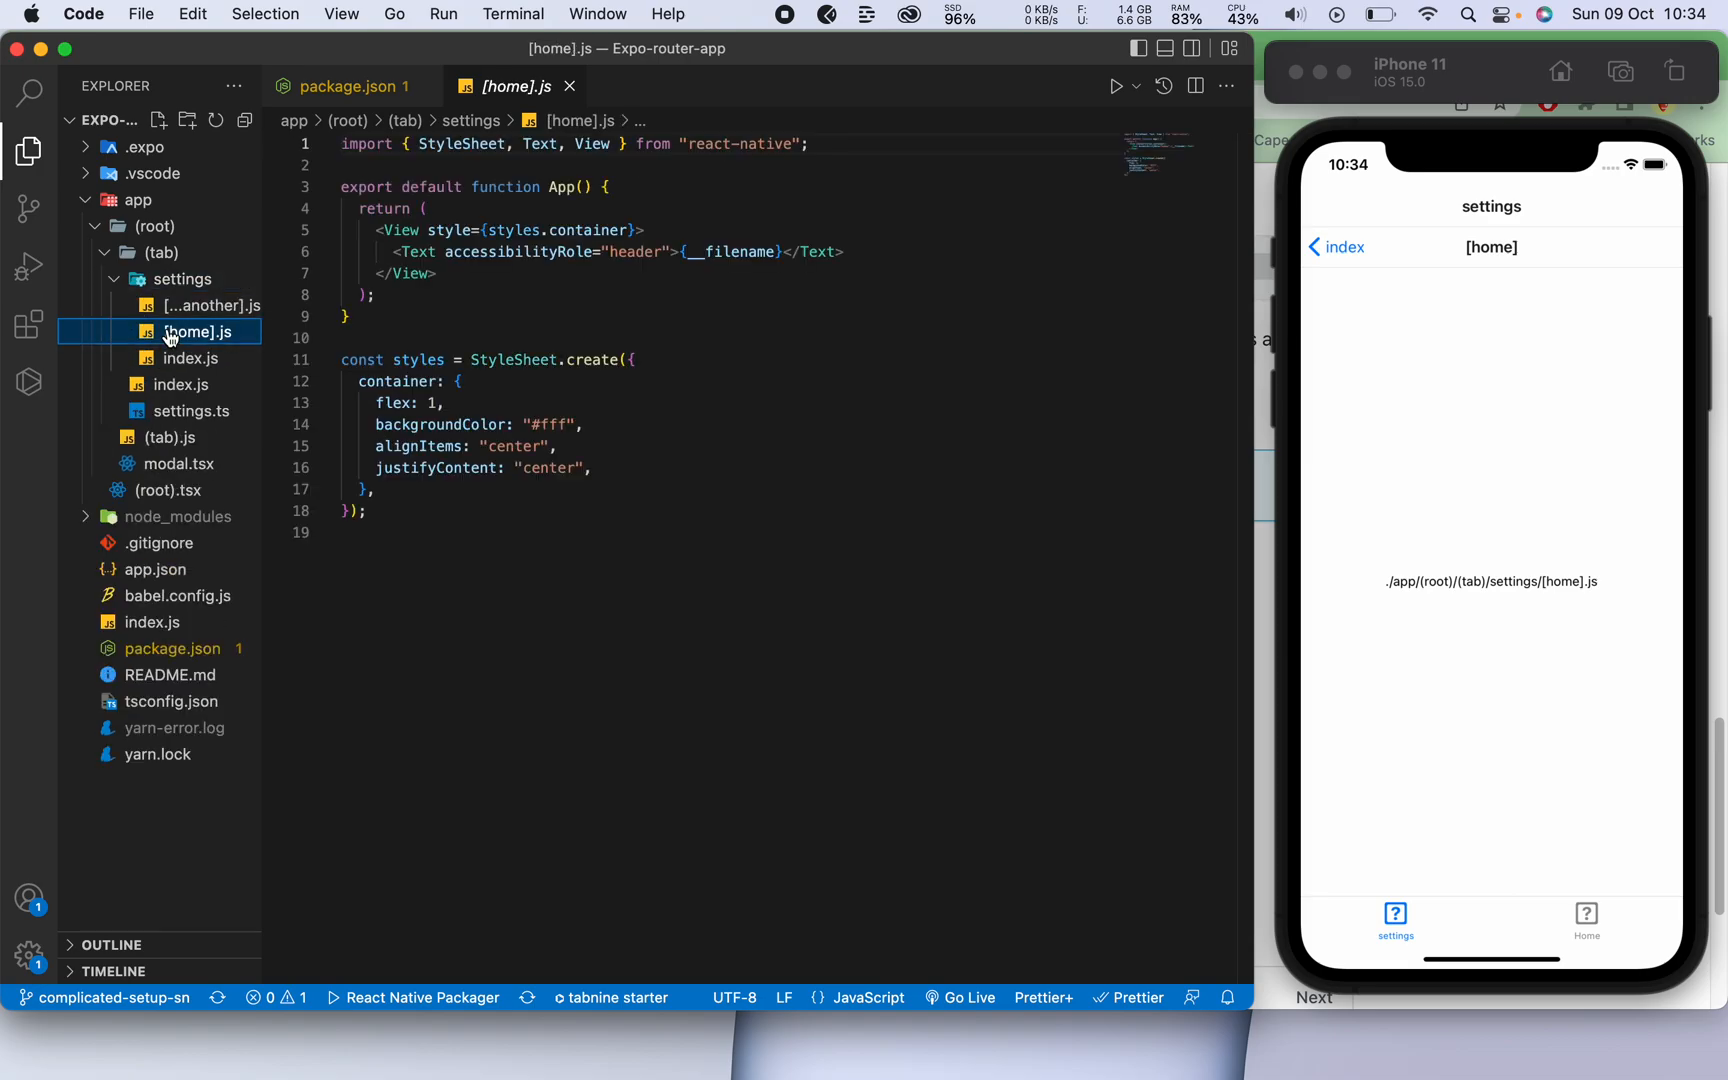
pyautogui.click(185, 358)
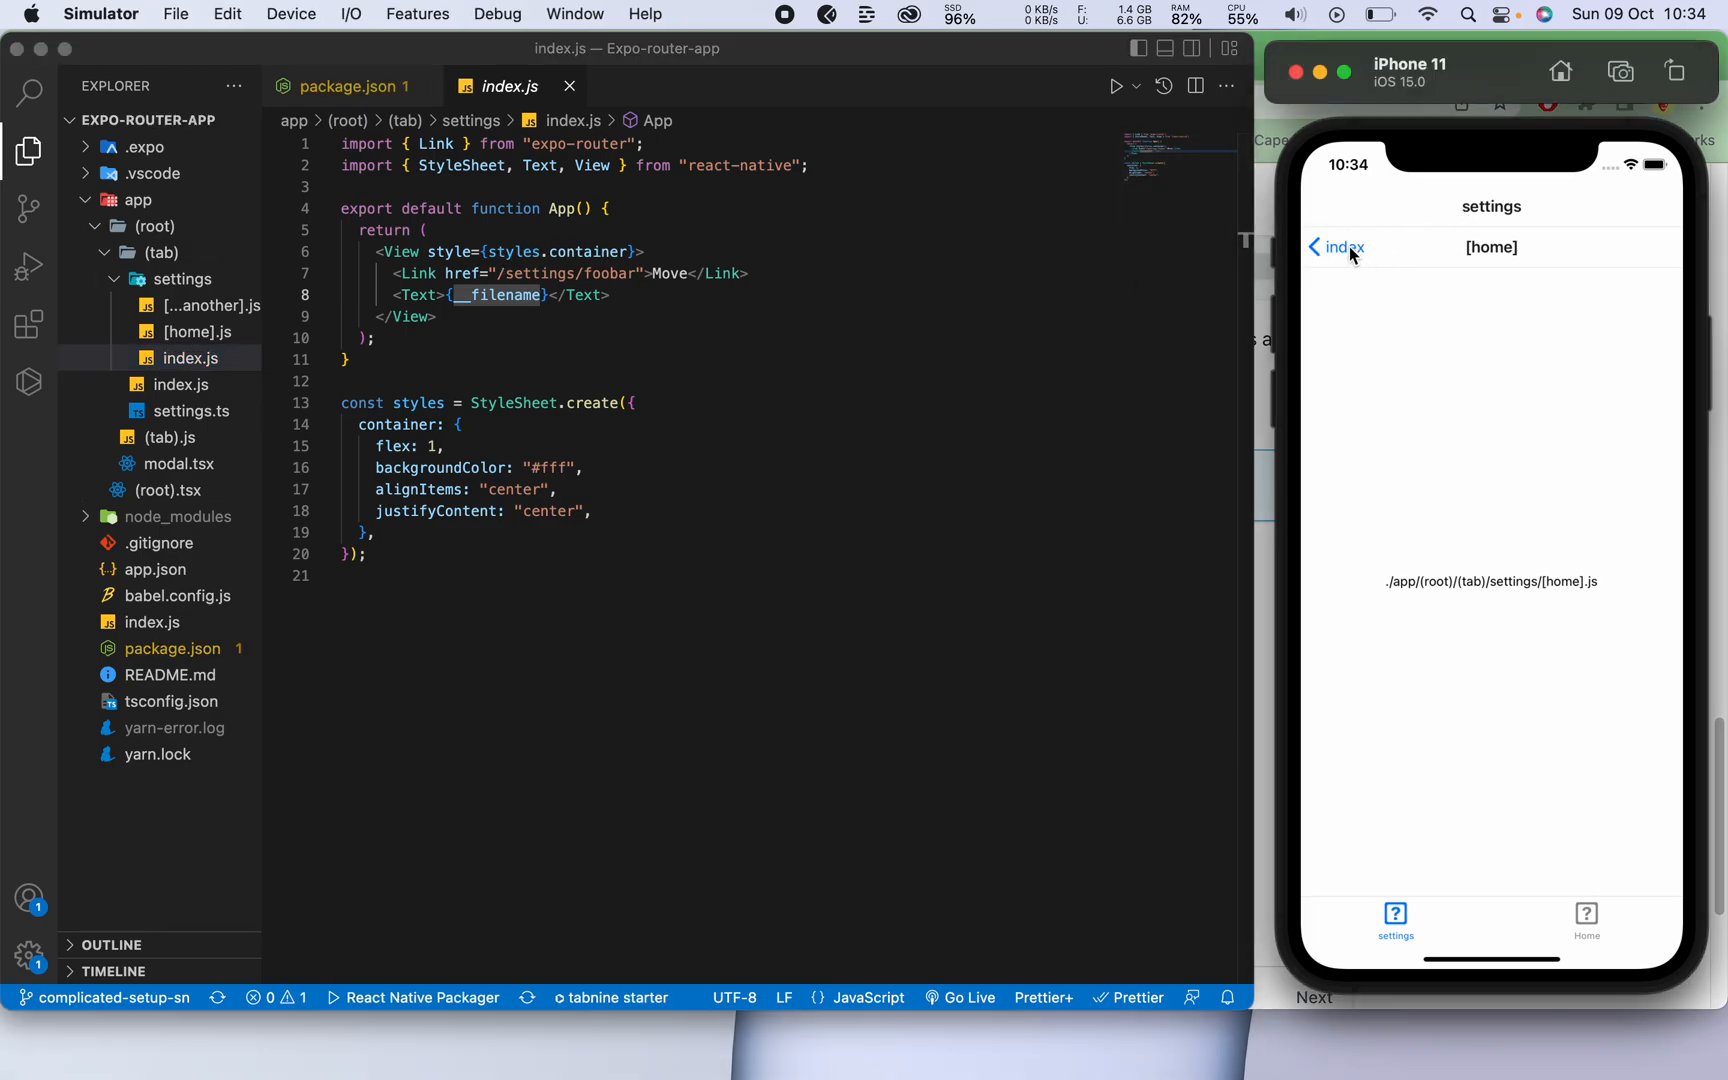
# Return the app to the settings index, reopen [home].js, then open package.json.
pyautogui.click(1331, 247)
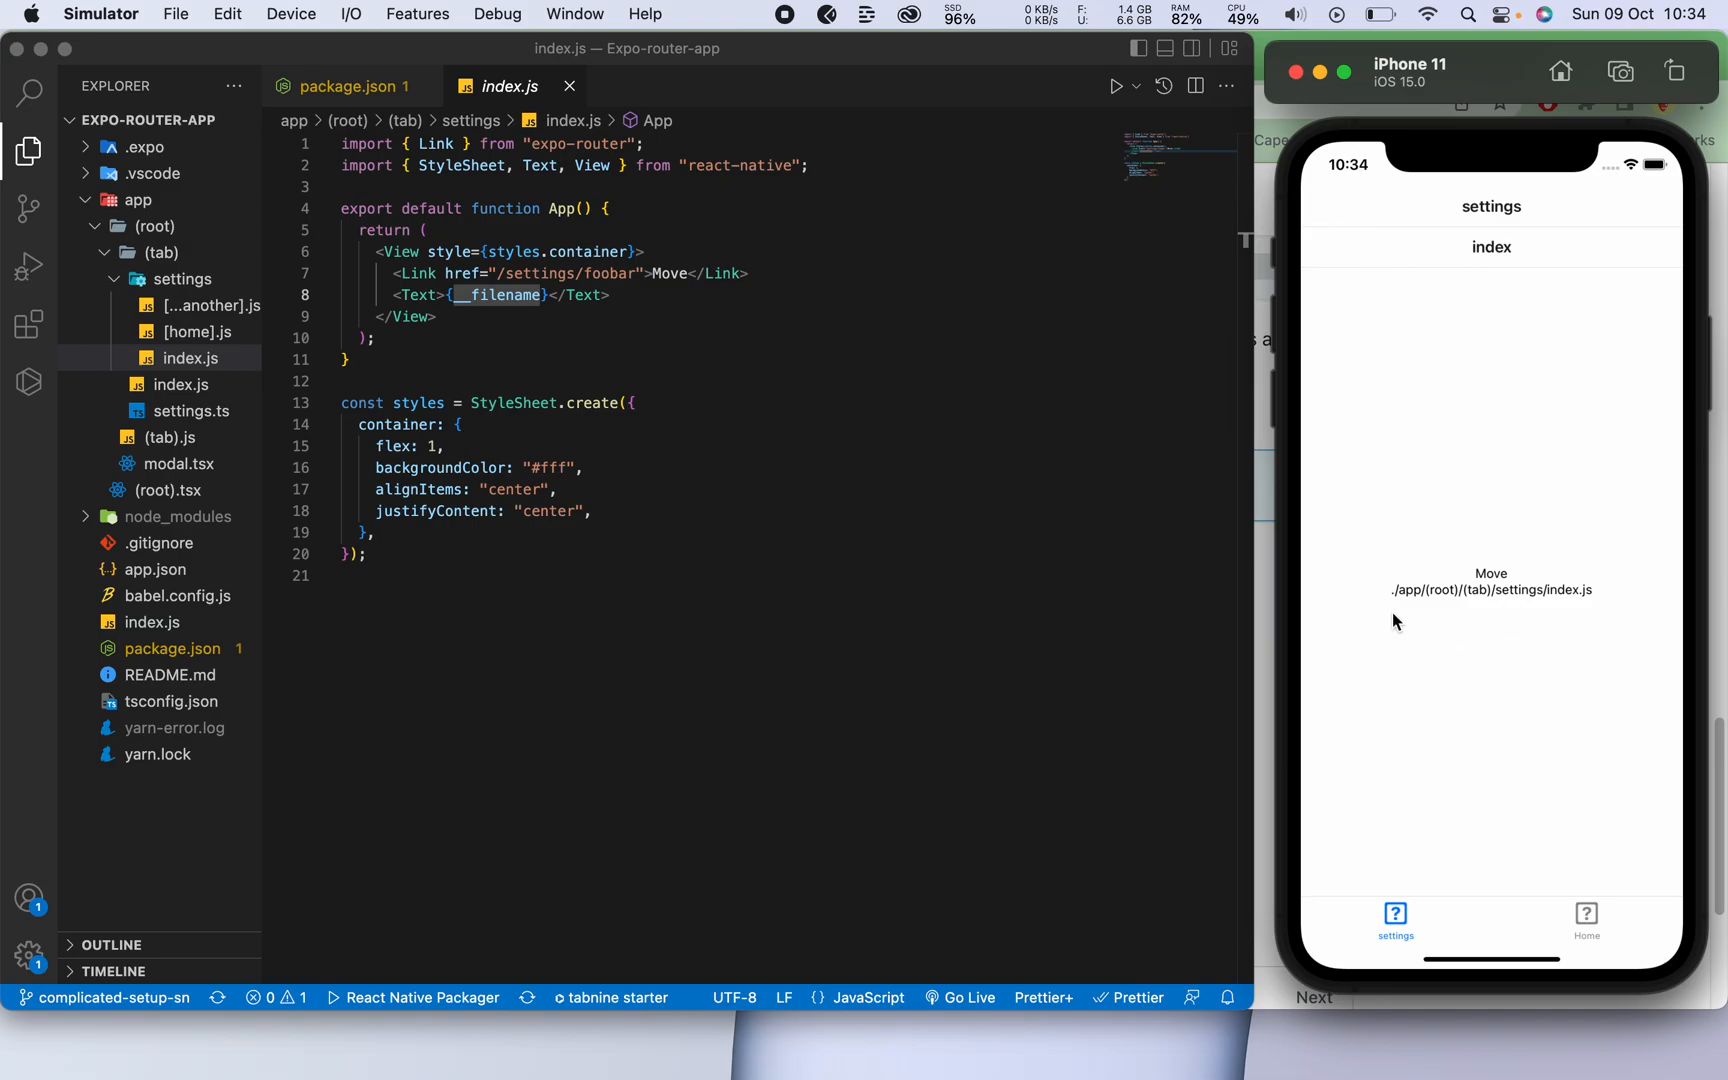
pyautogui.click(198, 332)
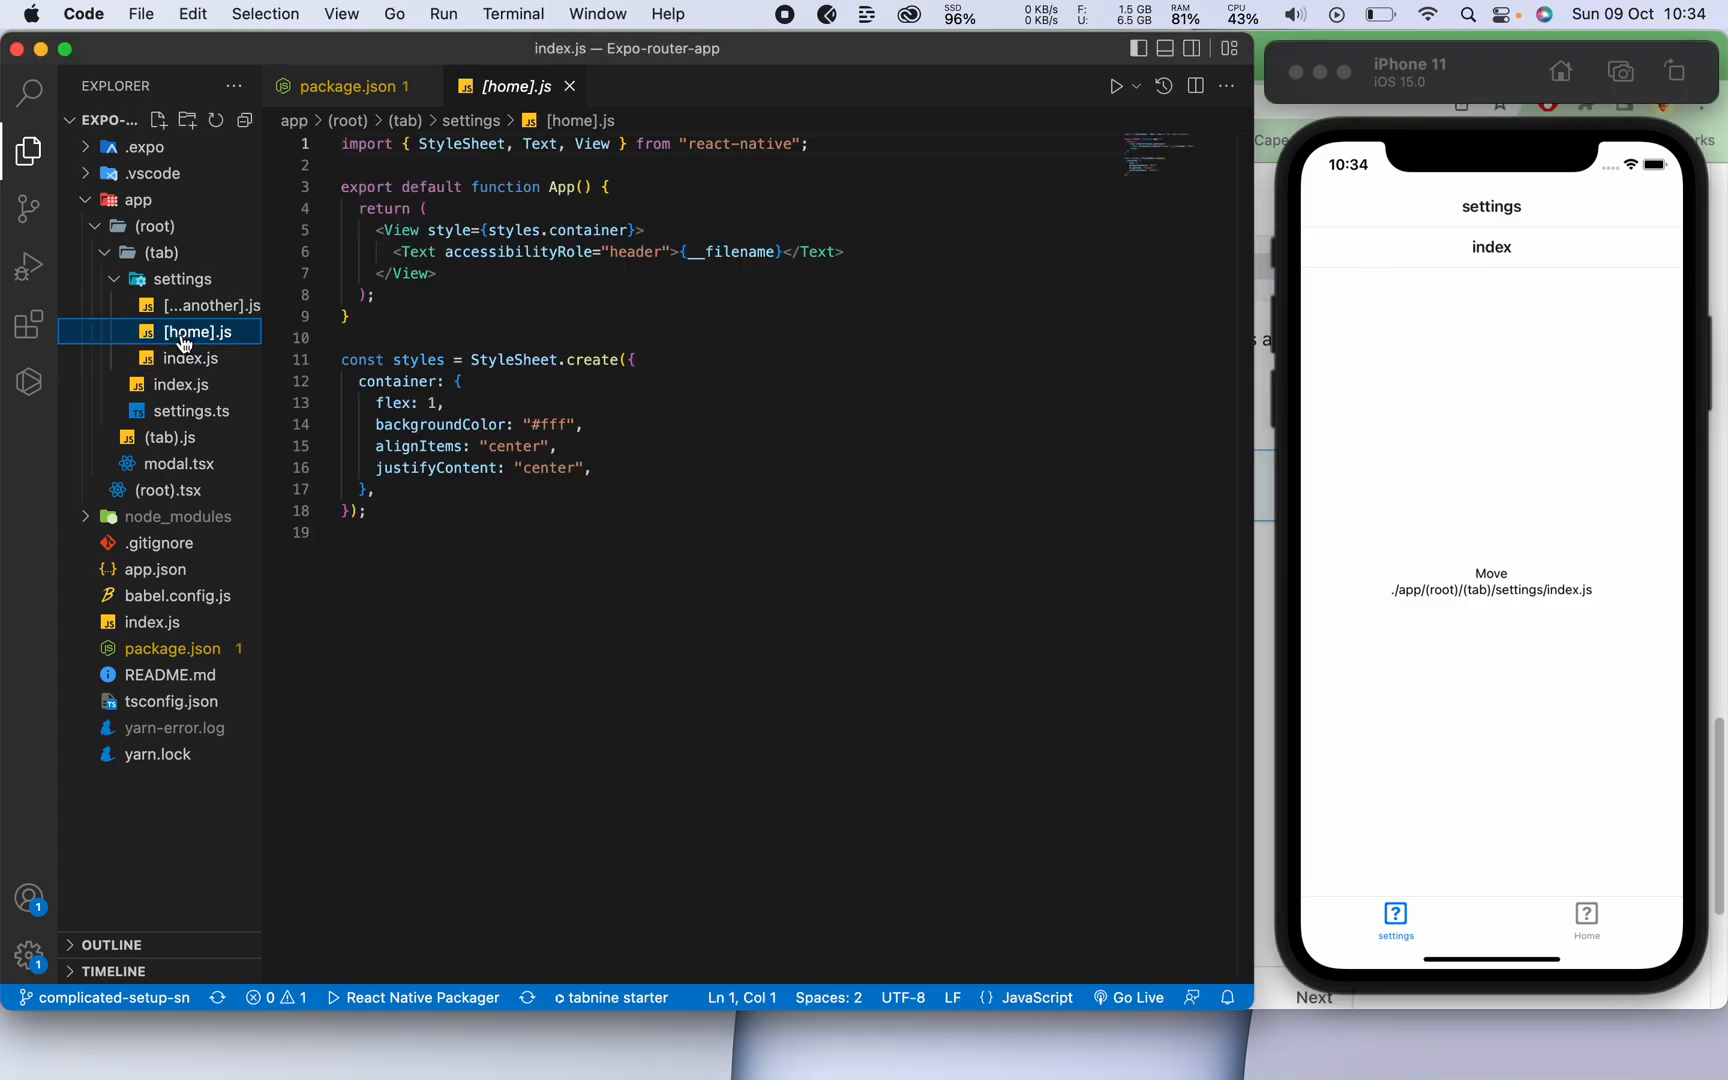
pyautogui.click(184, 279)
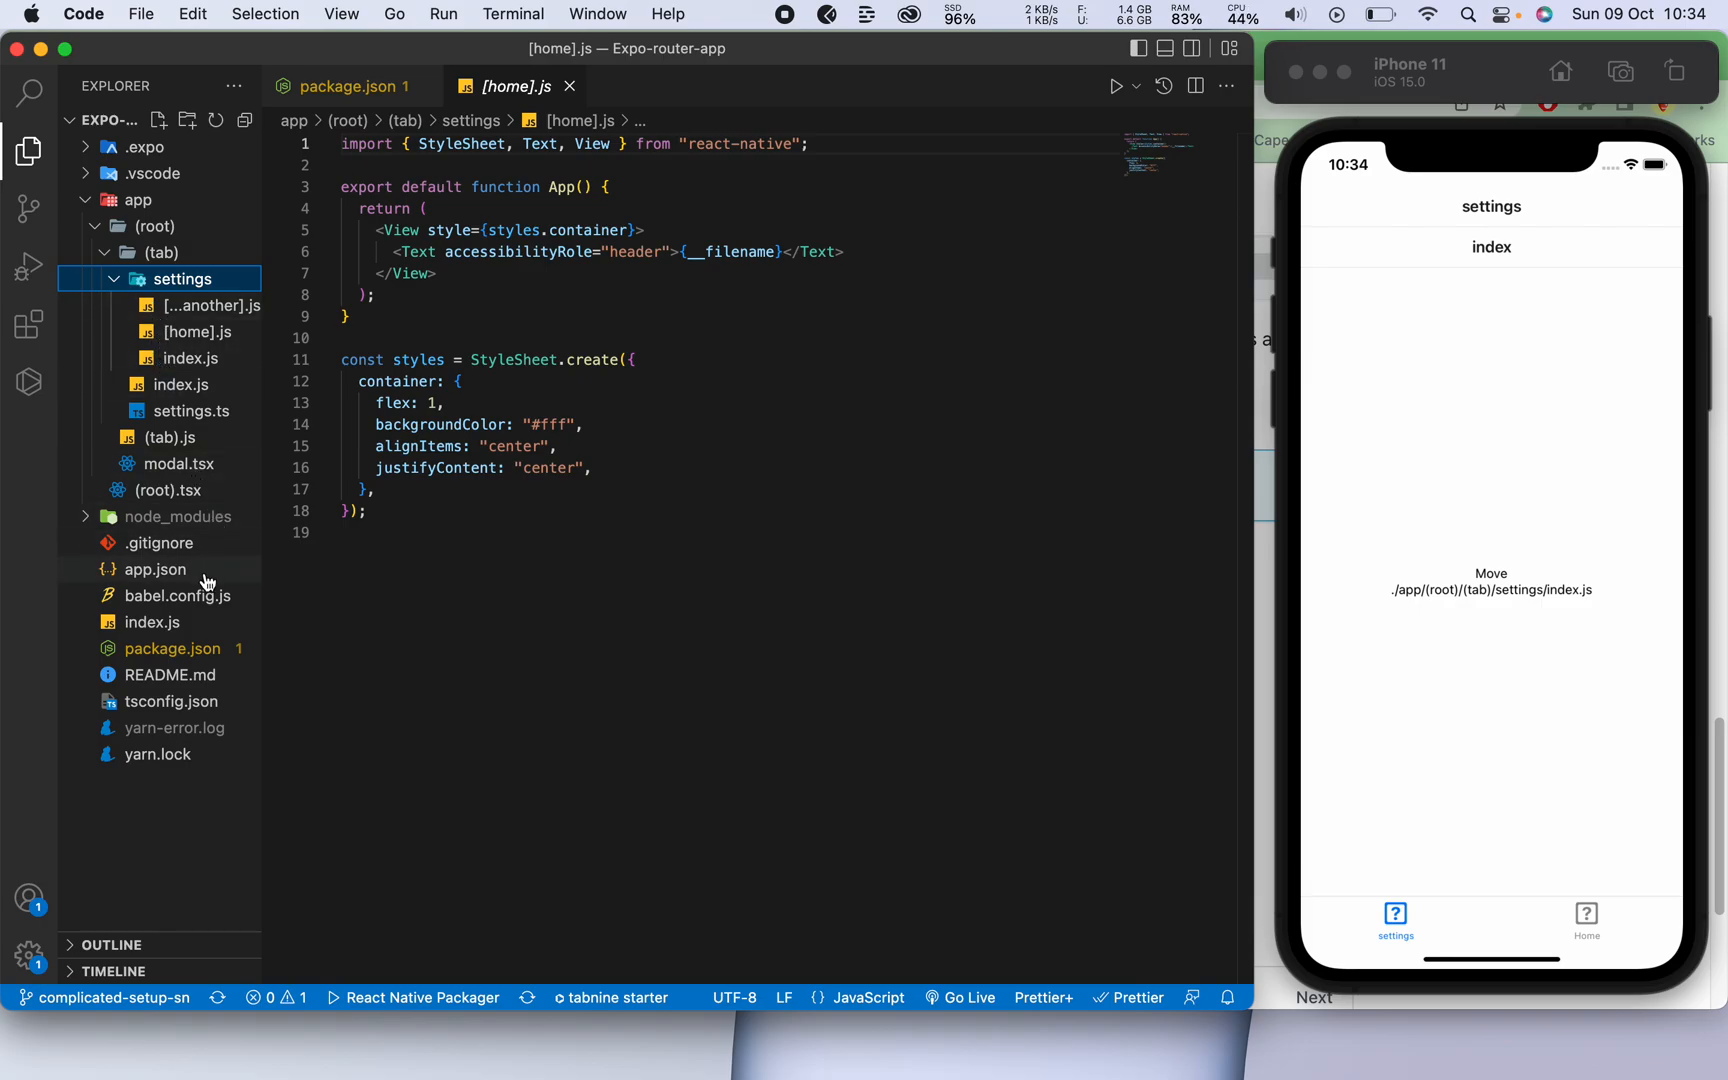
pyautogui.moveTo(172, 648)
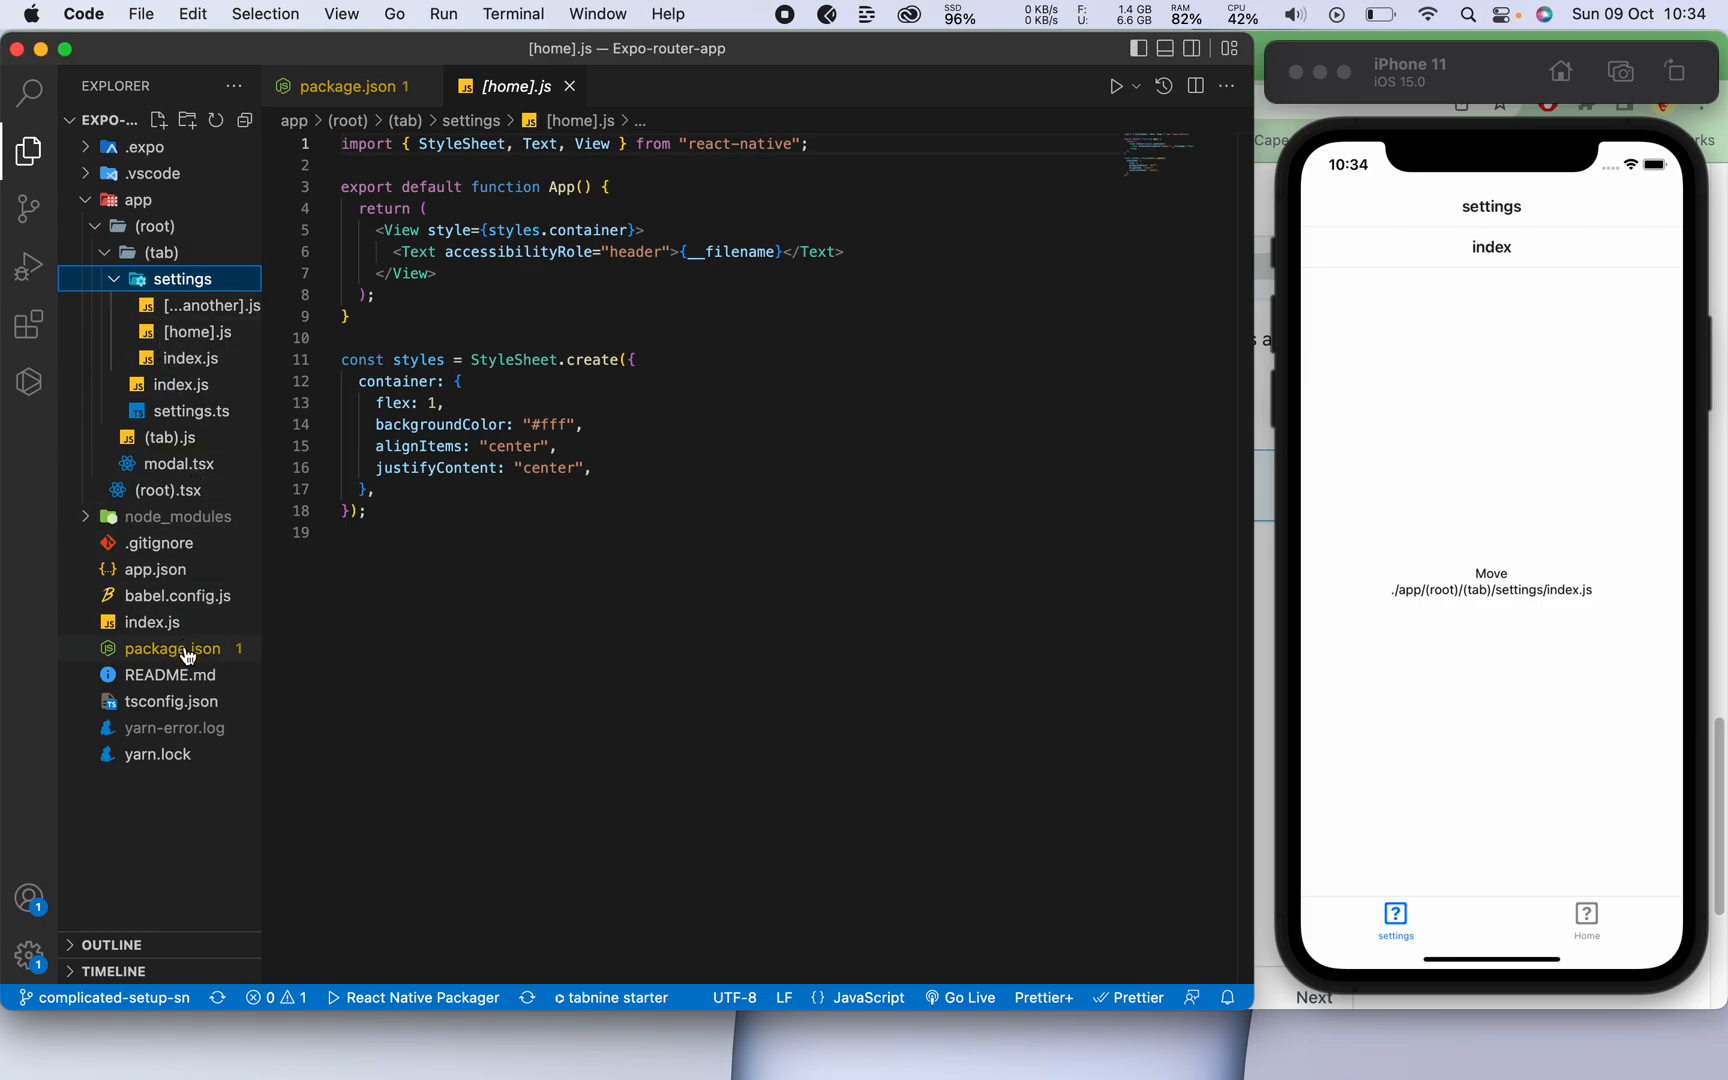
pyautogui.click(171, 648)
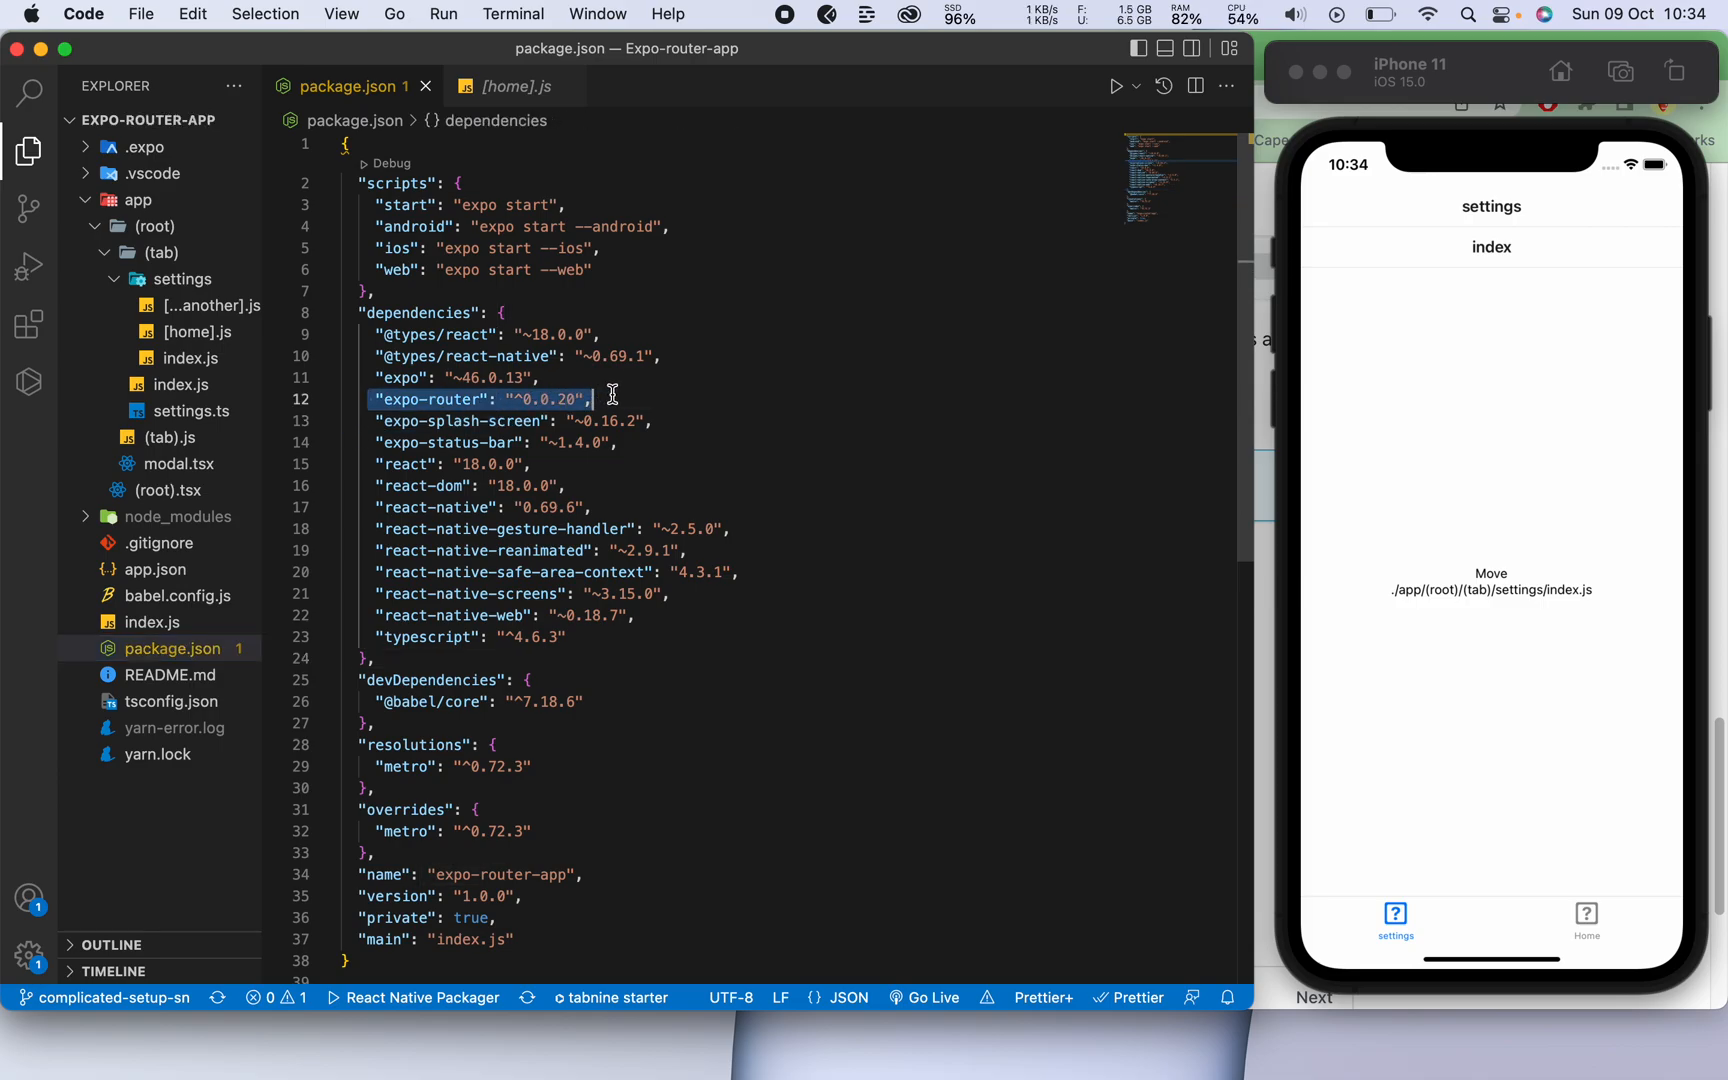
pyautogui.moveTo(523, 420)
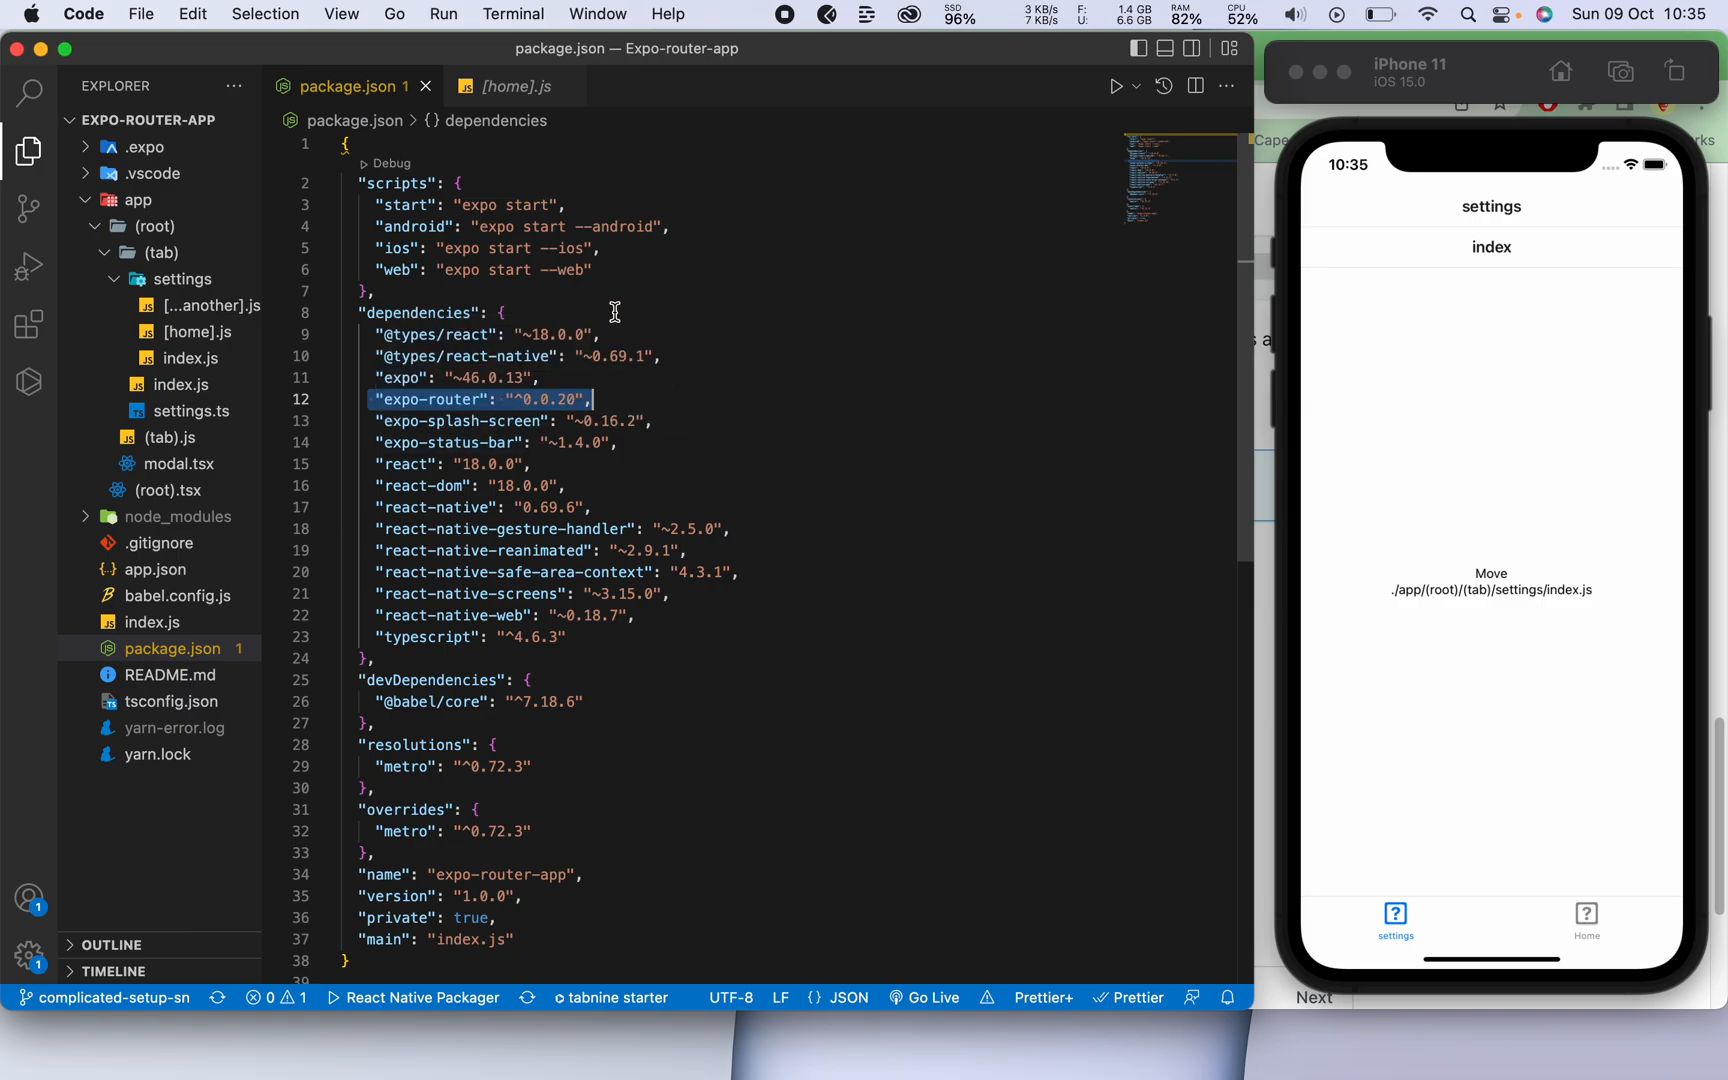
pyautogui.moveTo(865, 680)
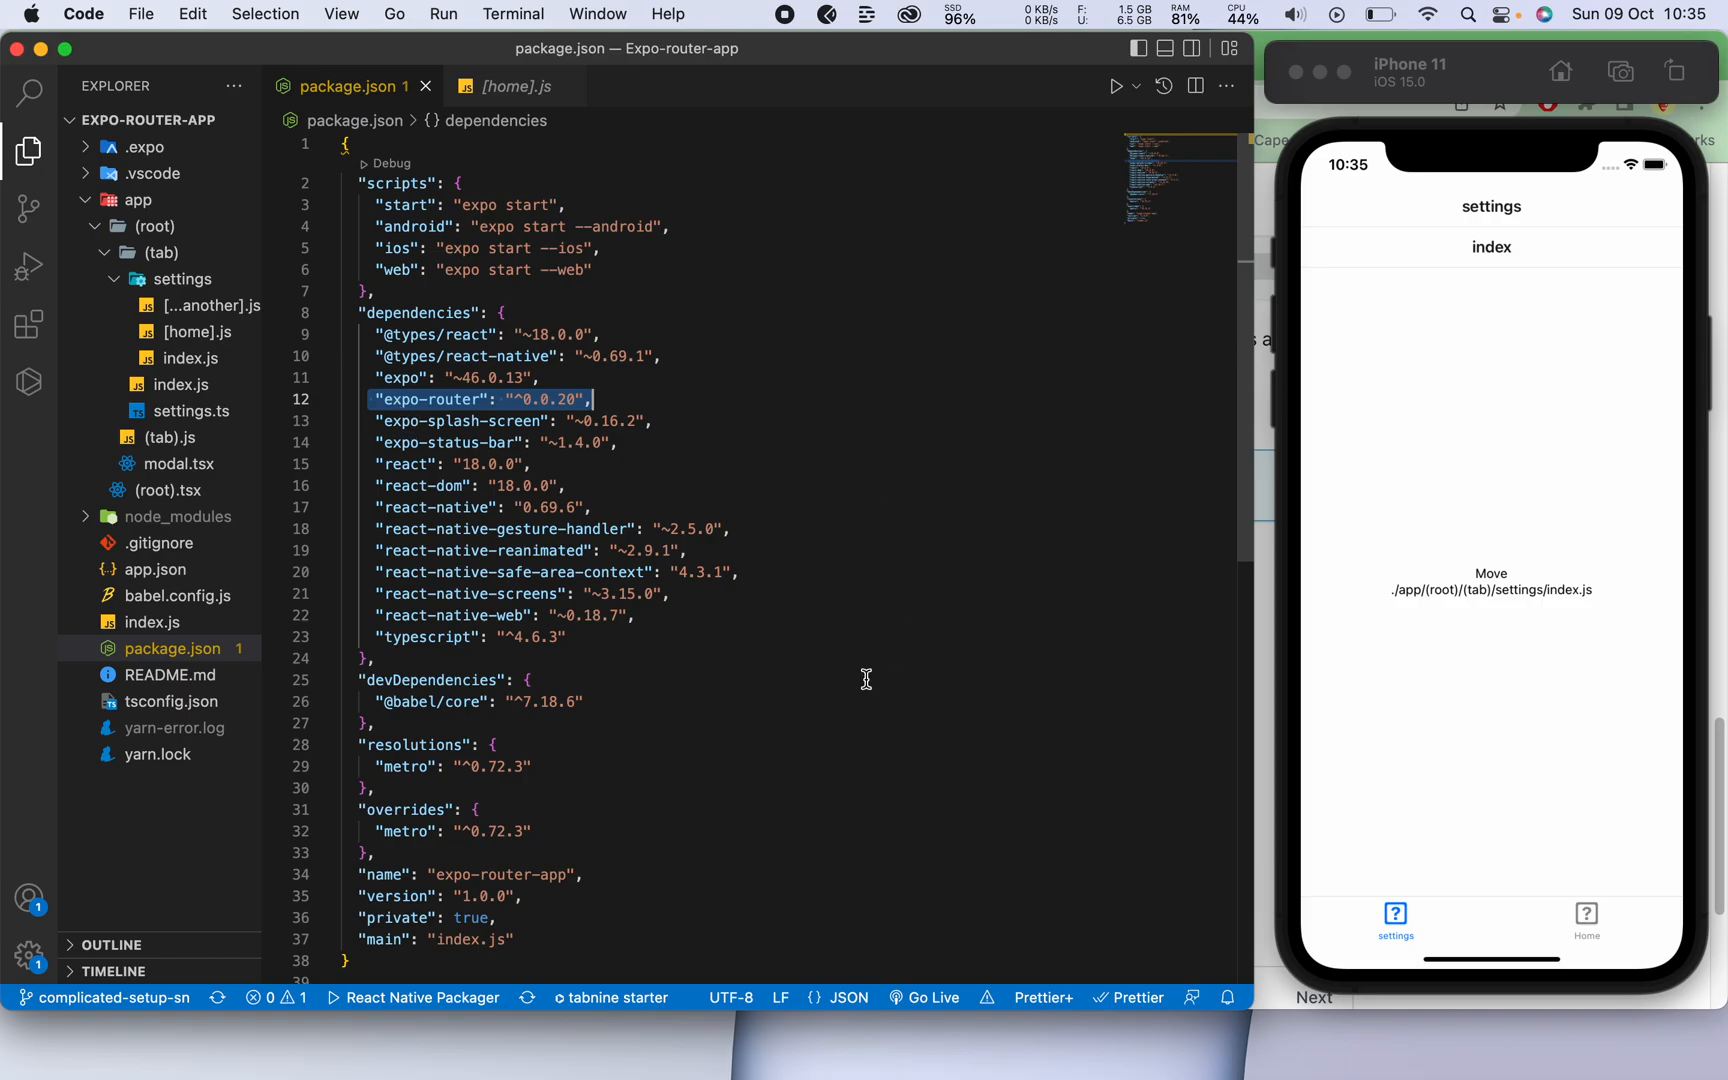
# Scroll package.json past the dependencies to the resolutions, overrides and name fields.
pyautogui.scroll(-3)
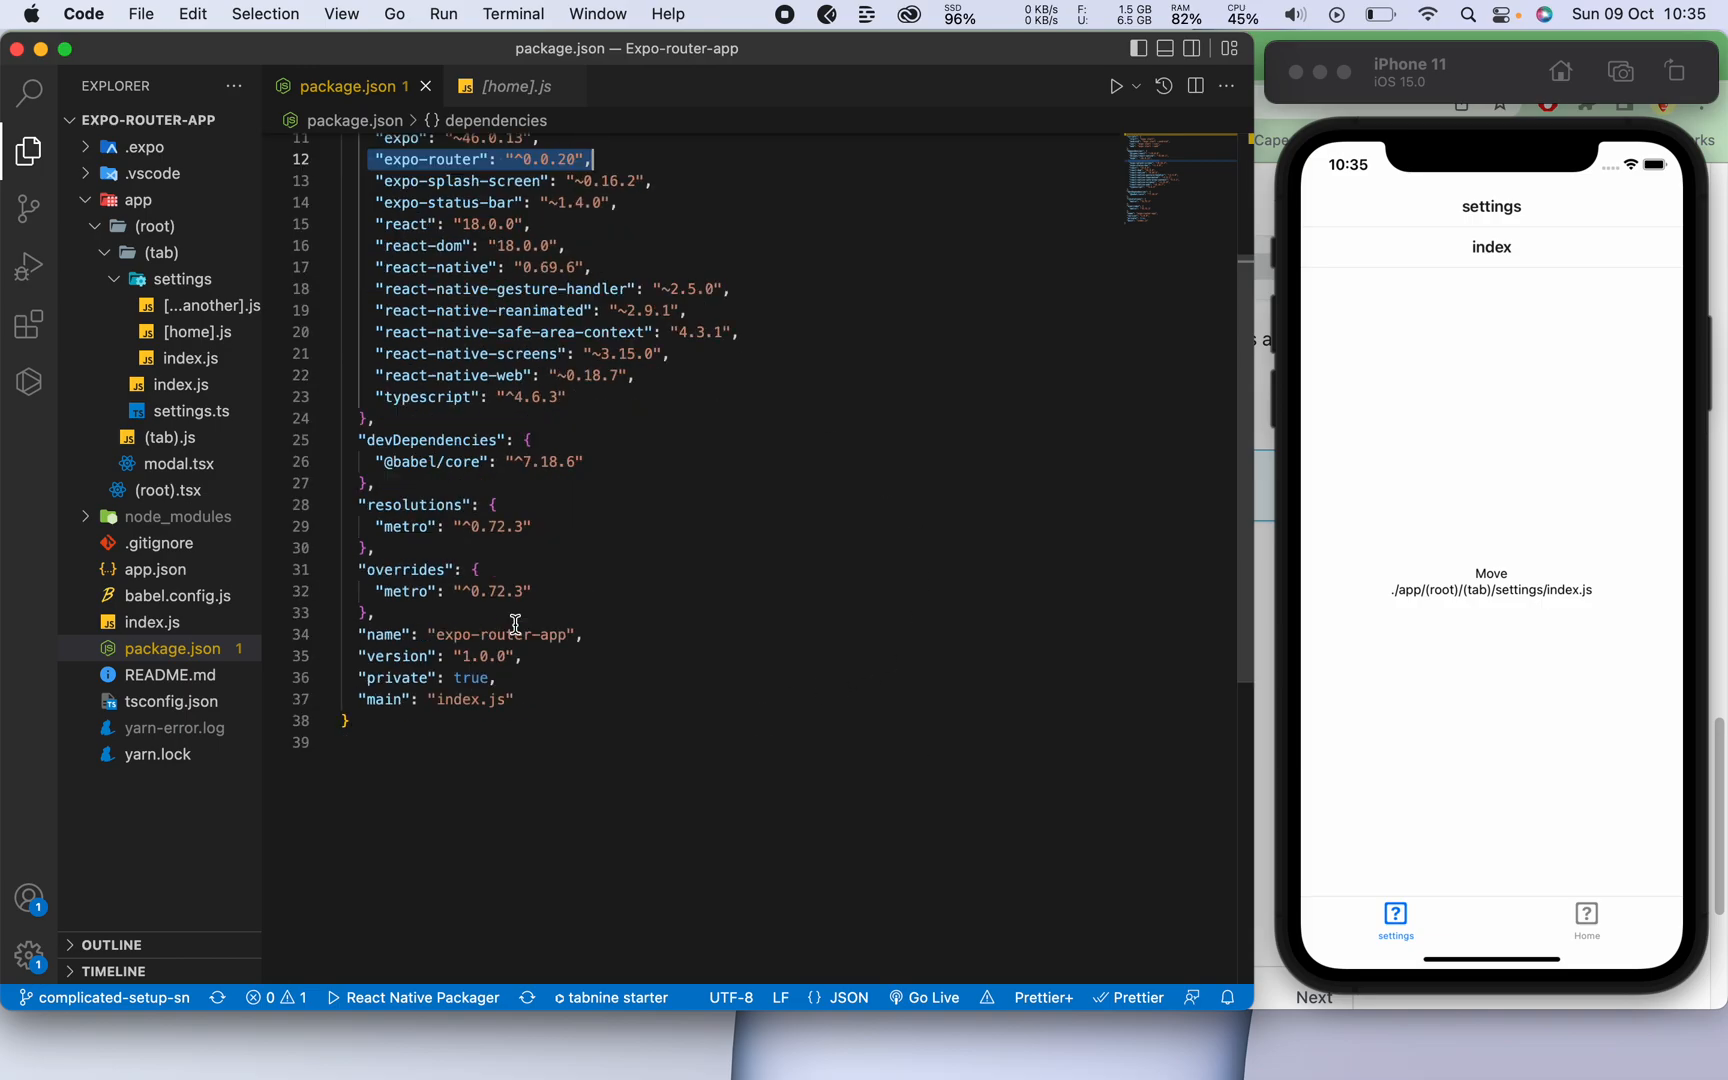
pyautogui.moveTo(492, 553)
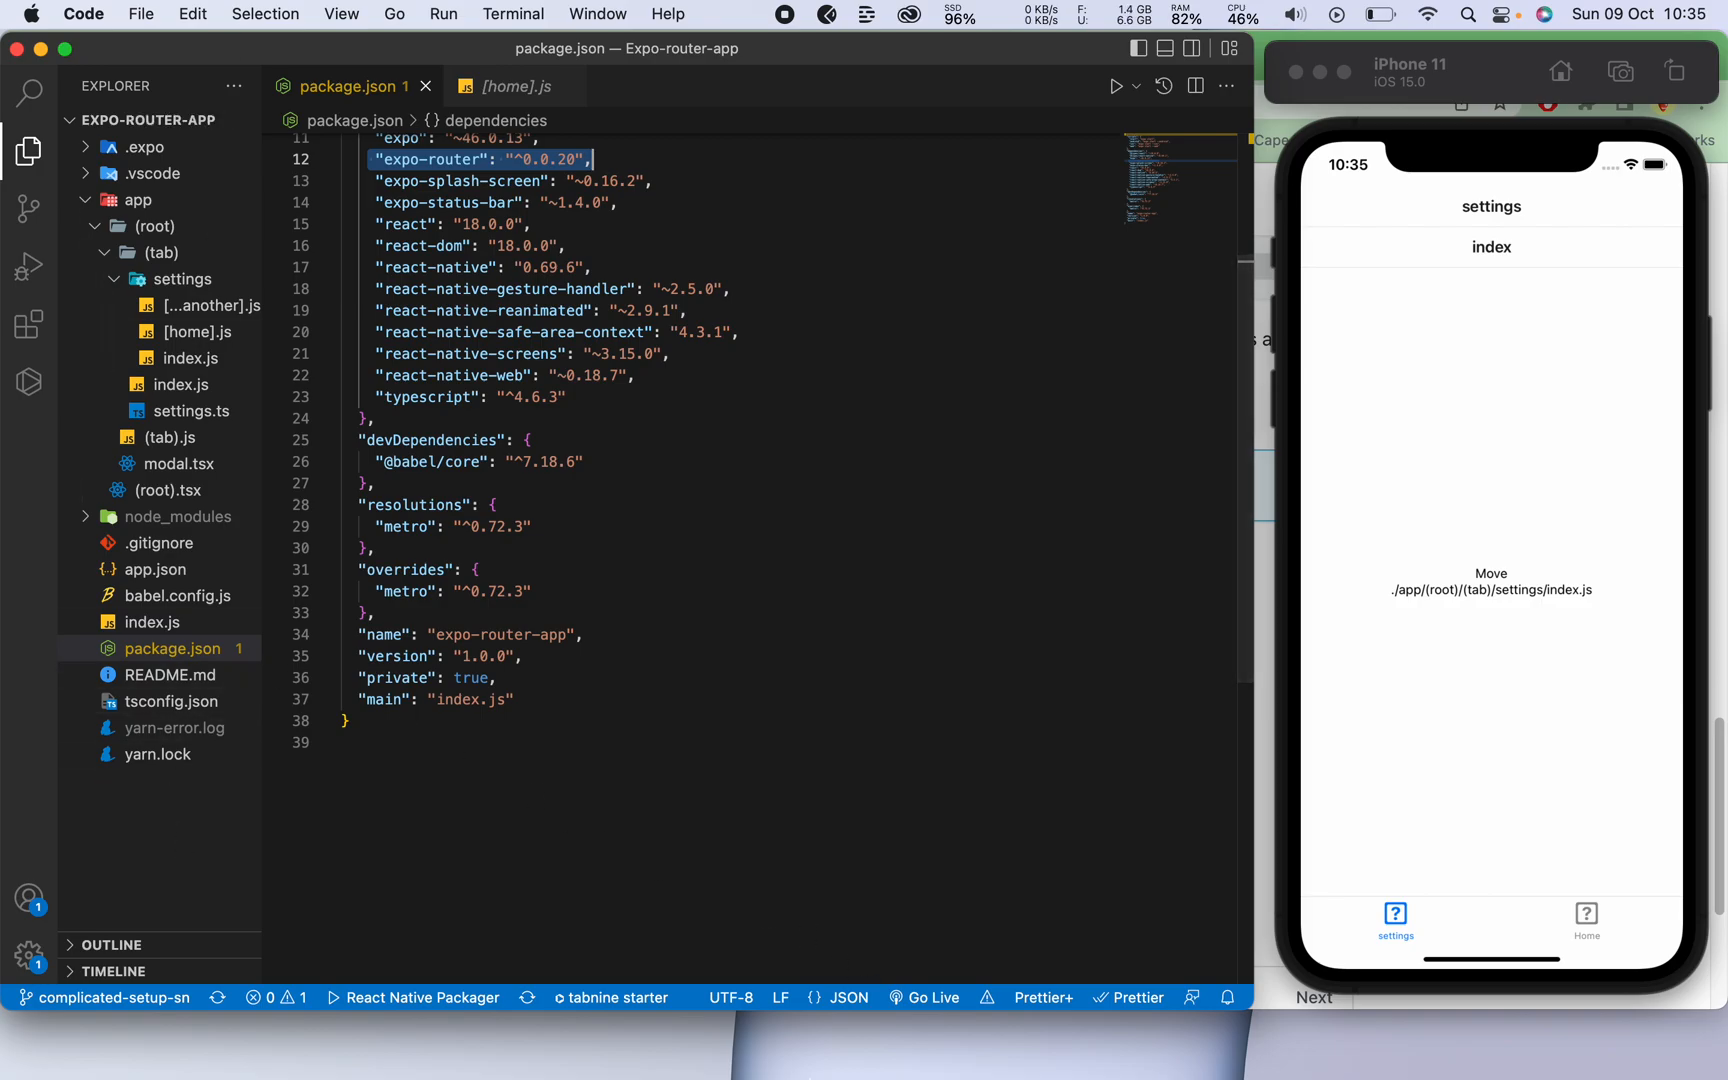
# Bring Chrome forward, scroll through the Routes page Glossary, and return to the top.
pyautogui.click(1128, 1040)
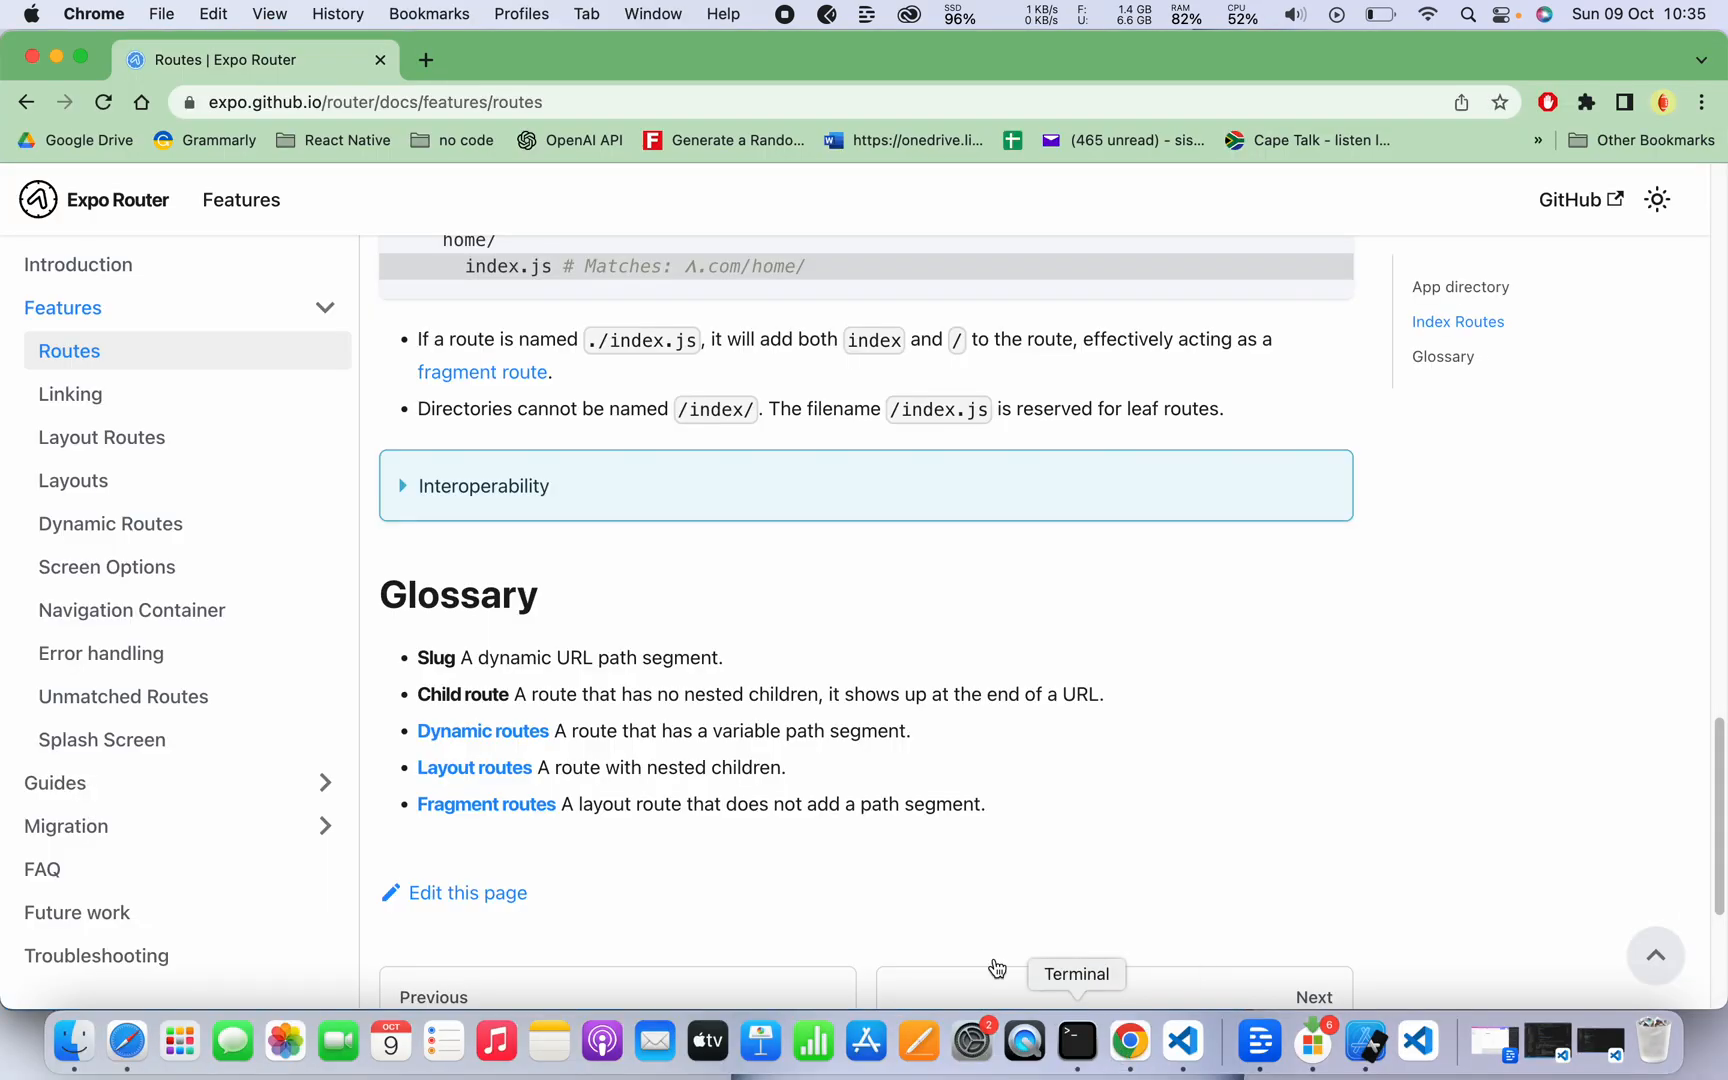
pyautogui.scroll(-3)
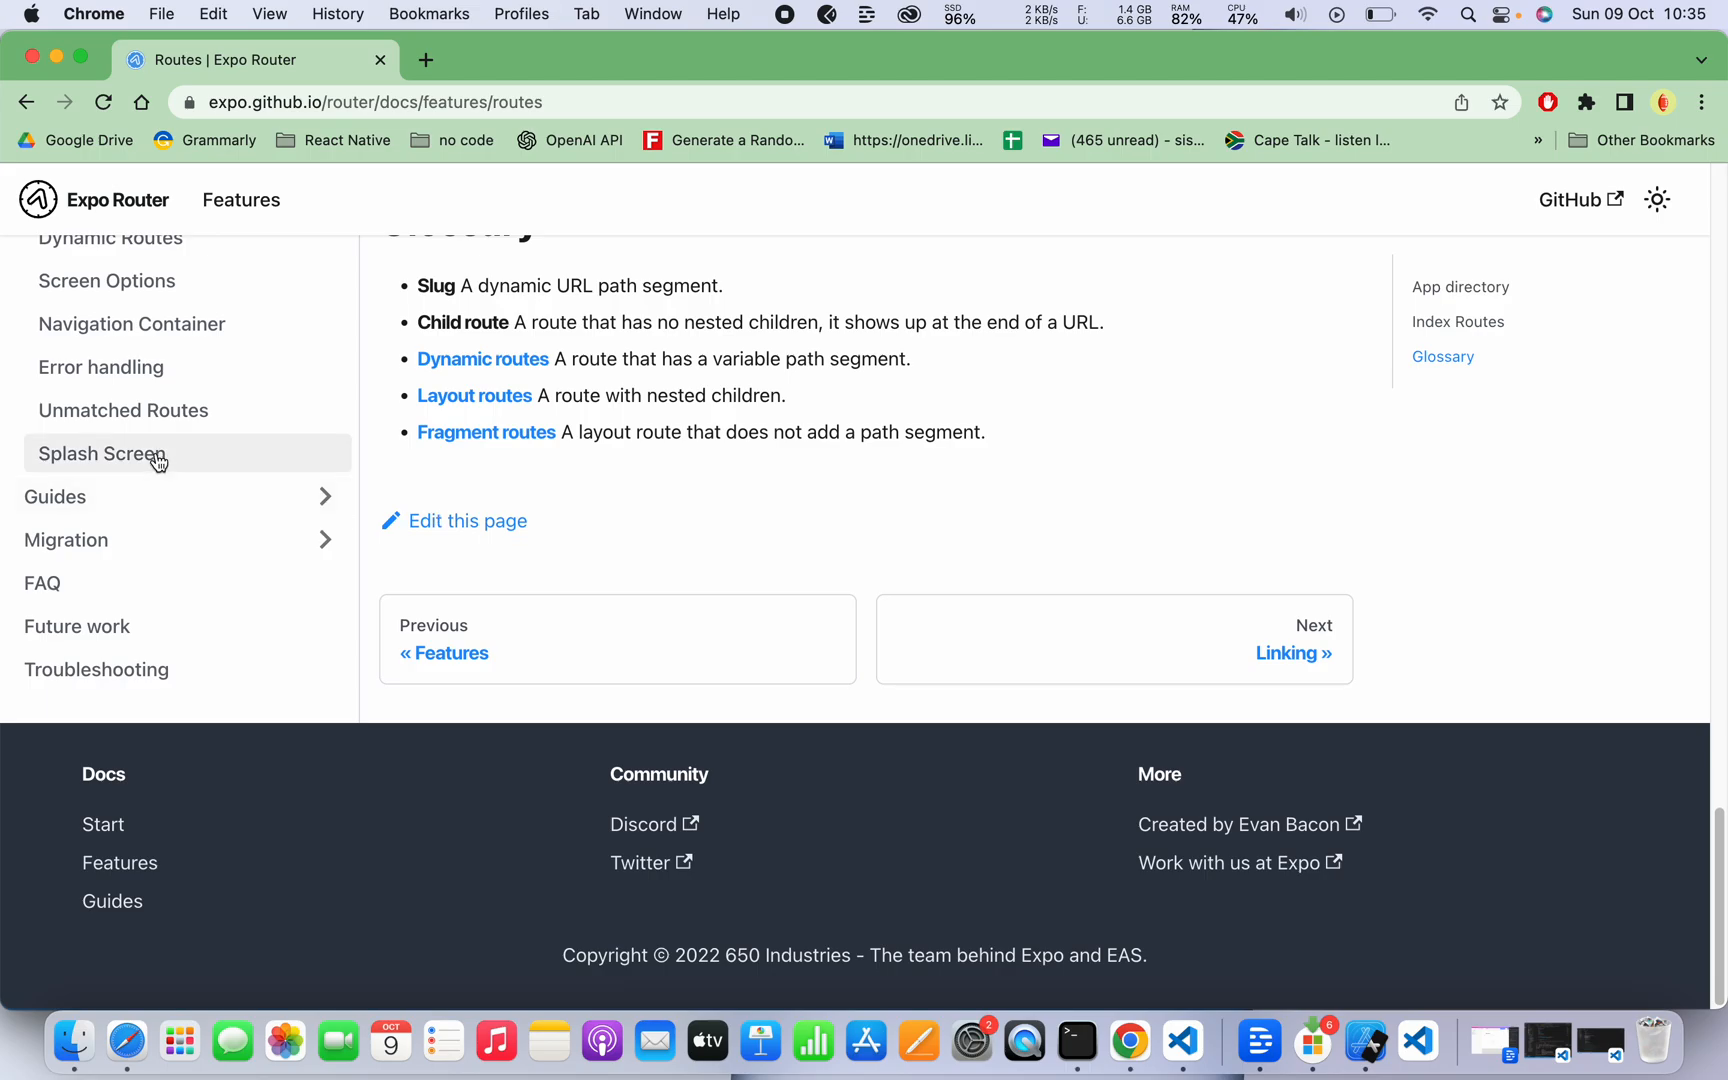
pyautogui.scroll(3)
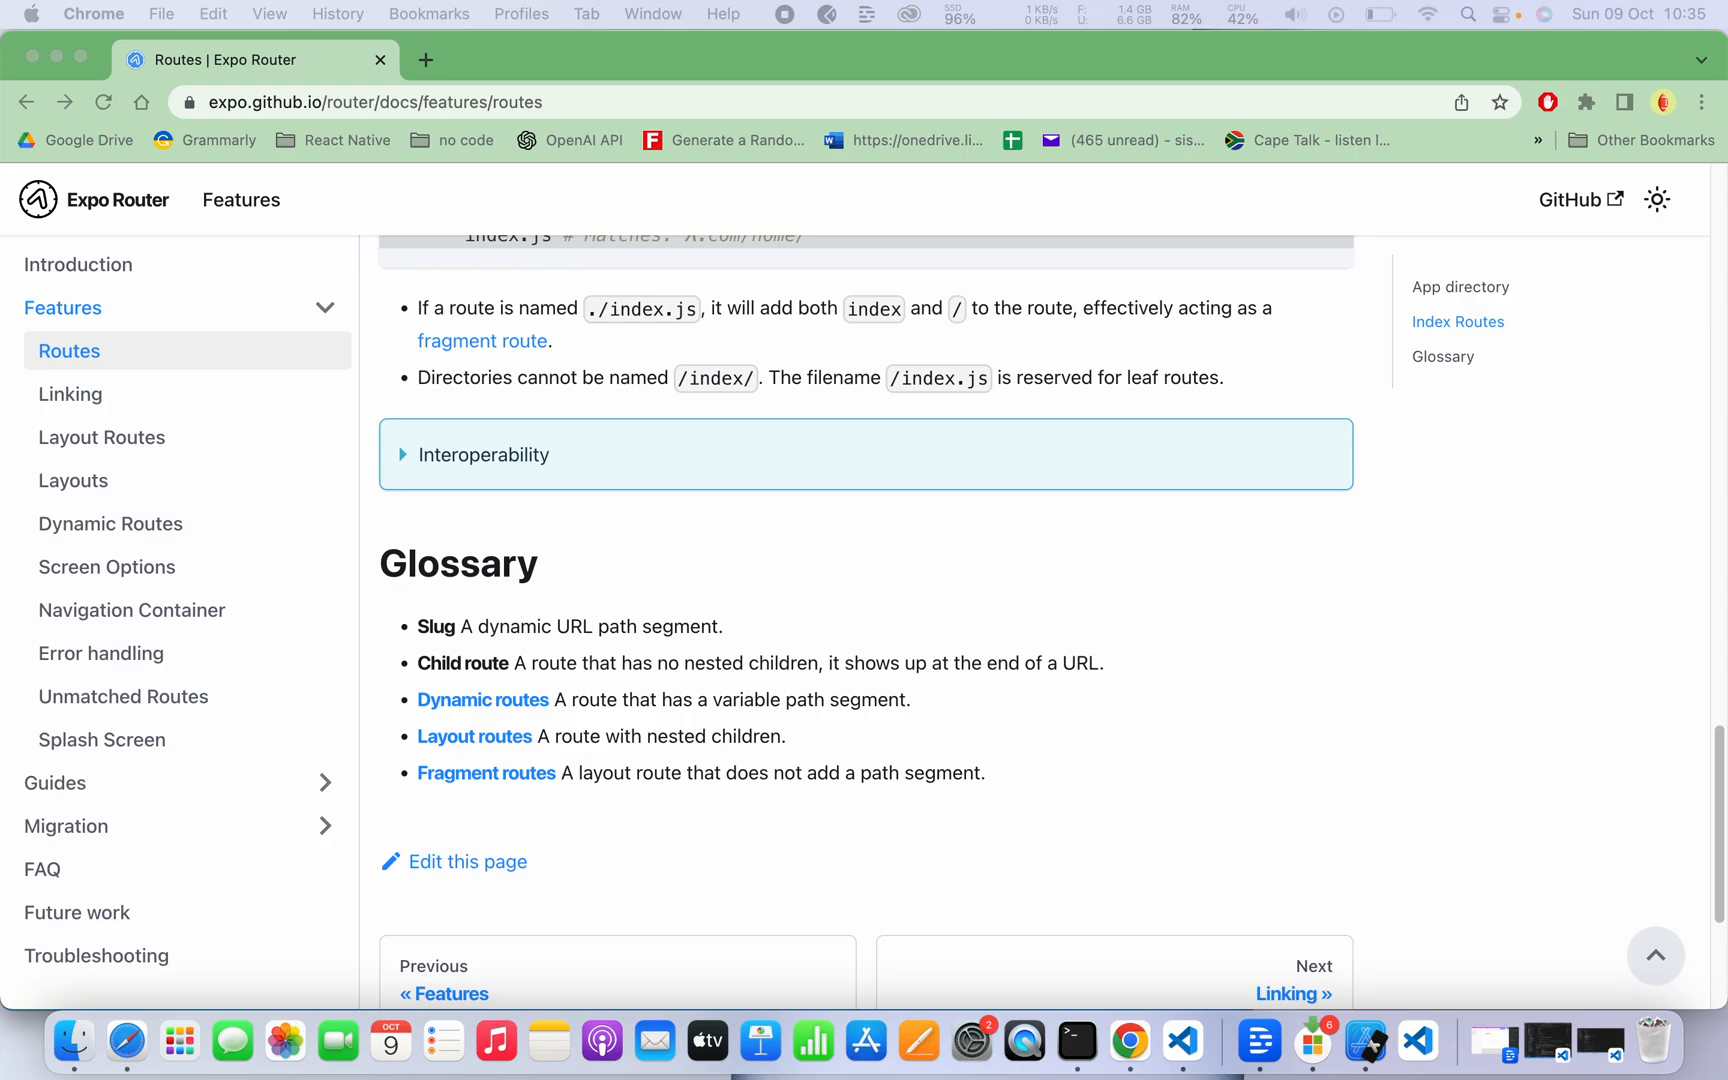
pyautogui.moveTo(648, 460)
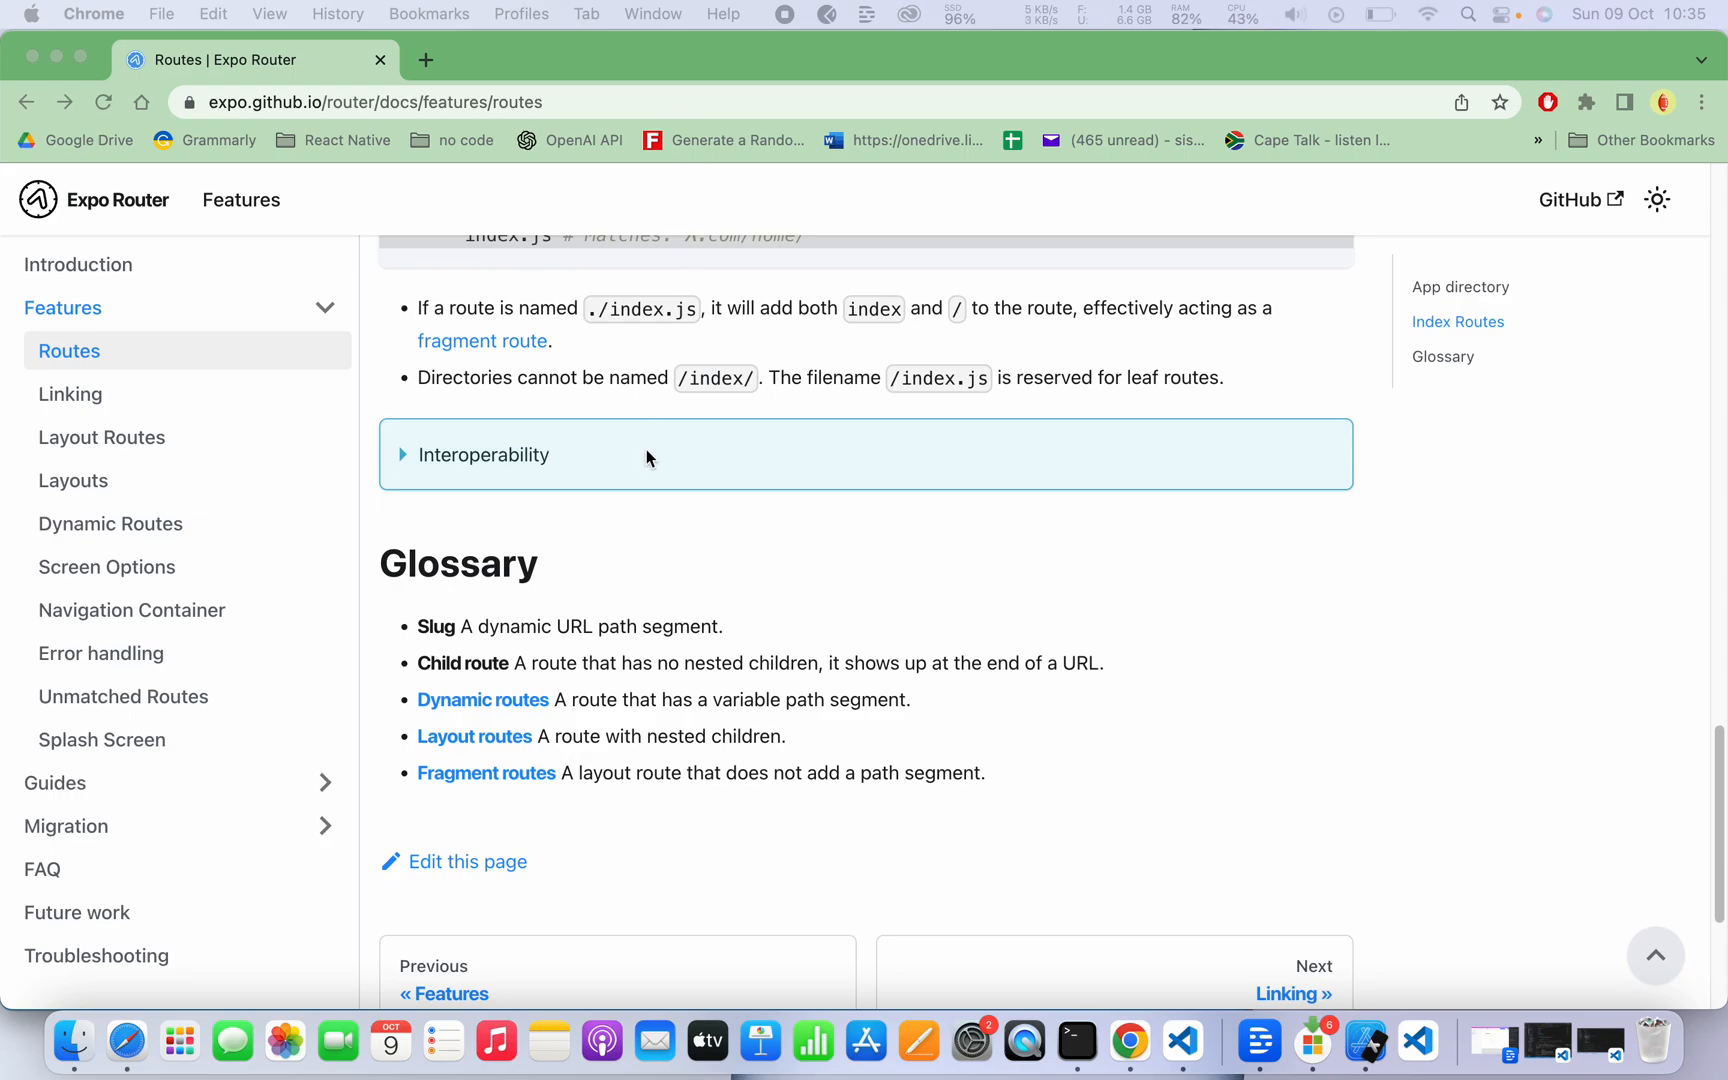
pyautogui.scroll(-3)
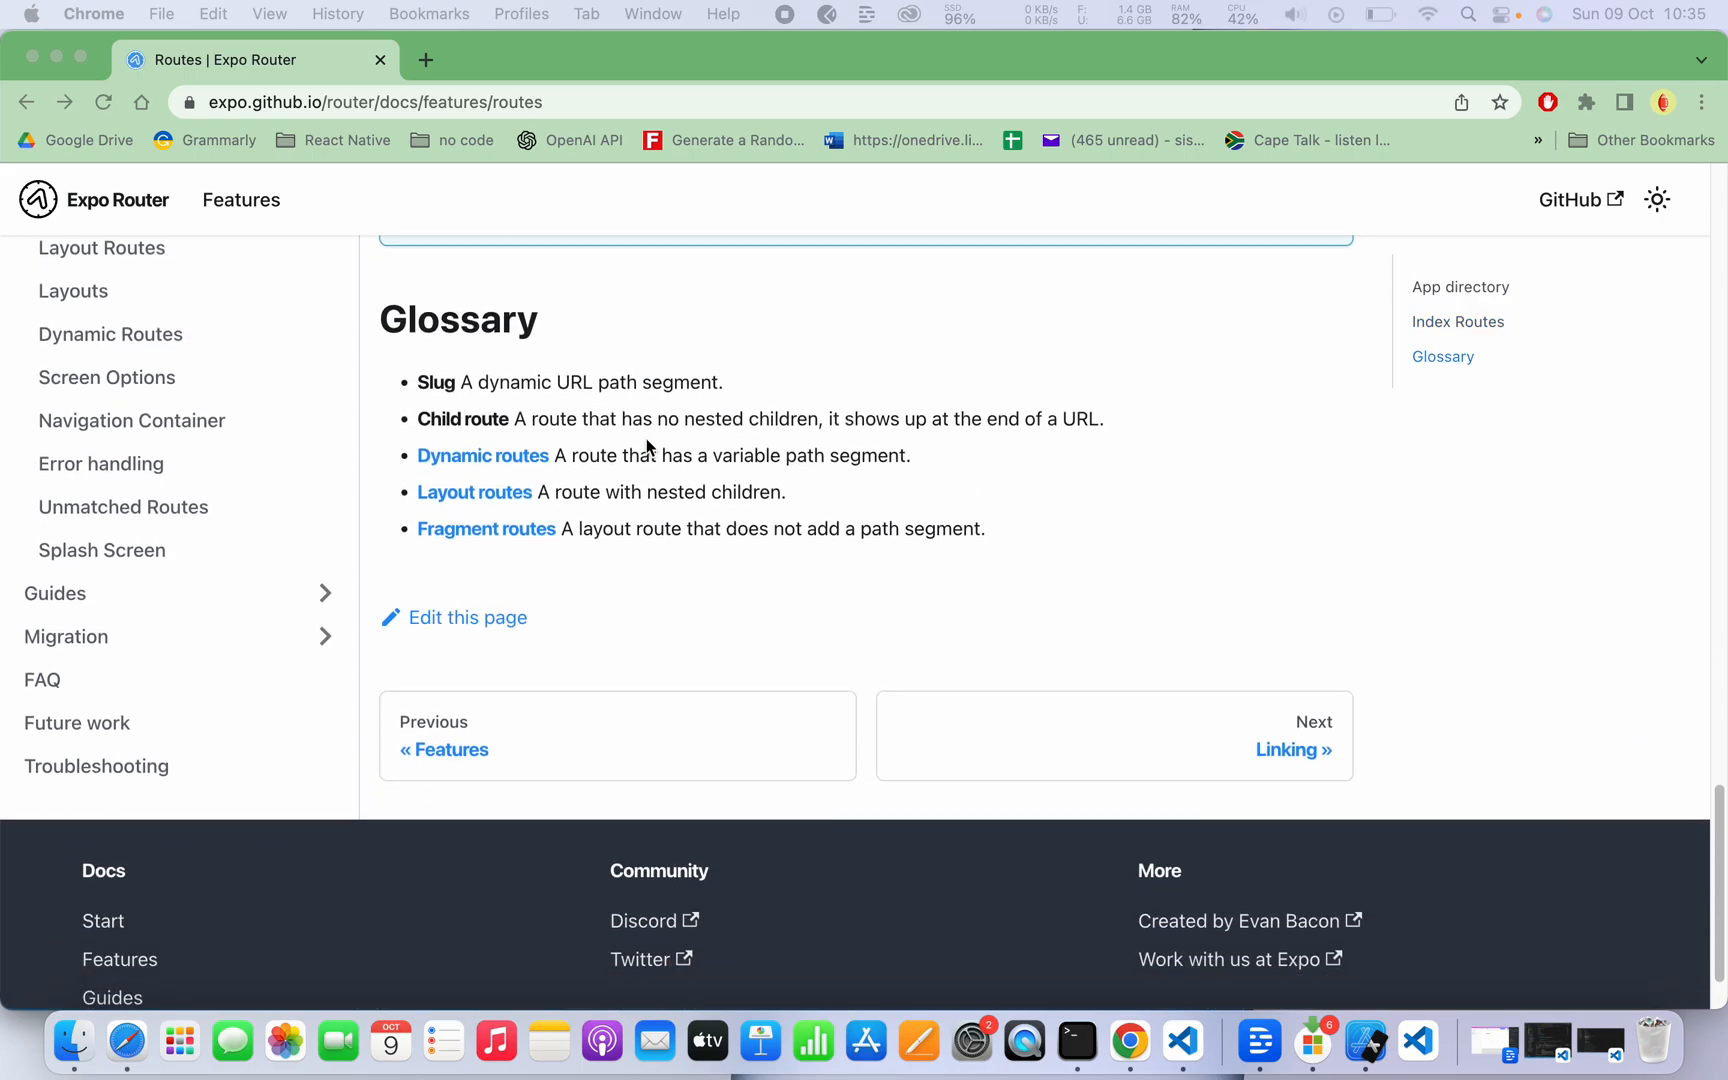
pyautogui.scroll(3)
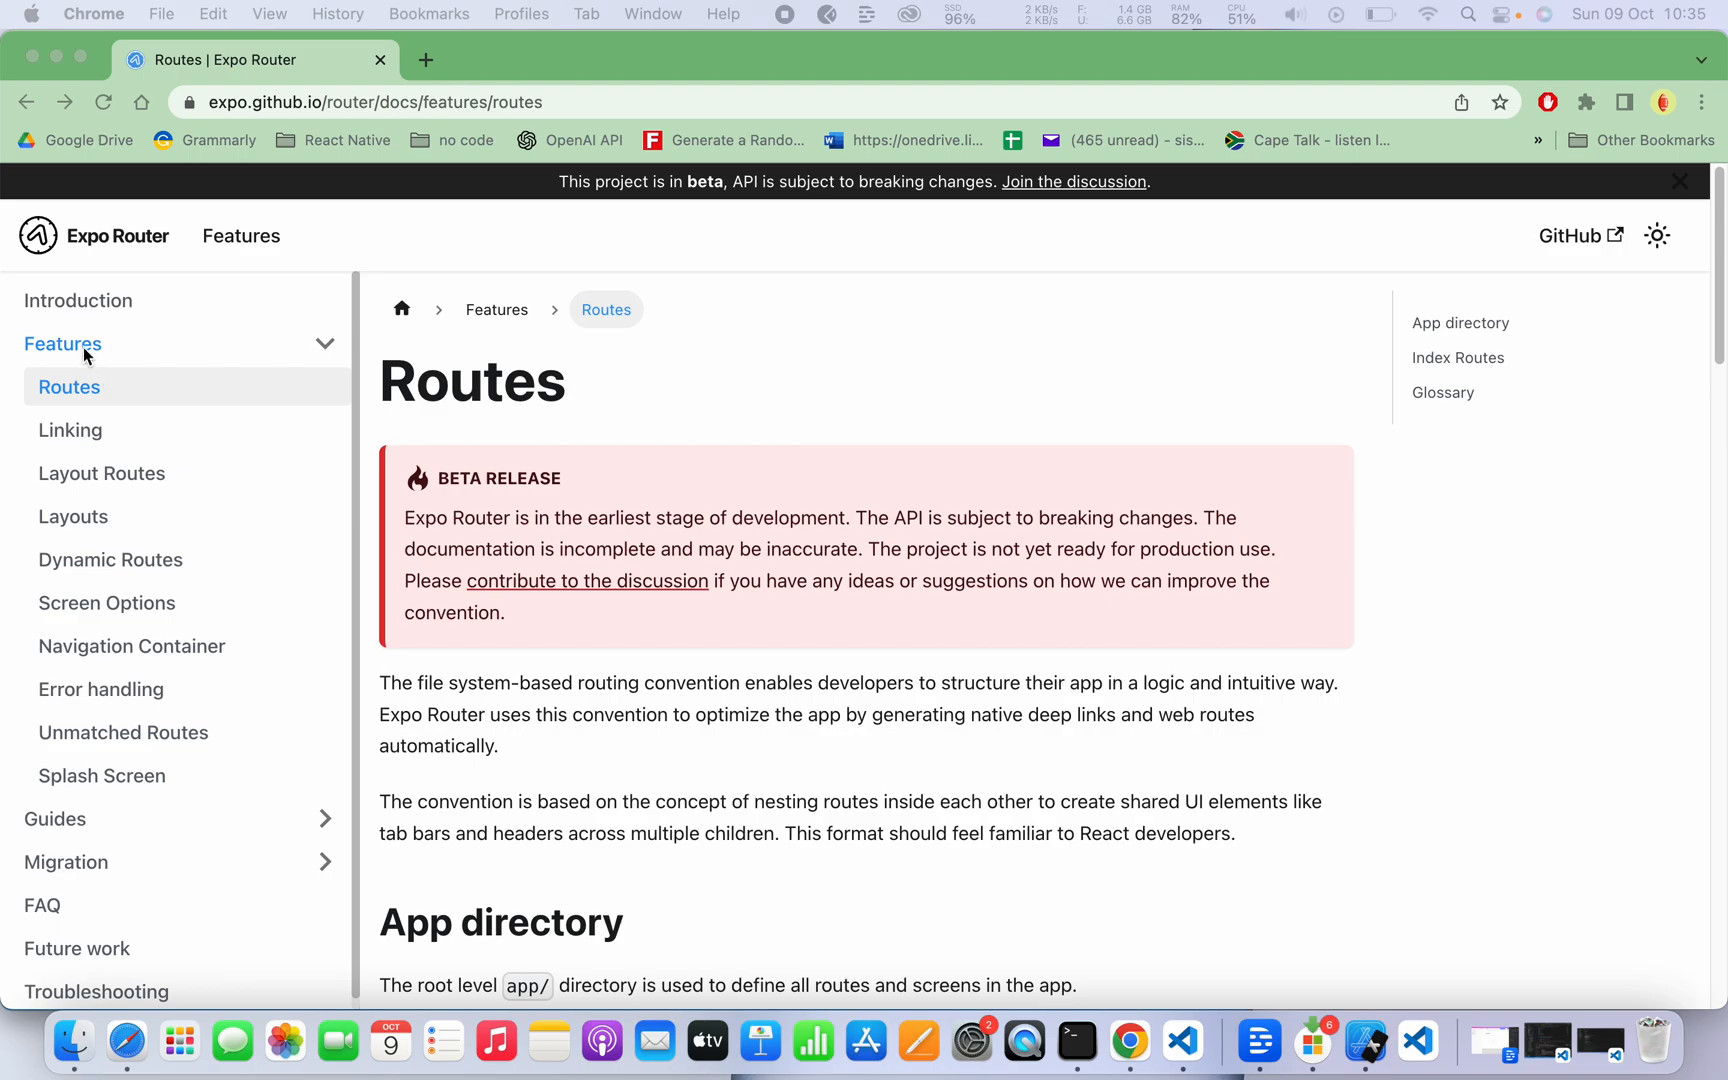
# Reopen the Introduction page and play its Features demo video full screen.
pyautogui.click(78, 300)
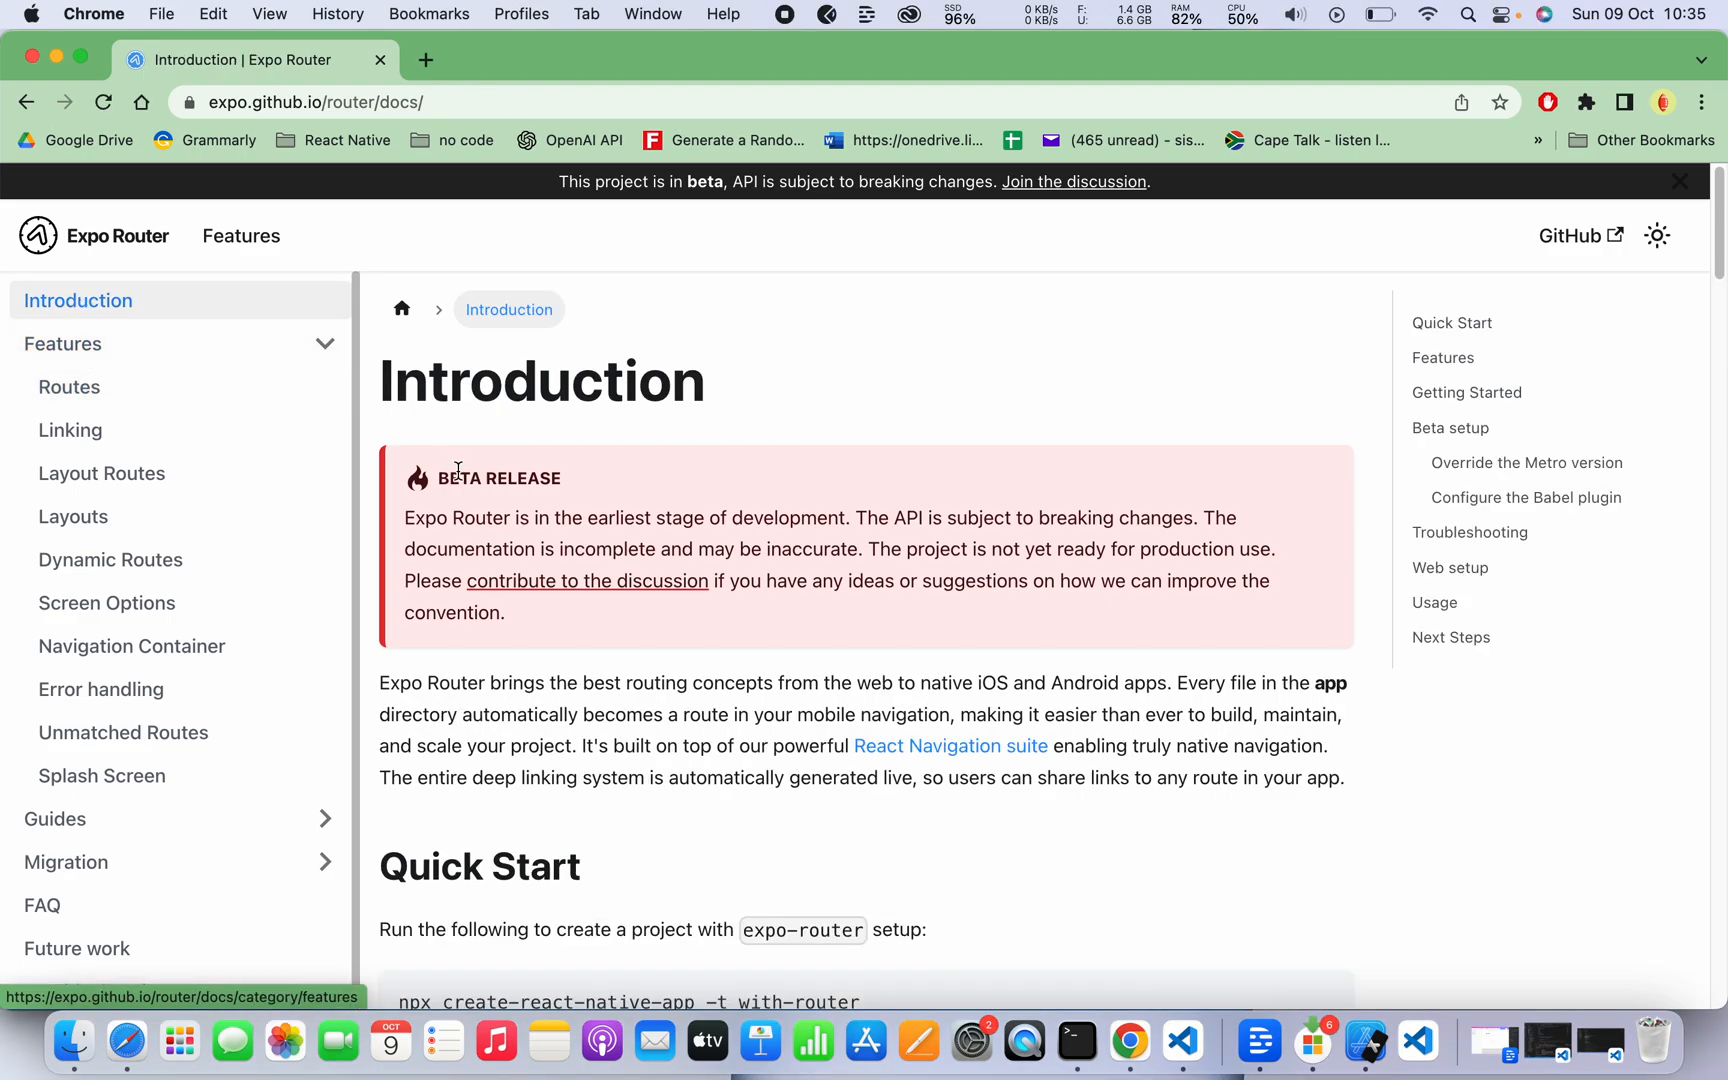
pyautogui.scroll(-3)
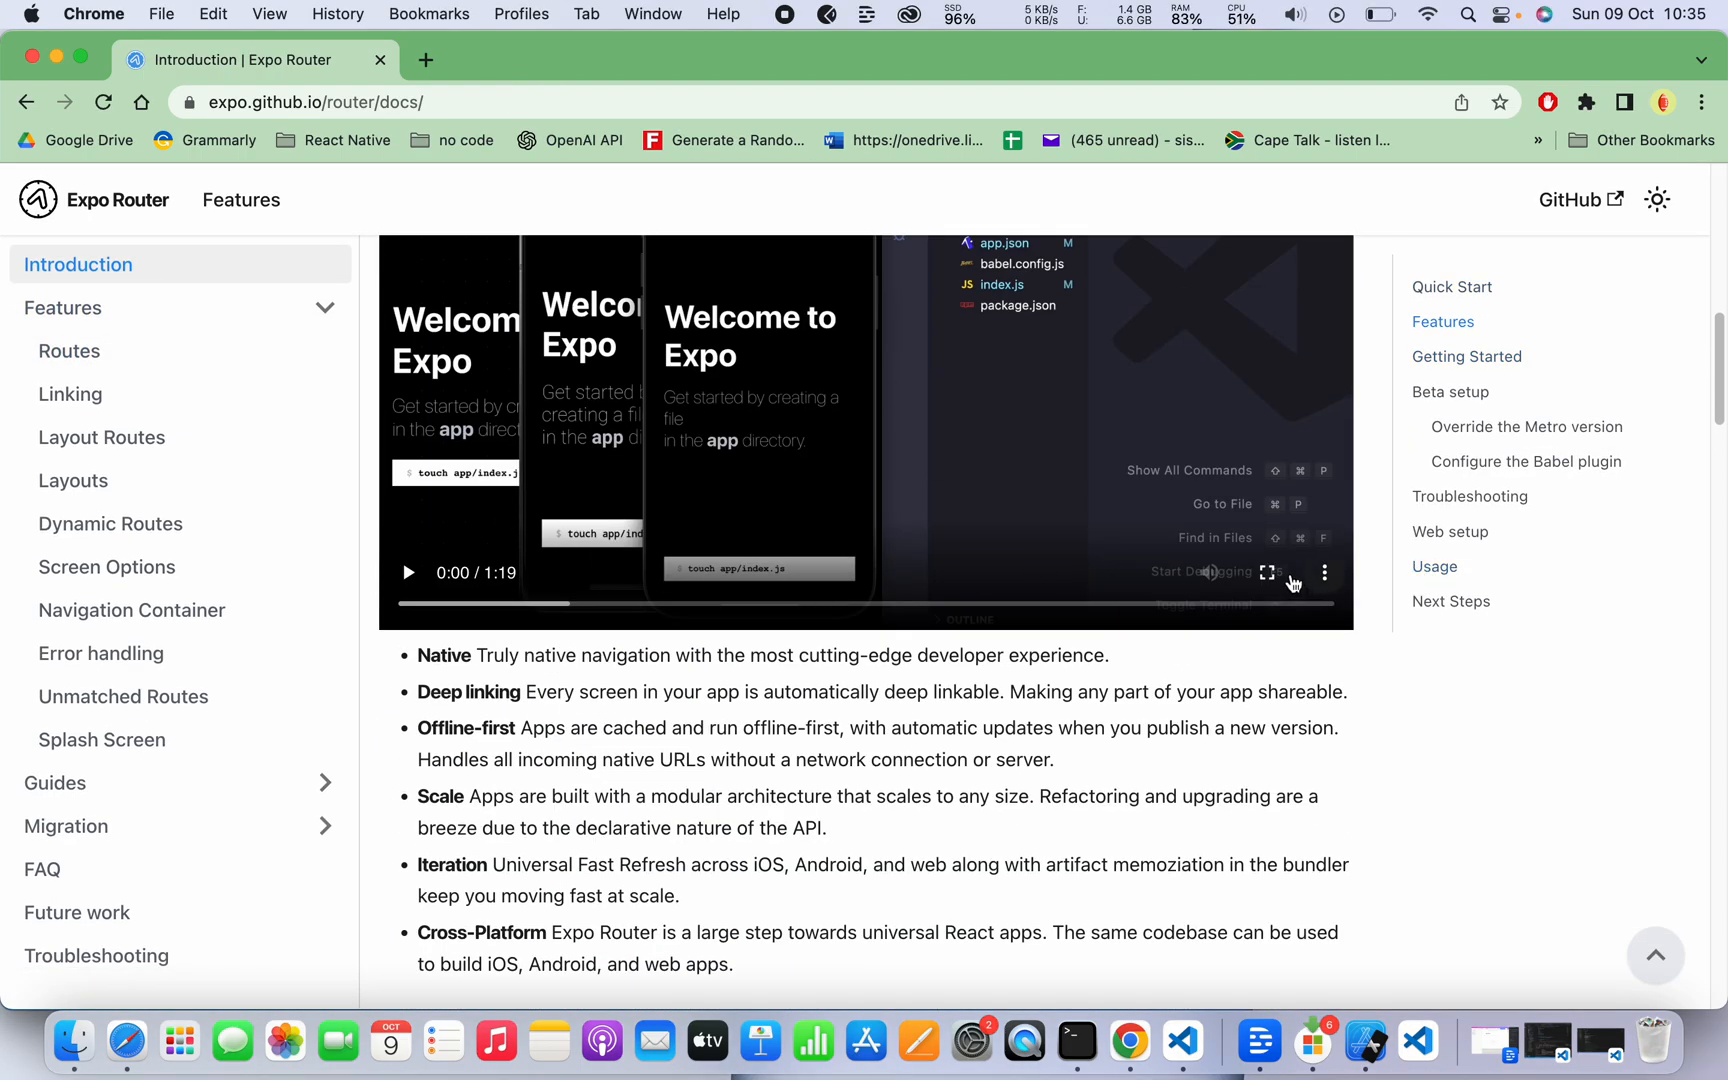
pyautogui.click(1267, 572)
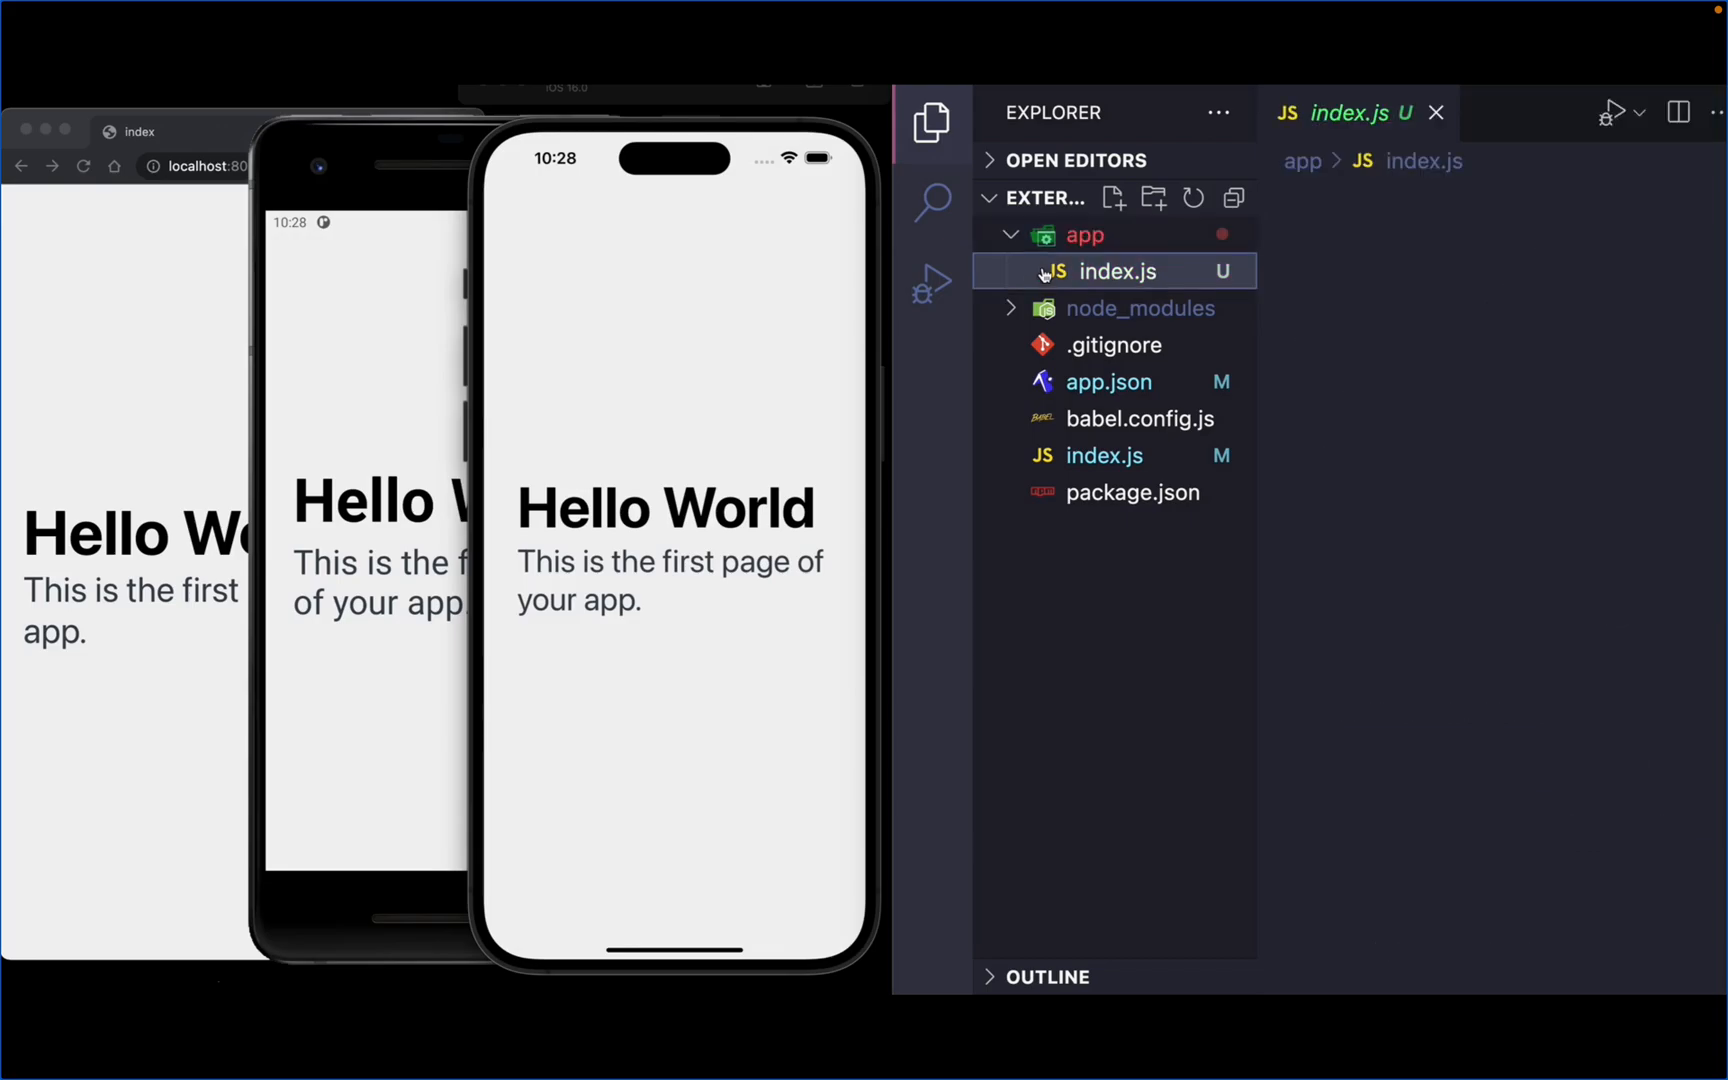
# In the demo, write a Home screen link with href="/profile" and 'Go to prof' text.
pyautogui.click(1116, 271)
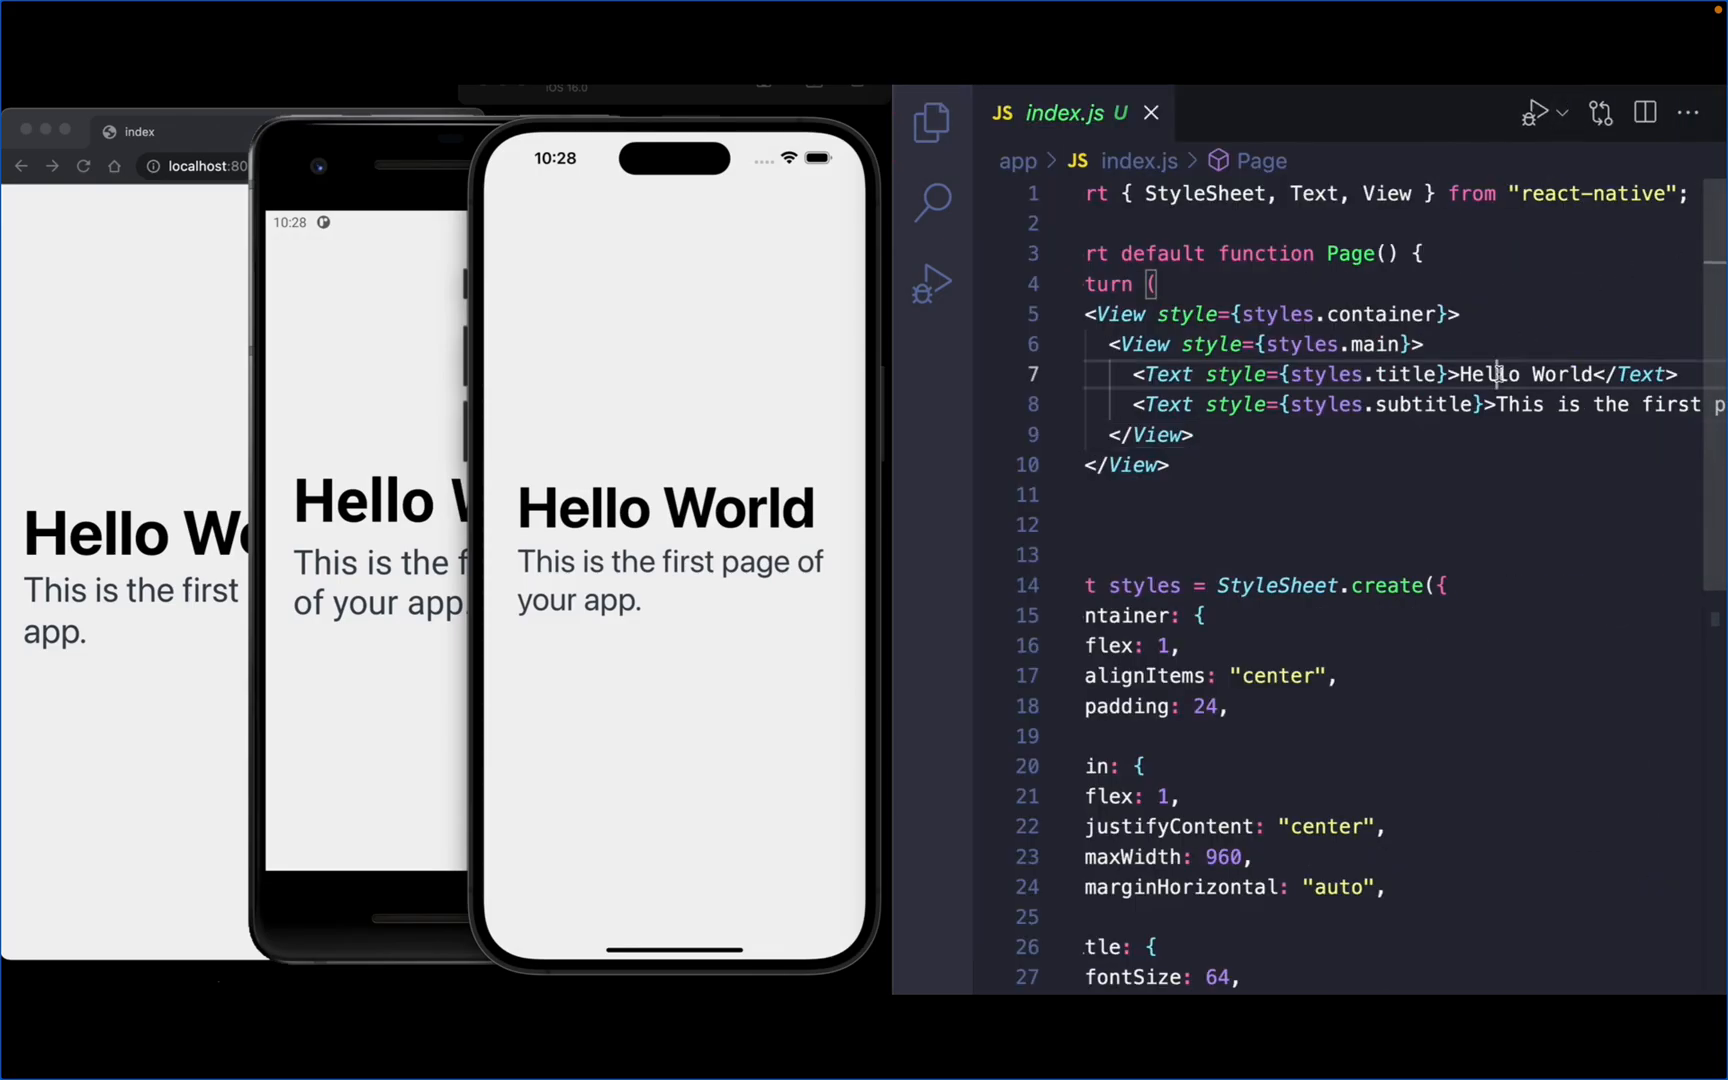
pyautogui.write('Home')
pyautogui.click(1402, 404)
pyautogui.write('<Link></Link>')
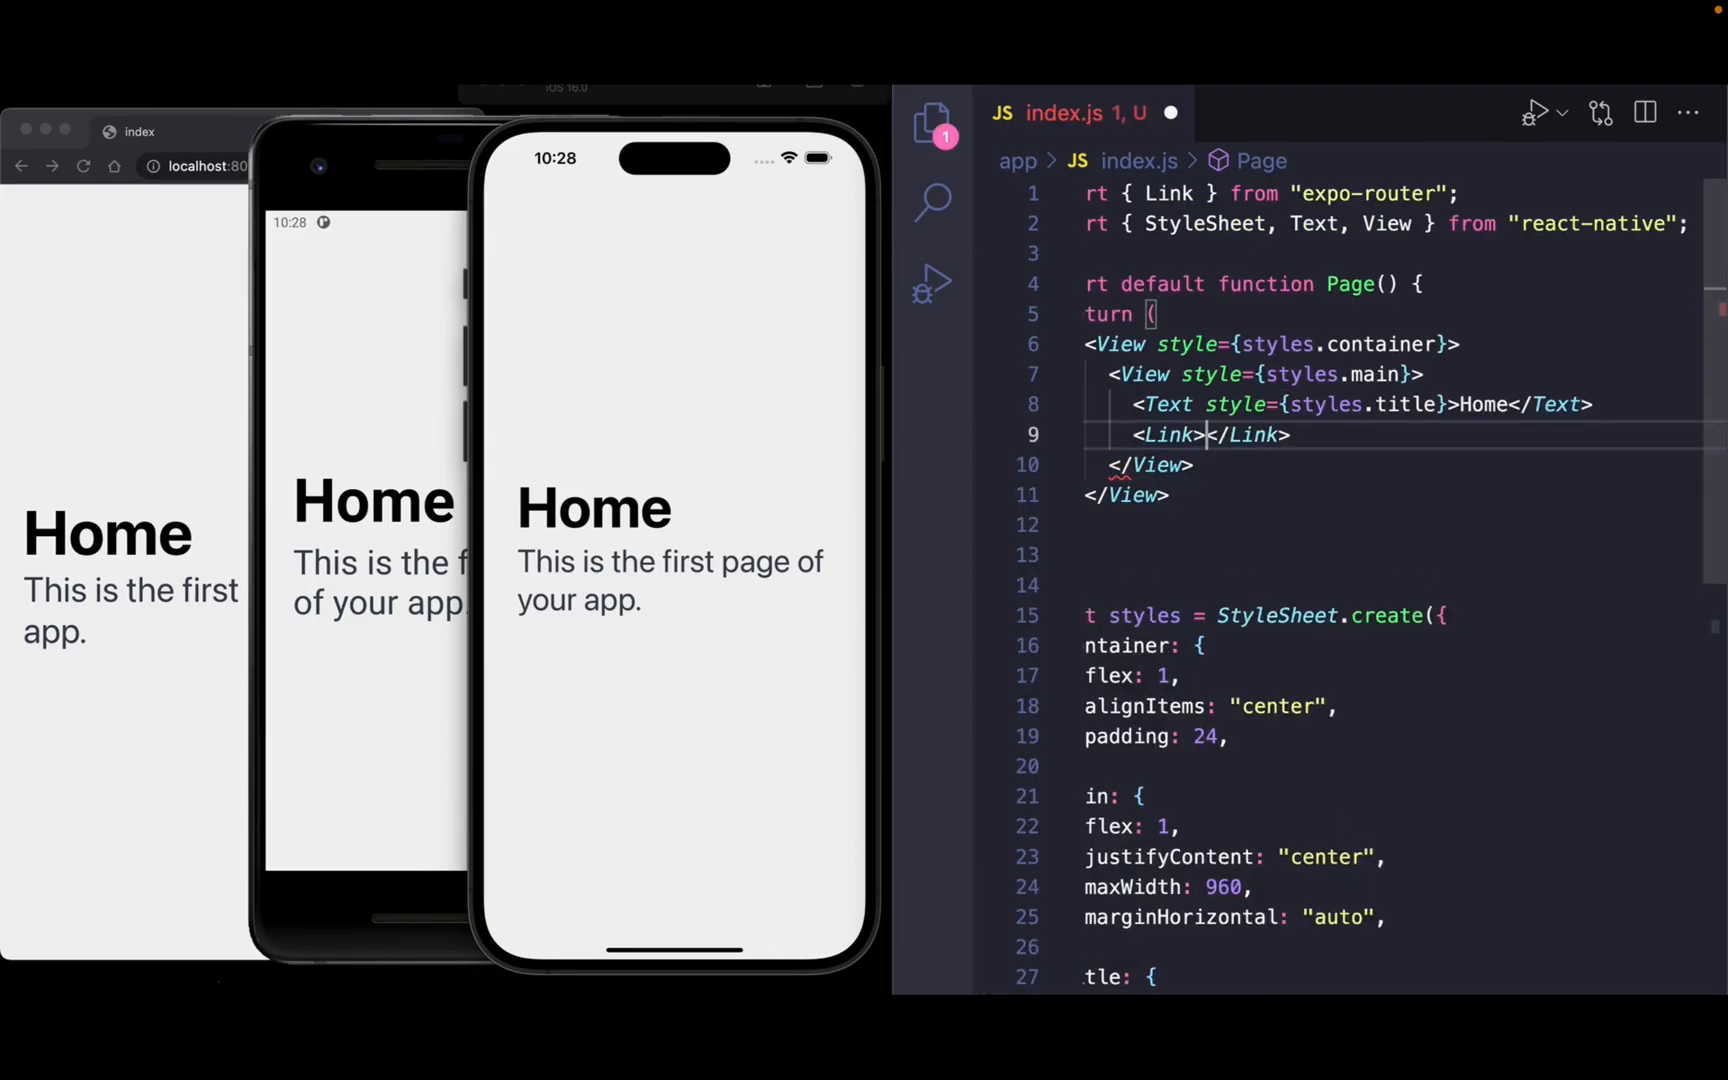
pyautogui.write('href=')
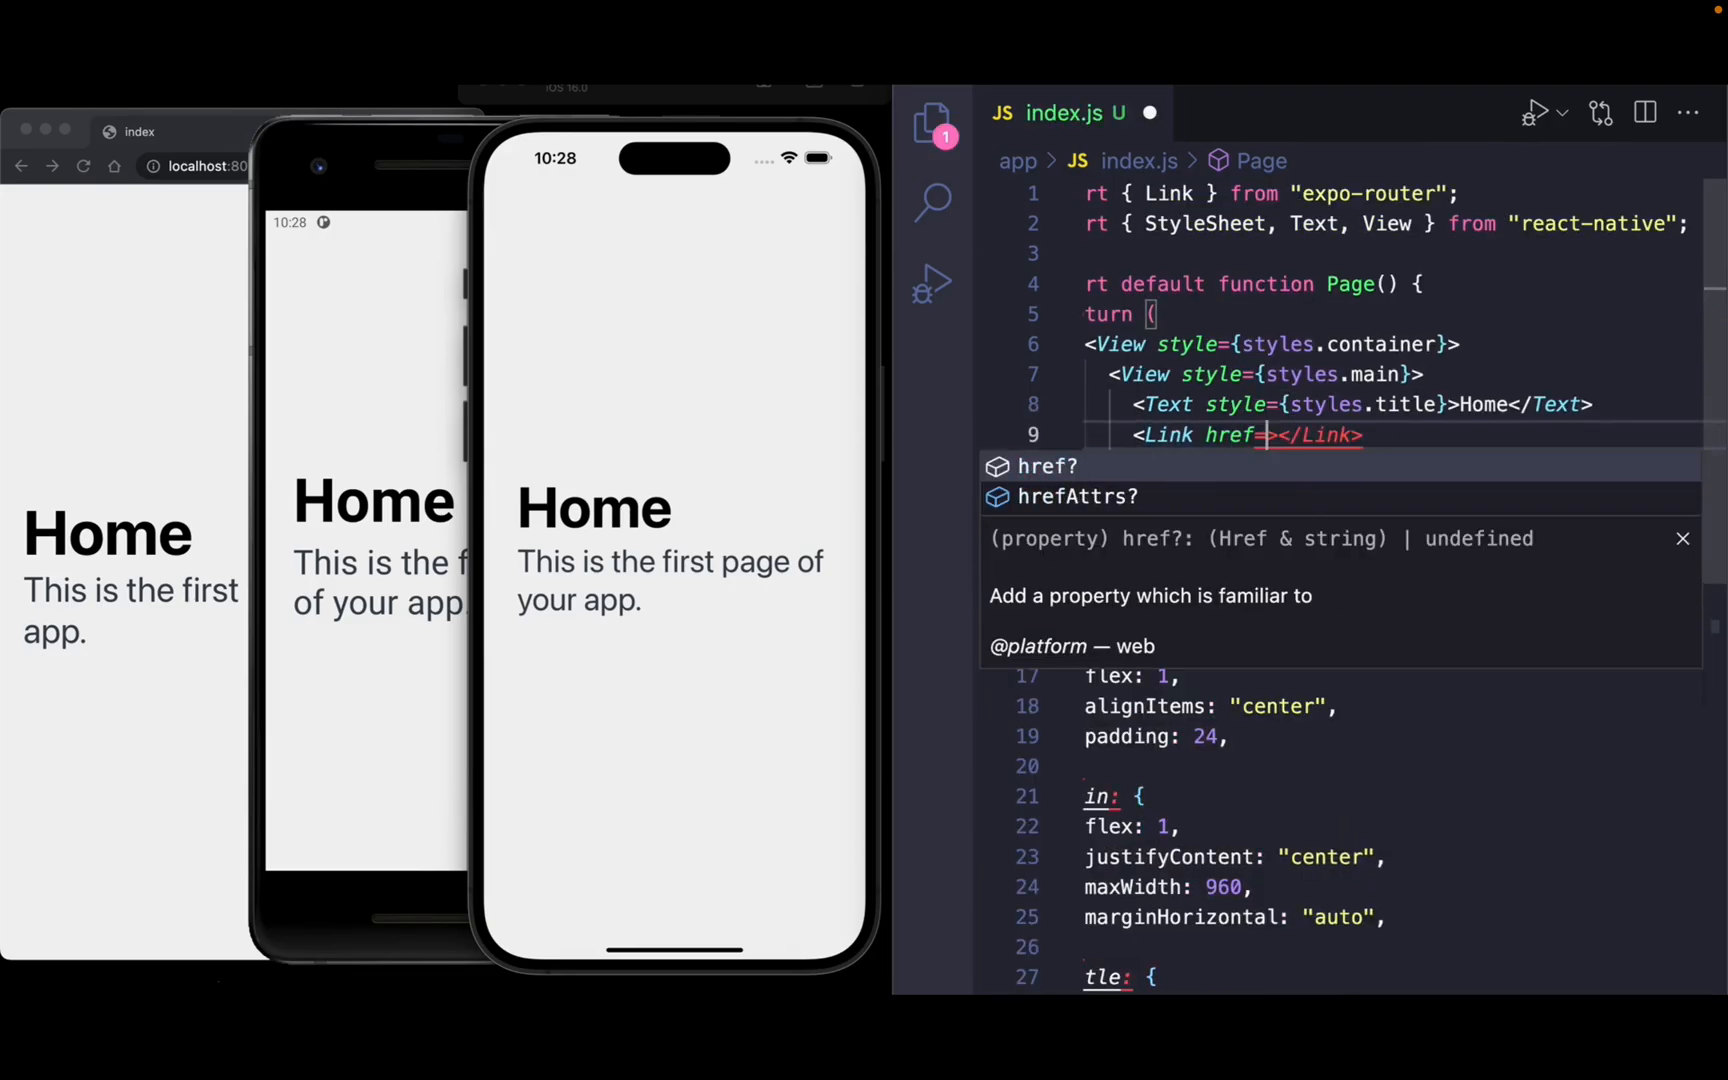
pyautogui.write('"/profile"')
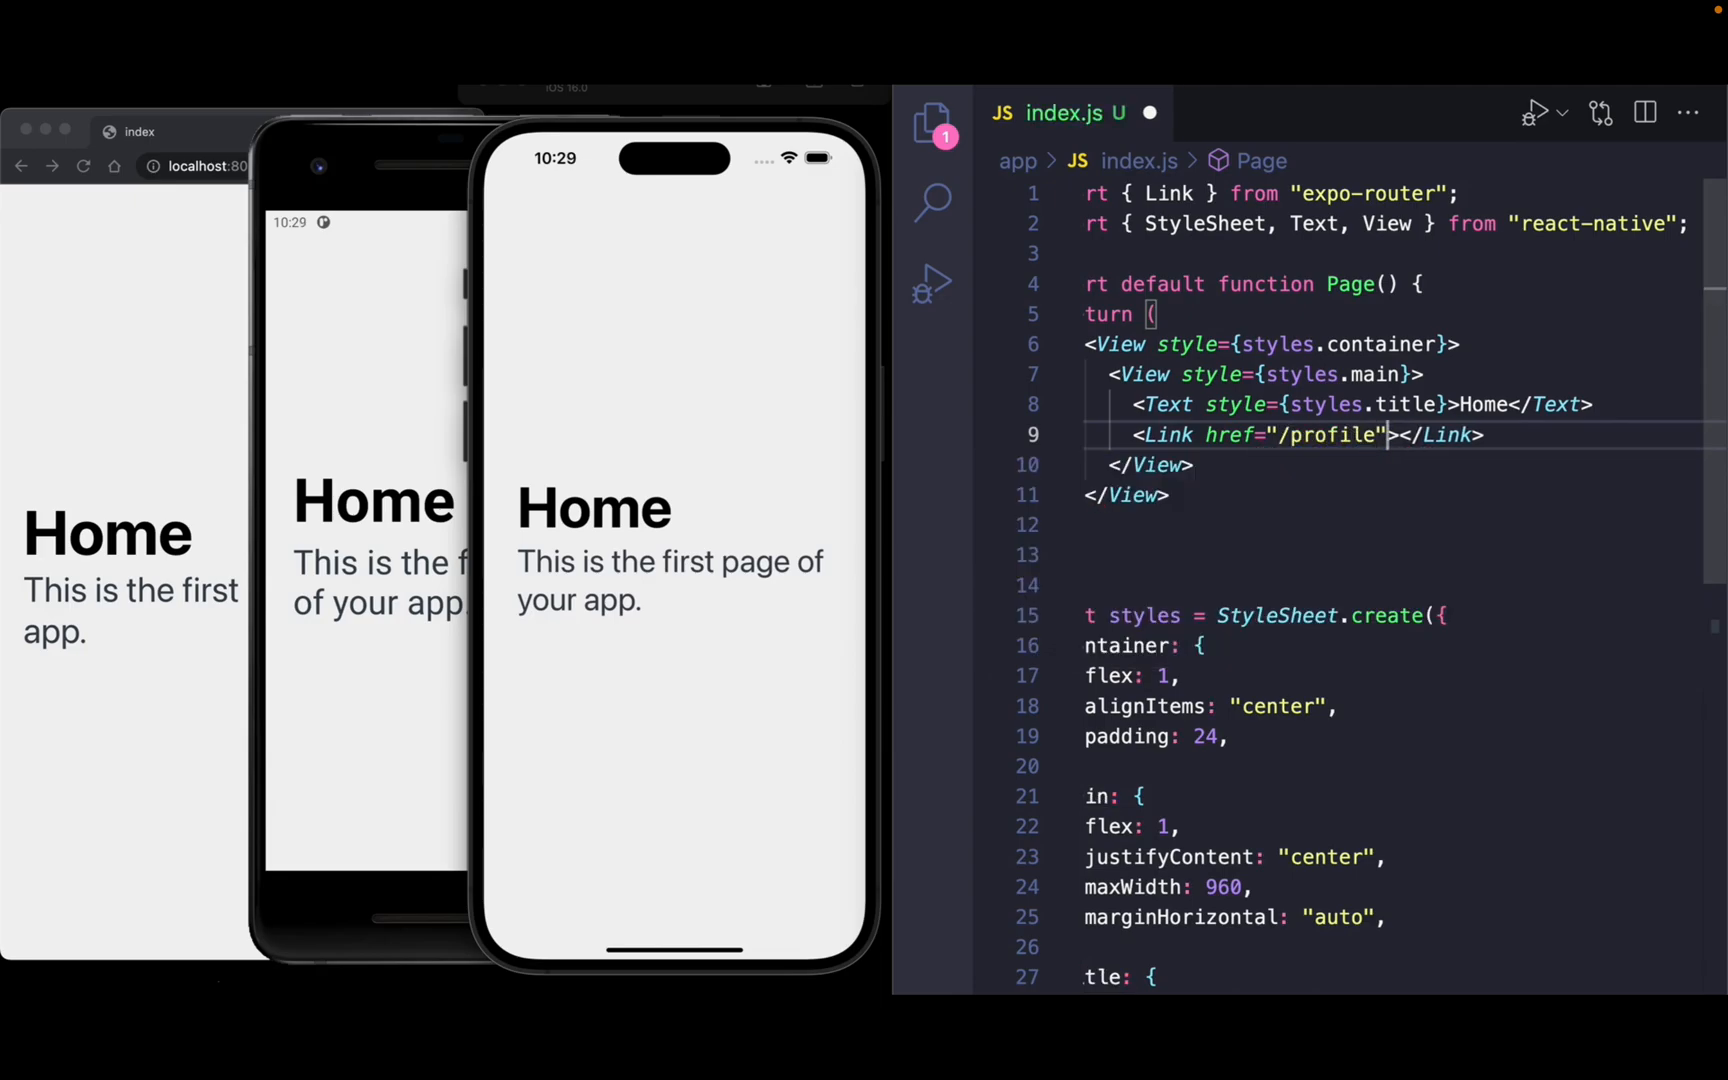
pyautogui.write('Go to profile')
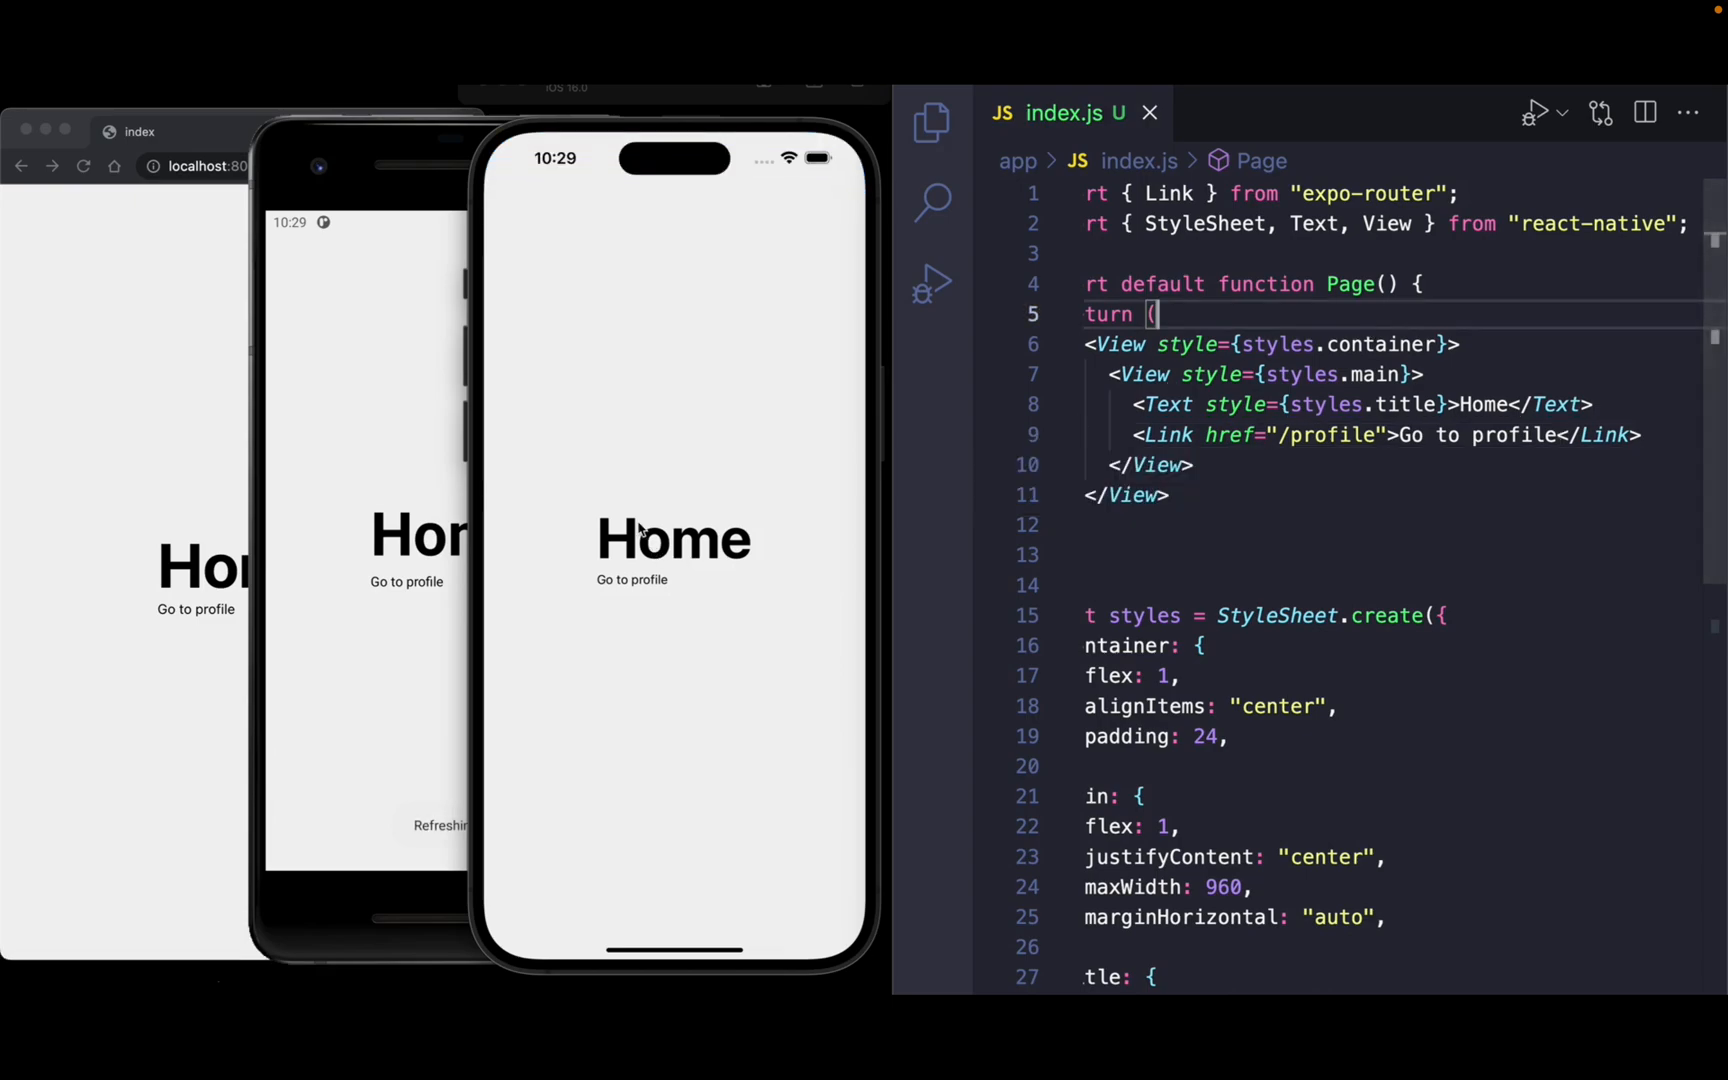
# Start creating a new file inside the app folder.
pyautogui.click(631, 580)
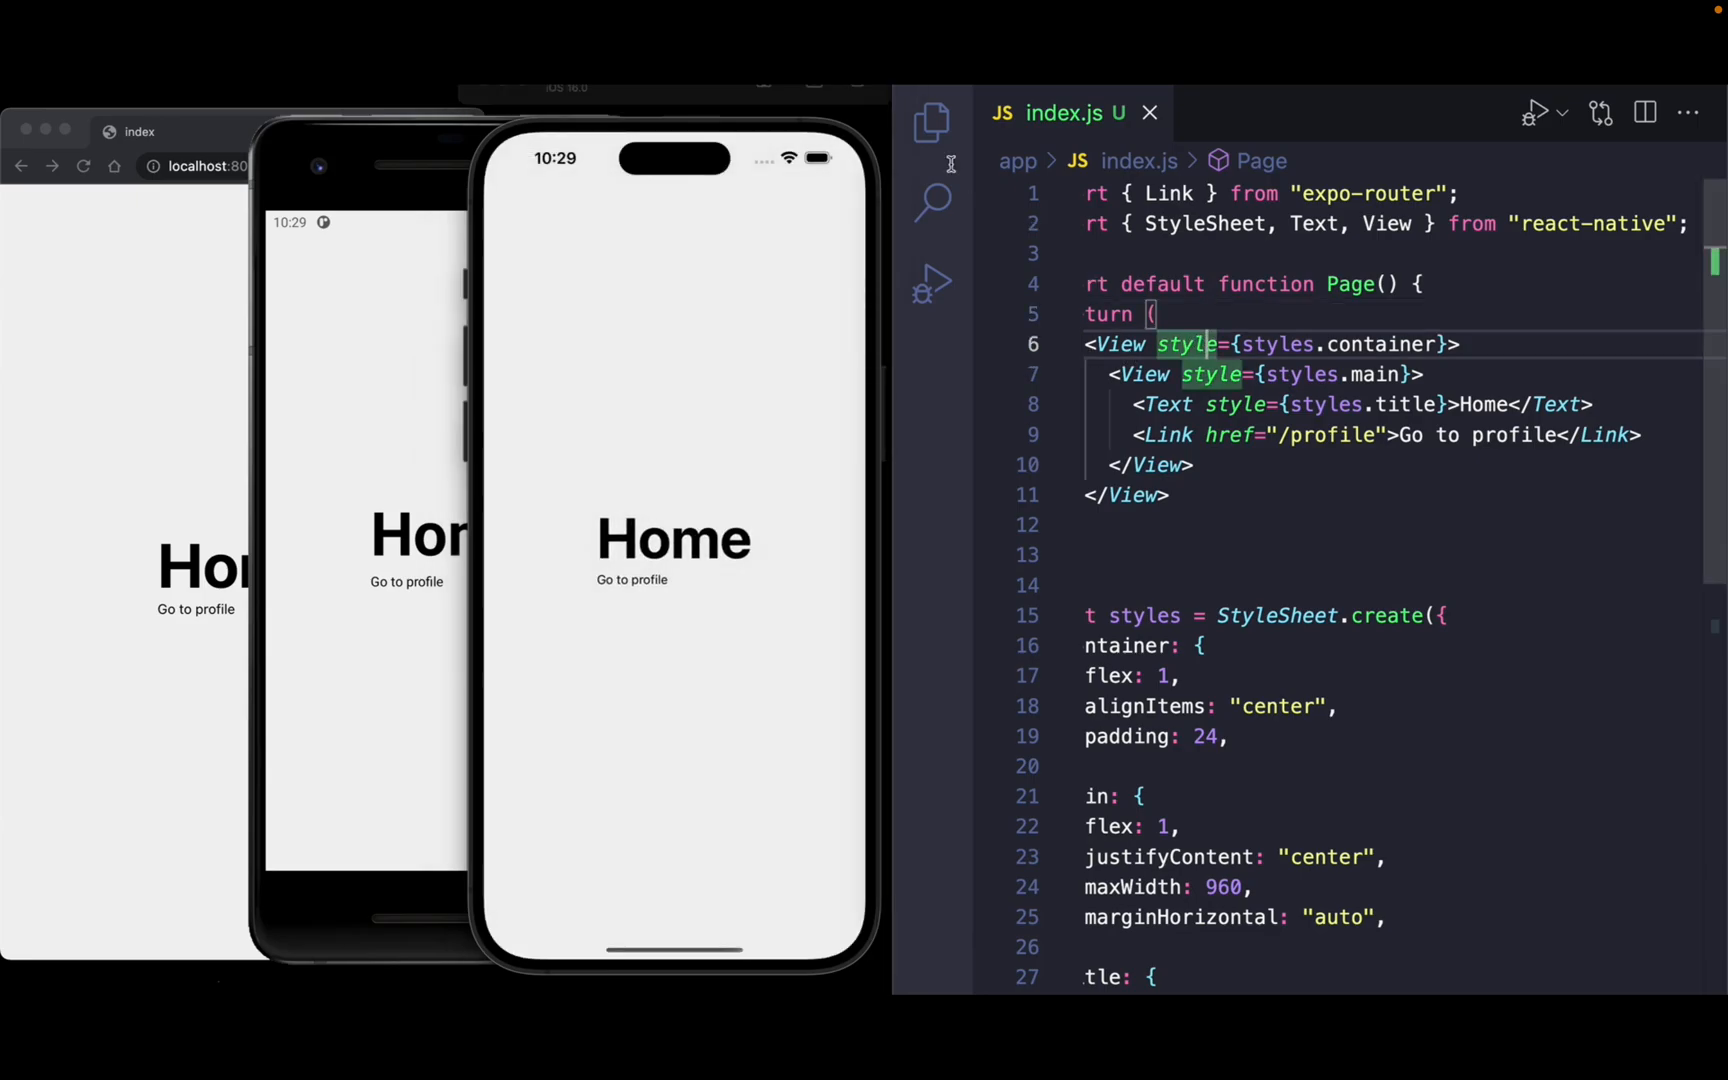
pyautogui.rightClick(1069, 234)
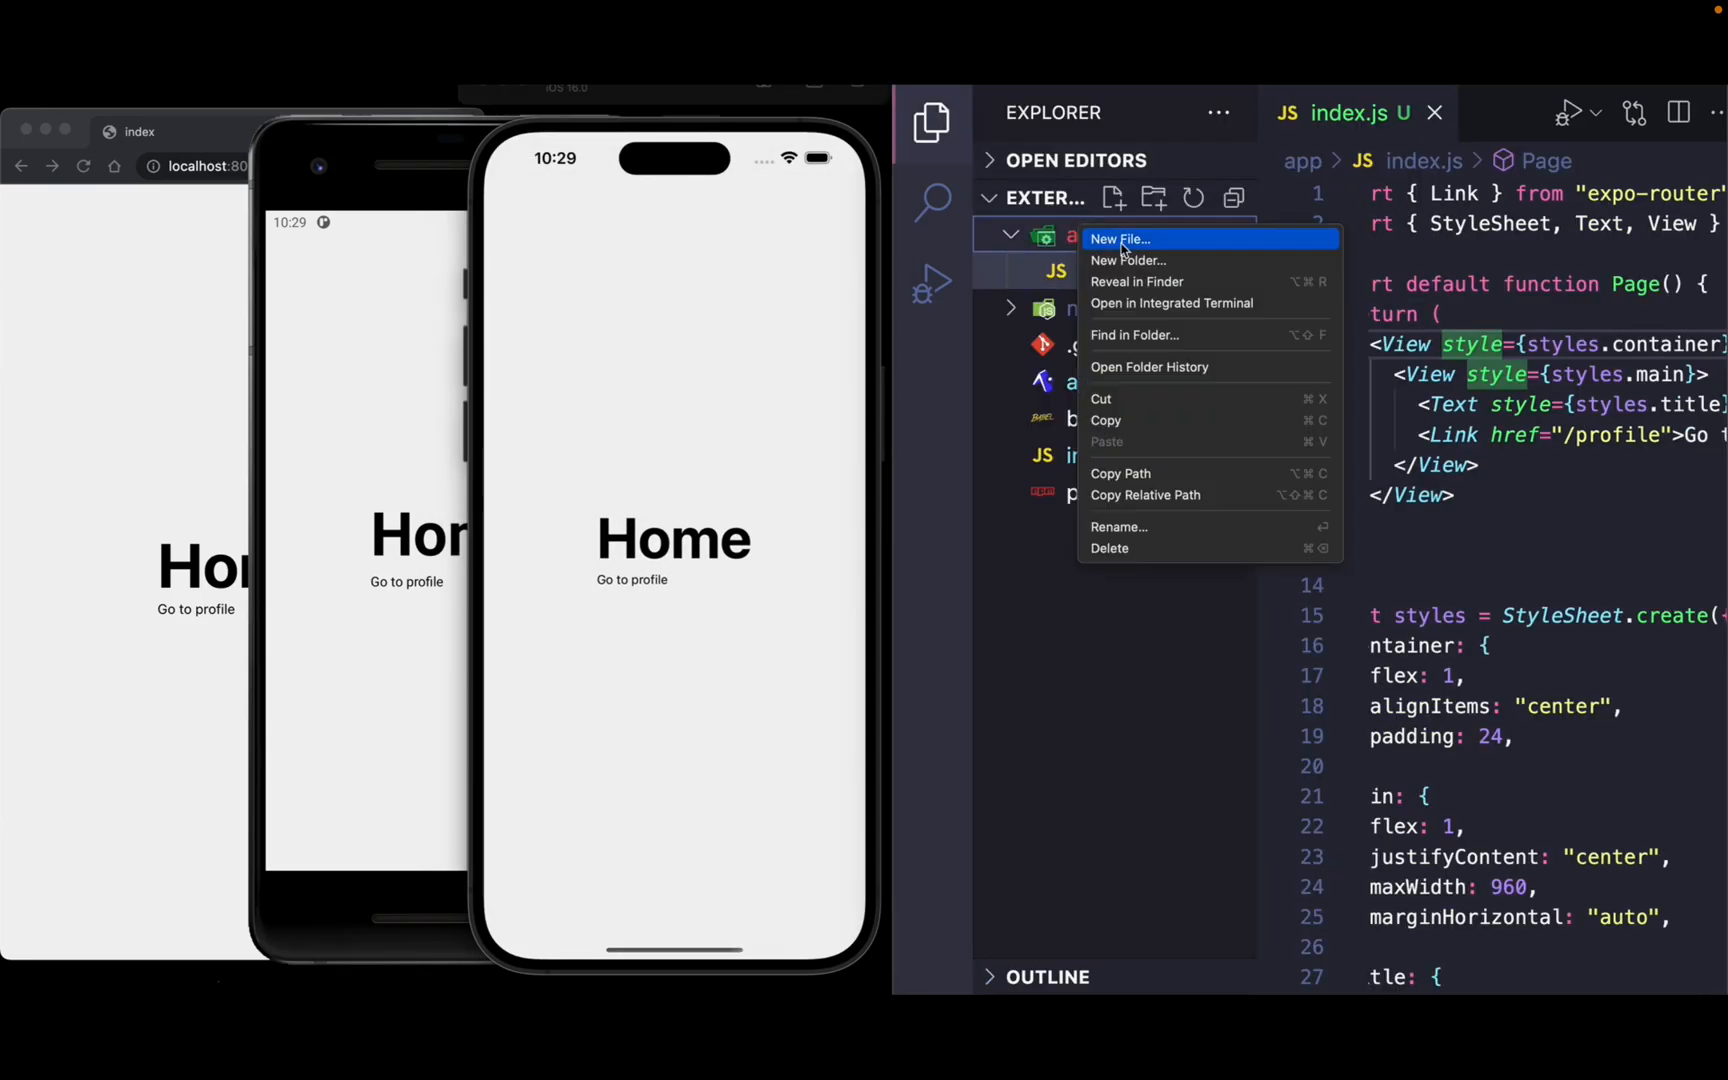
pyautogui.click(1120, 239)
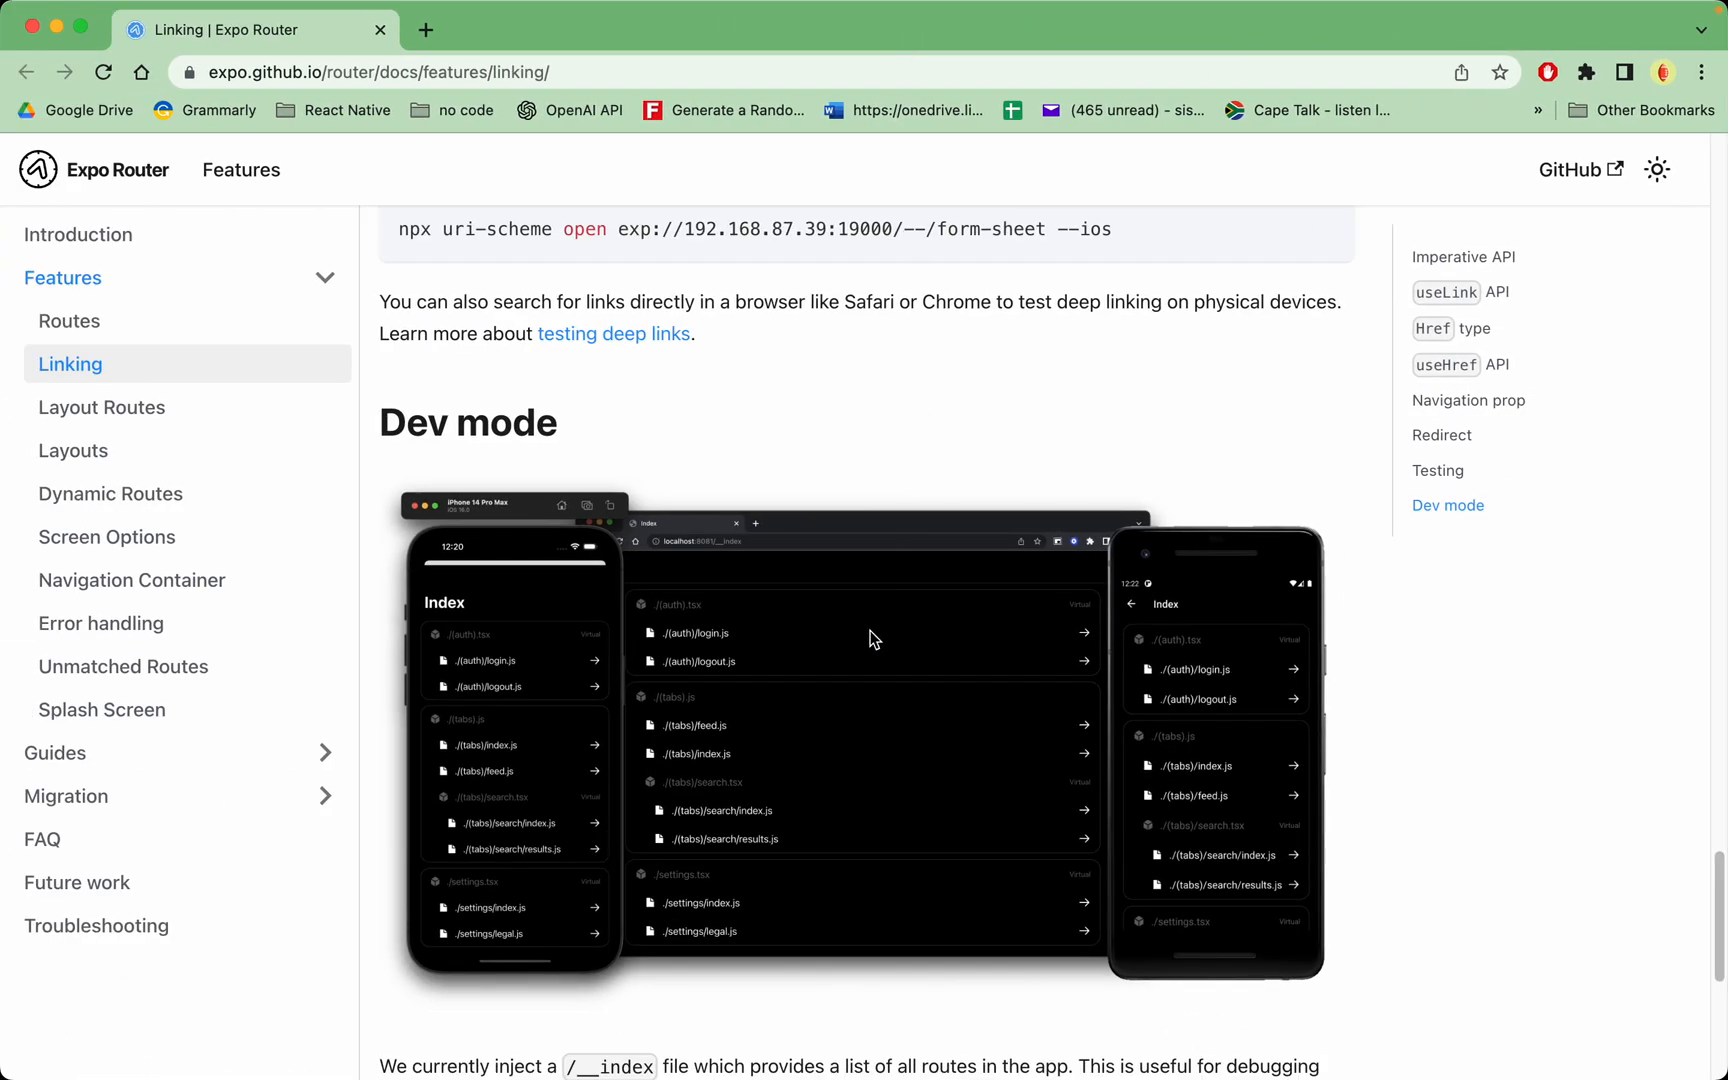
# Scroll to the Dev mode route index screenshot and open it in its own tab.
pyautogui.scroll(-3)
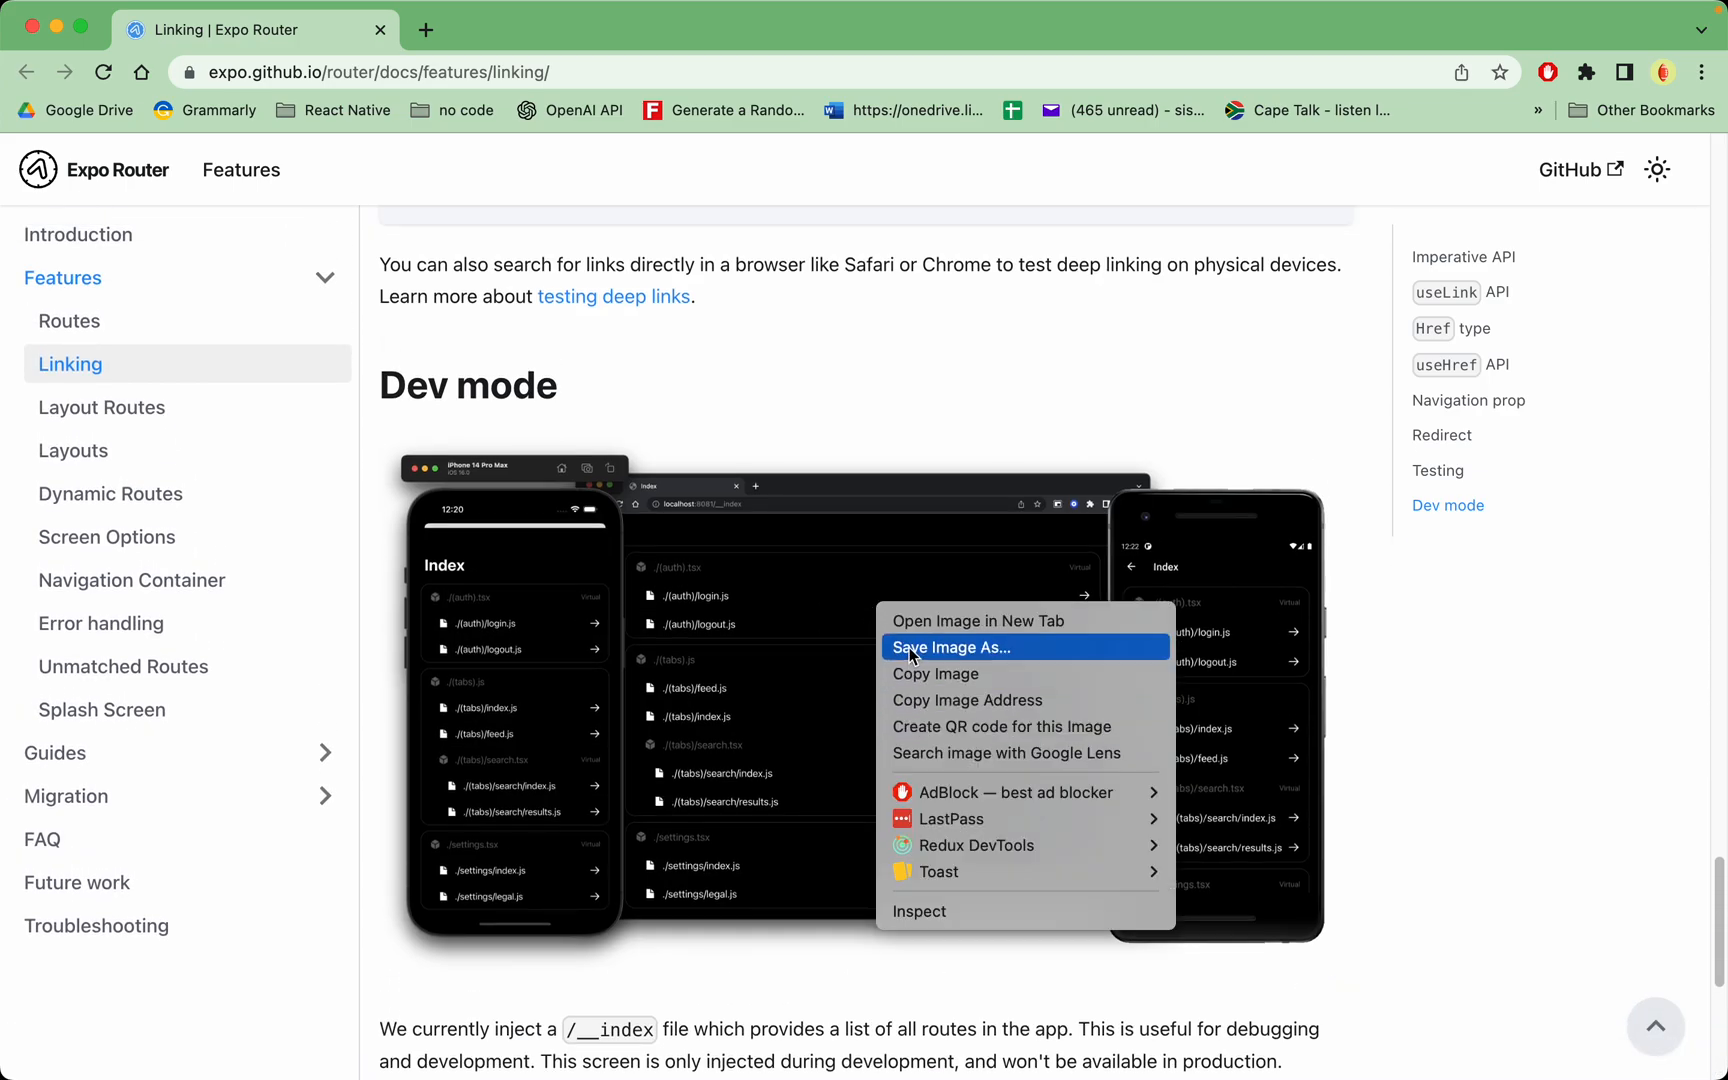
pyautogui.click(974, 620)
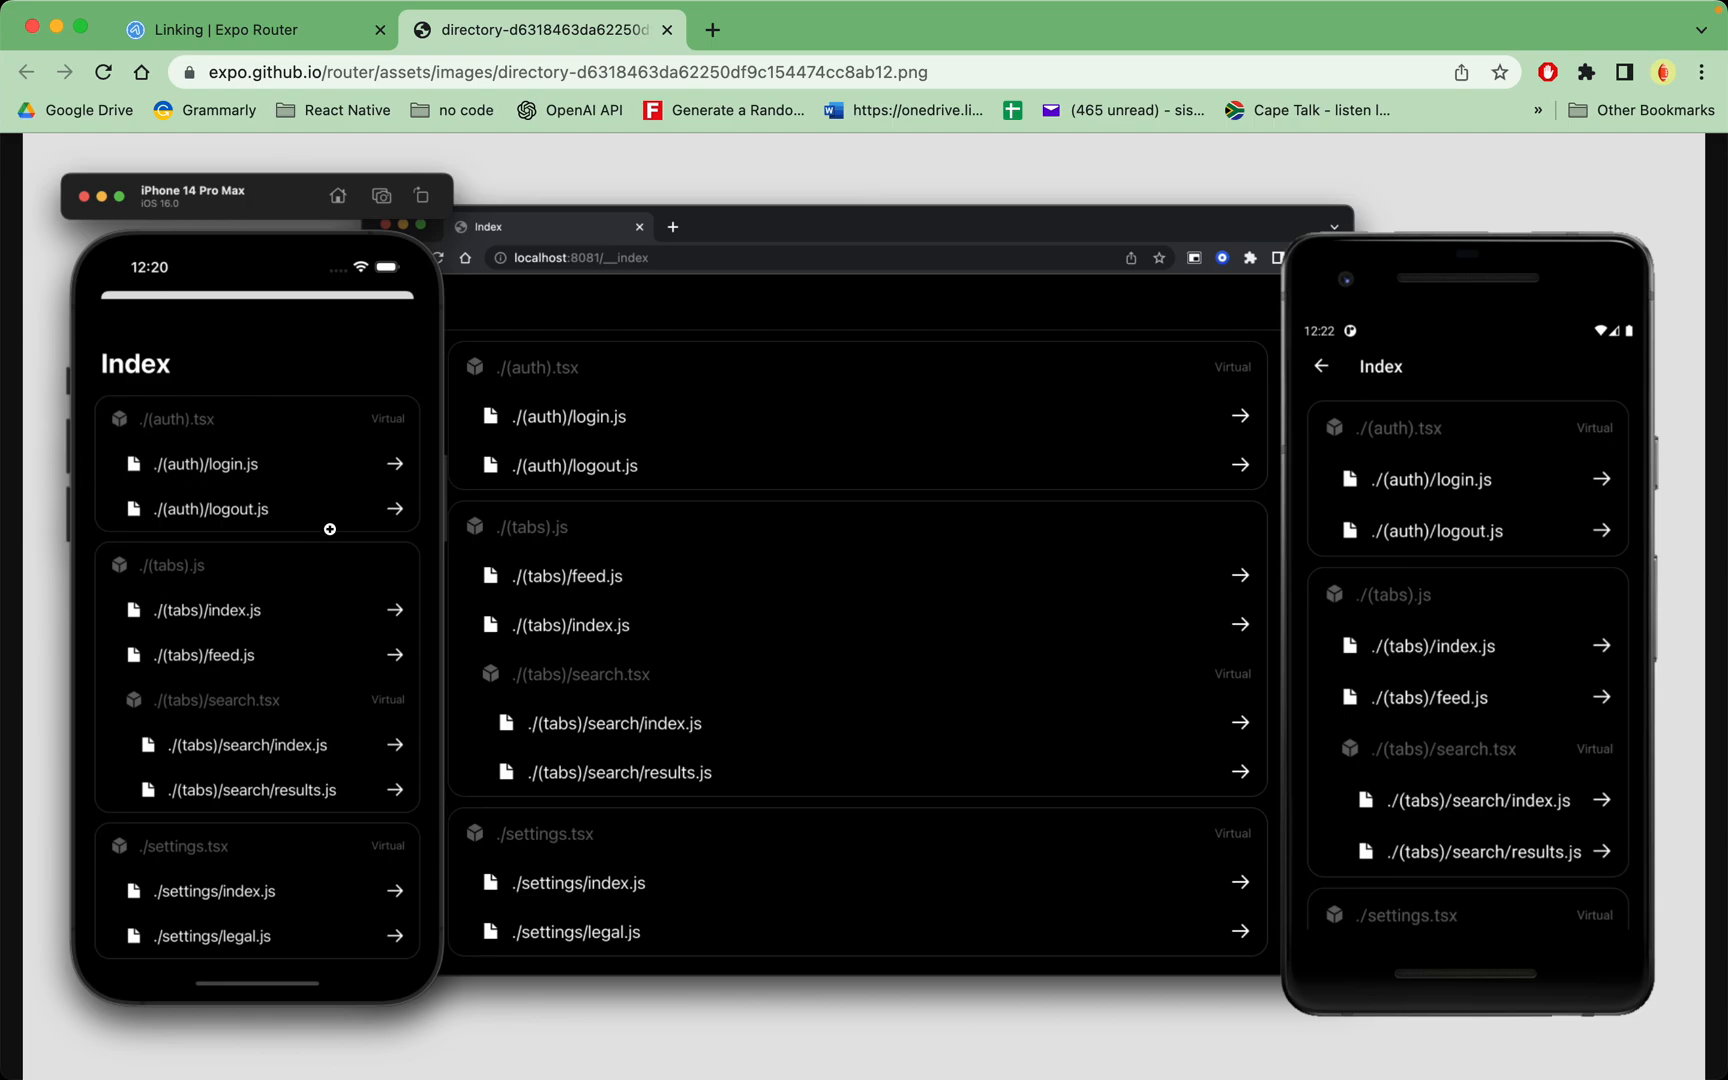
pyautogui.moveTo(431, 620)
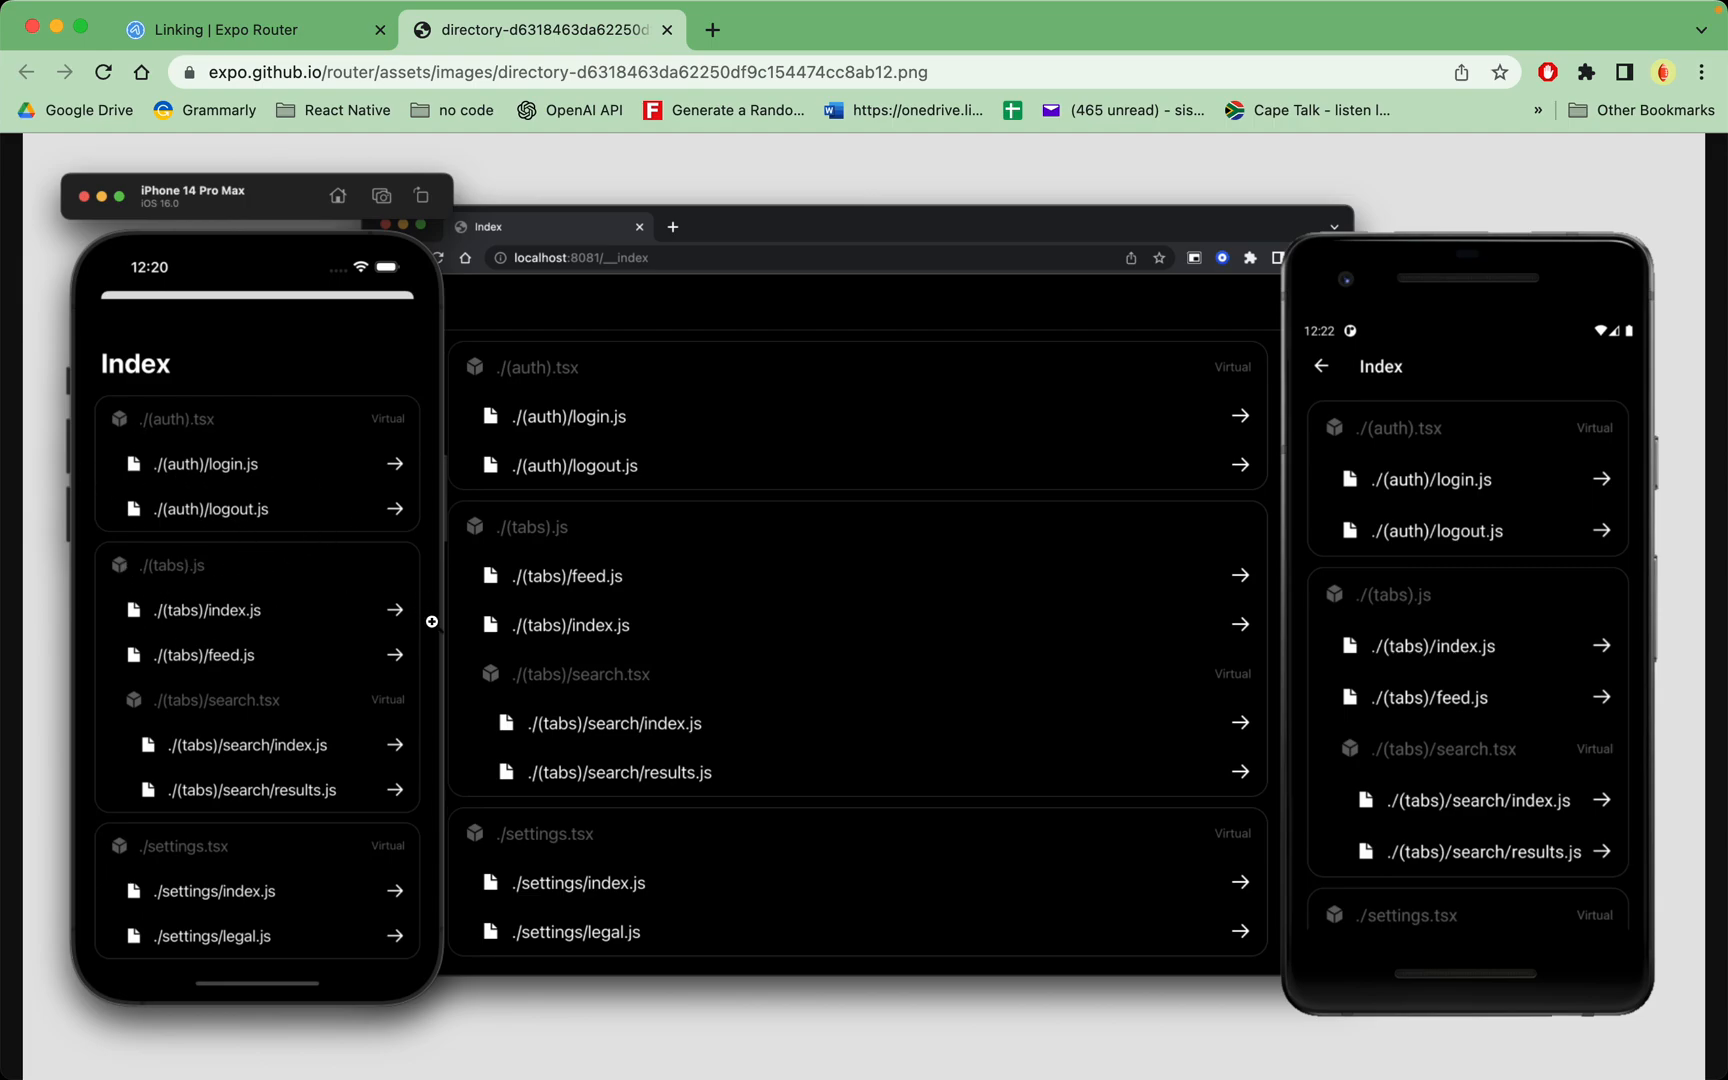
pyautogui.moveTo(213, 631)
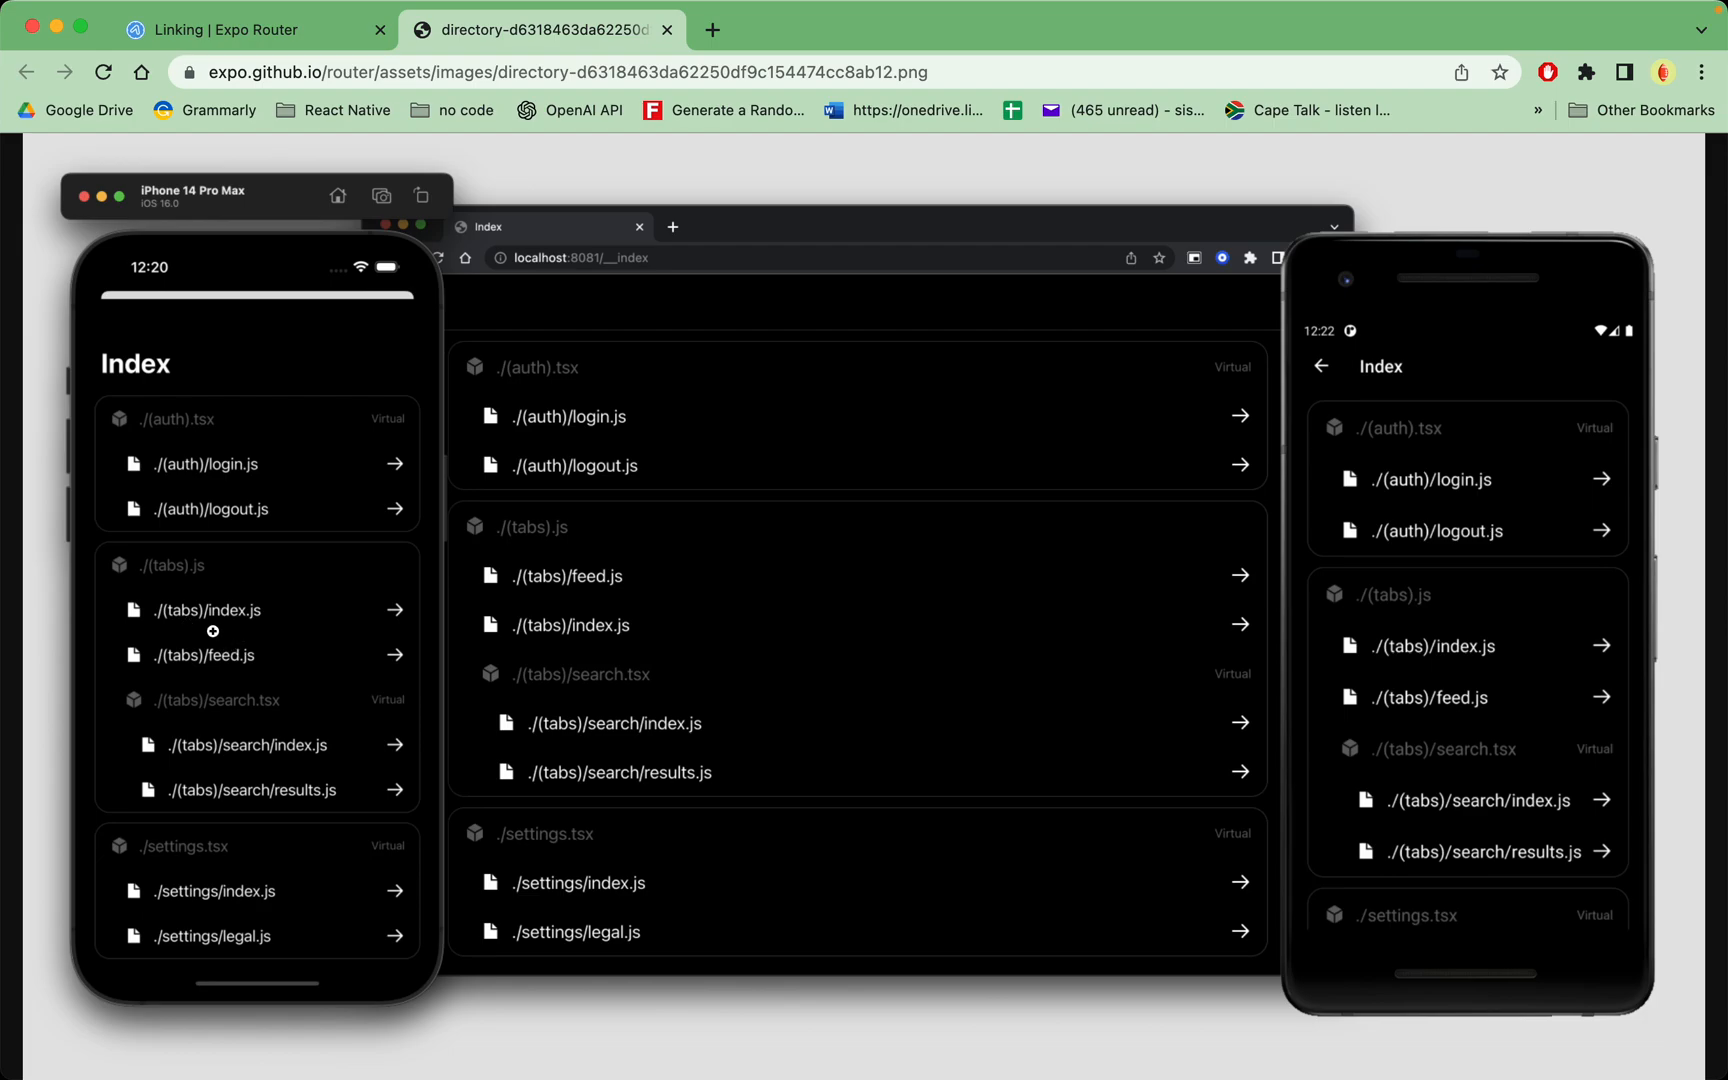
pyautogui.moveTo(228, 736)
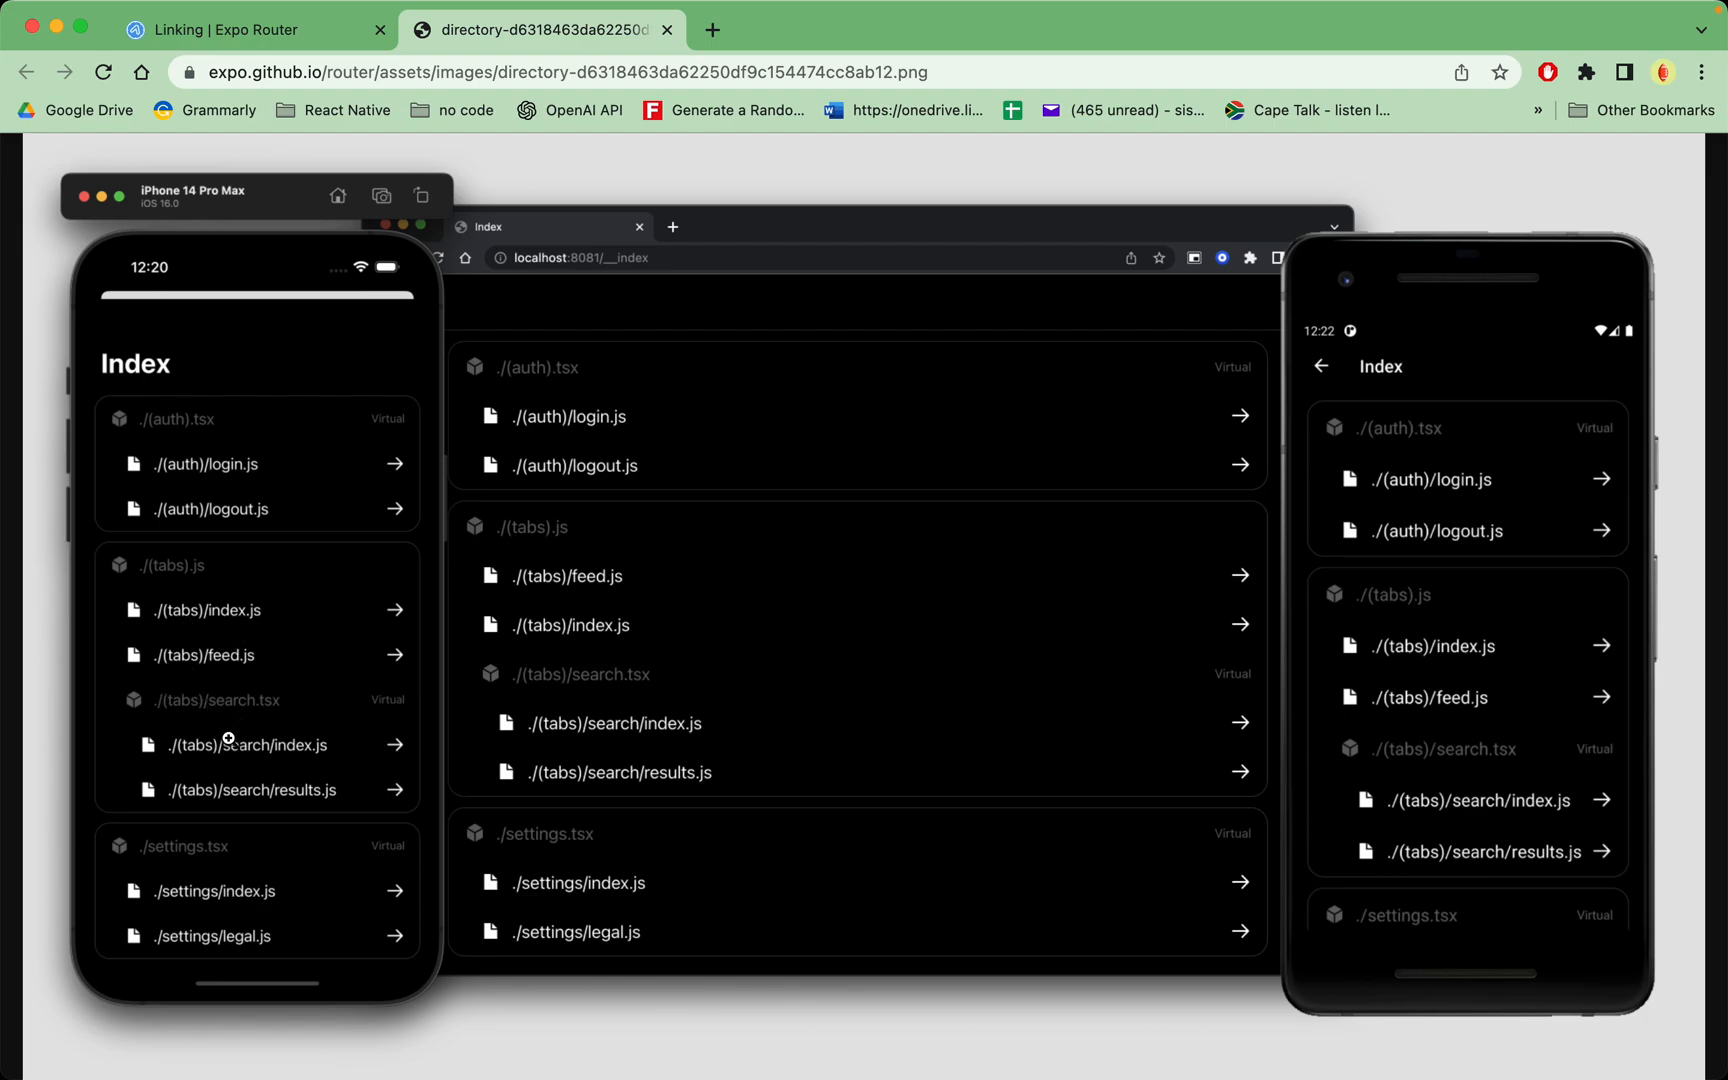
pyautogui.moveTo(173, 724)
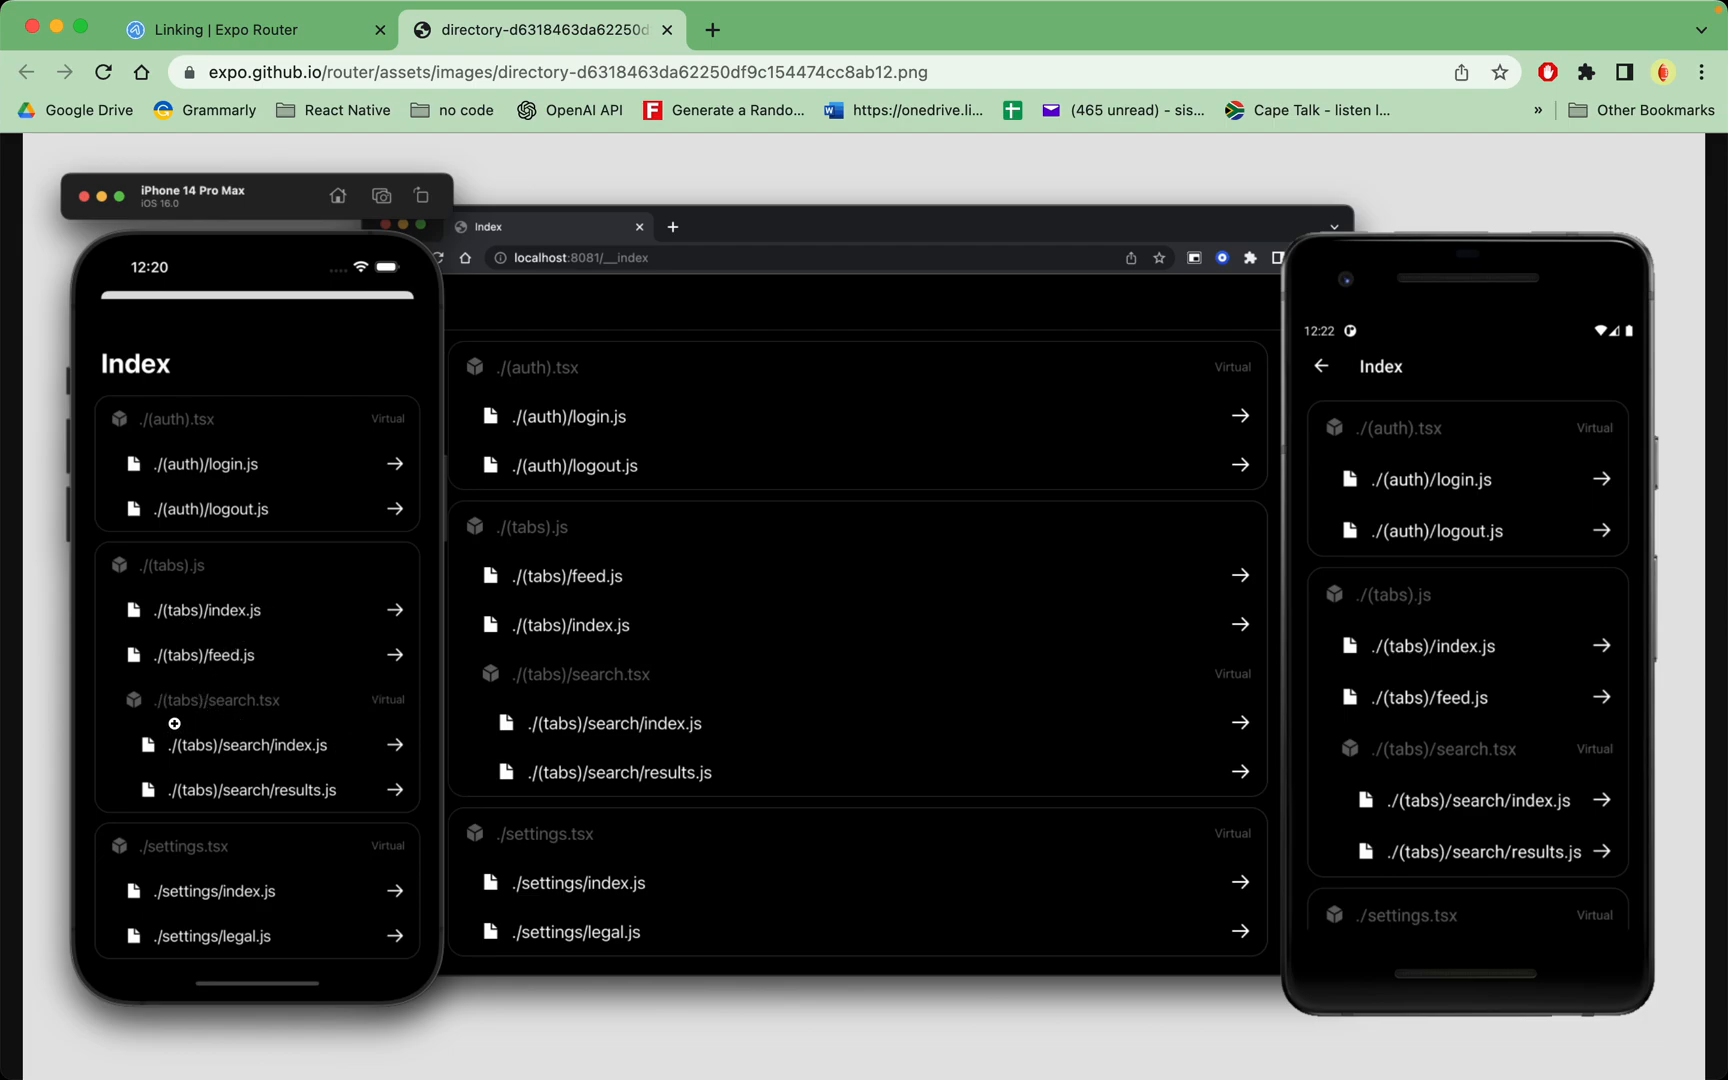
pyautogui.moveTo(436, 958)
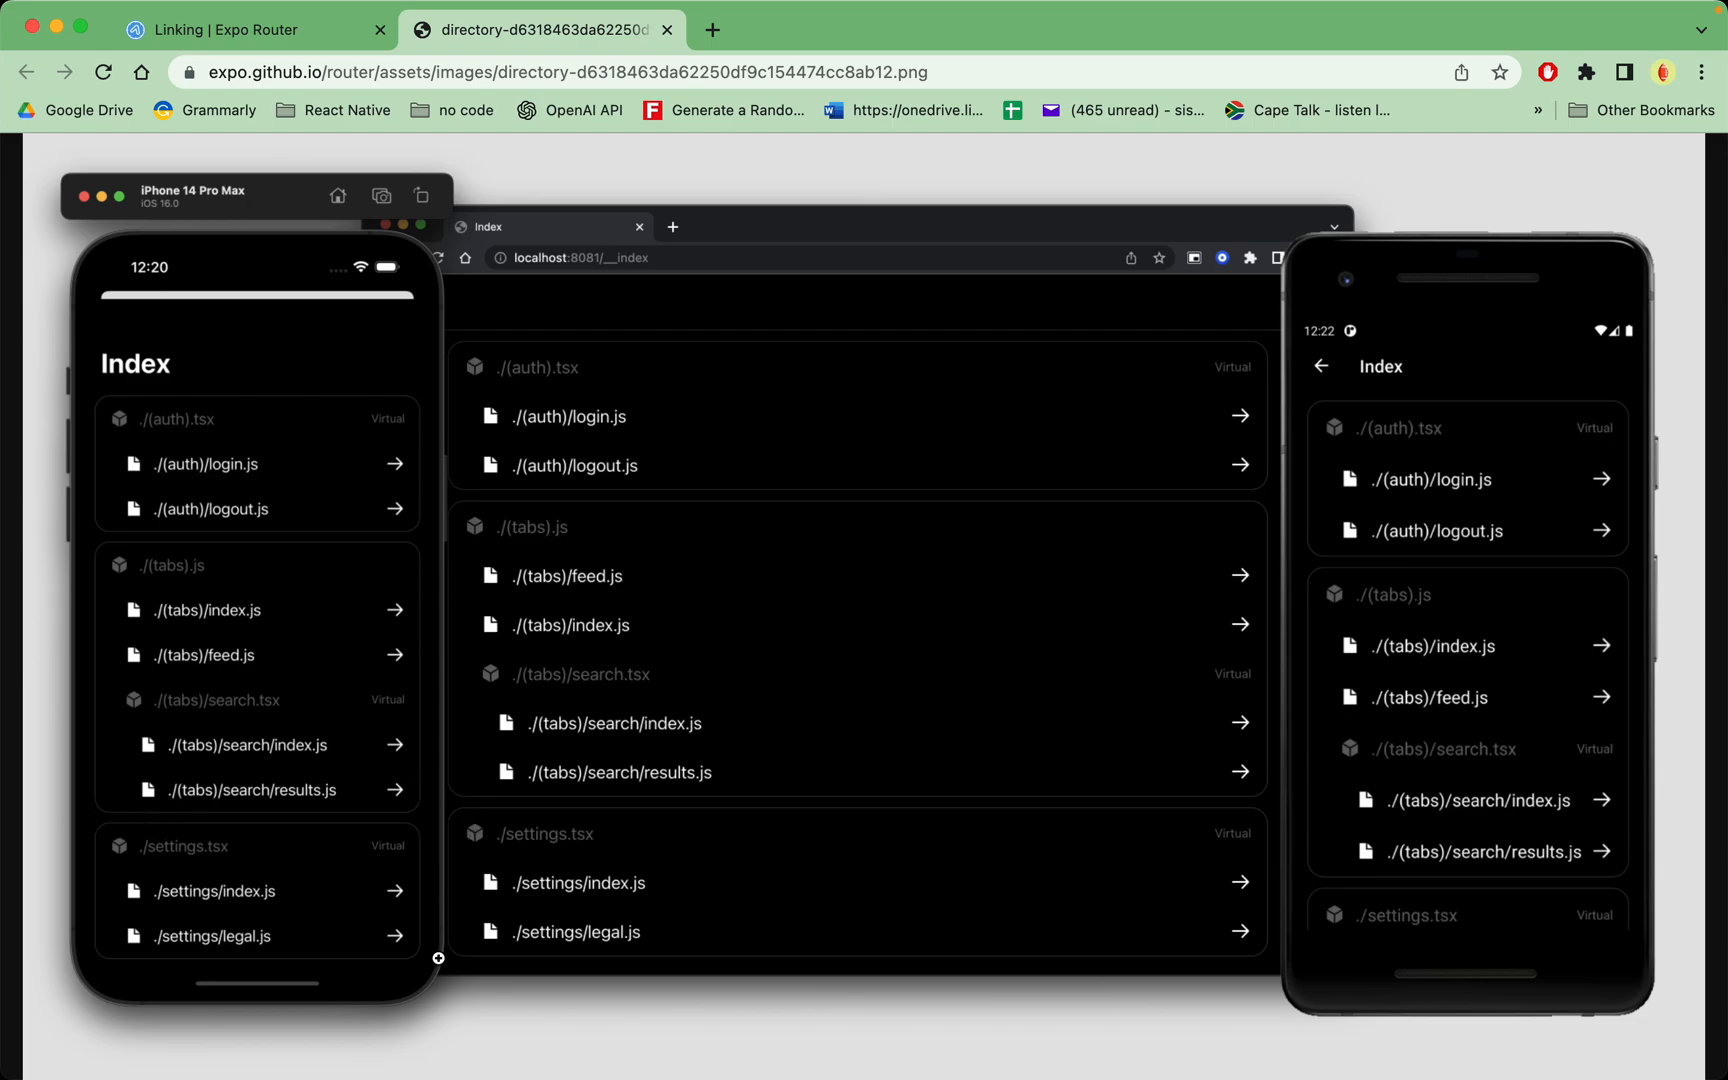
pyautogui.moveTo(141, 421)
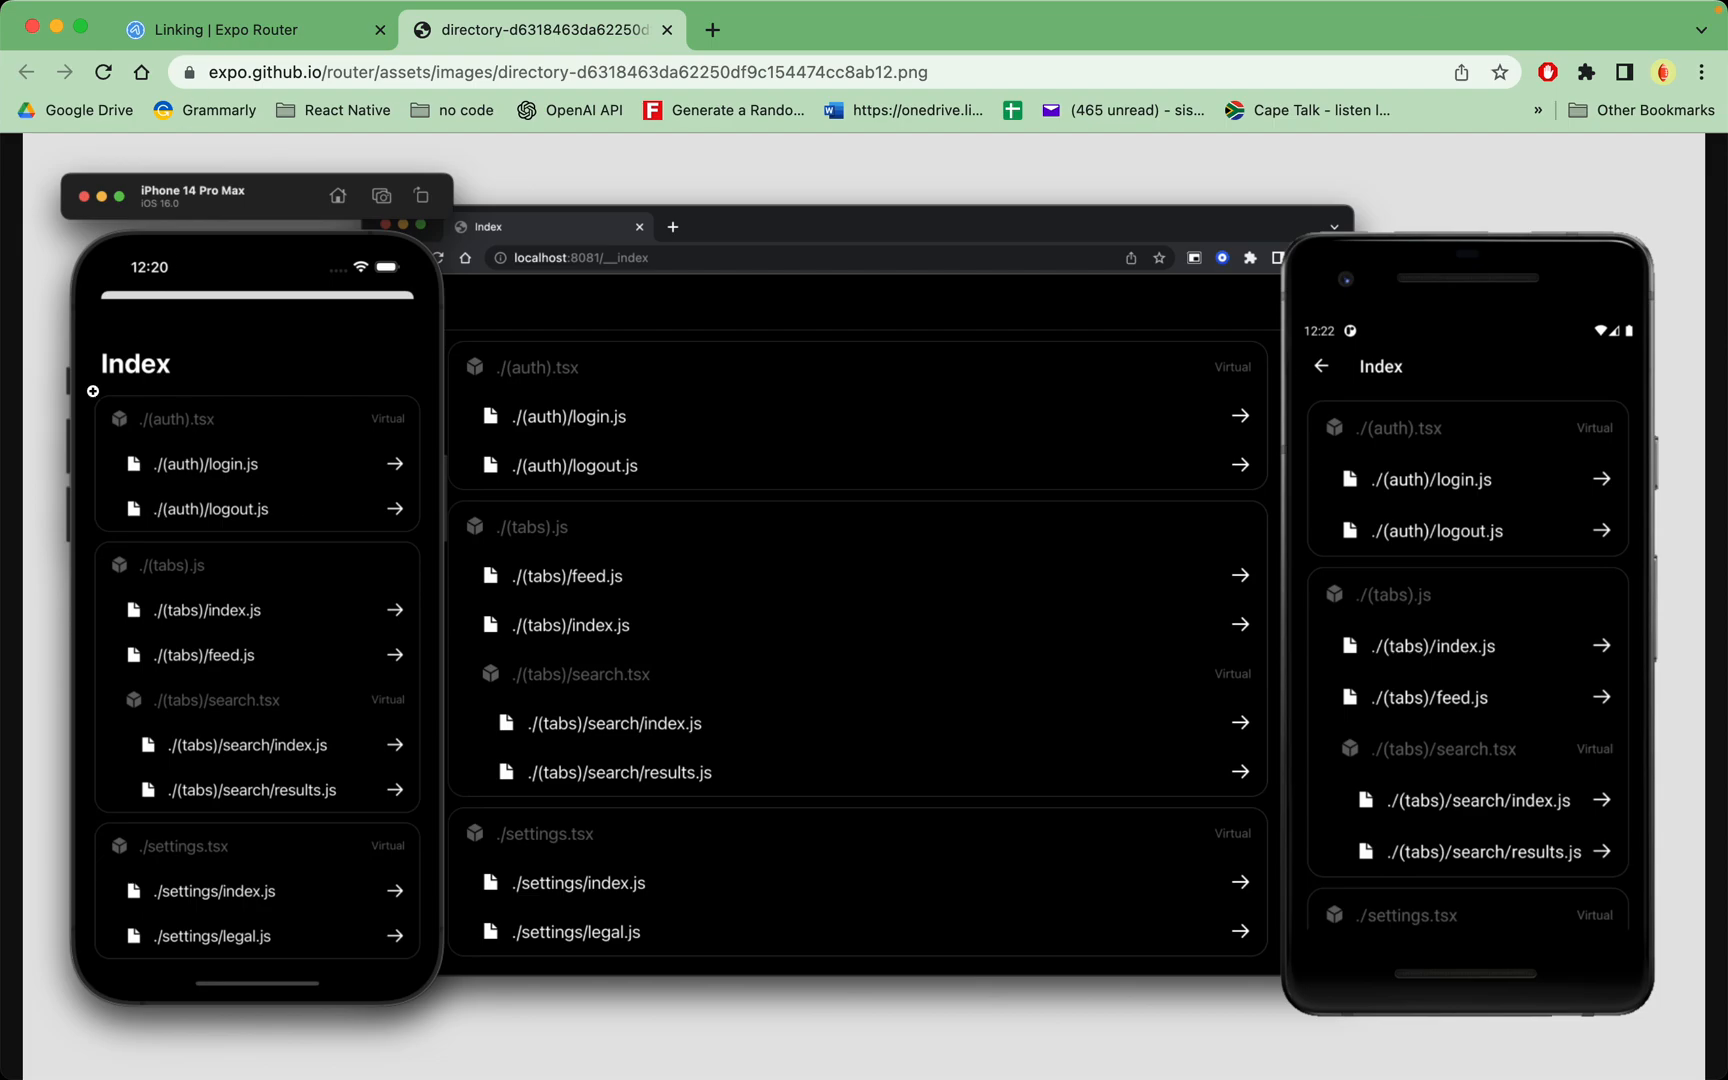
pyautogui.moveTo(819, 433)
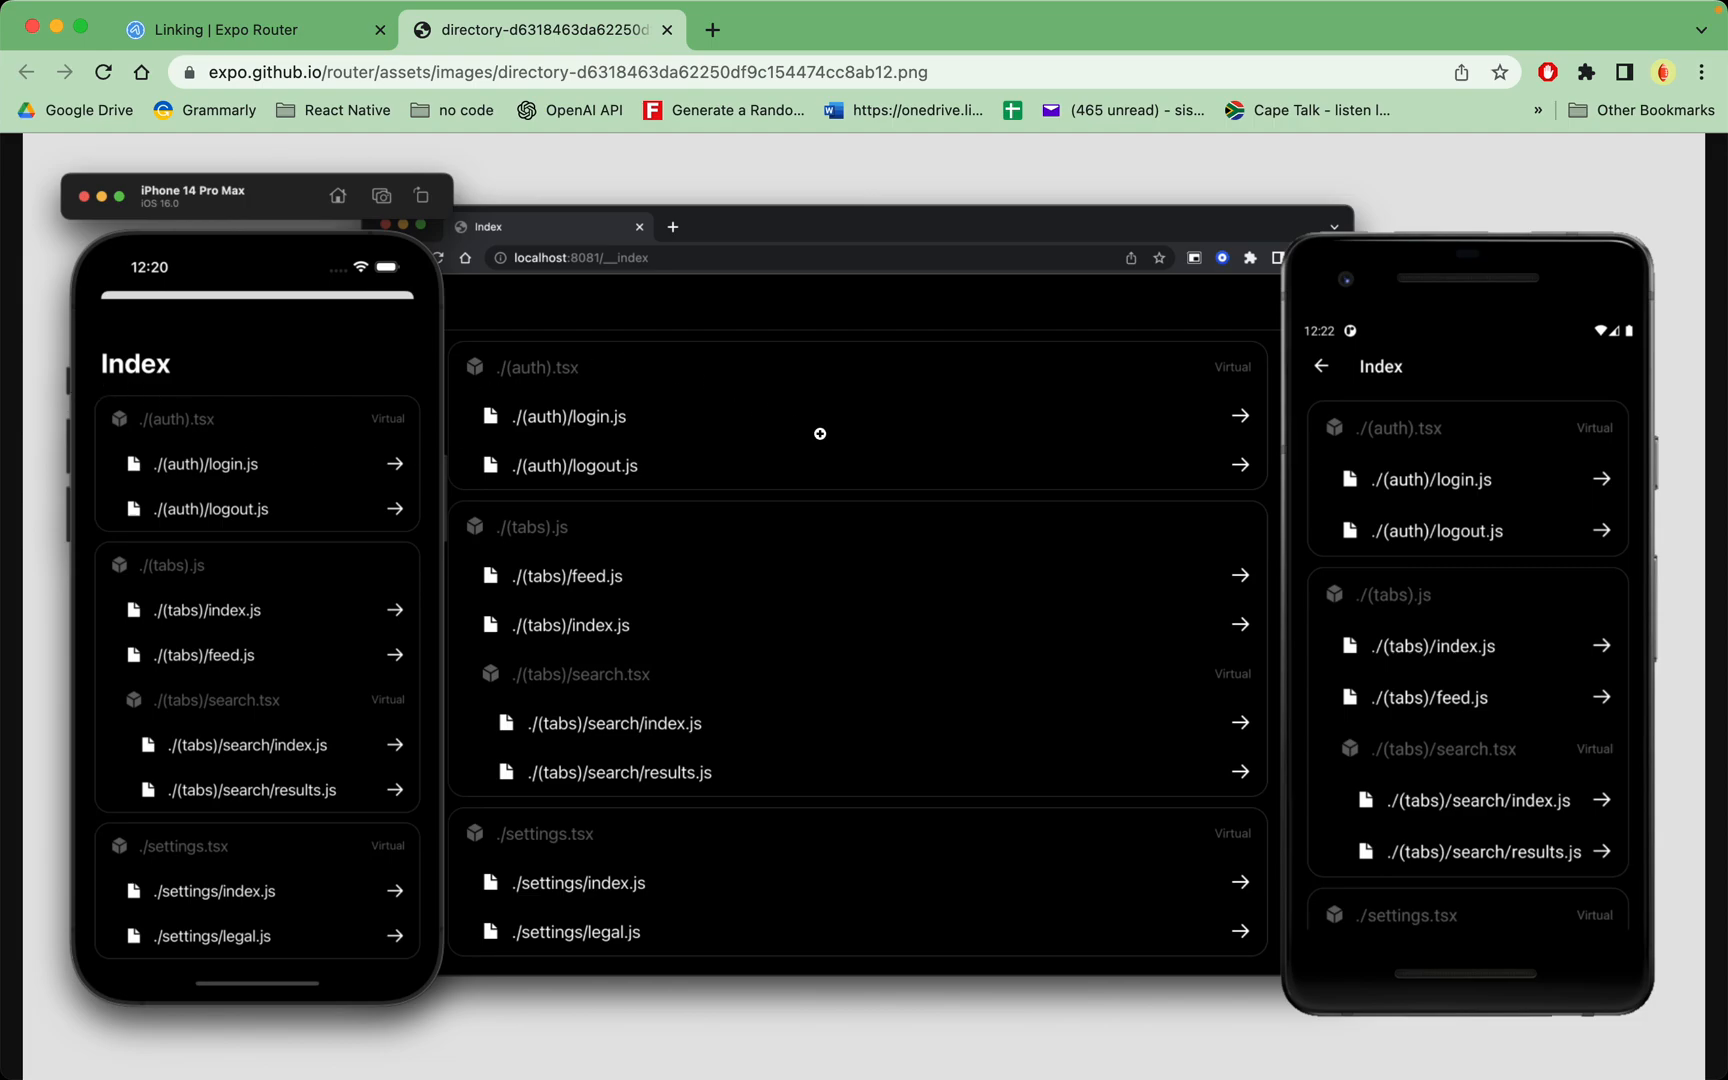
pyautogui.moveTo(820, 433)
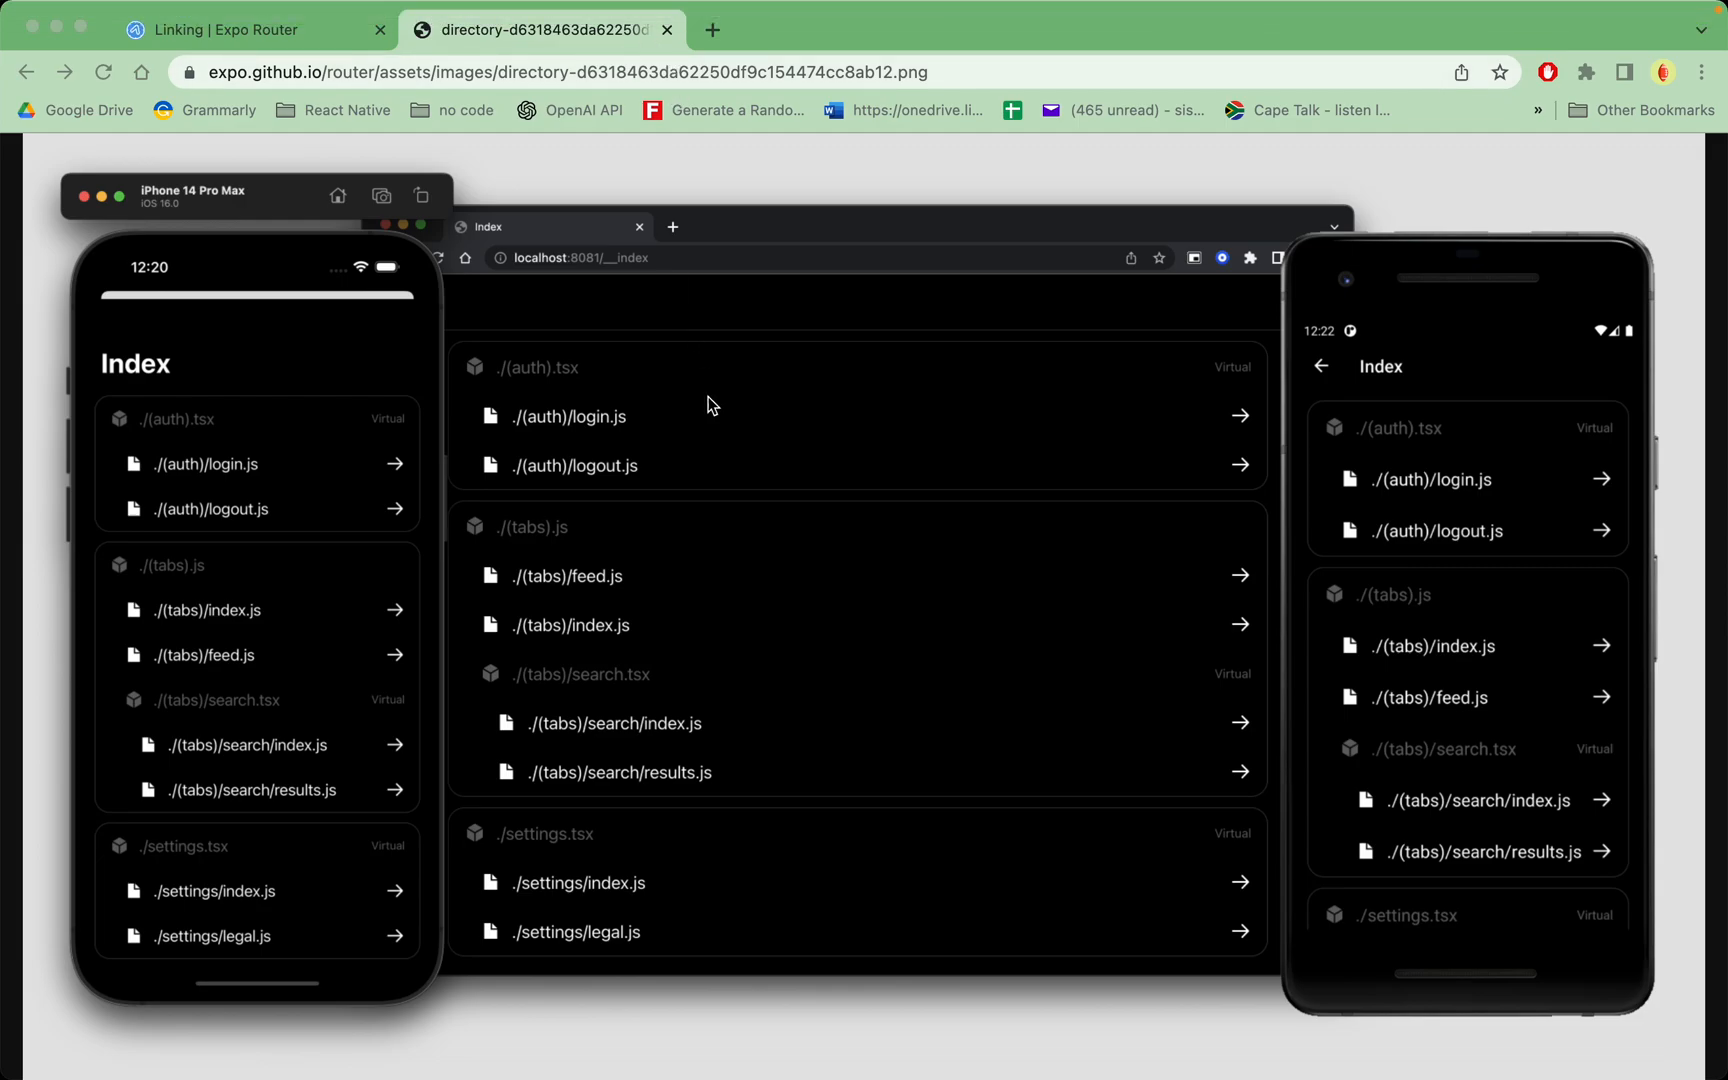
# Switch back to the Linking tab, visit the Features overview, then open Splash Screen.
pyautogui.click(253, 30)
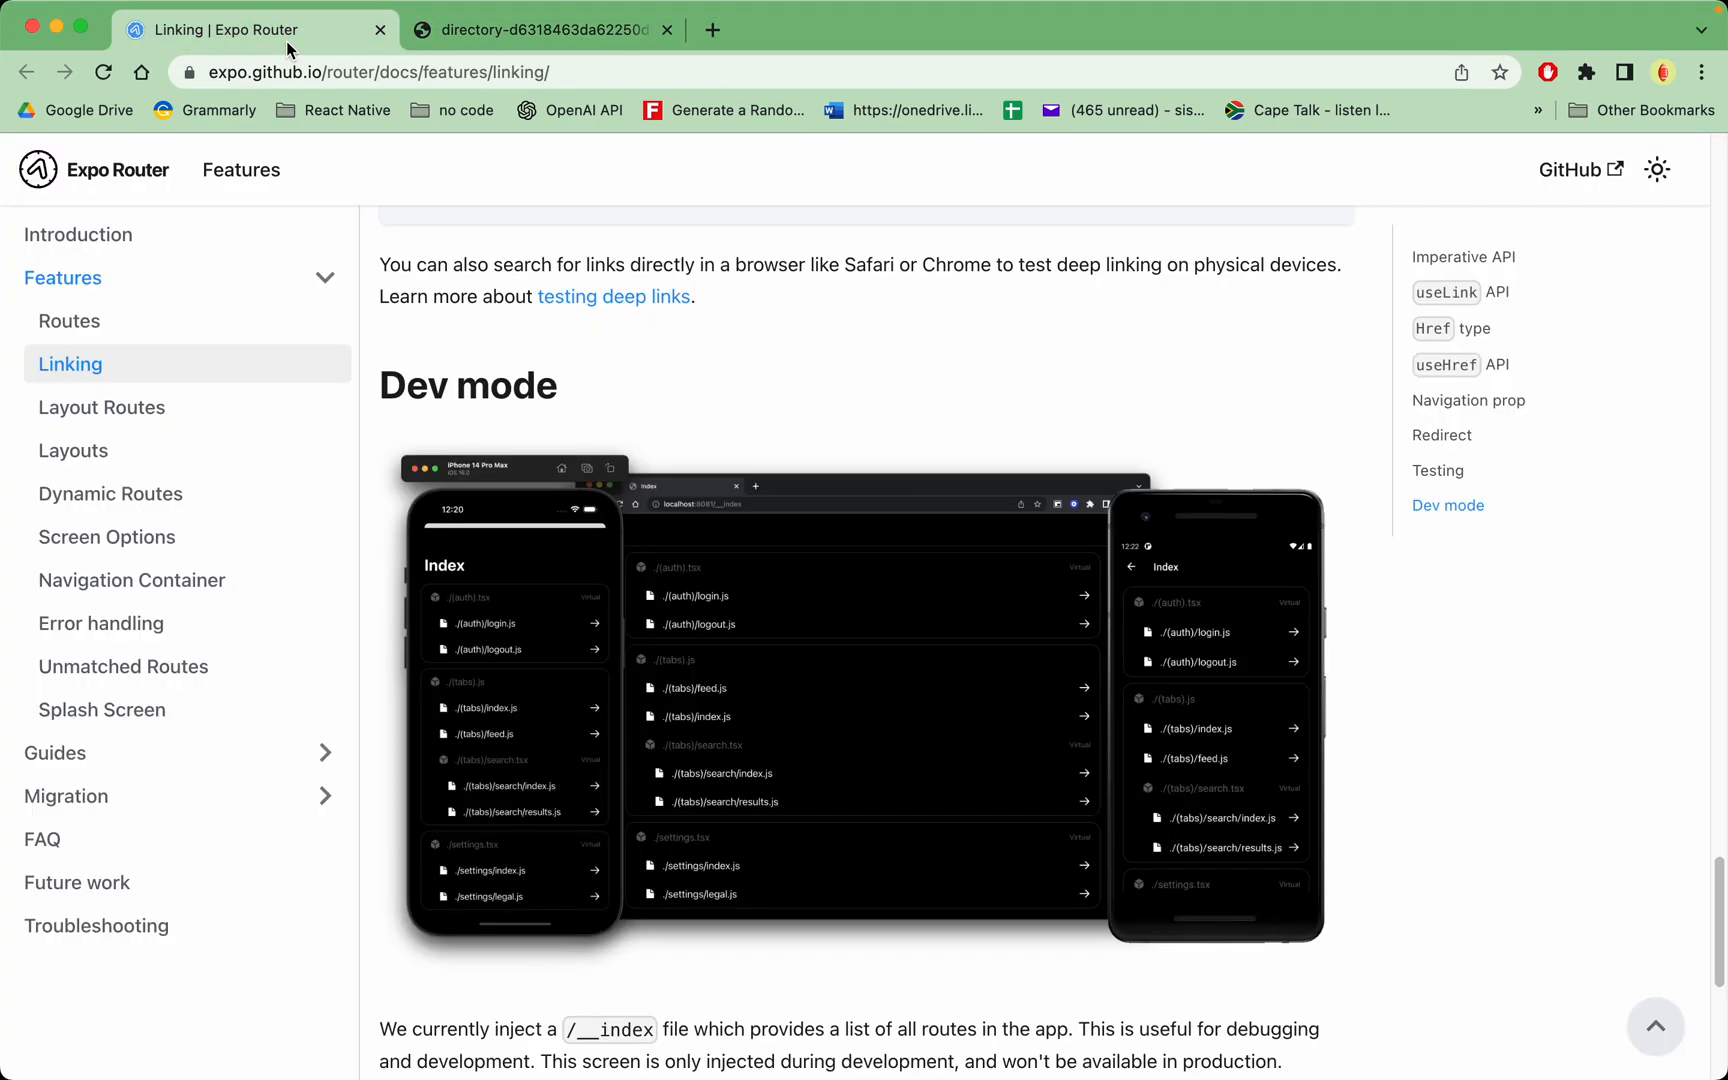
pyautogui.scroll(3)
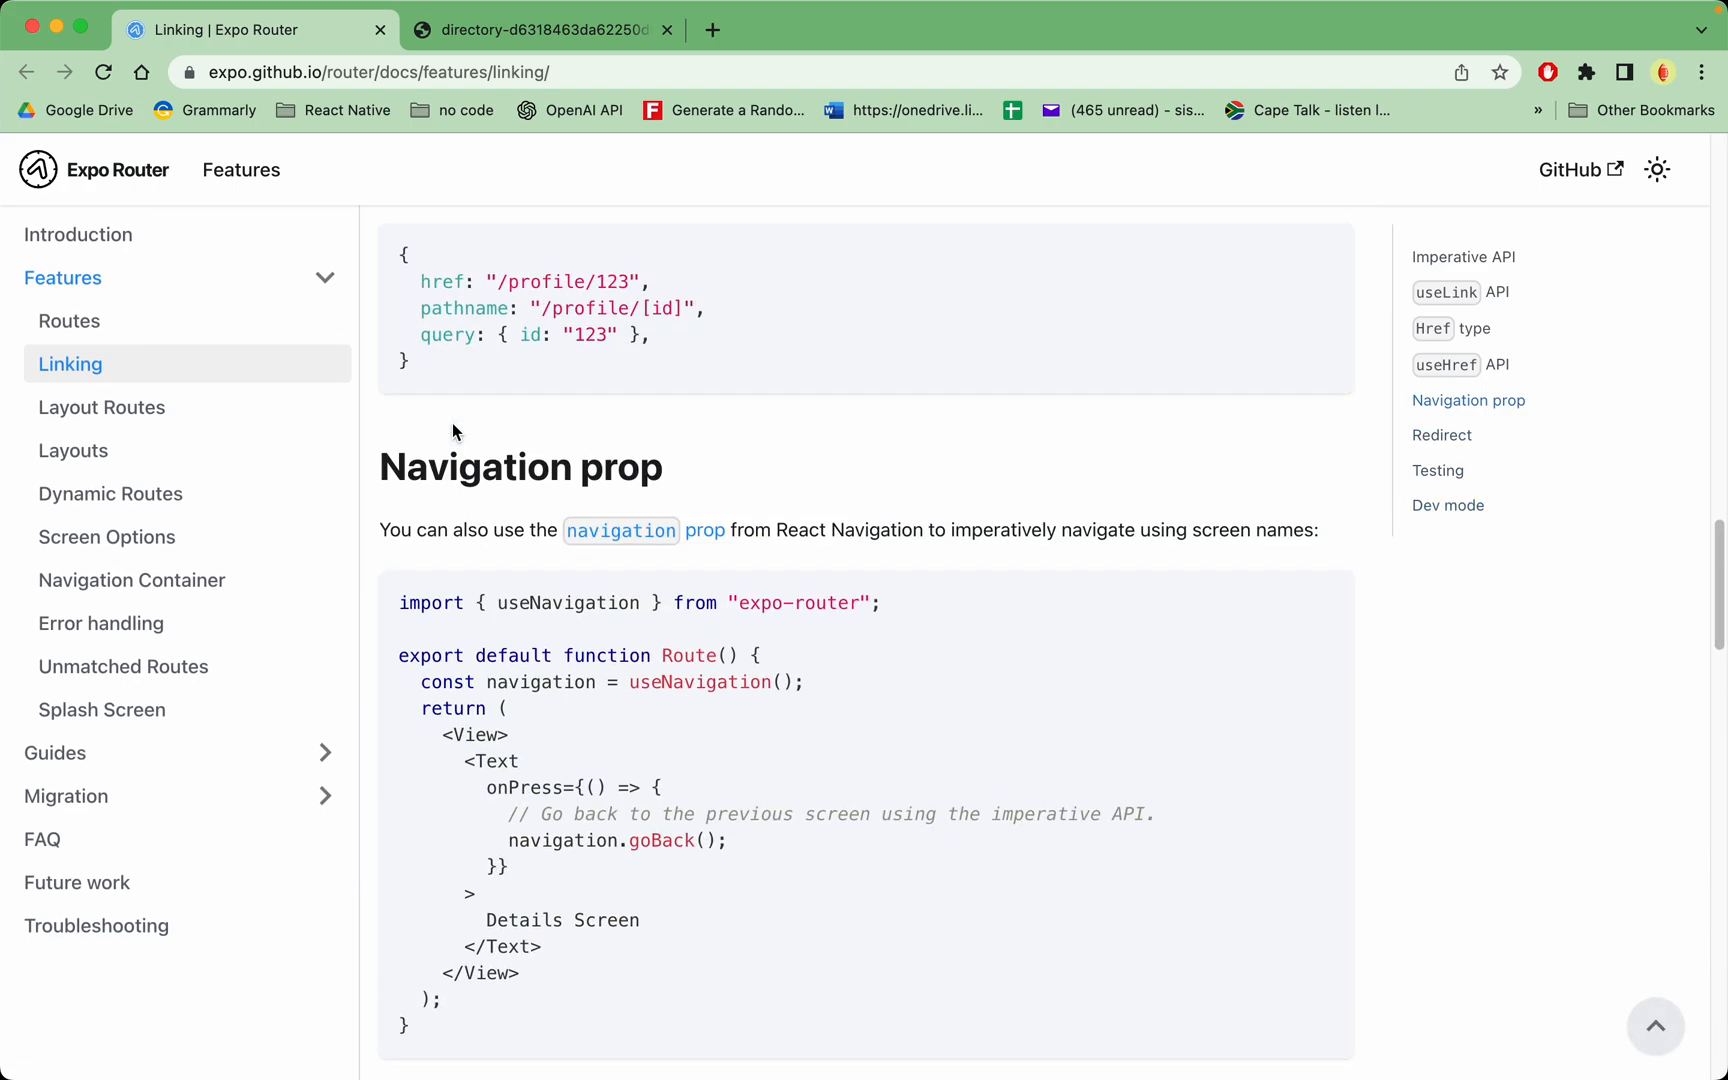
pyautogui.scroll(3)
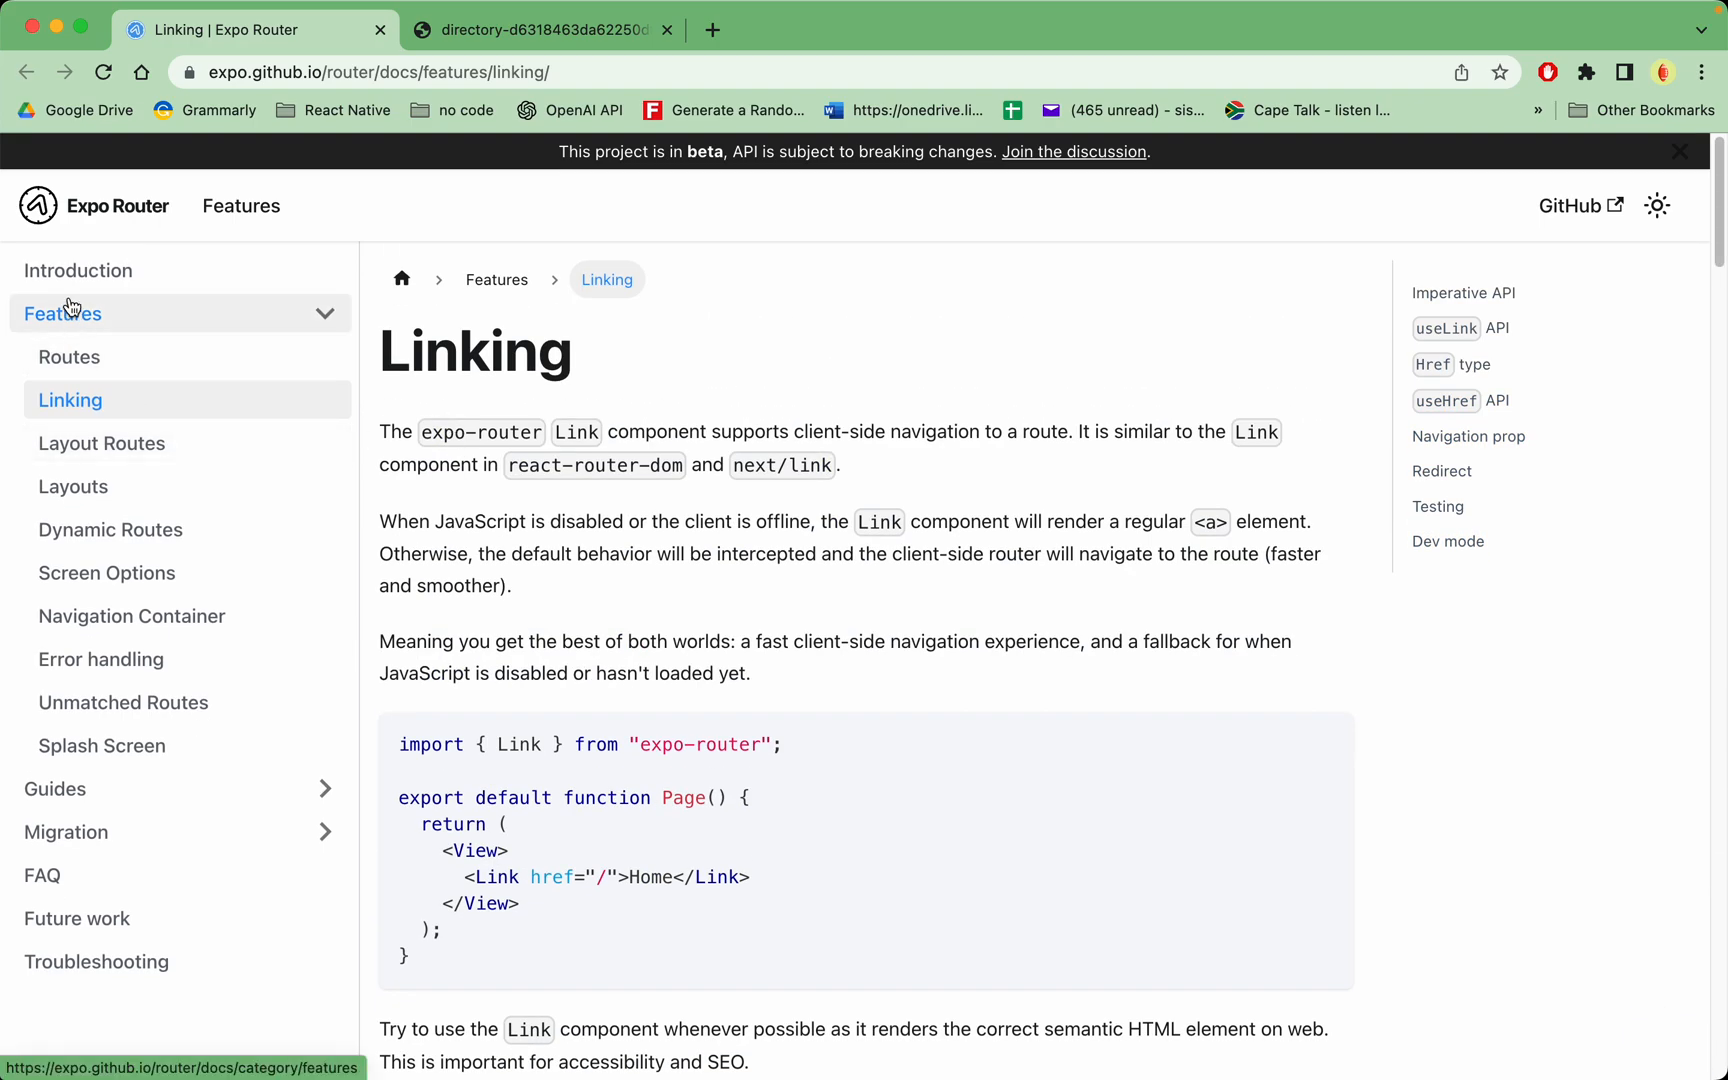
pyautogui.click(241, 206)
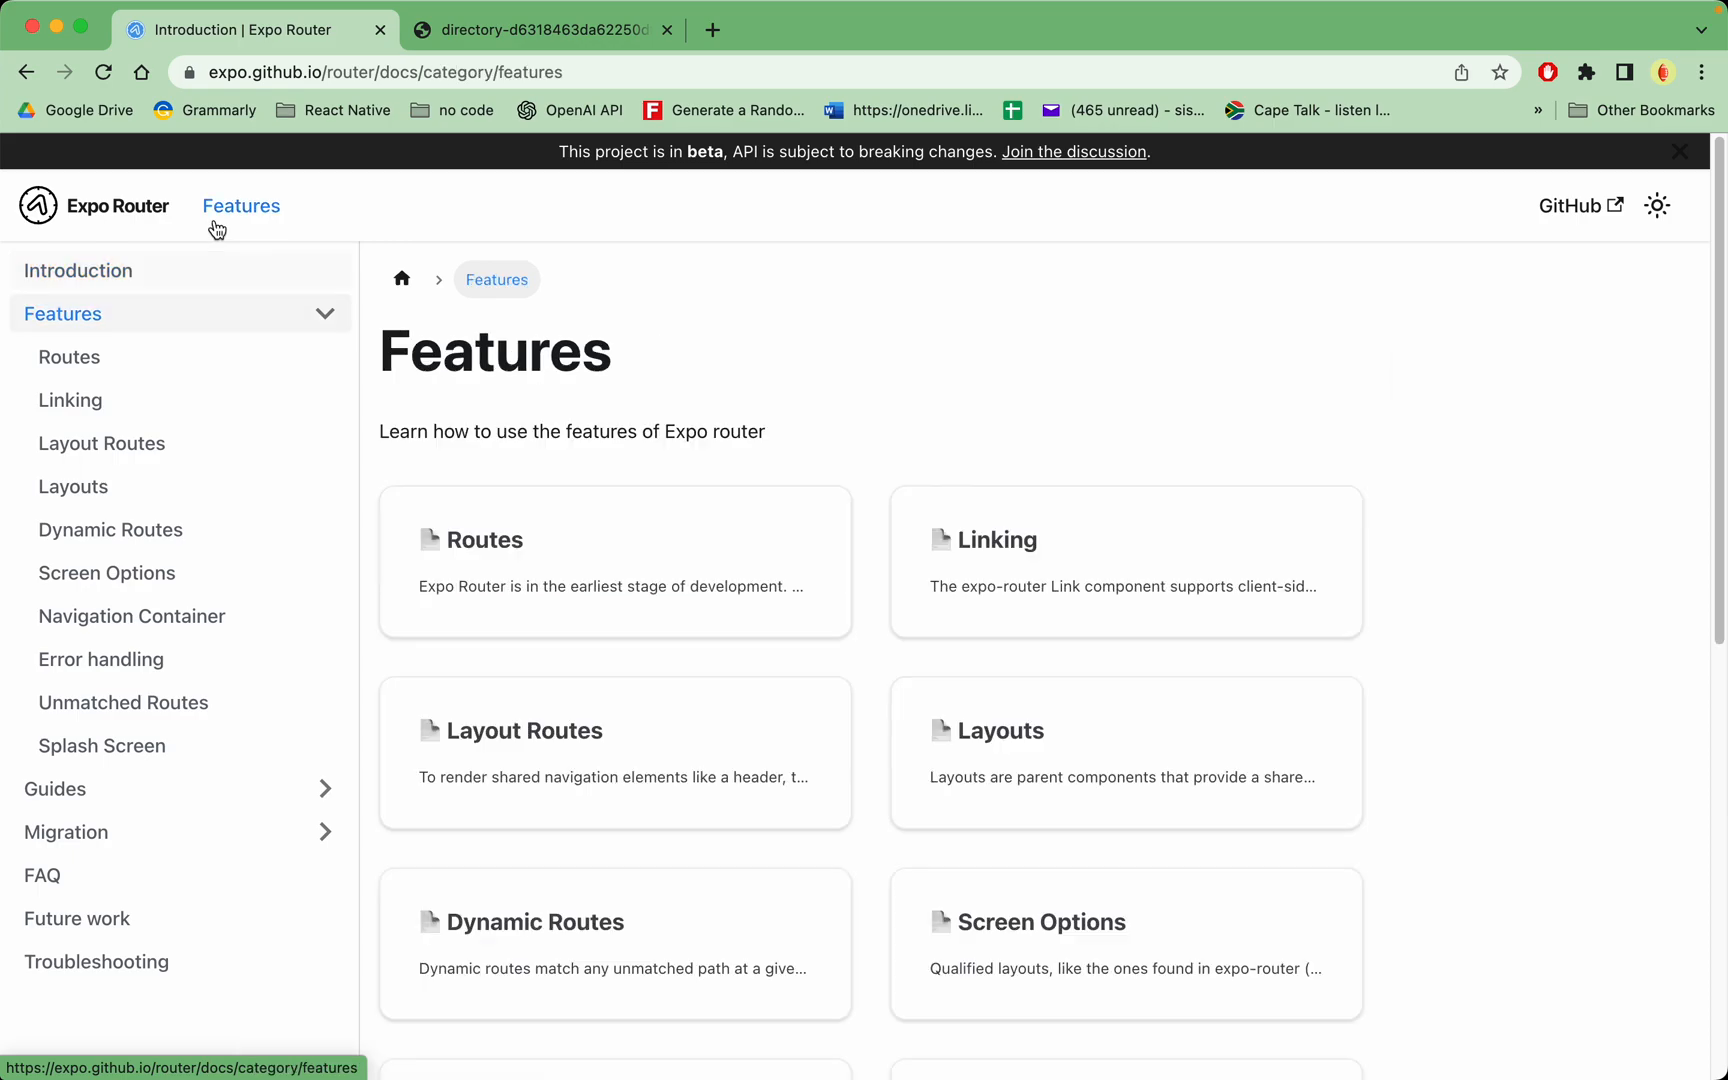
pyautogui.click(1676, 151)
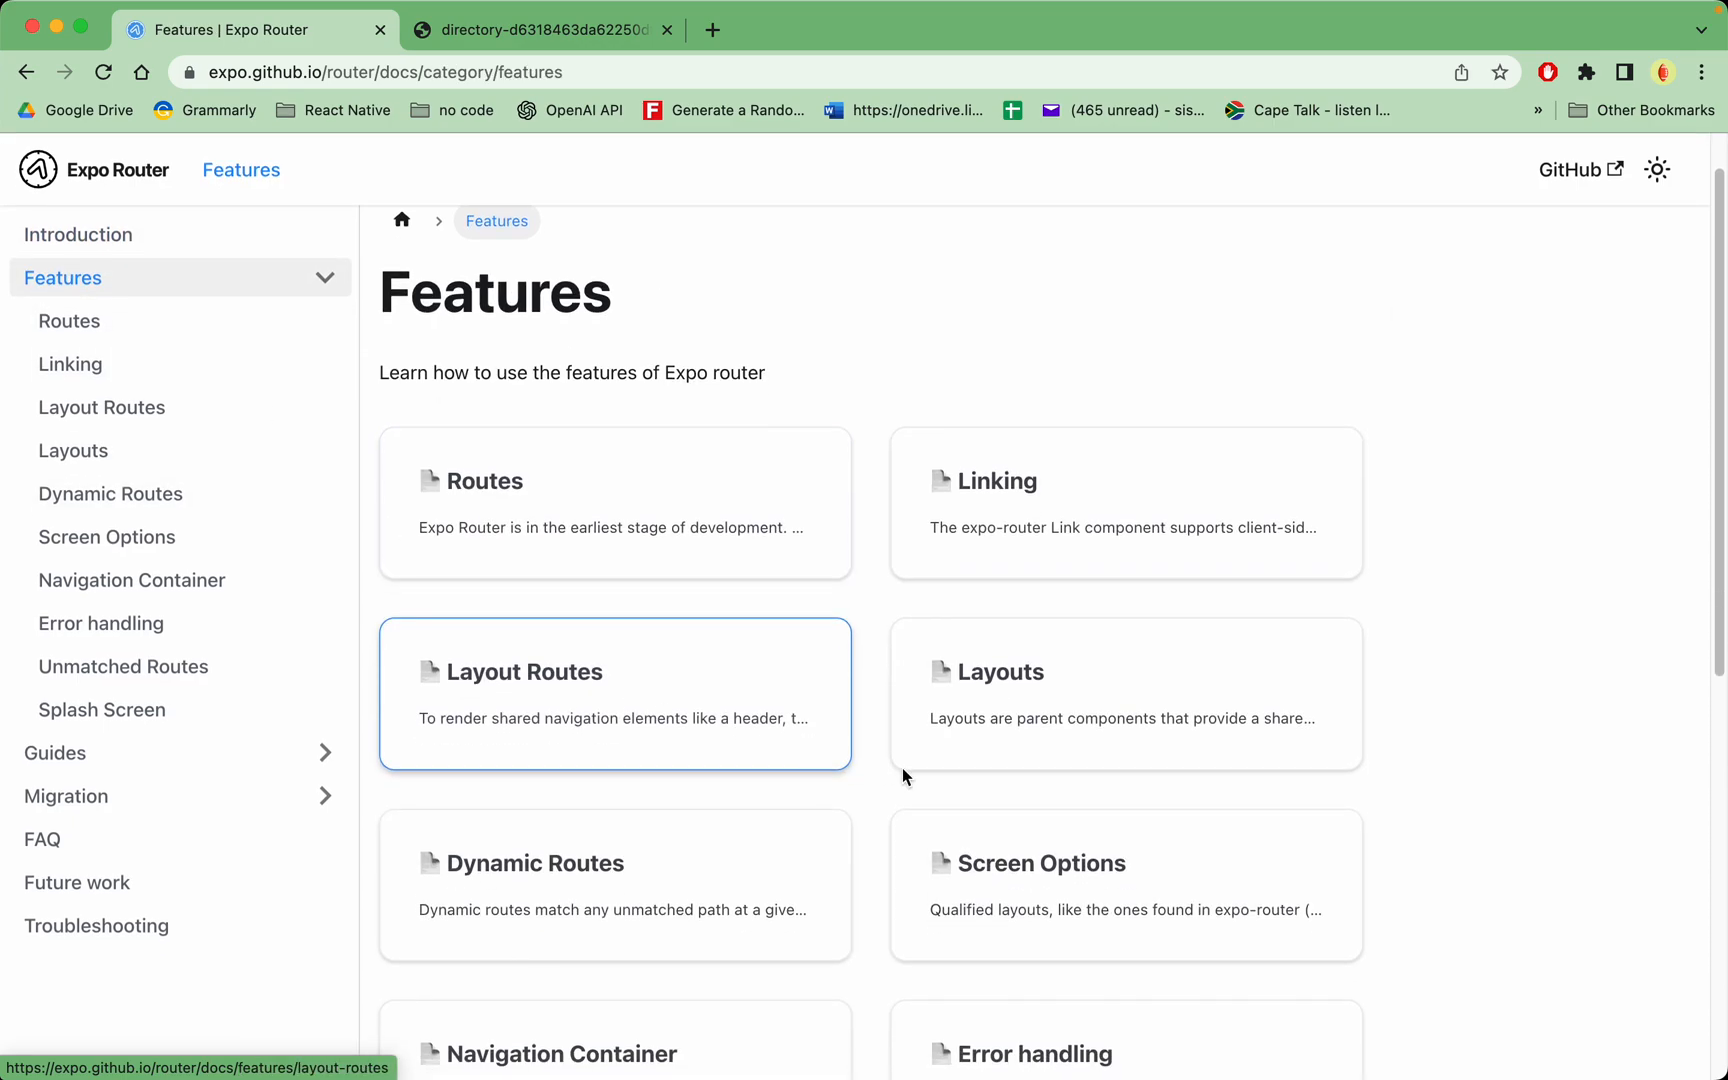
pyautogui.click(101, 709)
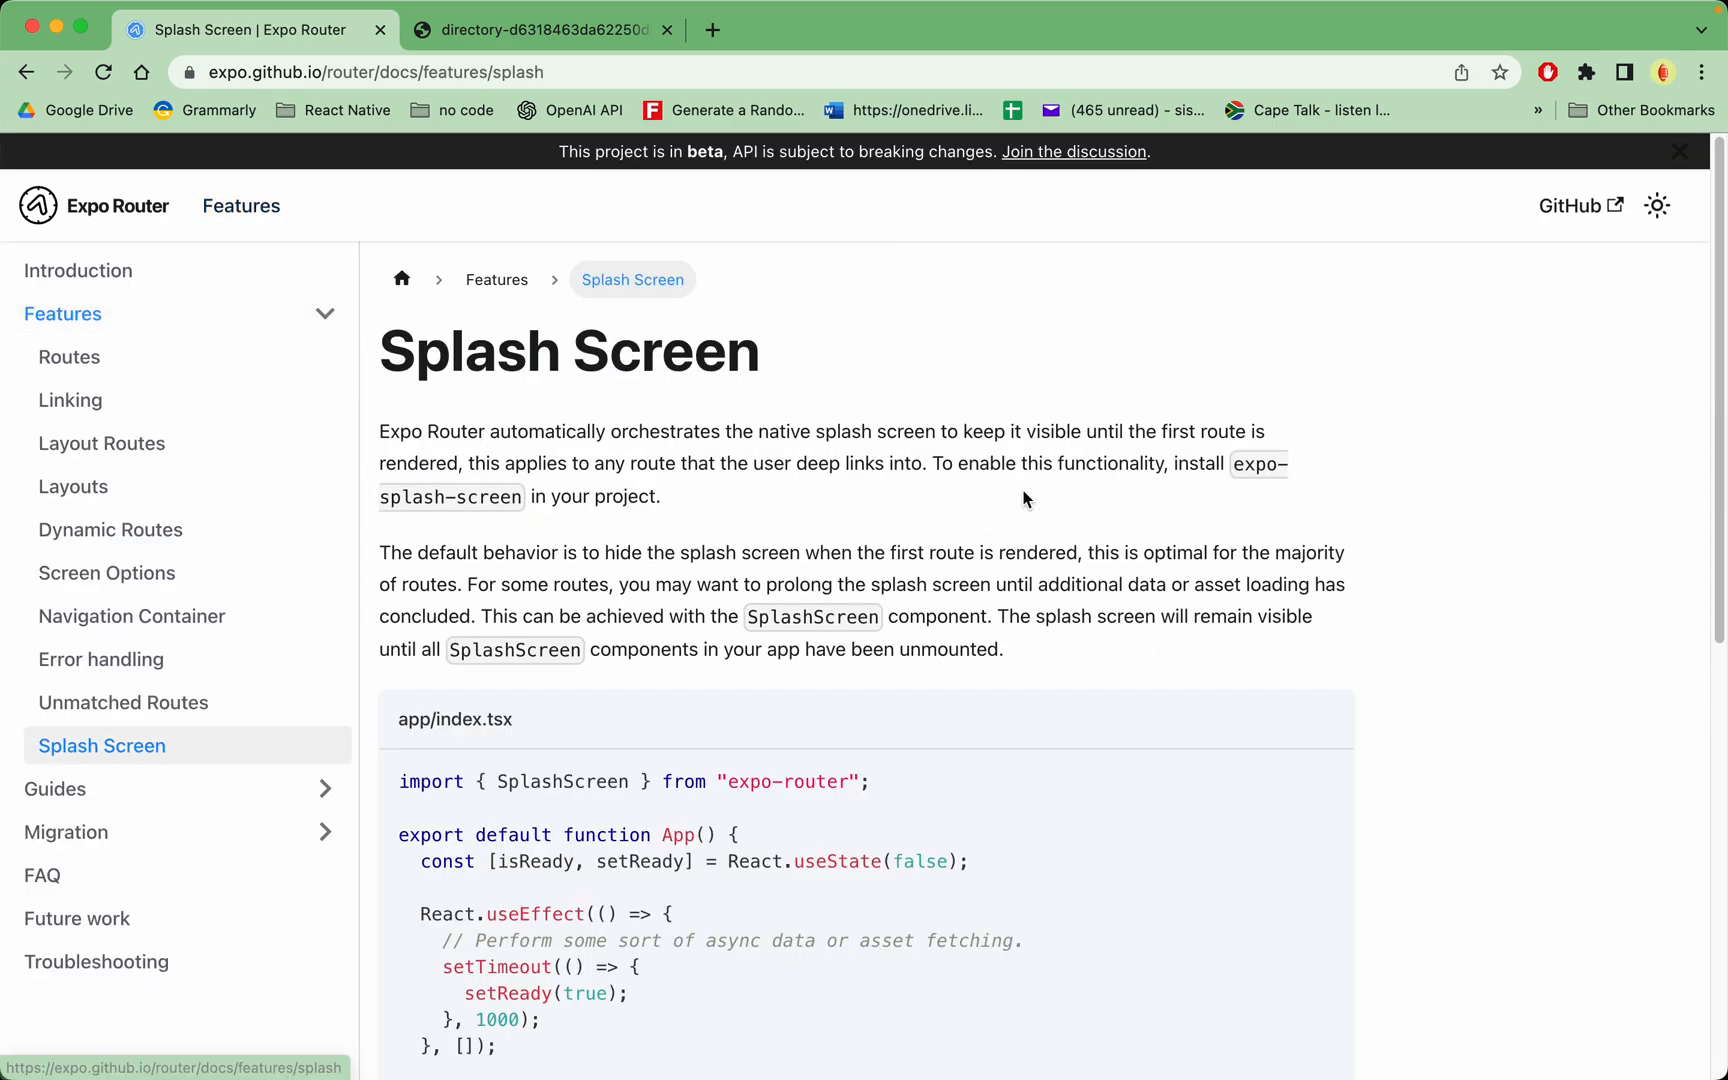
pyautogui.moveTo(572, 521)
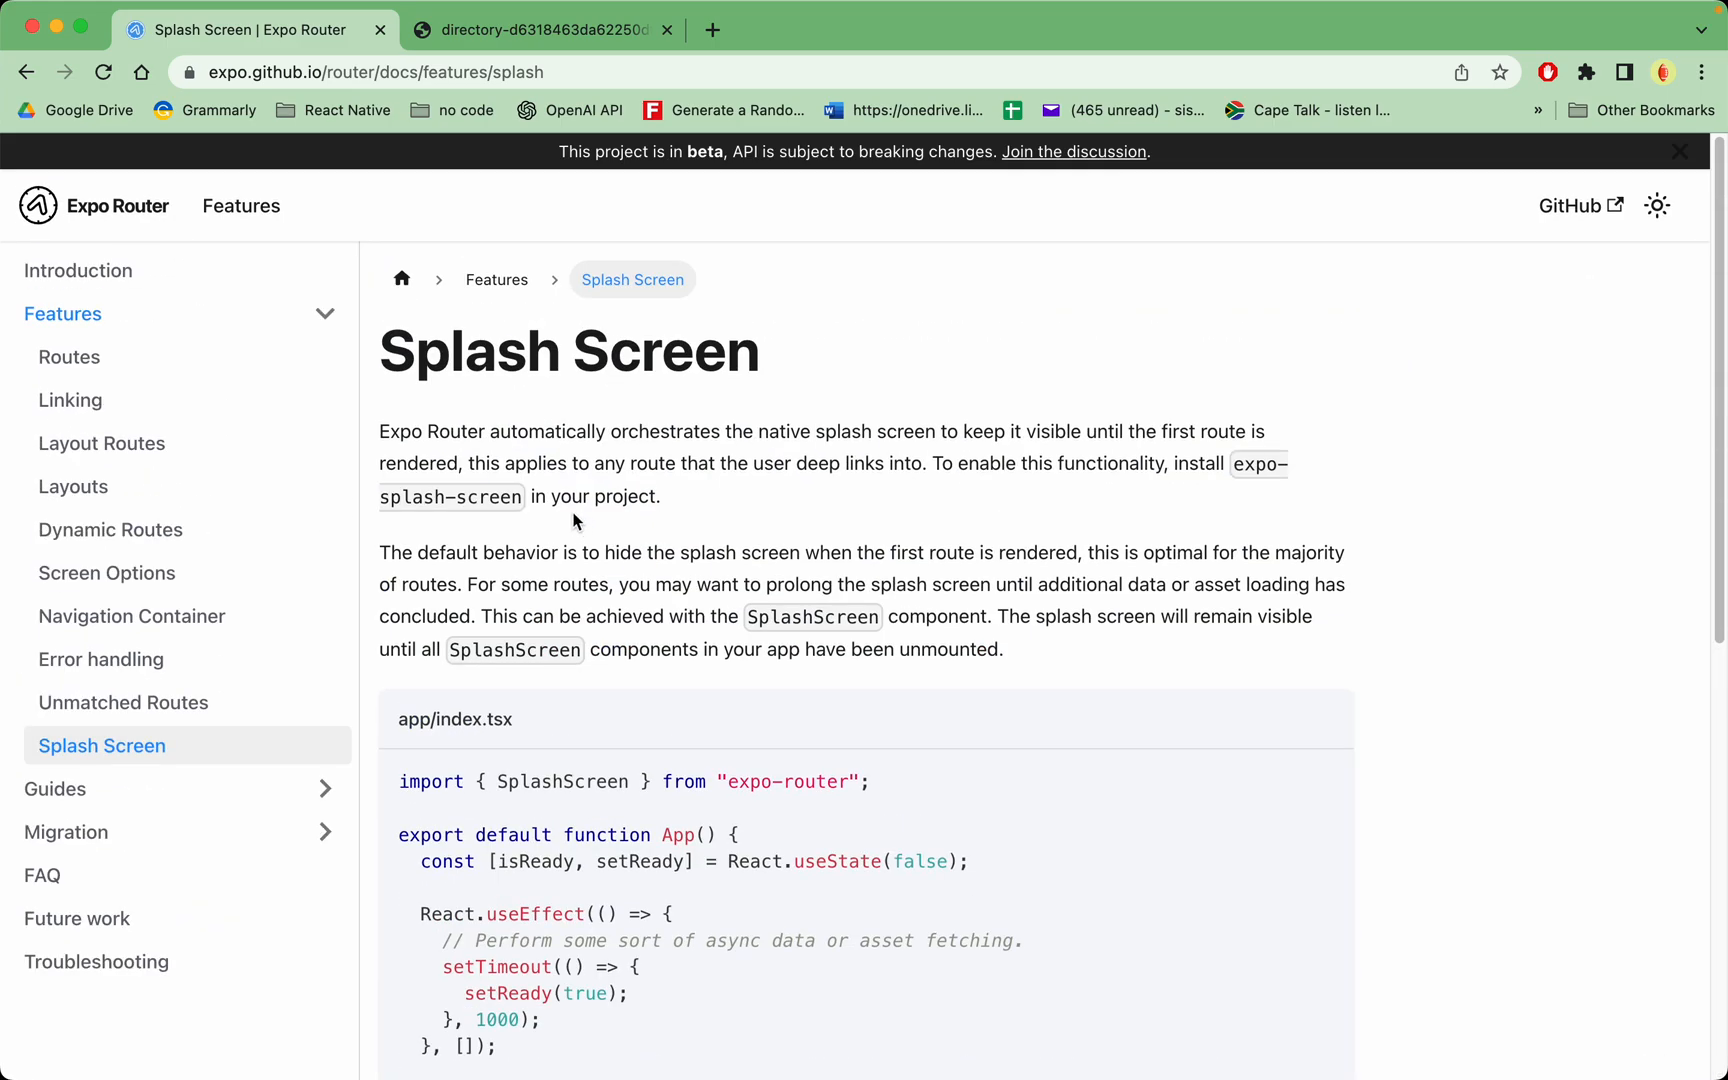
pyautogui.moveTo(705, 700)
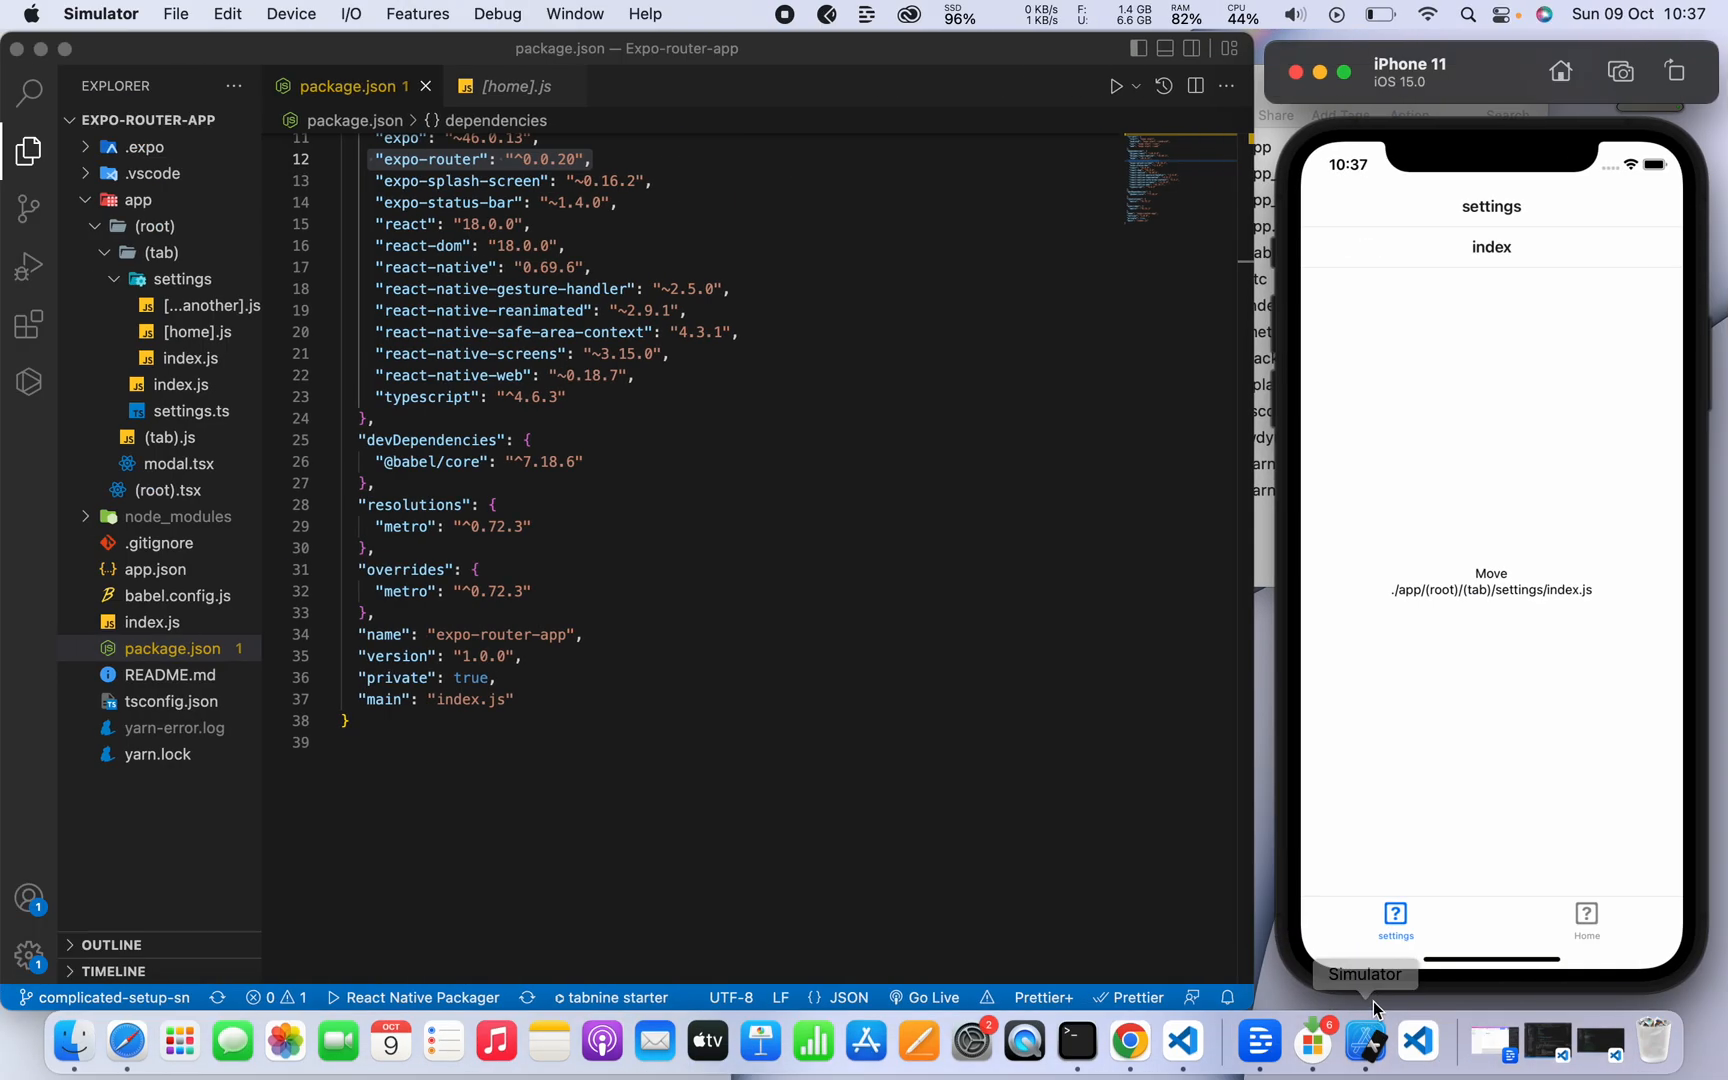
pyautogui.moveTo(347, 700)
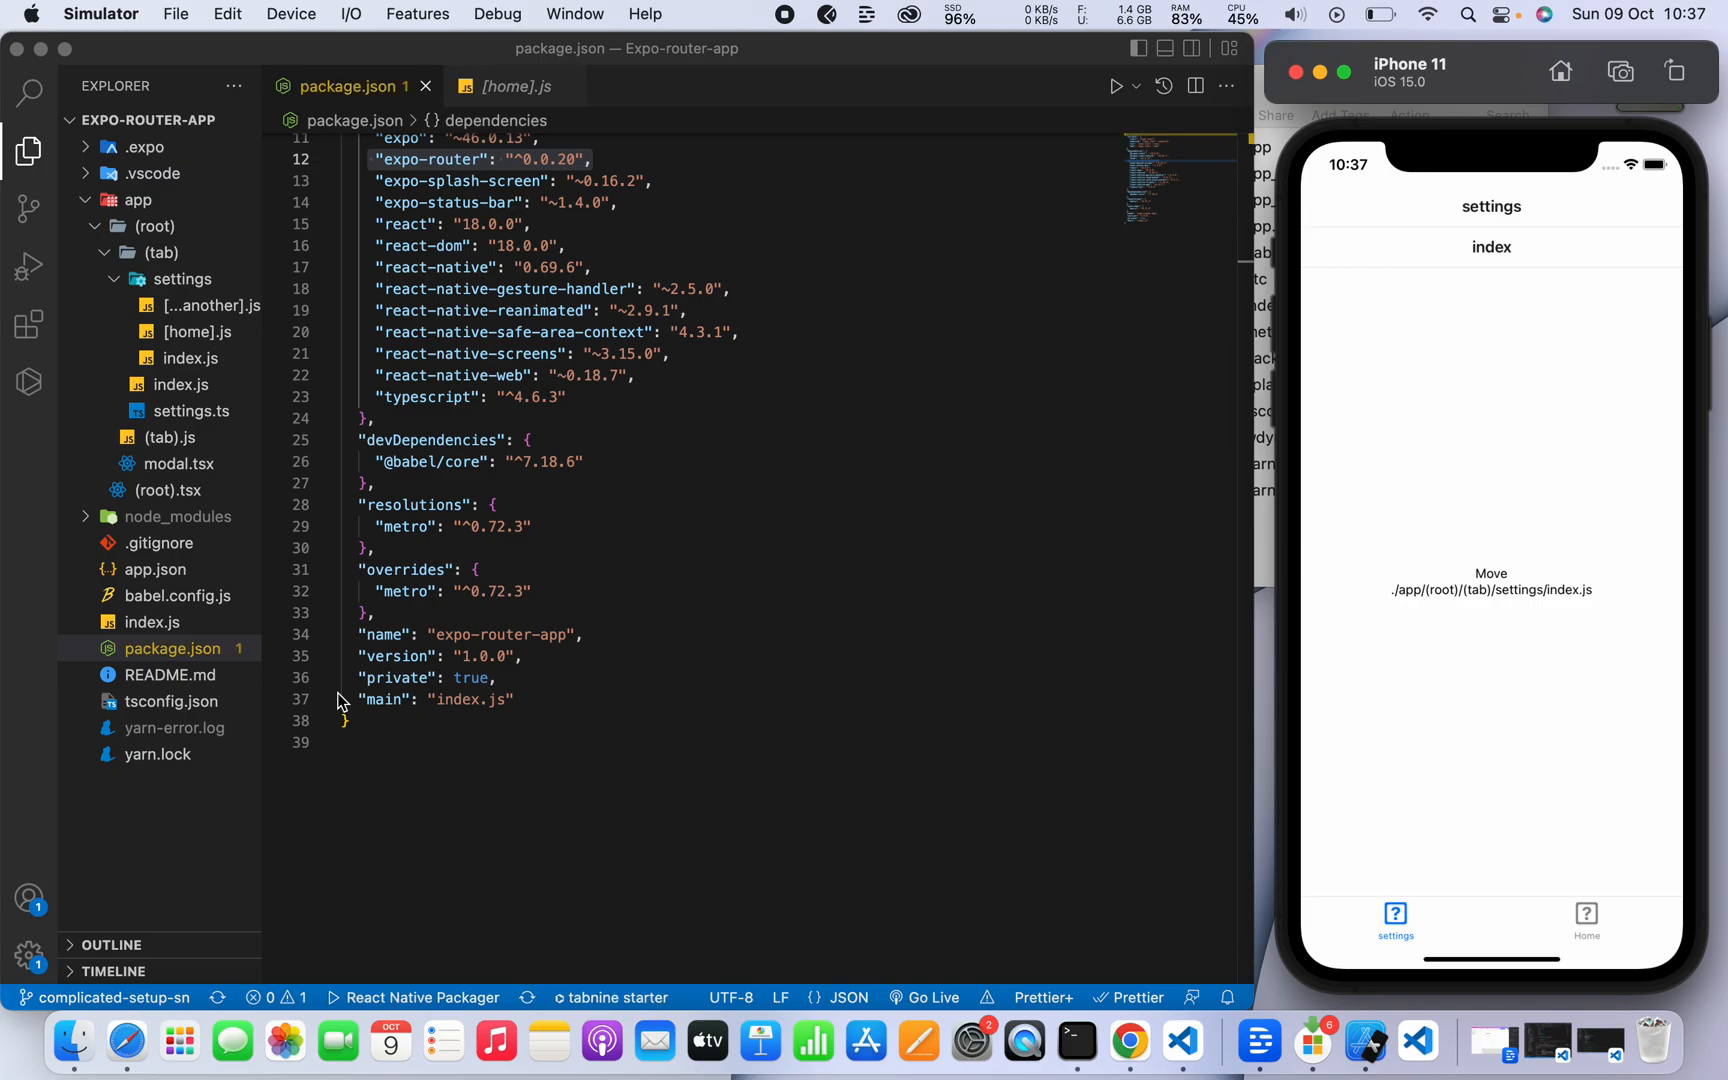
pyautogui.moveTo(151, 471)
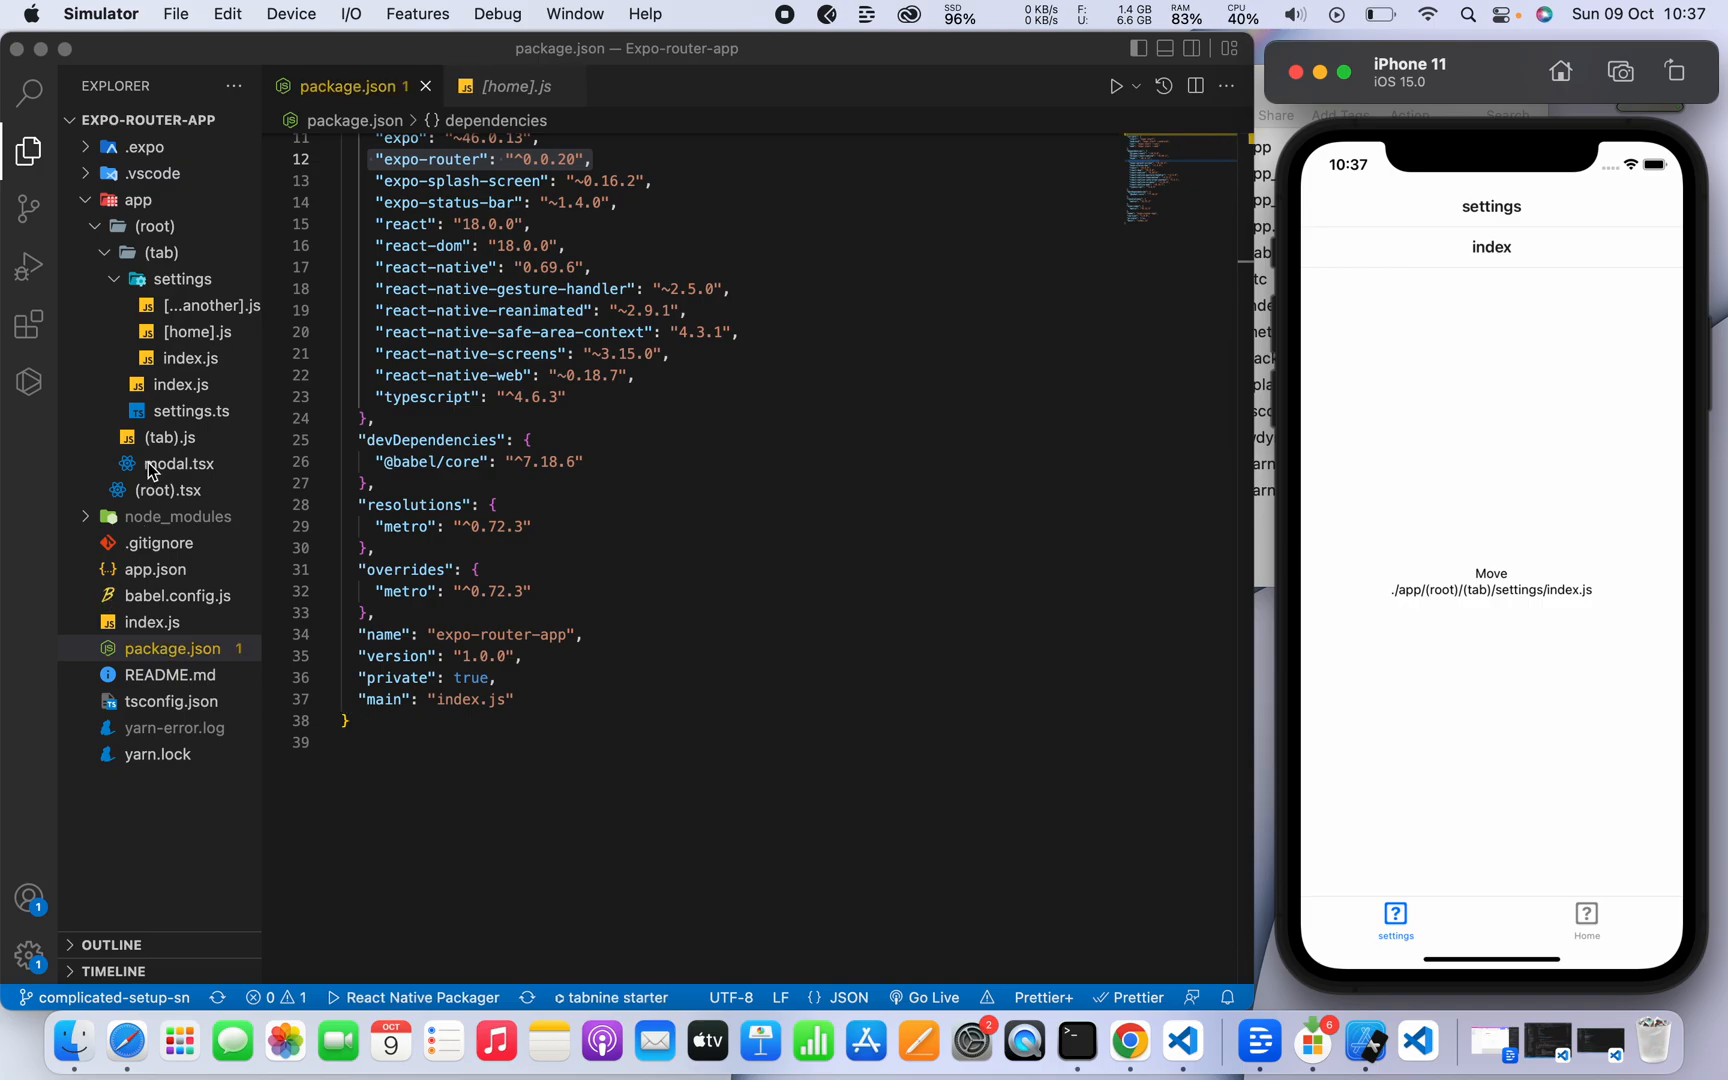
# Open app/(root).tsx, the NativeStack layout with (tab) and modal screens.
pyautogui.click(180, 490)
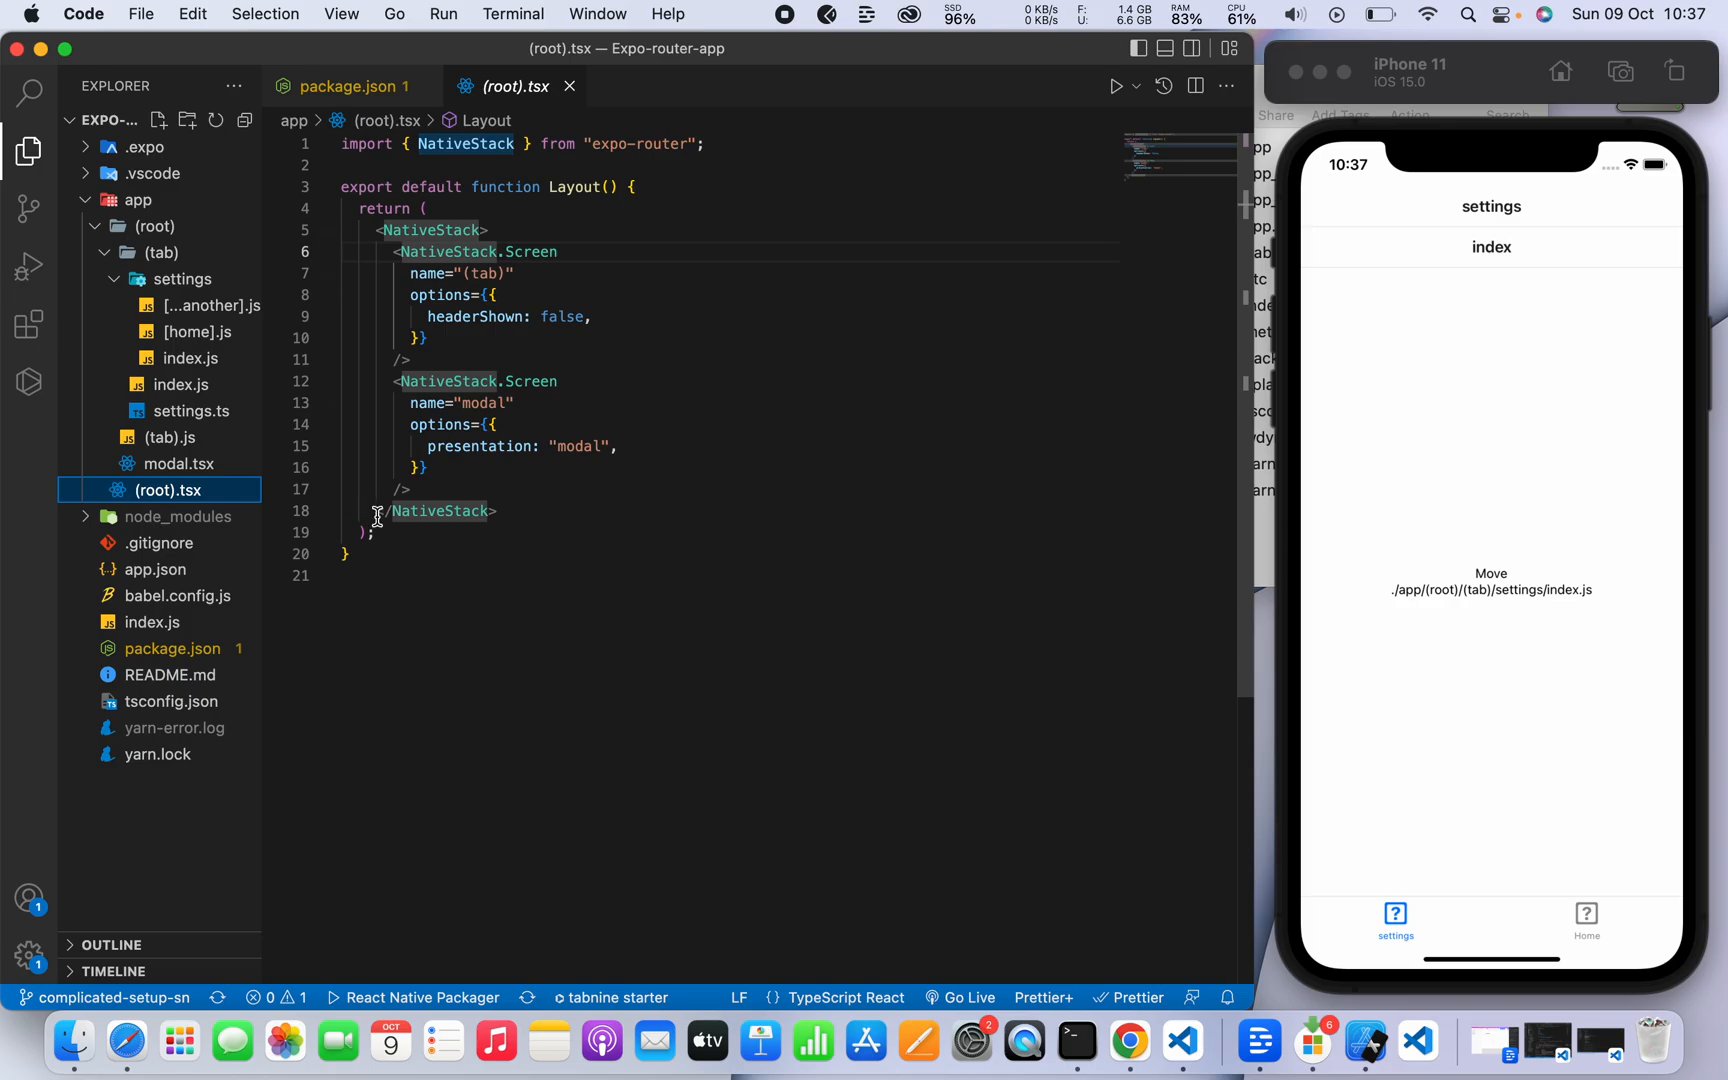